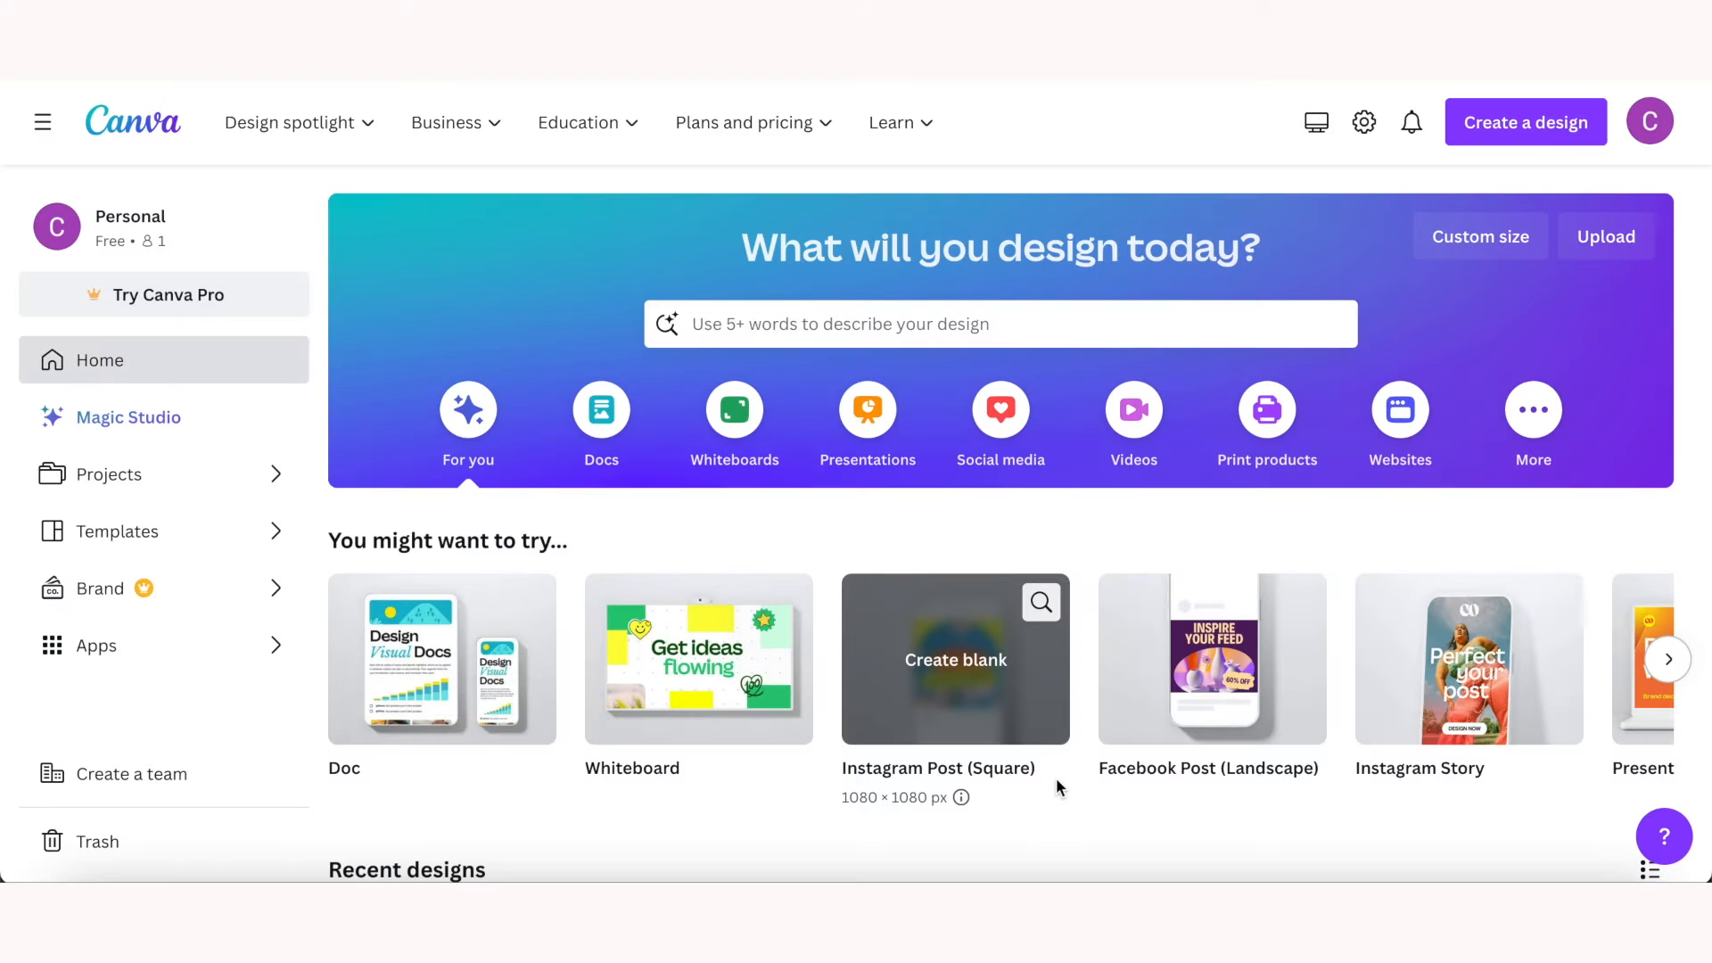
mouse_move(984, 838)
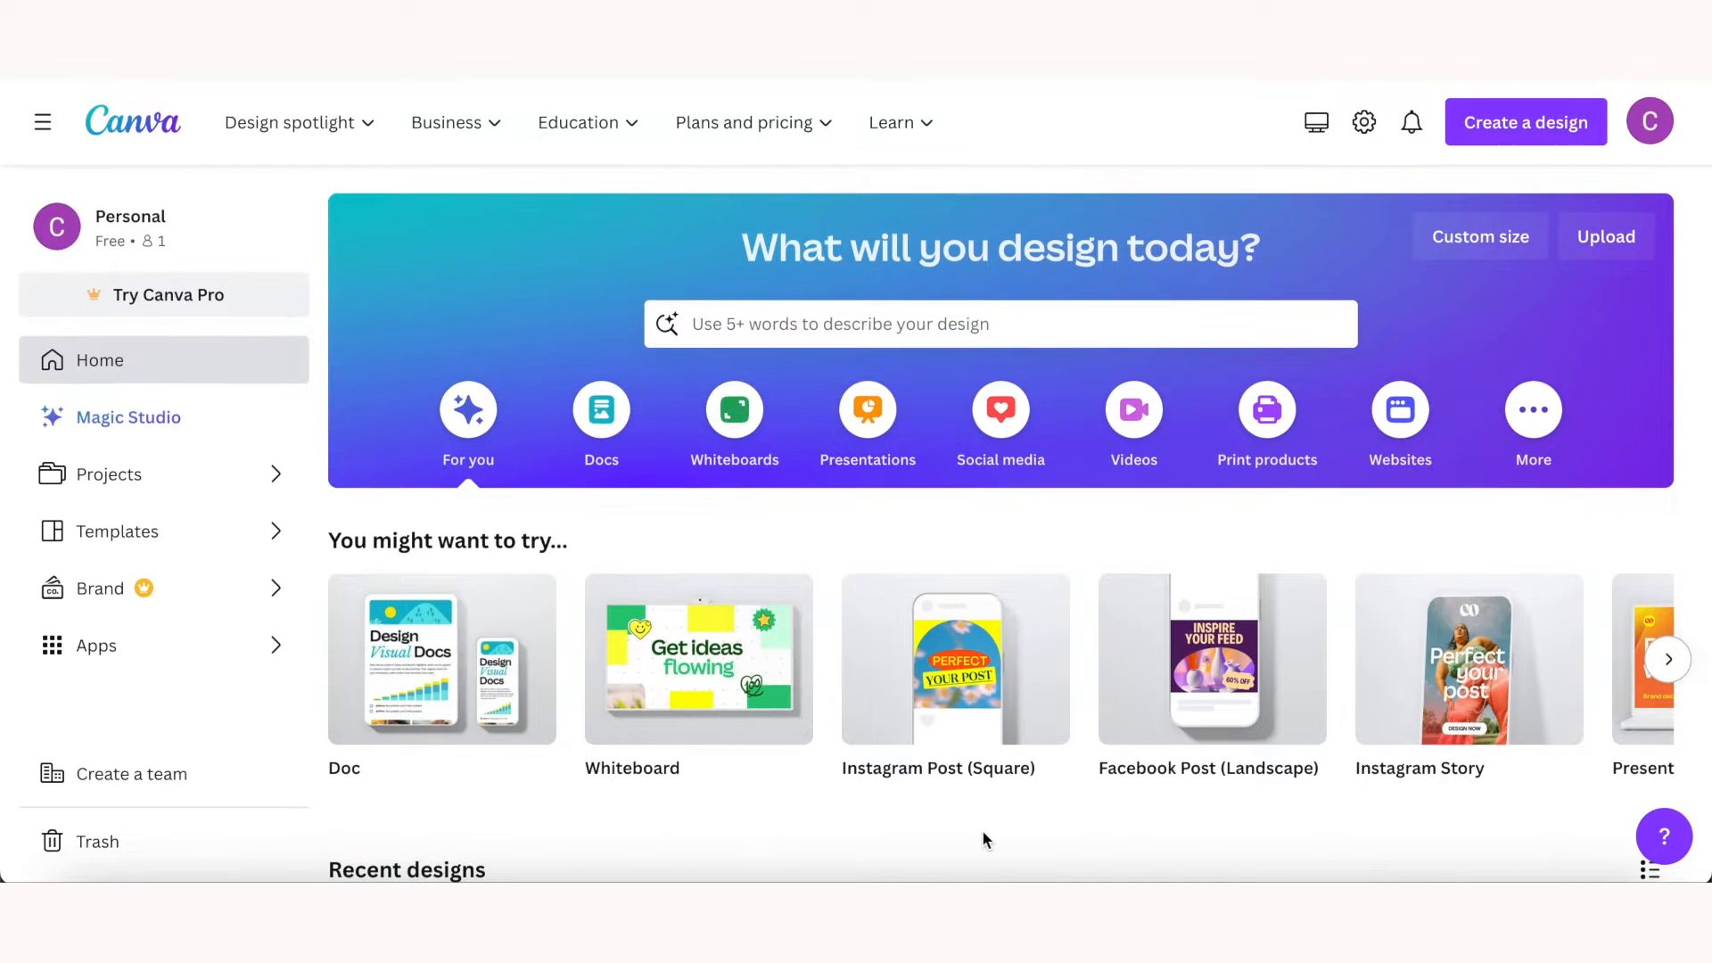
mouse_move(998, 412)
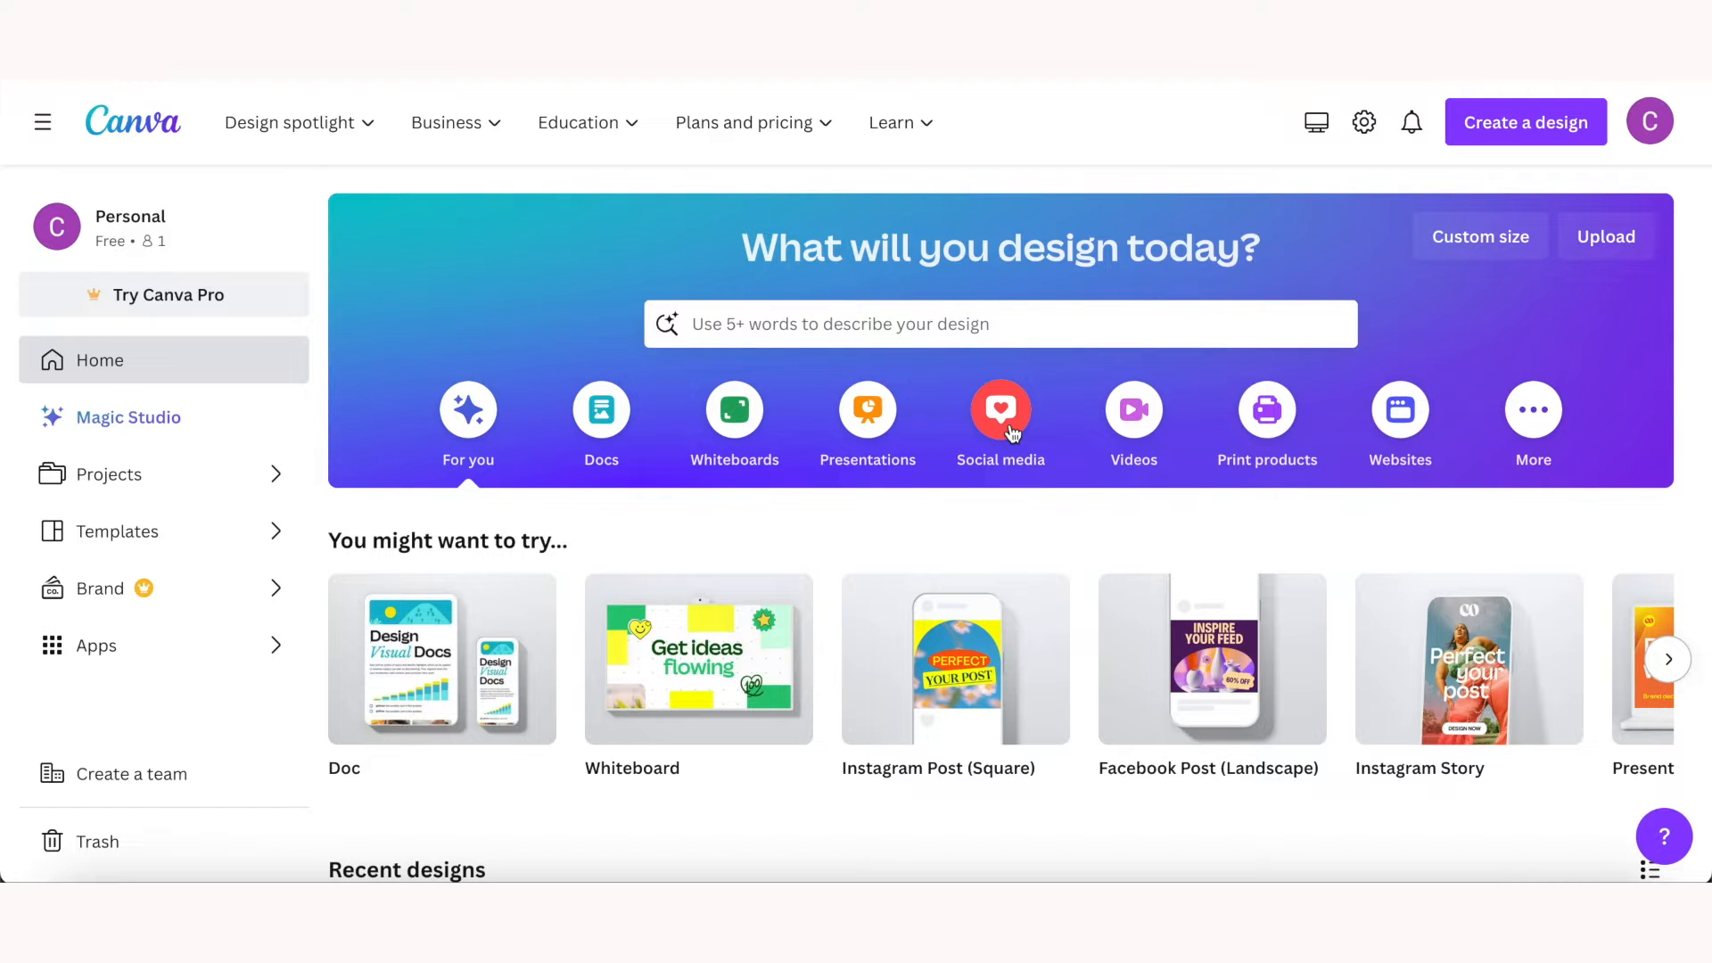
mouse_move(867, 423)
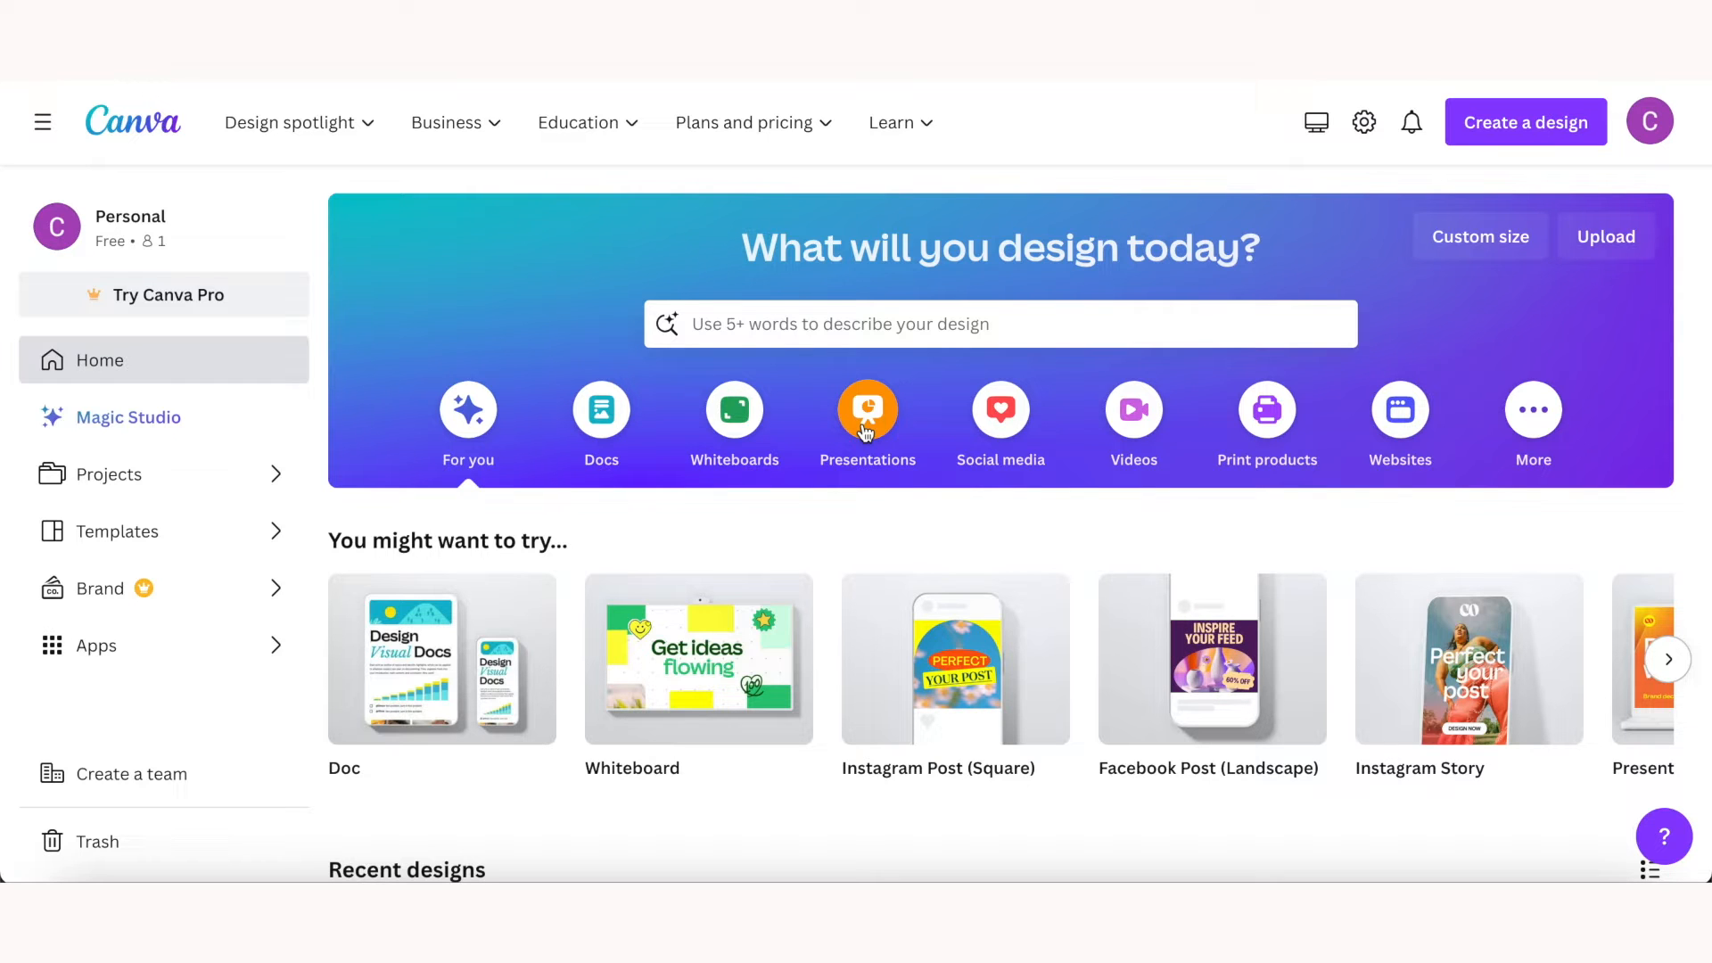
mouse_move(890, 849)
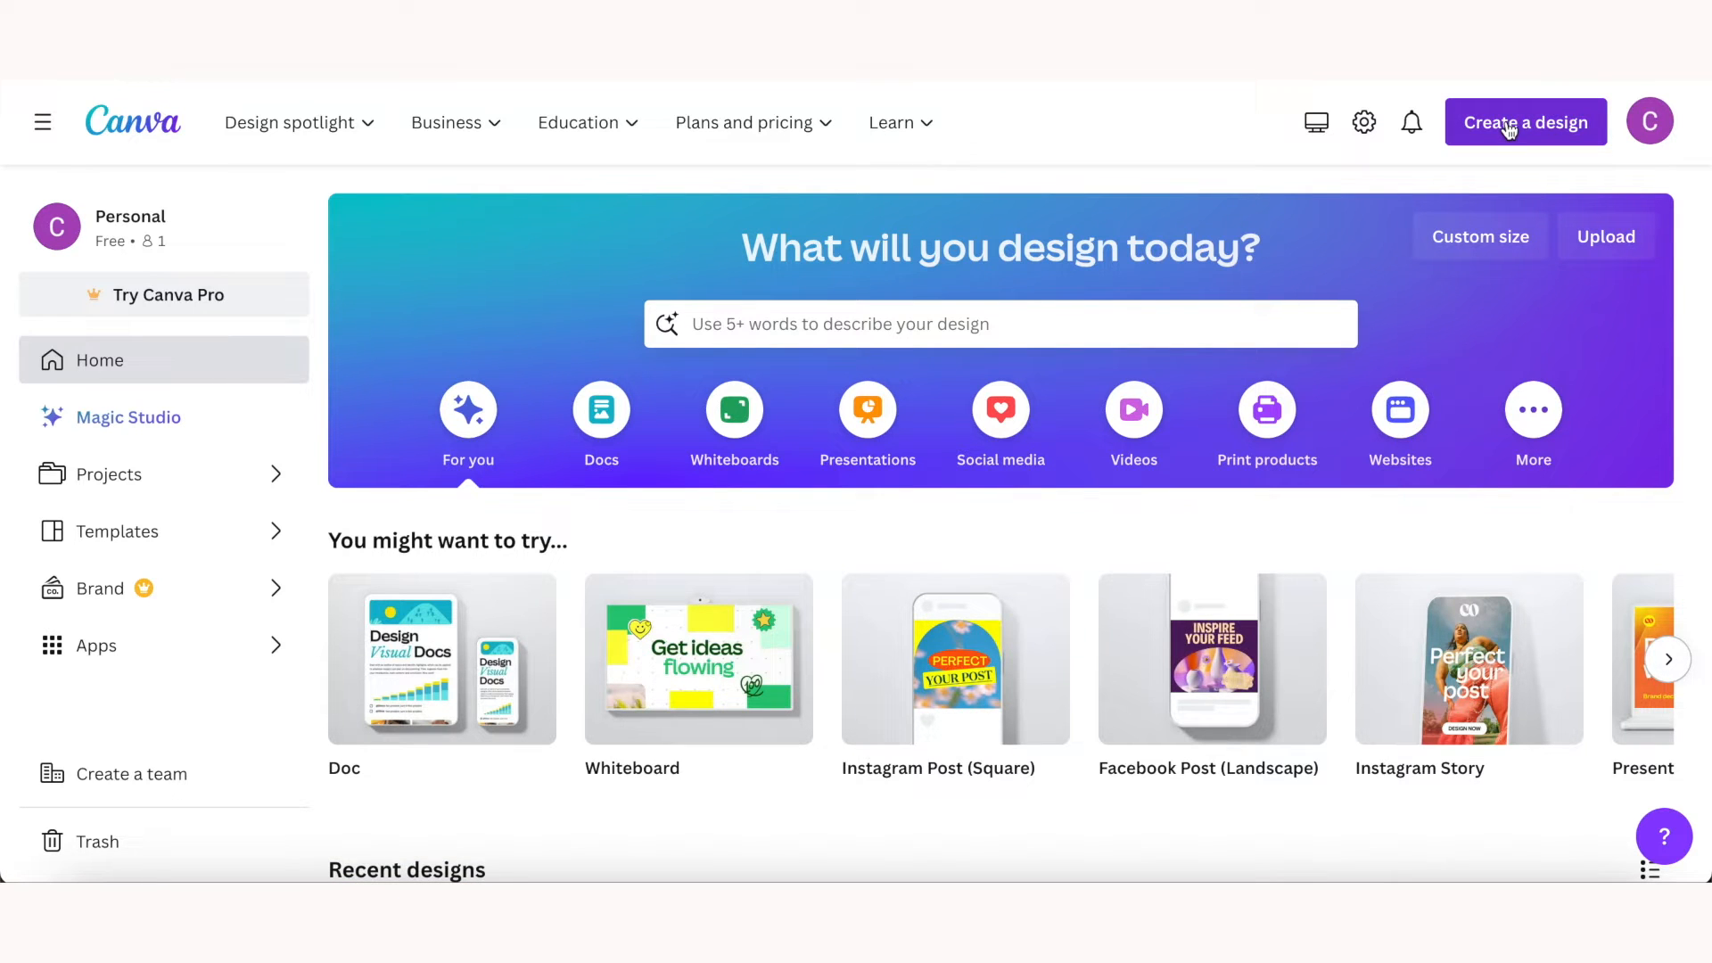
Step: Look over the Canva home page design categories and template rows
scroll(down, 3)
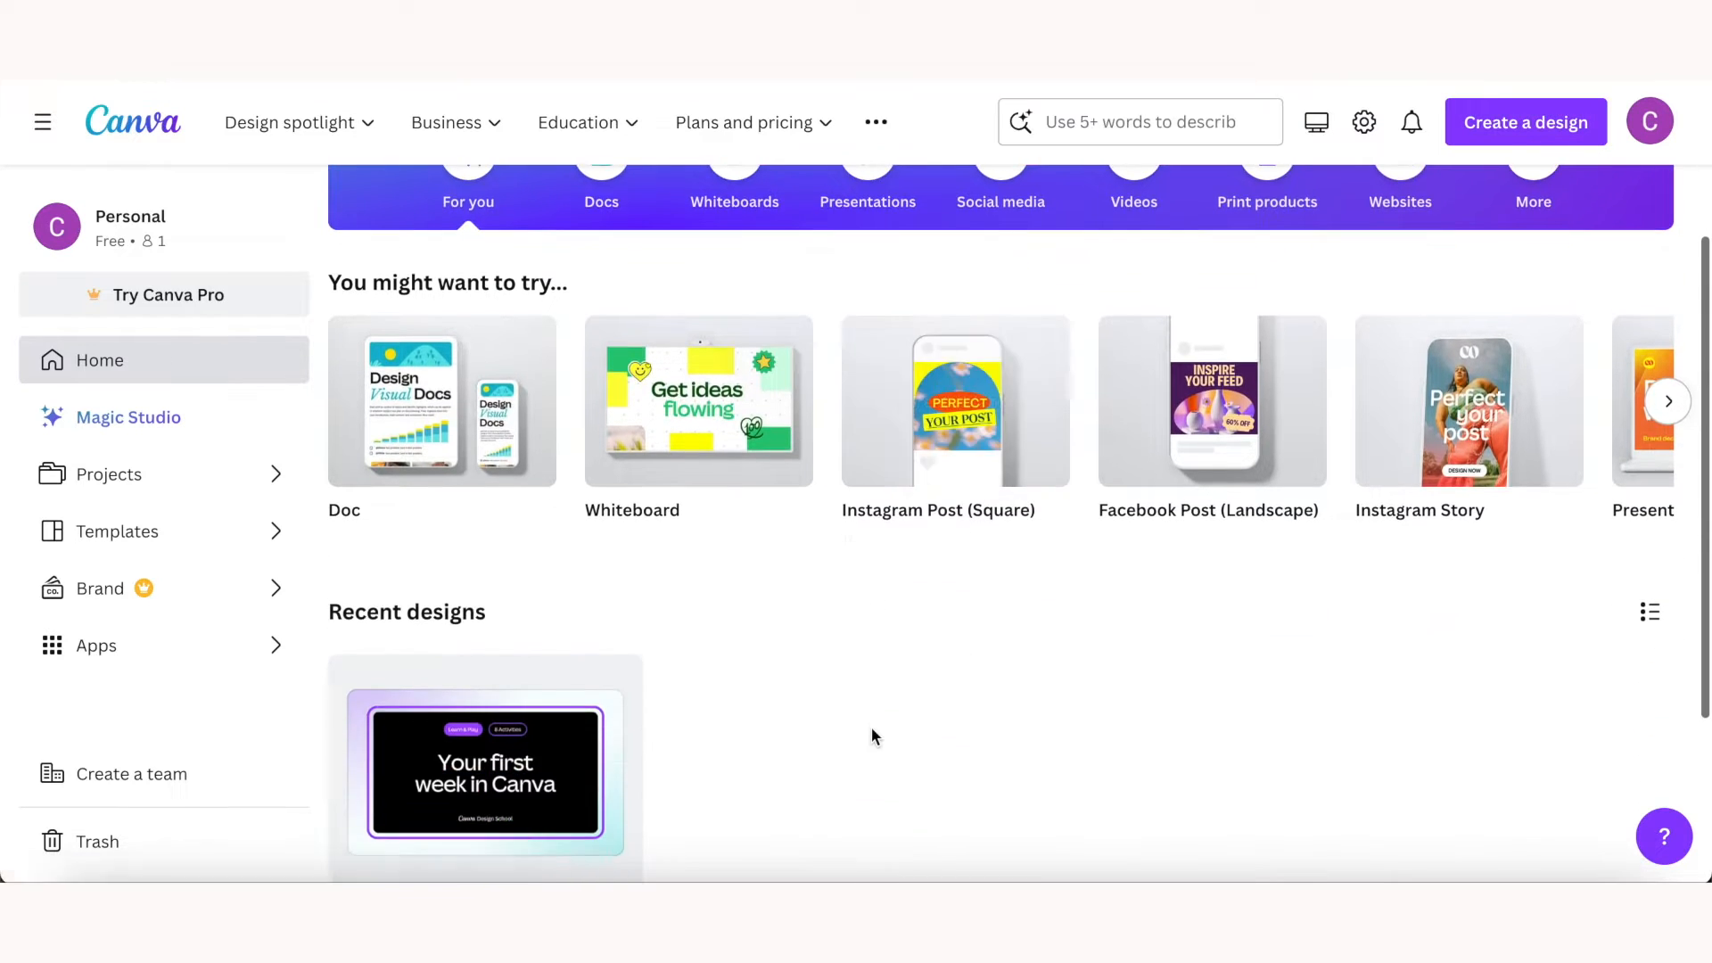
scroll(down, 3)
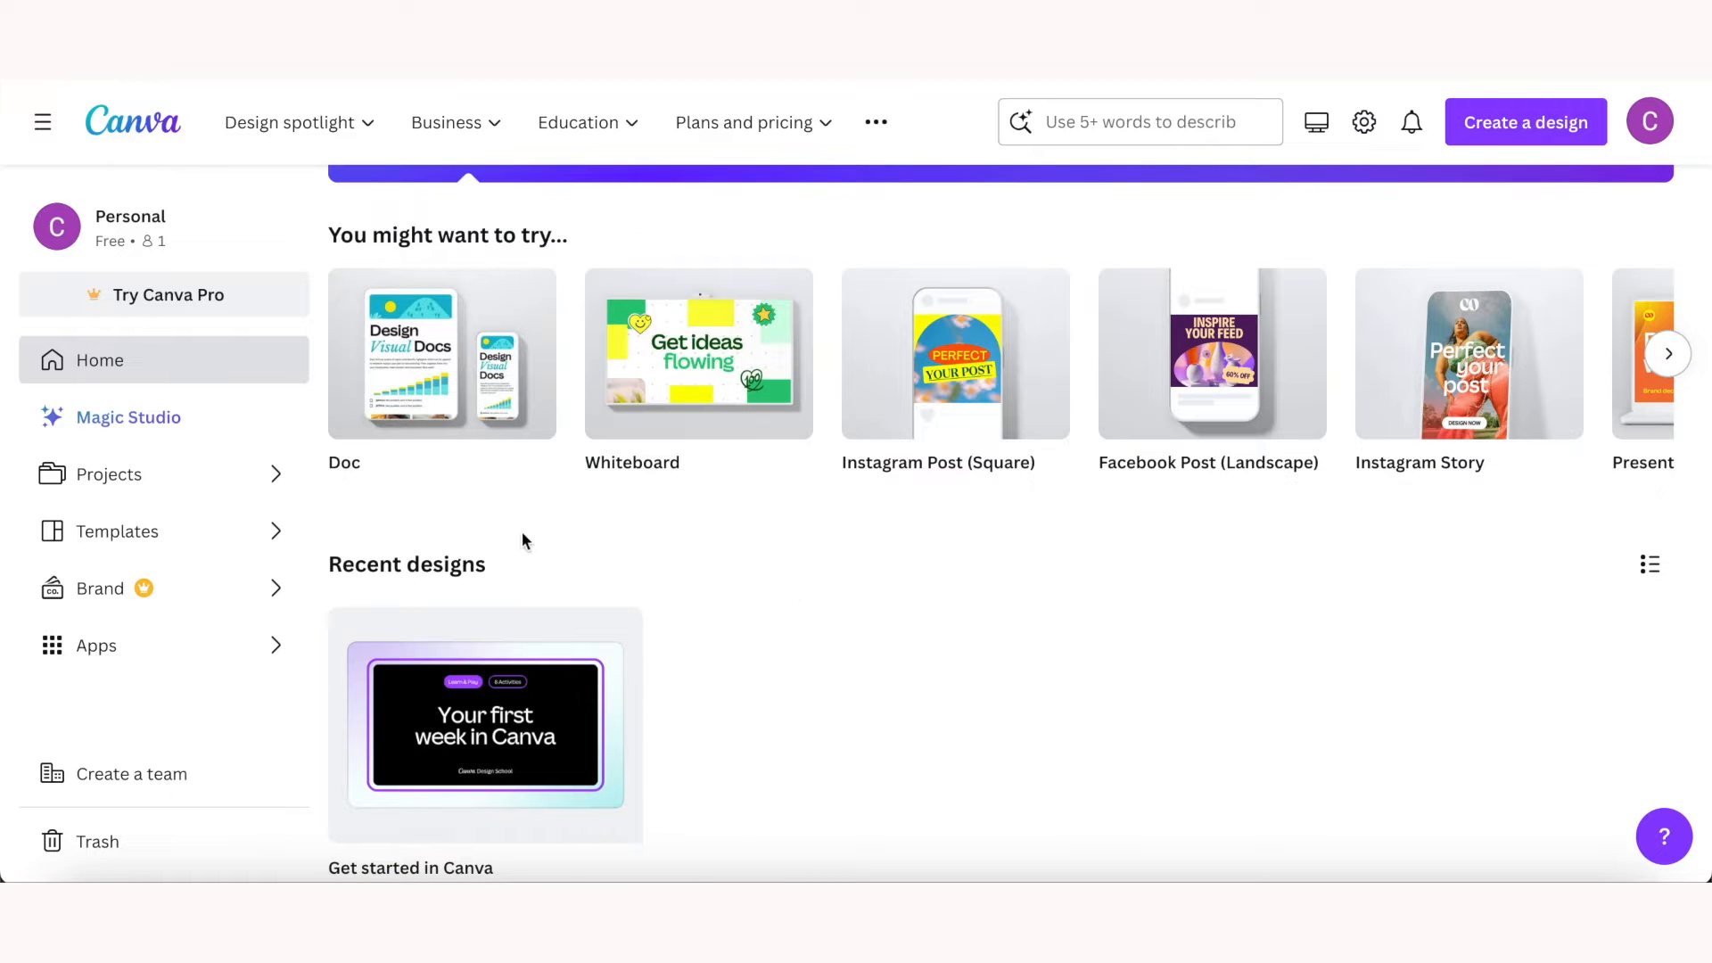
scroll(up, 3)
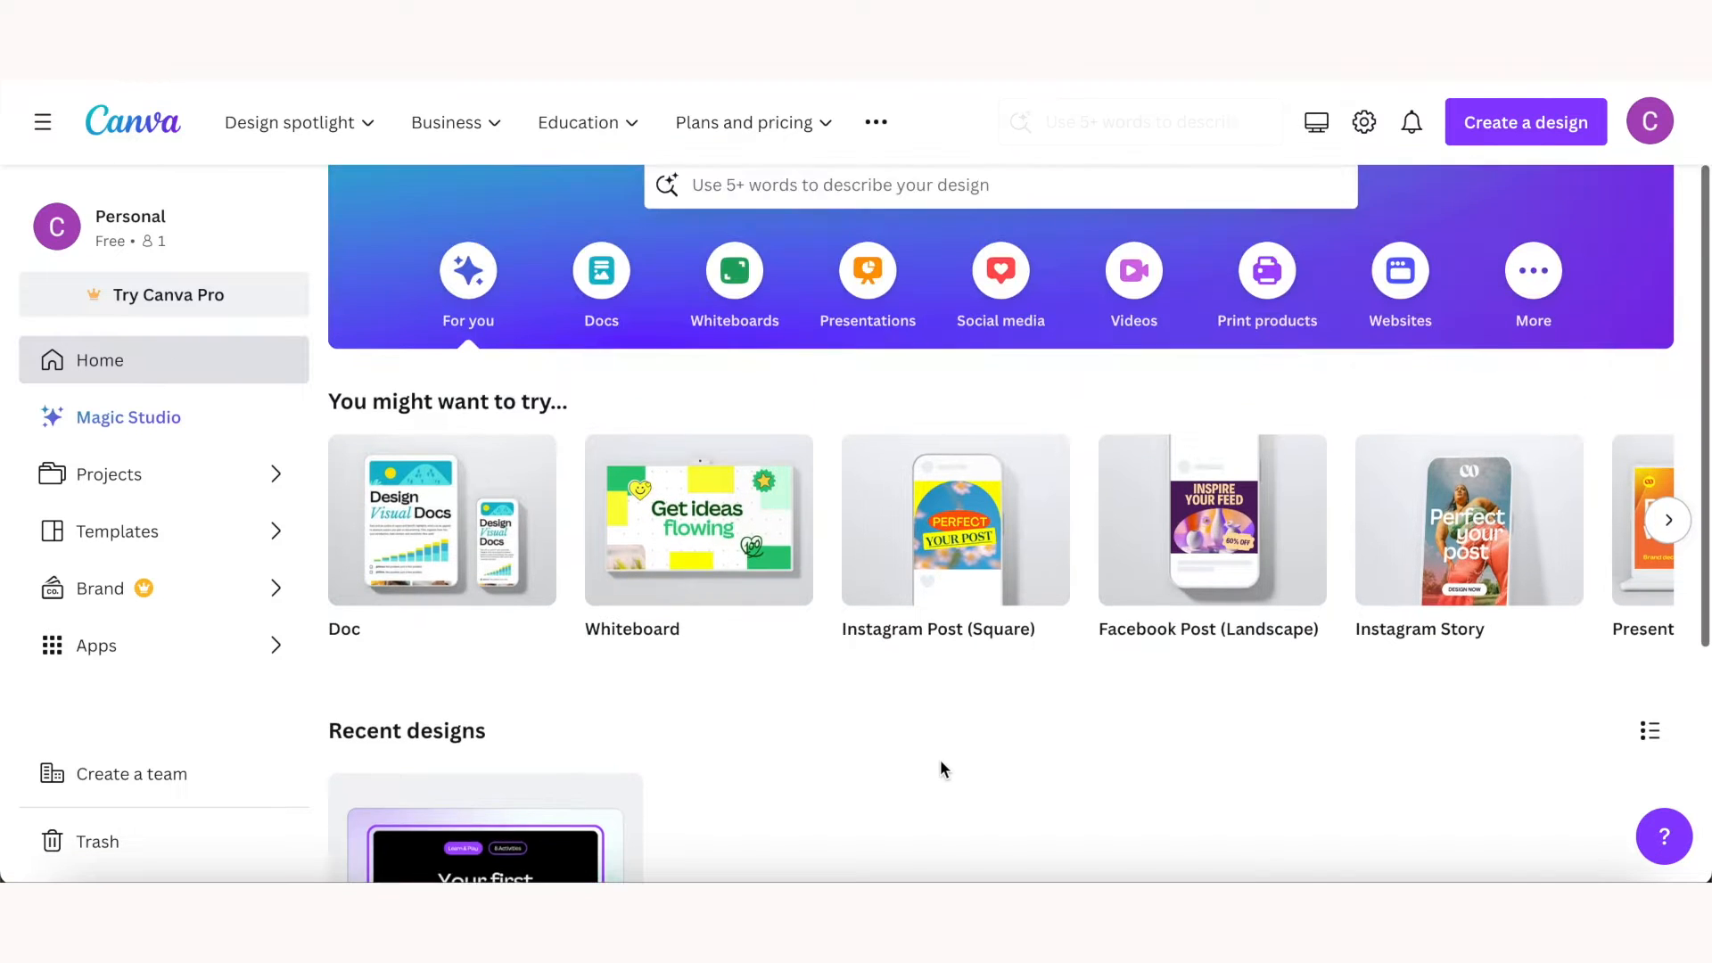
scroll(up, 3)
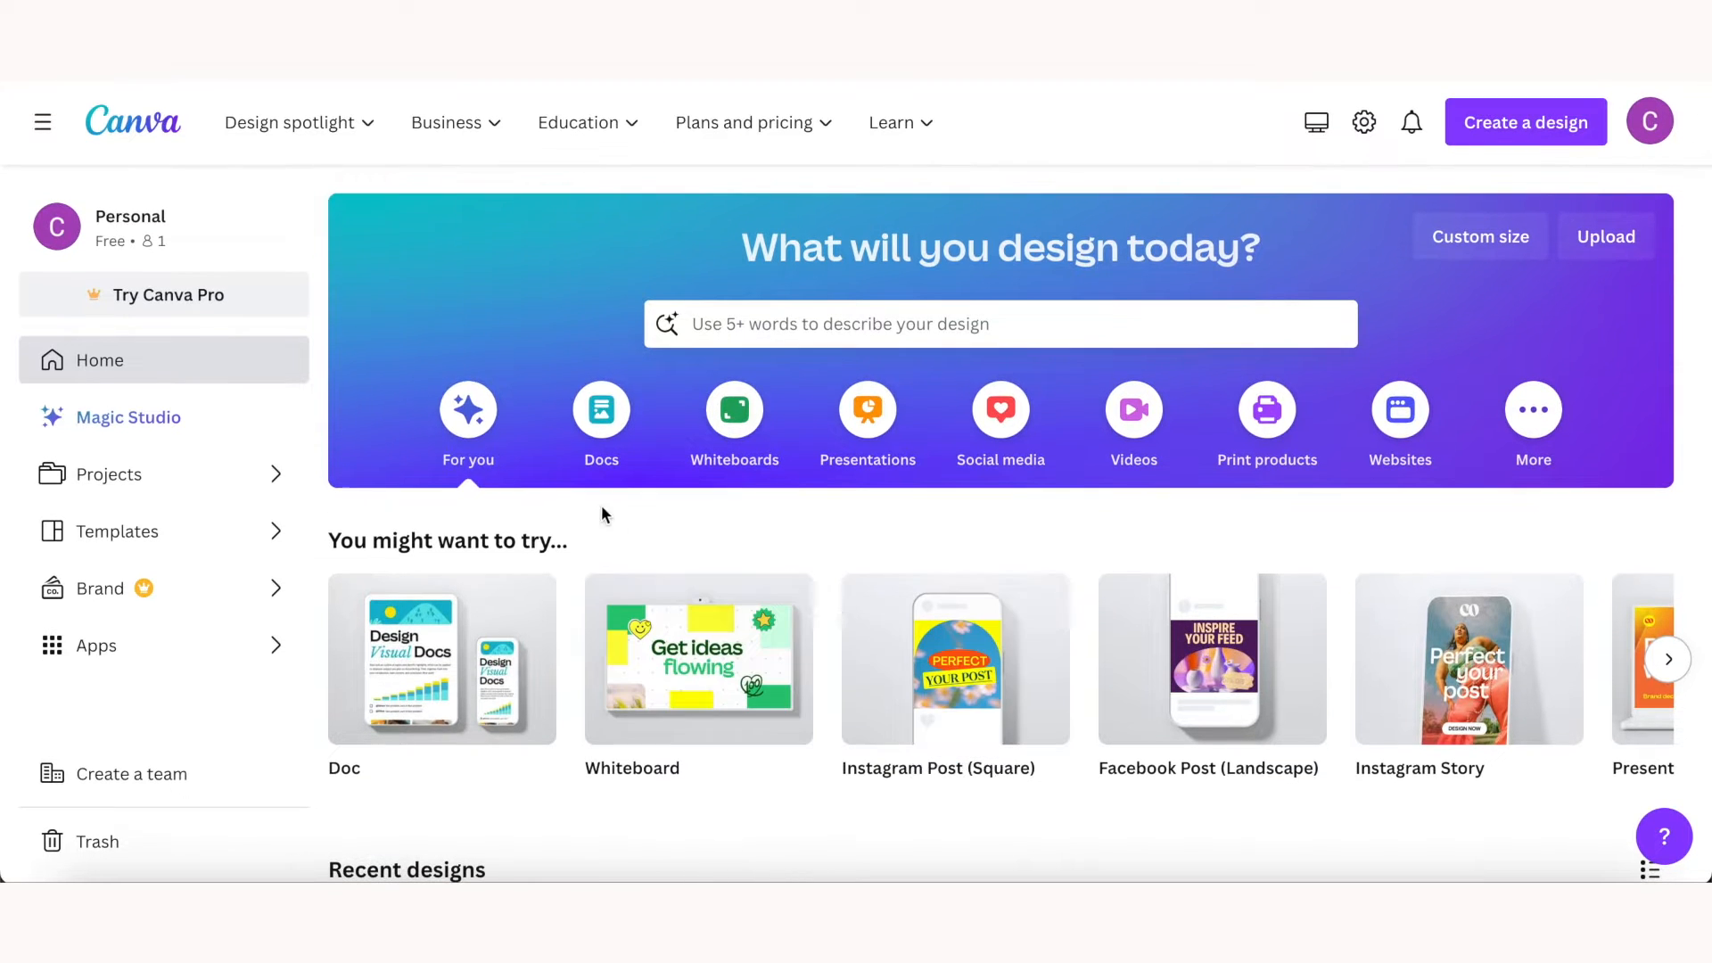
mouse_move(867, 412)
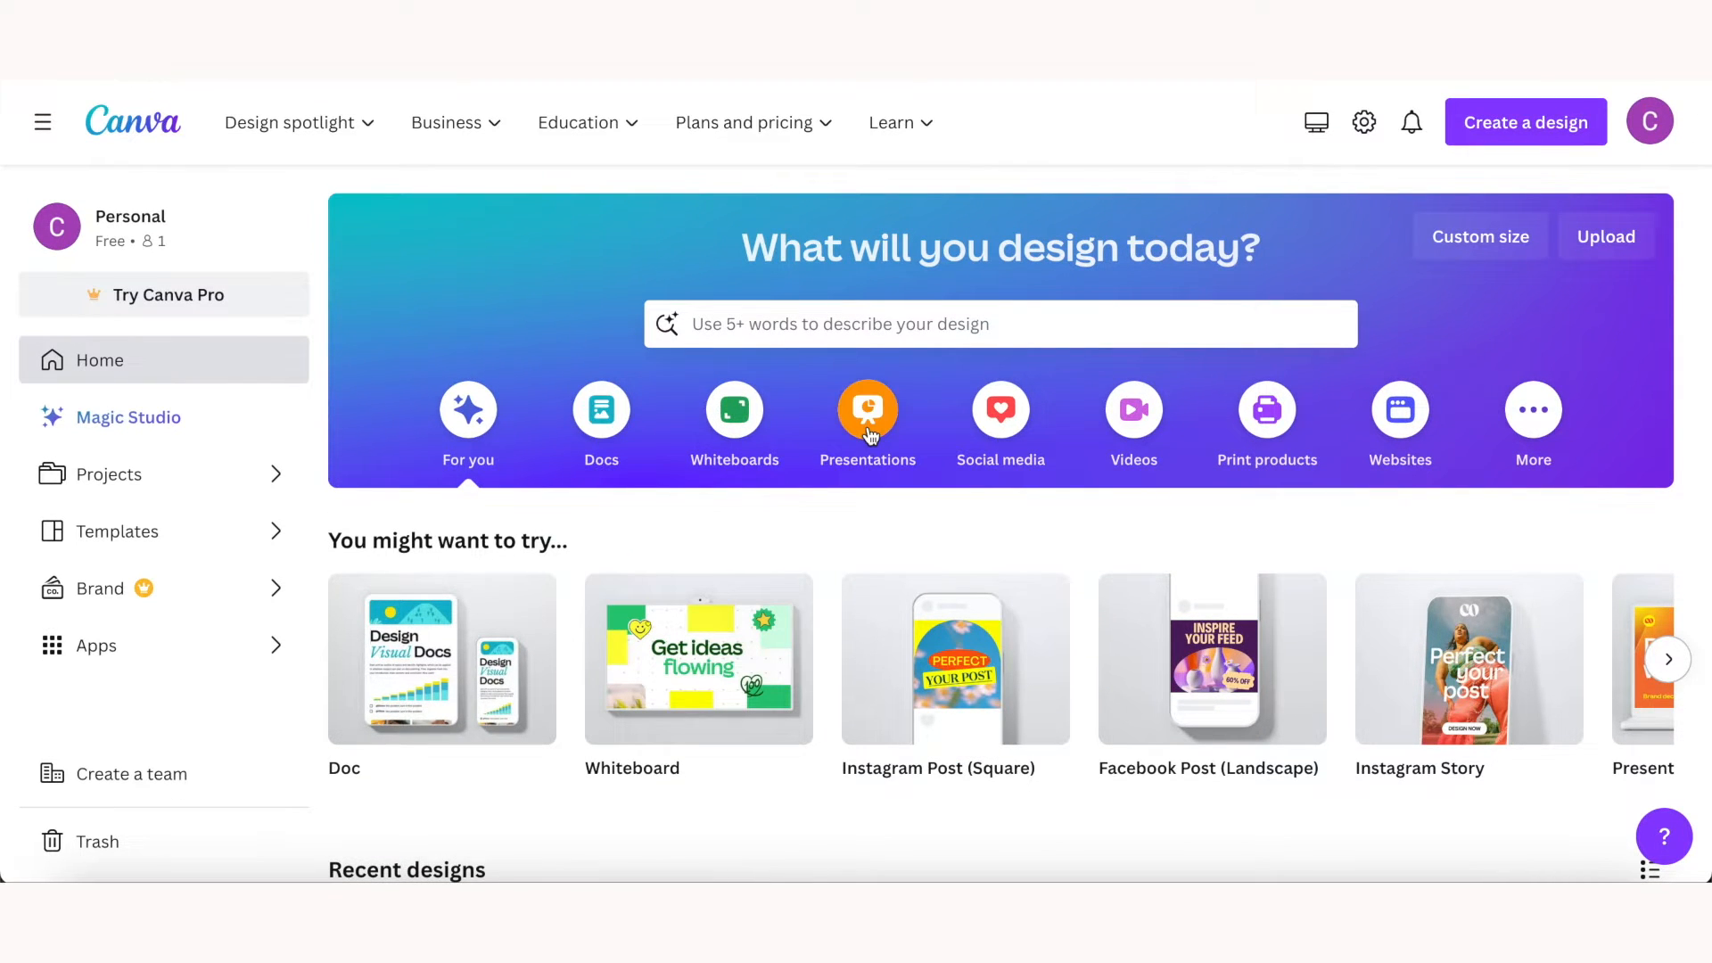
mouse_move(999, 412)
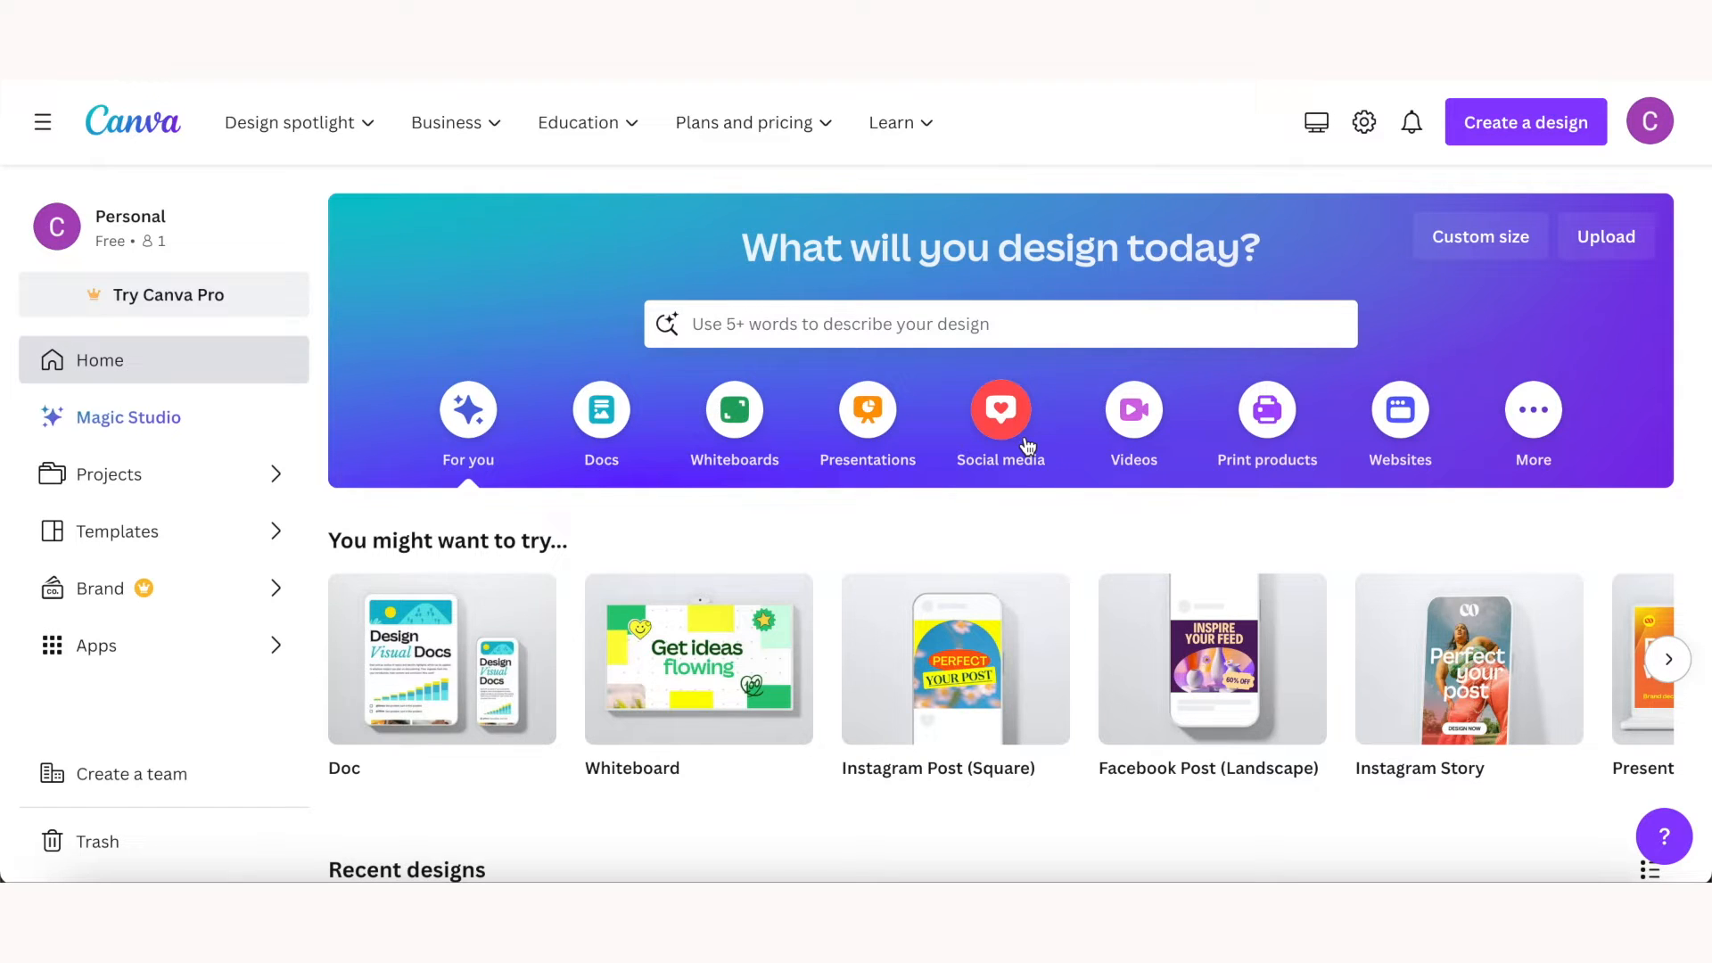
Step: Show the Social media formats and browse the Instagram and Facebook post template rows
click(999, 424)
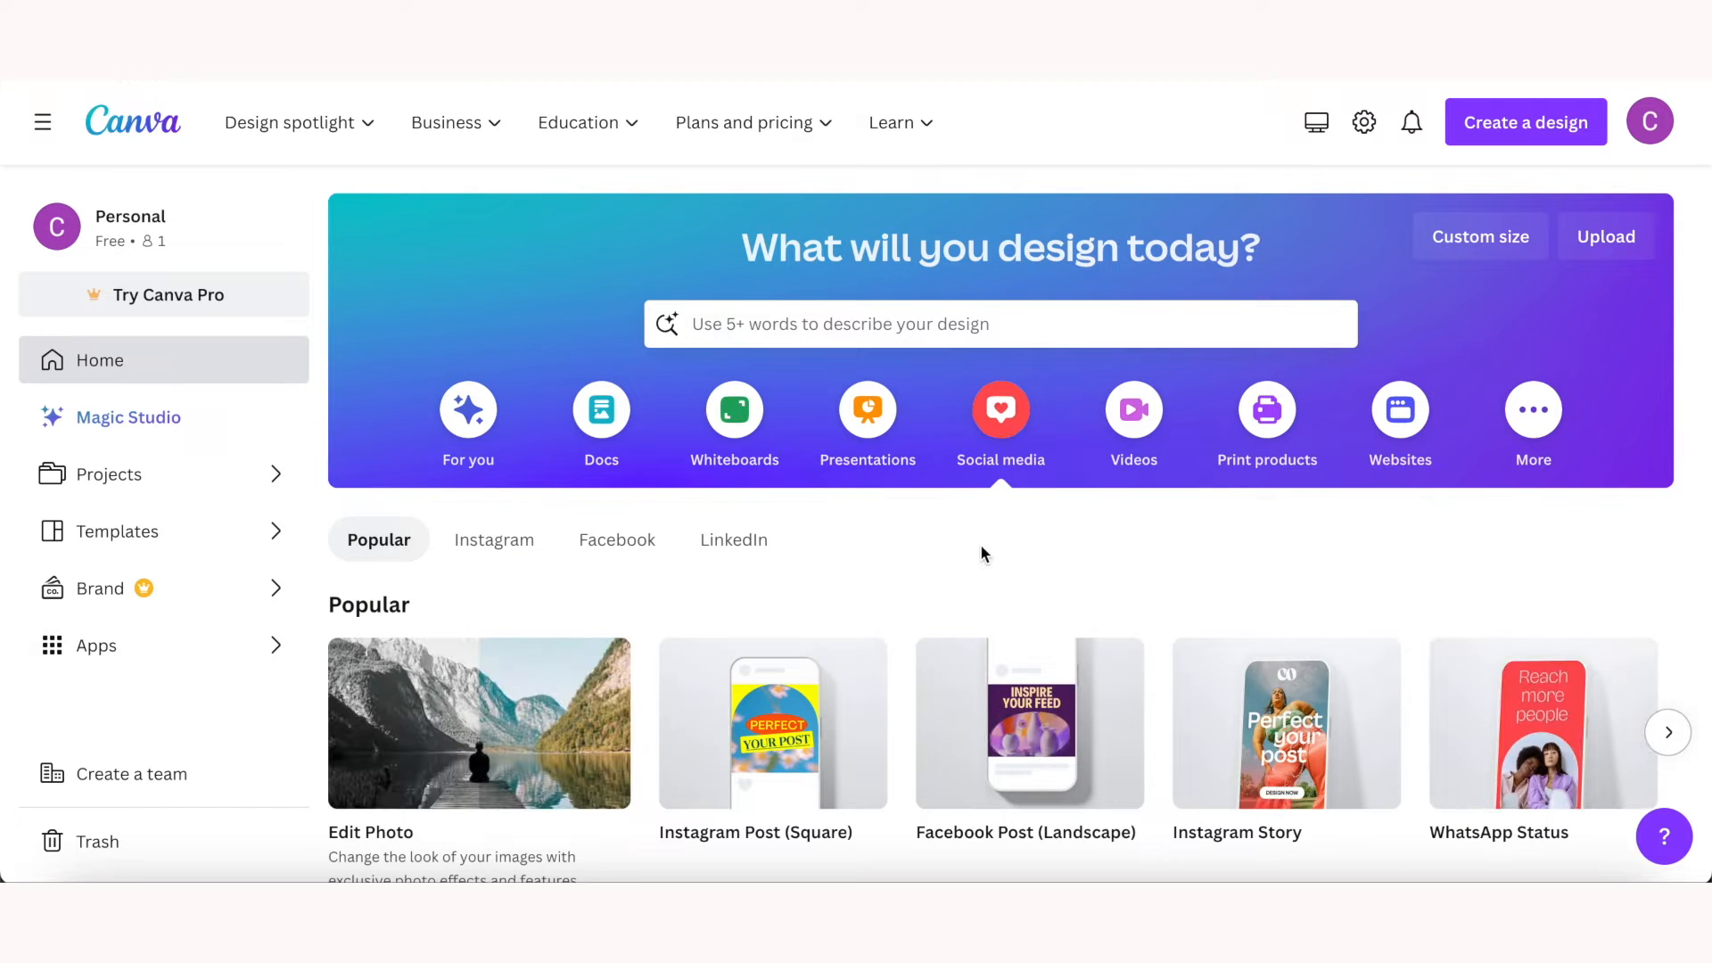
scroll(down, 3)
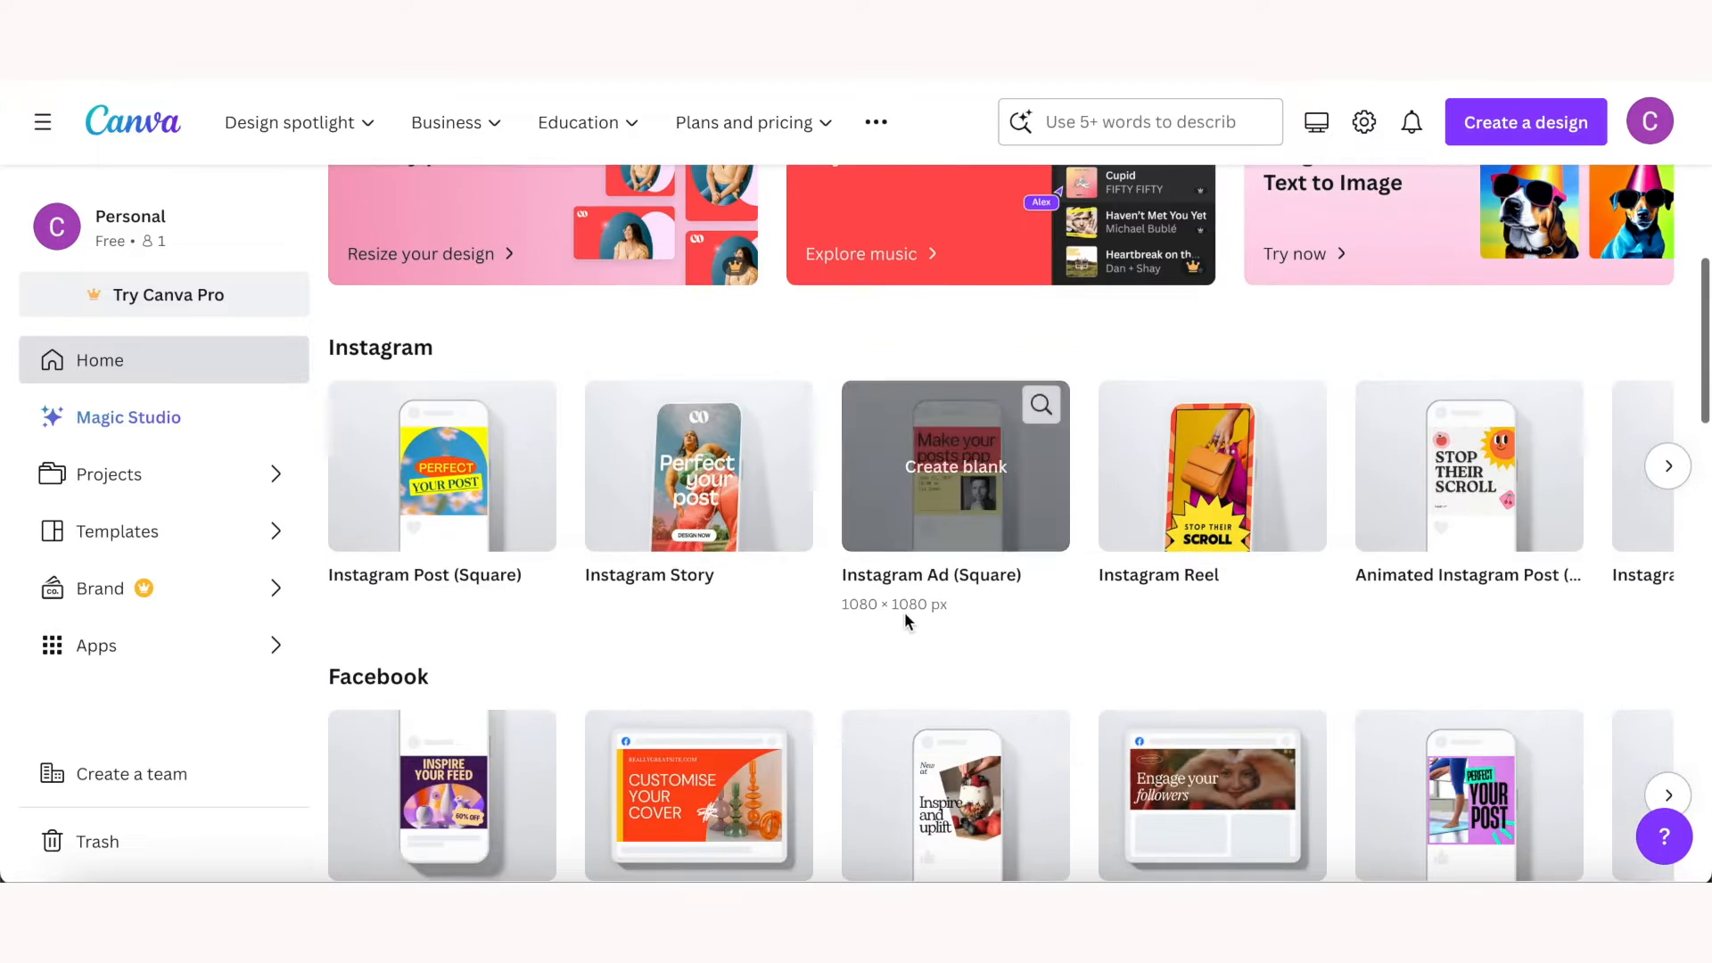
mouse_move(697, 512)
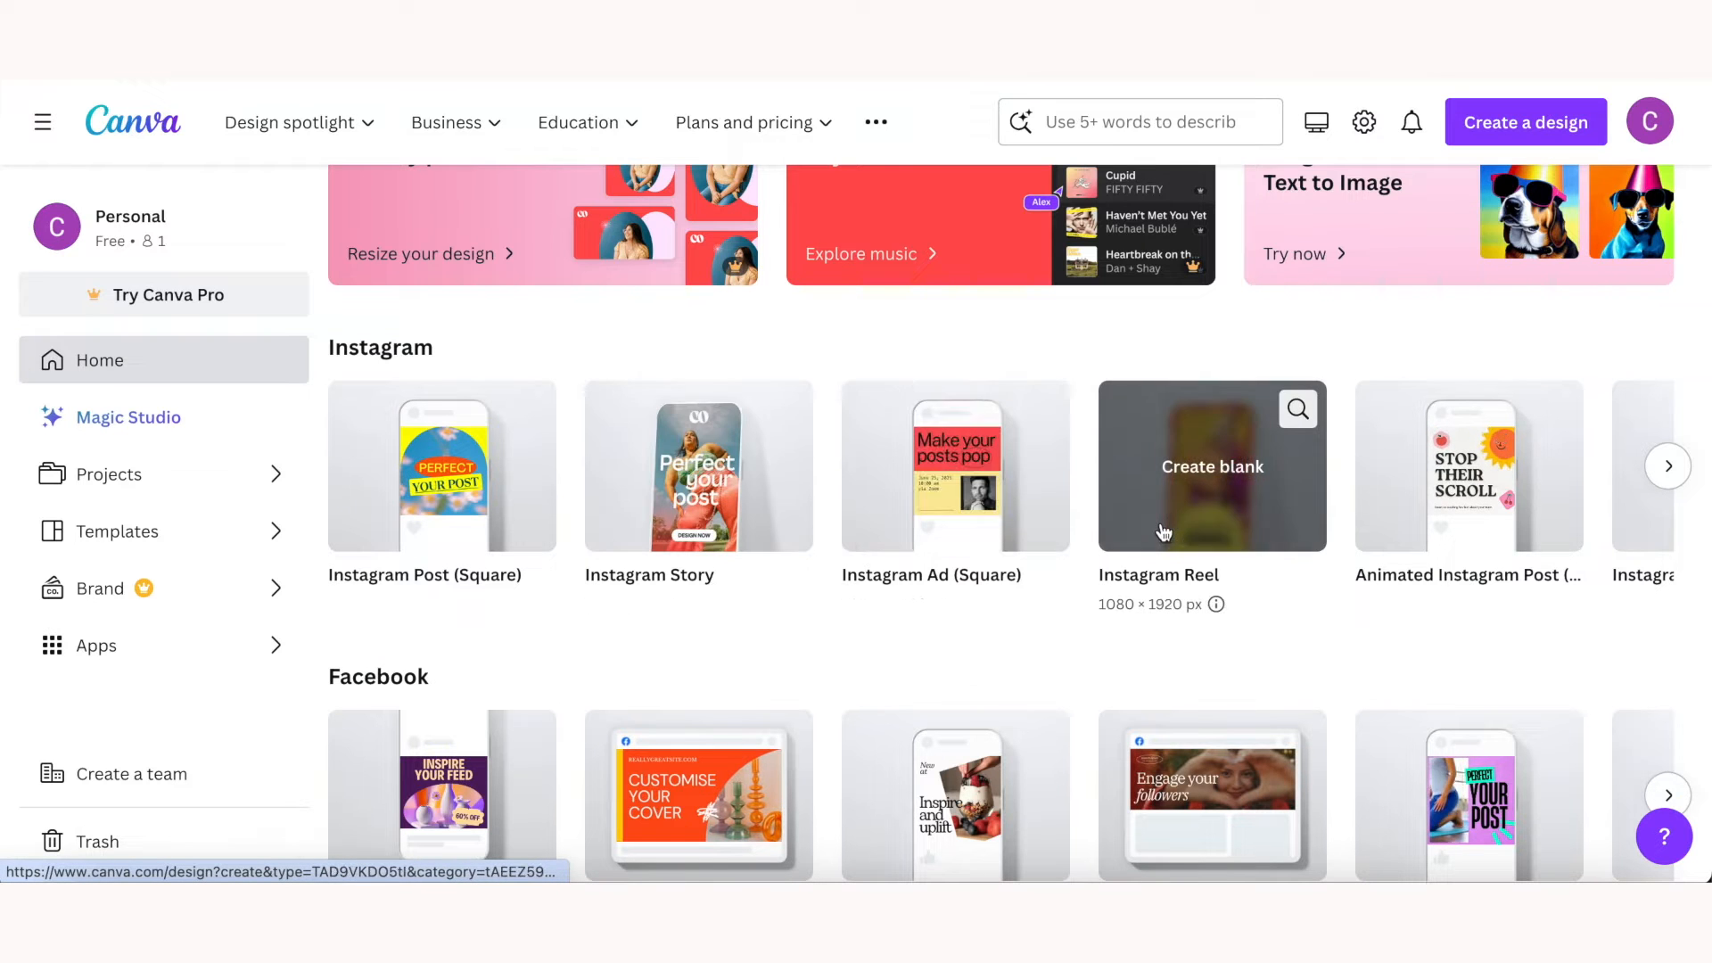
scroll(down, 3)
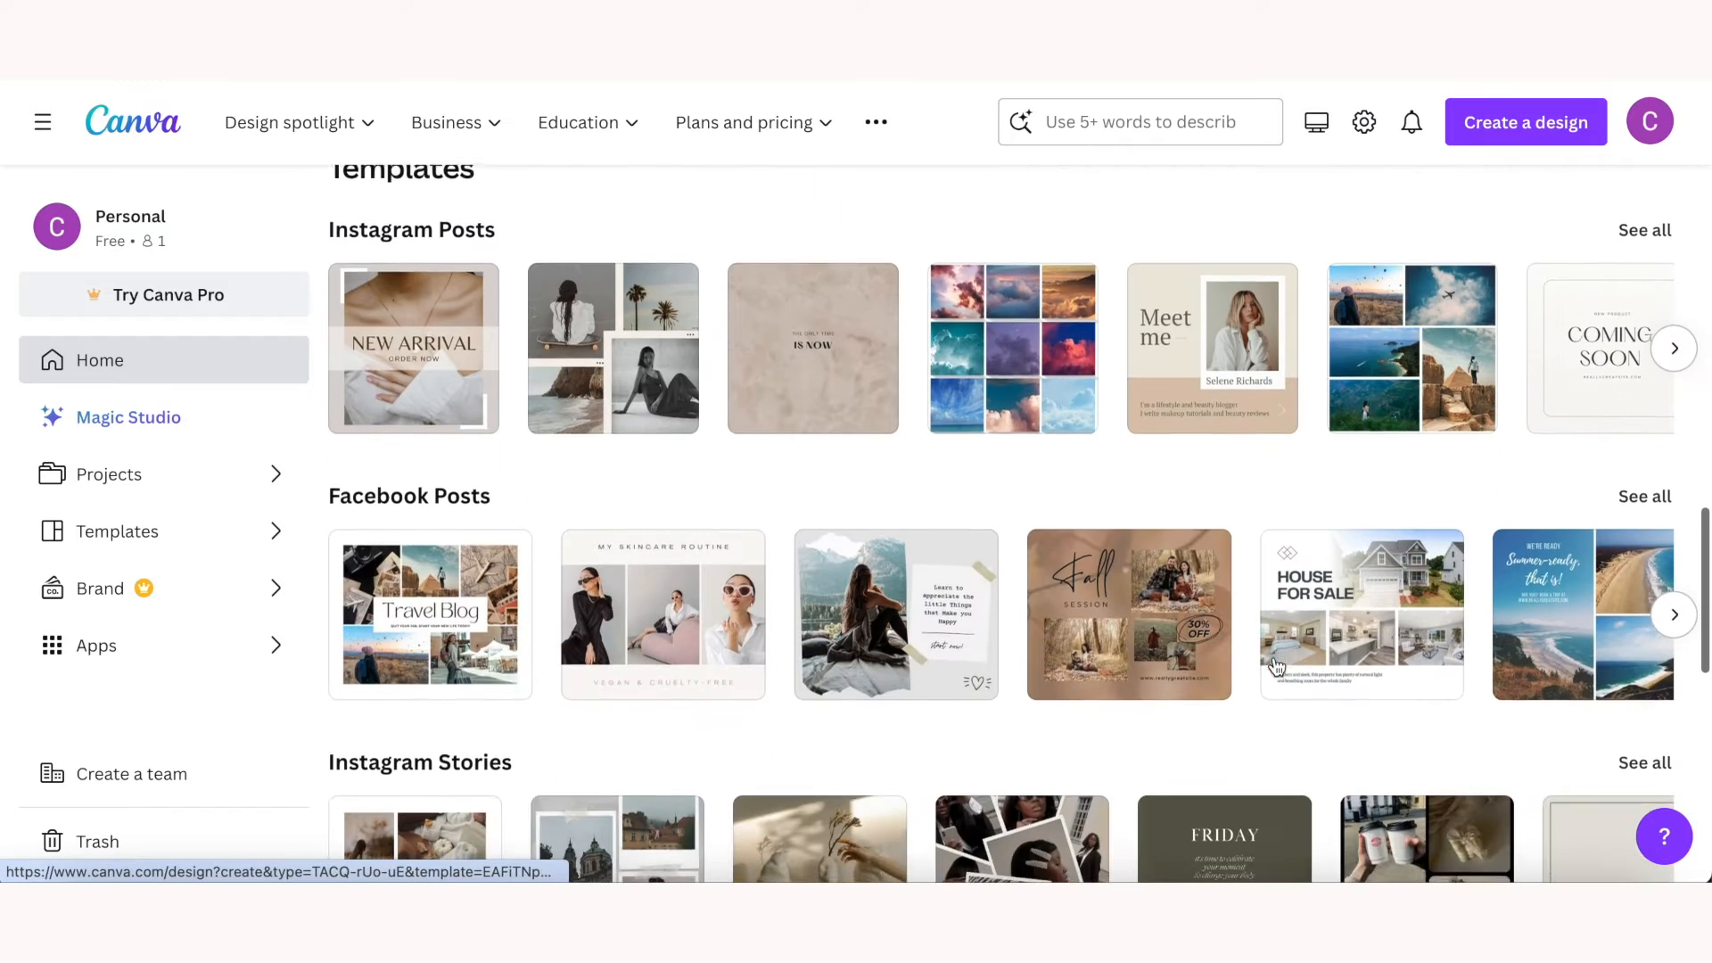
scroll(up, 3)
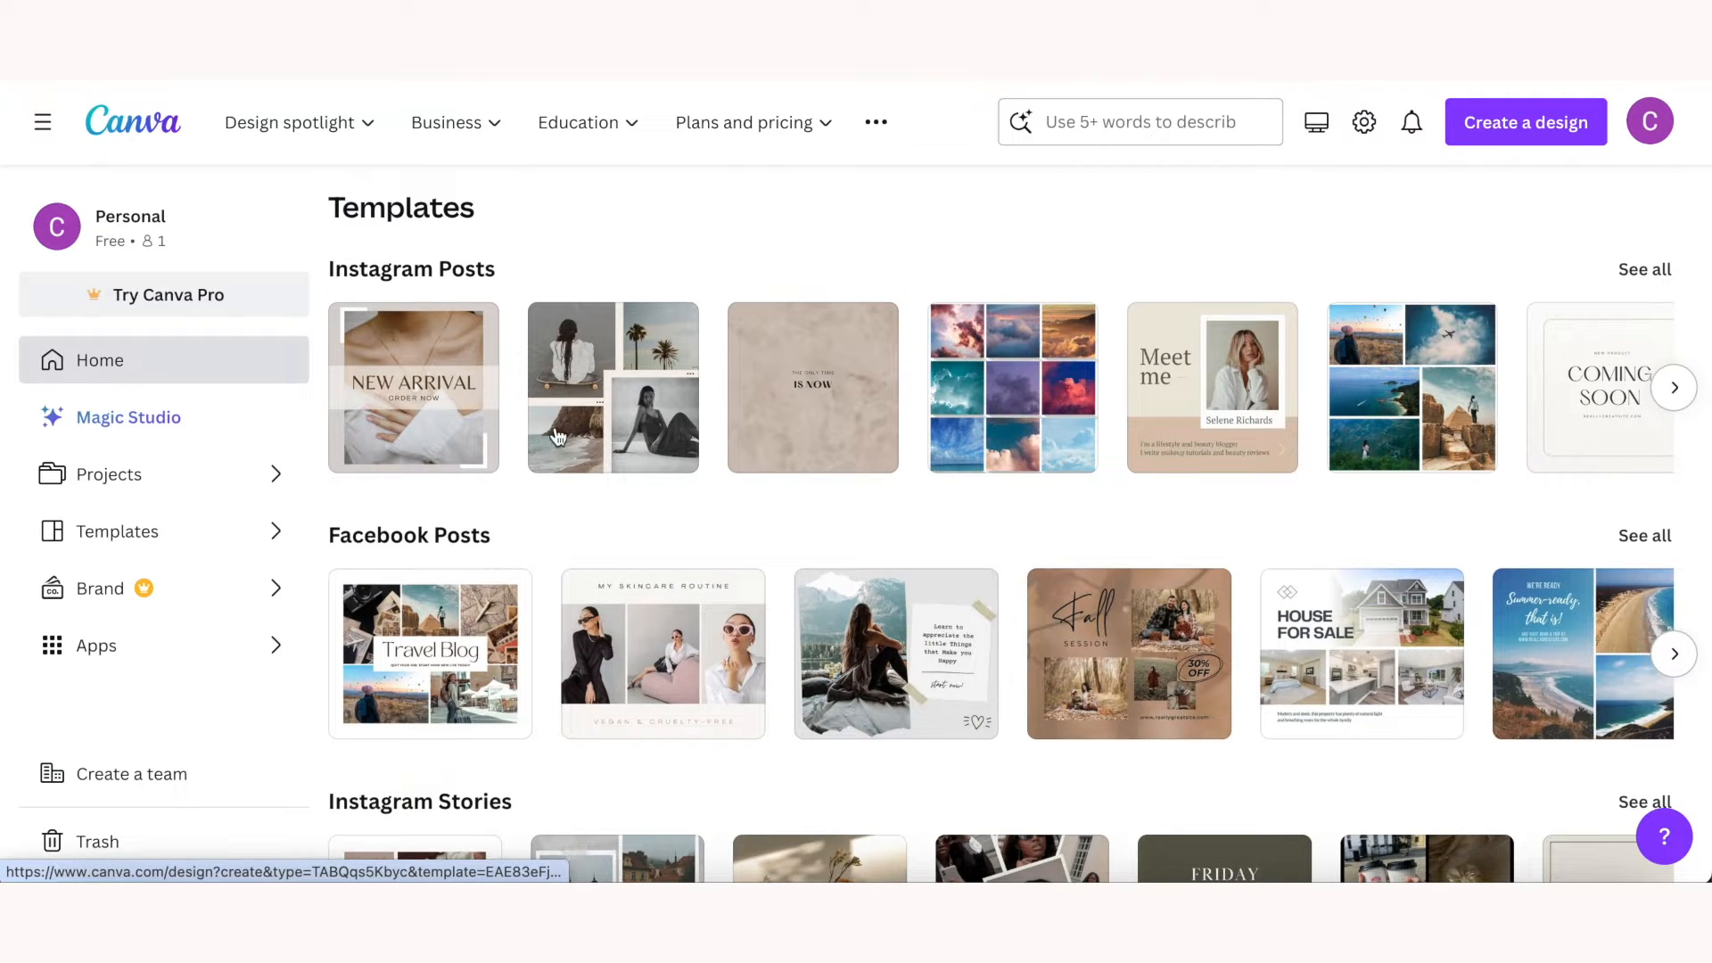
mouse_move(1255, 418)
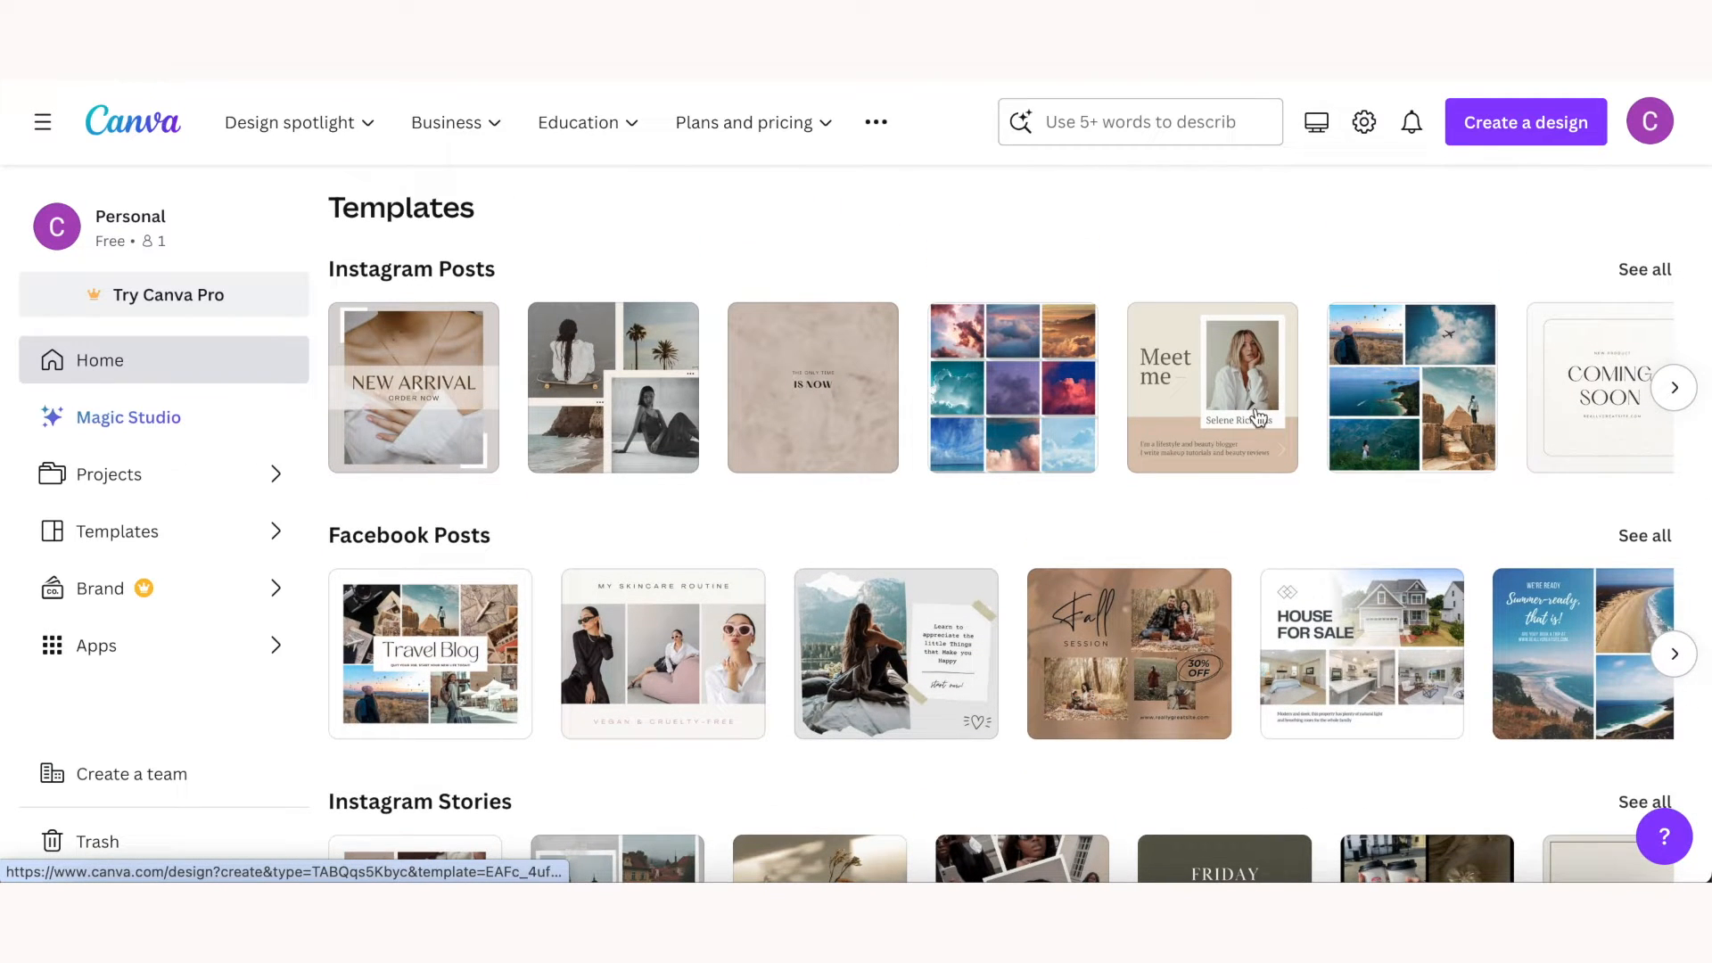
mouse_move(1254, 417)
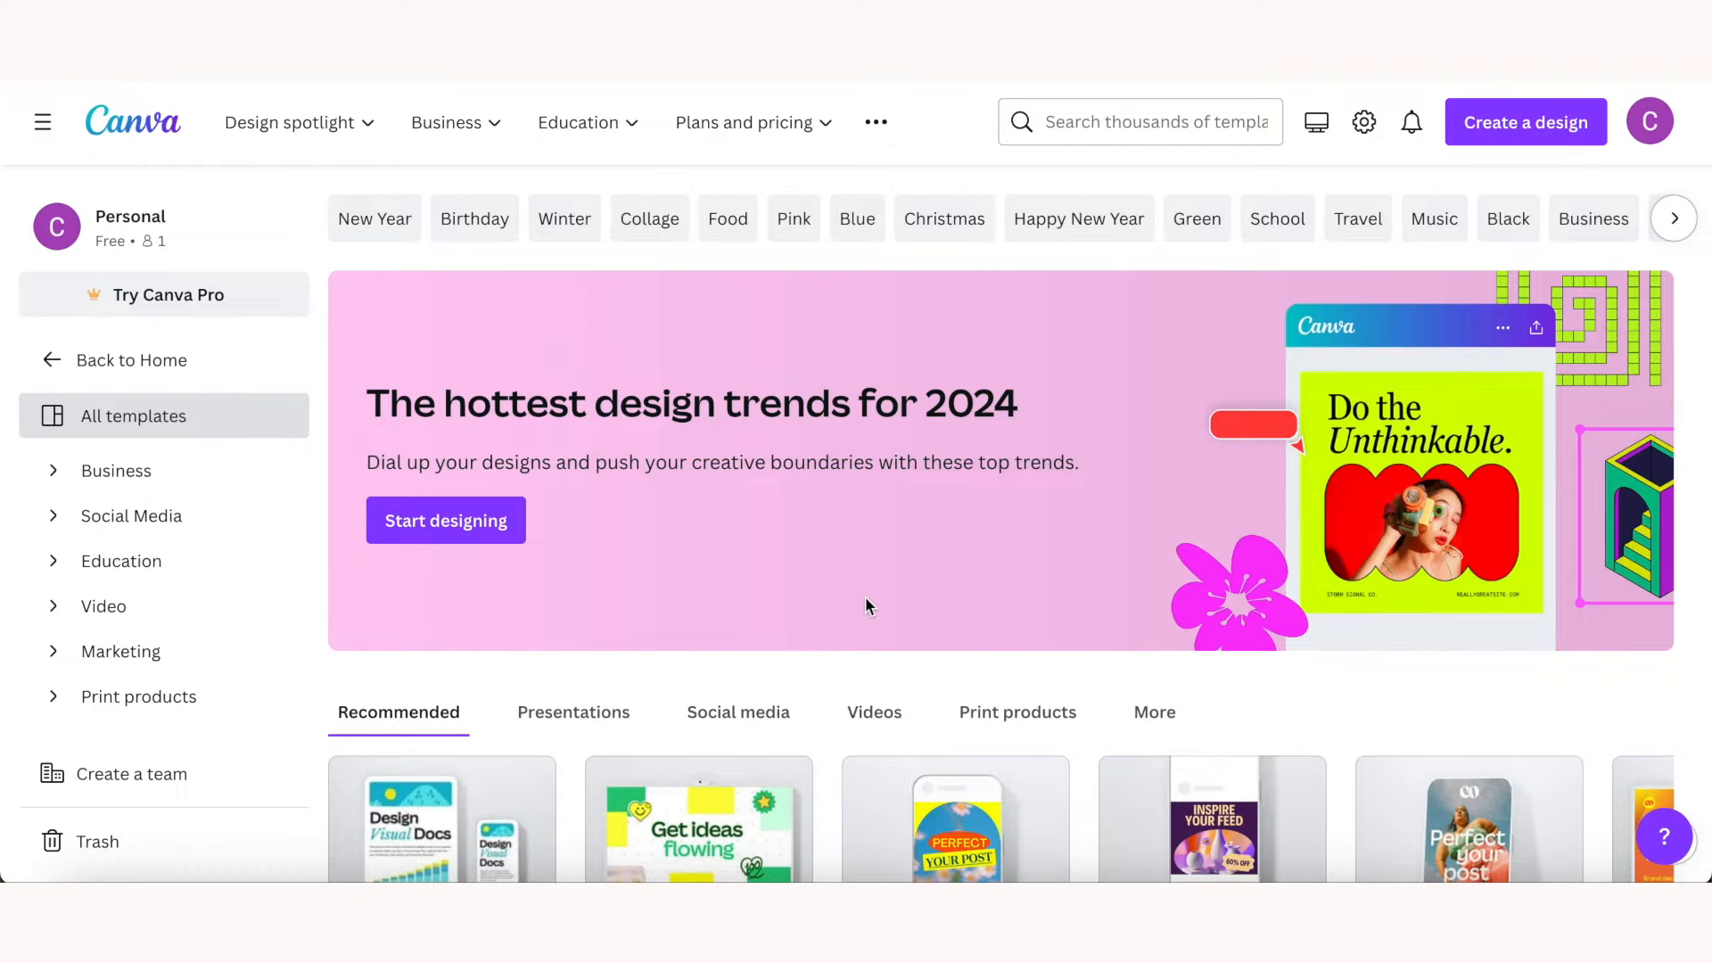
mouse_move(425, 257)
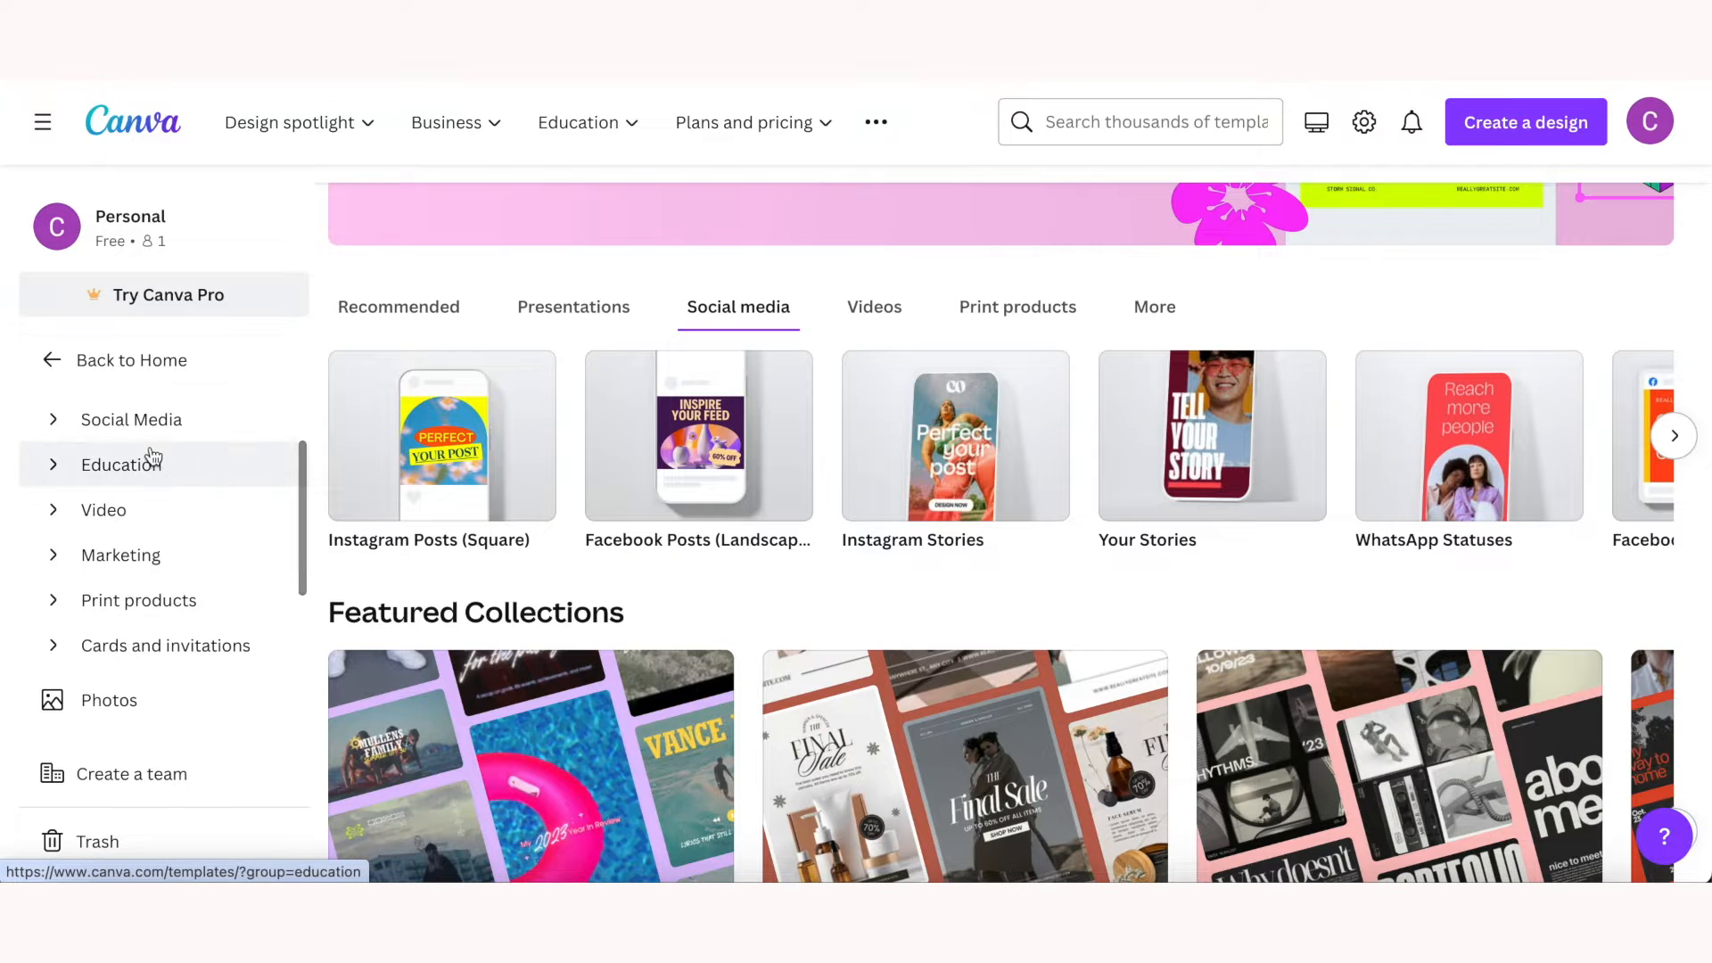
Step: Expand the Education group in the template library, revealing whiteboards, infographics and flashcards
click(115, 471)
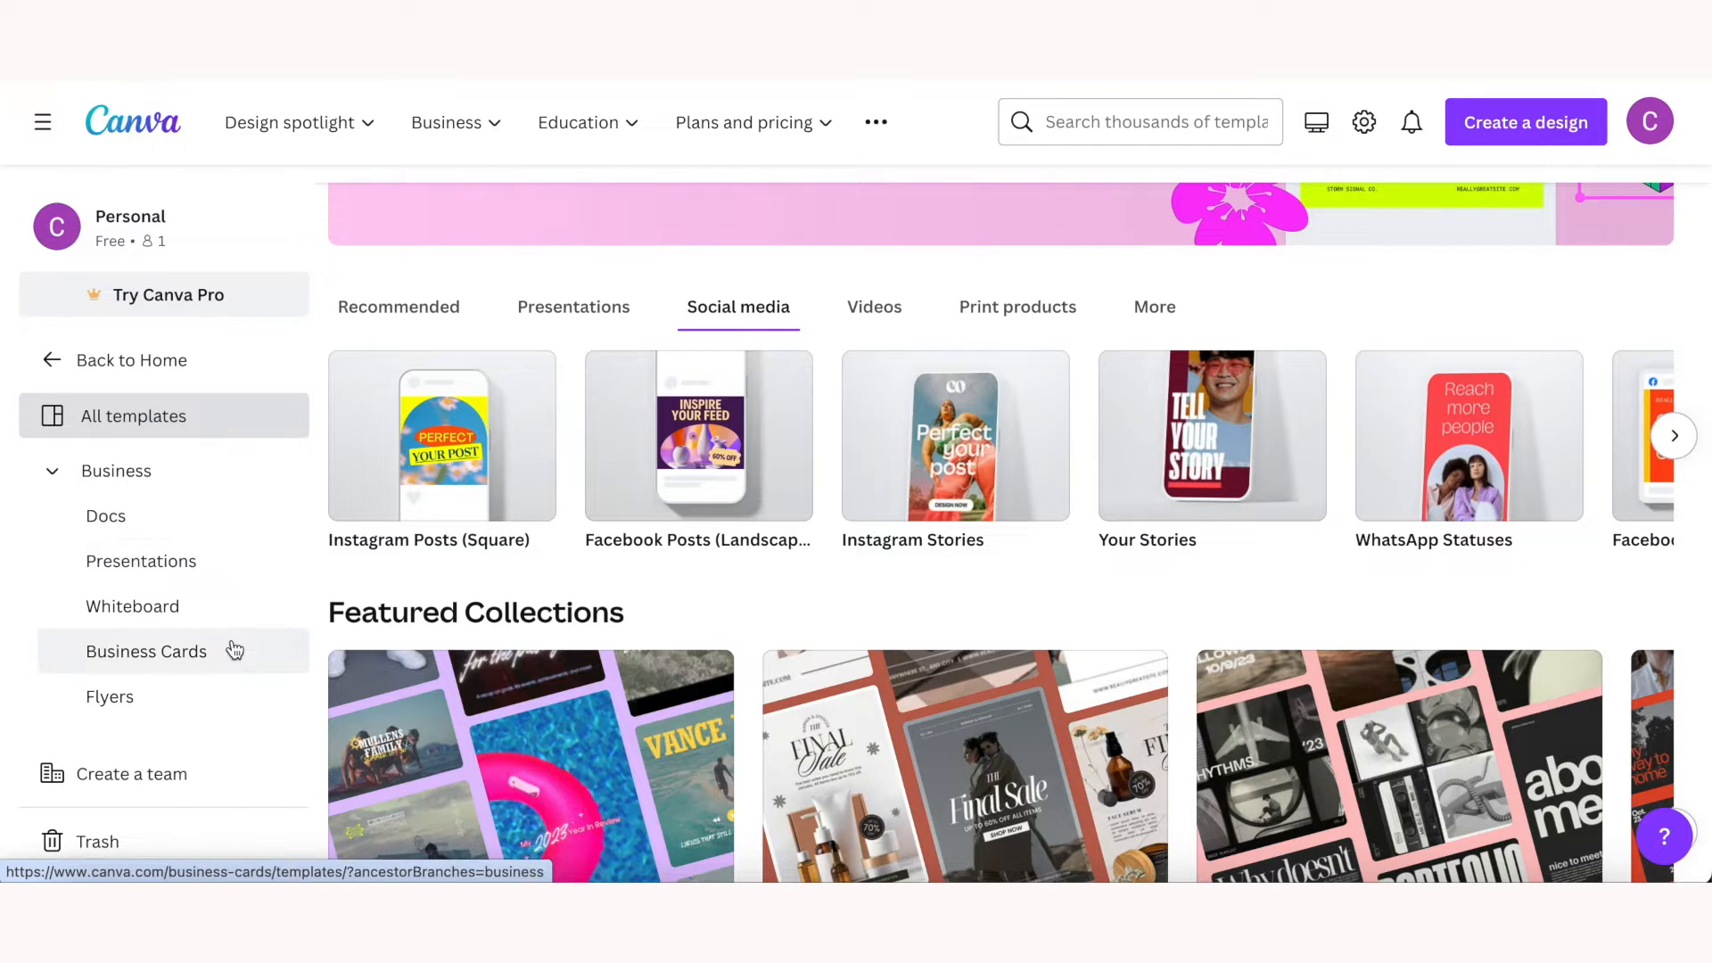
scroll(down, 3)
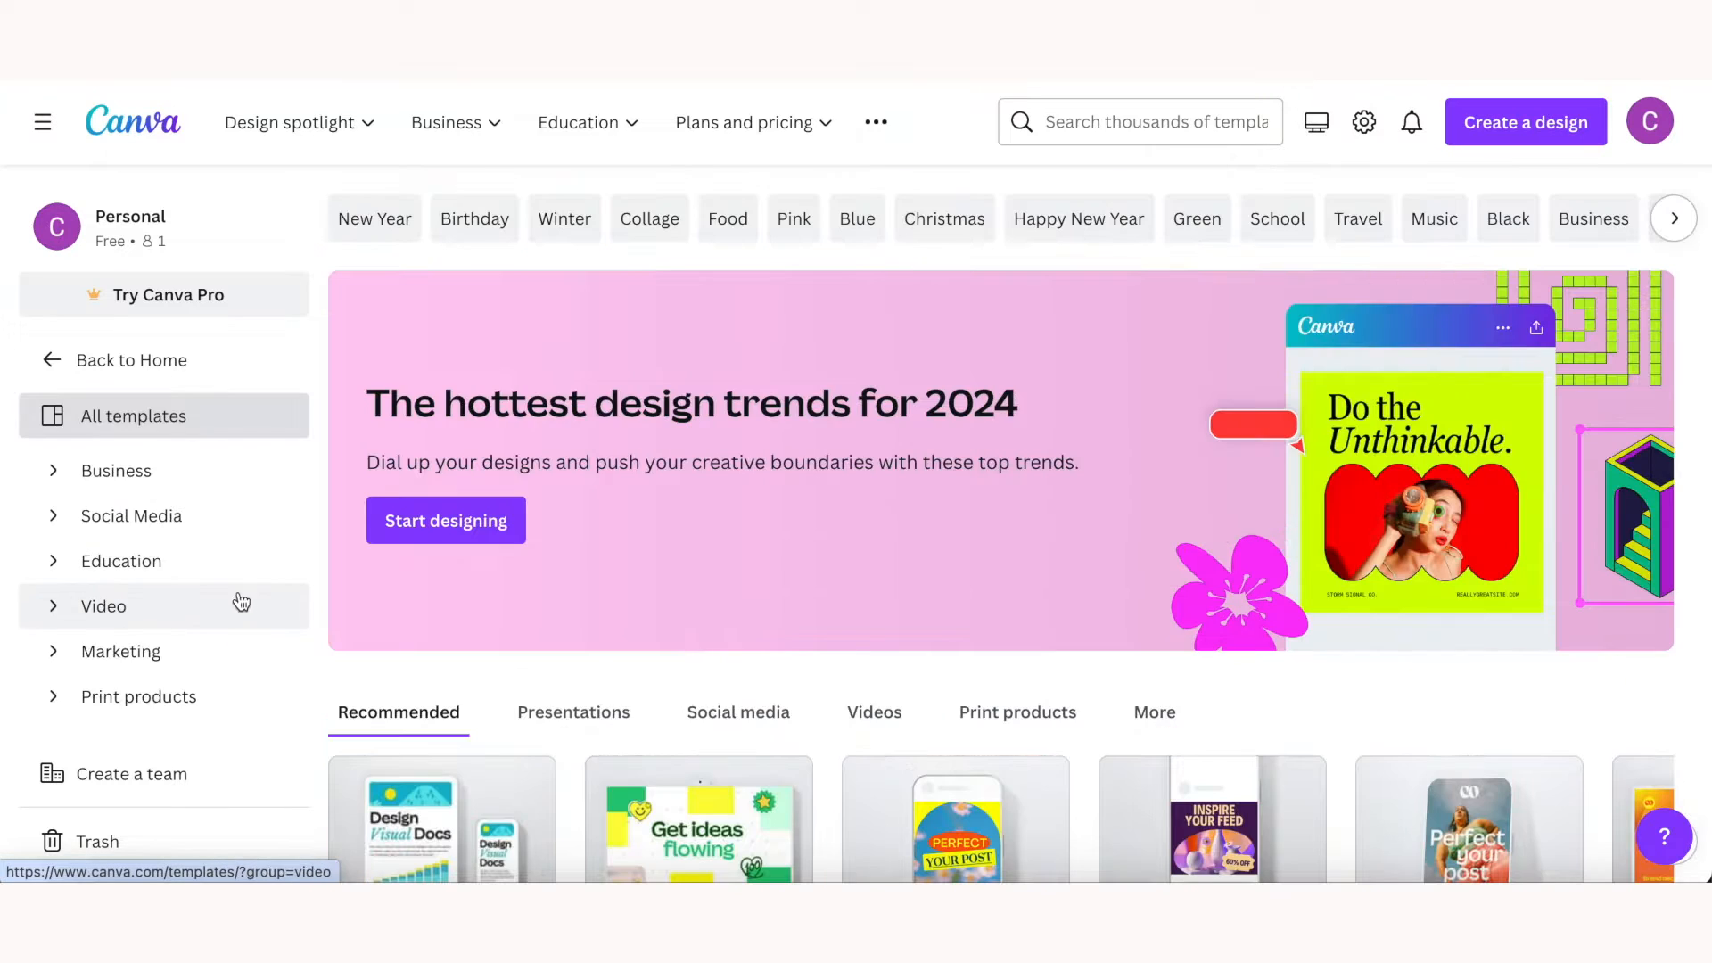
click(131, 515)
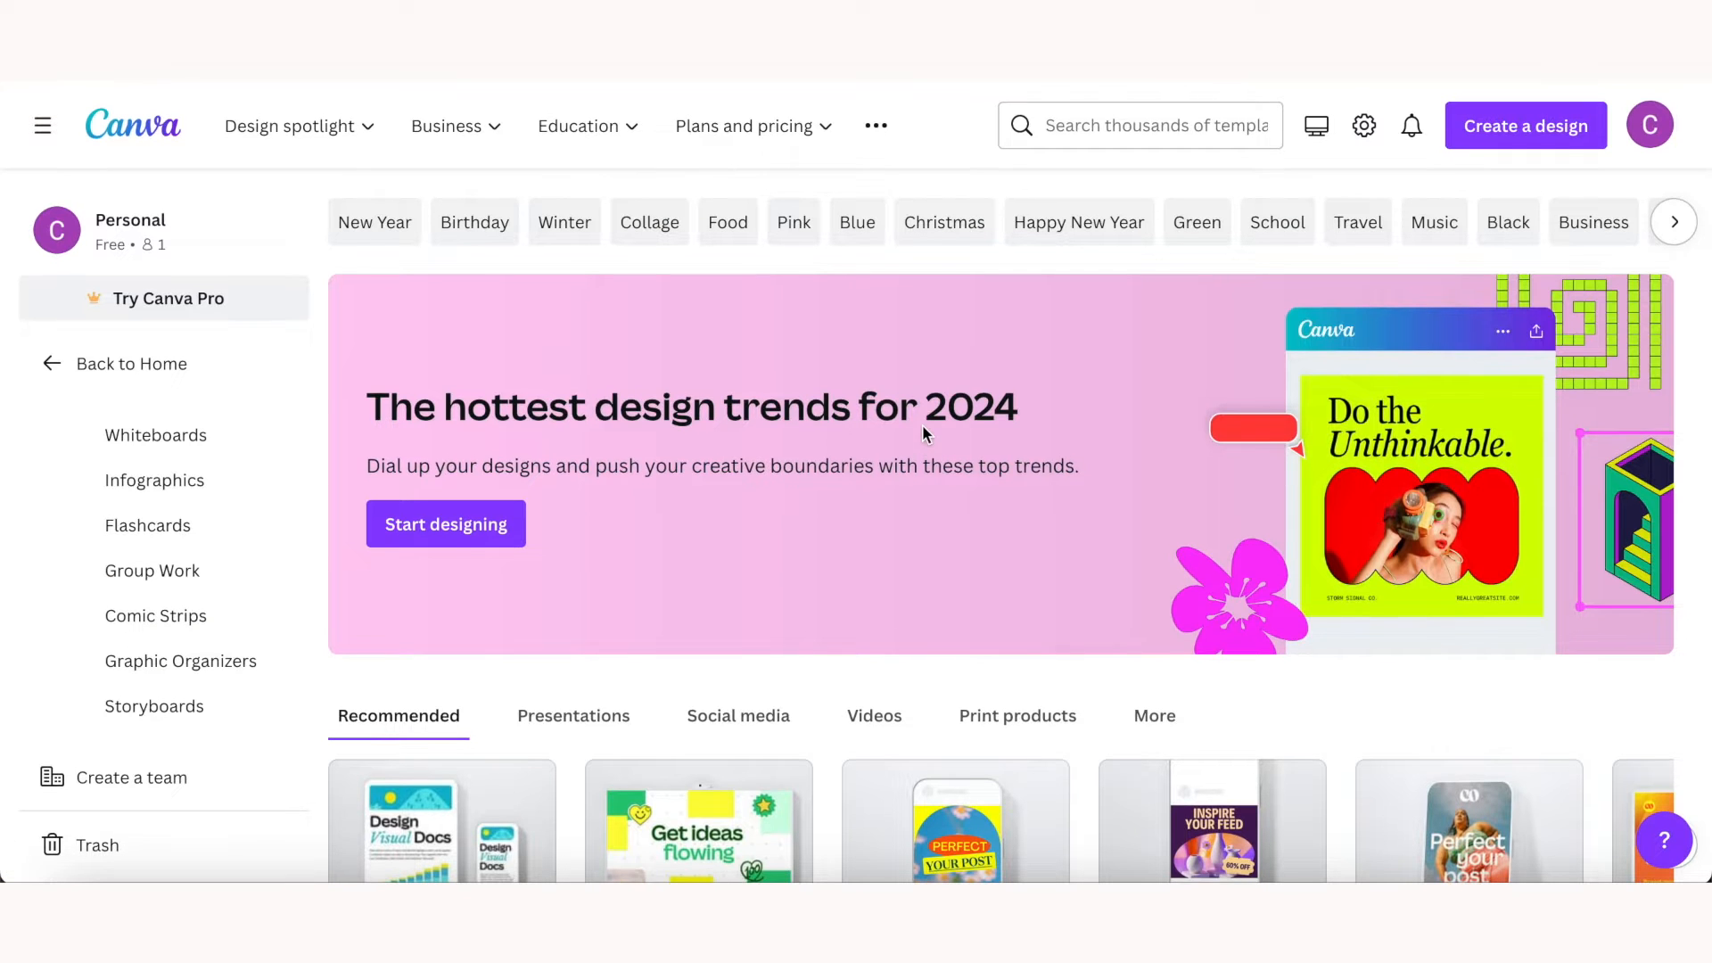
Step: Search templates for 'happy hour invitation' and look through the 29 results
text(happy hour invitation)
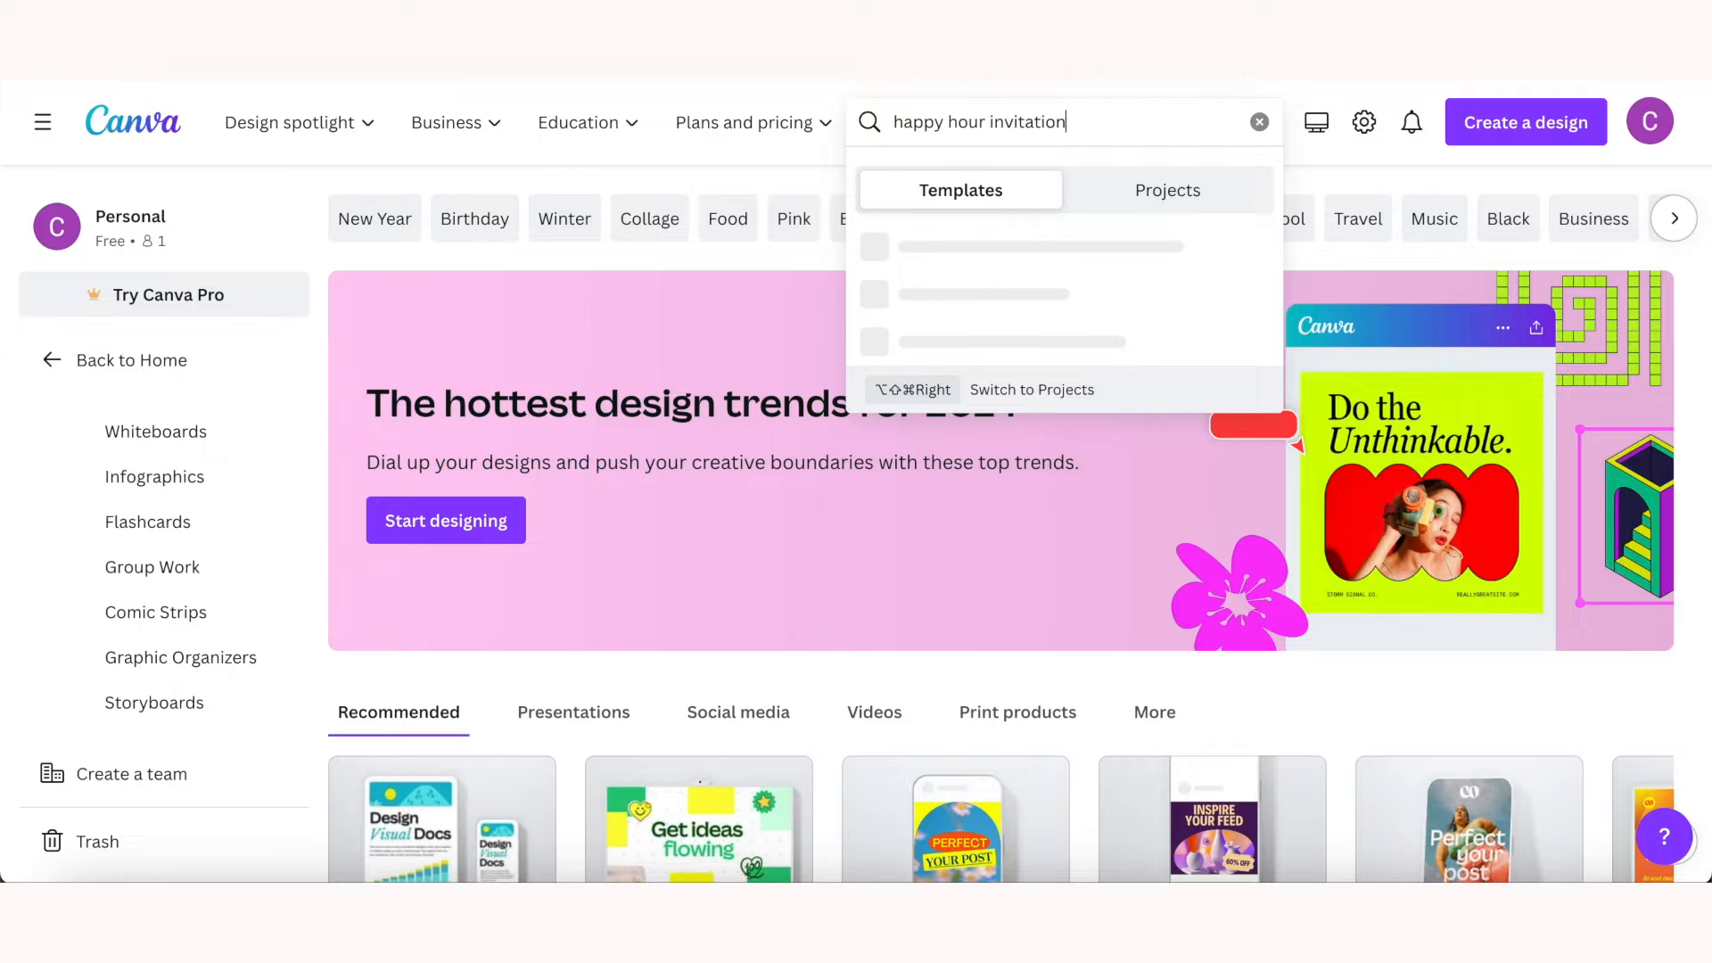
key(Return)
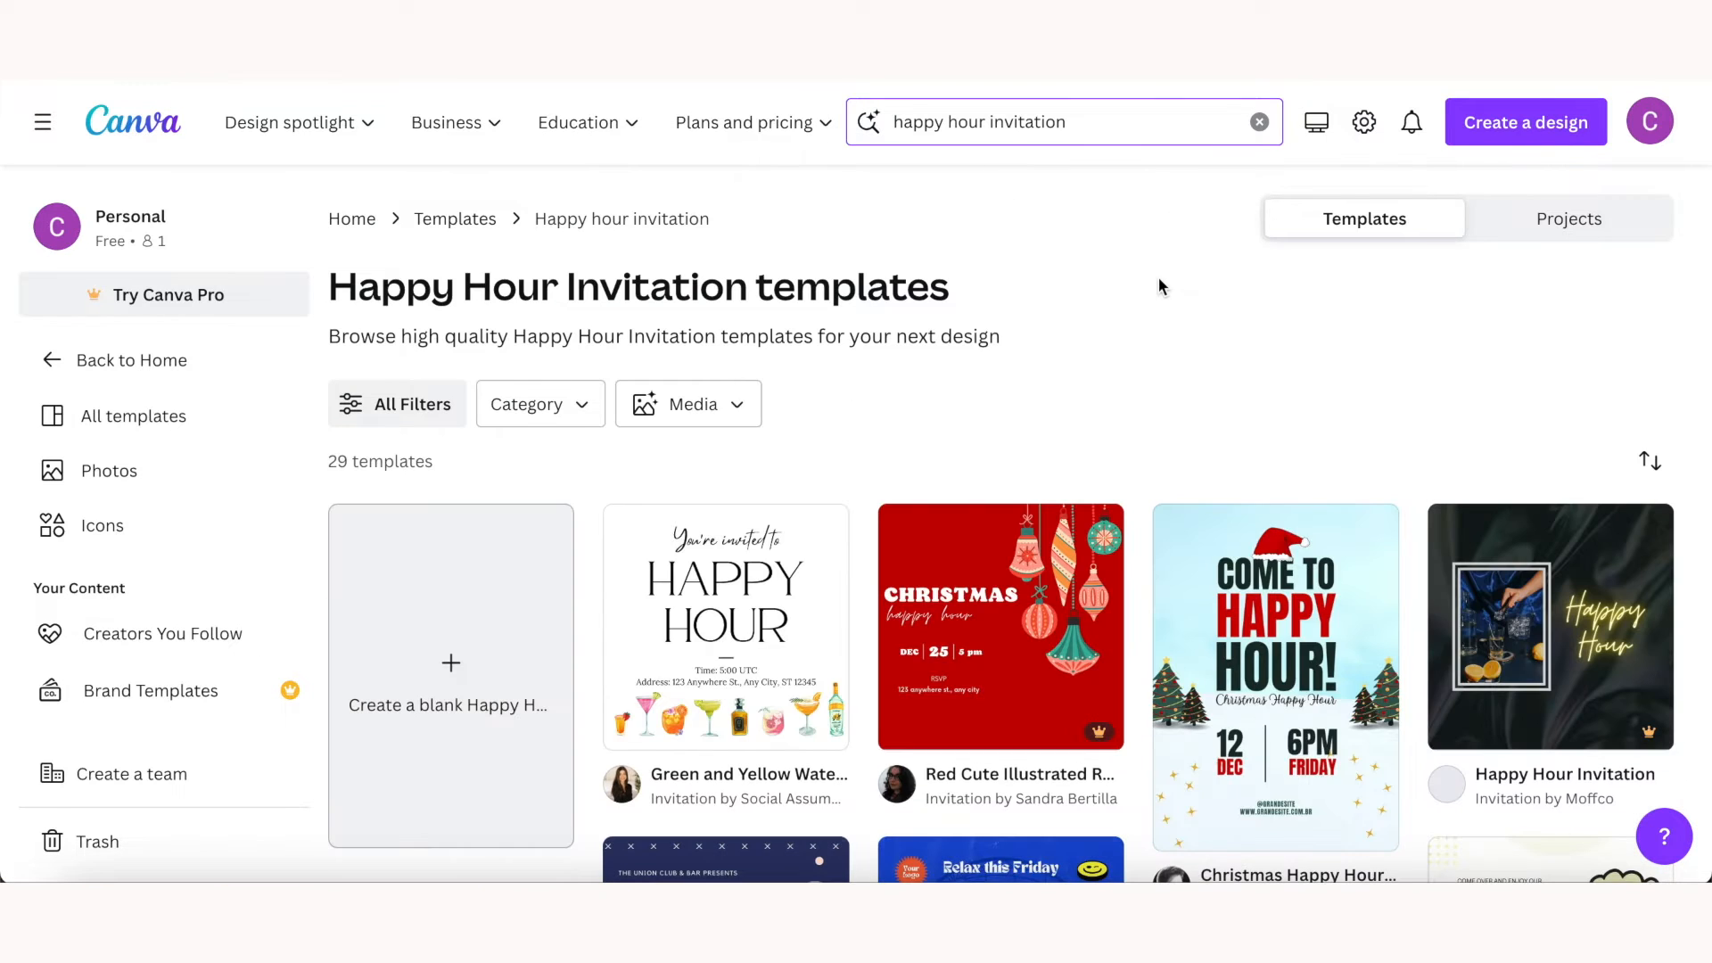
scroll(down, 3)
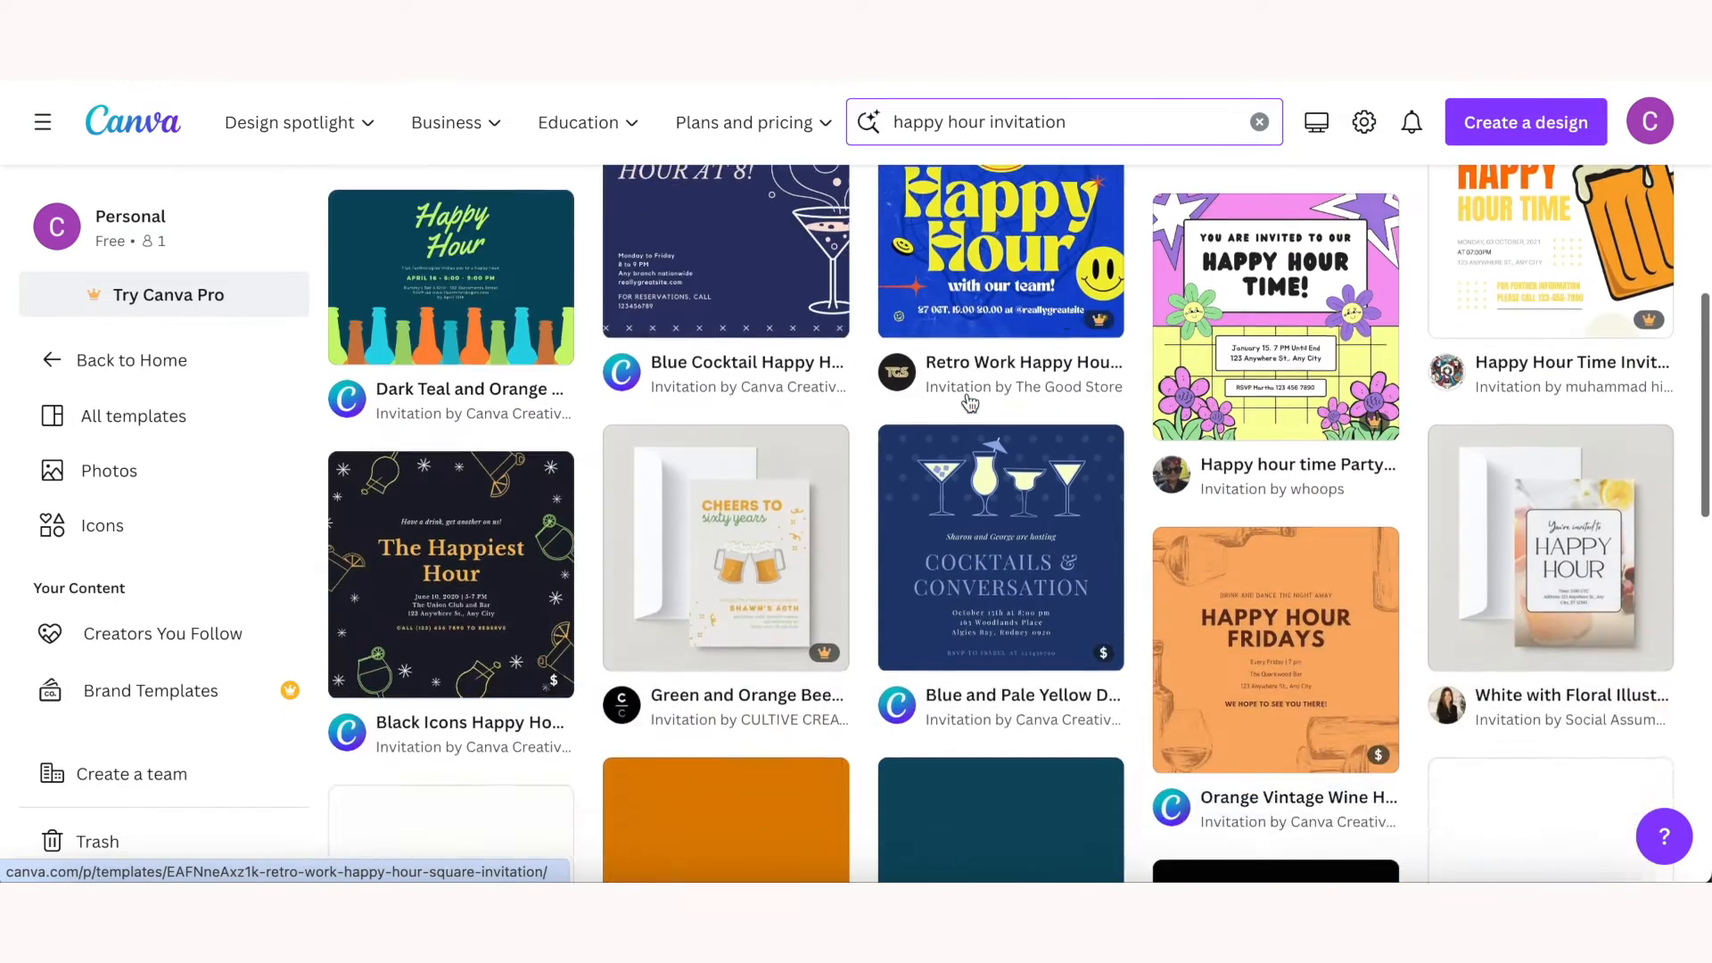
scroll(down, 3)
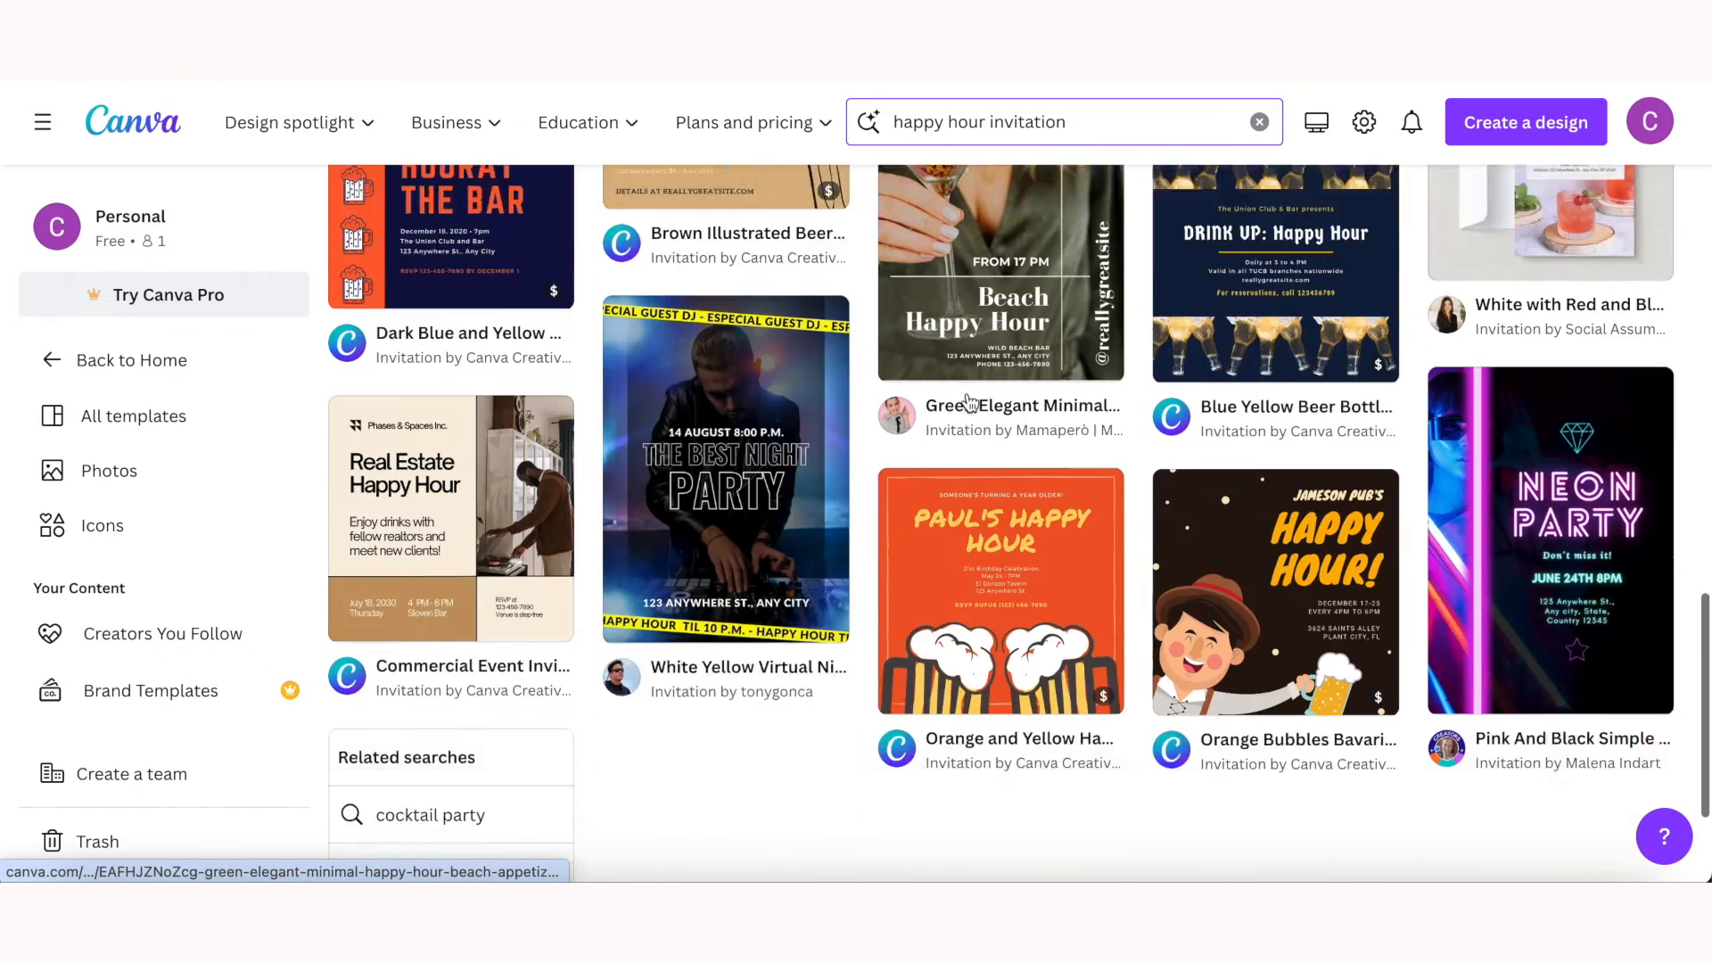
scroll(up, 3)
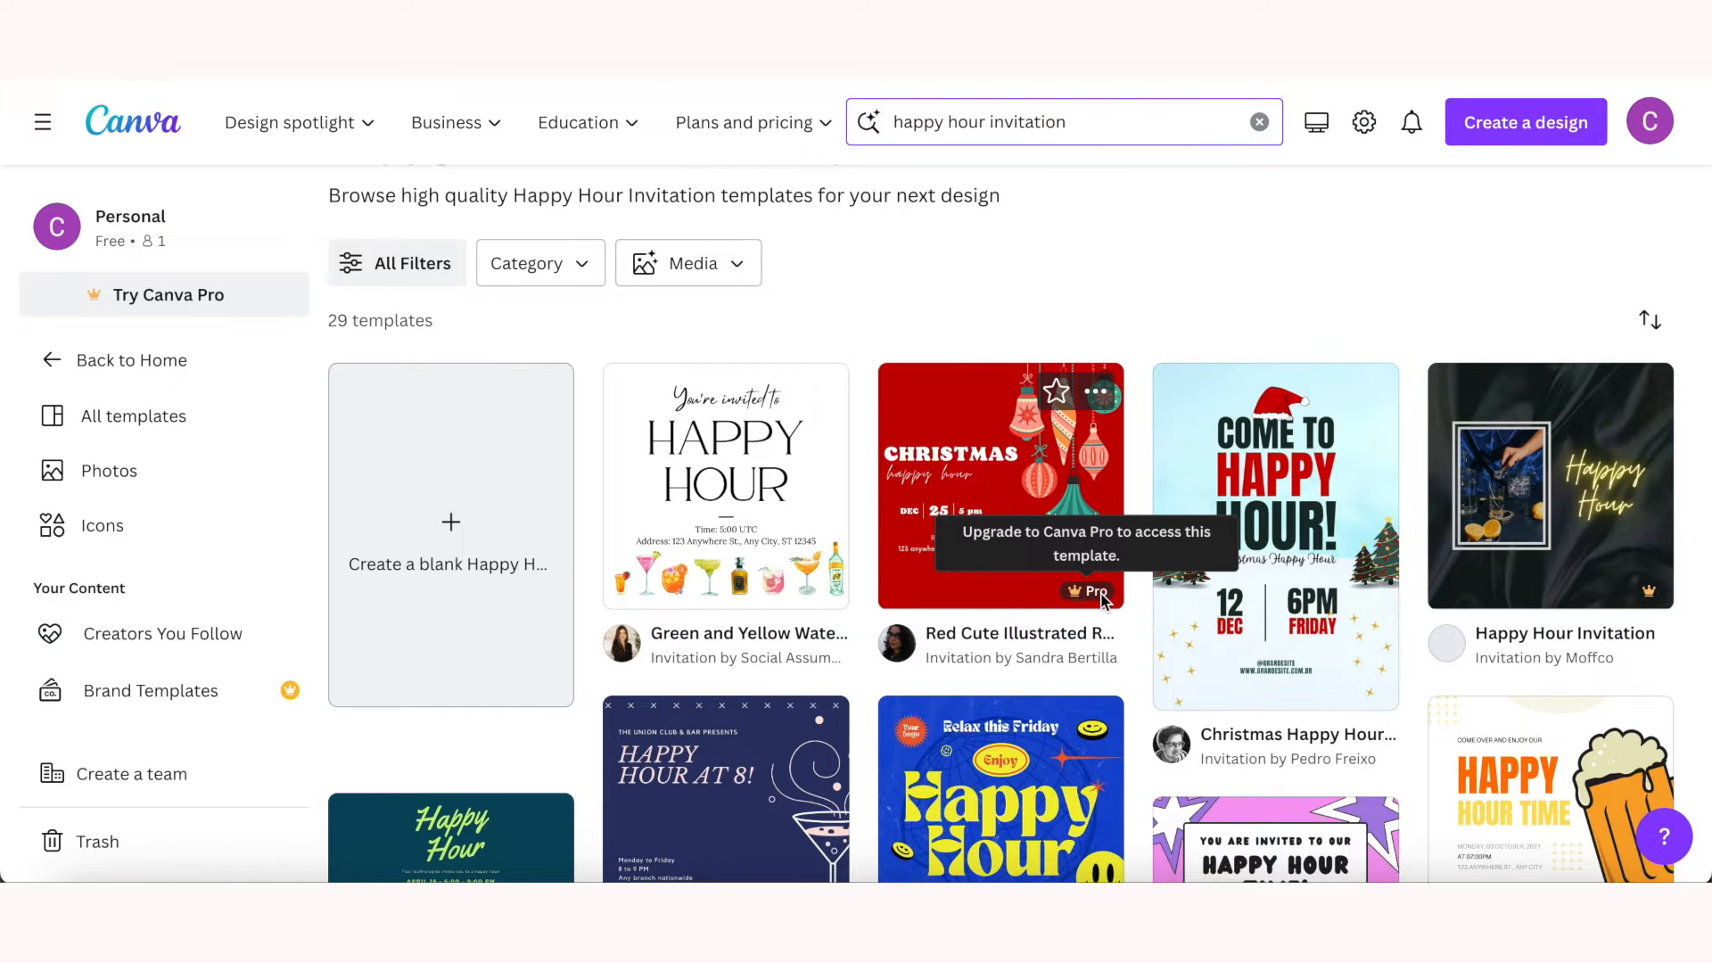
scroll(down, 3)
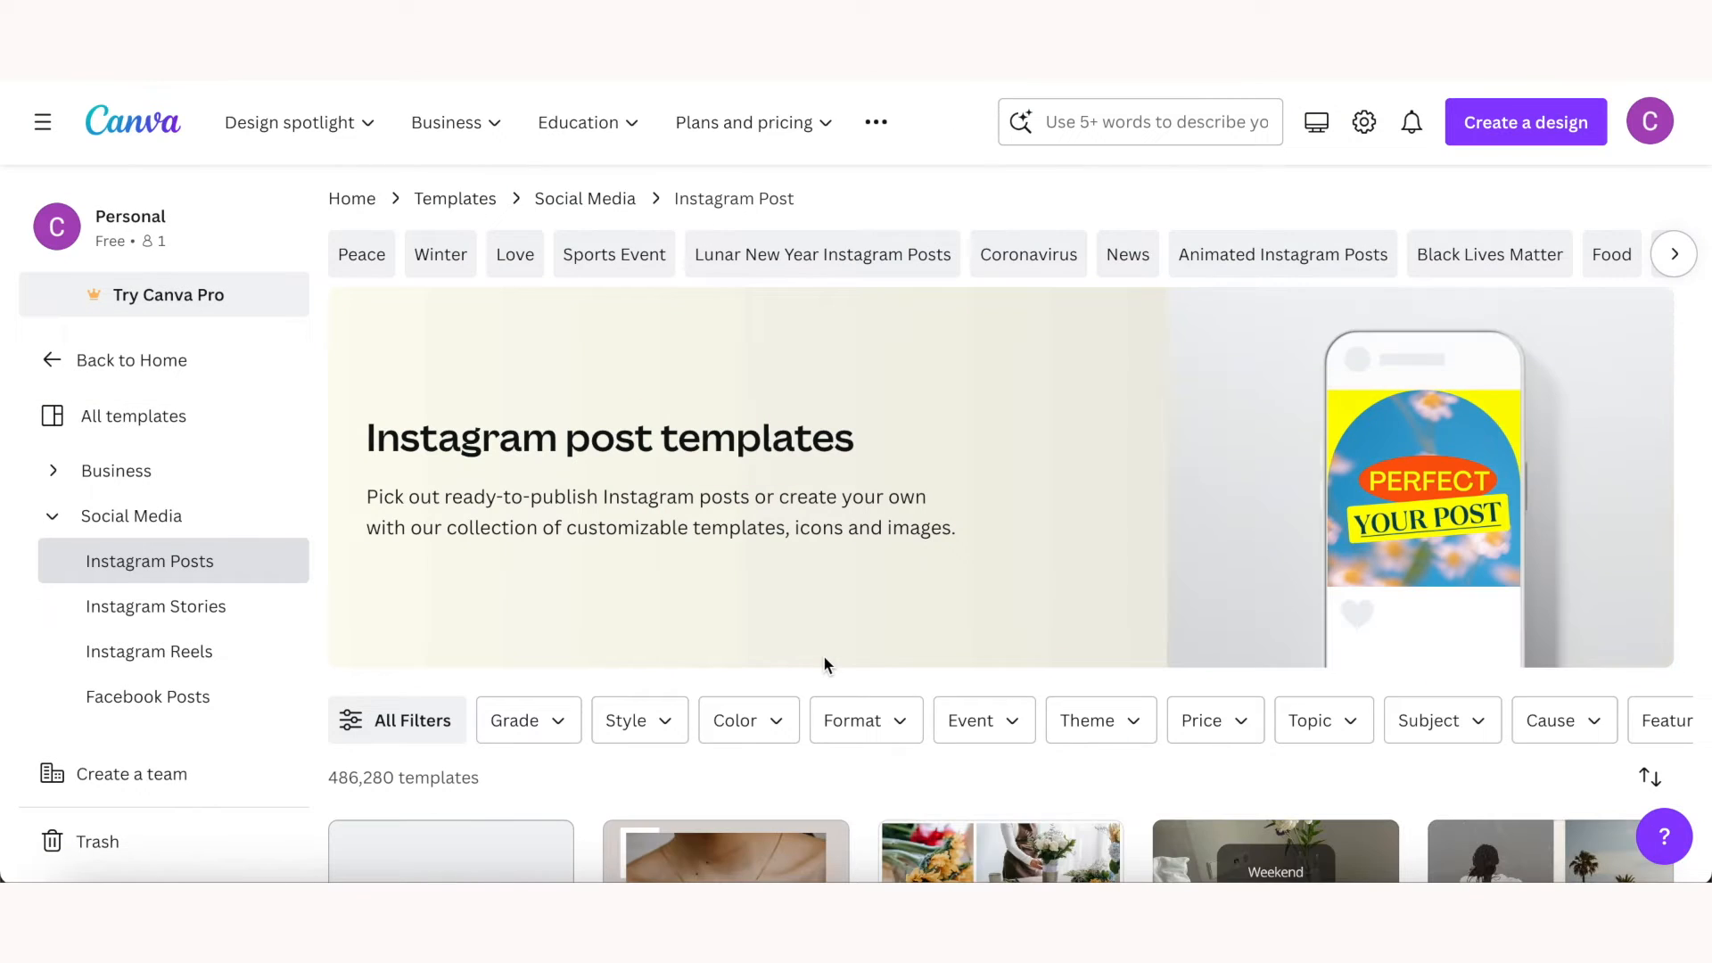
Step: Customize the Brown Retro 'You got this.' Daily Motivation template as a new design
scroll(down, 3)
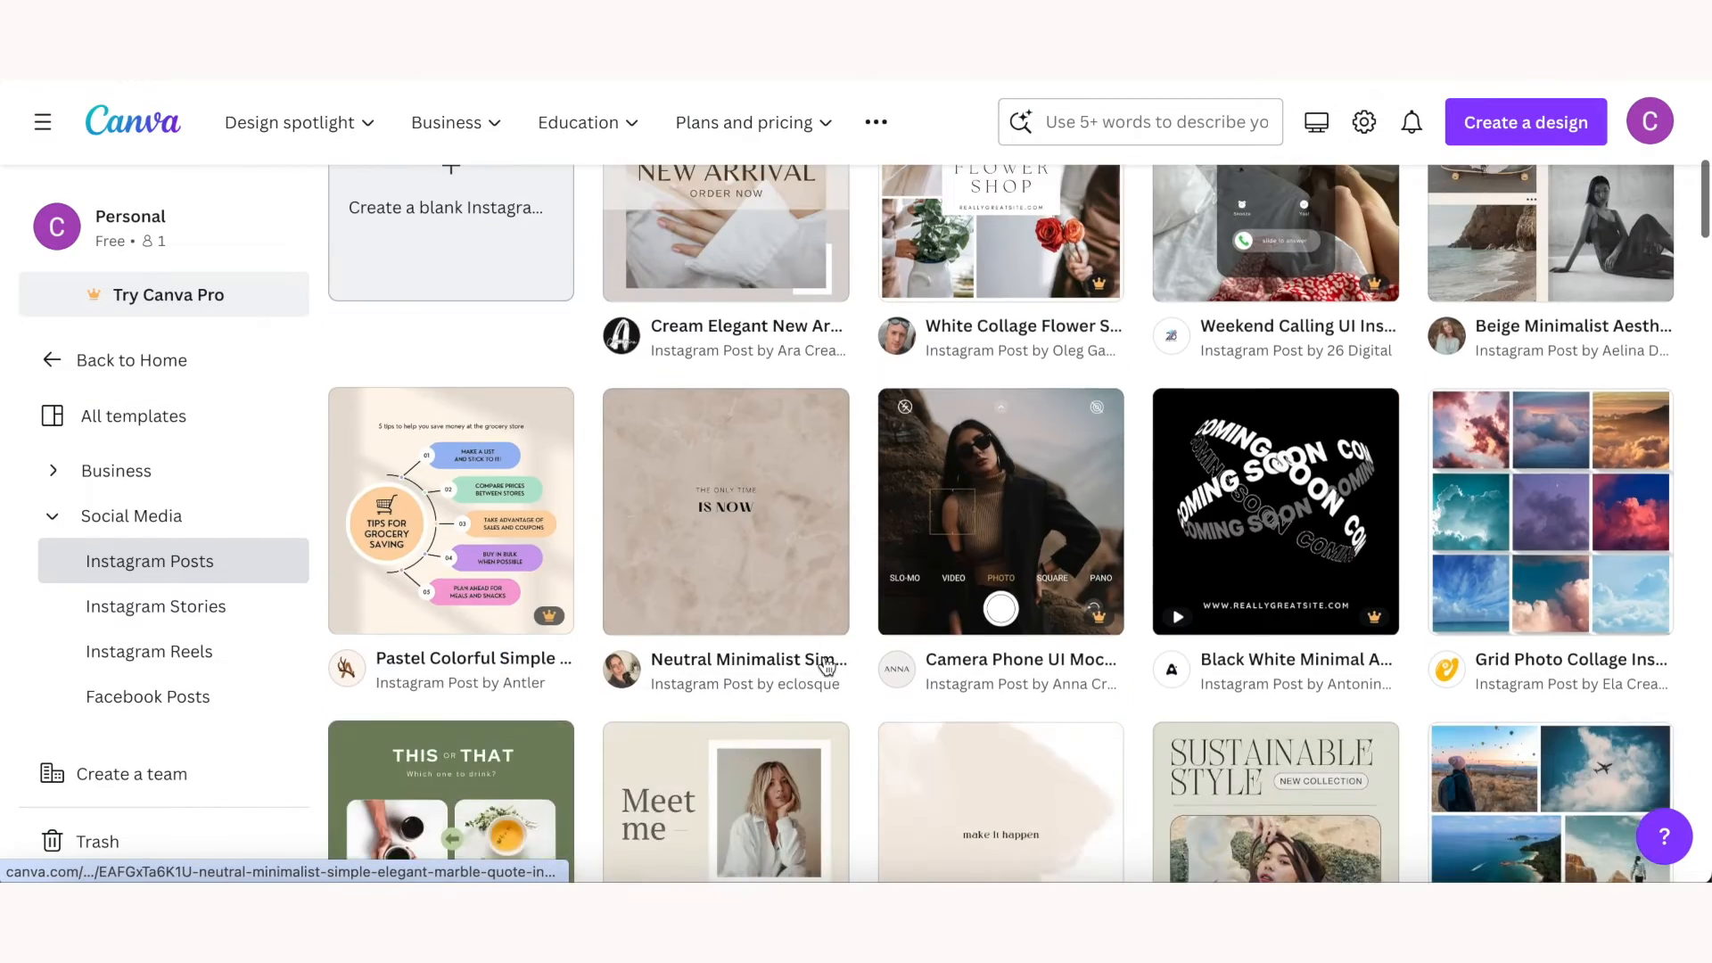
scroll(down, 3)
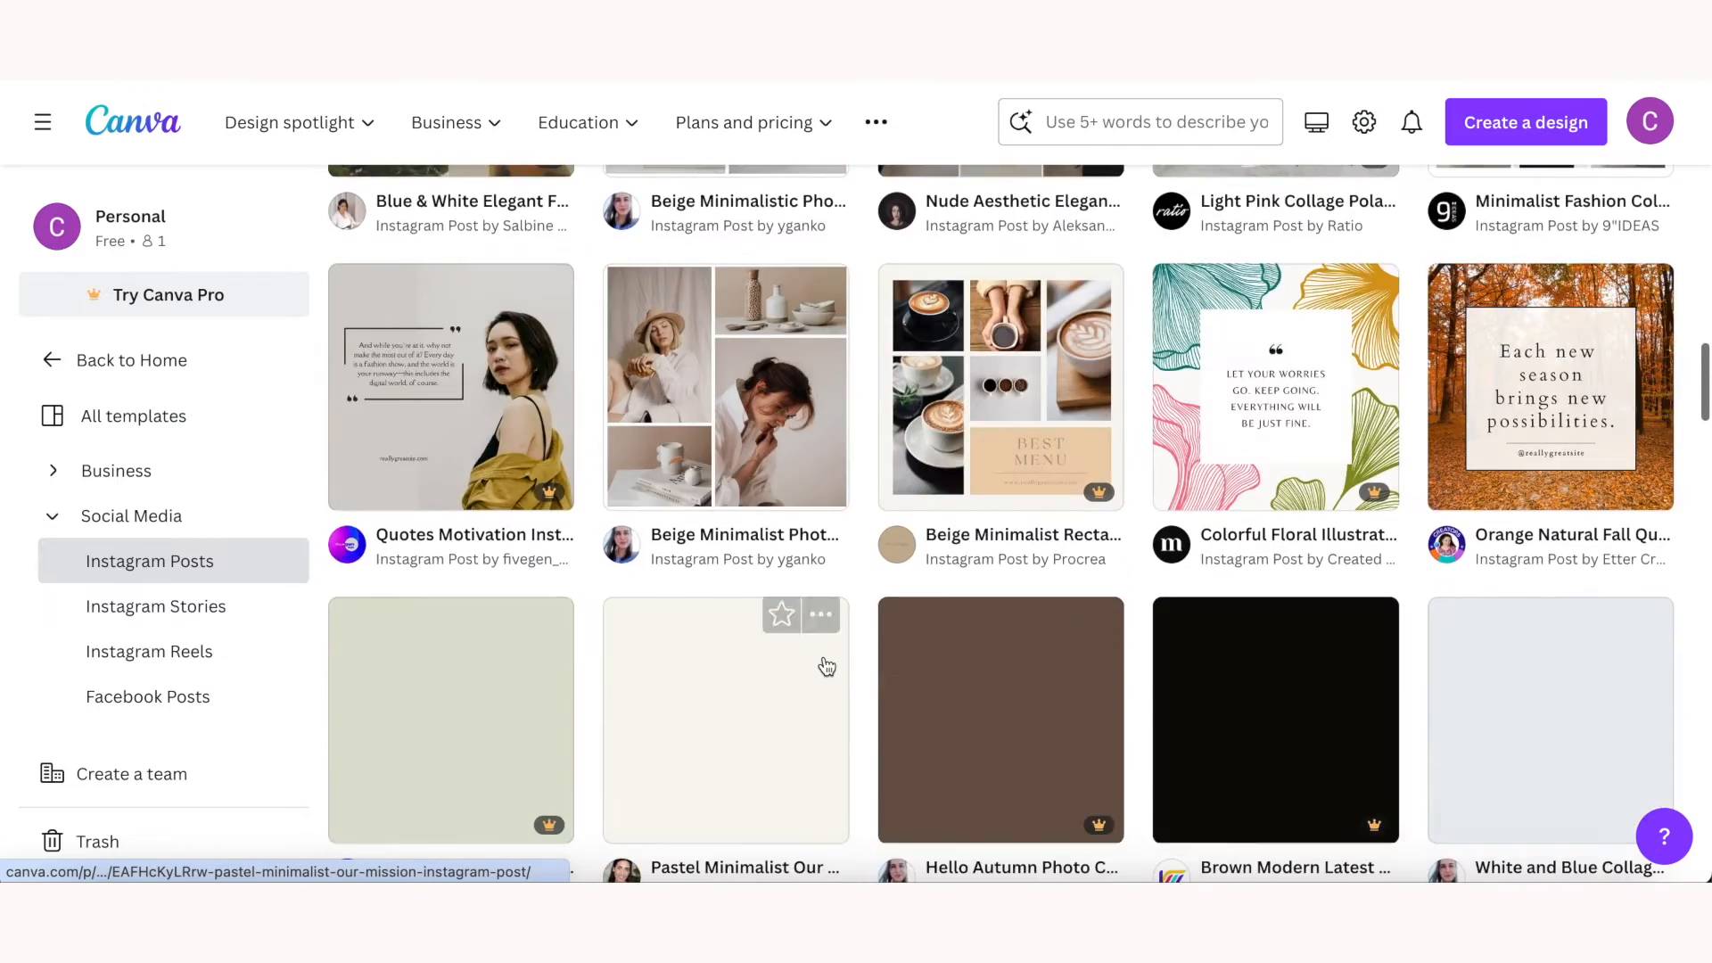
scroll(down, 3)
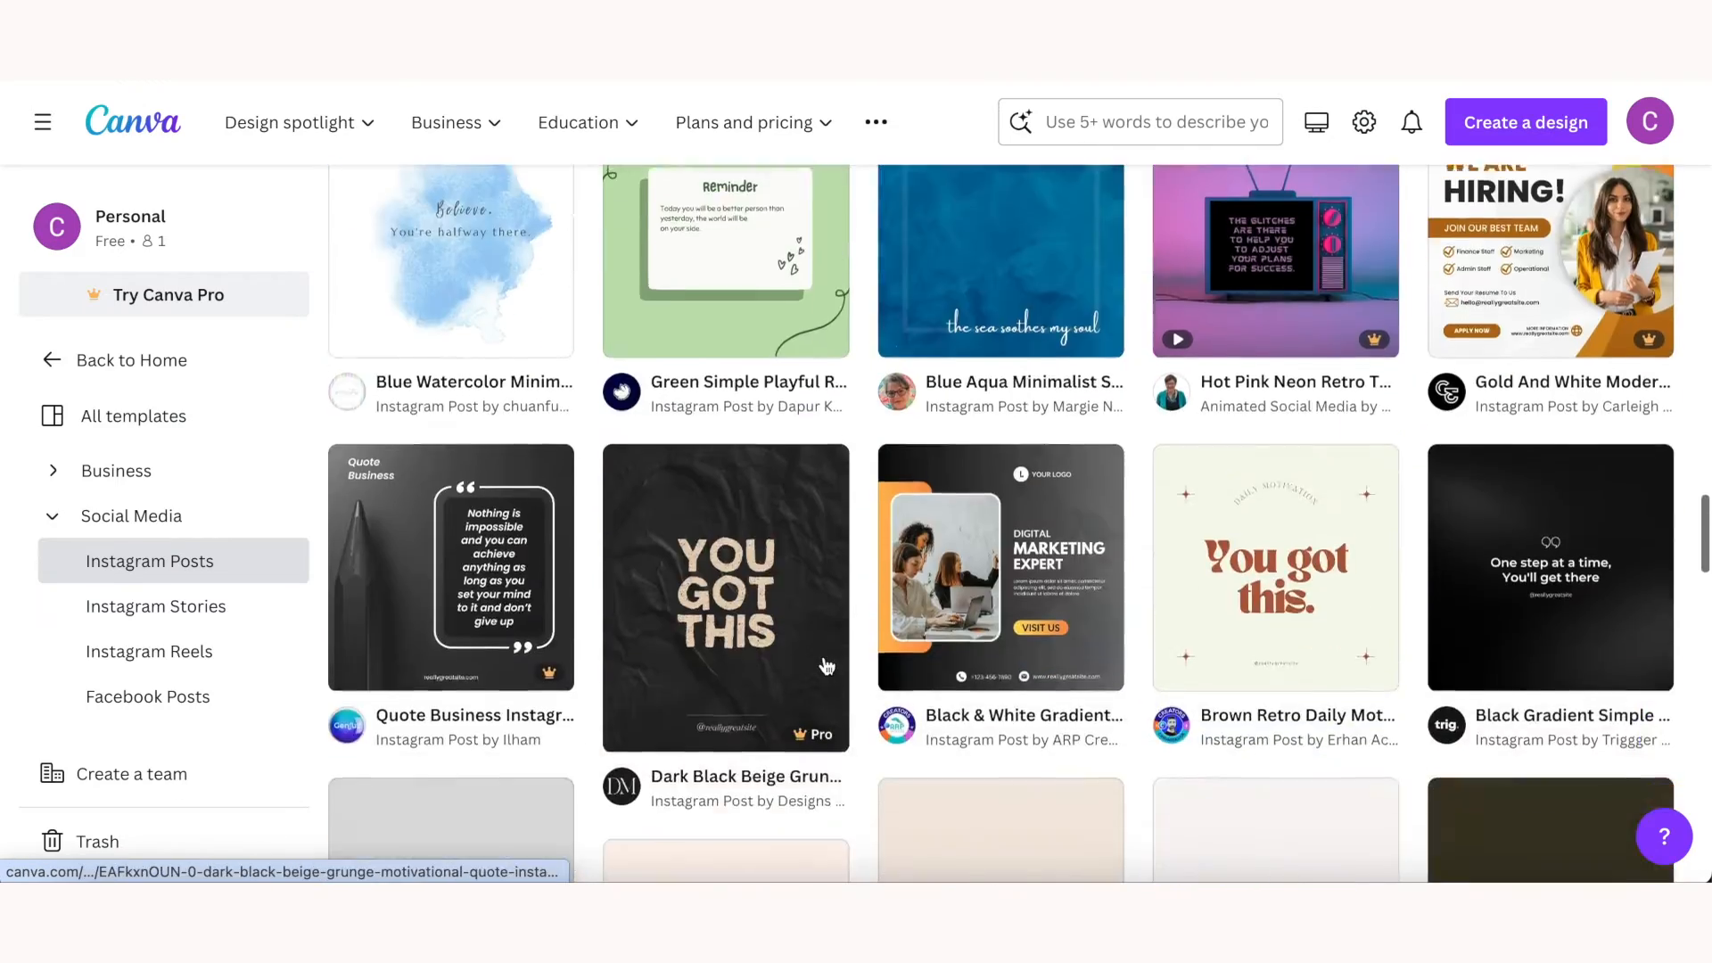
scroll(down, 3)
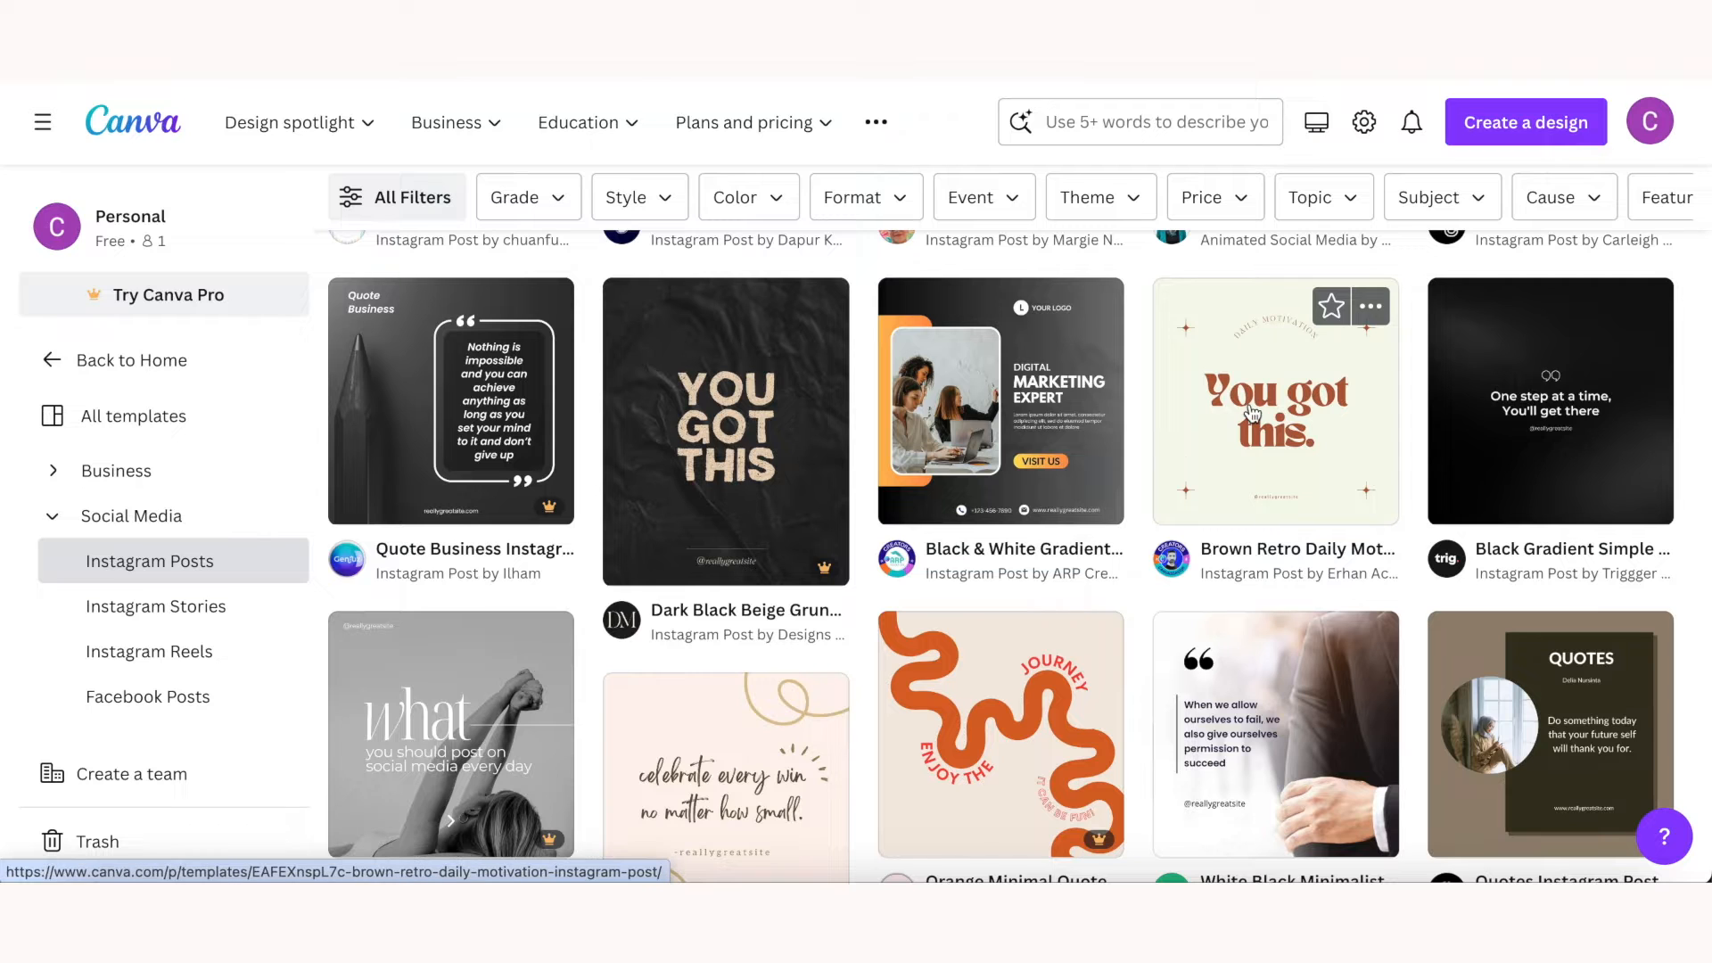
click(1273, 402)
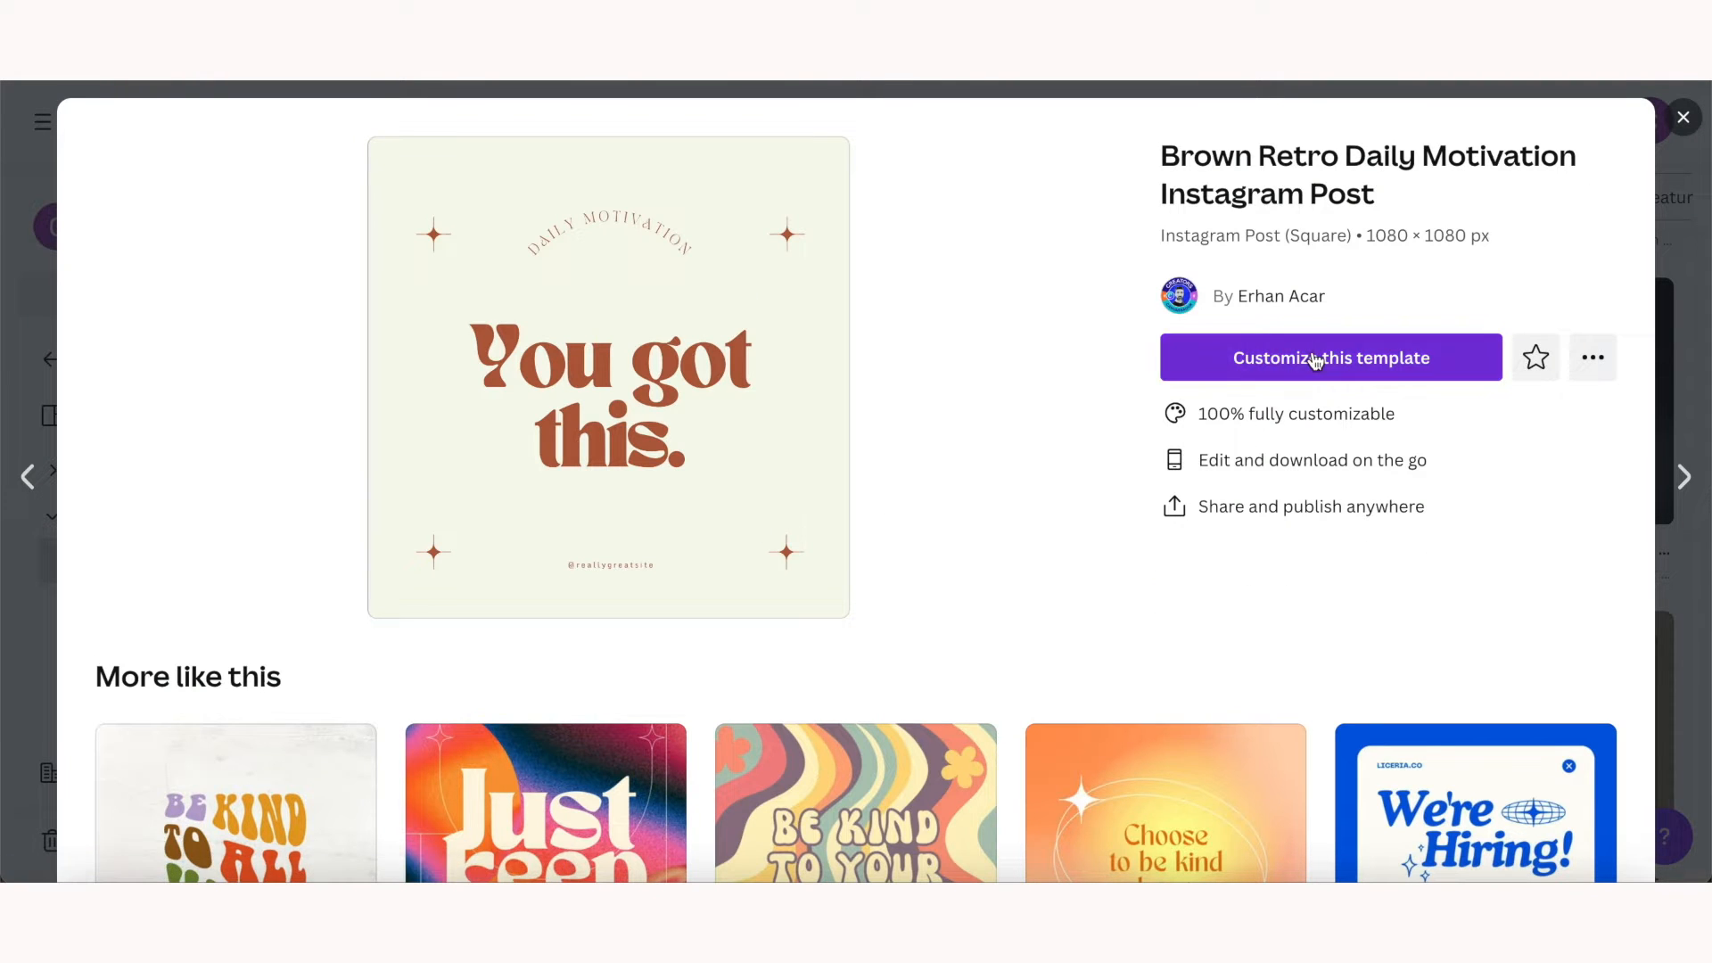
click(1330, 357)
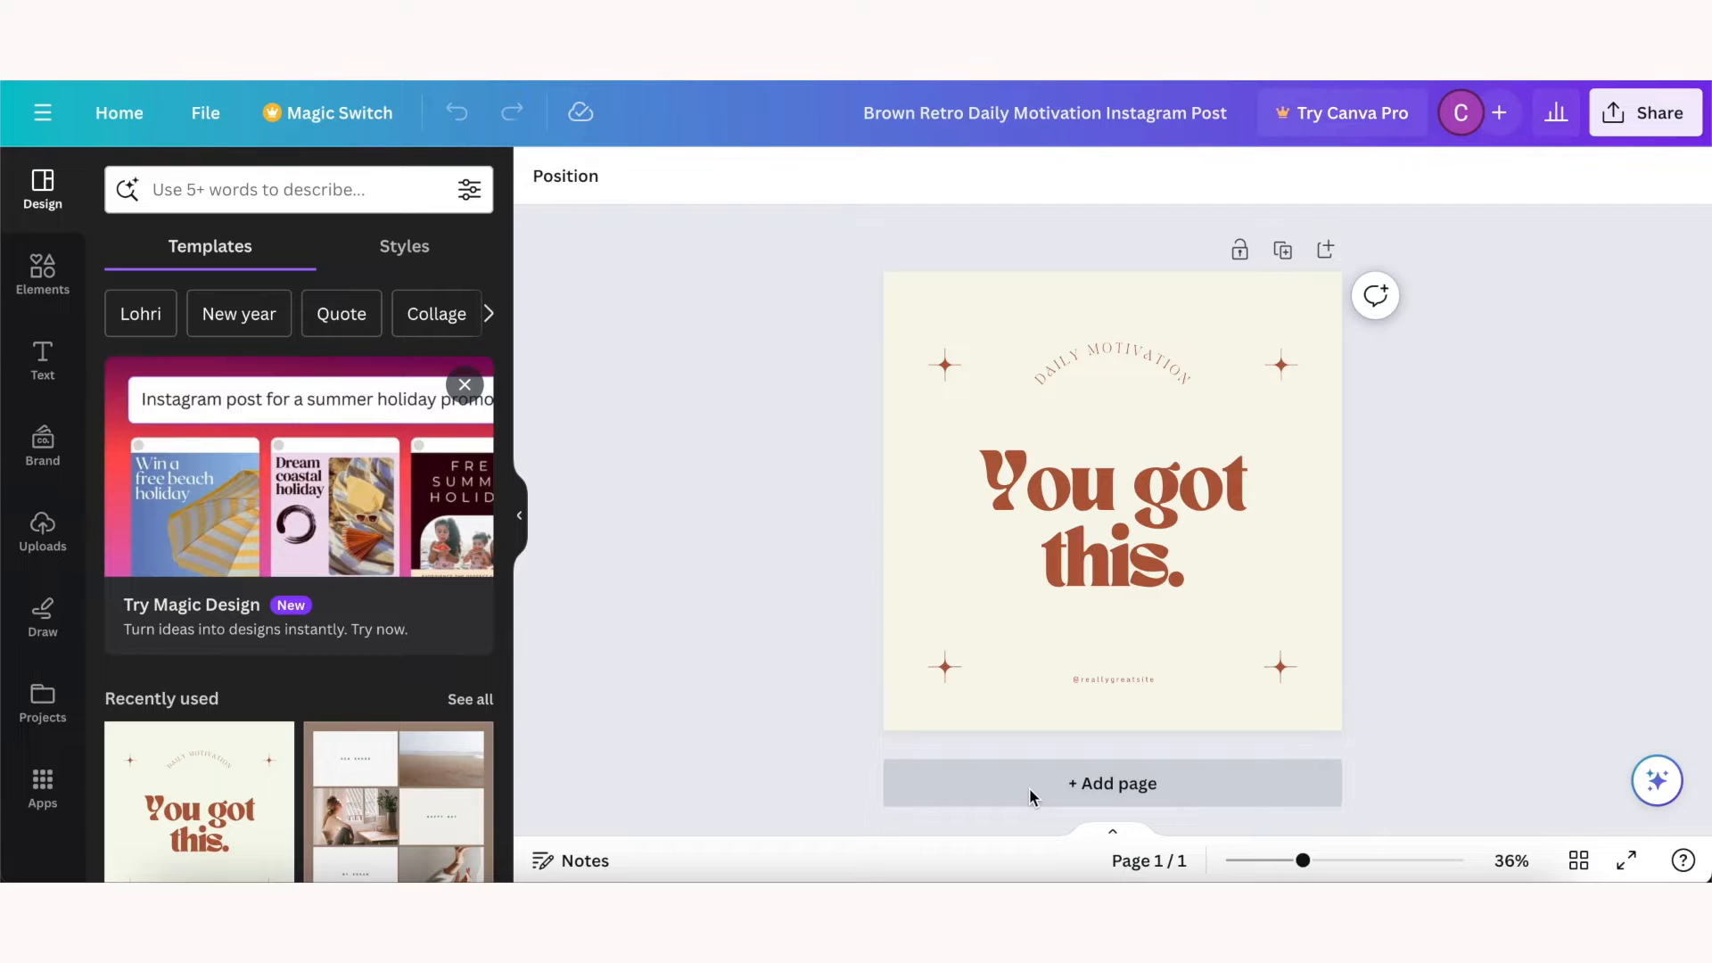
Step: Rename the design title in the top bar to 'Test Project'
click(1044, 112)
text(Test Project)
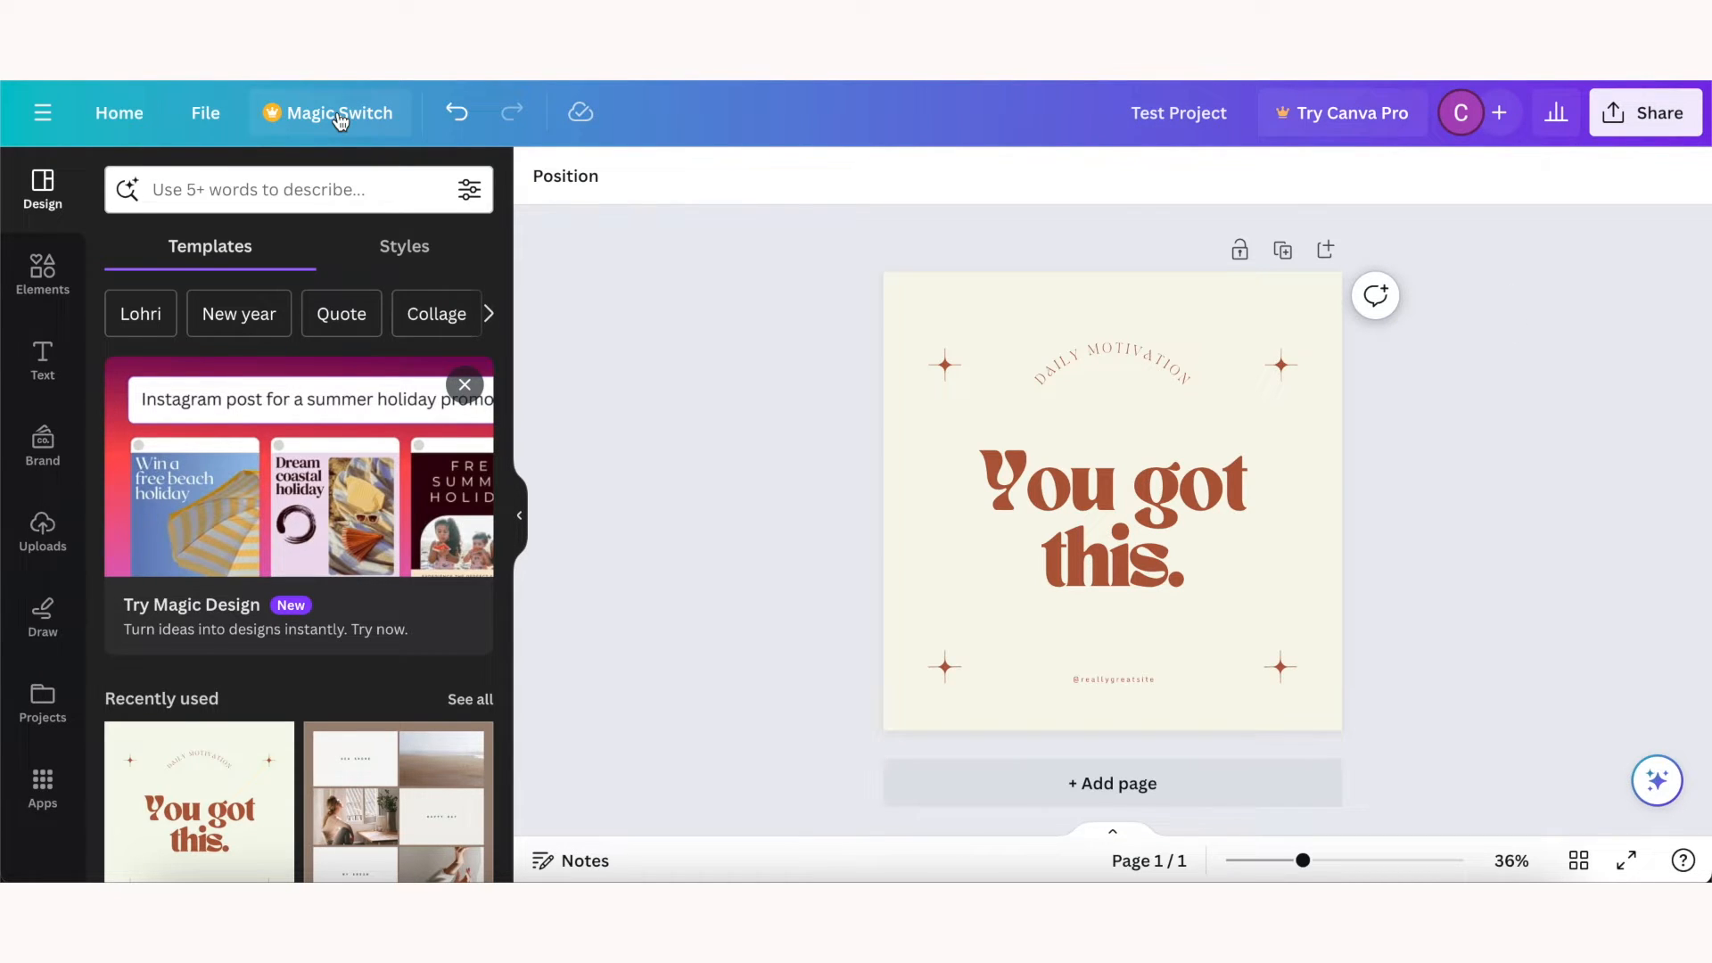
Step: Use Magic Switch > Translate to Spanish, creating the copy 'Test Project (Spanish)'
click(337, 112)
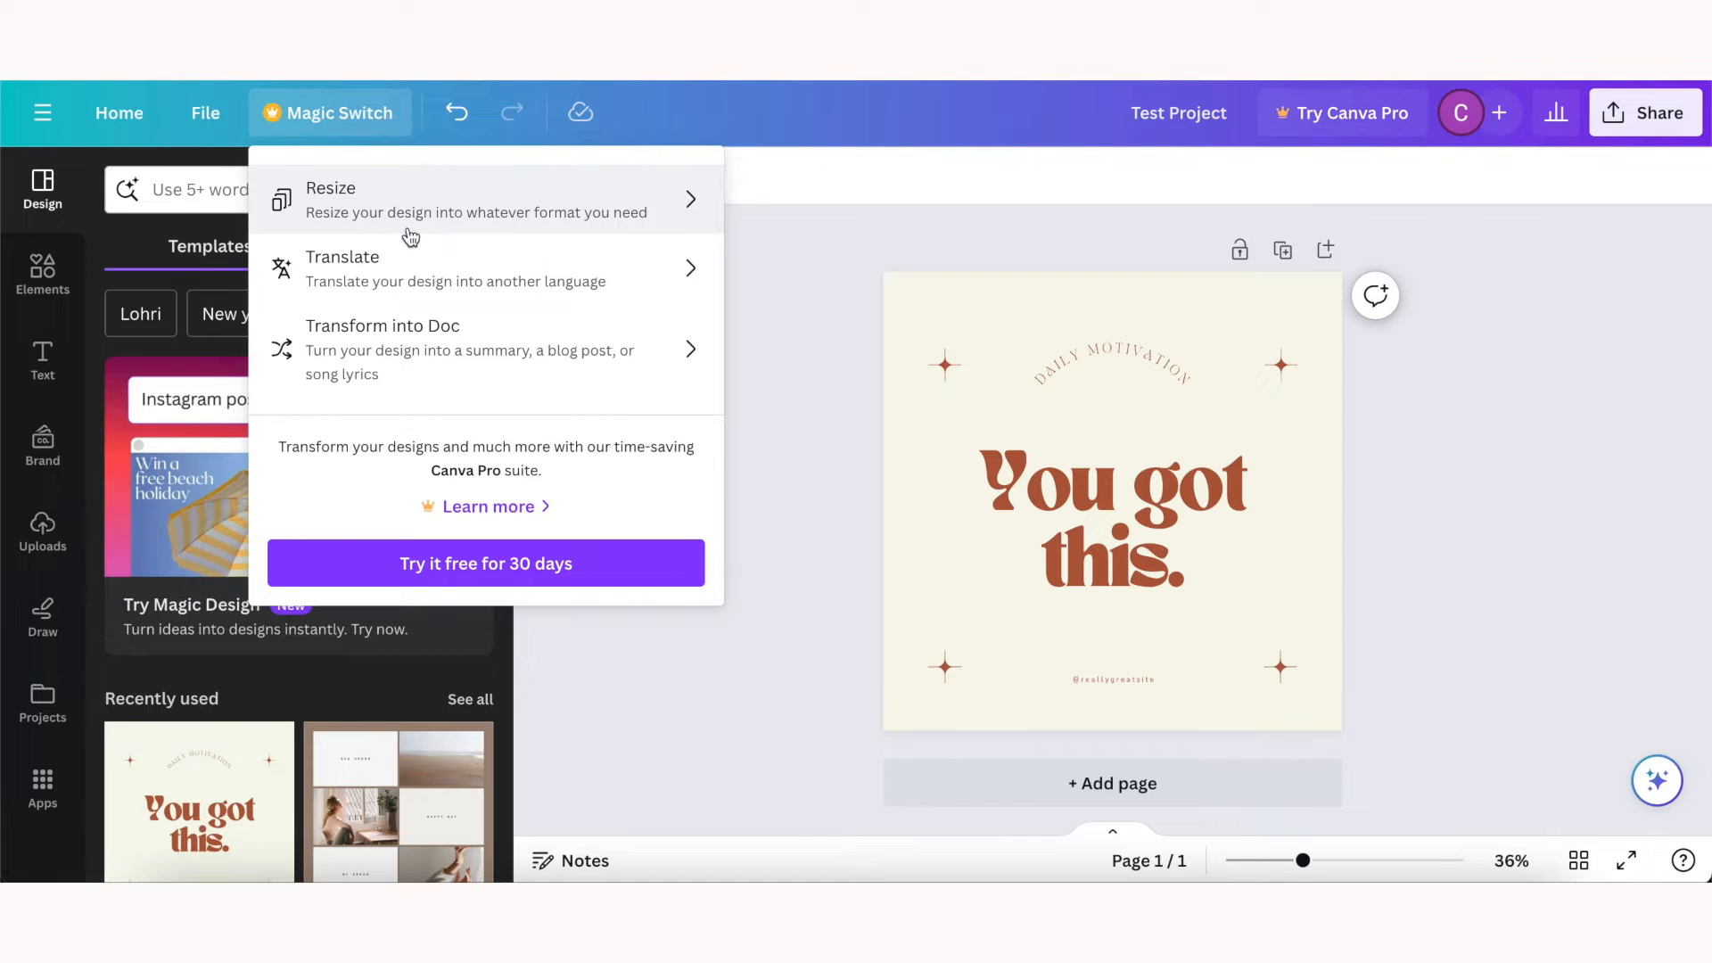
mouse_move(688, 207)
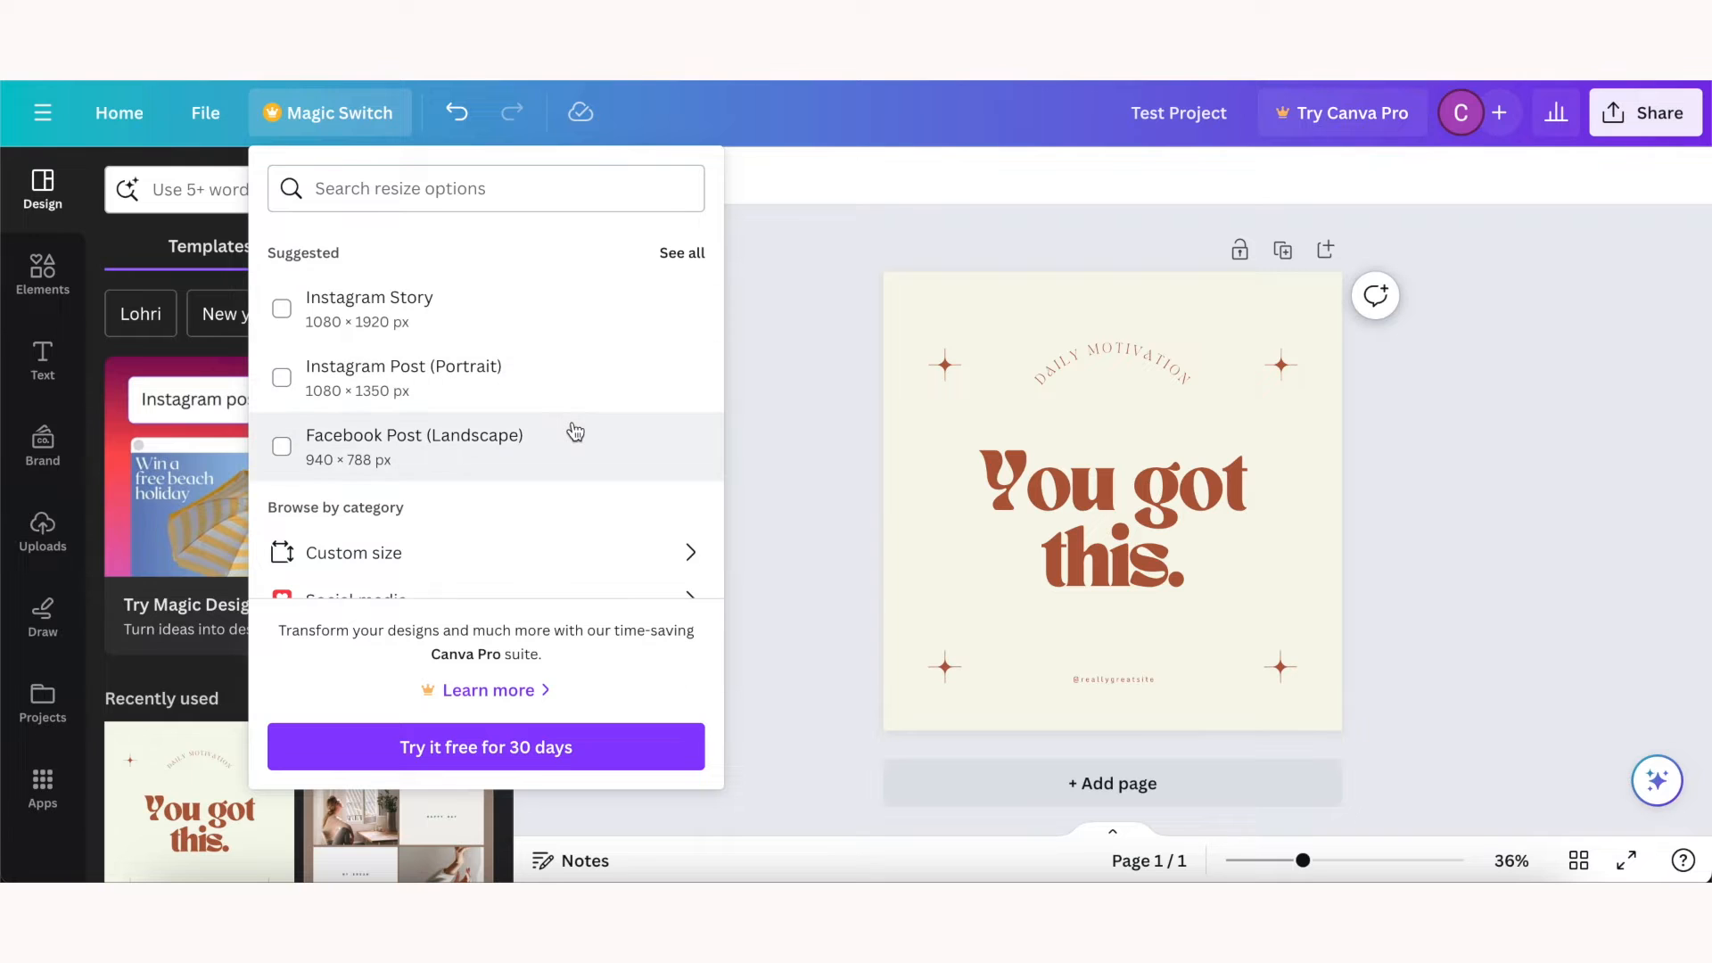
click(344, 113)
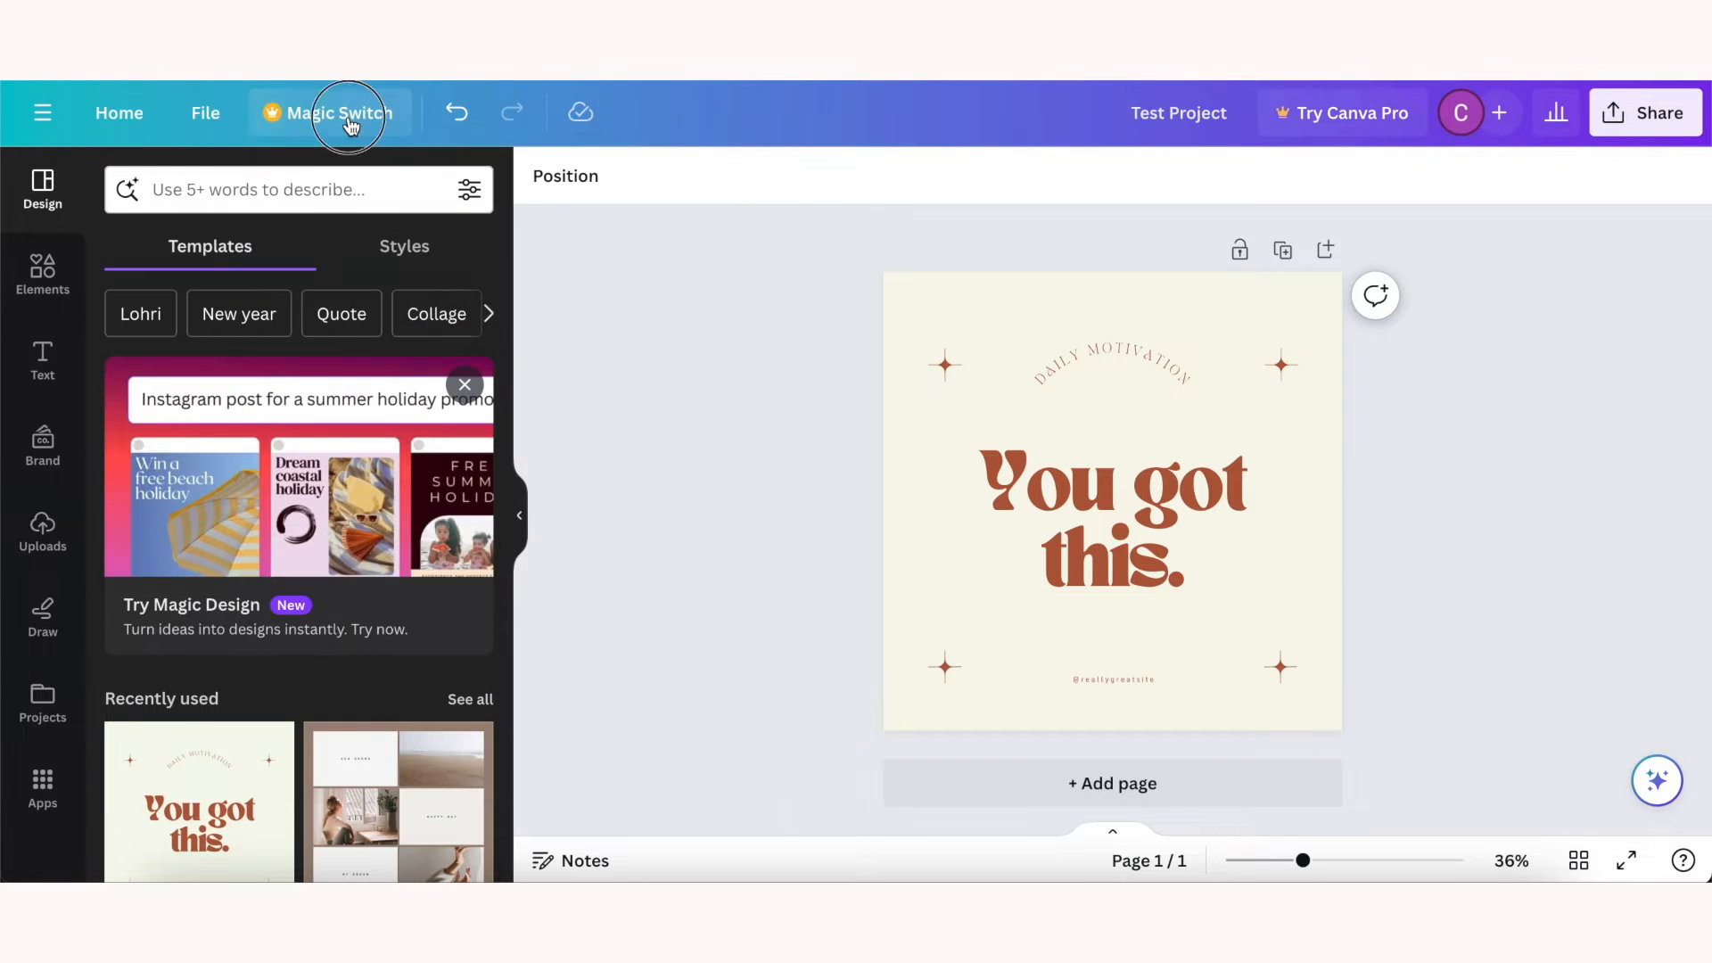
click(341, 112)
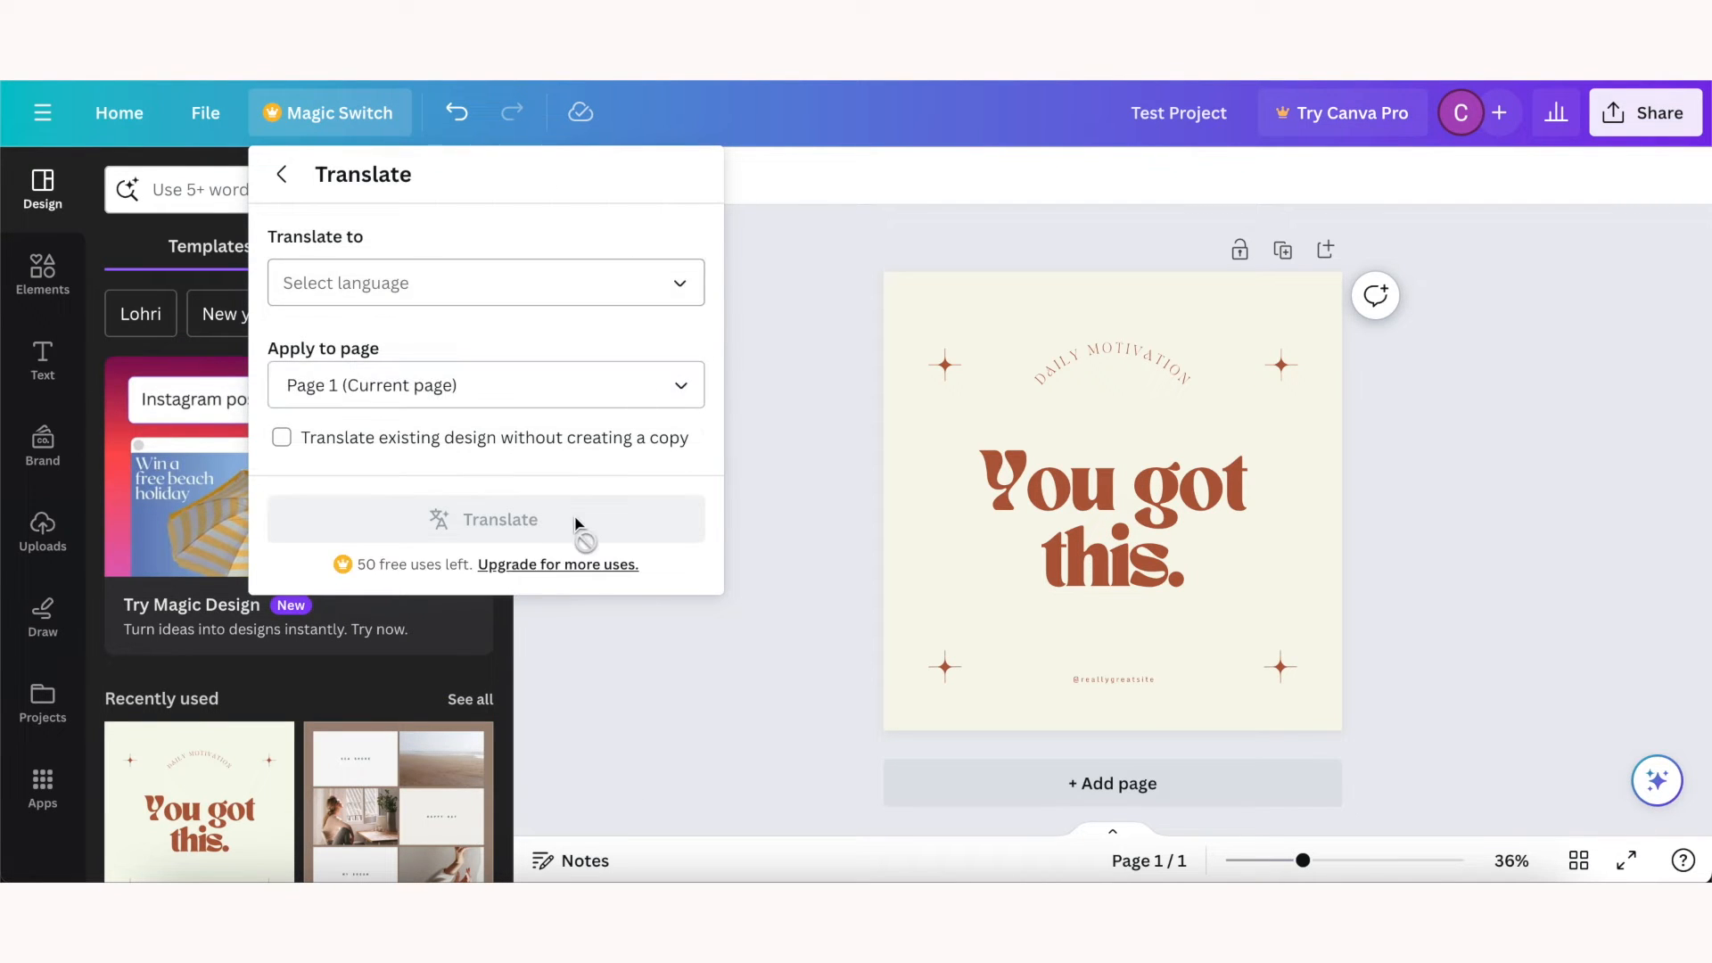
mouse_move(556, 565)
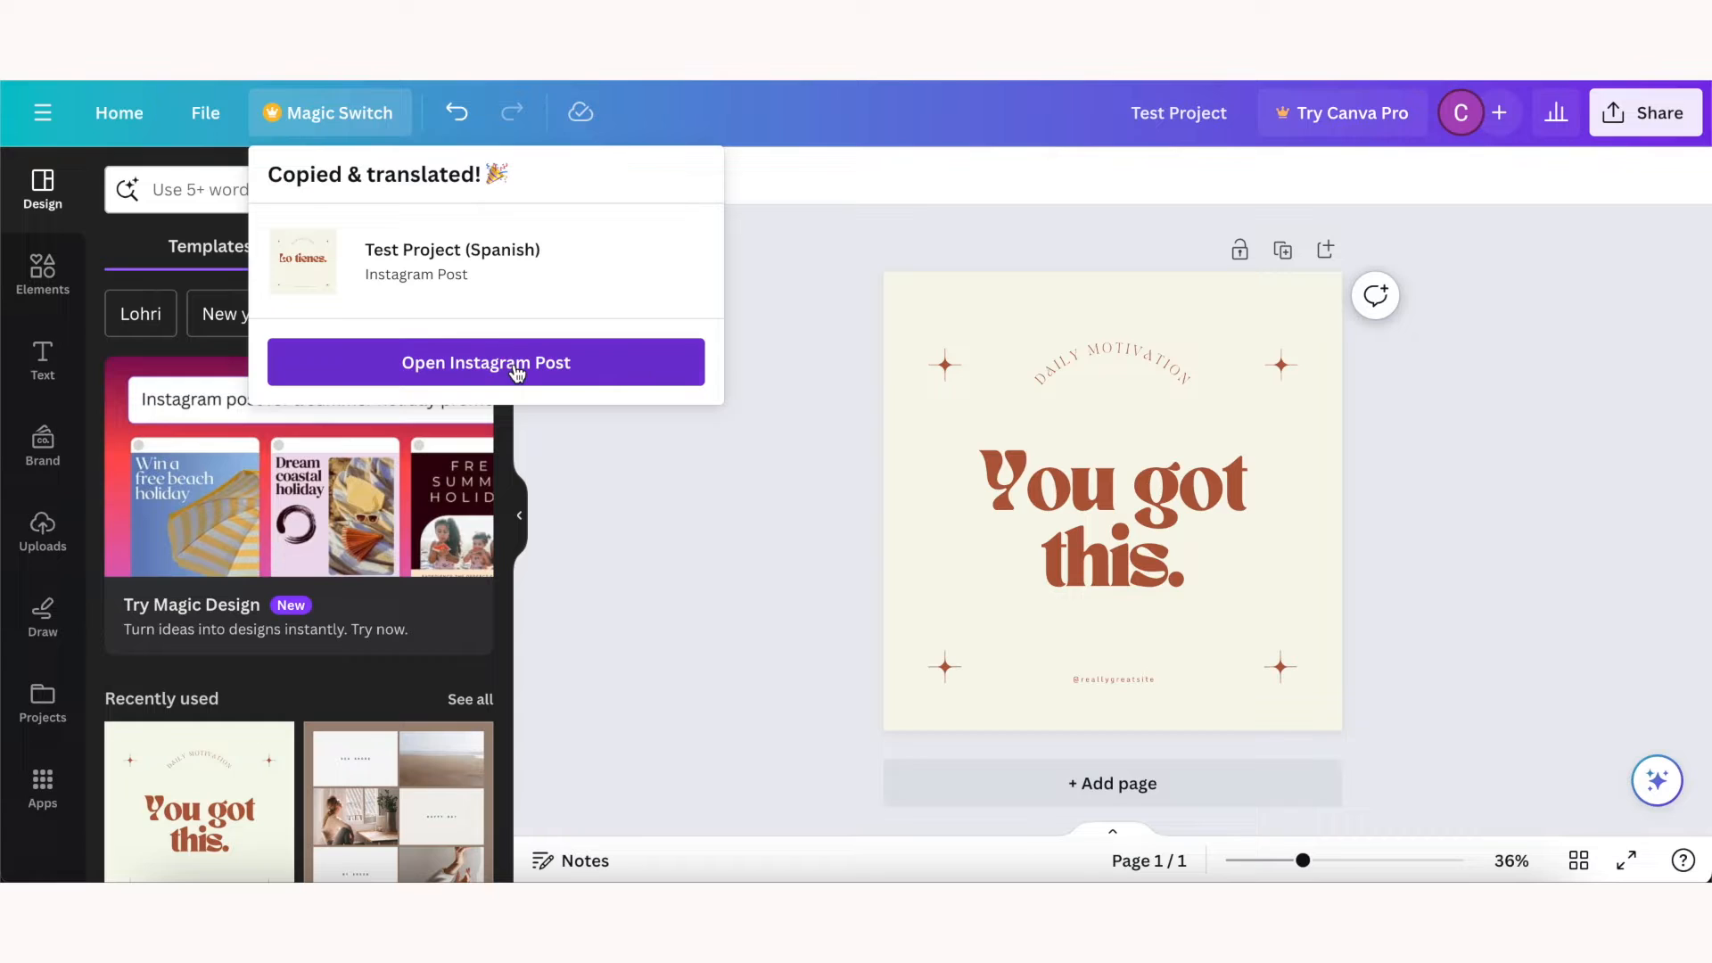
click(485, 362)
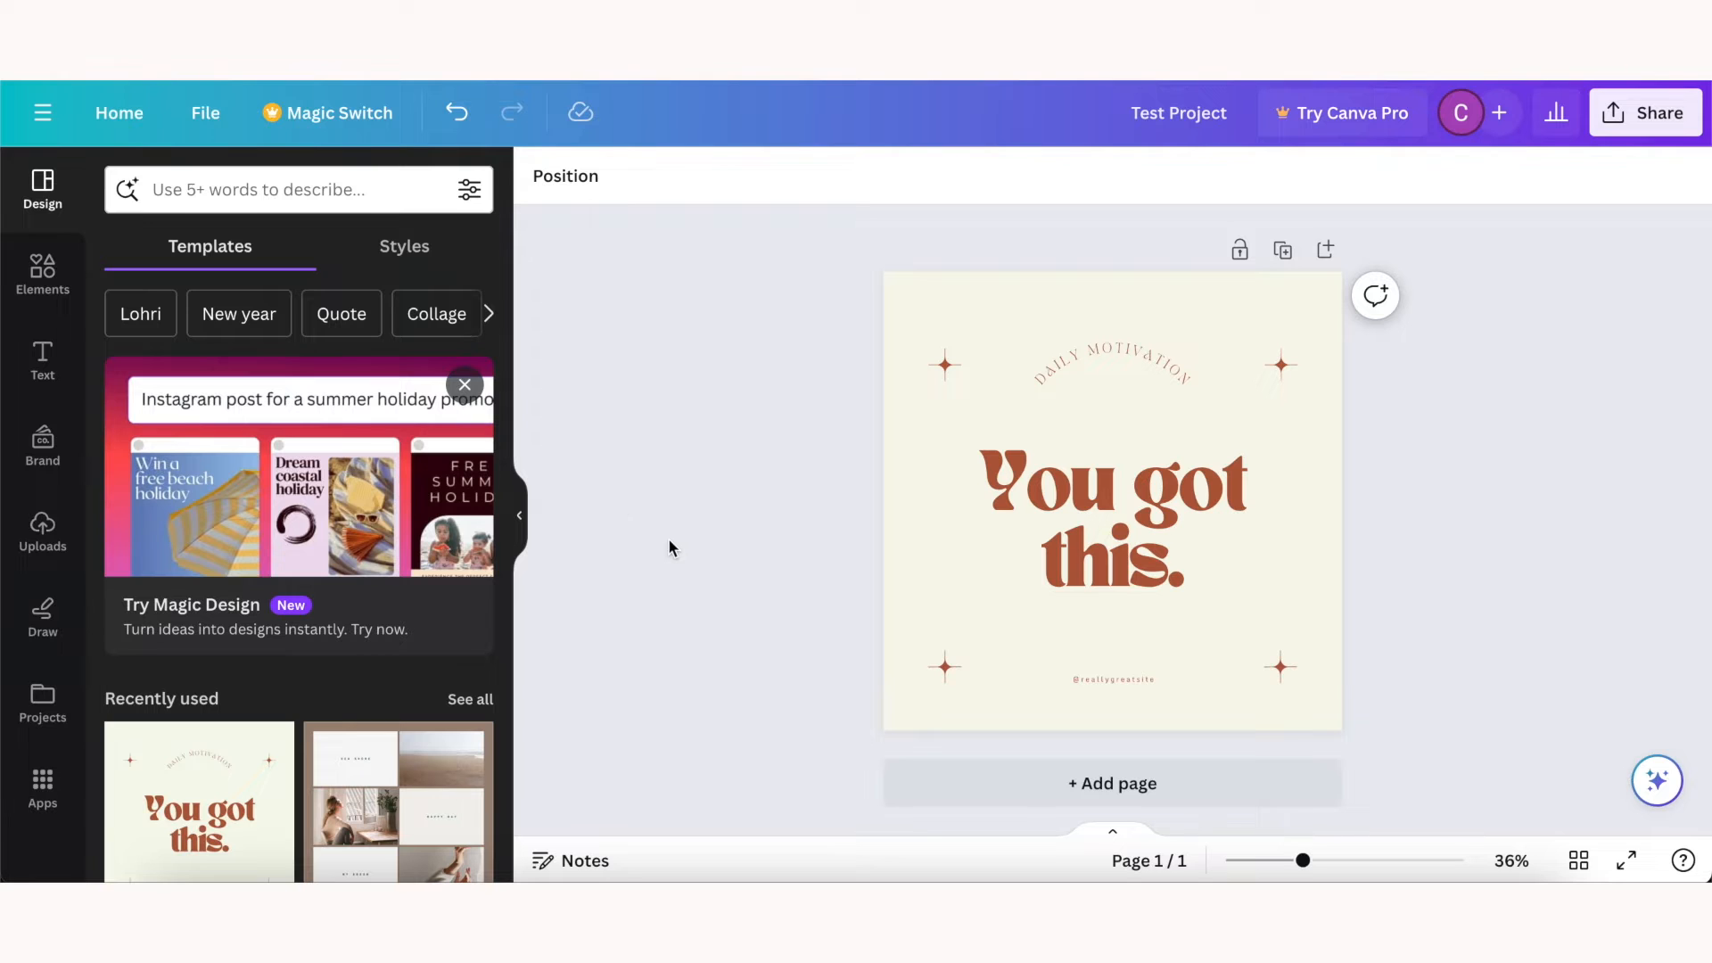
Step: Edit the headline so it reads 'You got this!' with an exclamation mark
click(1188, 560)
text(!)
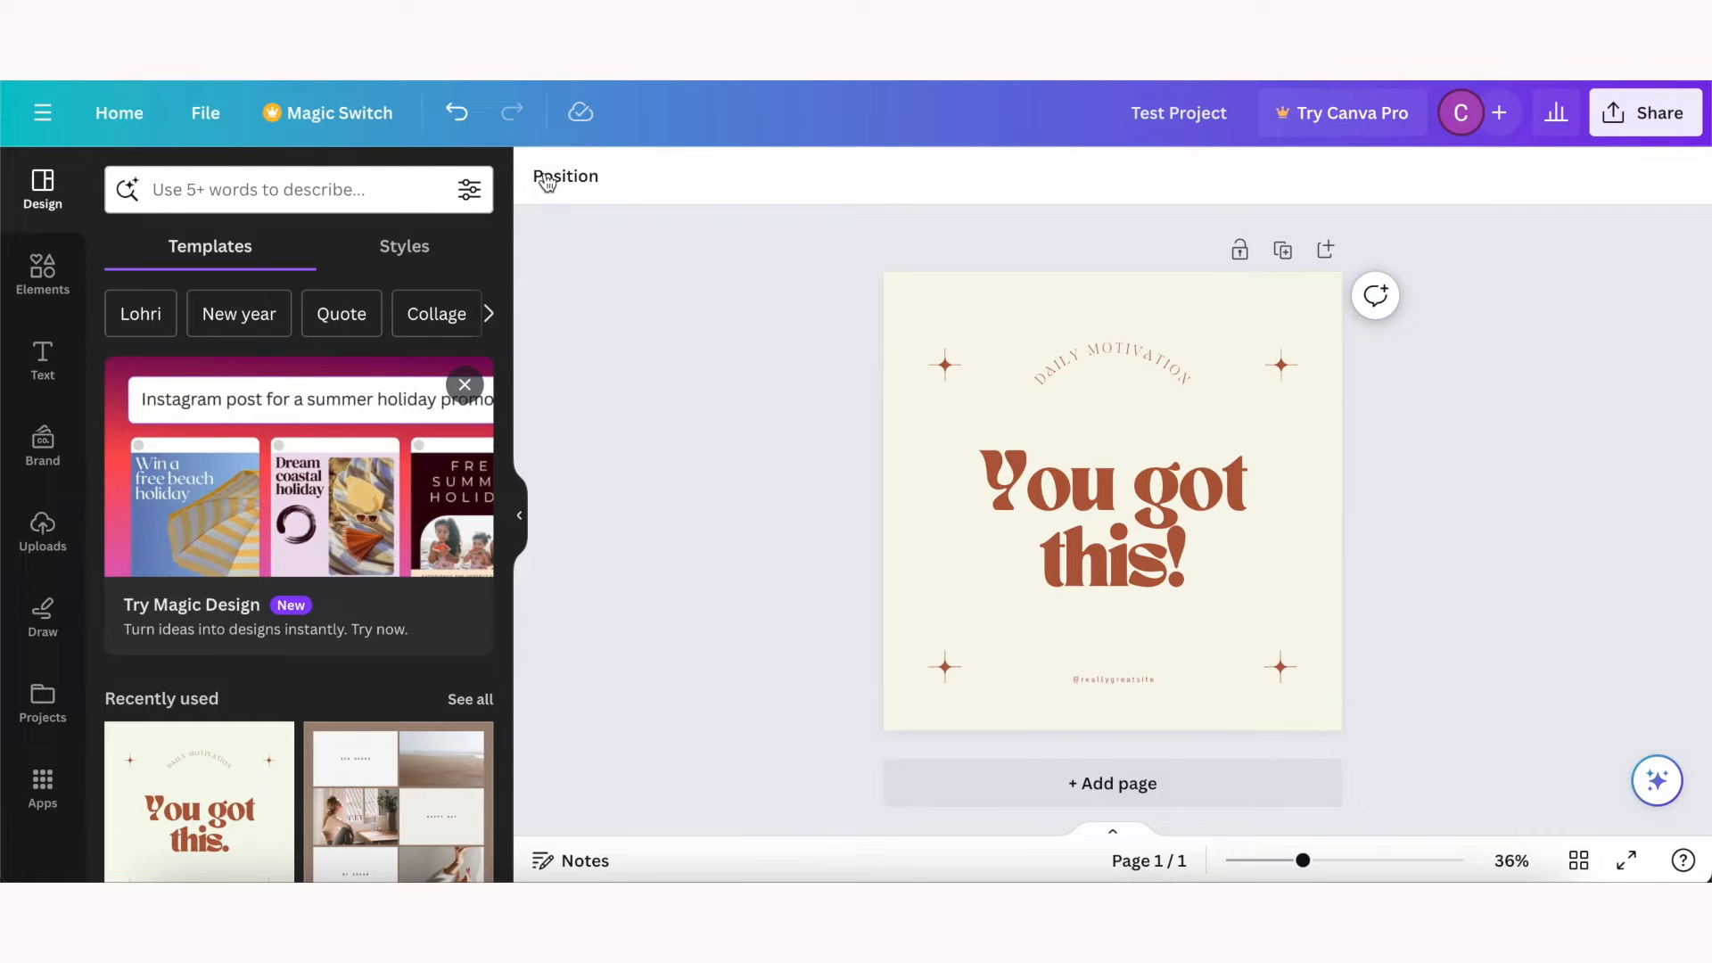
click(512, 113)
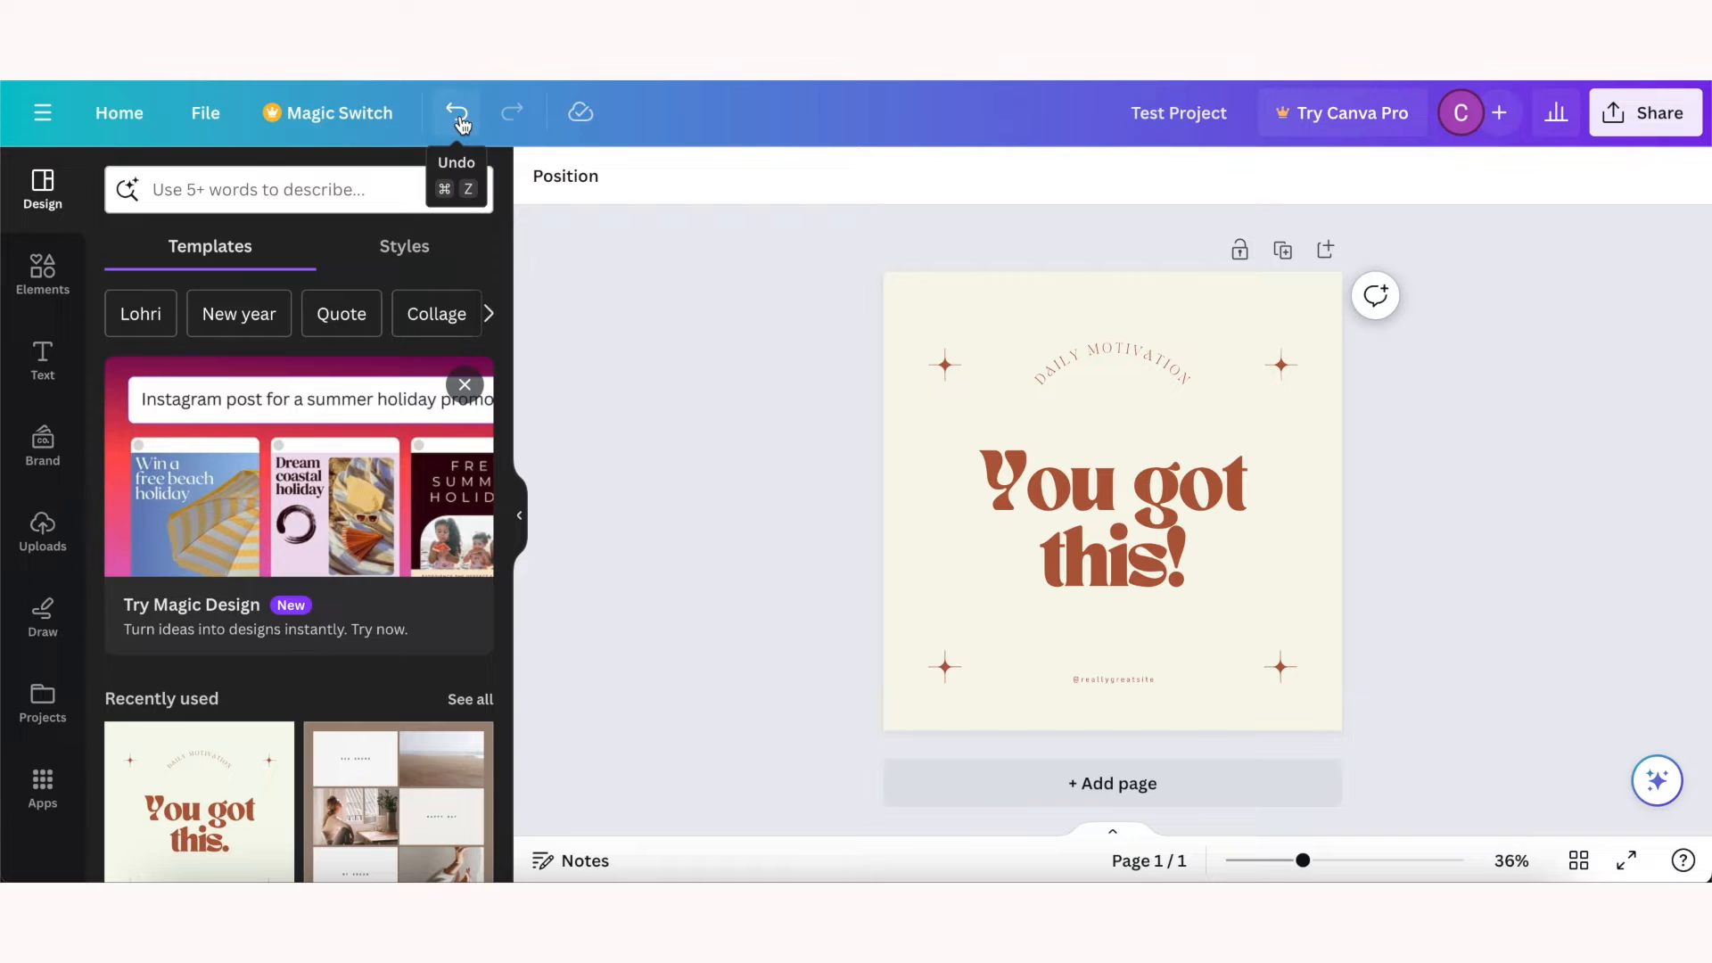
mouse_move(41, 278)
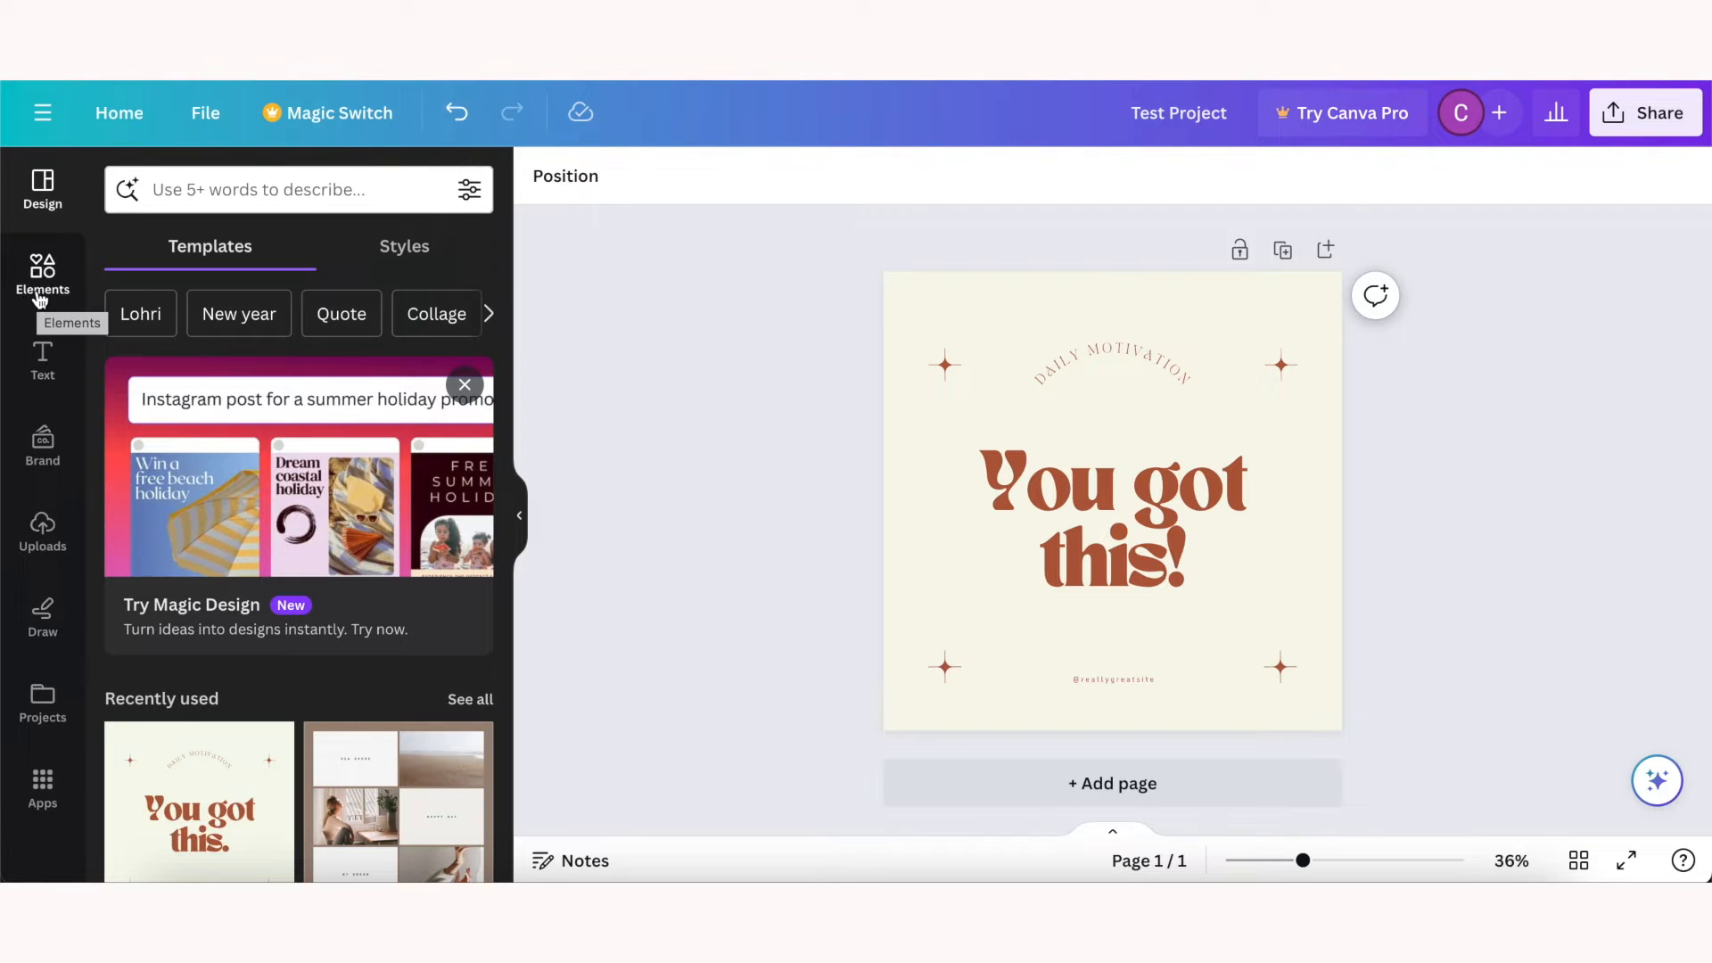
mouse_move(225, 254)
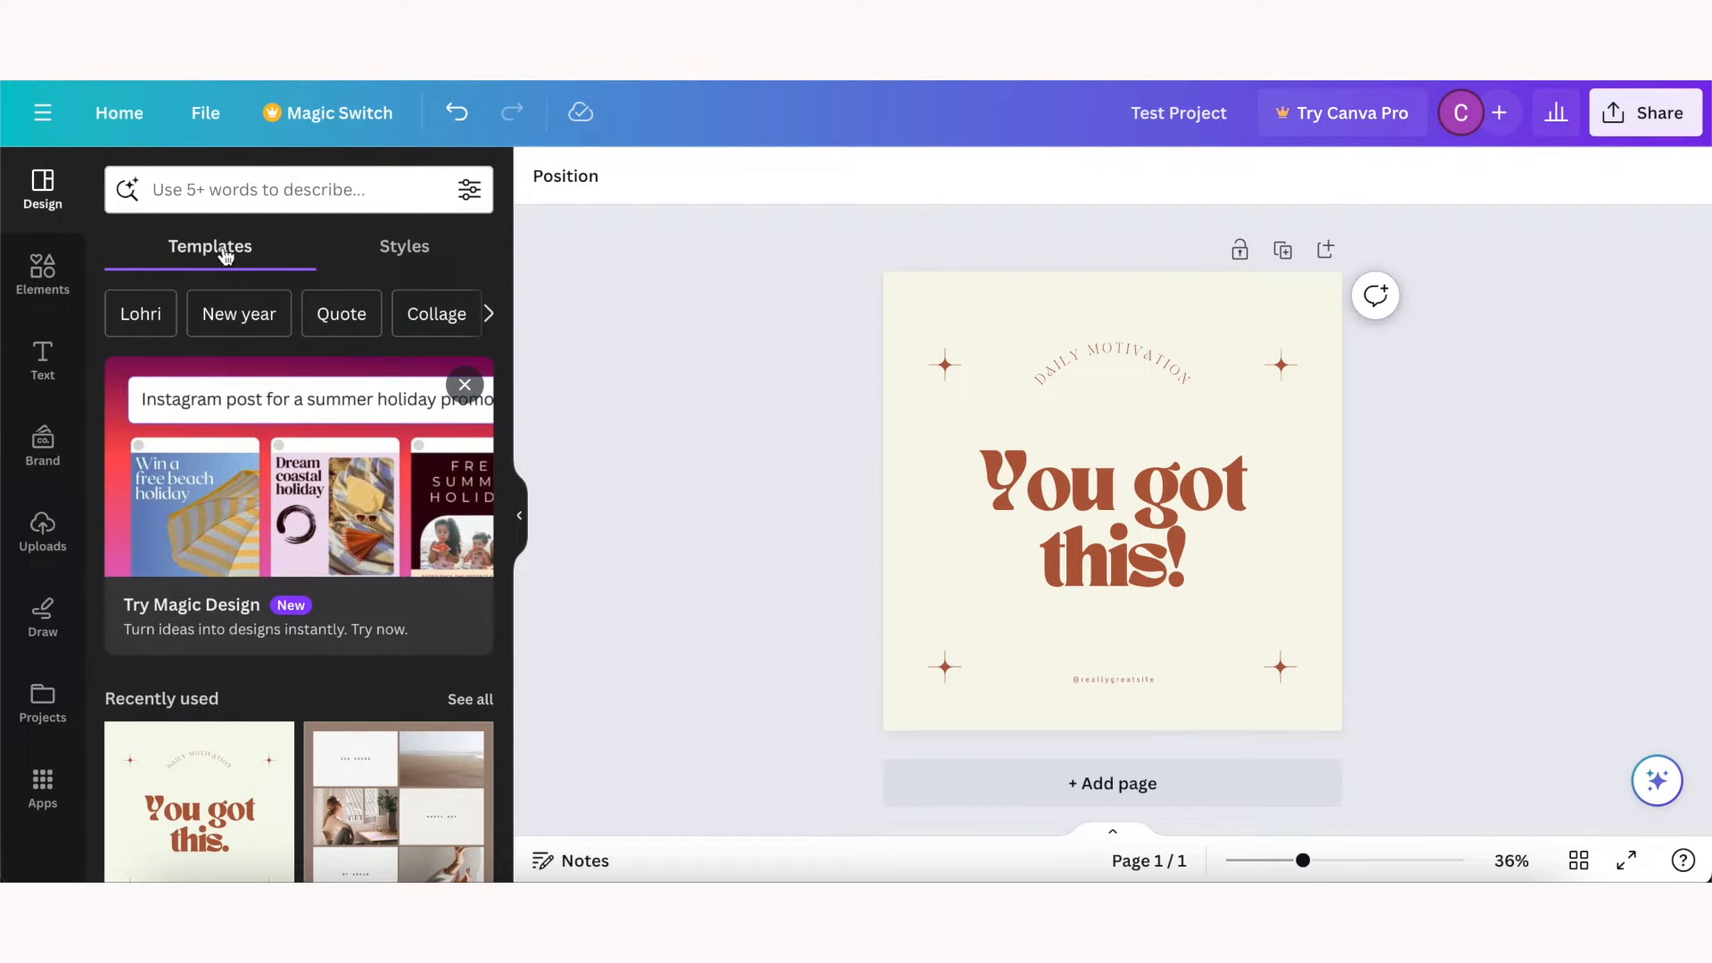
mouse_move(225, 237)
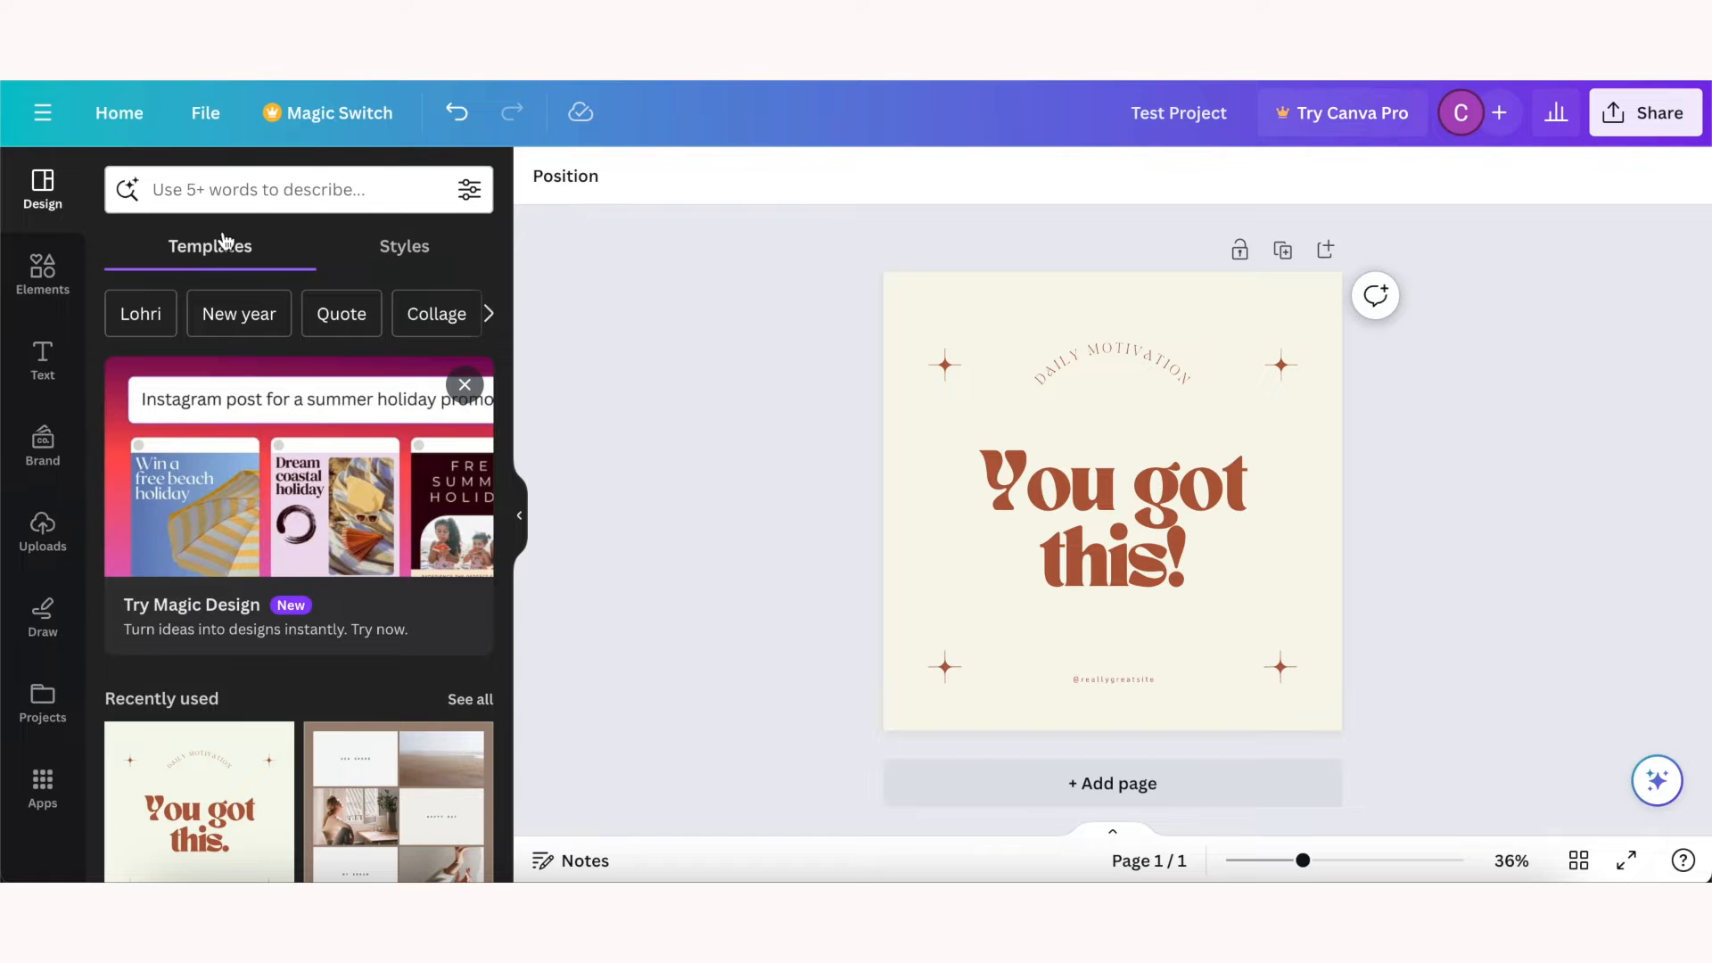
mouse_move(367, 576)
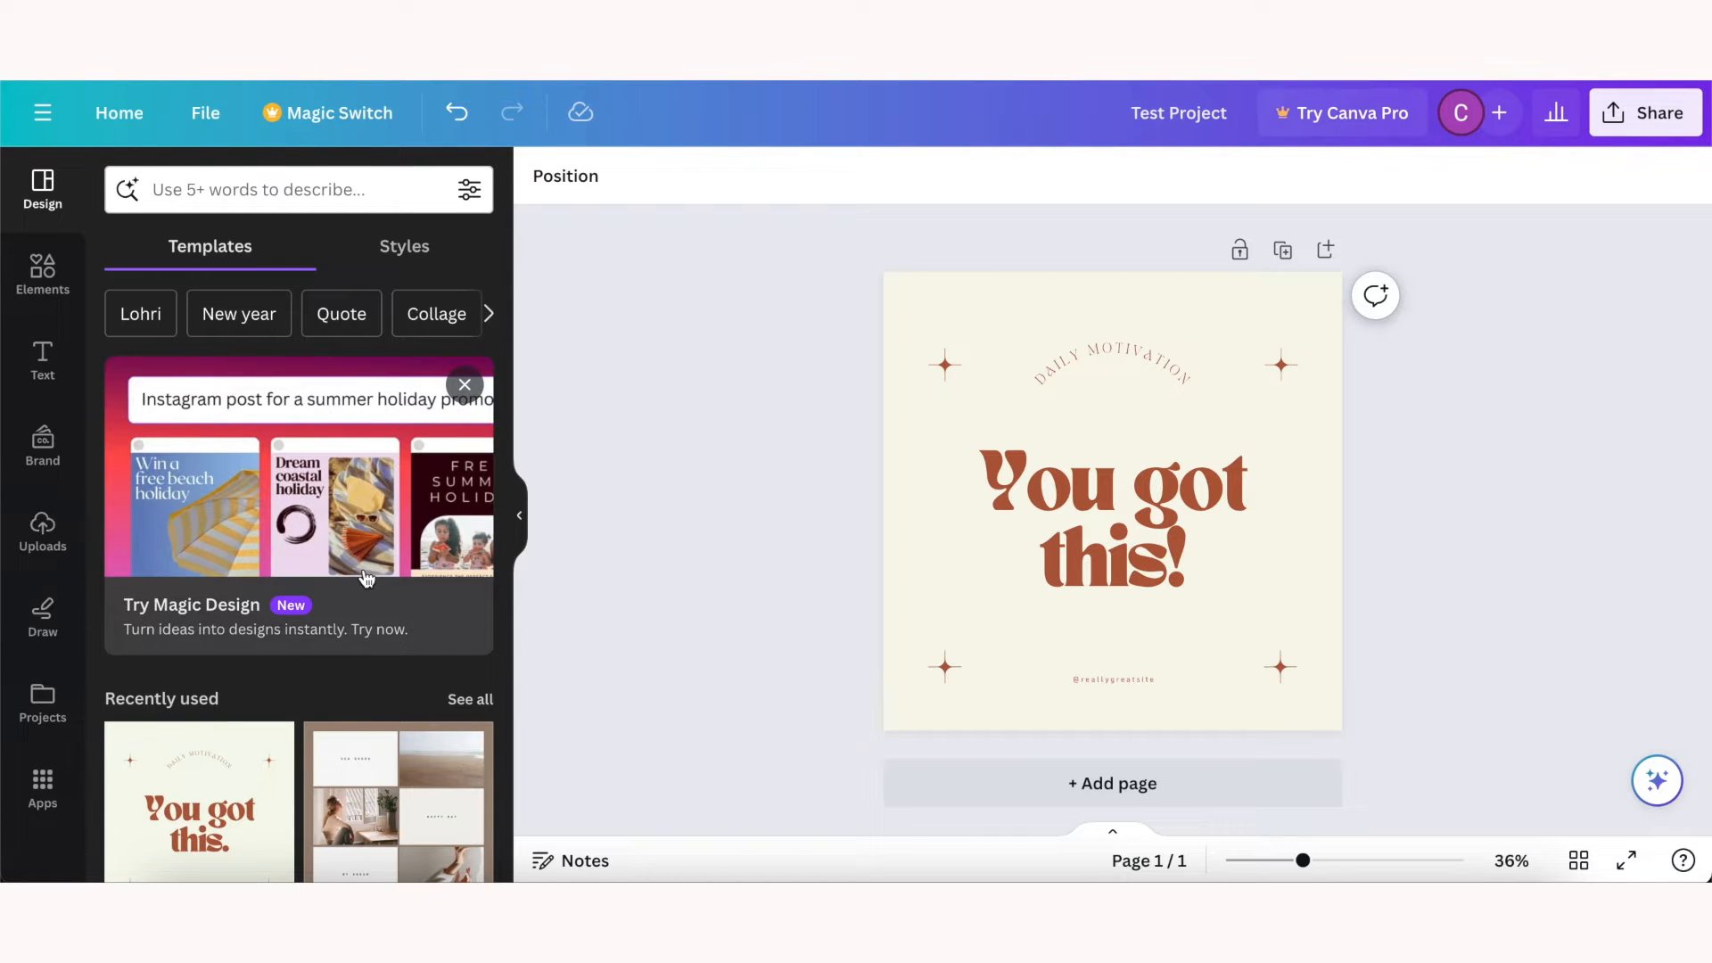
Step: Add a second page and apply the brown polaroid collage template to it
click(1110, 782)
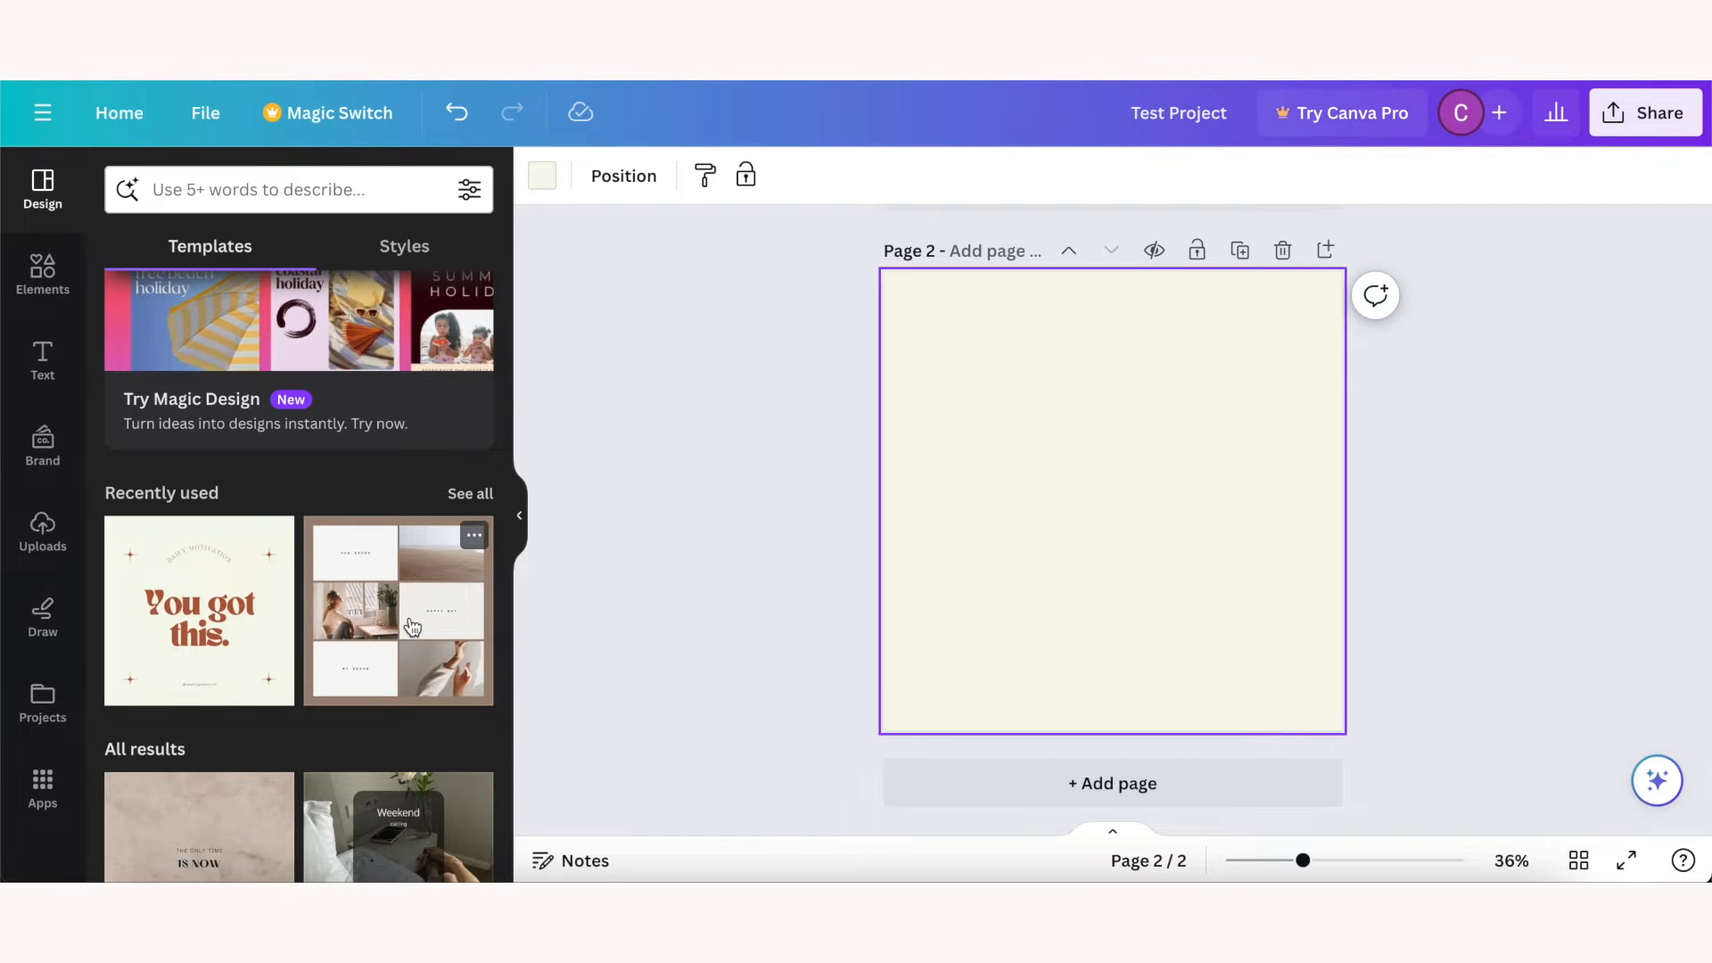
click(397, 610)
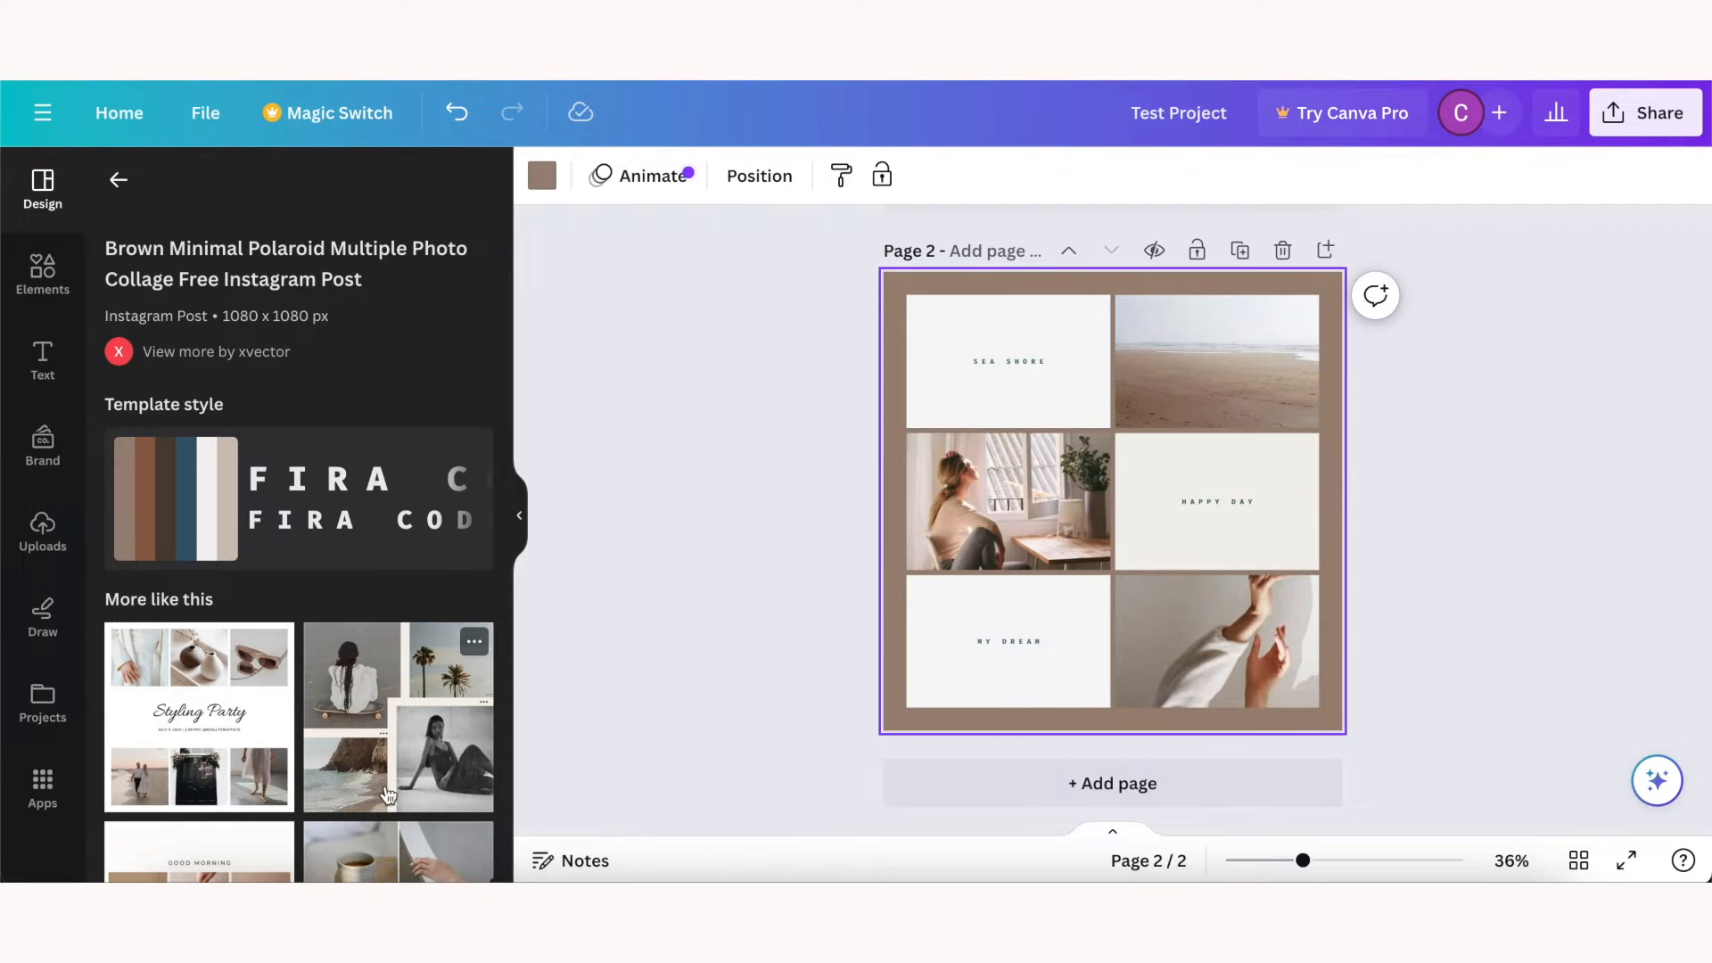
scroll(down, 3)
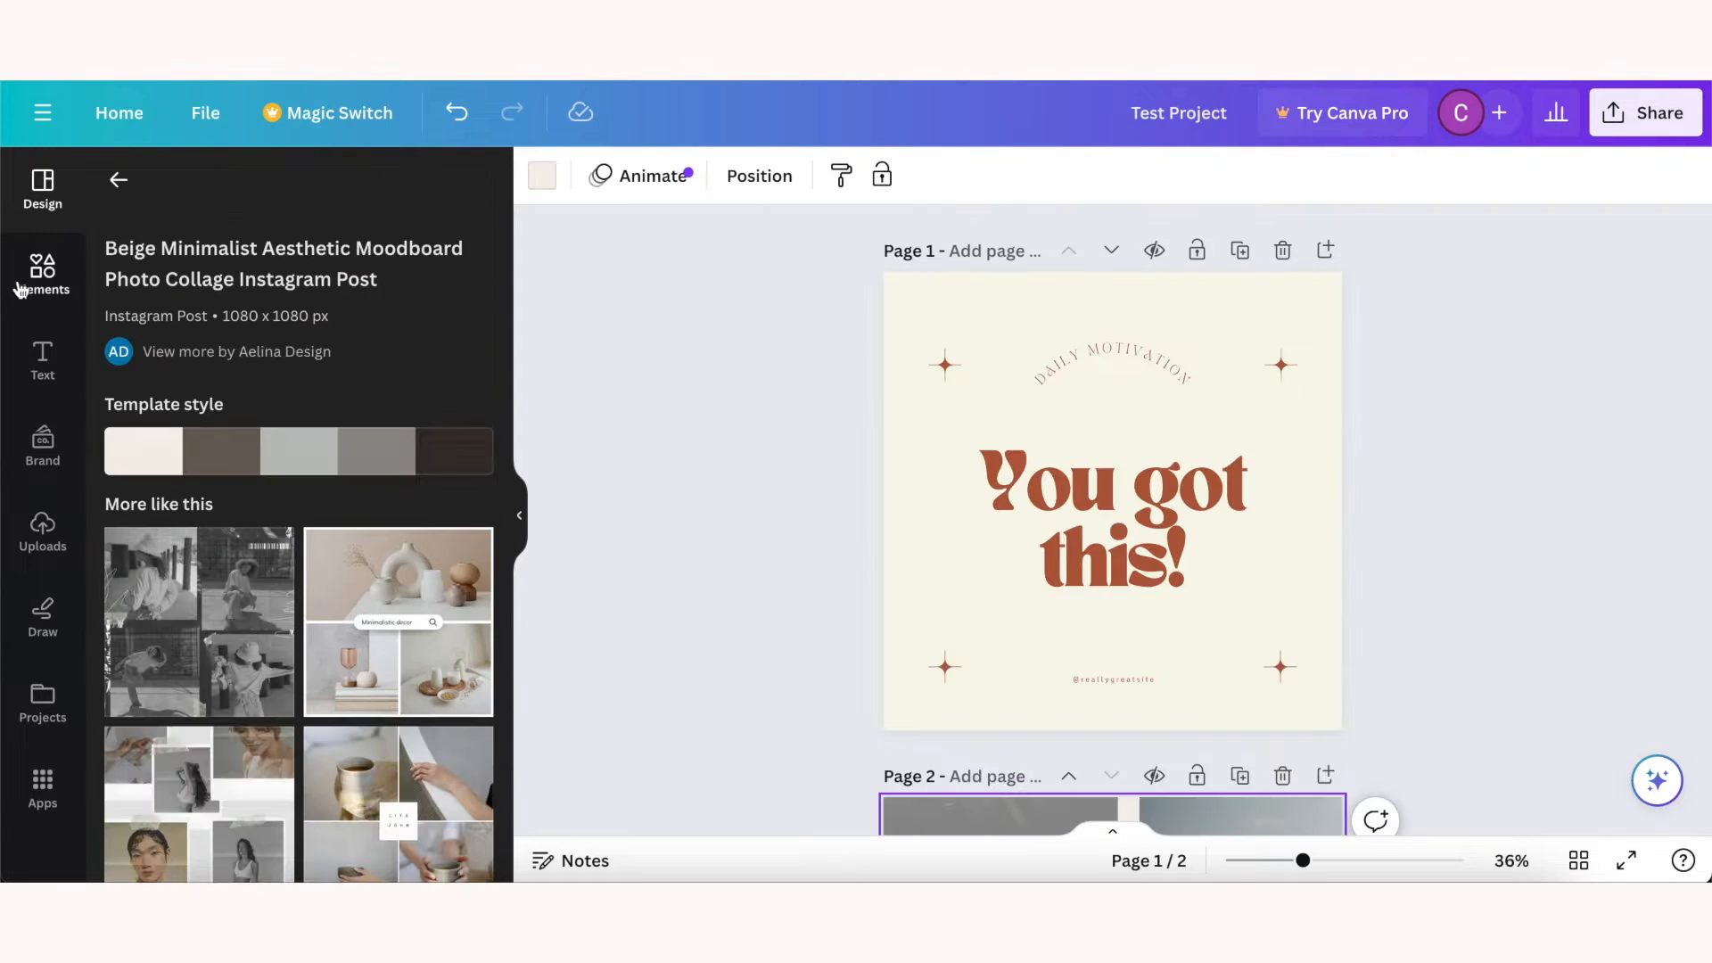
Step: Browse the Elements library of shapes and graphics without adding anything
click(41, 269)
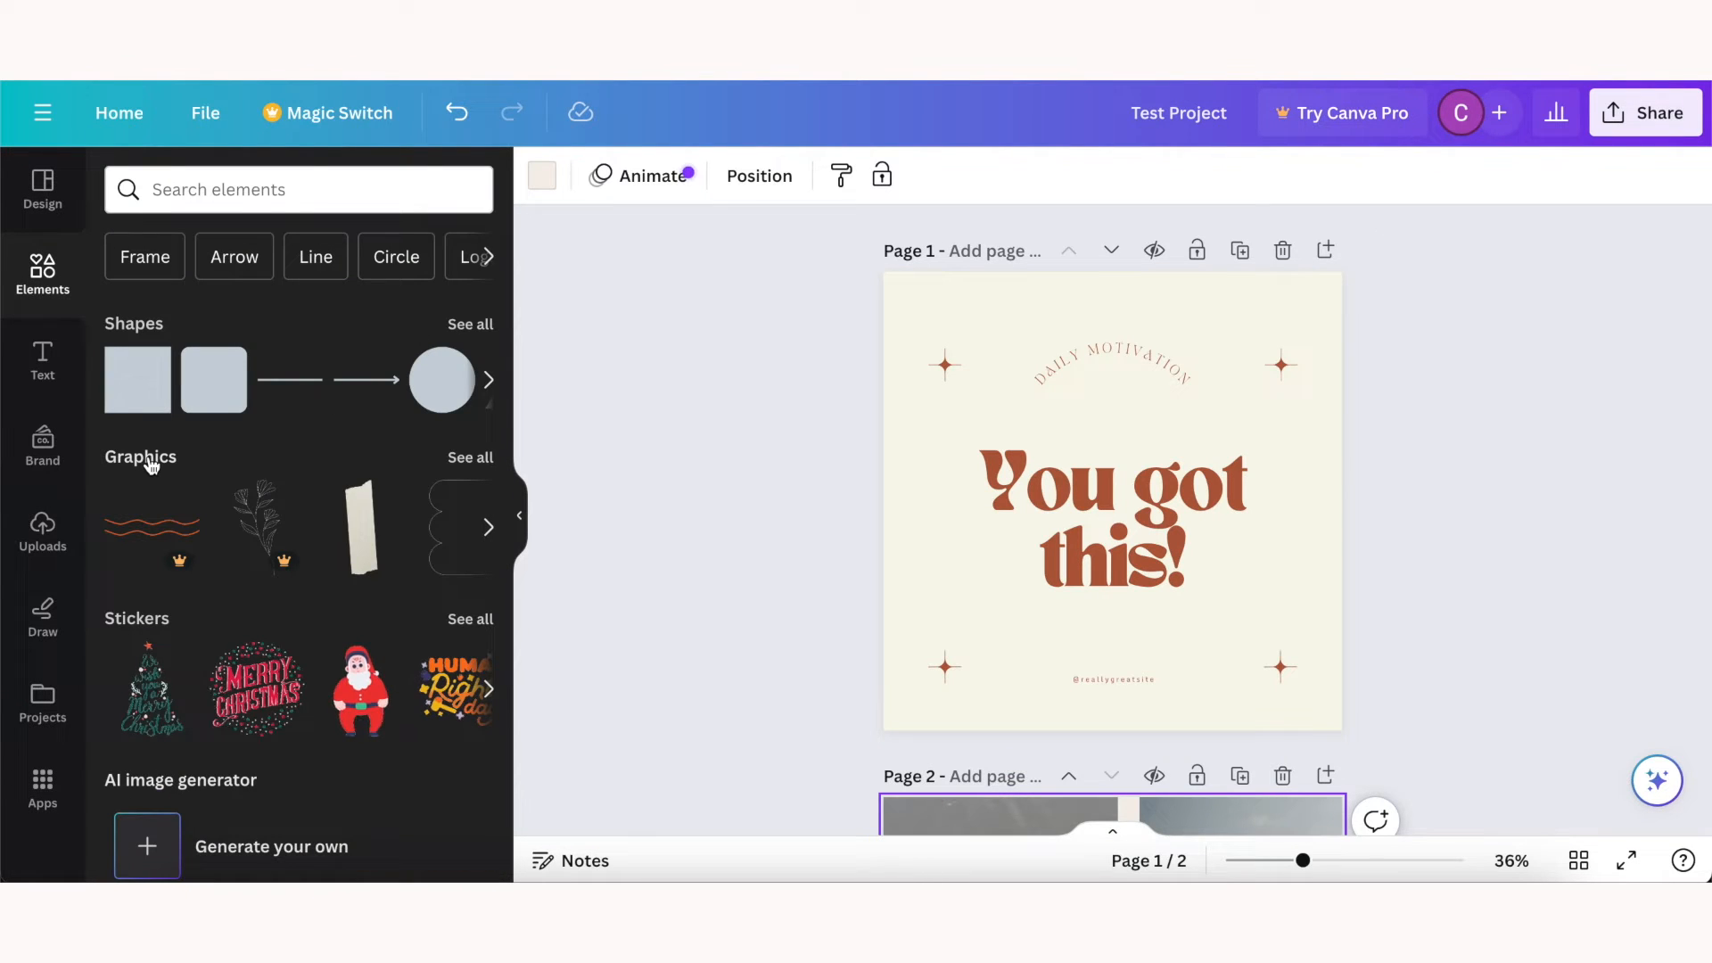
scroll(down, 3)
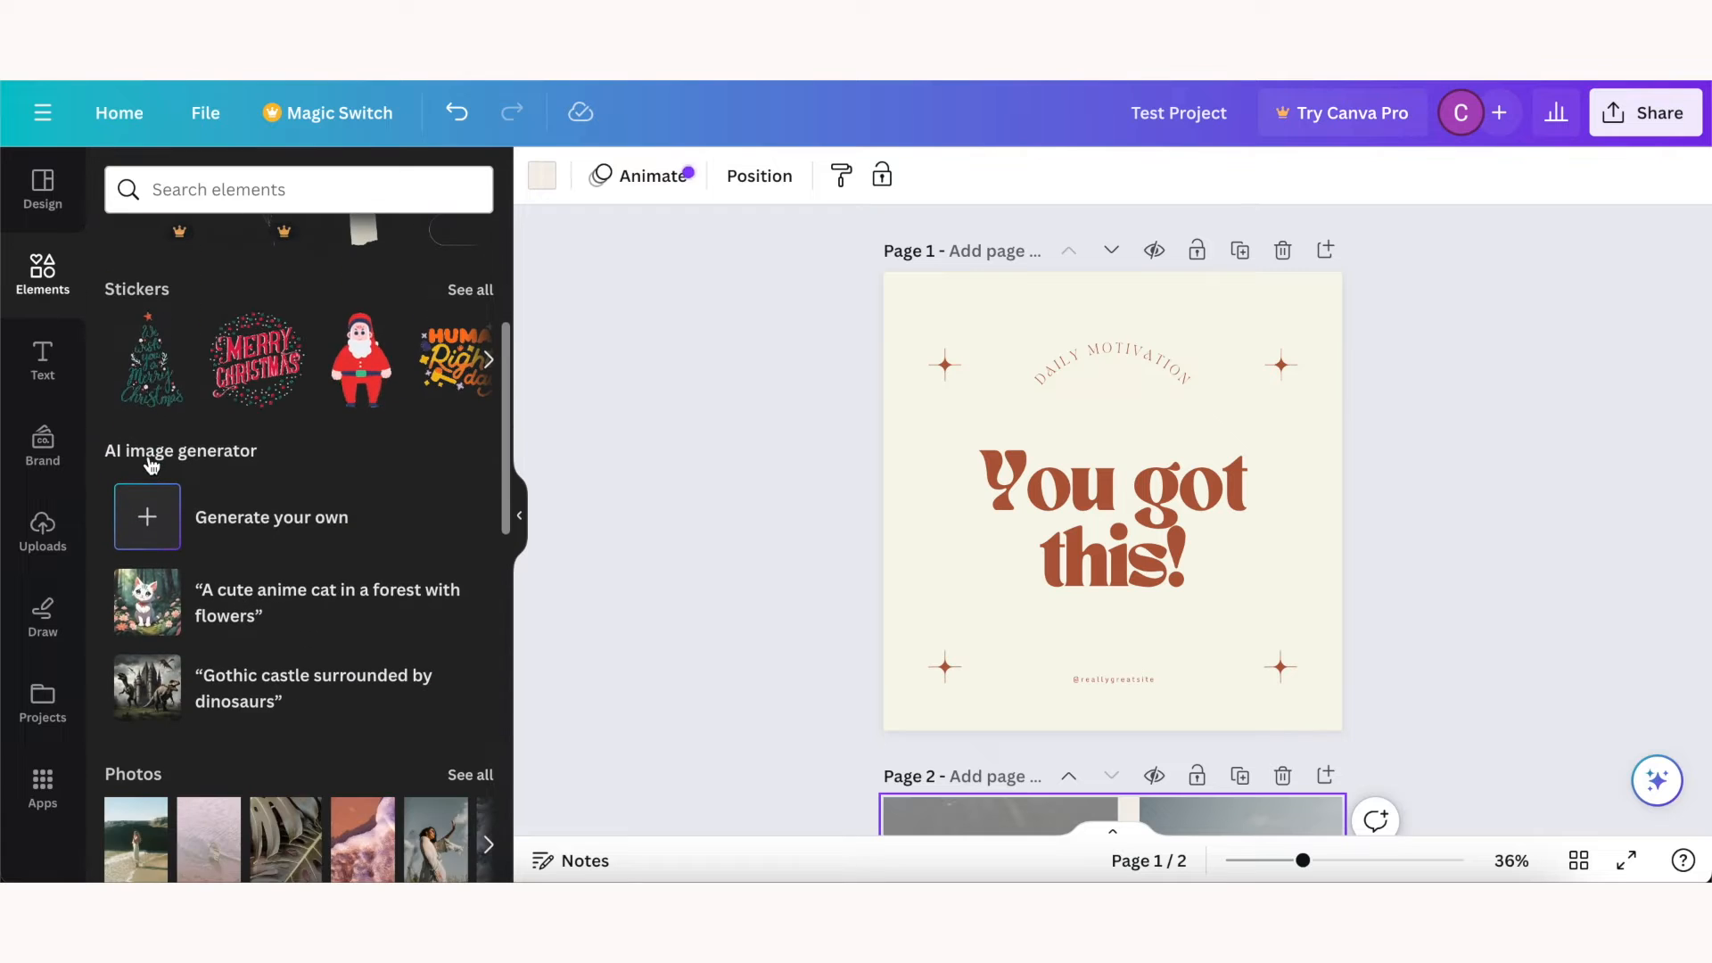
scroll(down, 3)
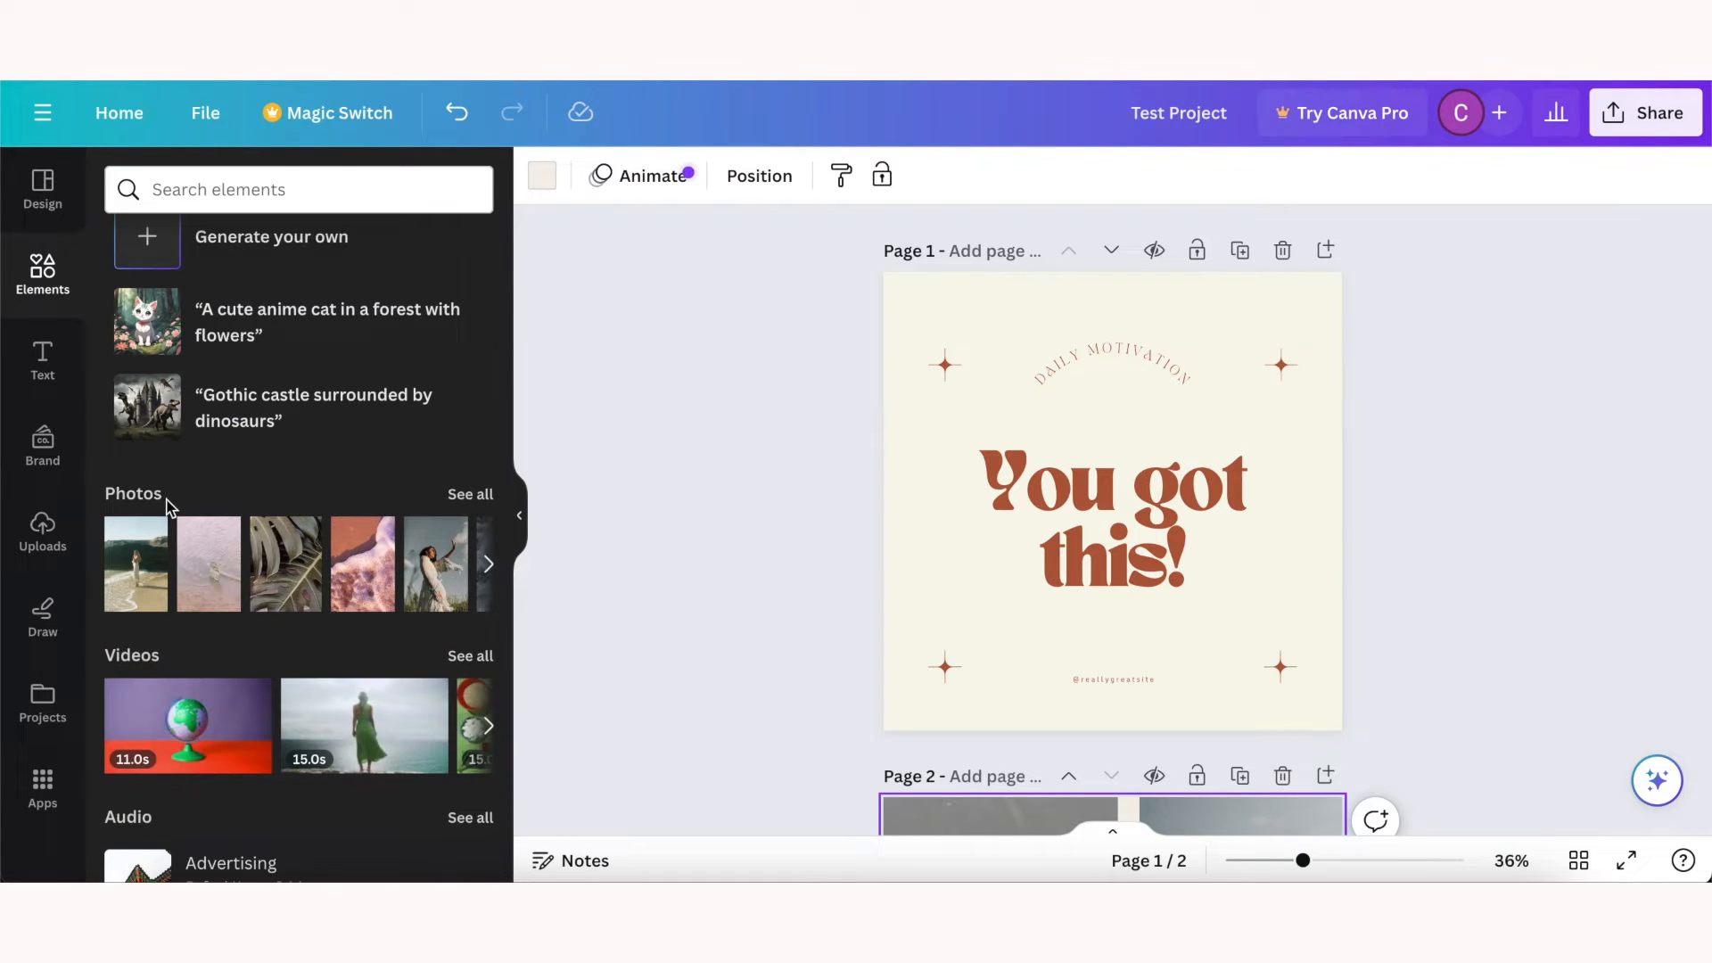
scroll(down, 3)
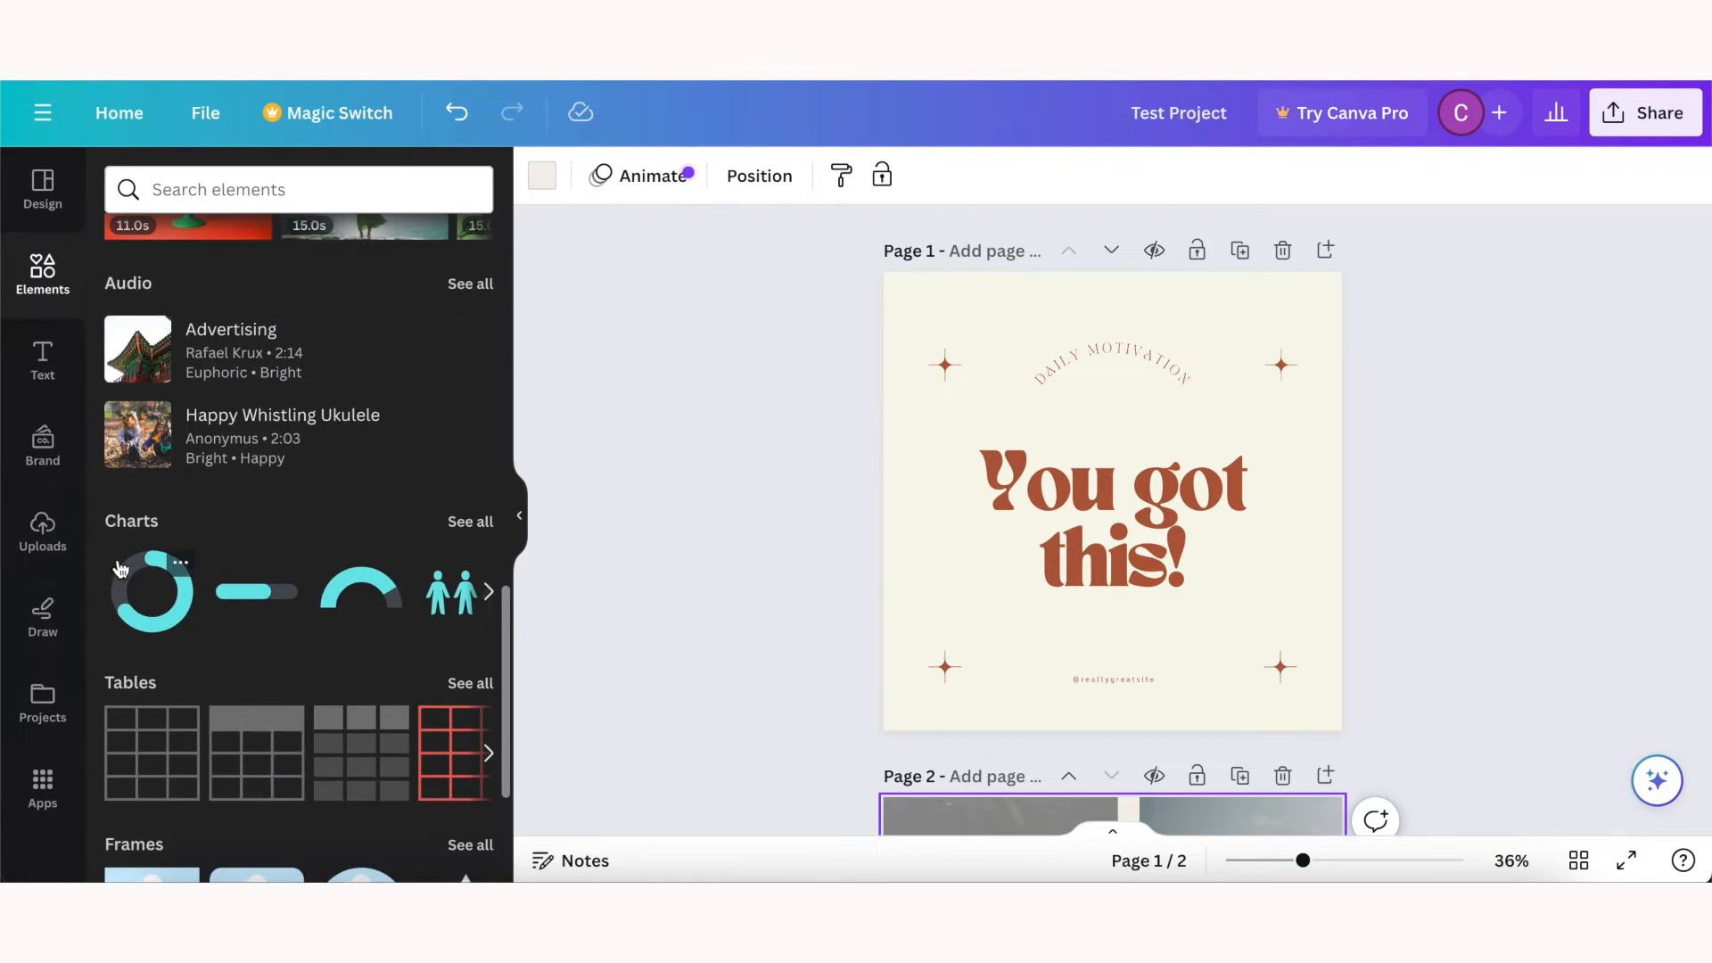
Step: Look through the Text and Uploads panels, then return to the Elements library
click(41, 361)
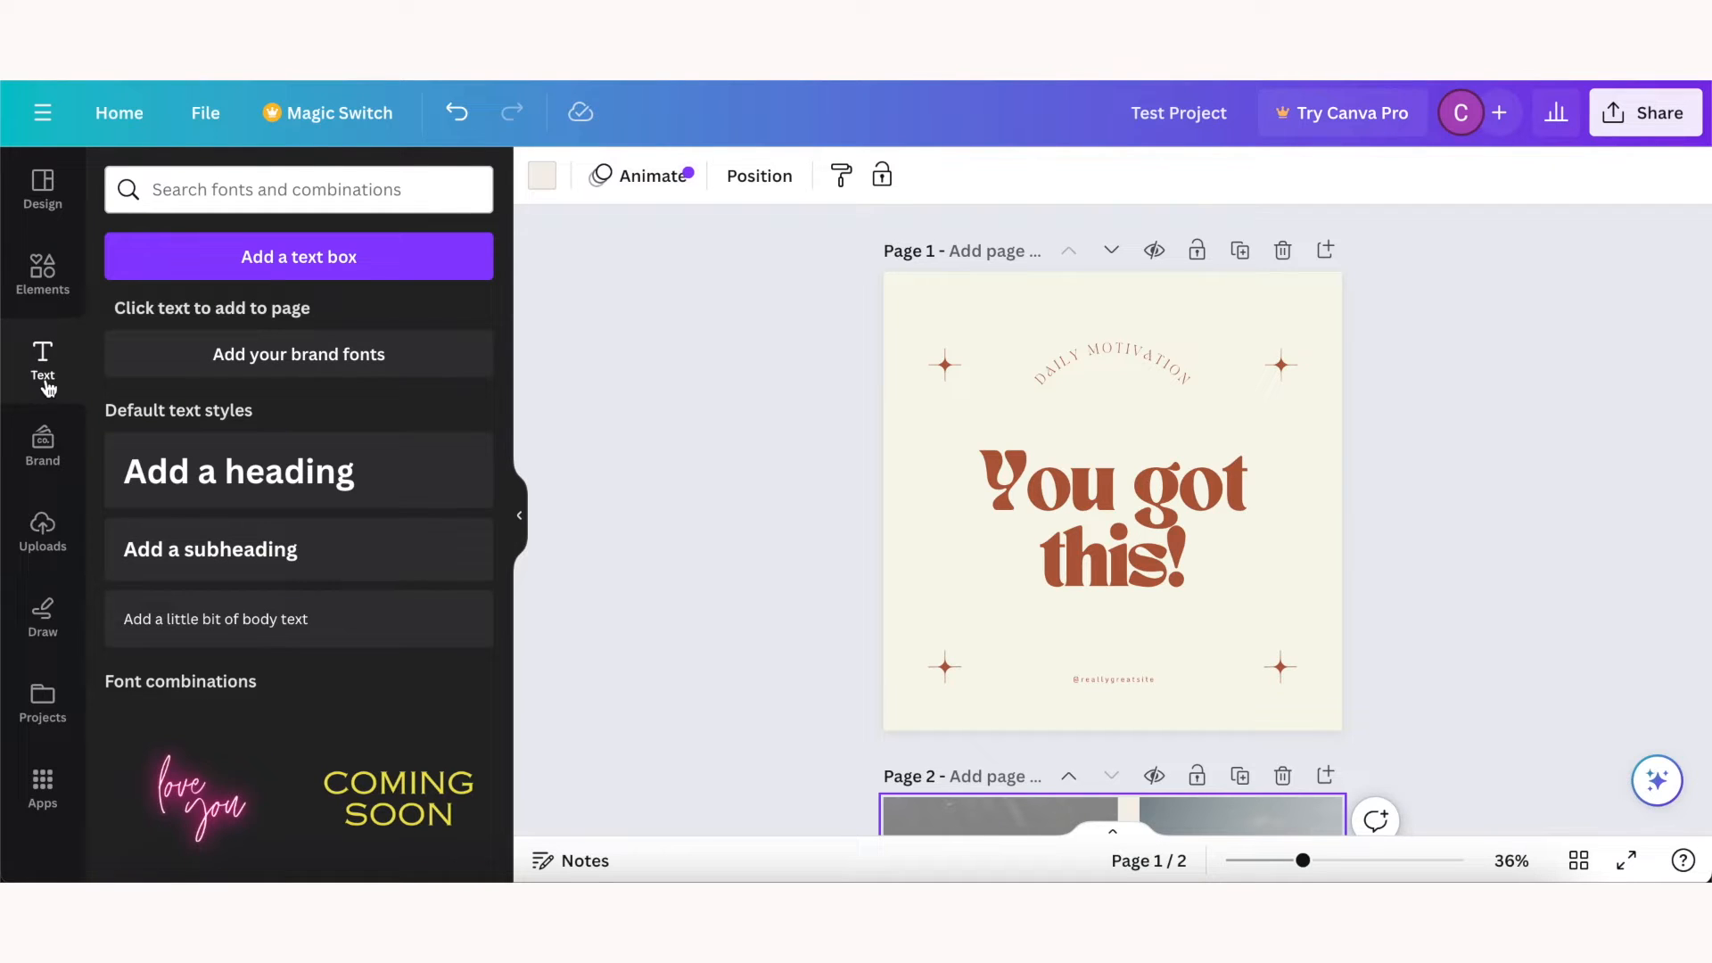
mouse_move(337, 683)
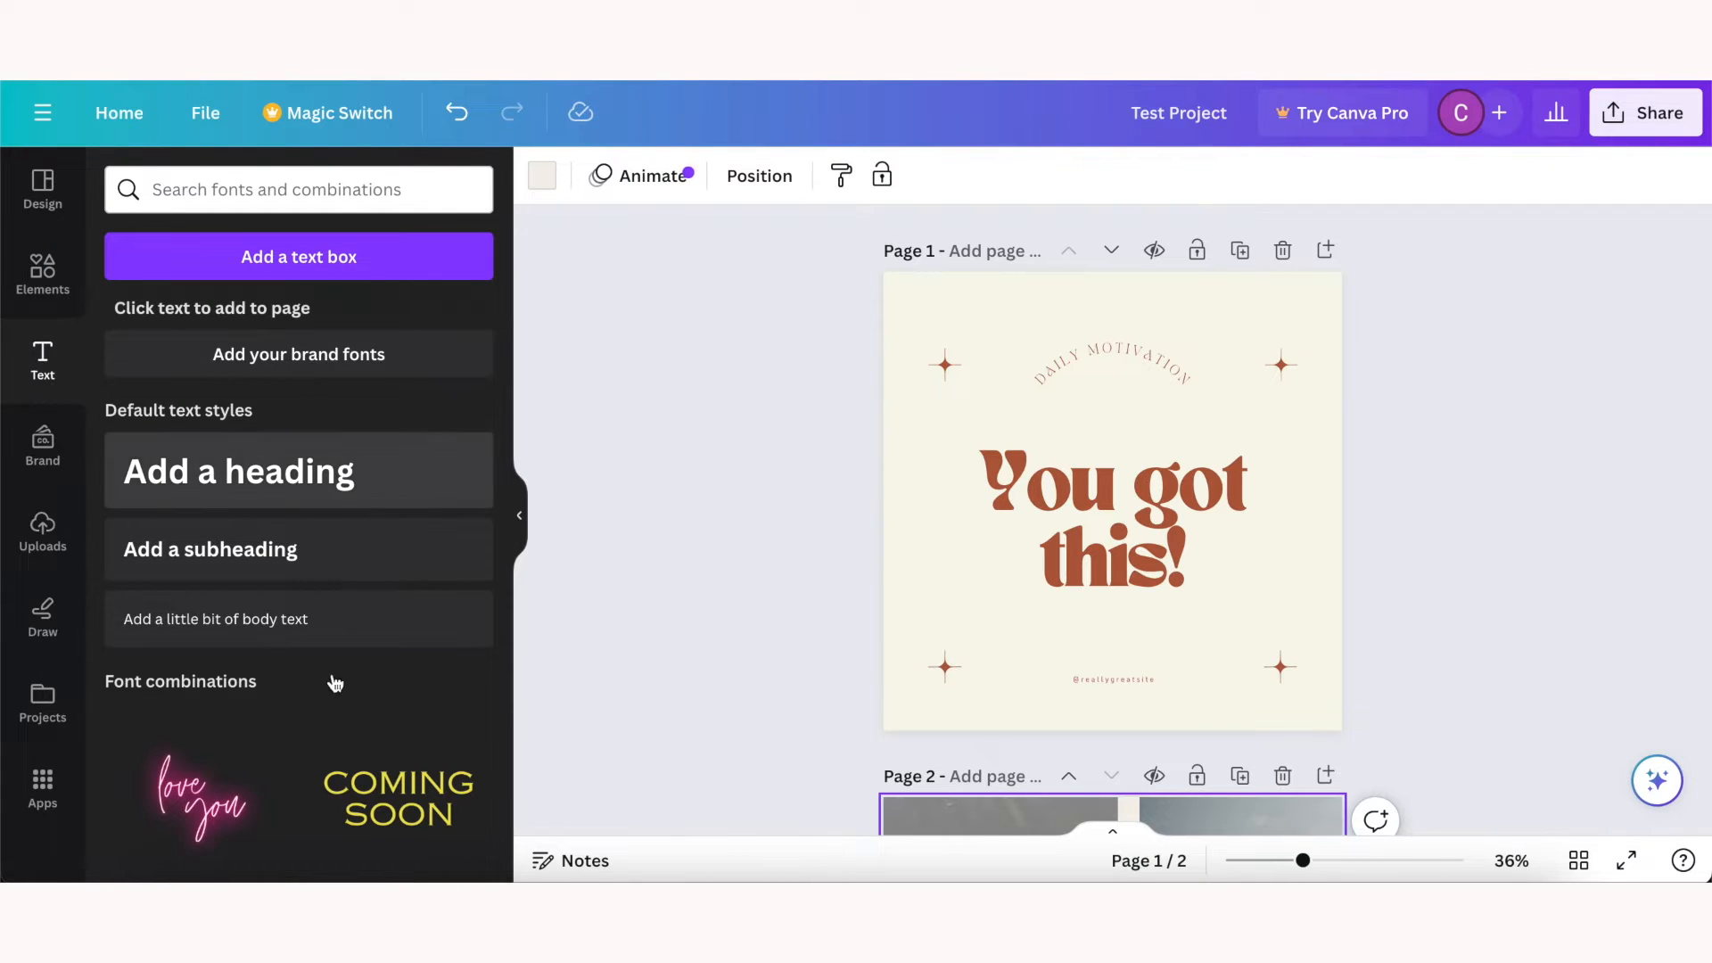
scroll(down, 3)
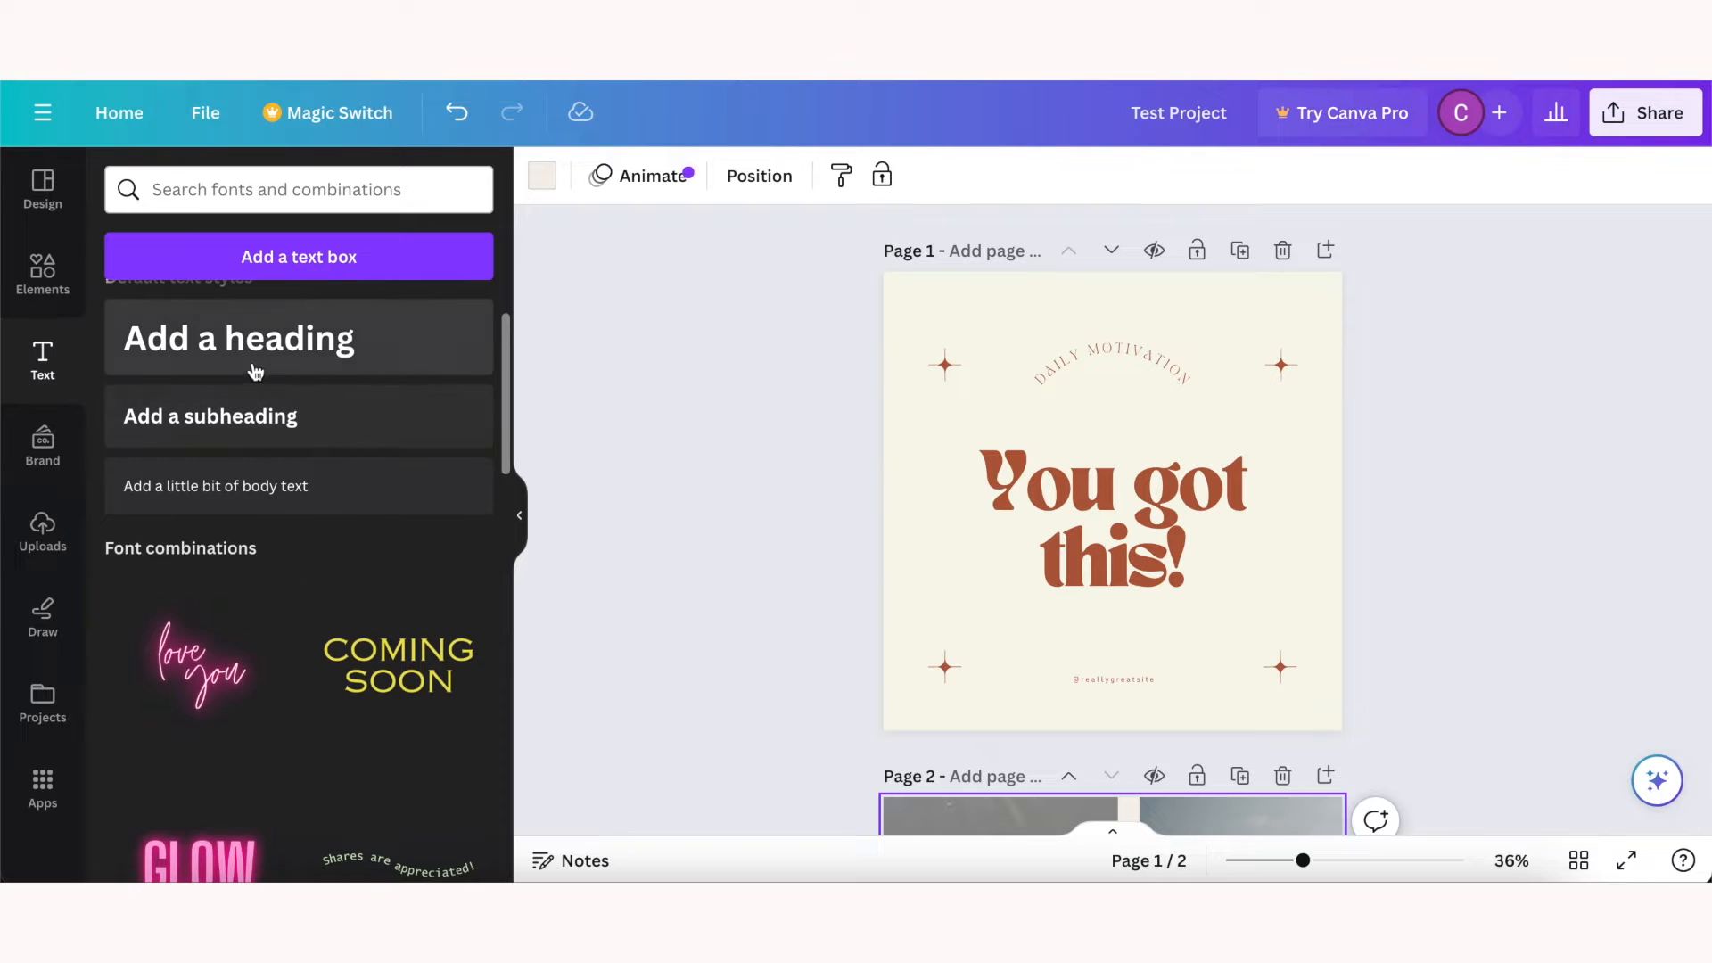
click(41, 533)
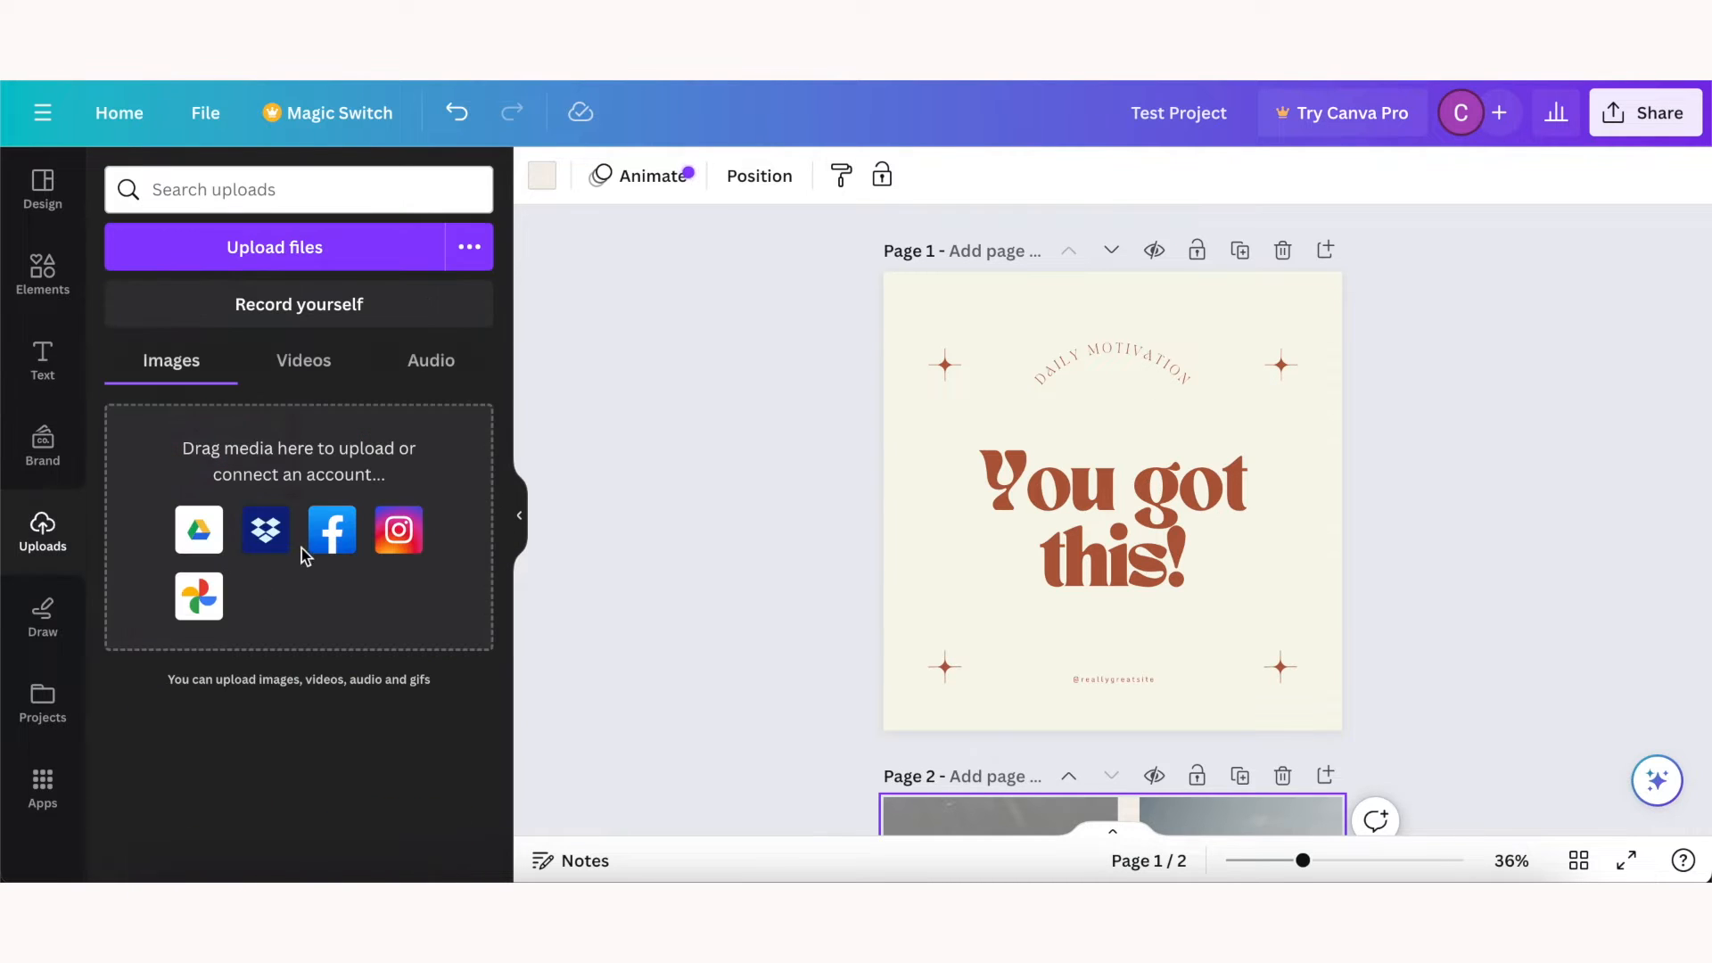
mouse_move(303, 617)
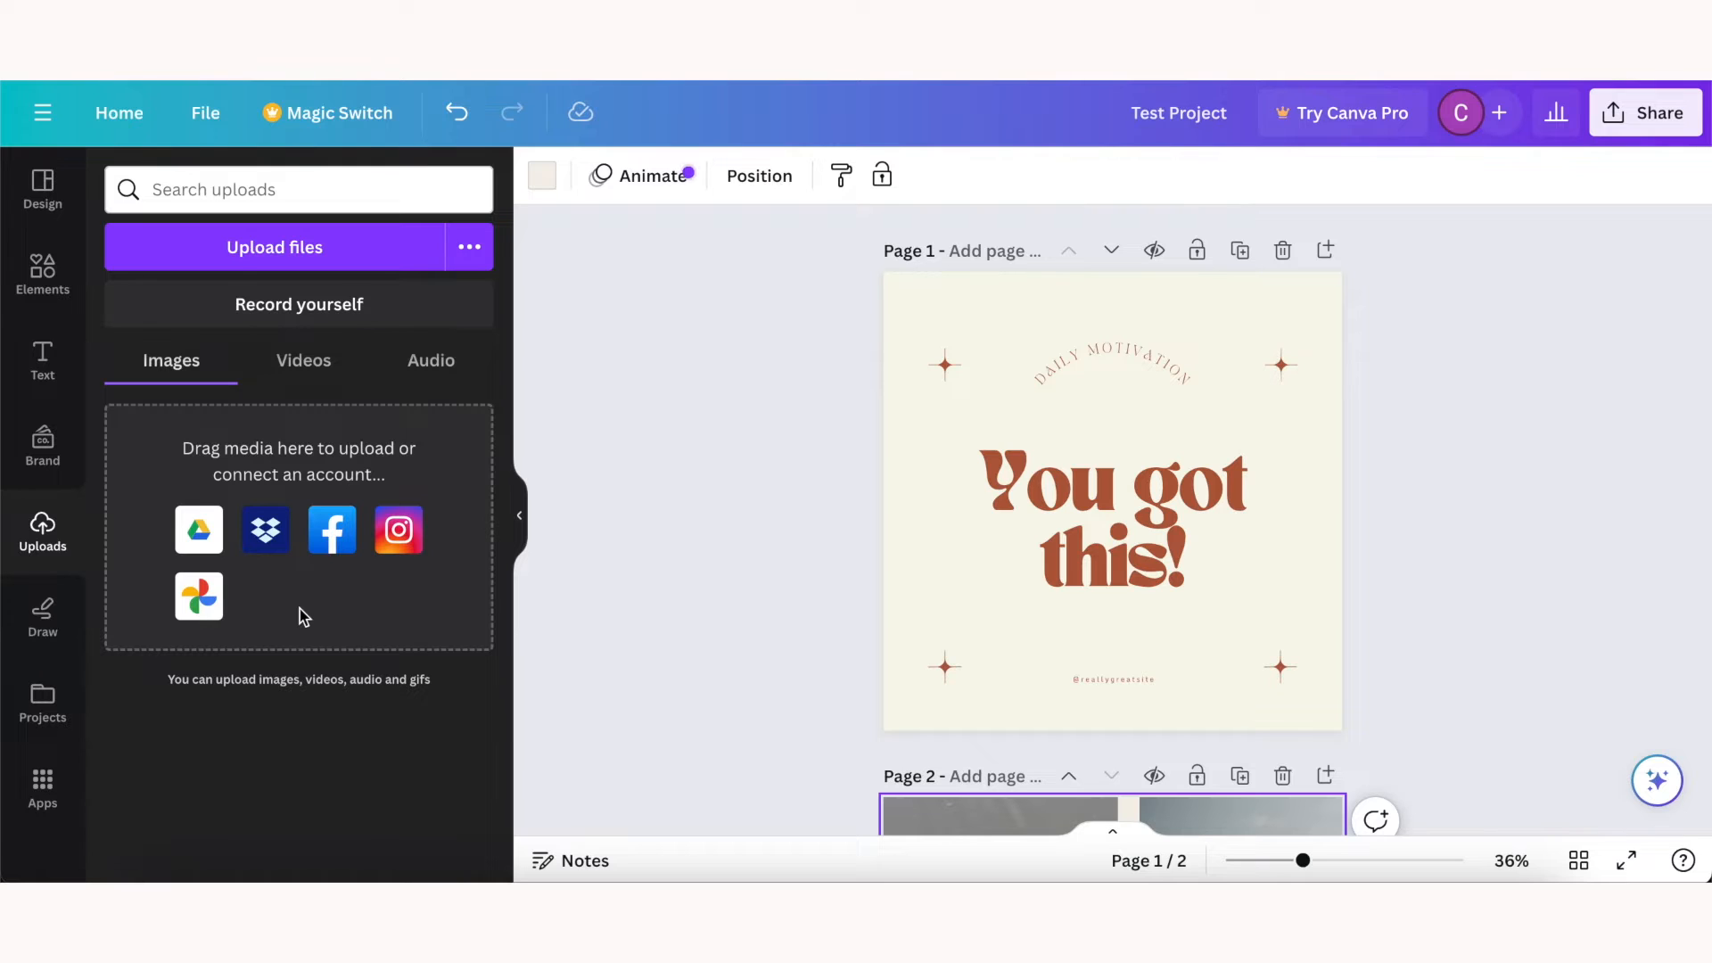
mouse_move(41, 273)
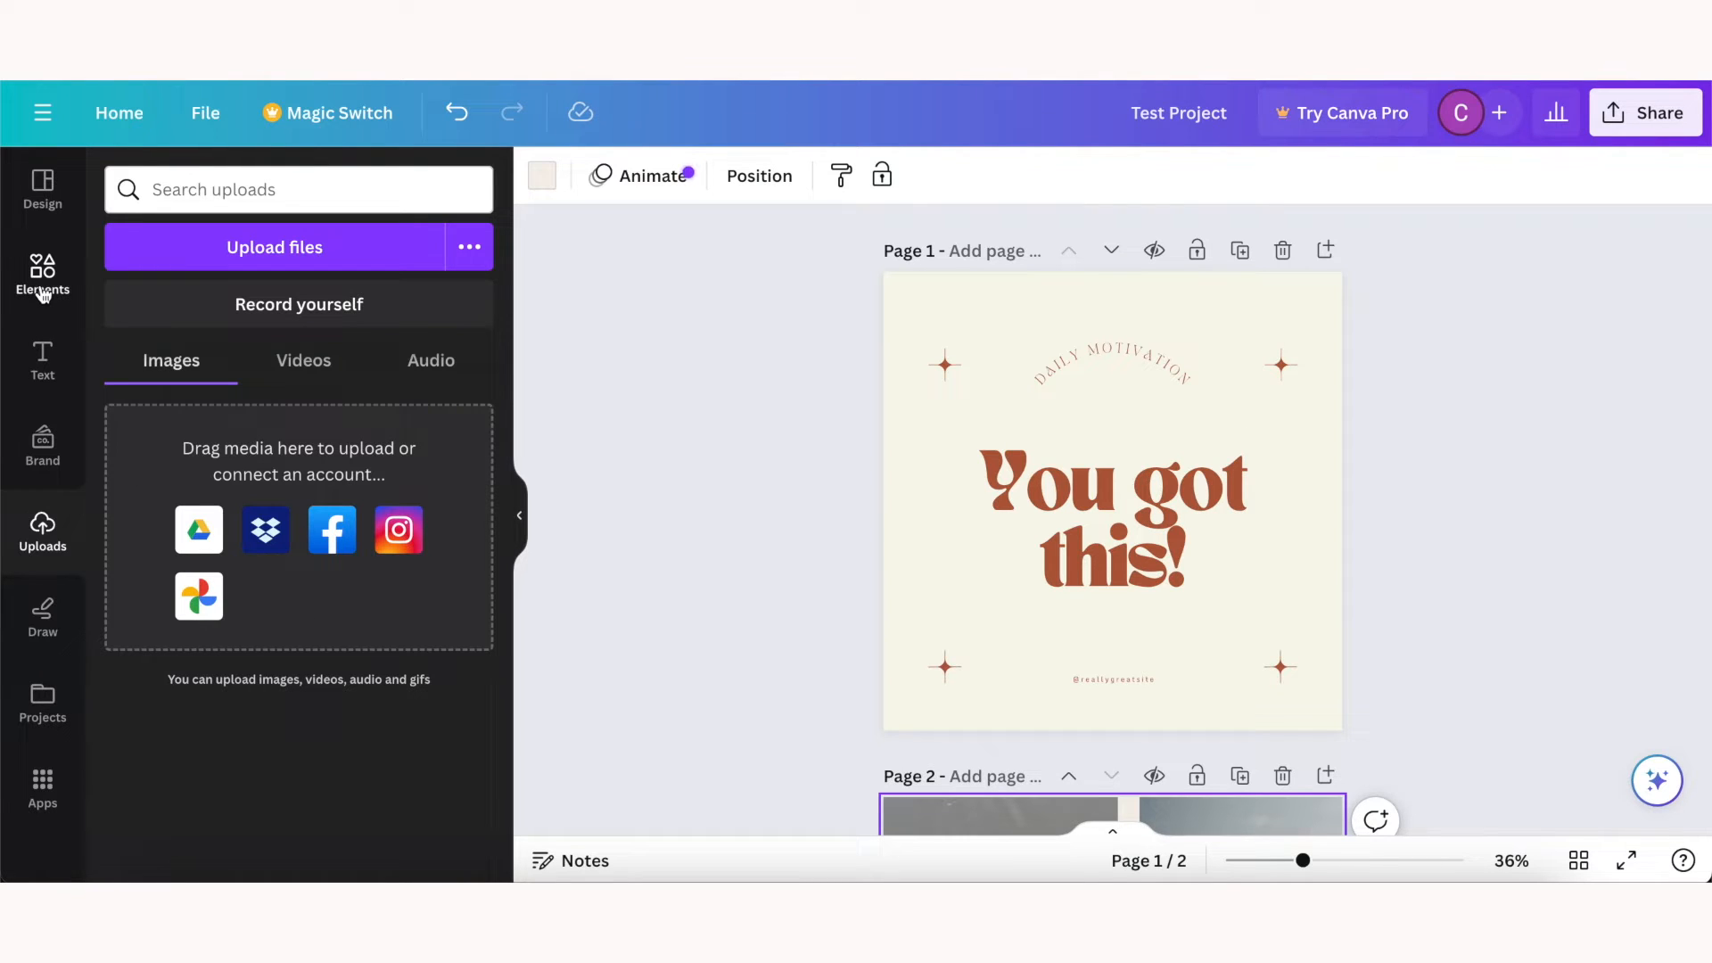
mouse_move(41, 272)
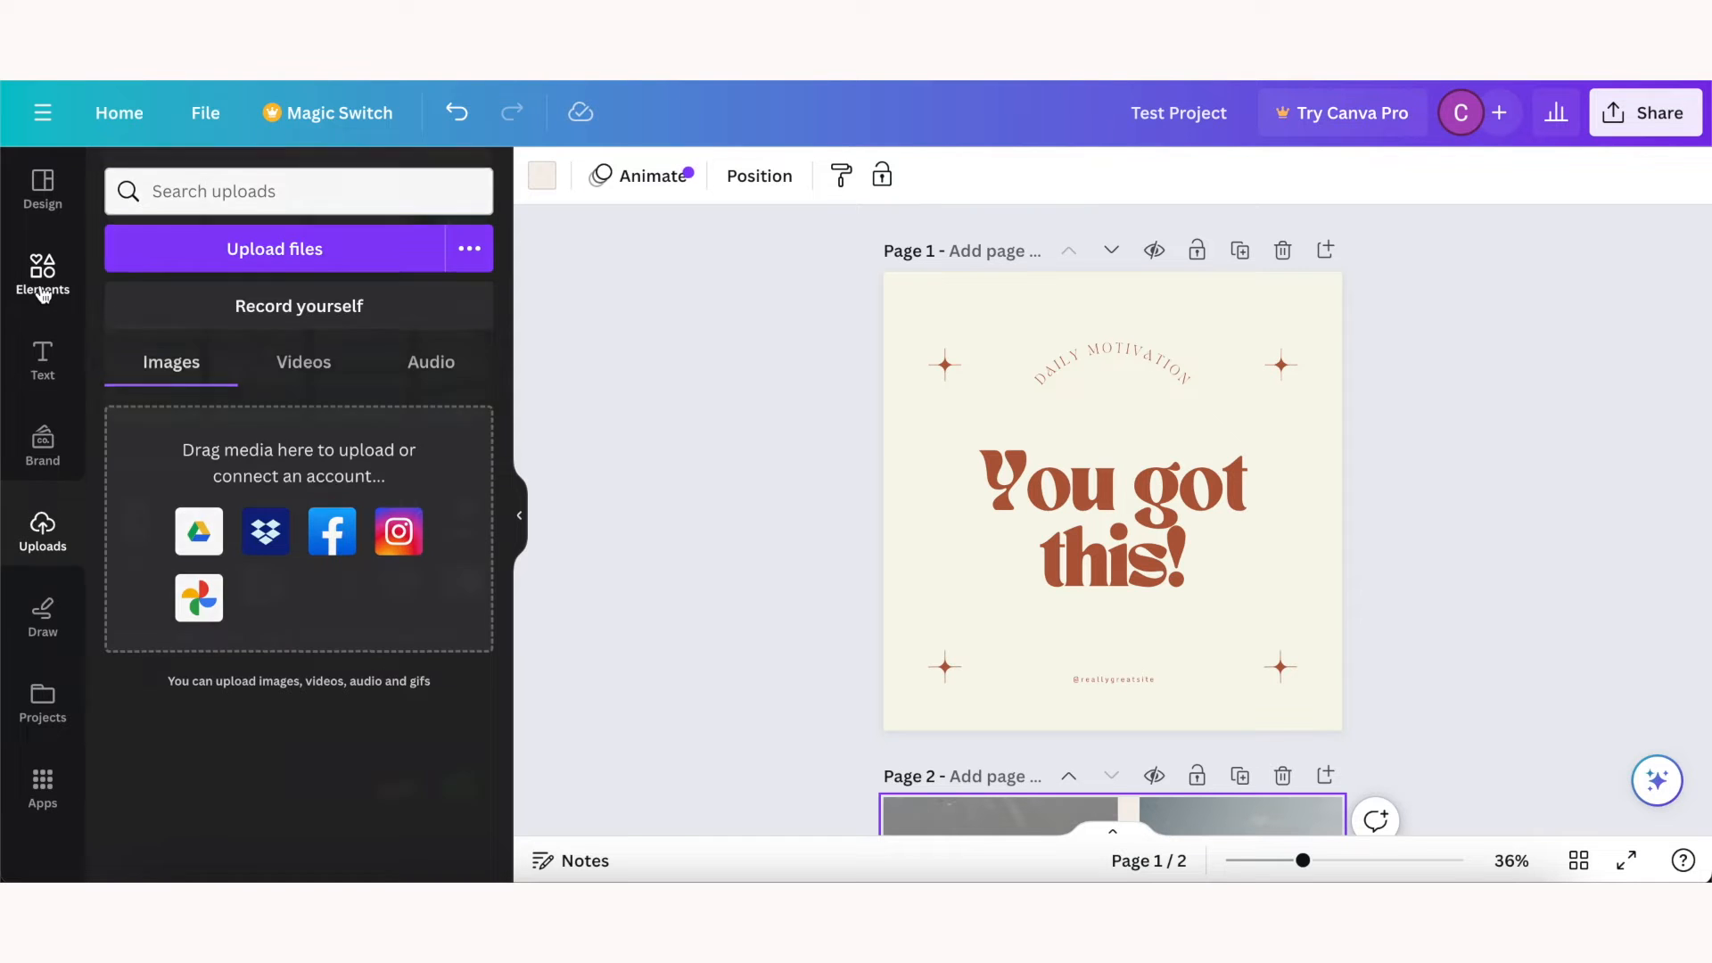
click(43, 275)
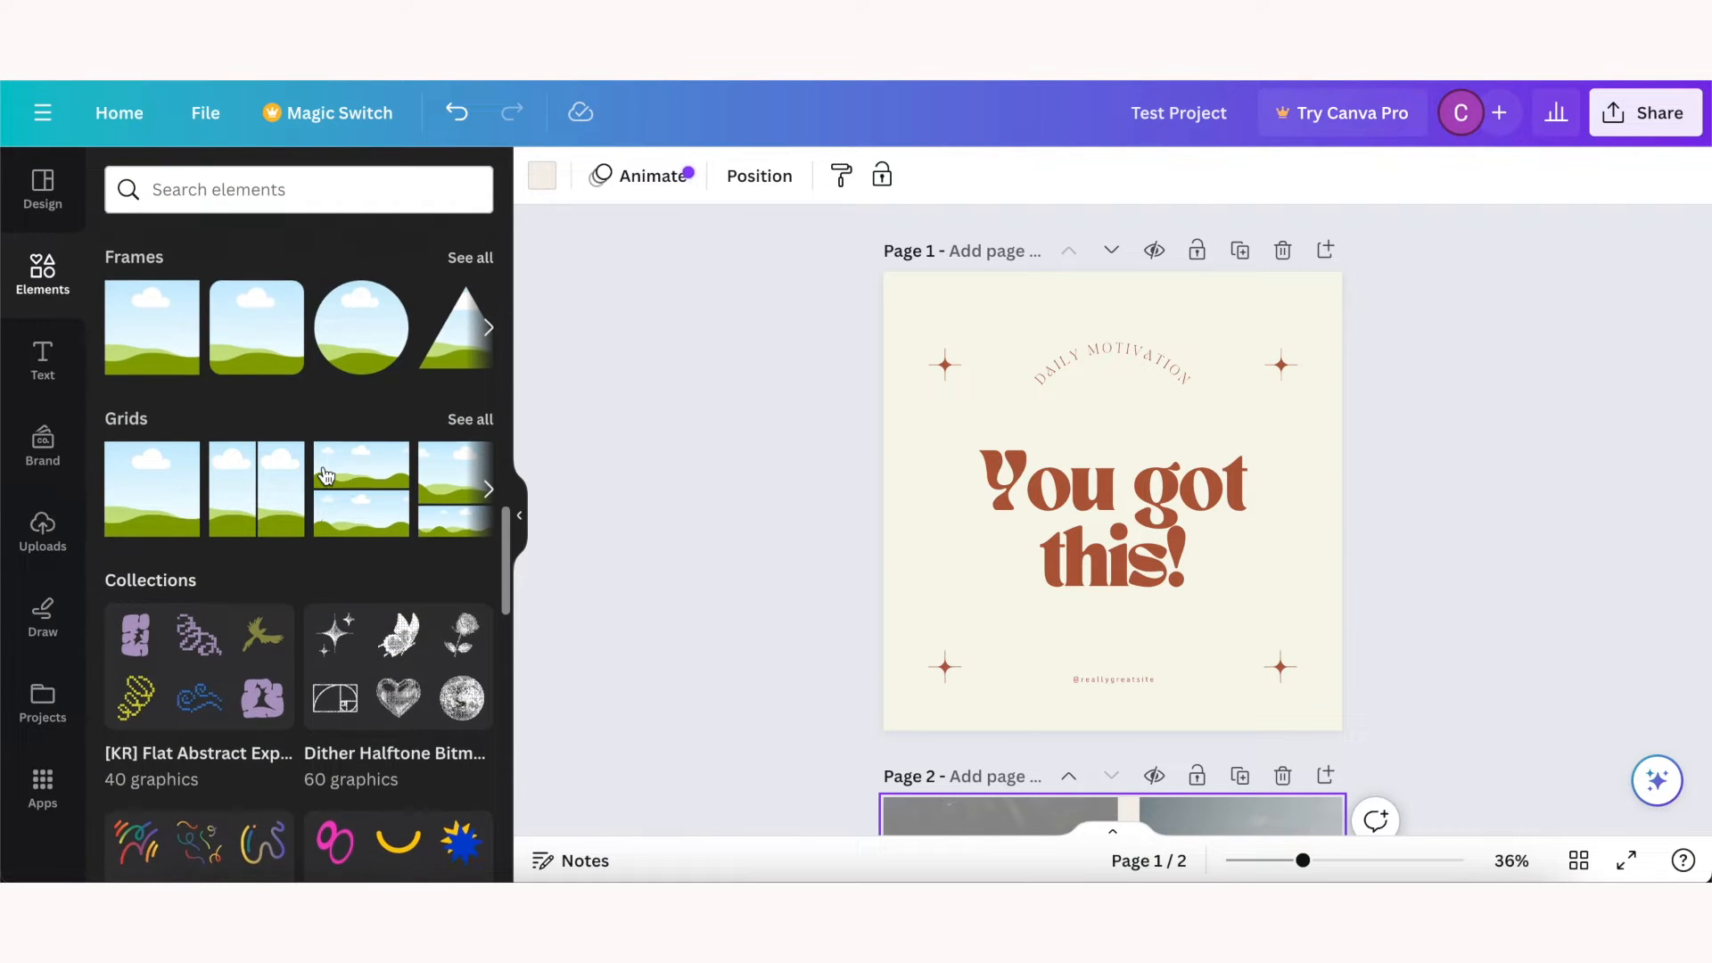
Step: Show the full Graphics collection from the Elements panel
scroll(up, 3)
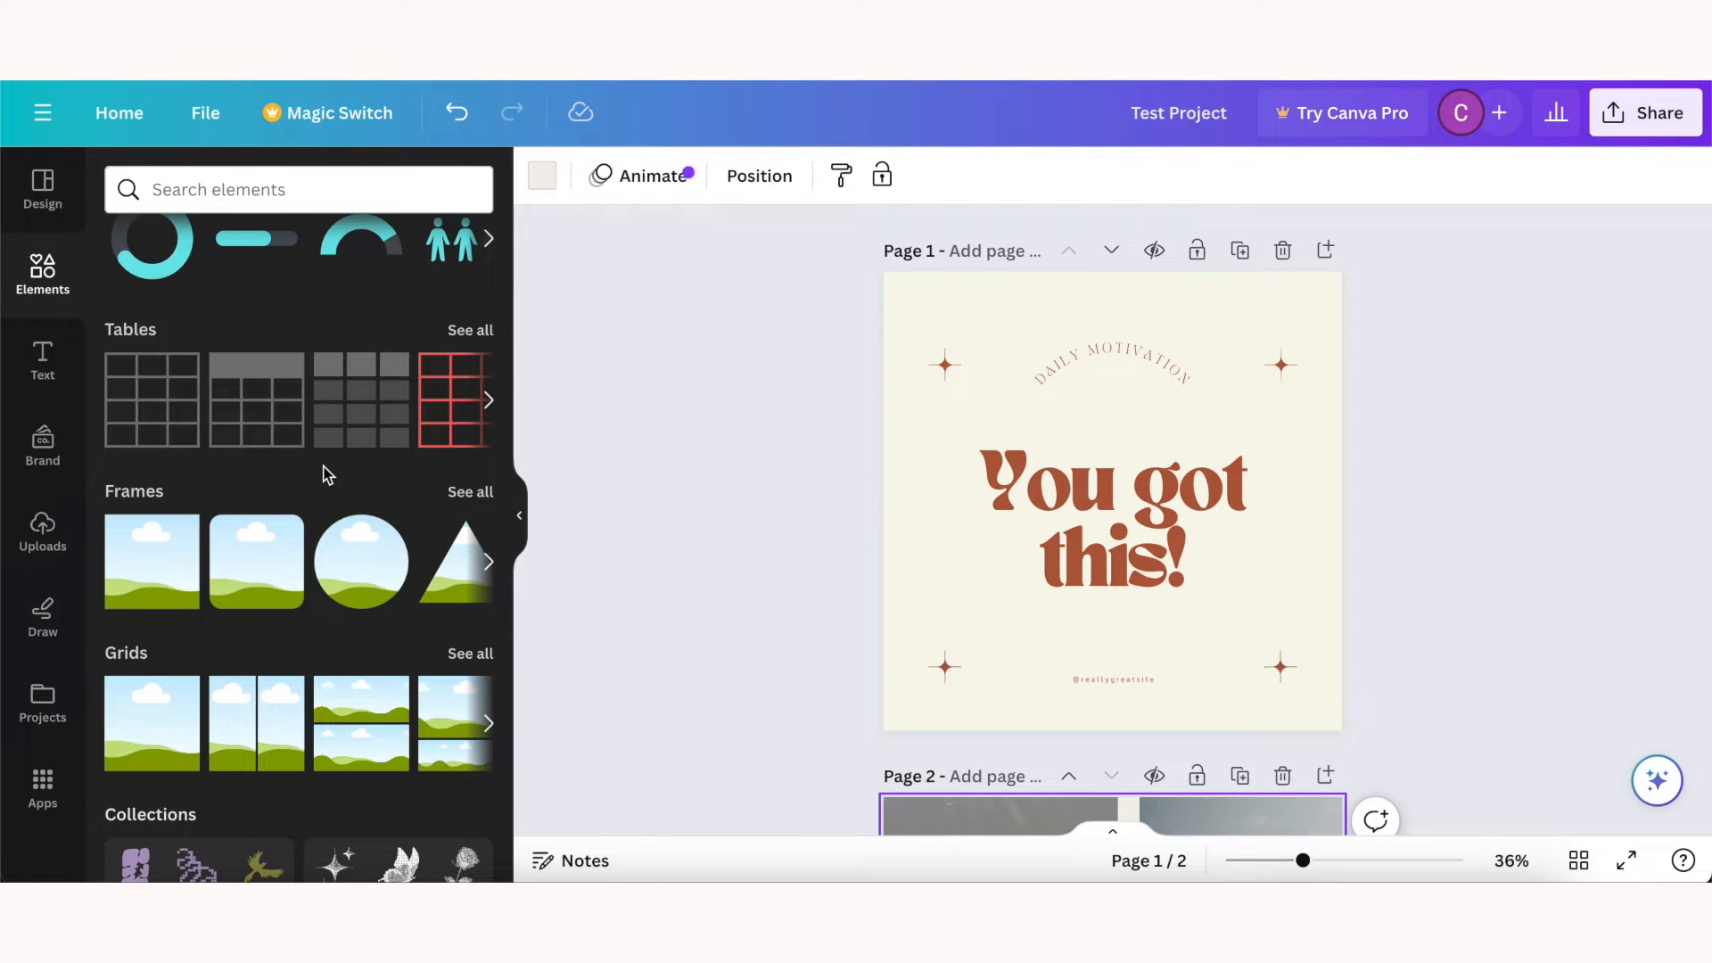
scroll(up, 3)
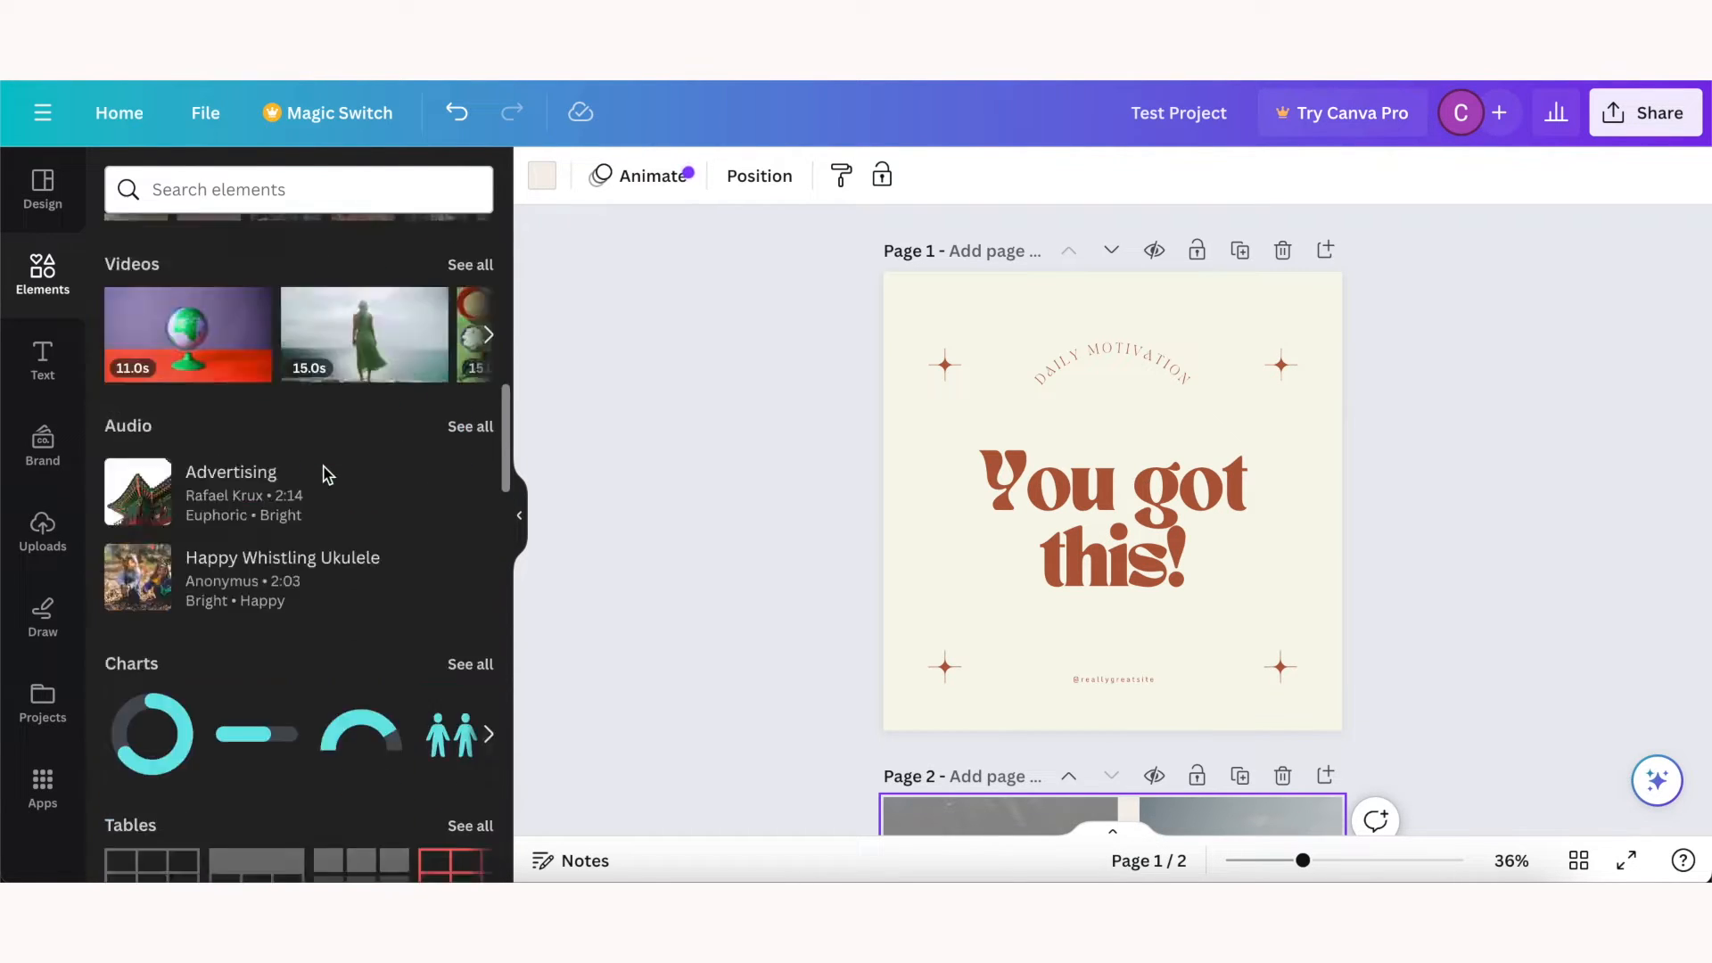
scroll(up, 3)
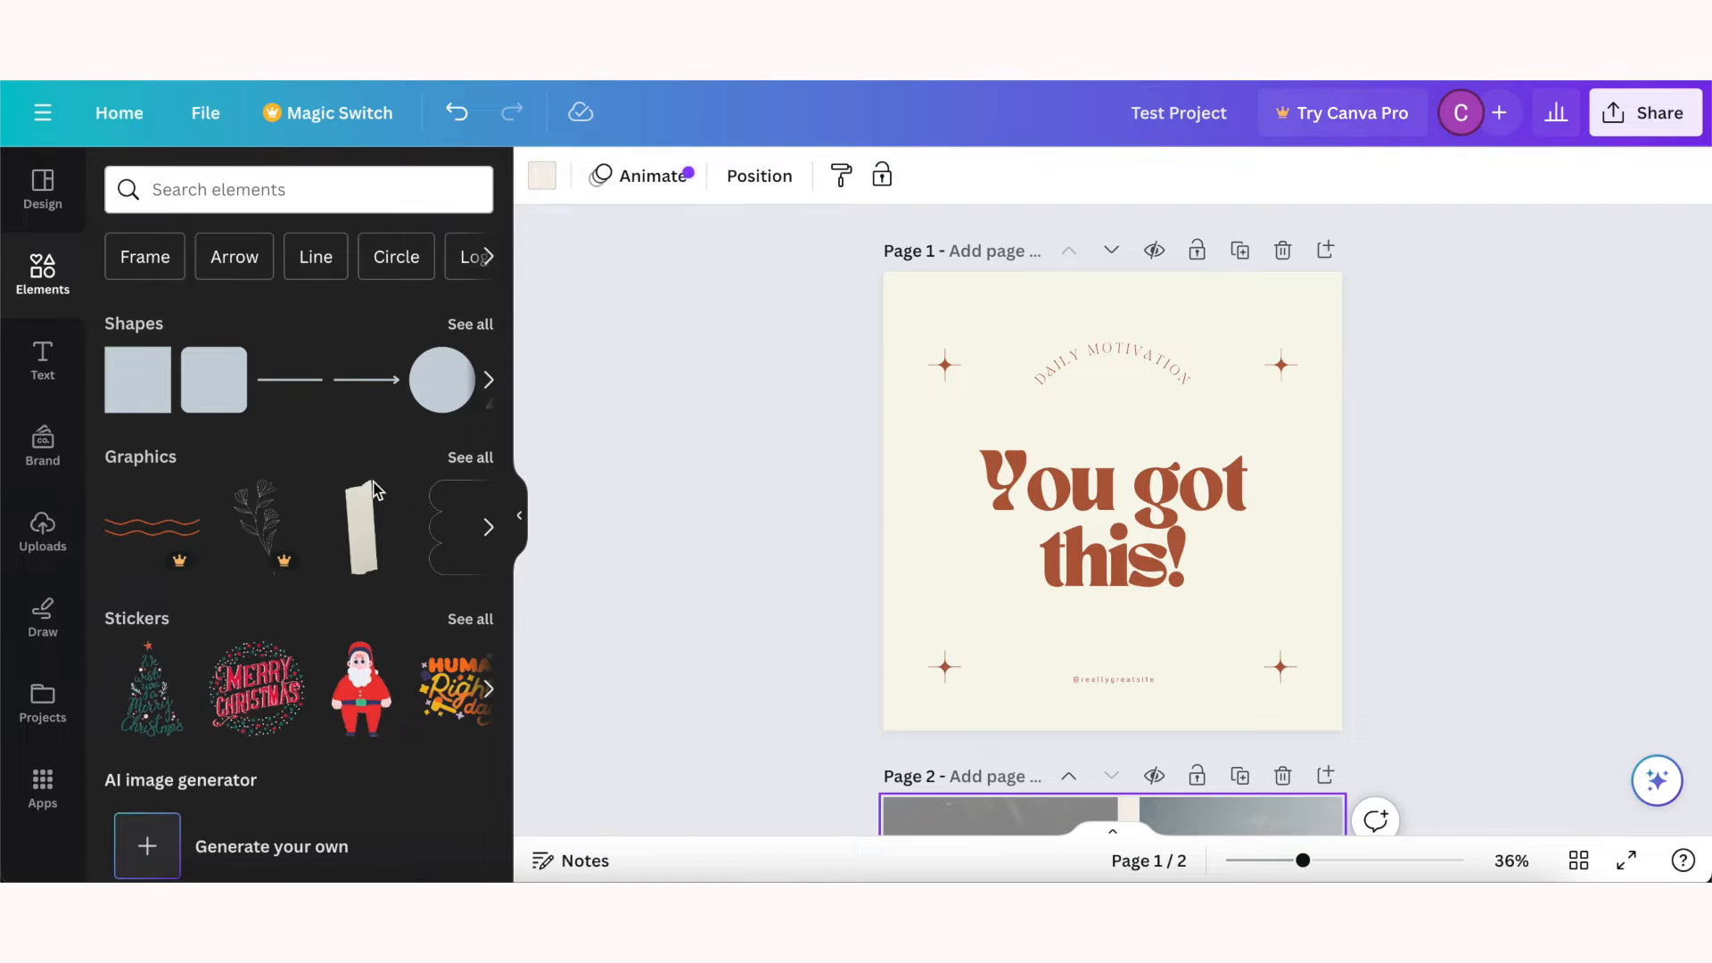
click(469, 458)
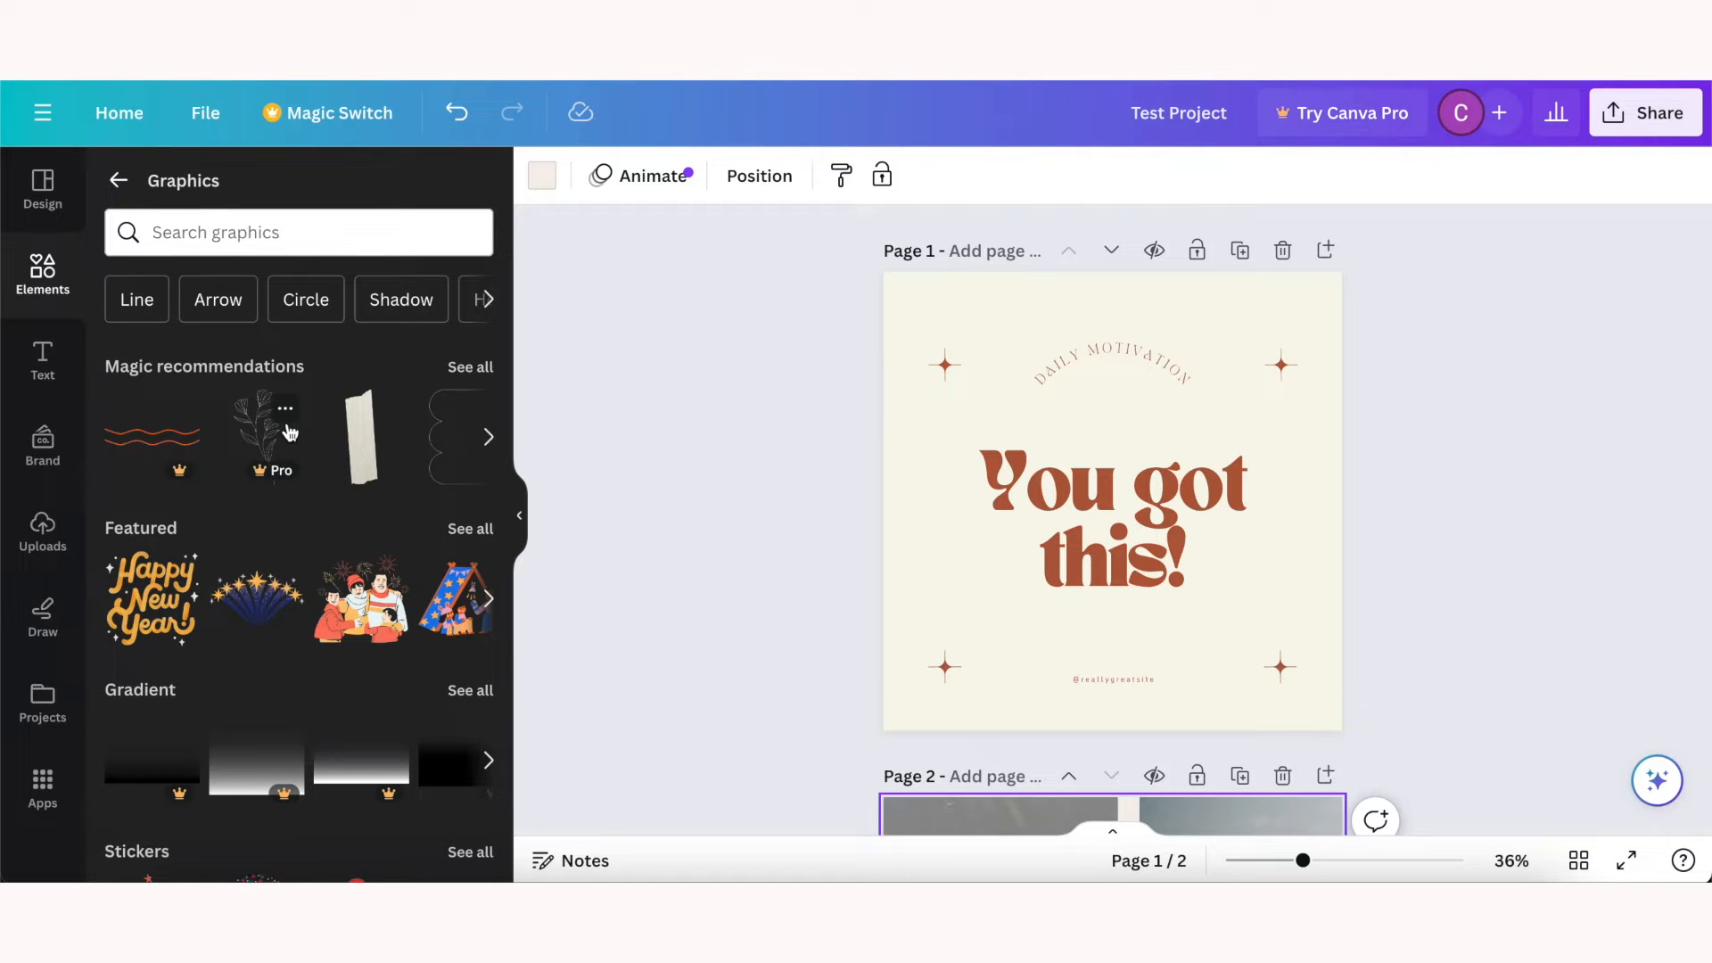
Step: Search graphics for 'flower' and place the peach flower onto page 1
text(f)
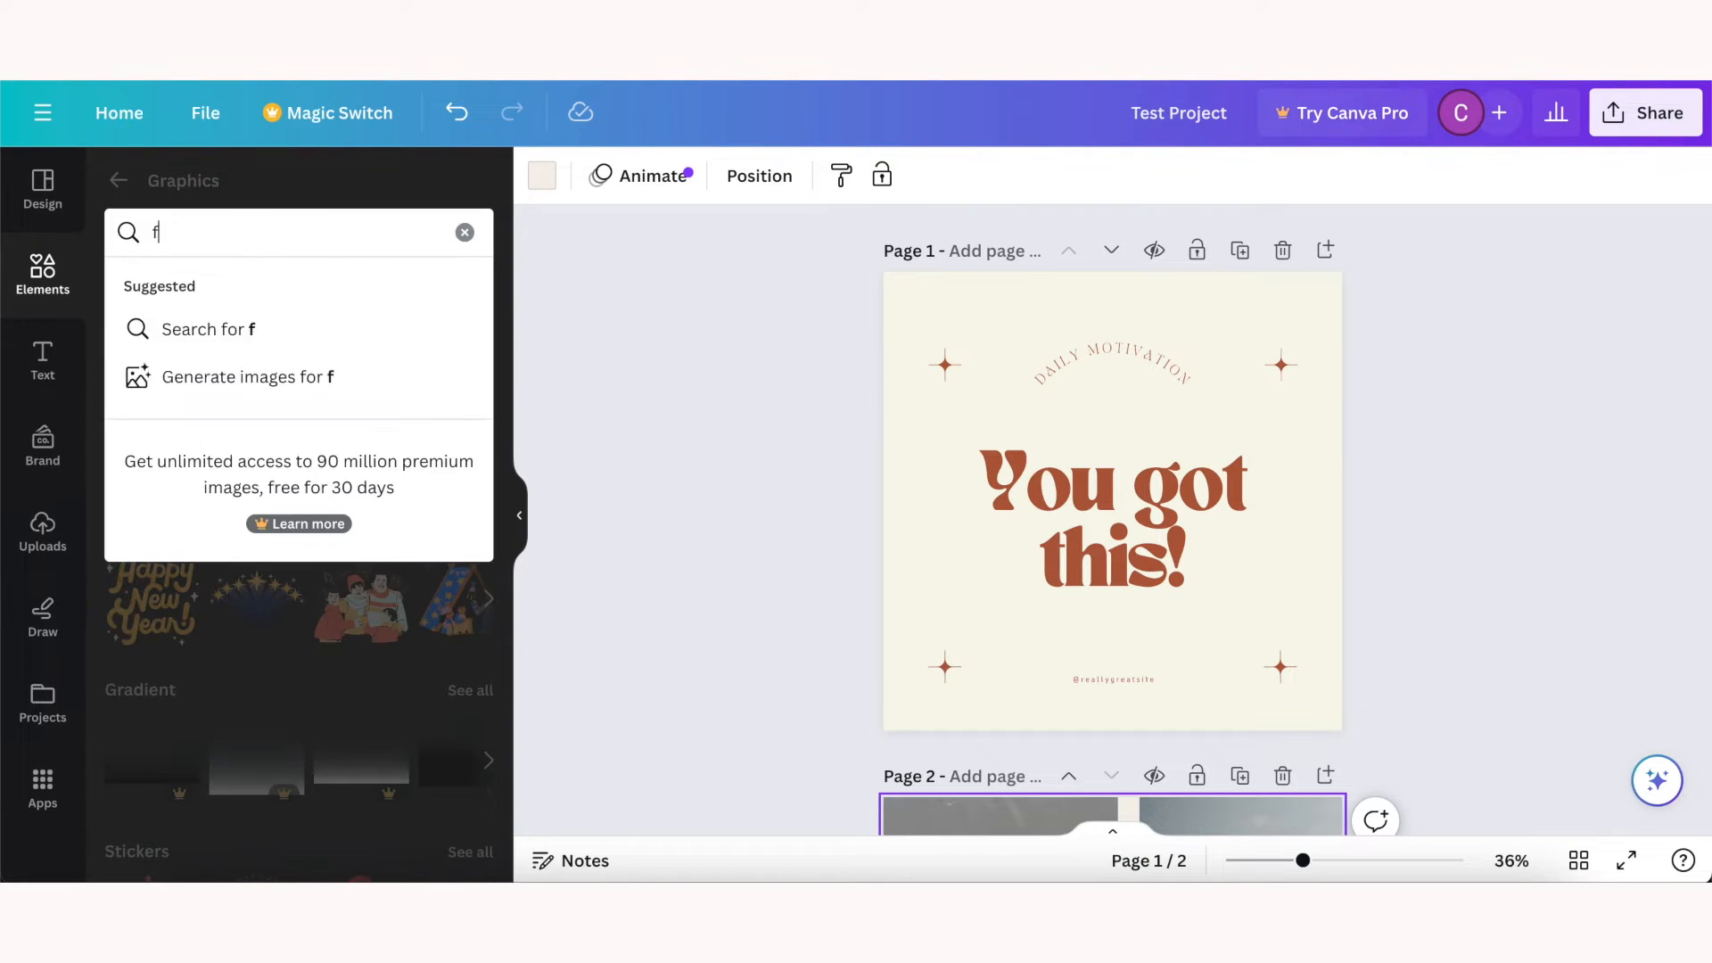
text(lower)
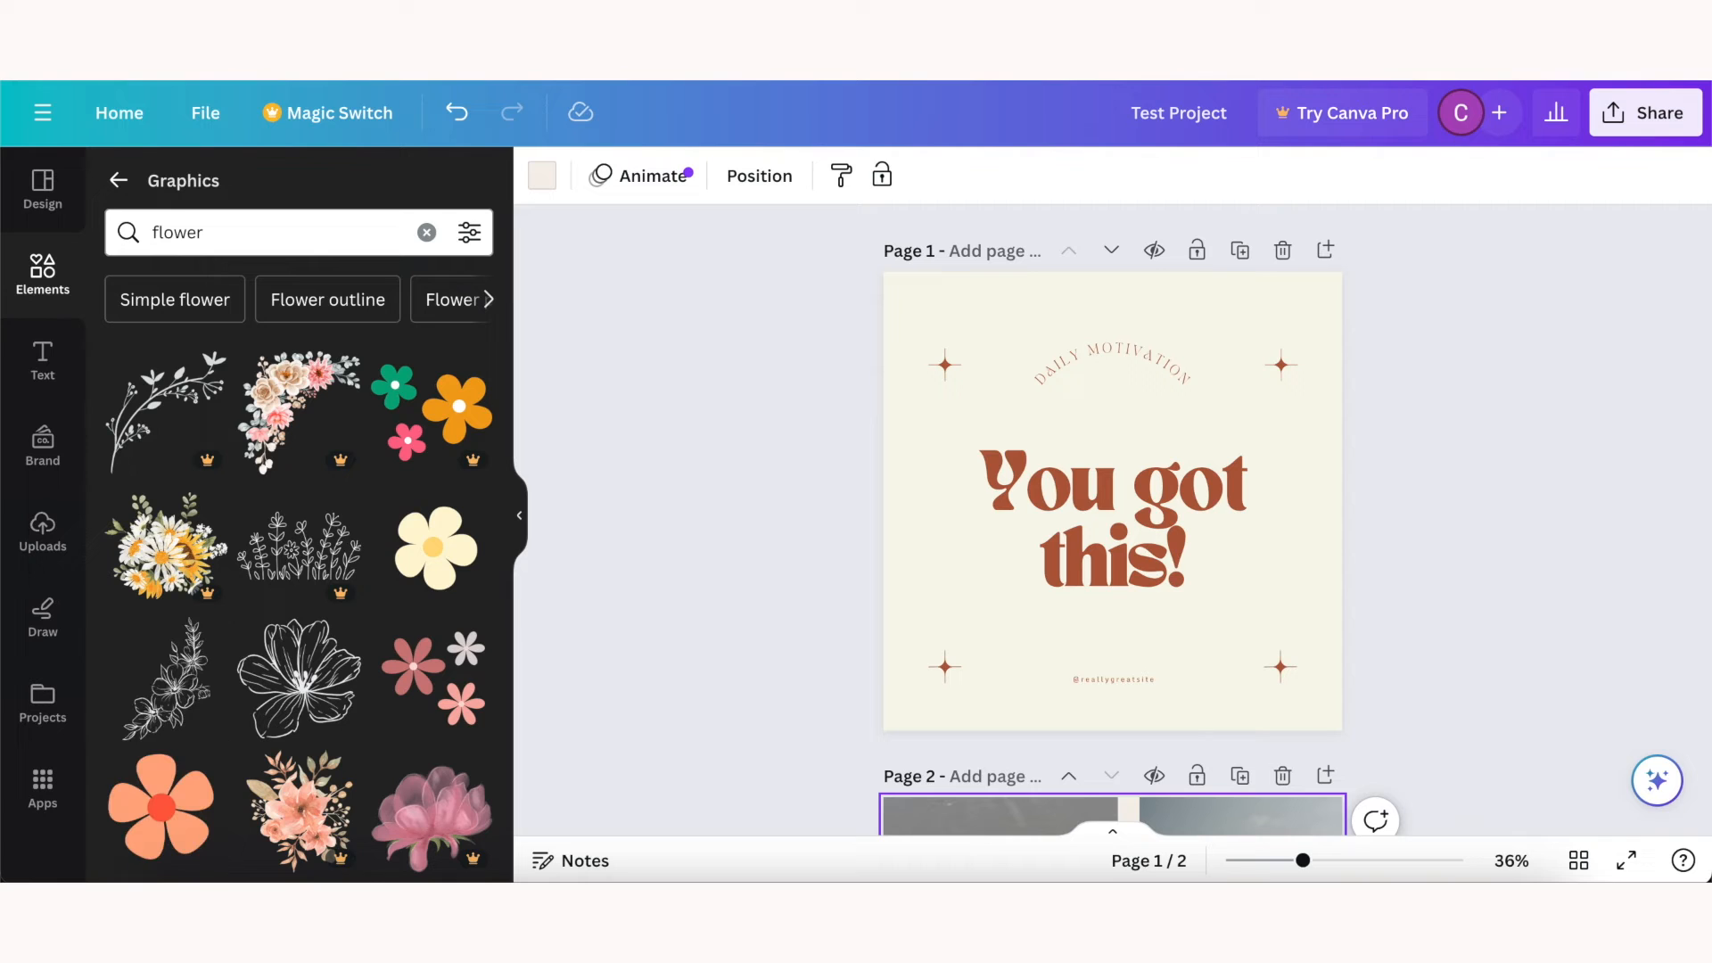
mouse_move(314, 808)
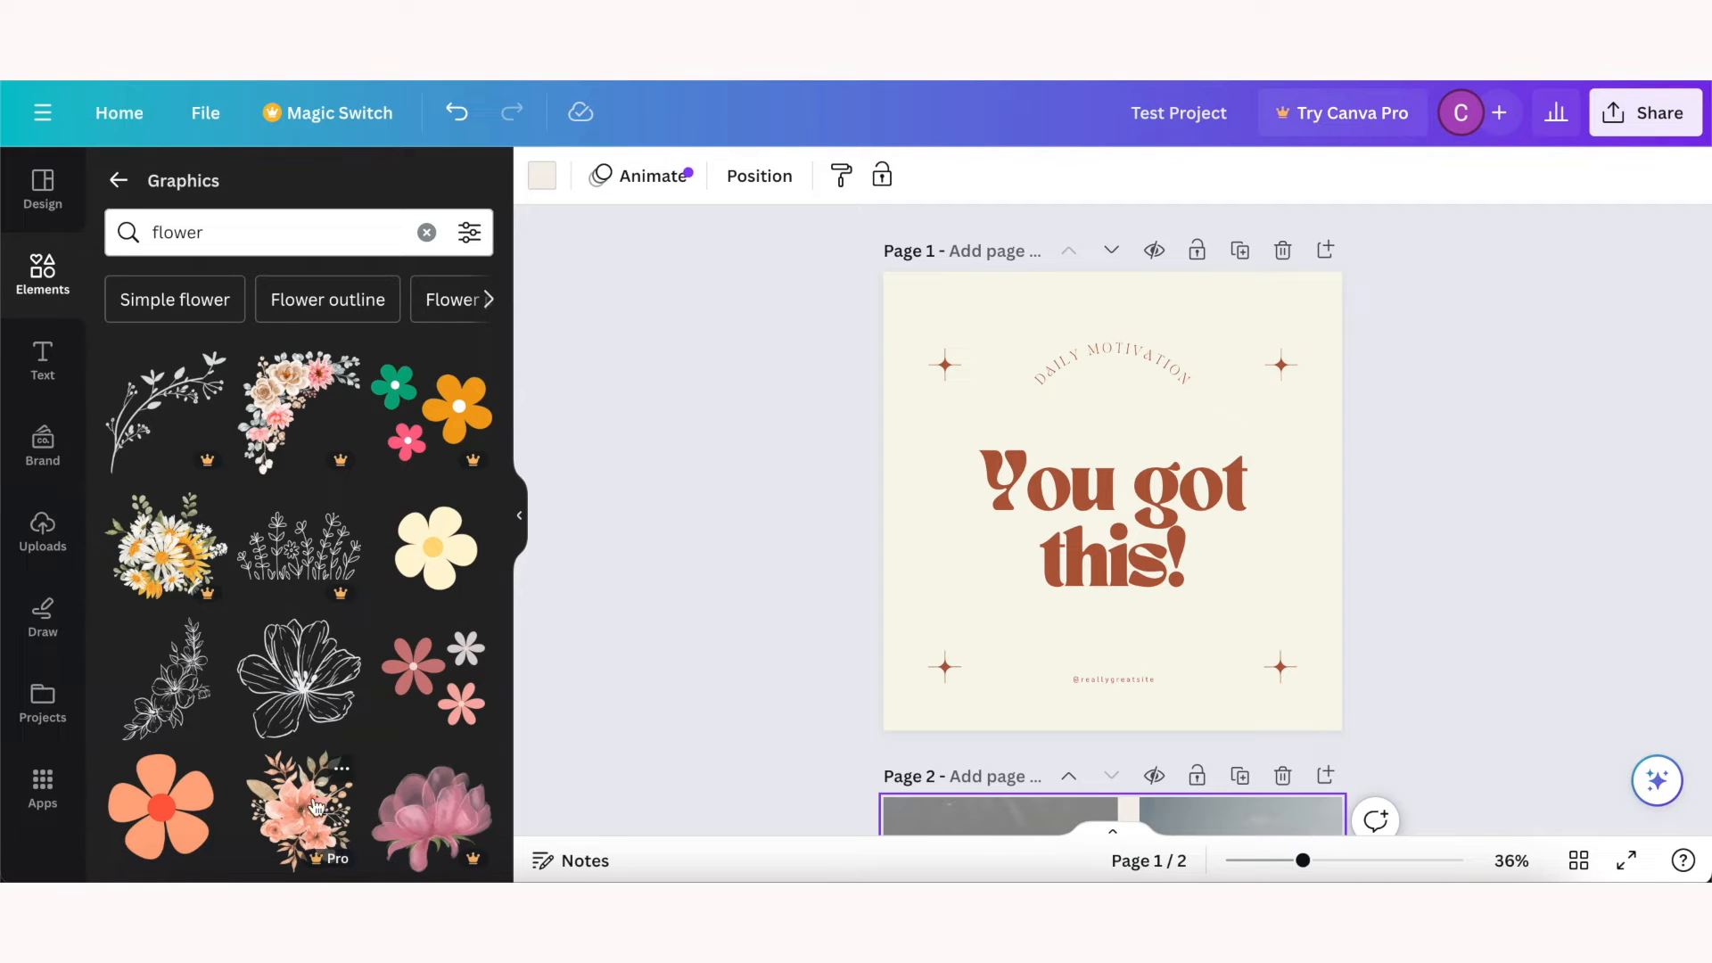
scroll(down, 3)
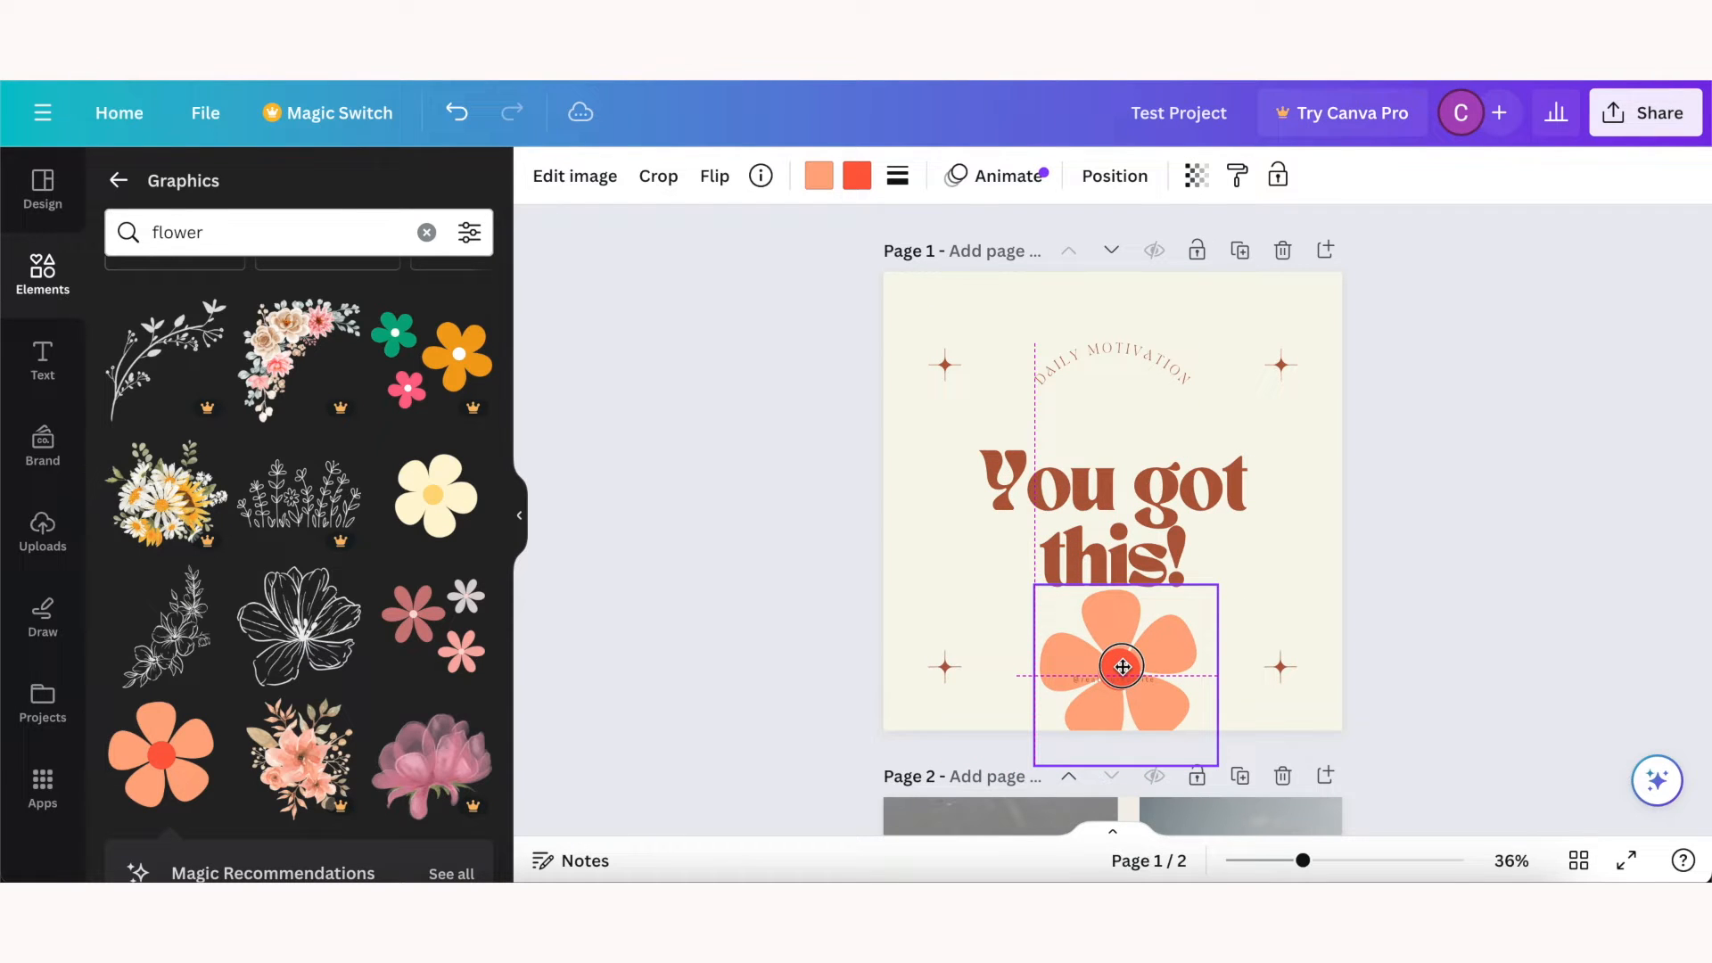
Step: Shrink the peach flower, move it above the heading and flip it horizontally
click(1120, 669)
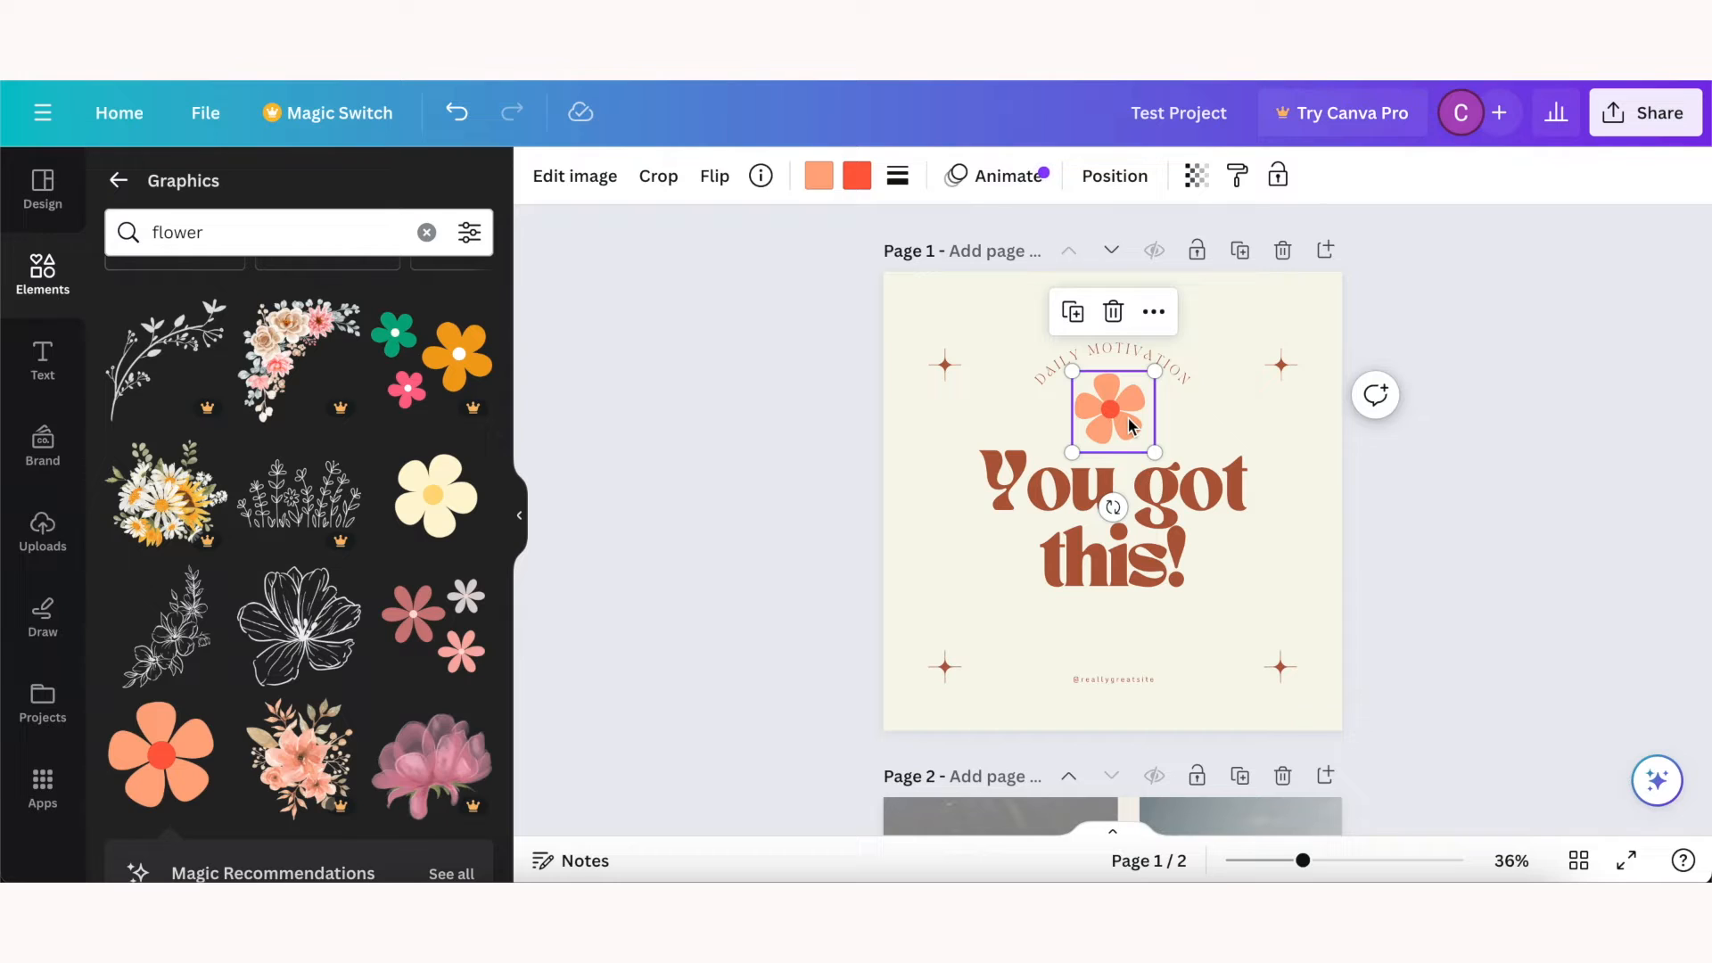
click(713, 176)
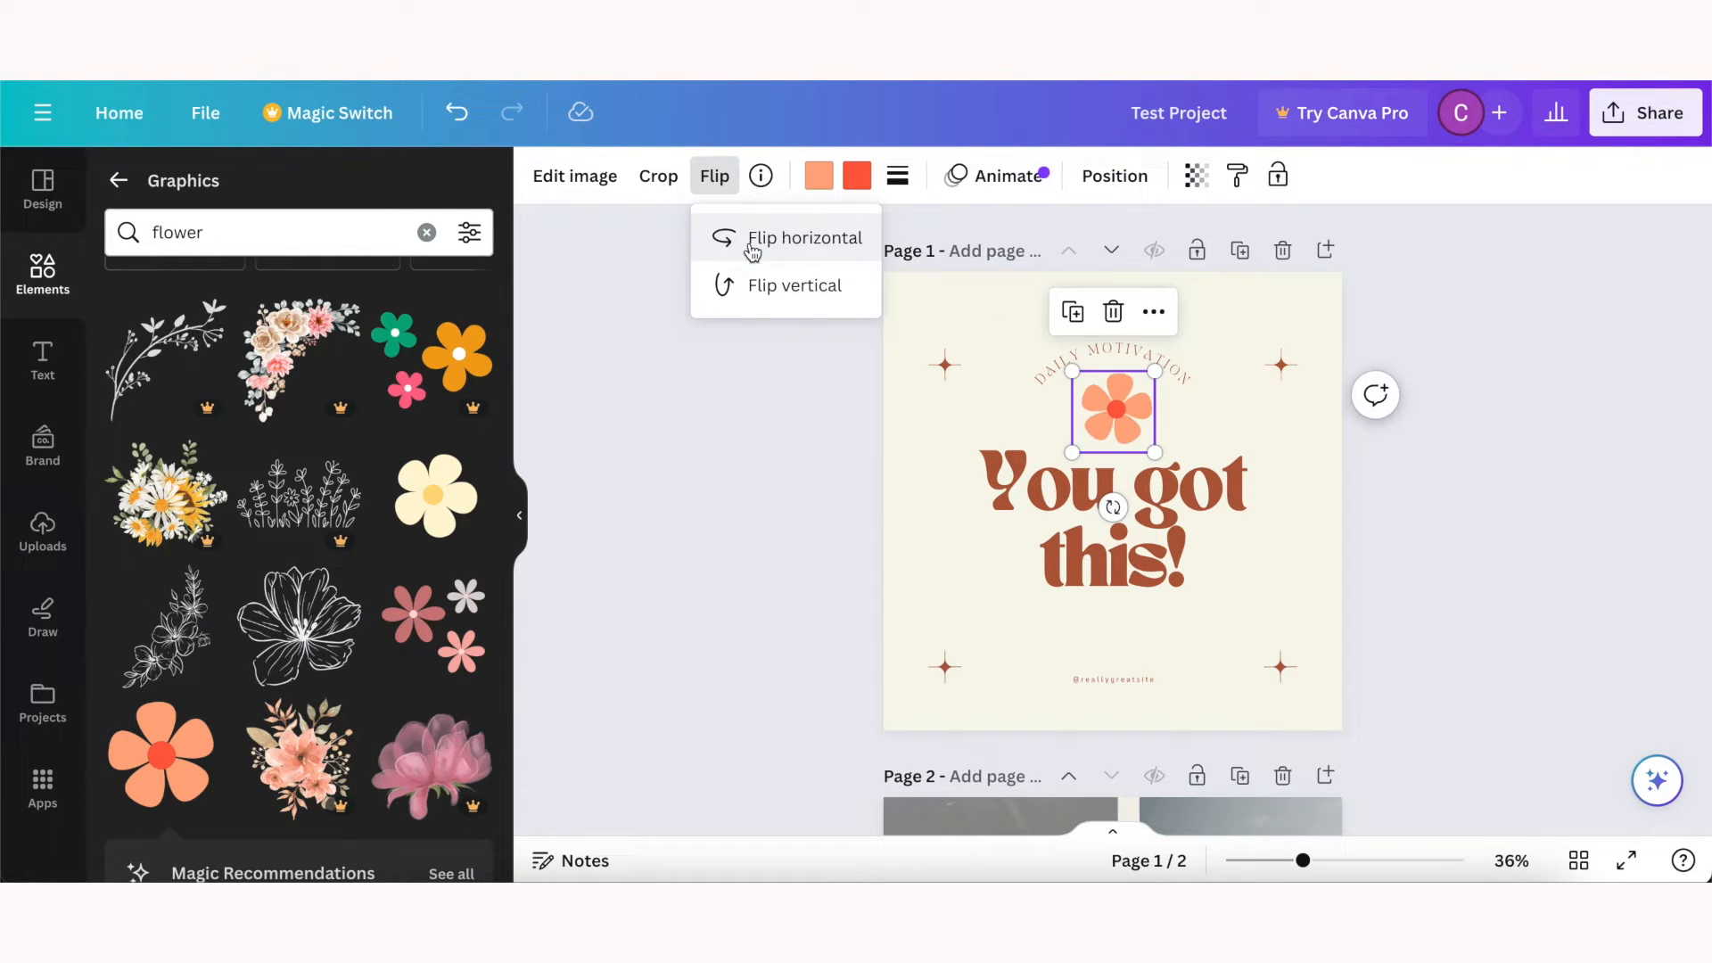
click(789, 285)
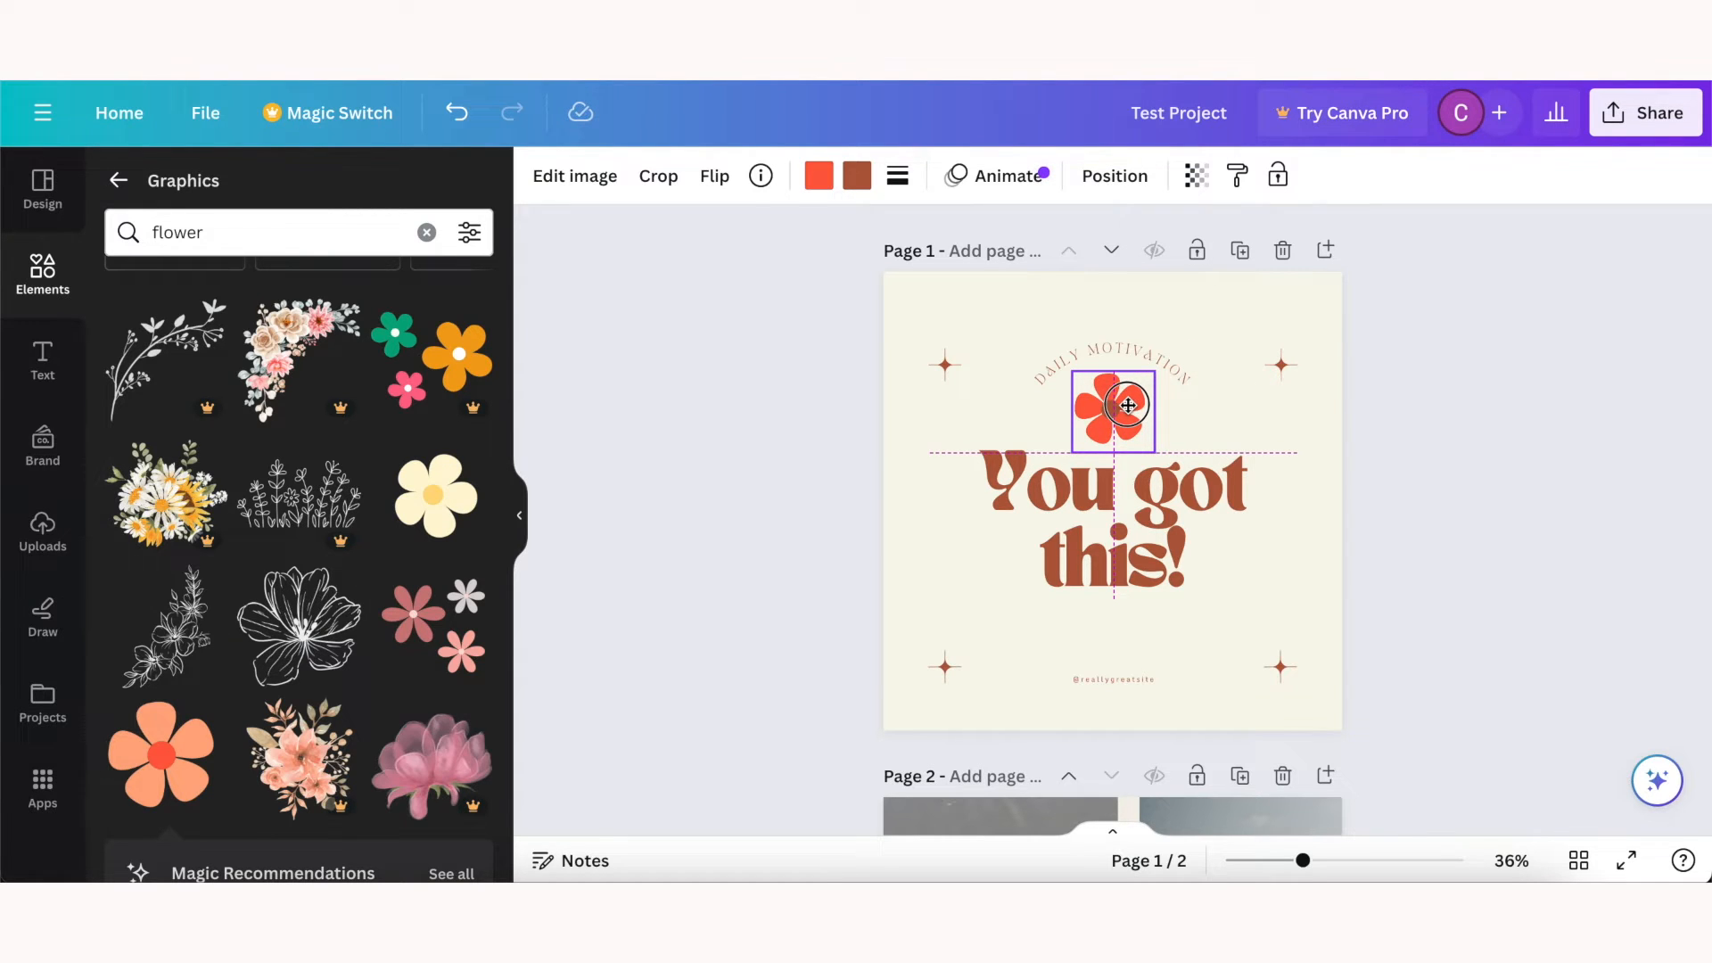
Step: Recolour the flower red, centre it above 'You got this!' and group it with the text
click(1112, 412)
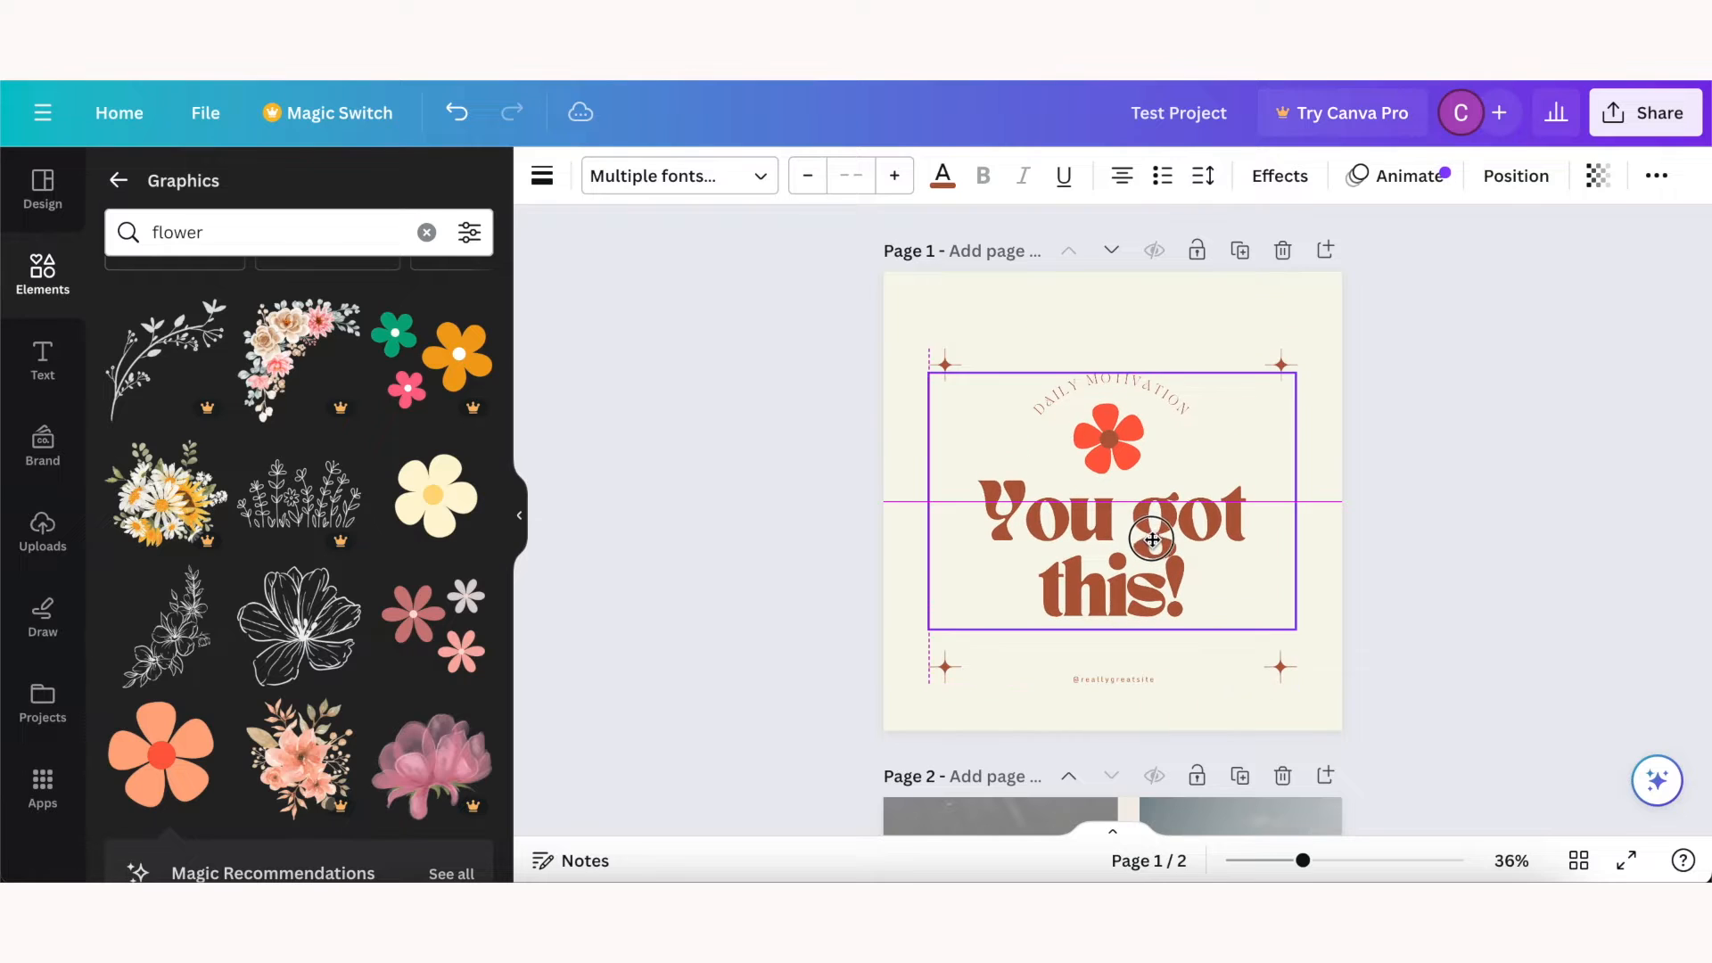
click(1150, 539)
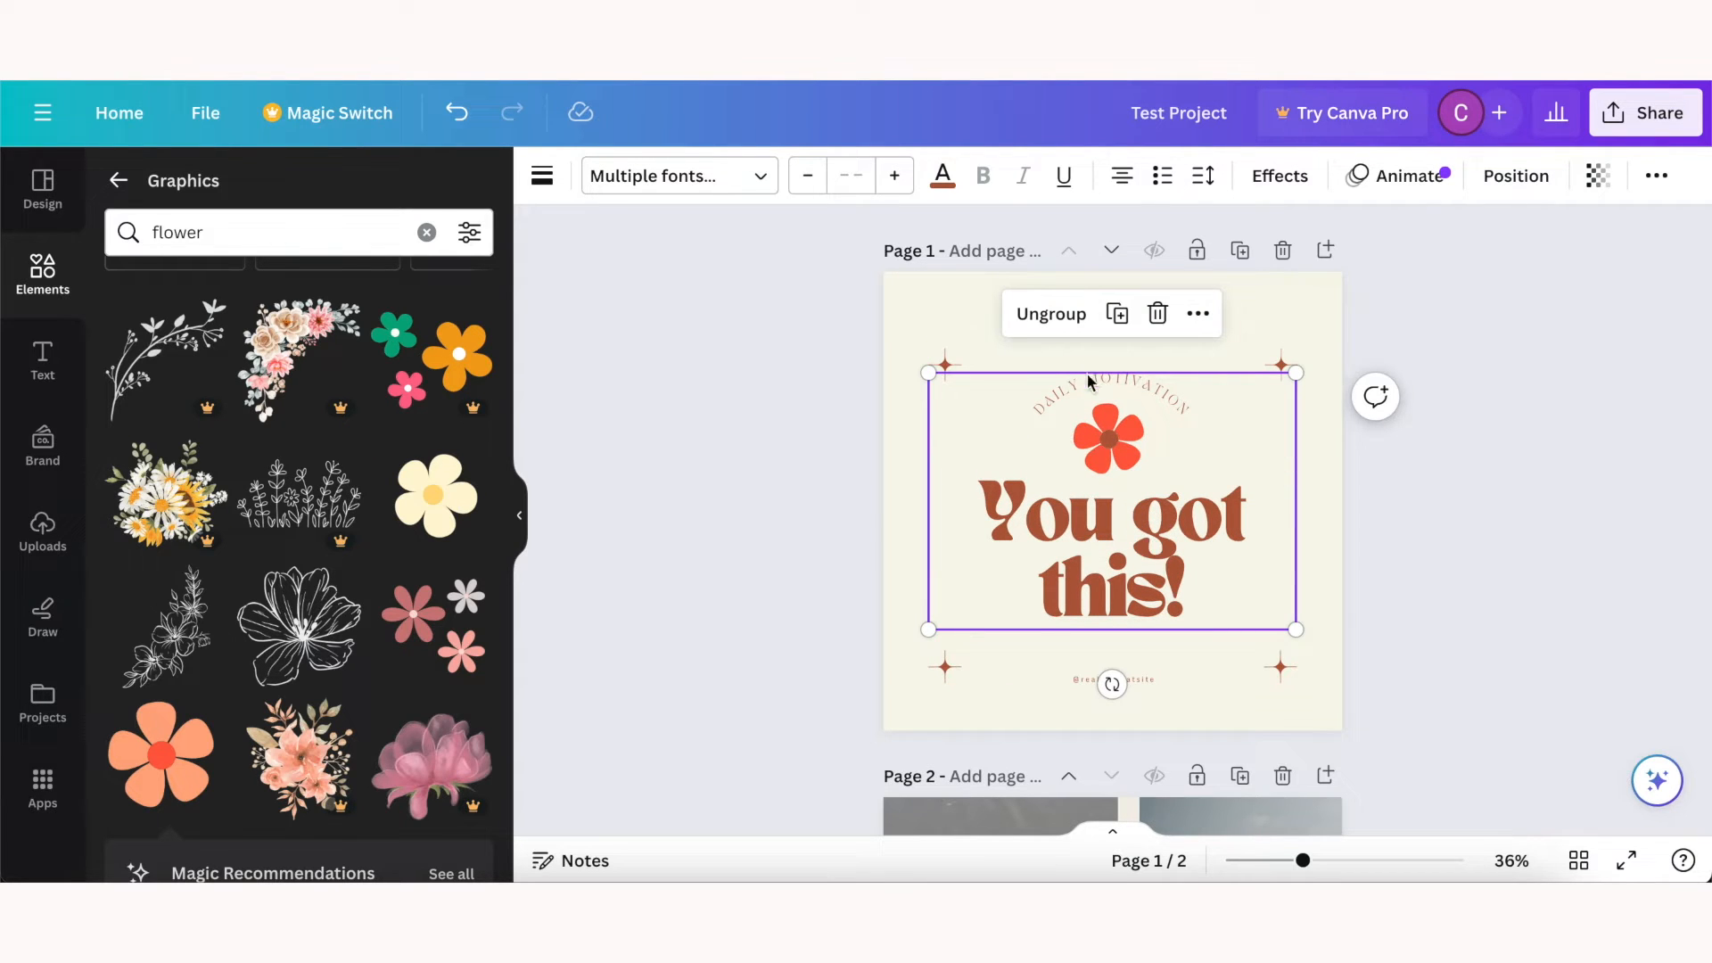
click(1376, 362)
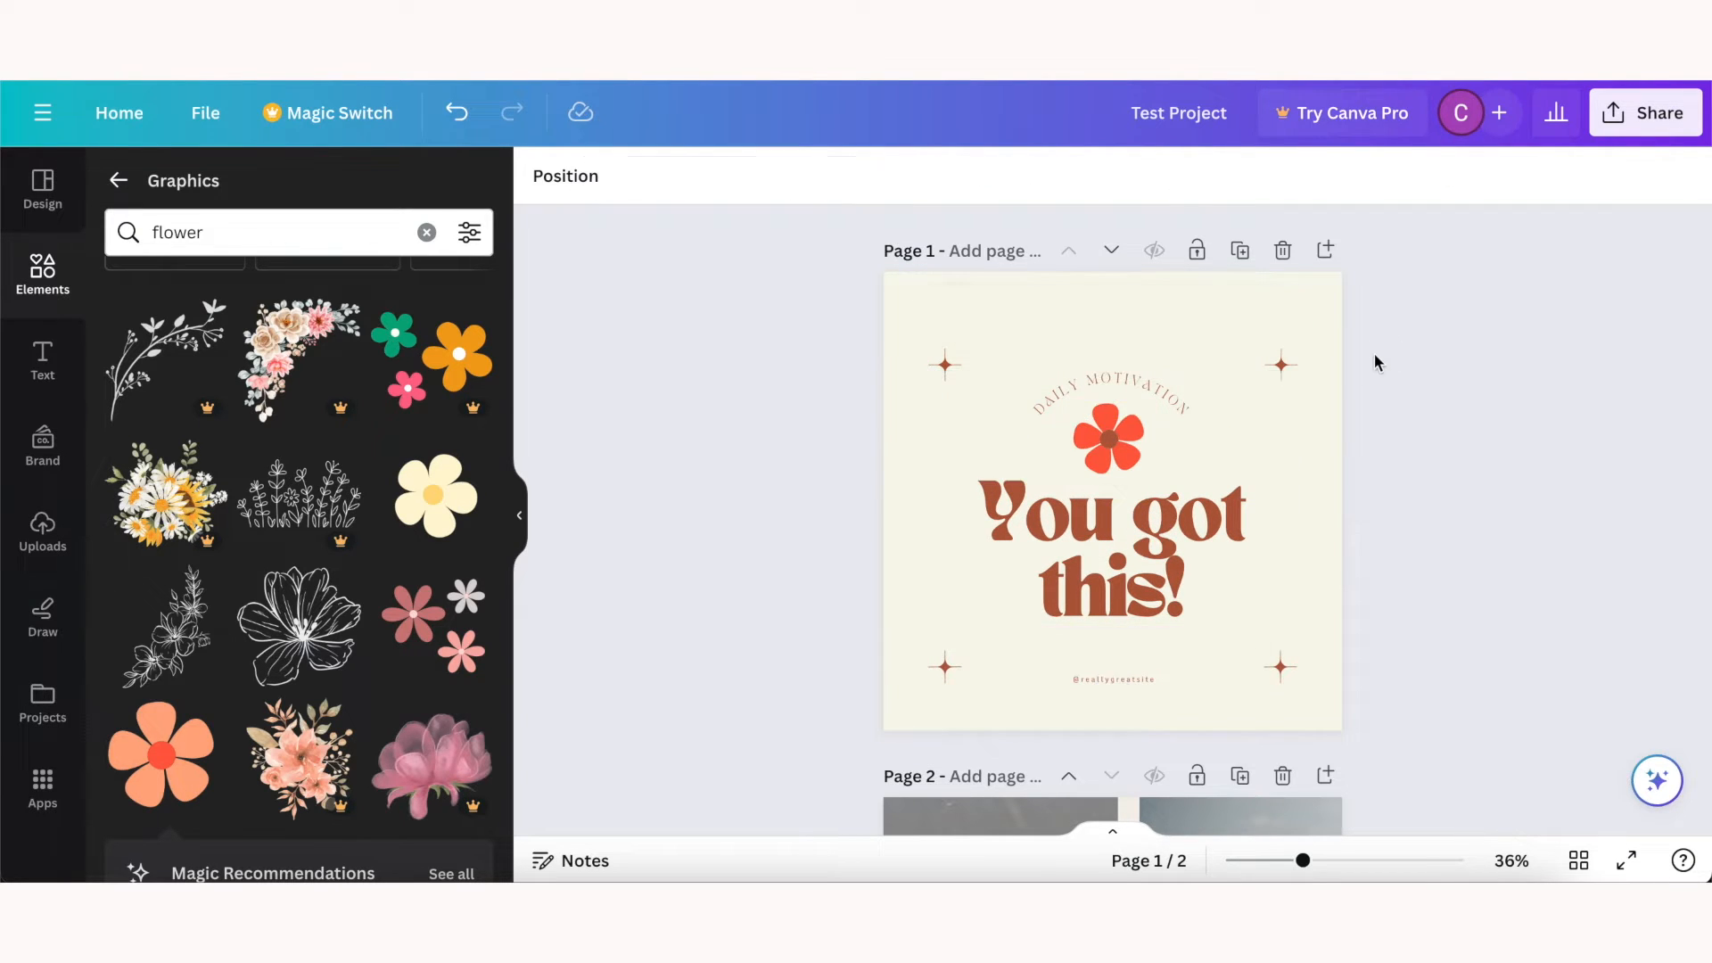
click(1108, 391)
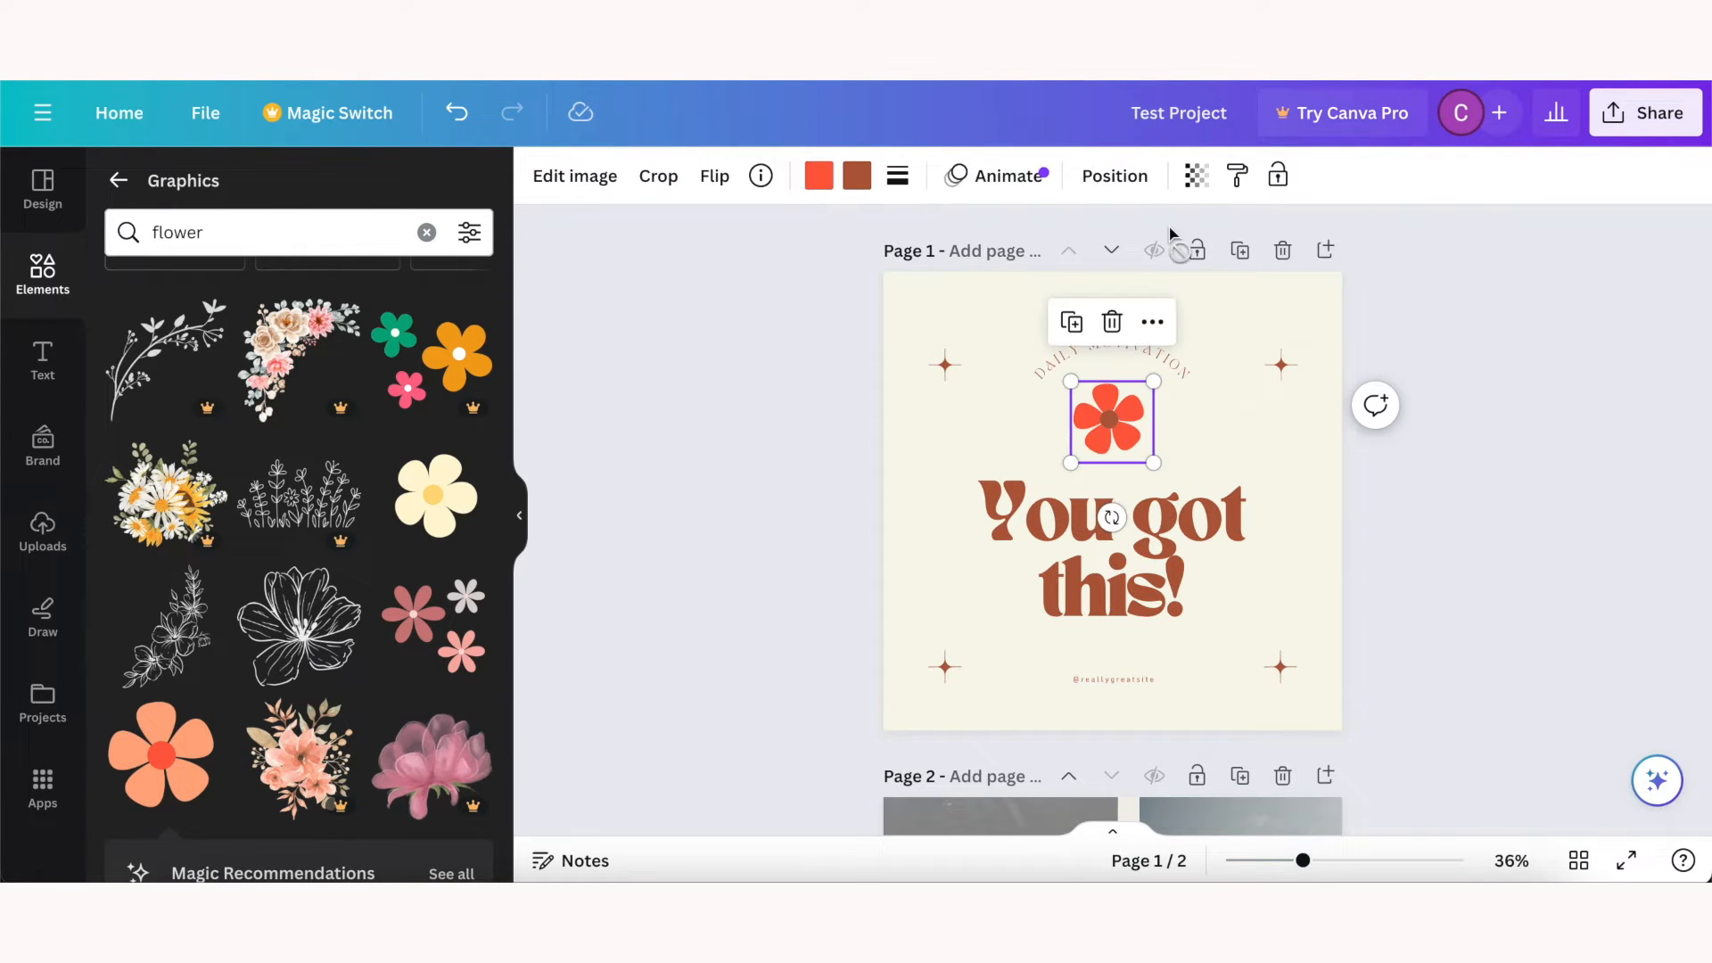
click(1196, 177)
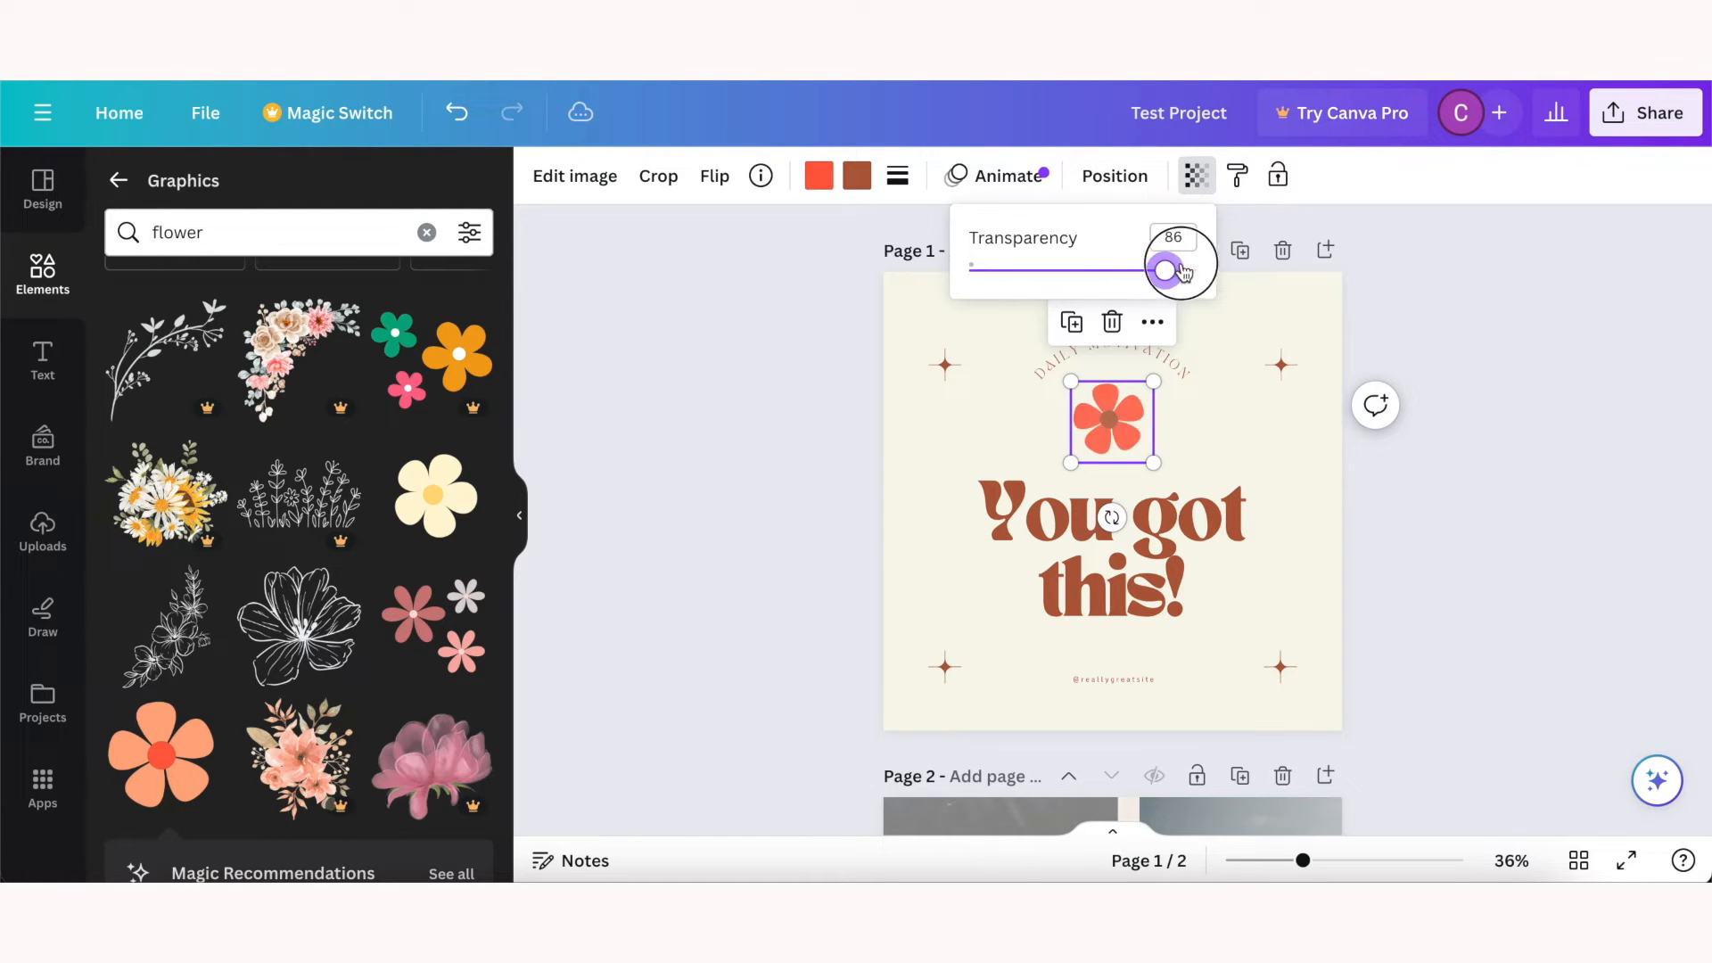
click(1110, 422)
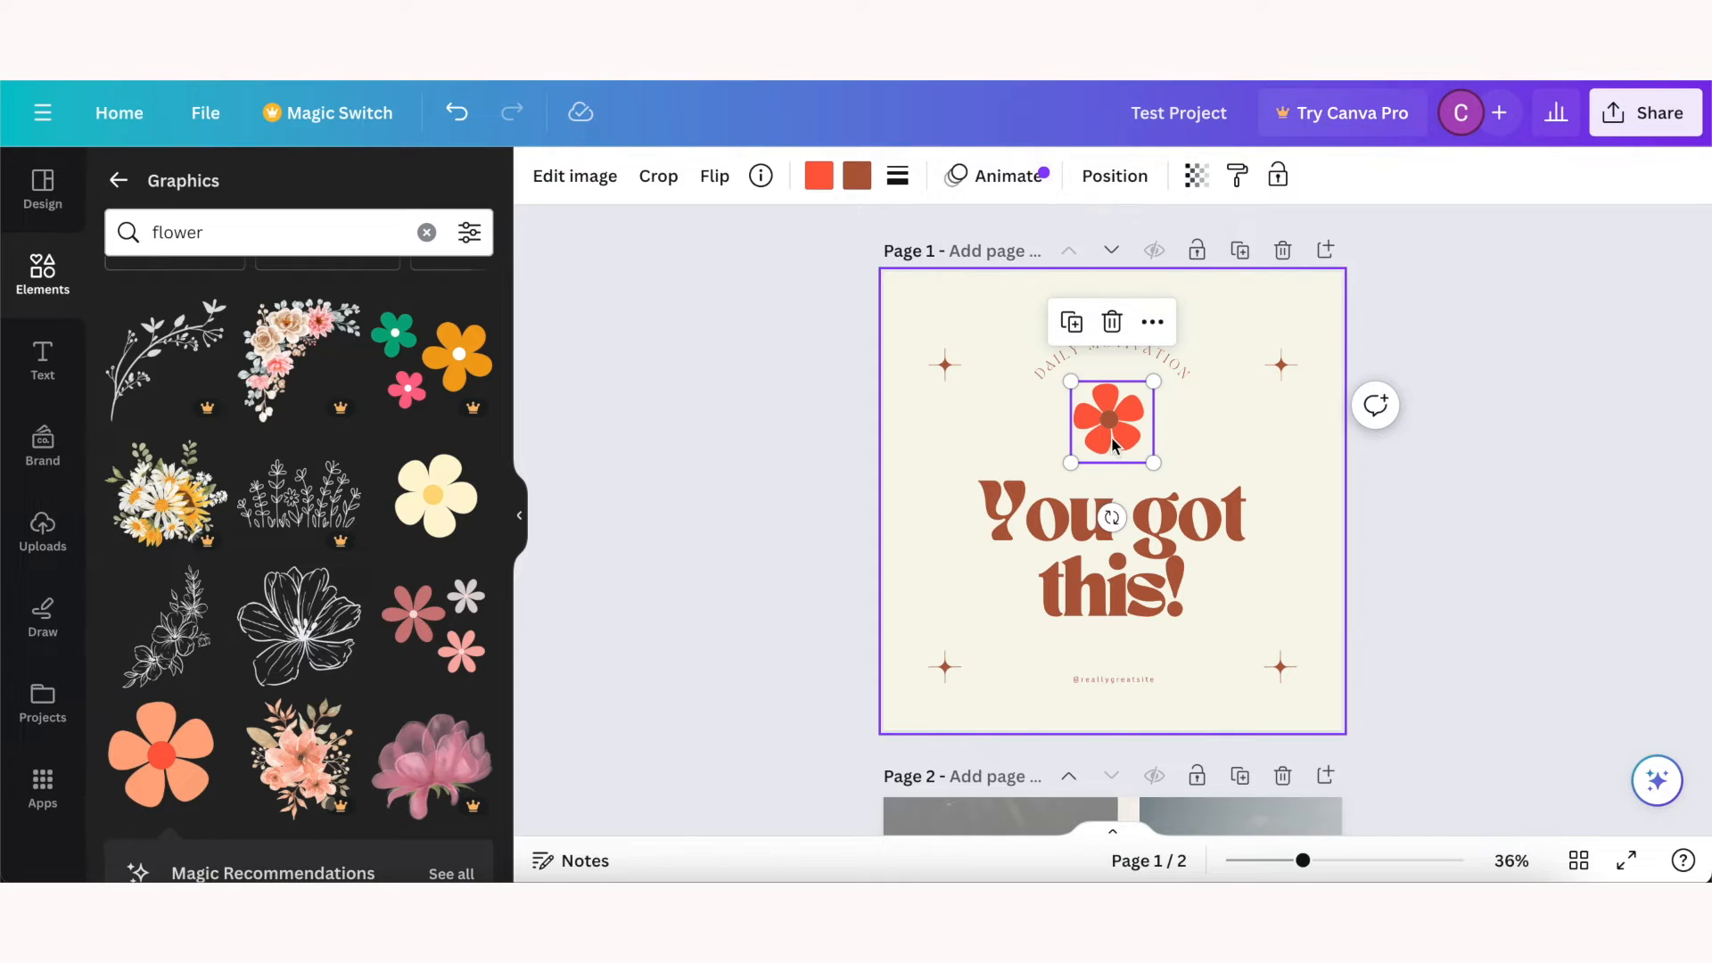
right_click(1111, 423)
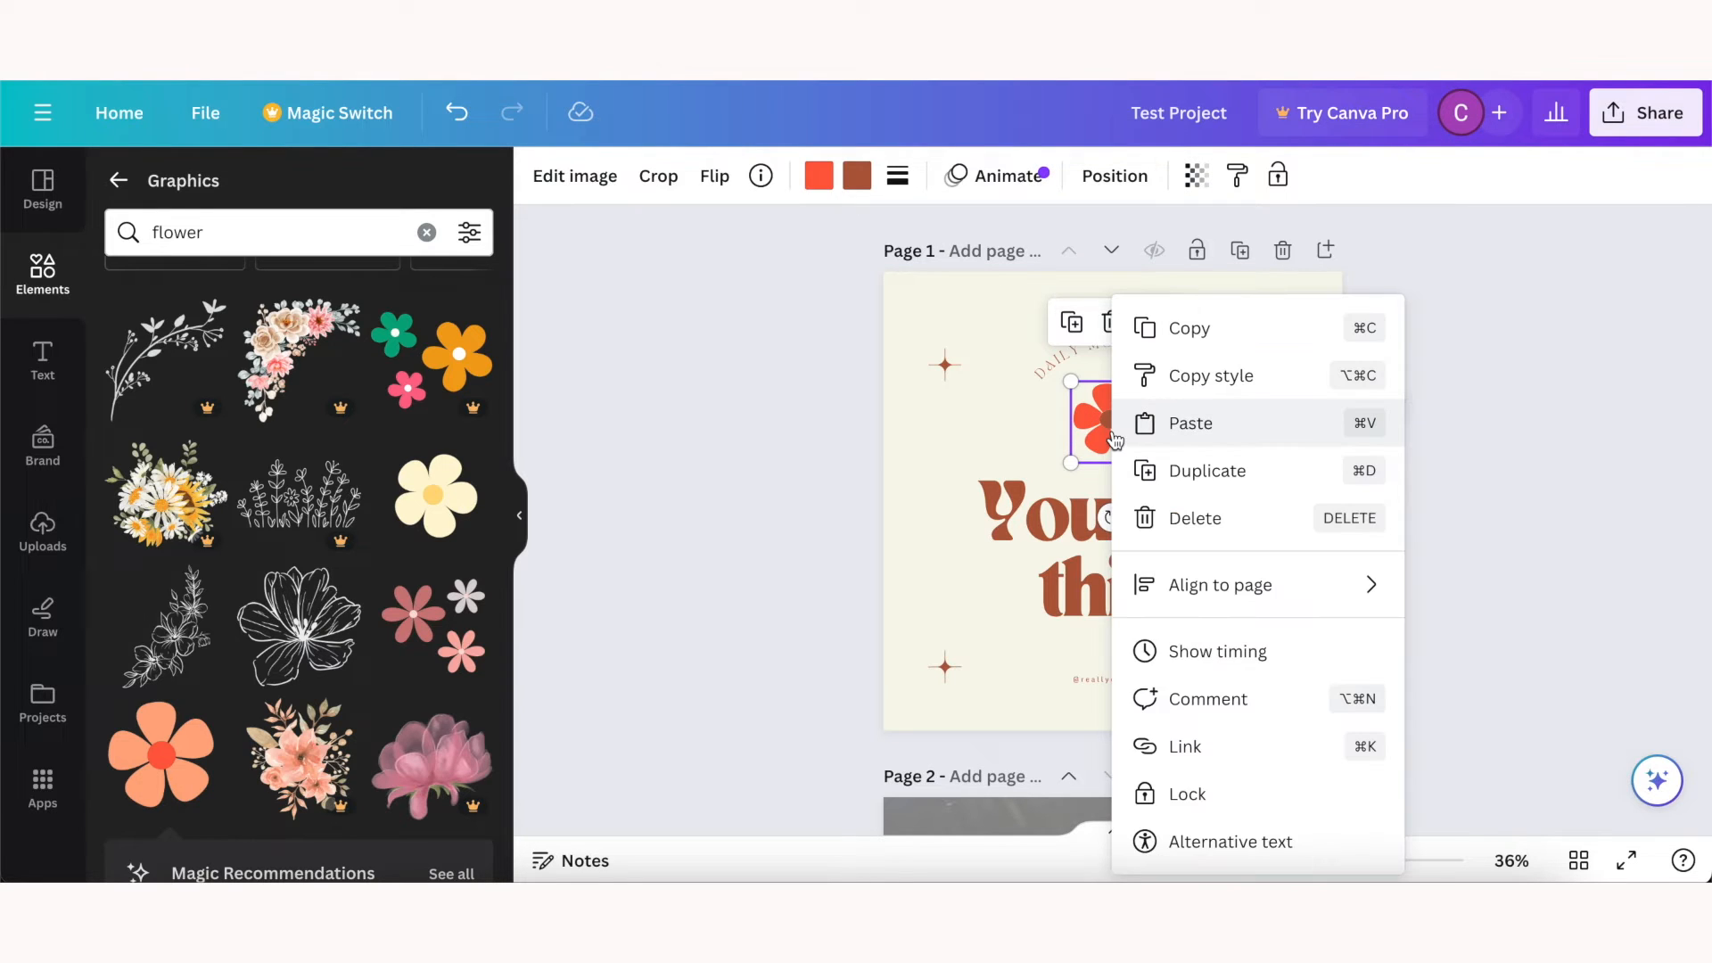
click(1227, 405)
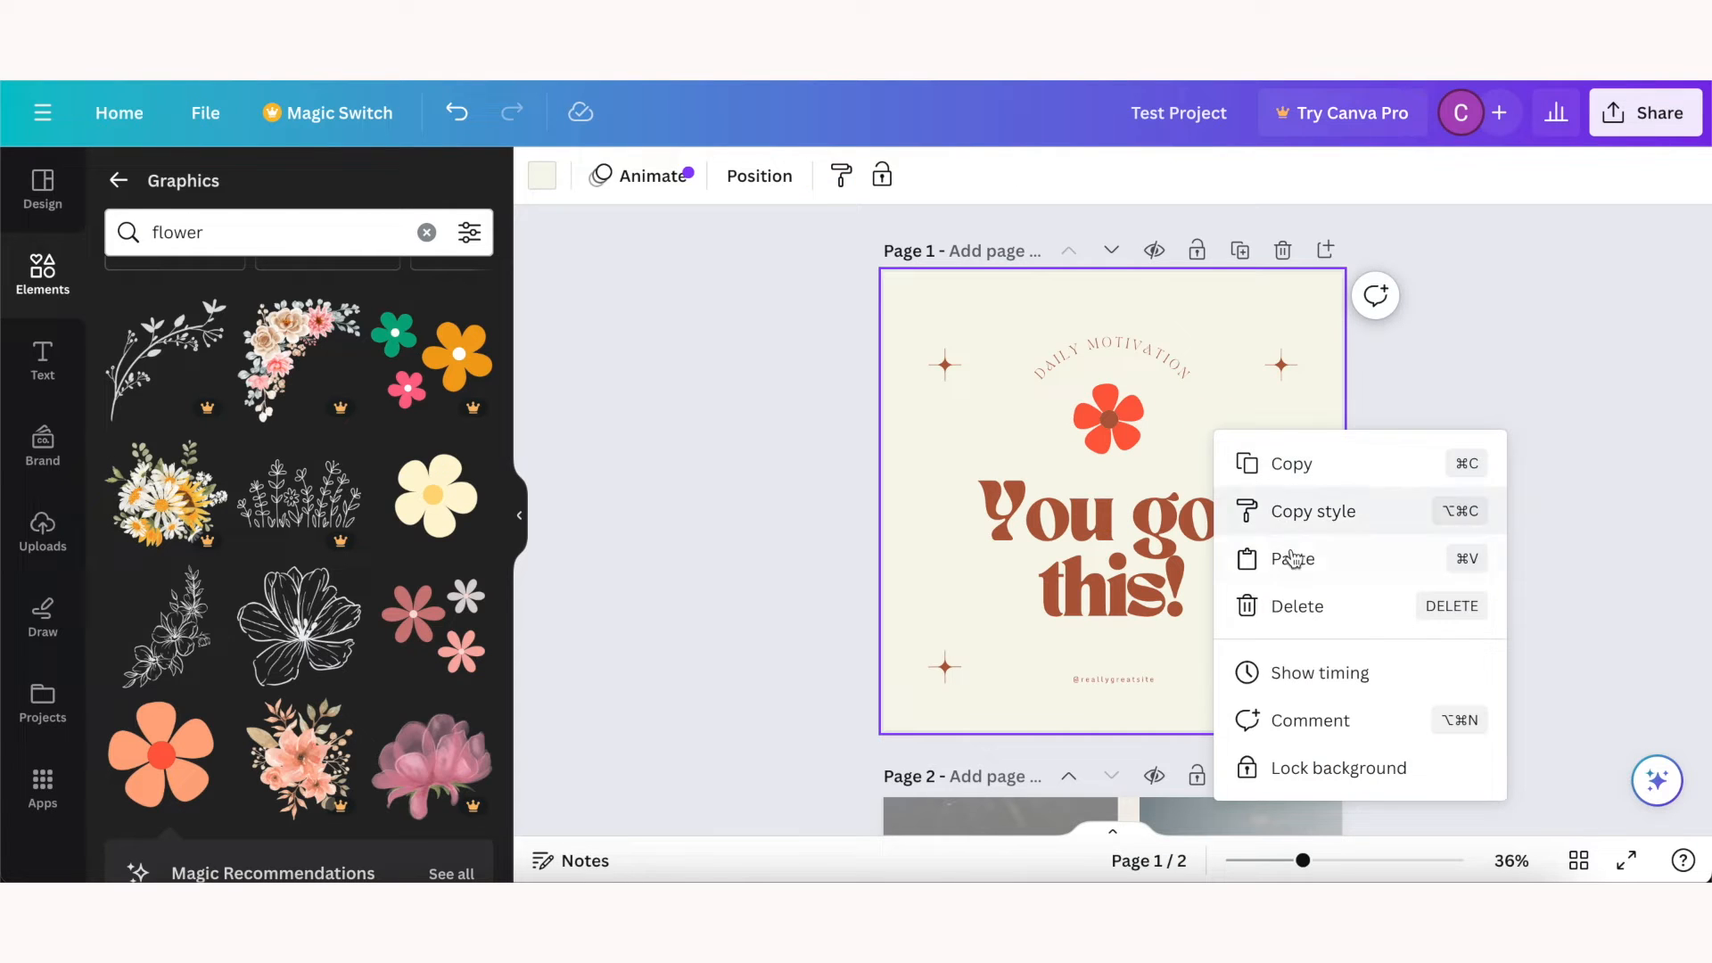
click(1290, 558)
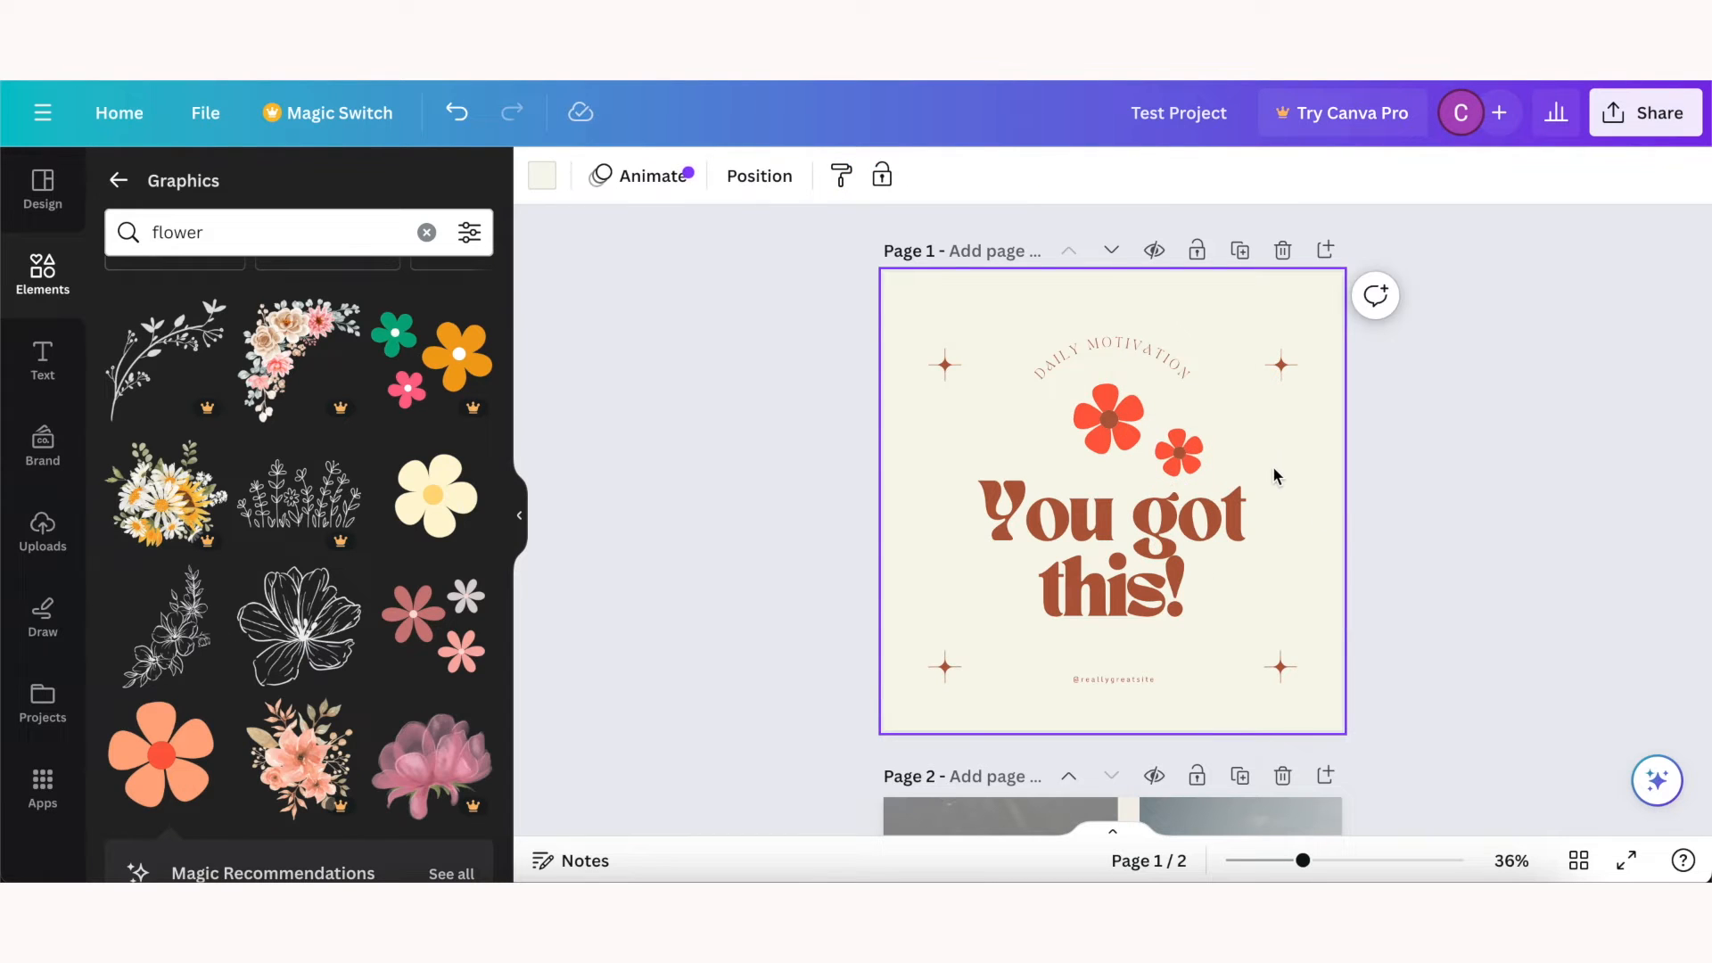
click(1177, 451)
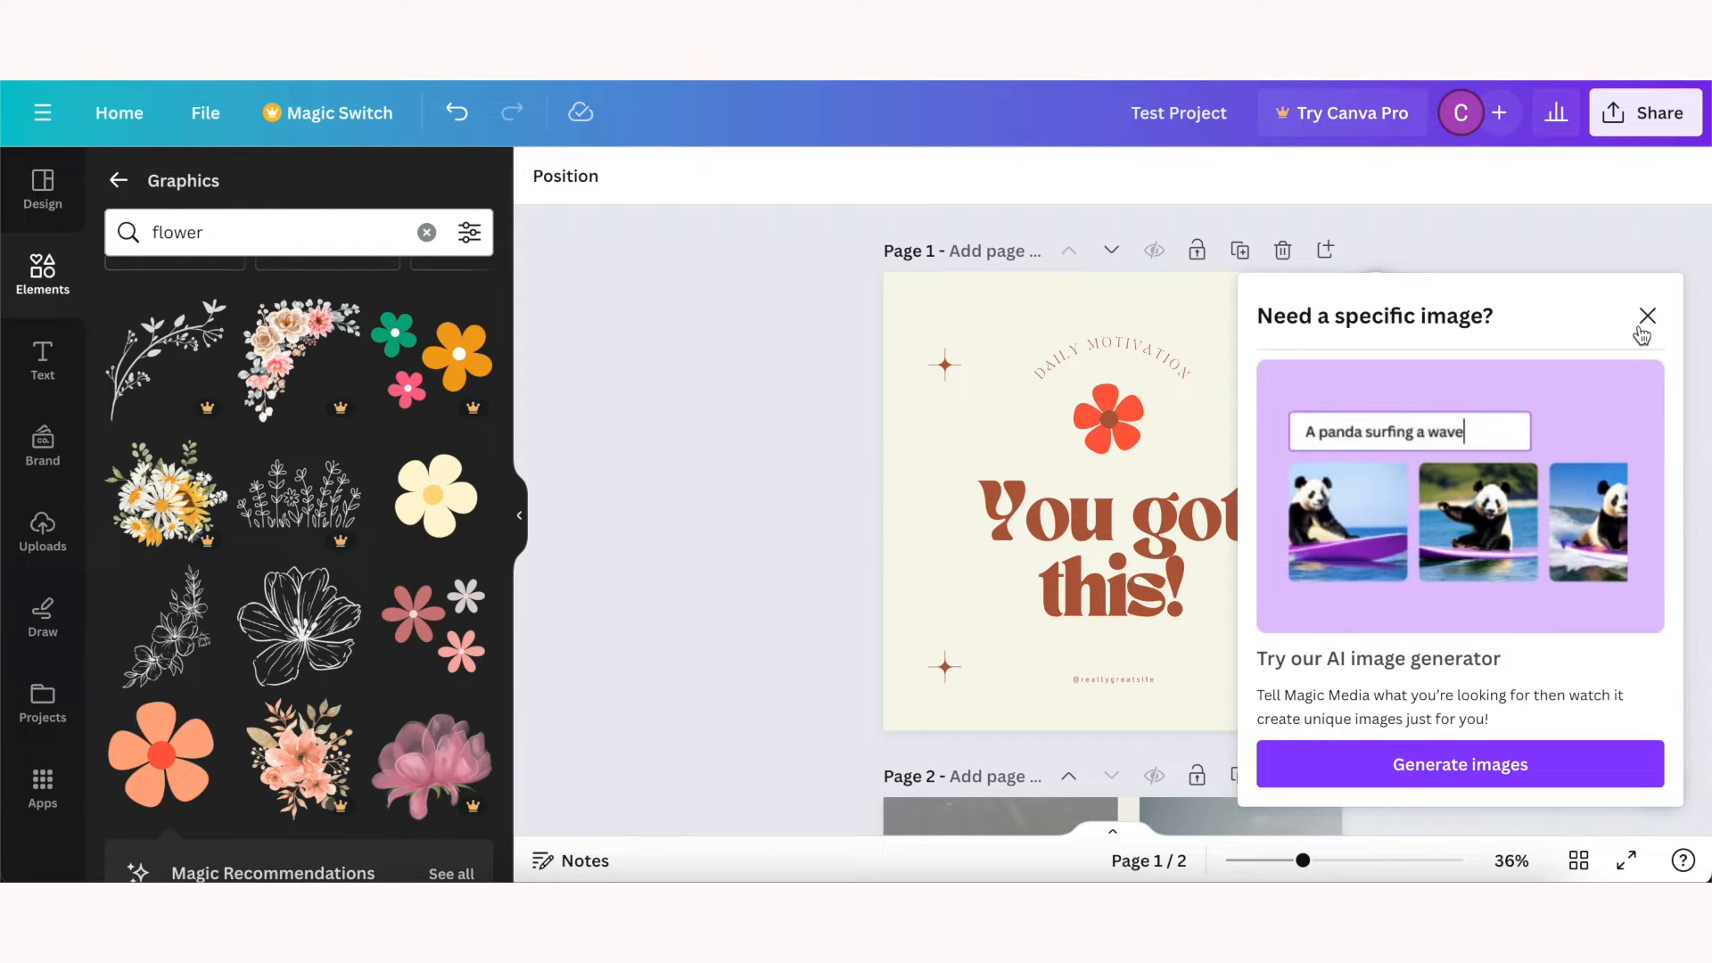
click(1646, 316)
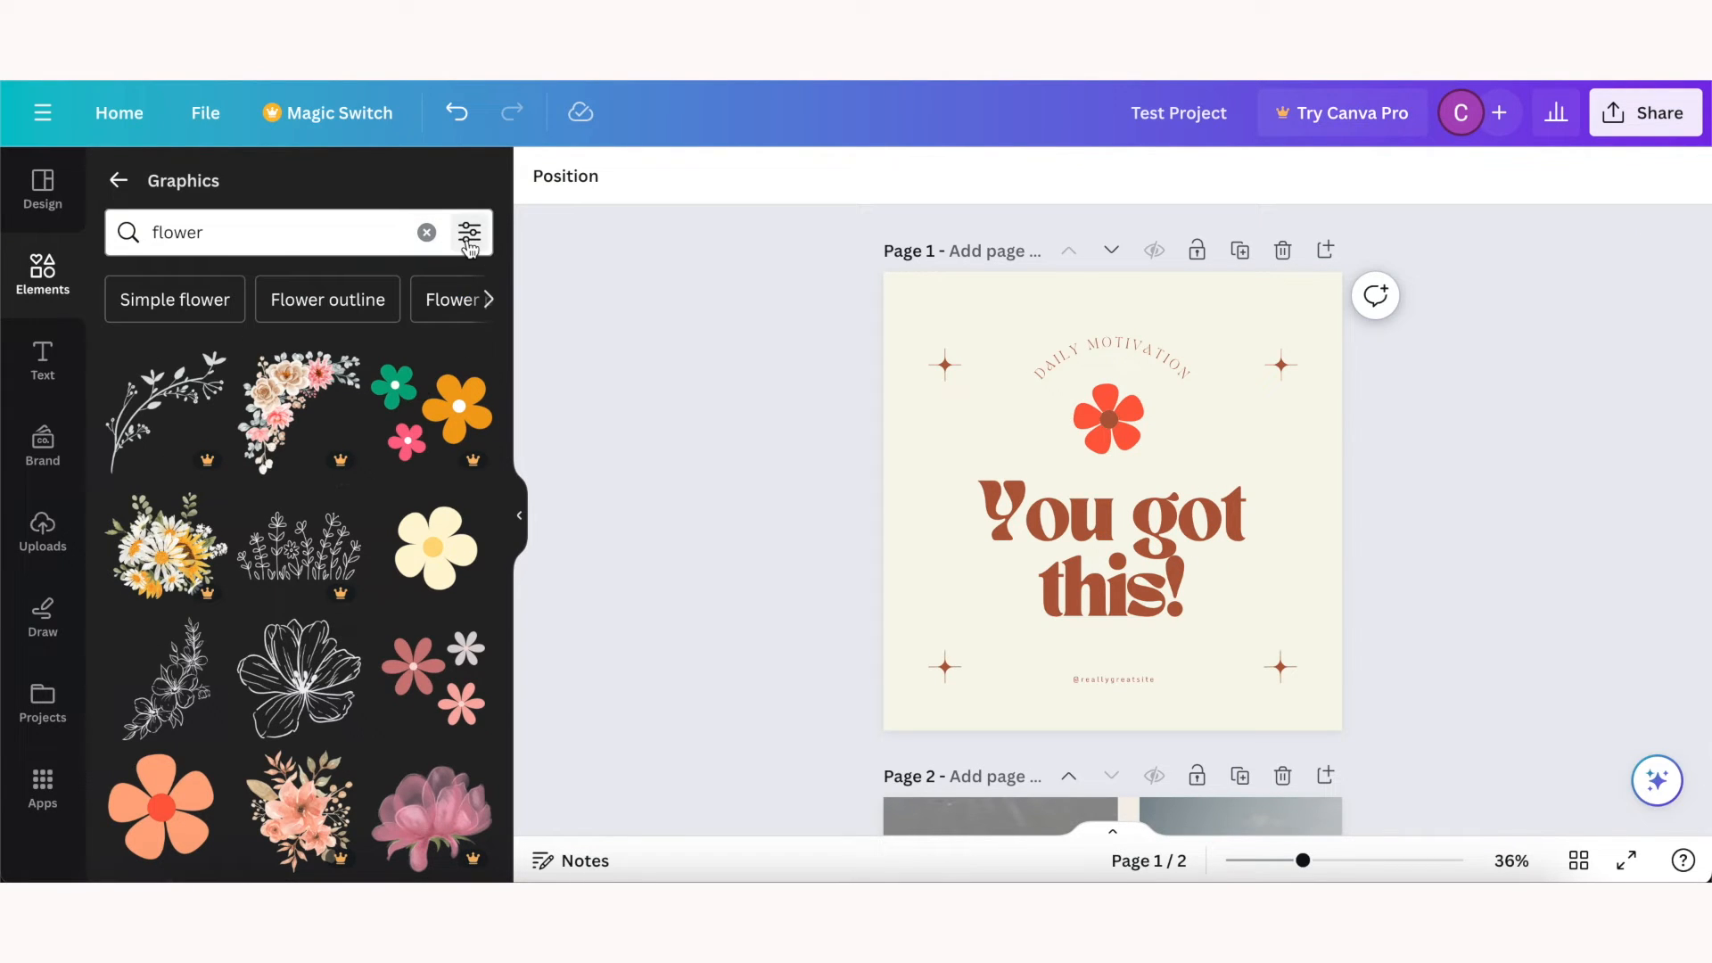
click(469, 232)
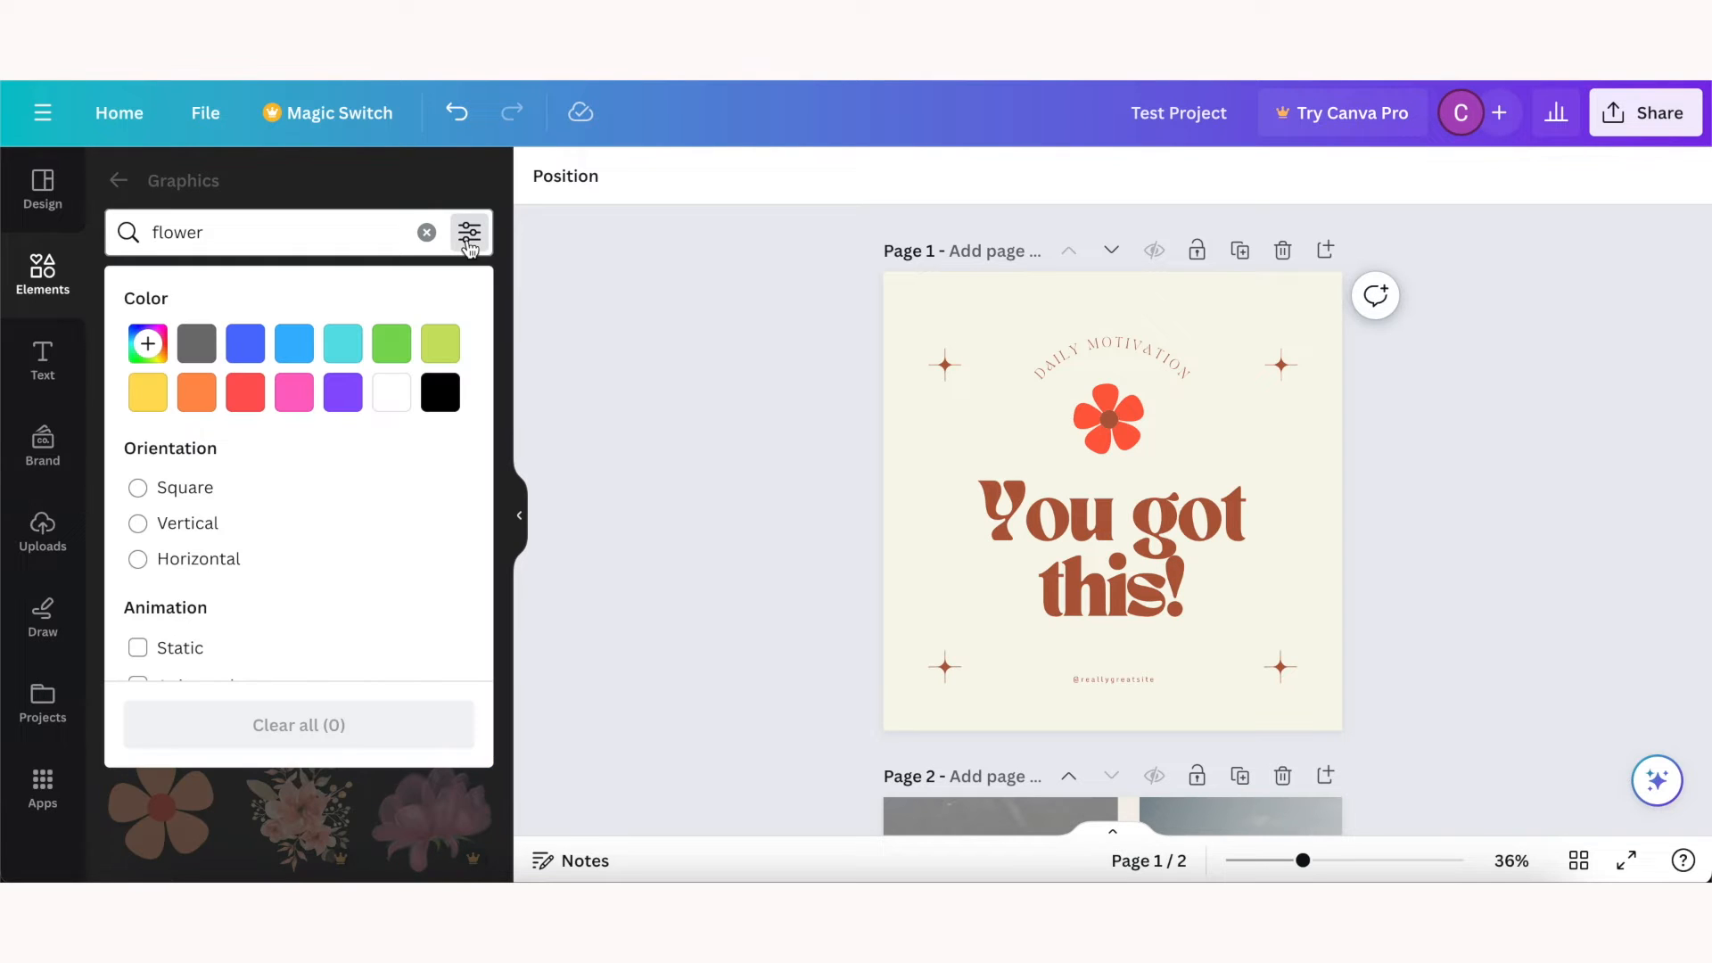
scroll(down, 3)
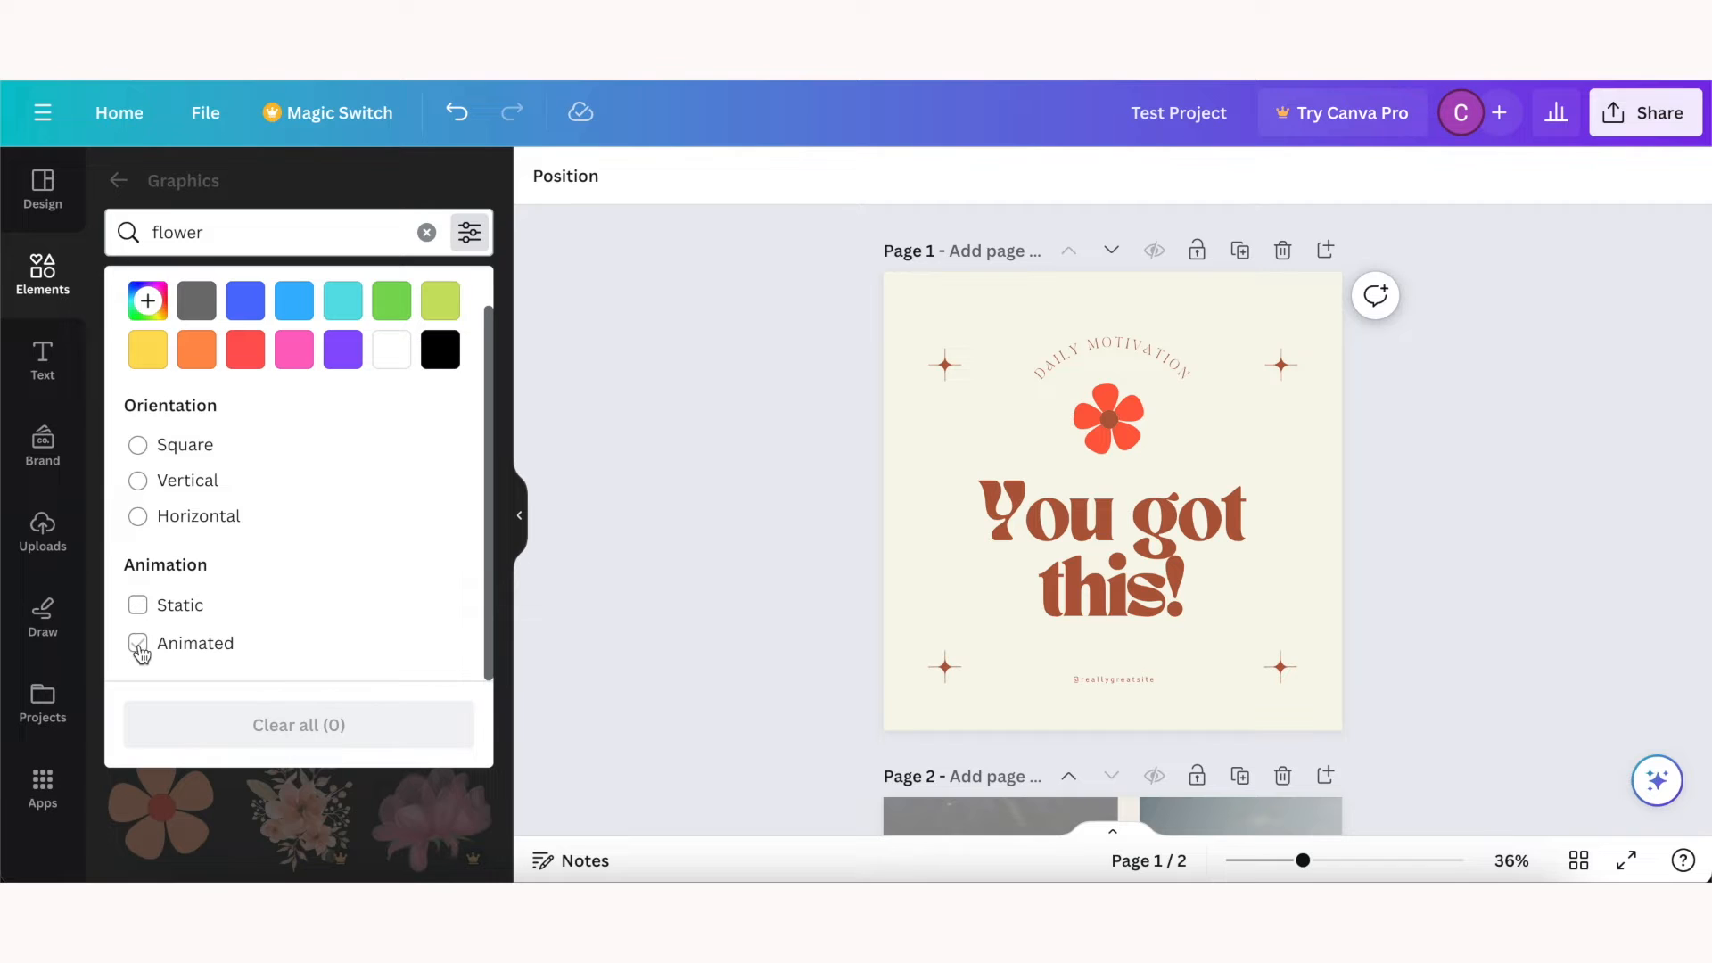
click(137, 643)
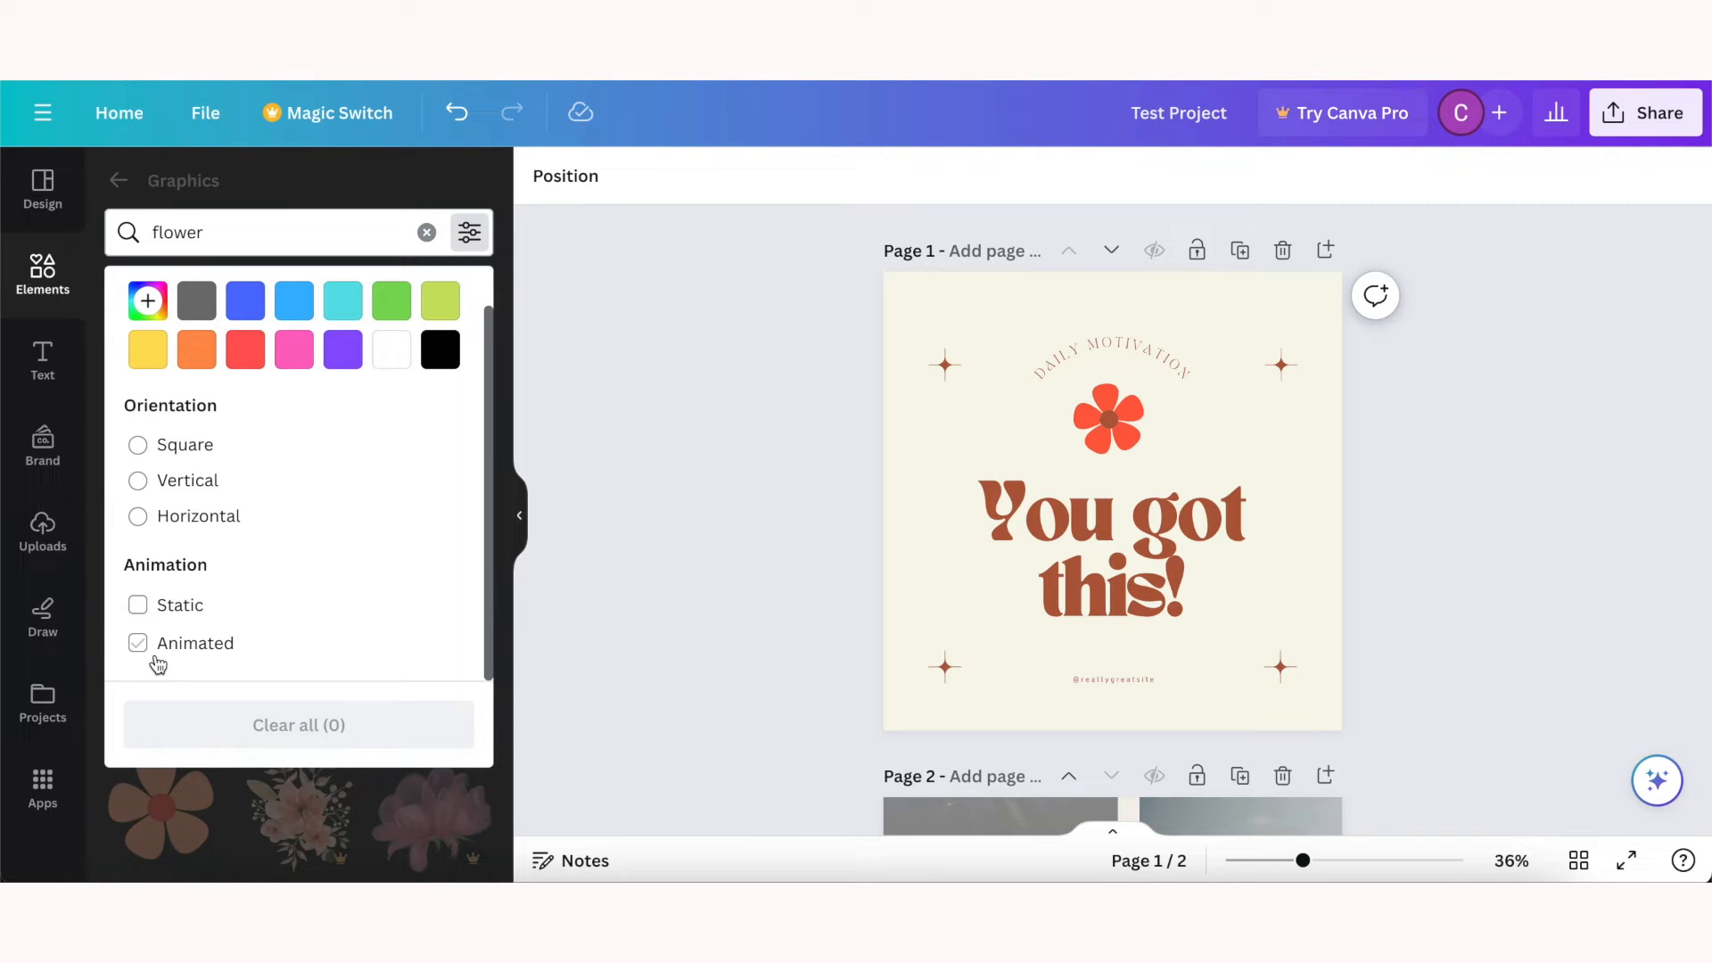
click(137, 644)
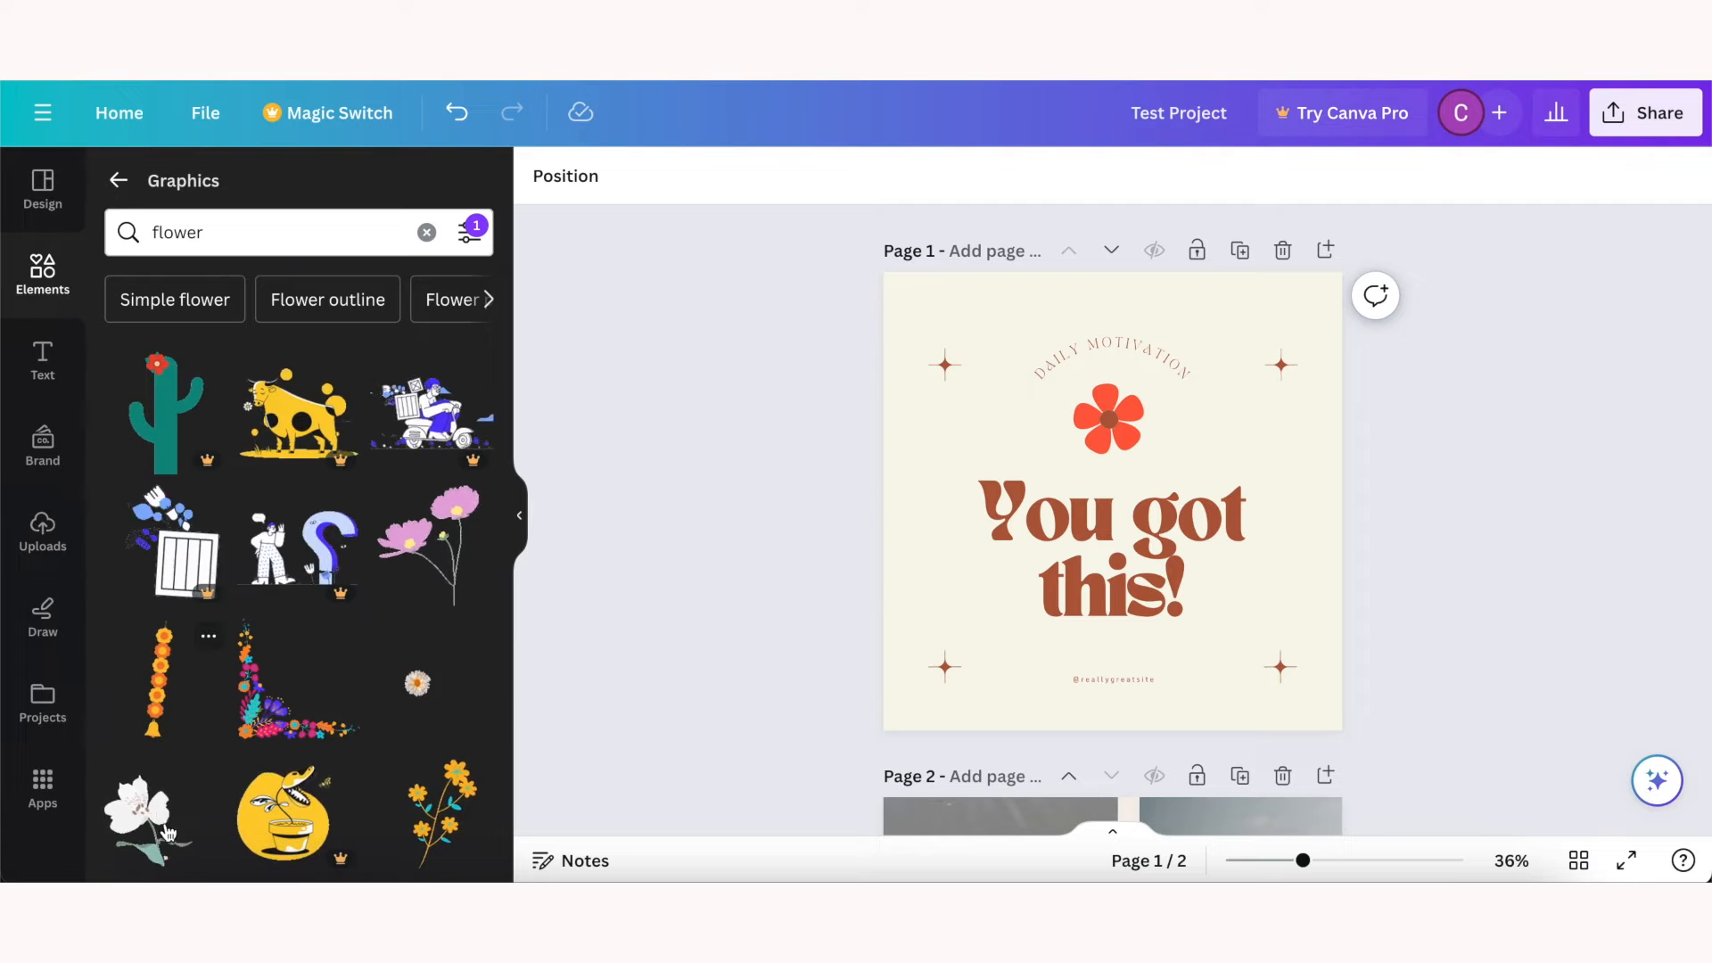
click(153, 678)
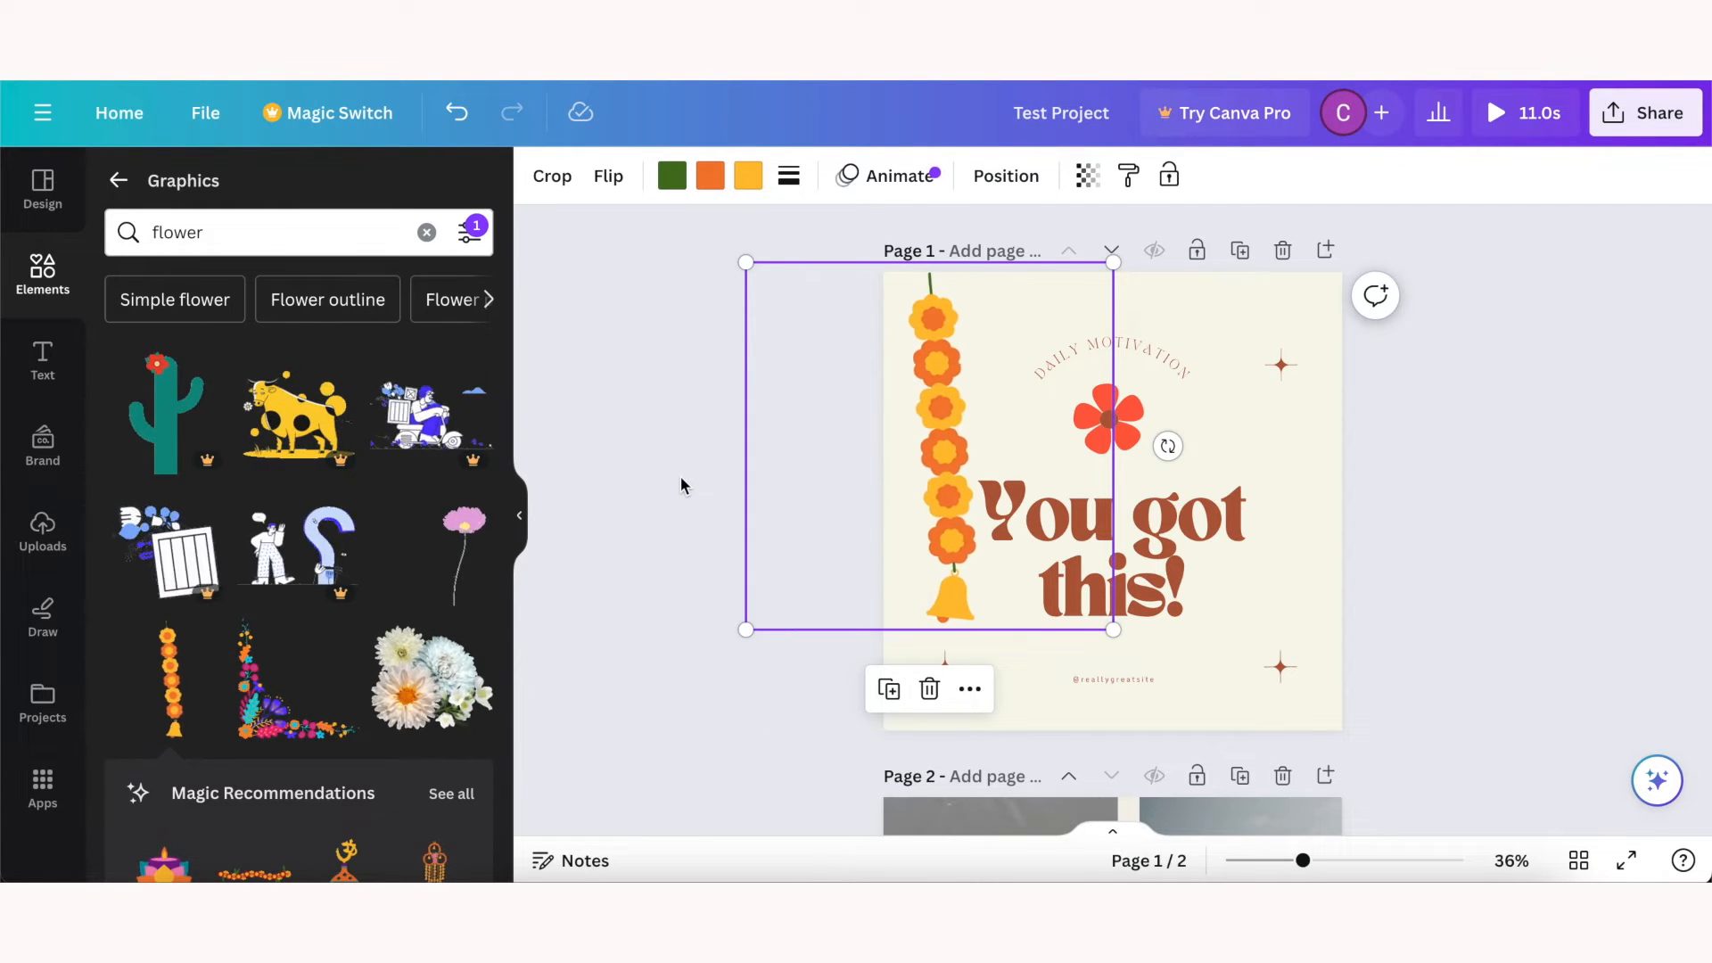
click(1111, 557)
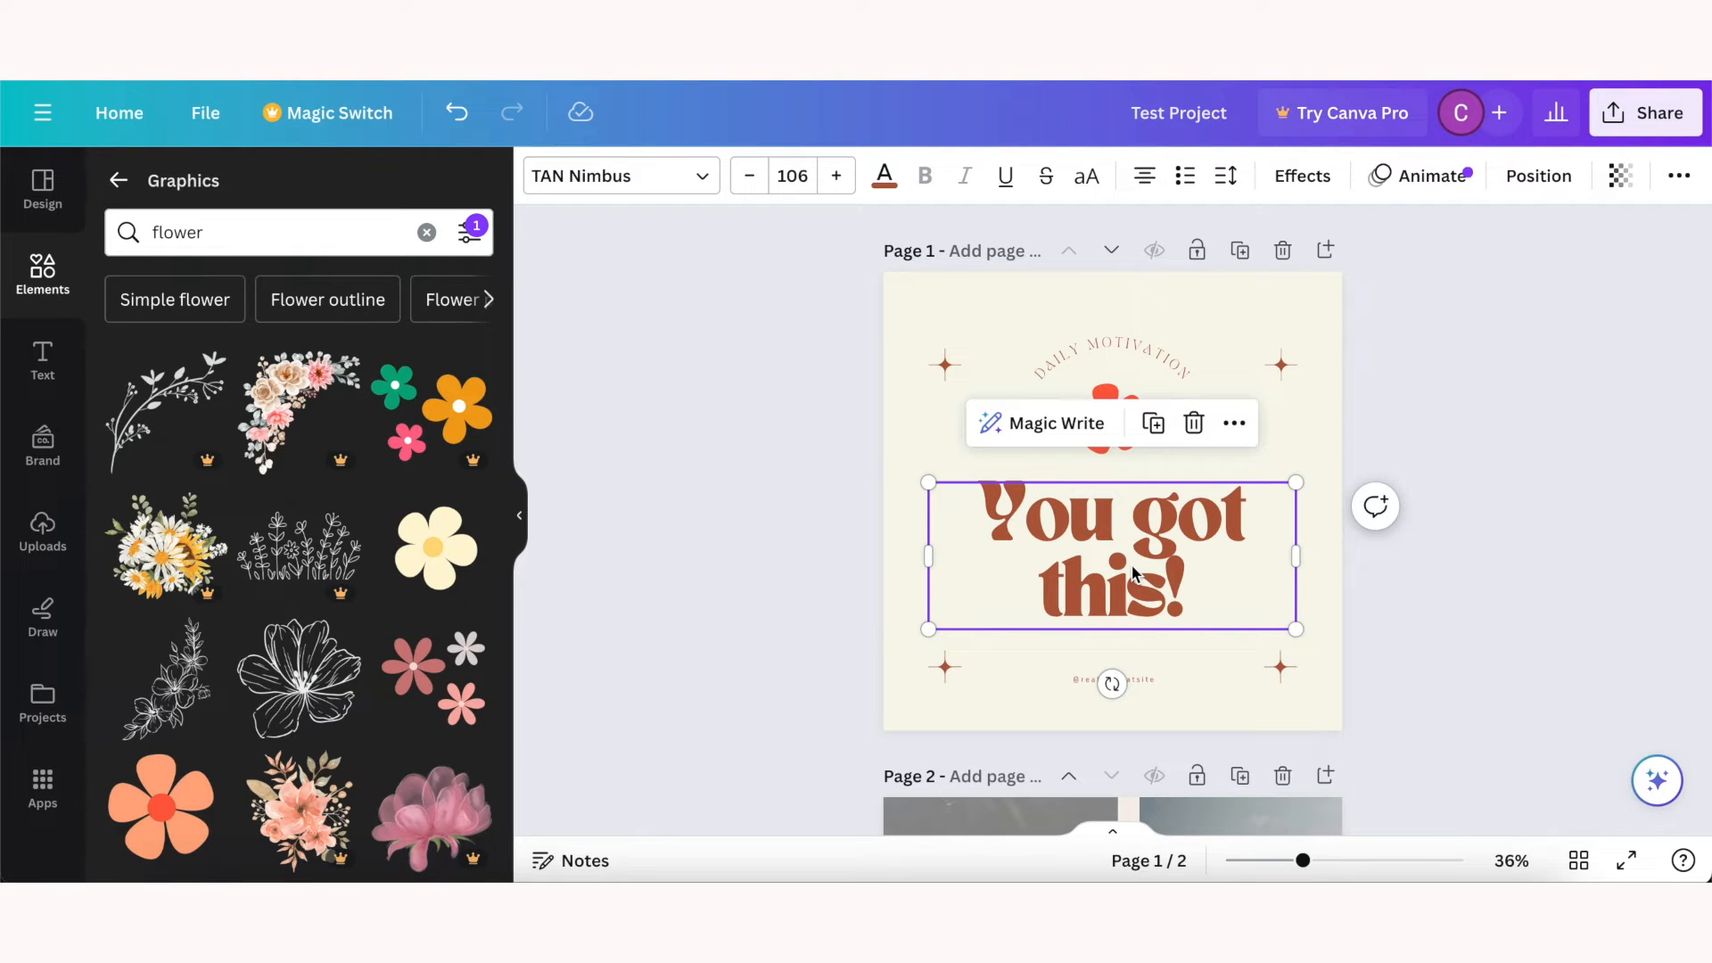
double_click(1106, 591)
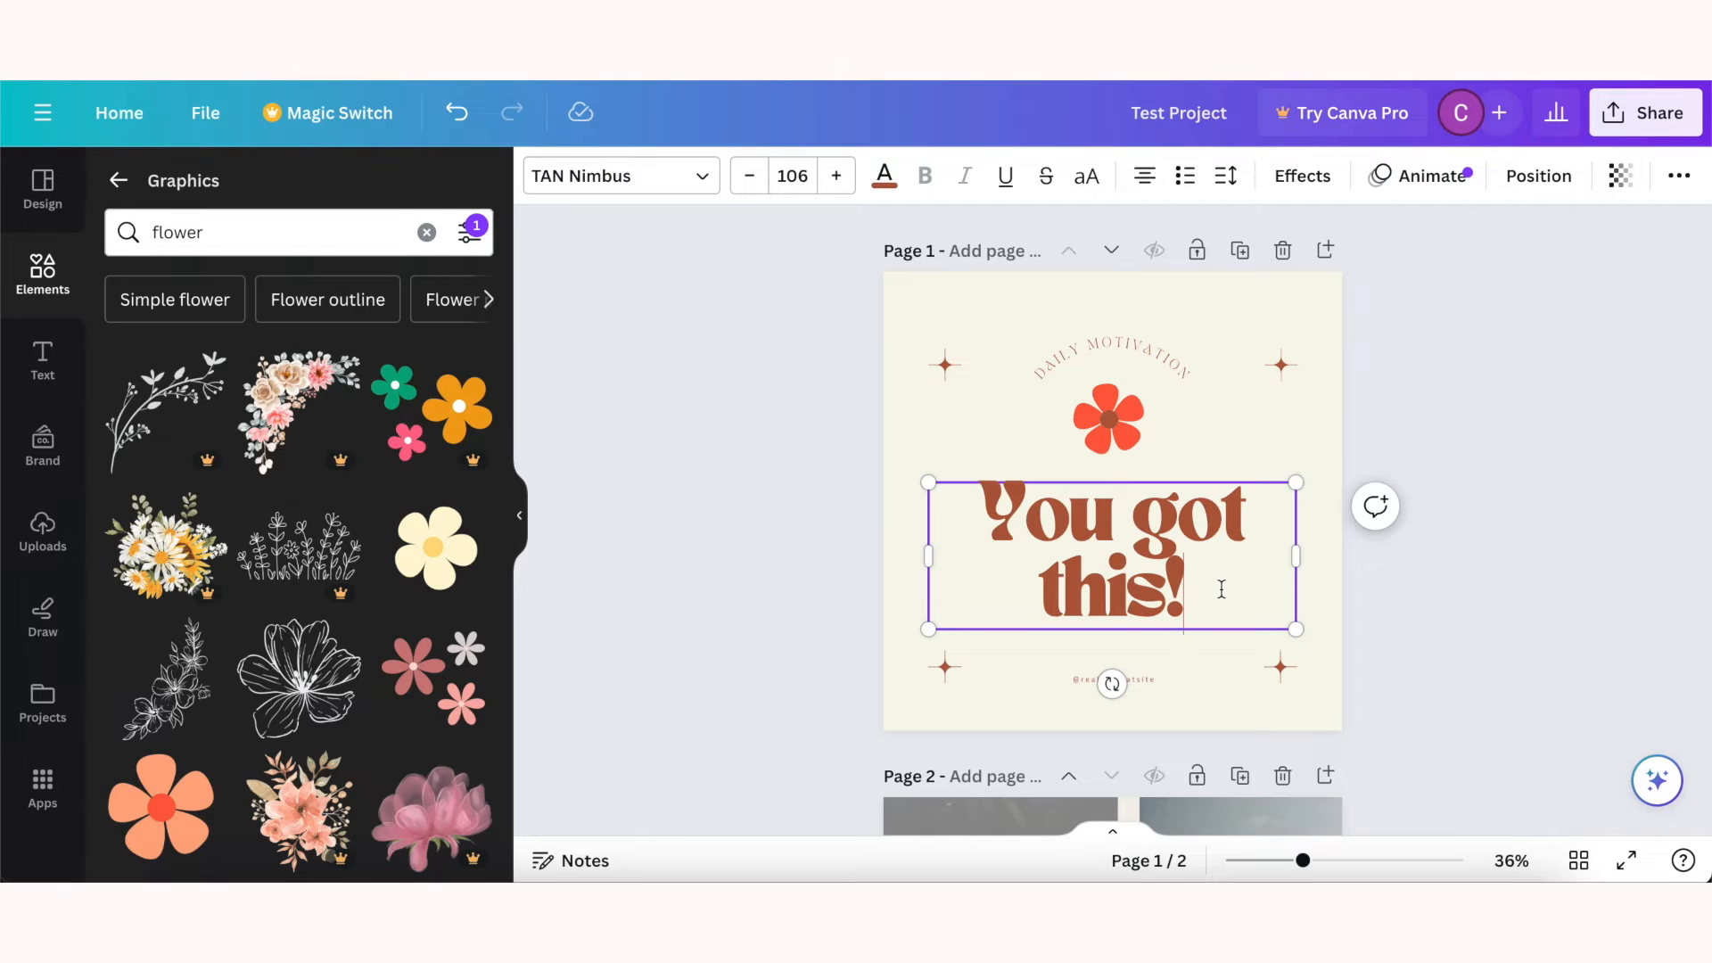
Step: Recolour the 'You got this!' text dark green #135918 after trying white and brown, and tighten its spacing
click(1105, 585)
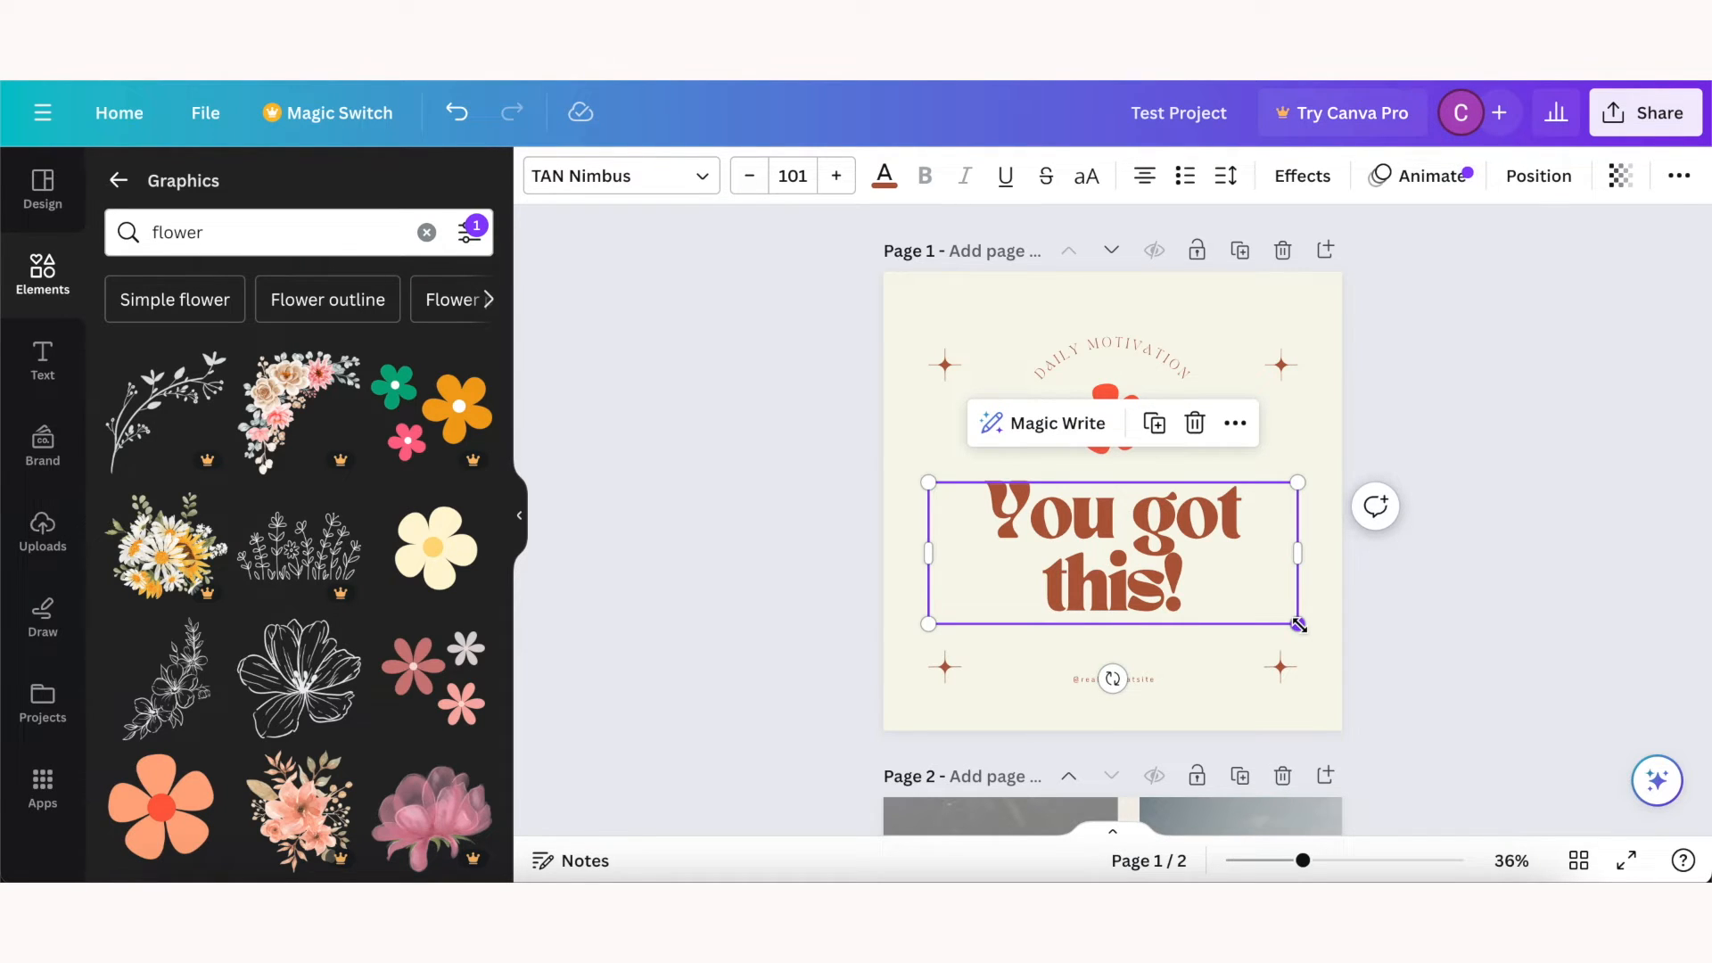
mouse_move(884, 177)
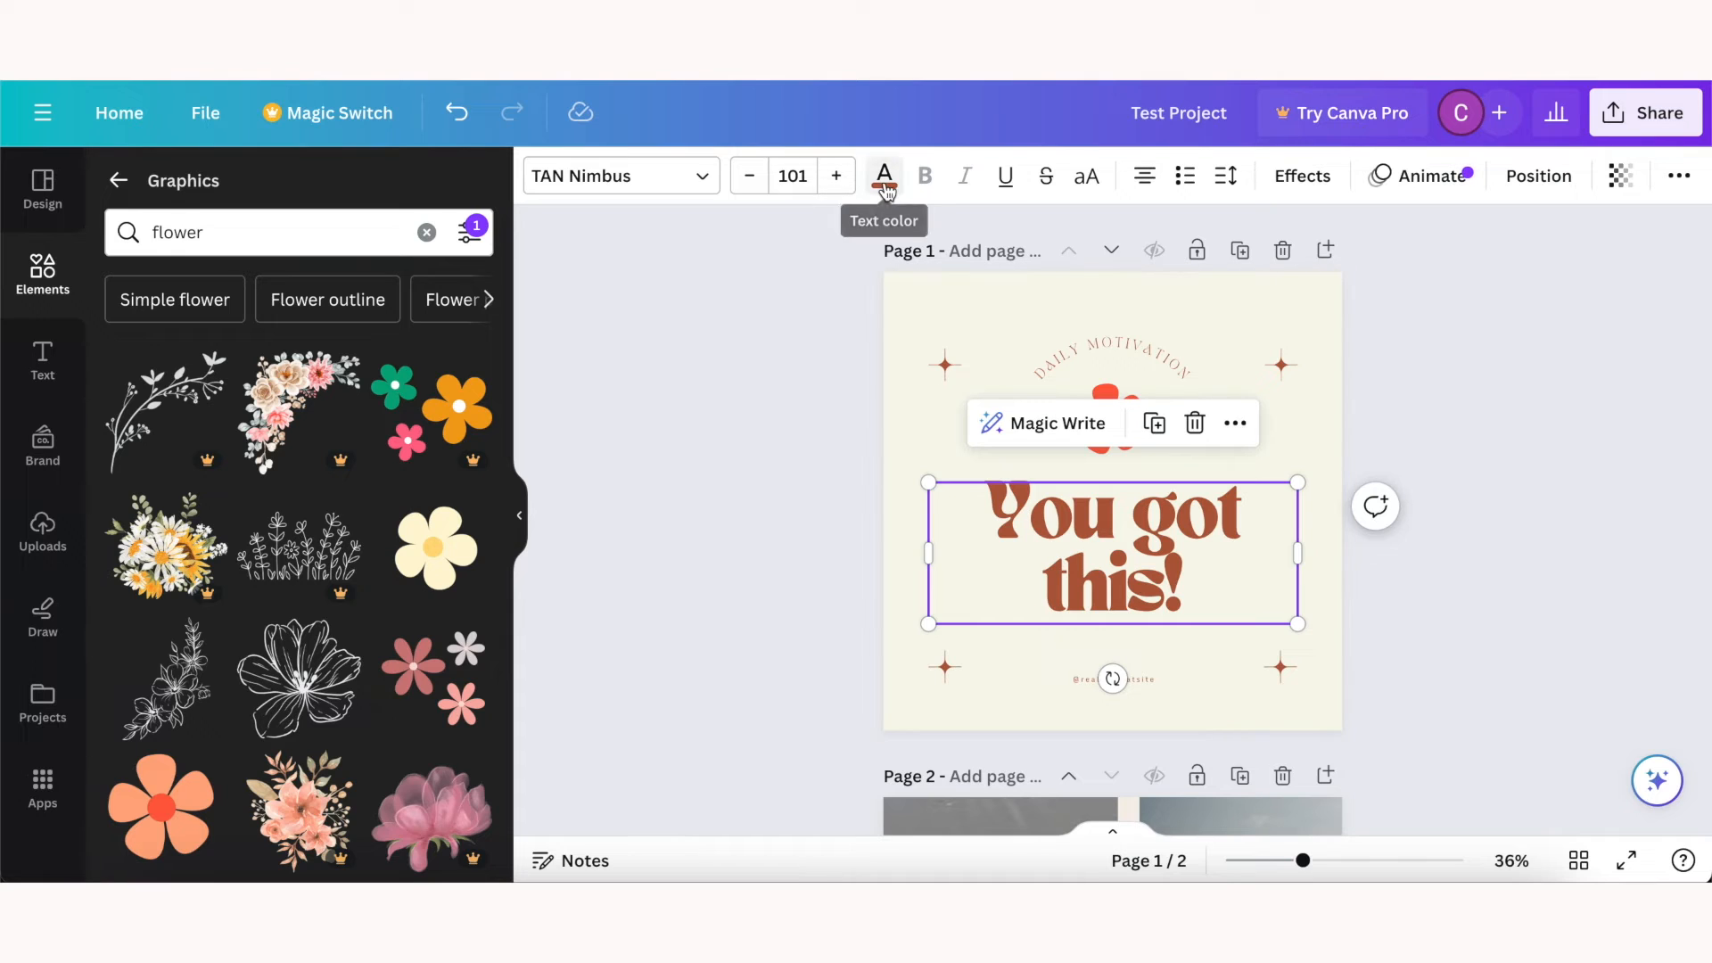
click(882, 176)
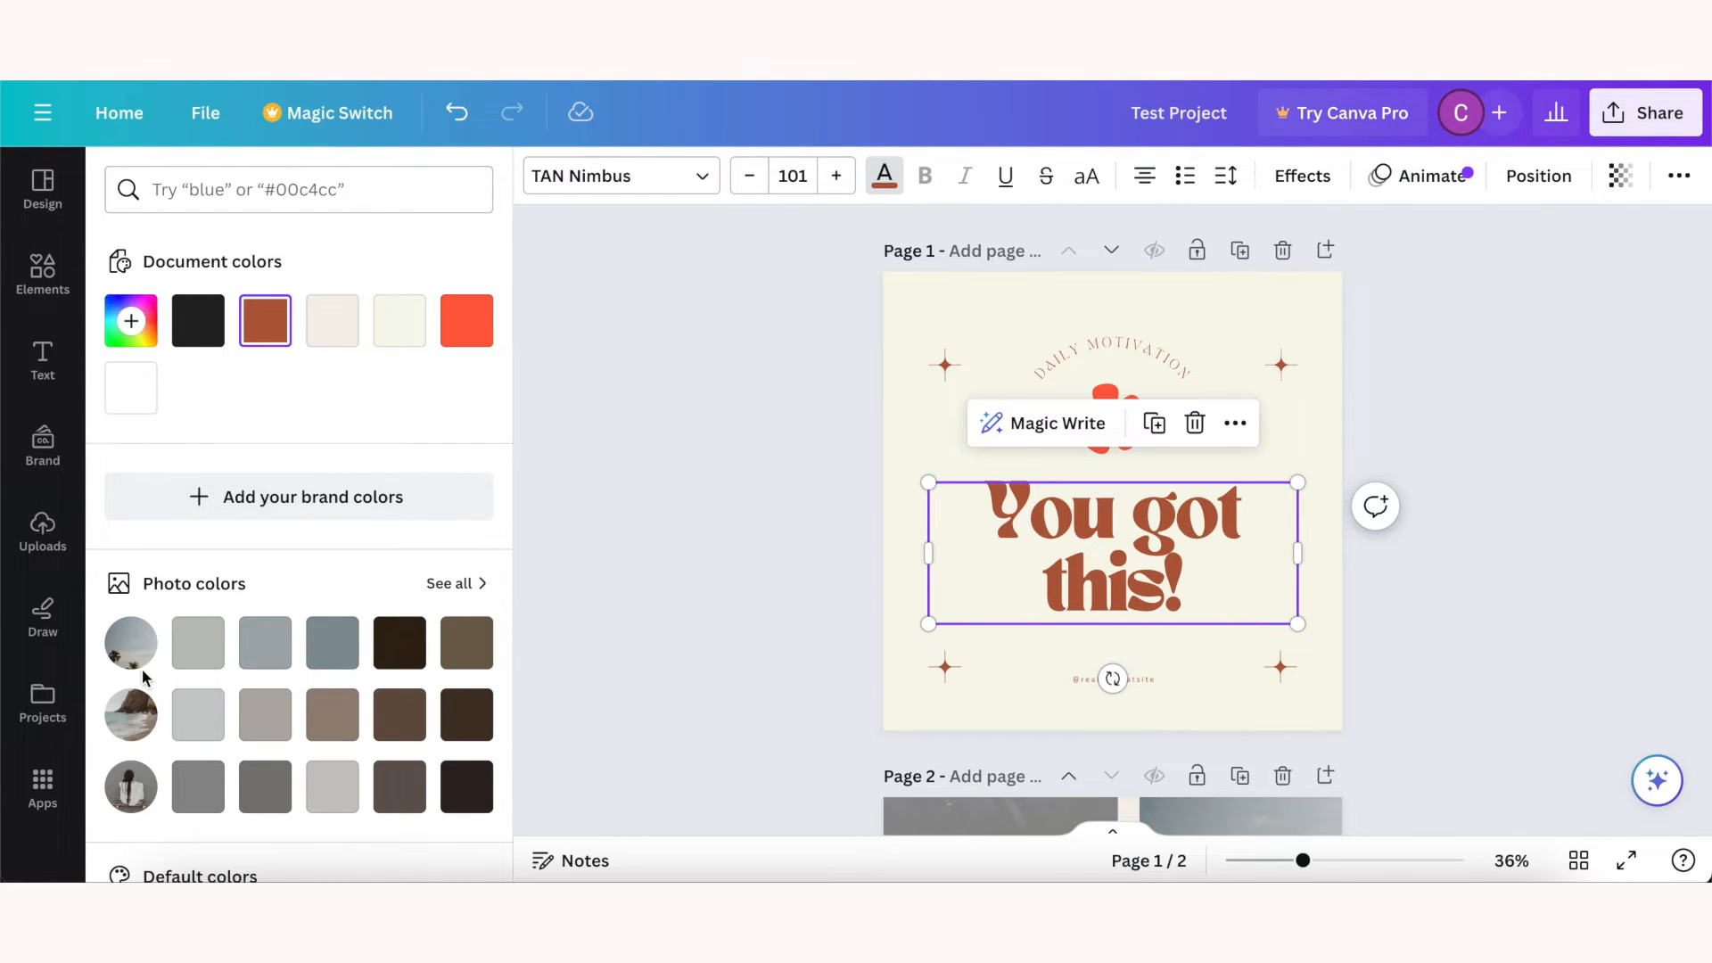
click(130, 387)
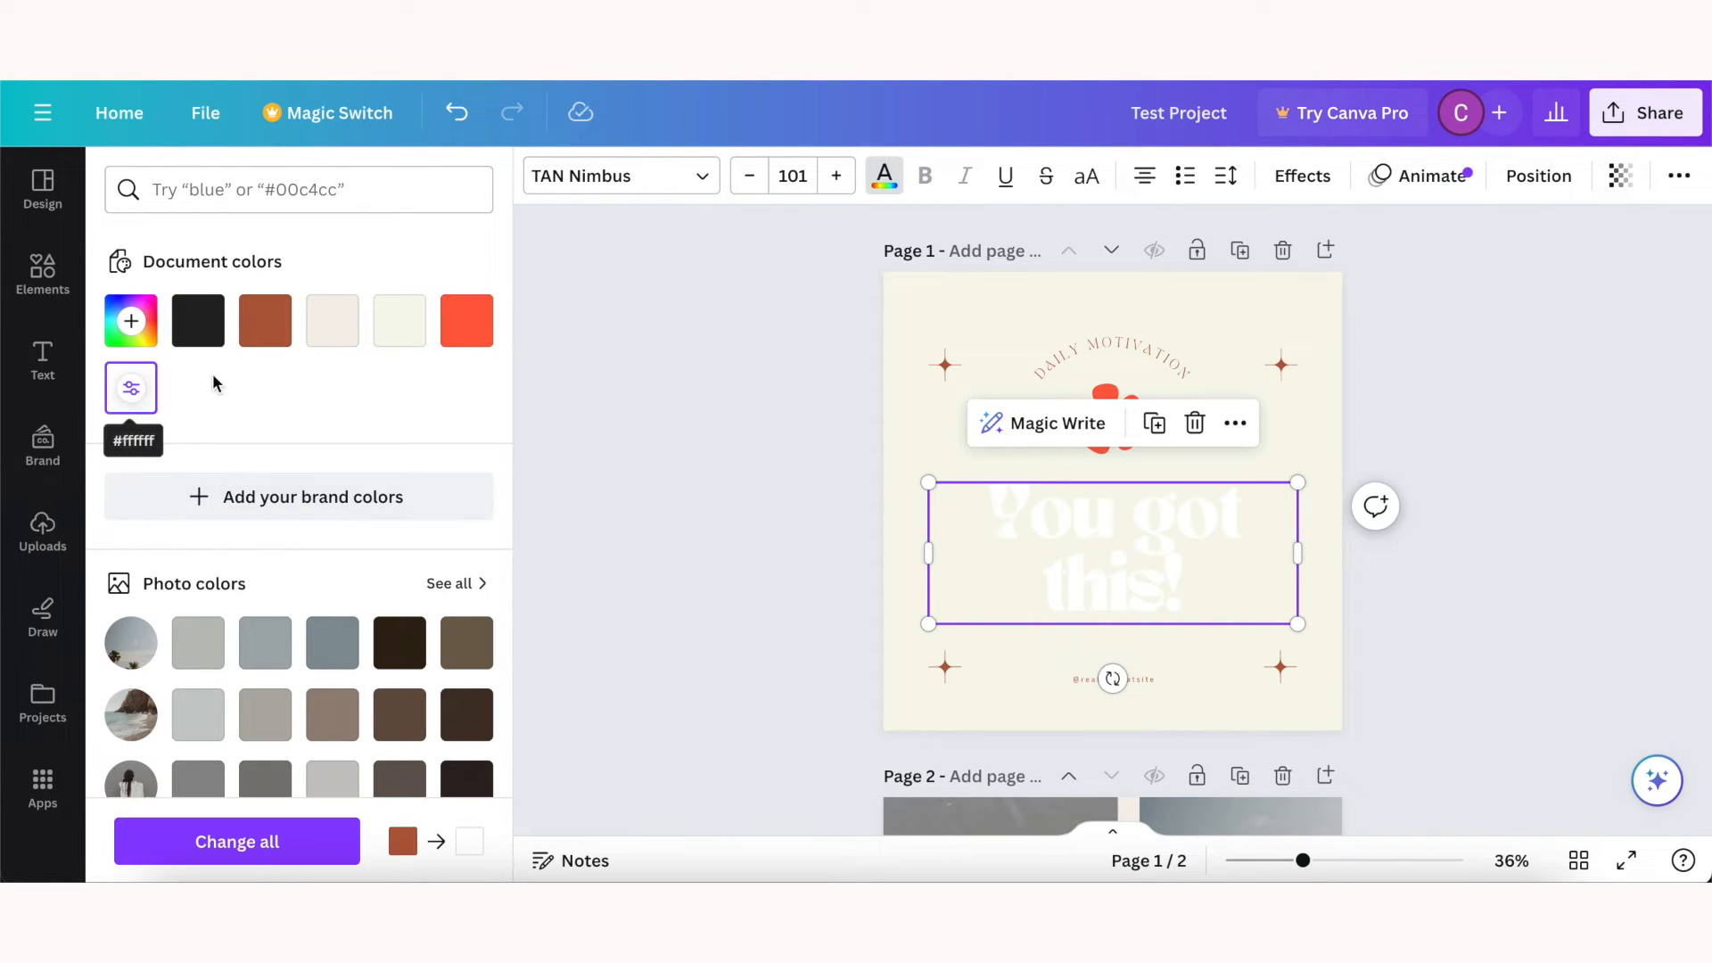
click(264, 319)
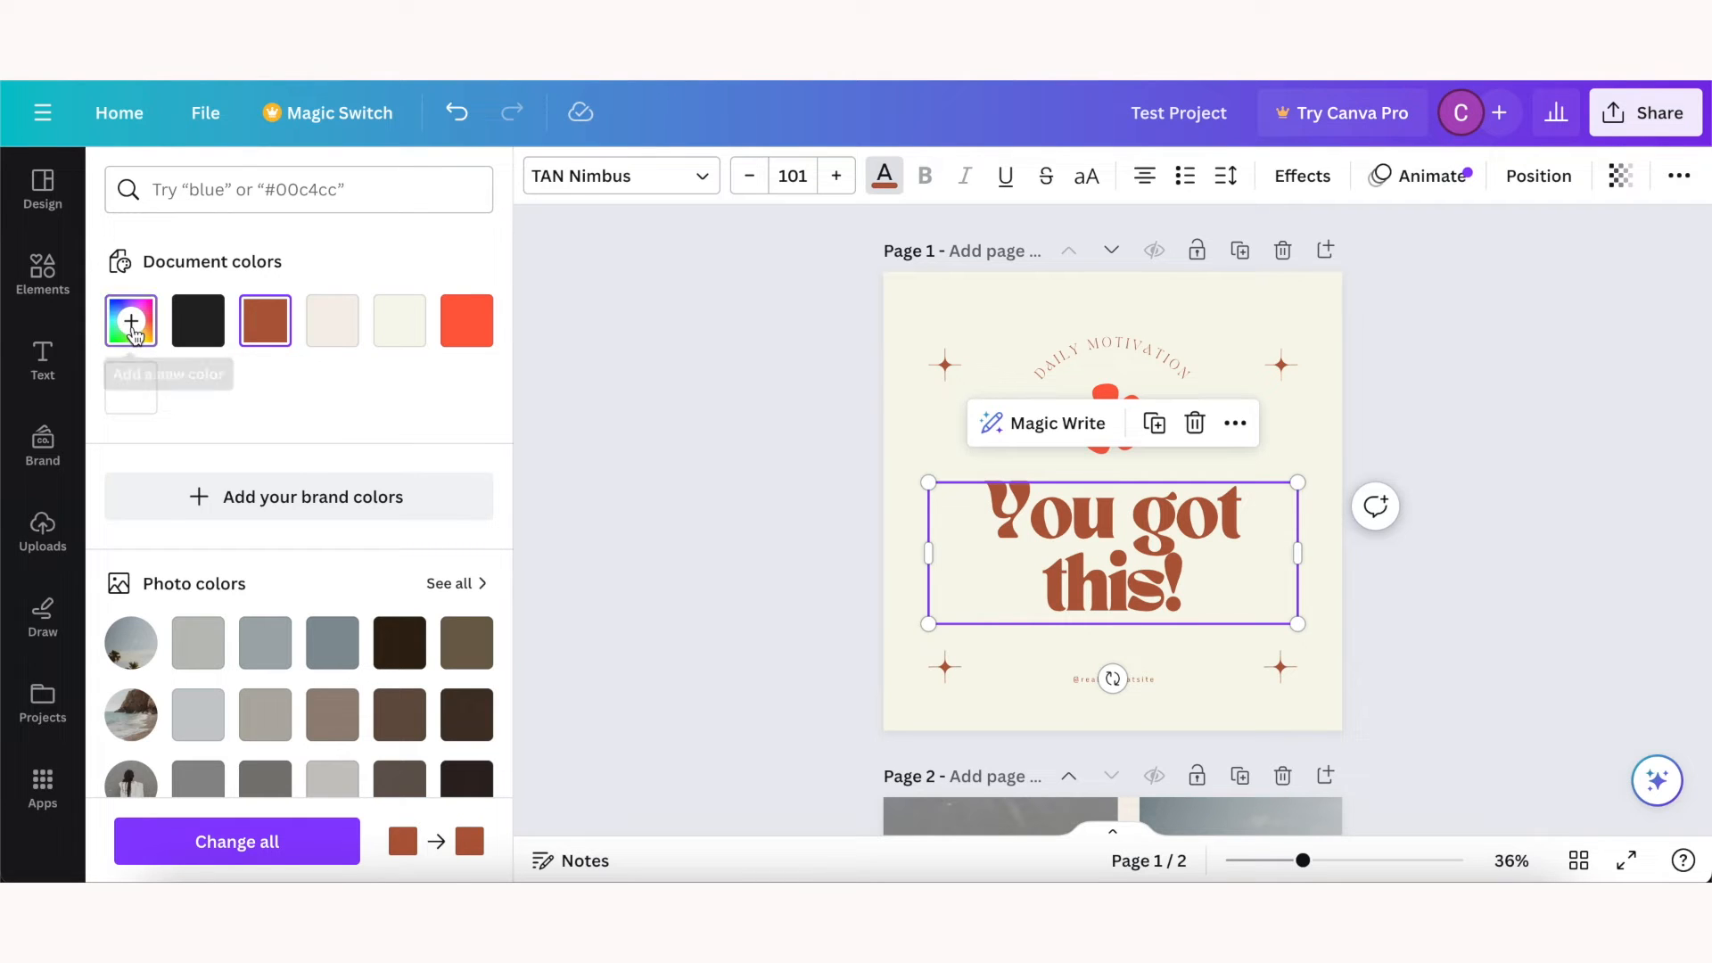
click(130, 319)
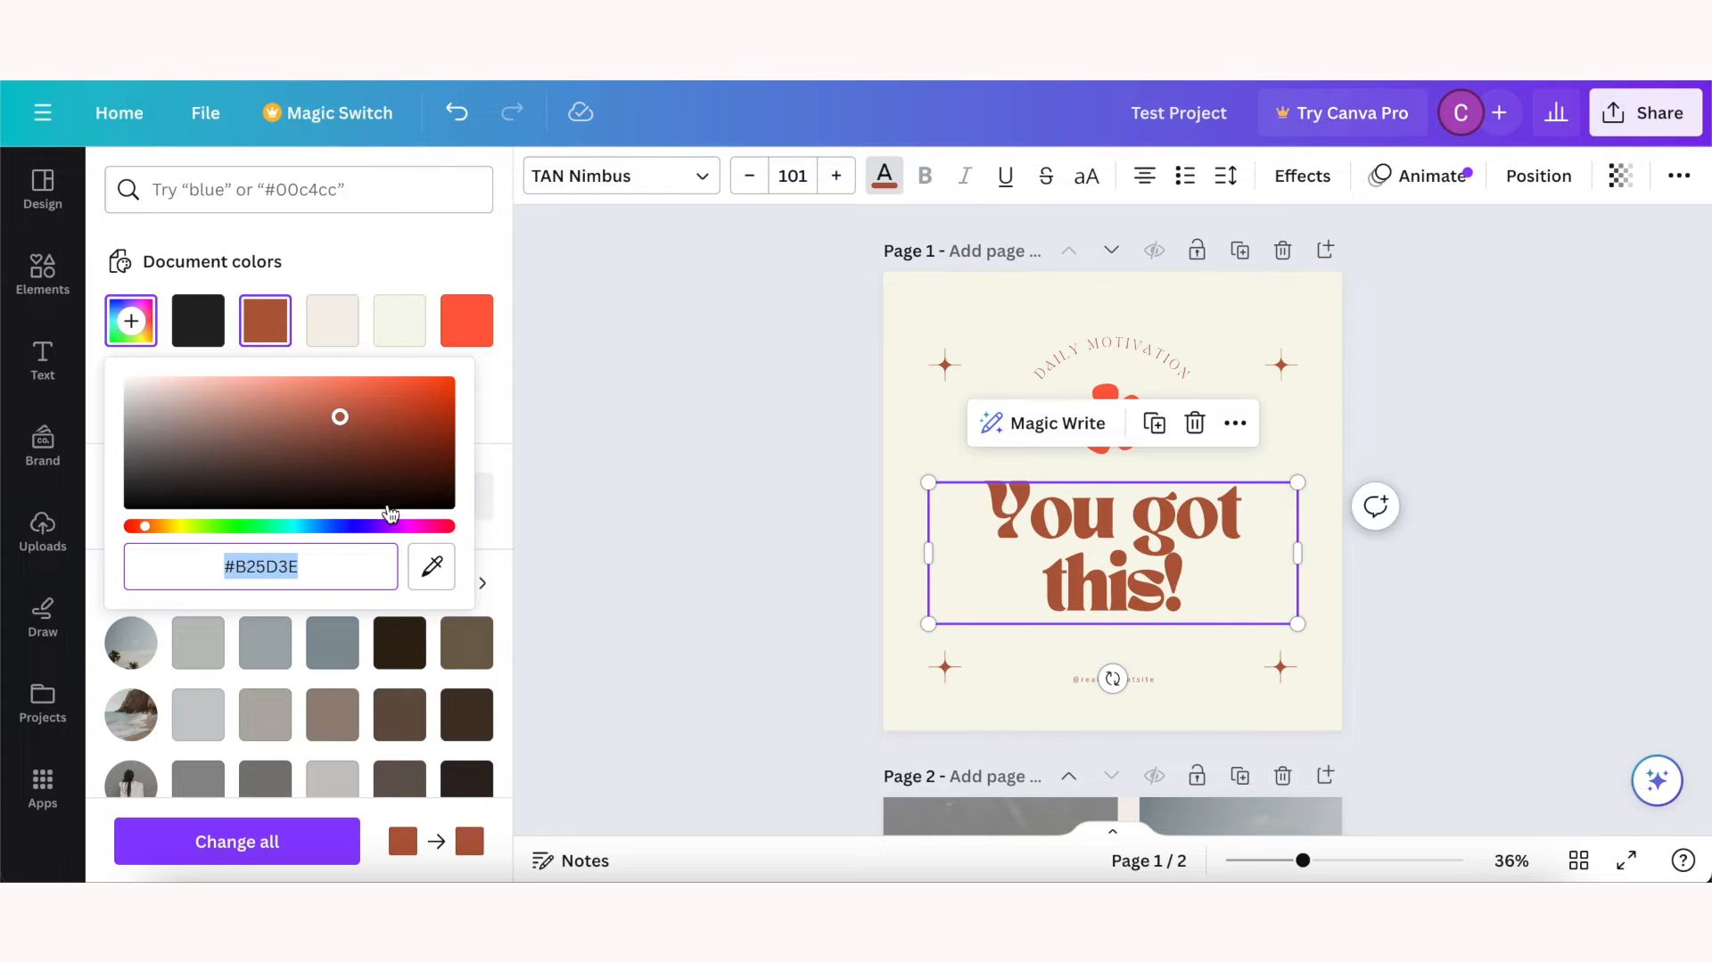
mouse_move(241, 537)
text(#135918)
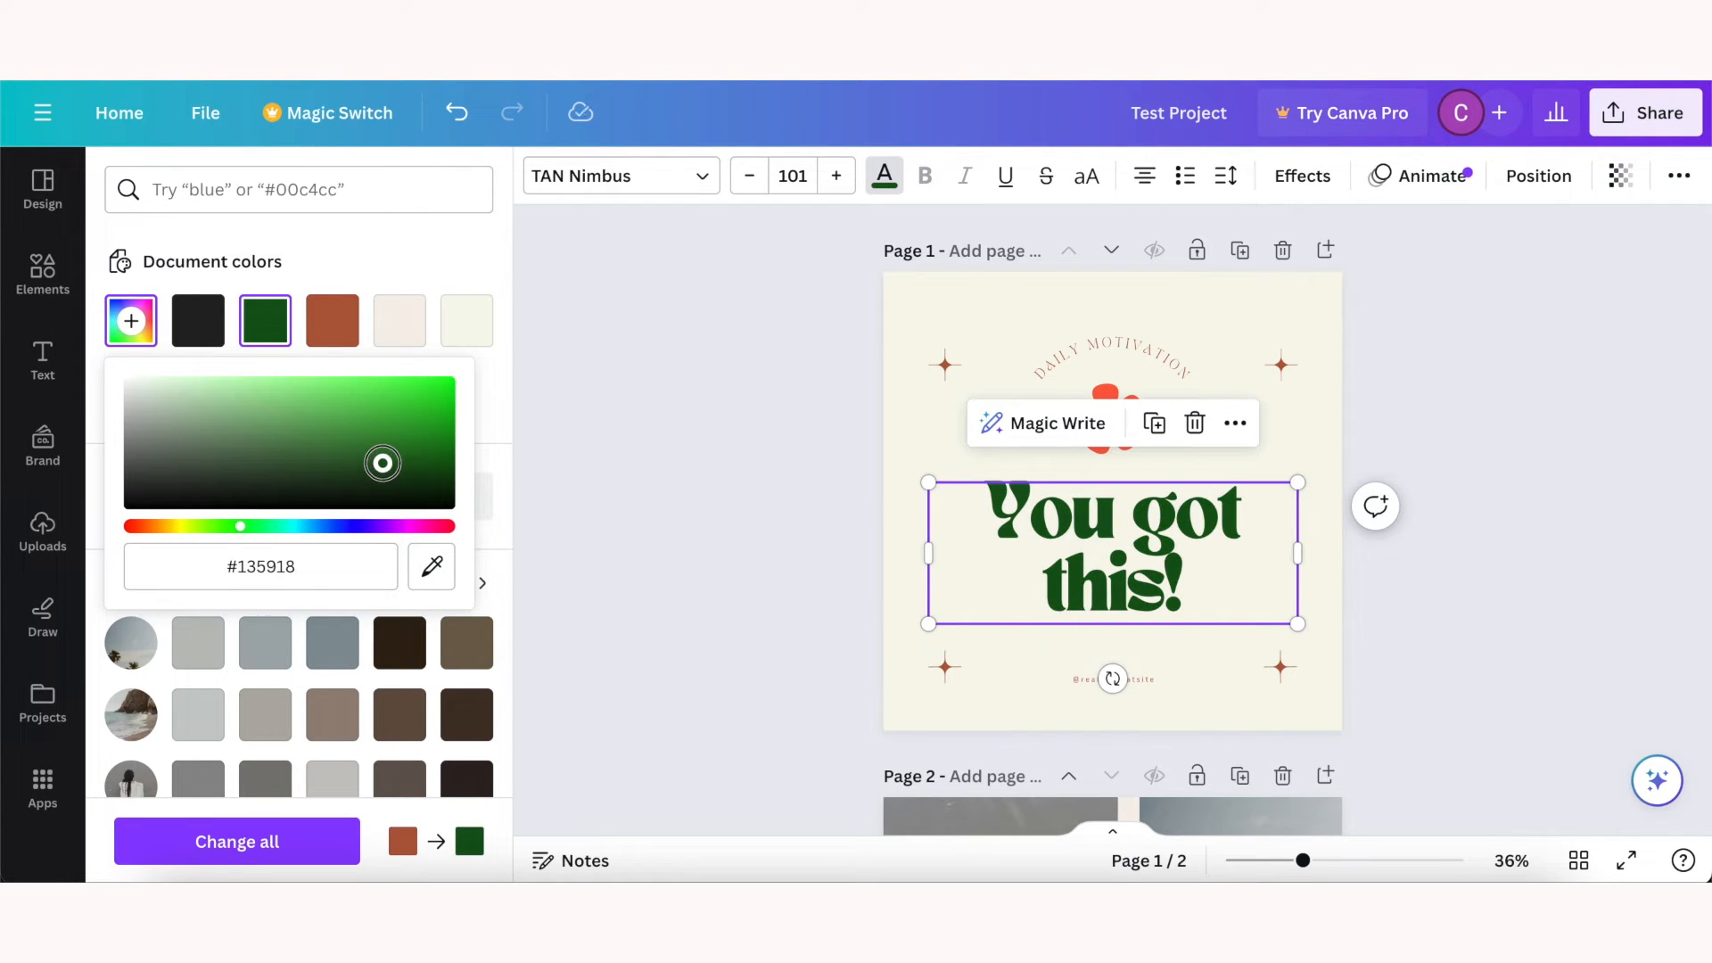
click(1225, 177)
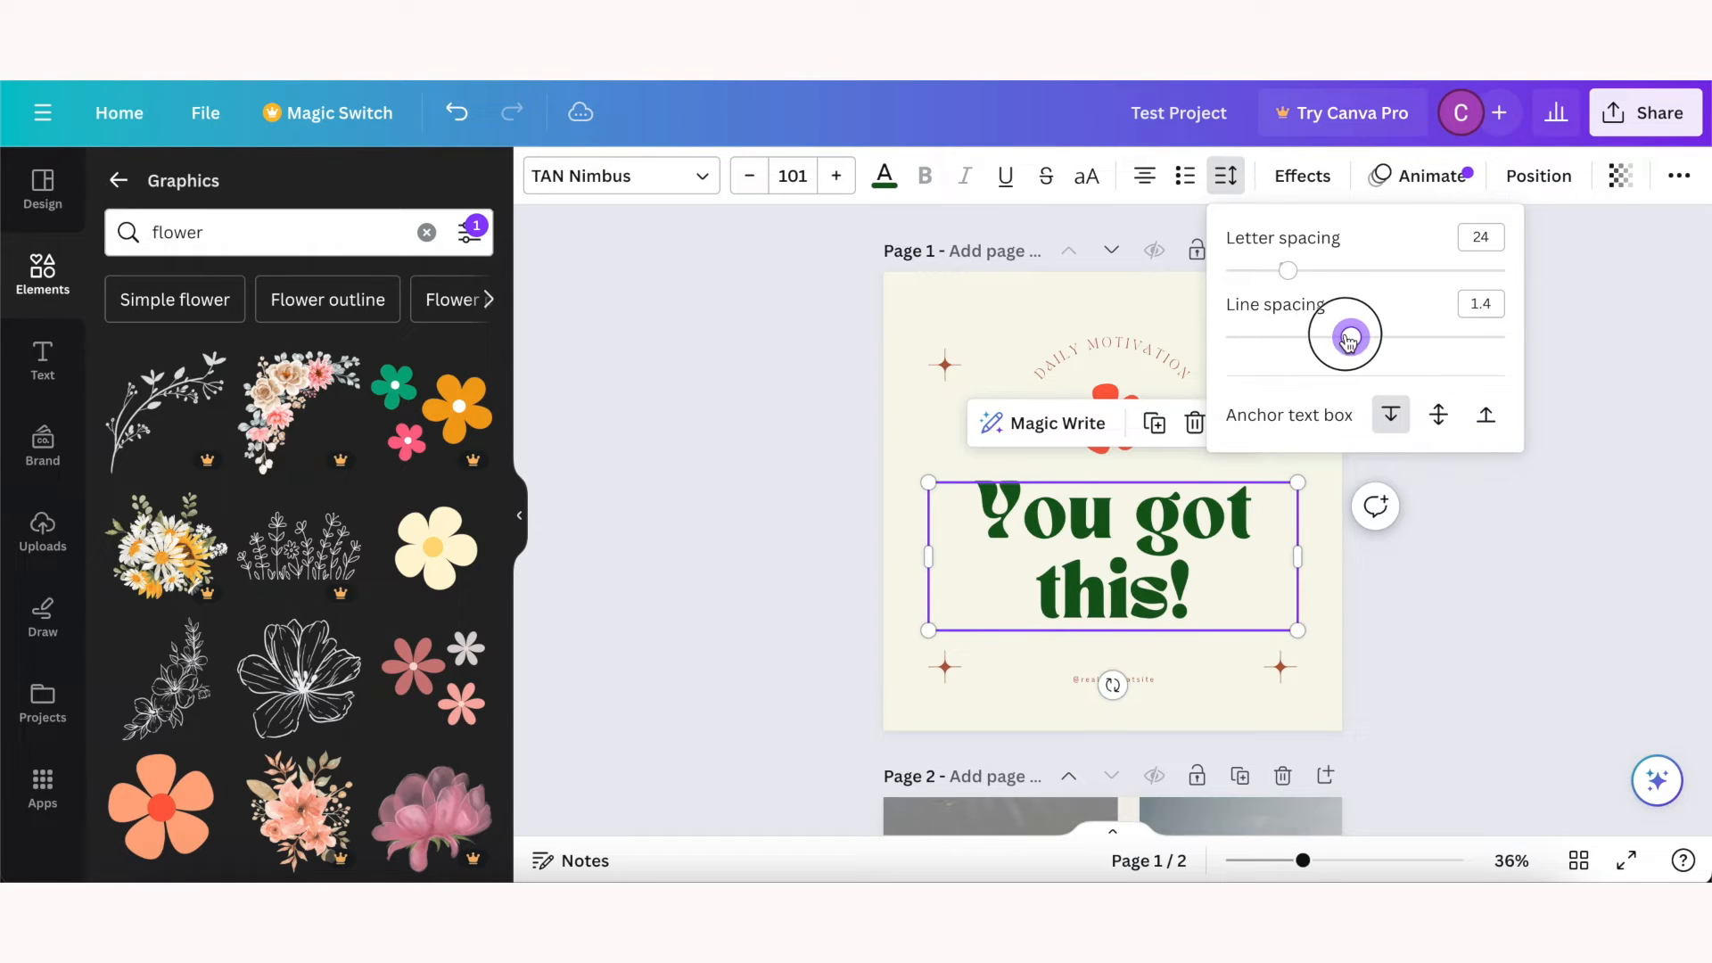
Step: Give the text an Outline effect with thickness lowered to 15
click(1300, 176)
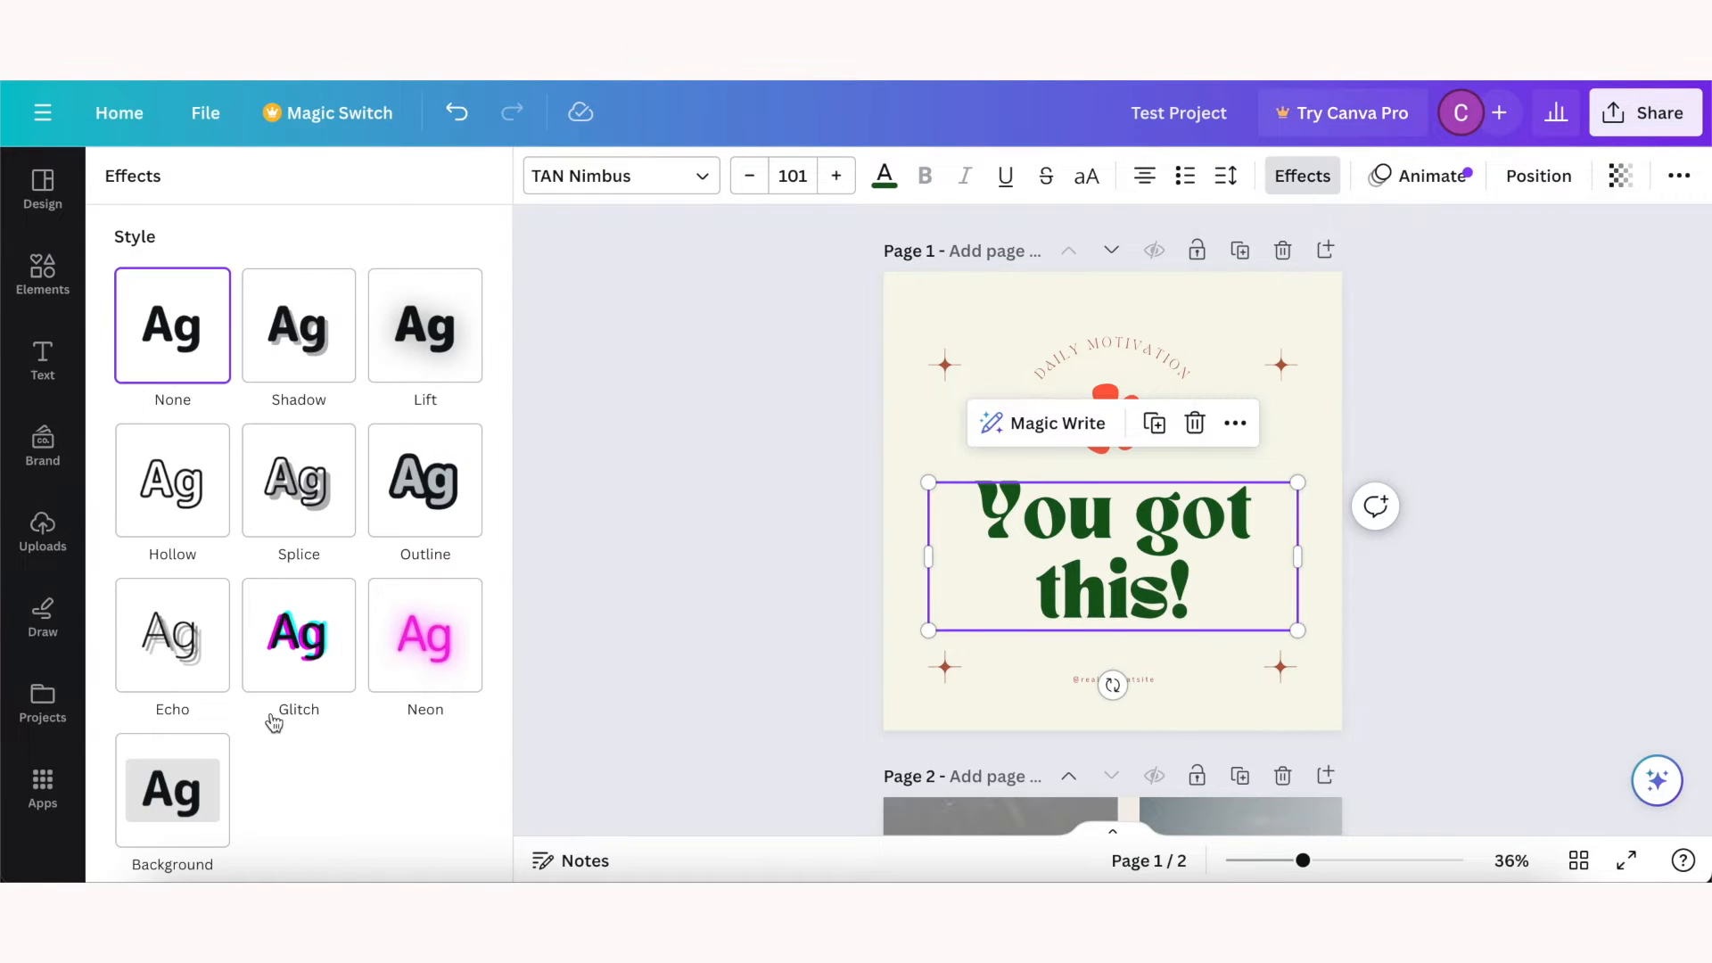
click(424, 480)
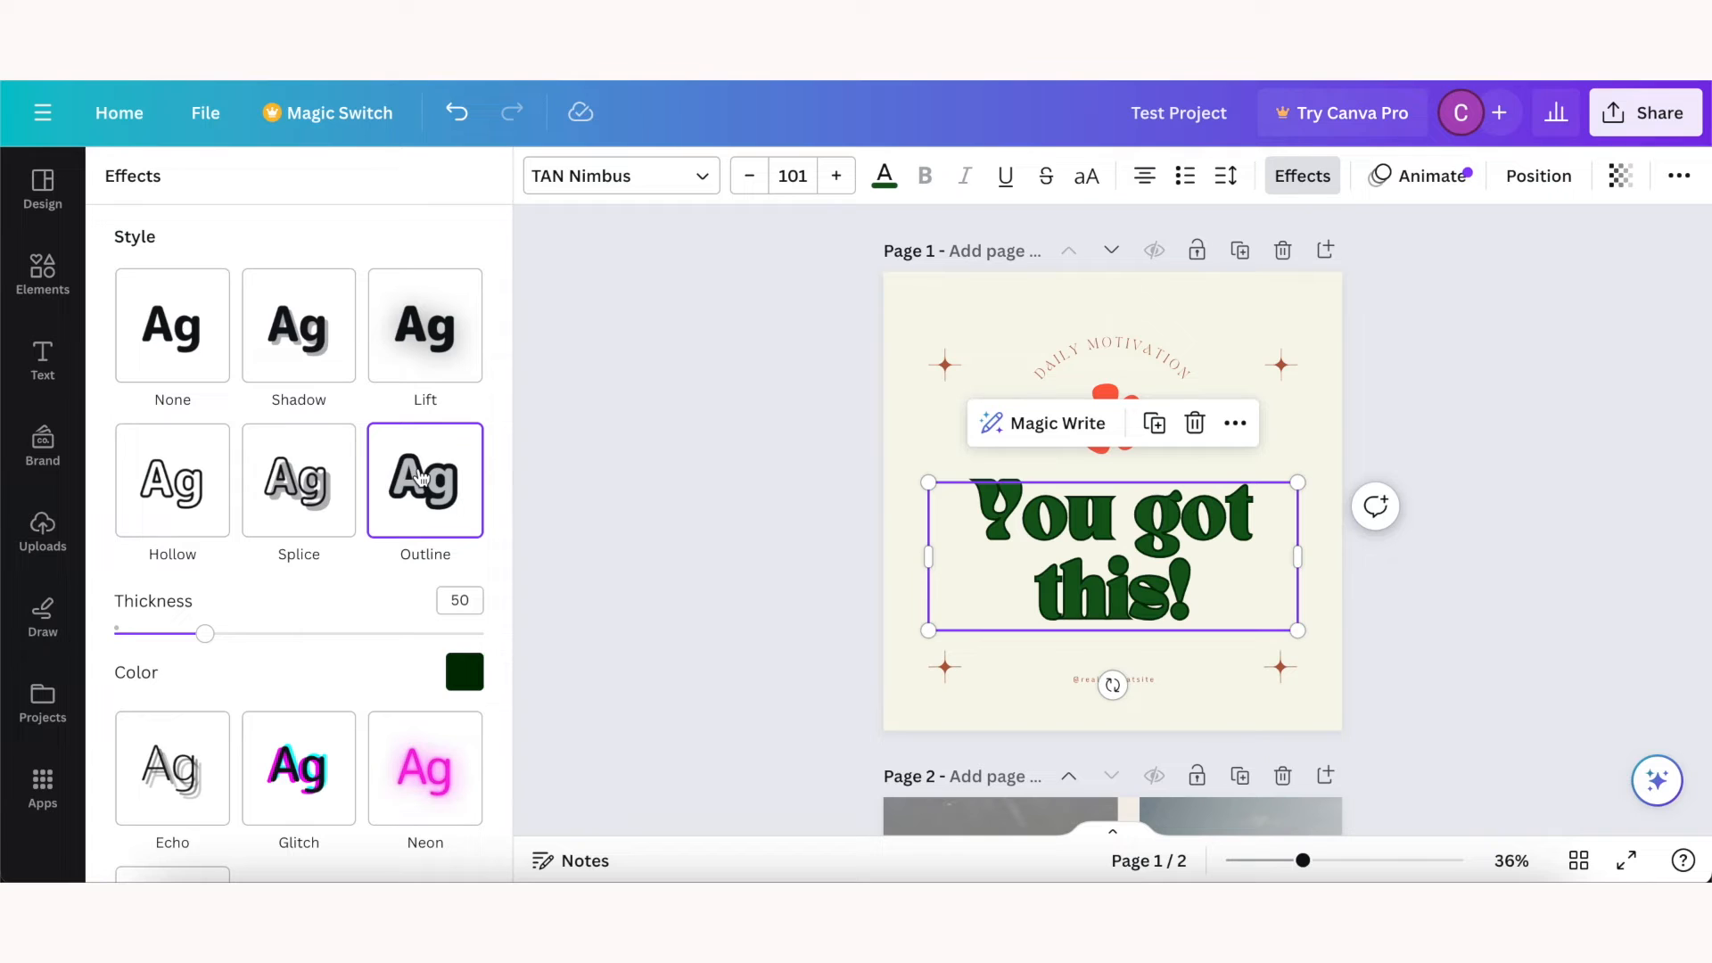
mouse_move(187, 660)
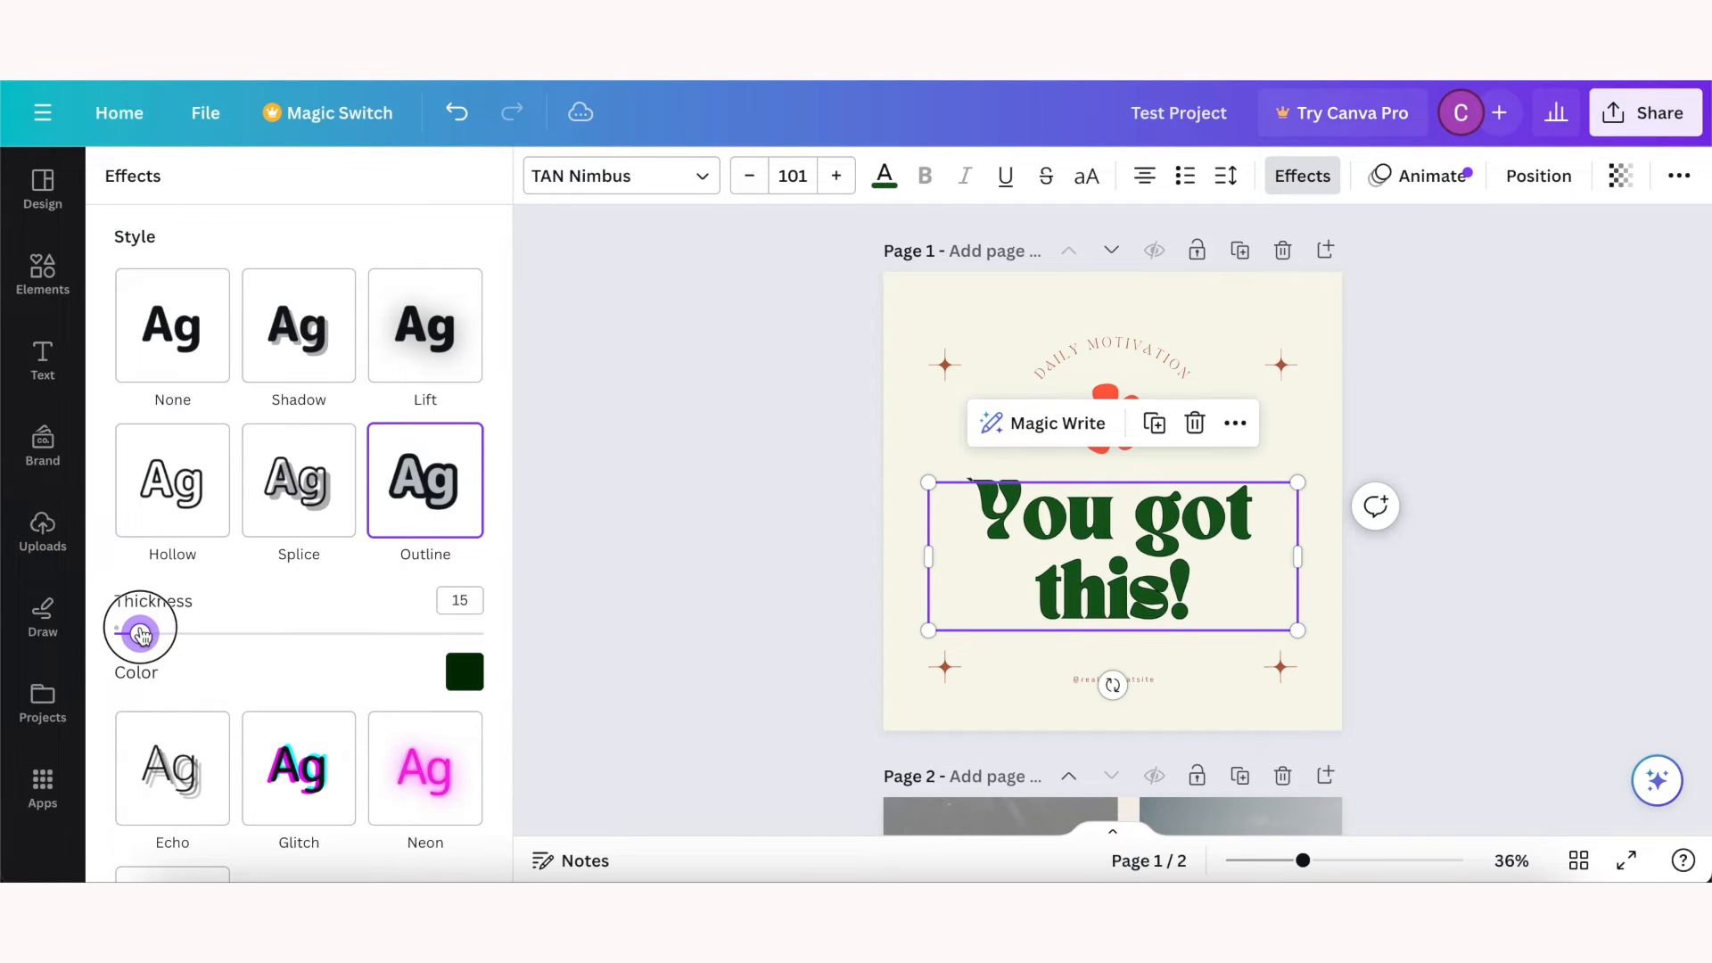
Step: Add a placeholder heading from the default text styles, then delete it again
click(41, 361)
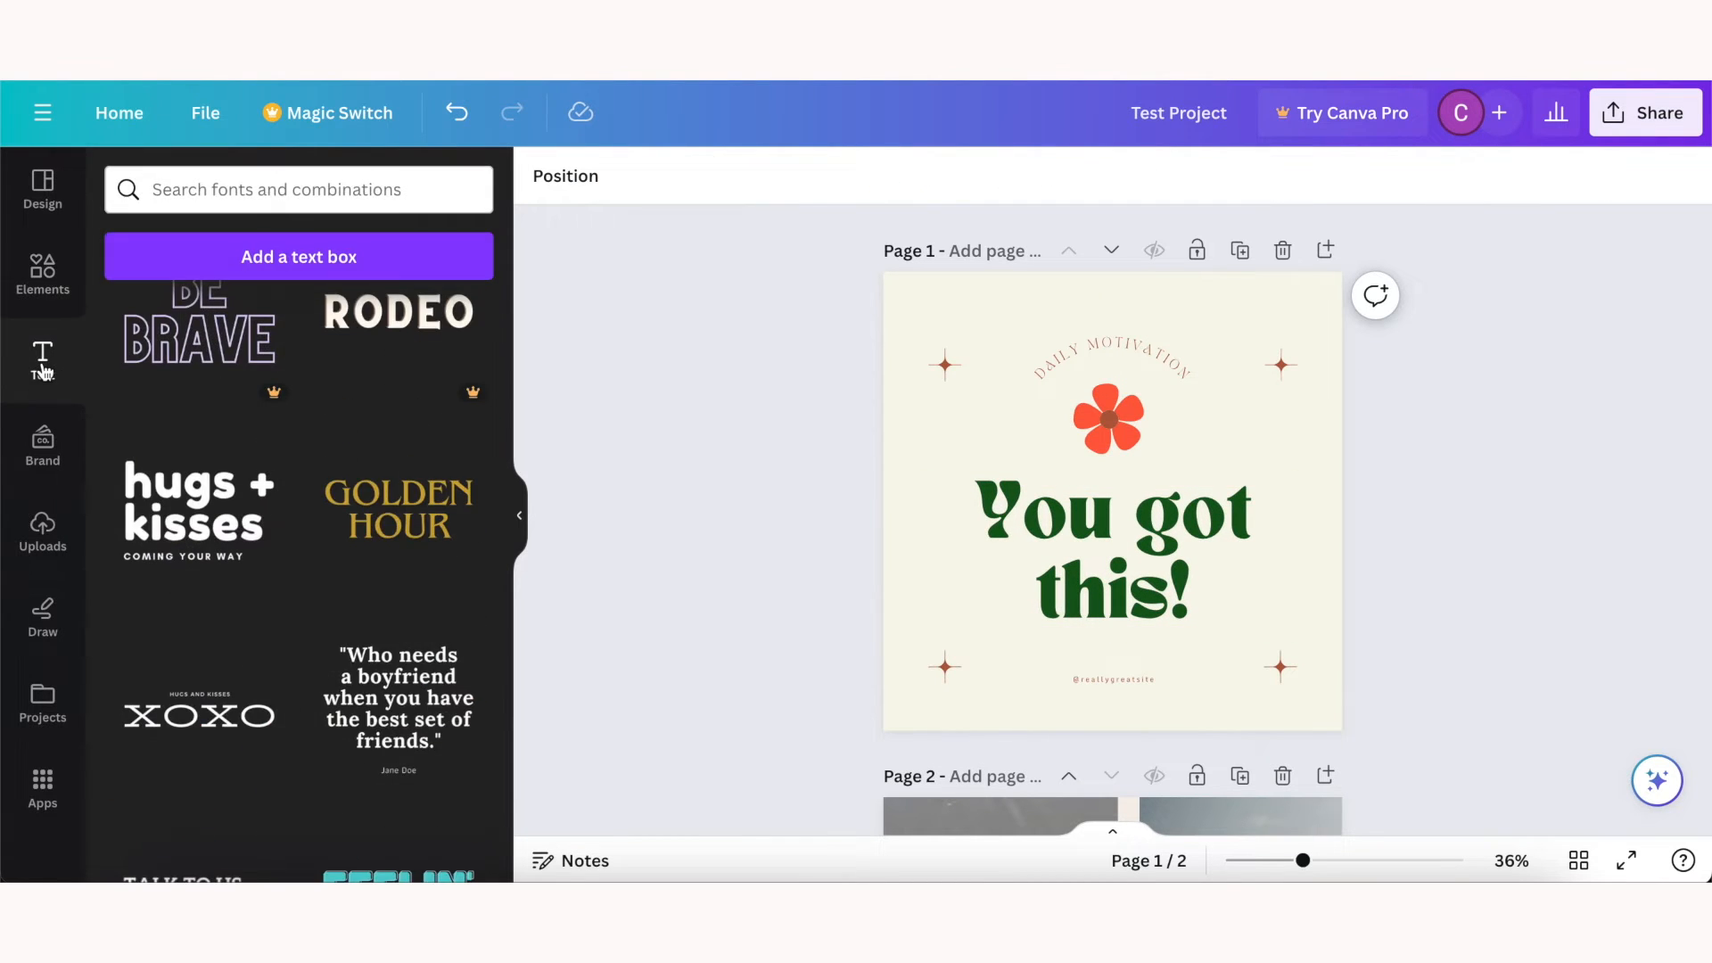
scroll(up, 3)
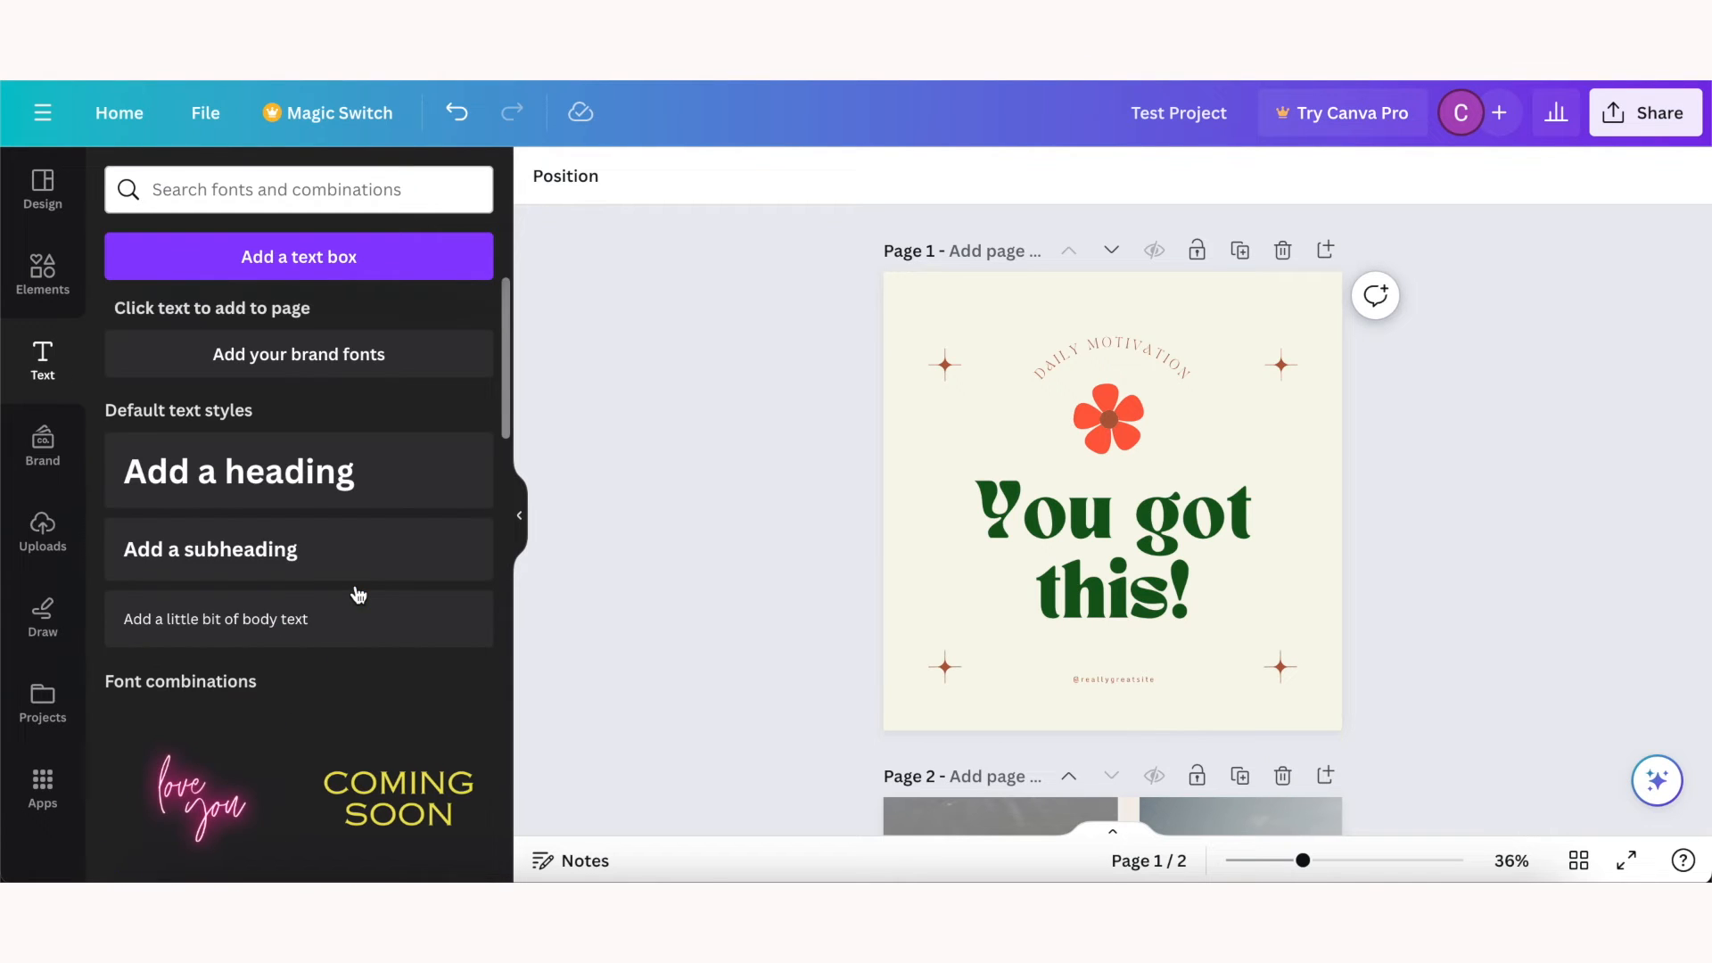
mouse_move(284, 483)
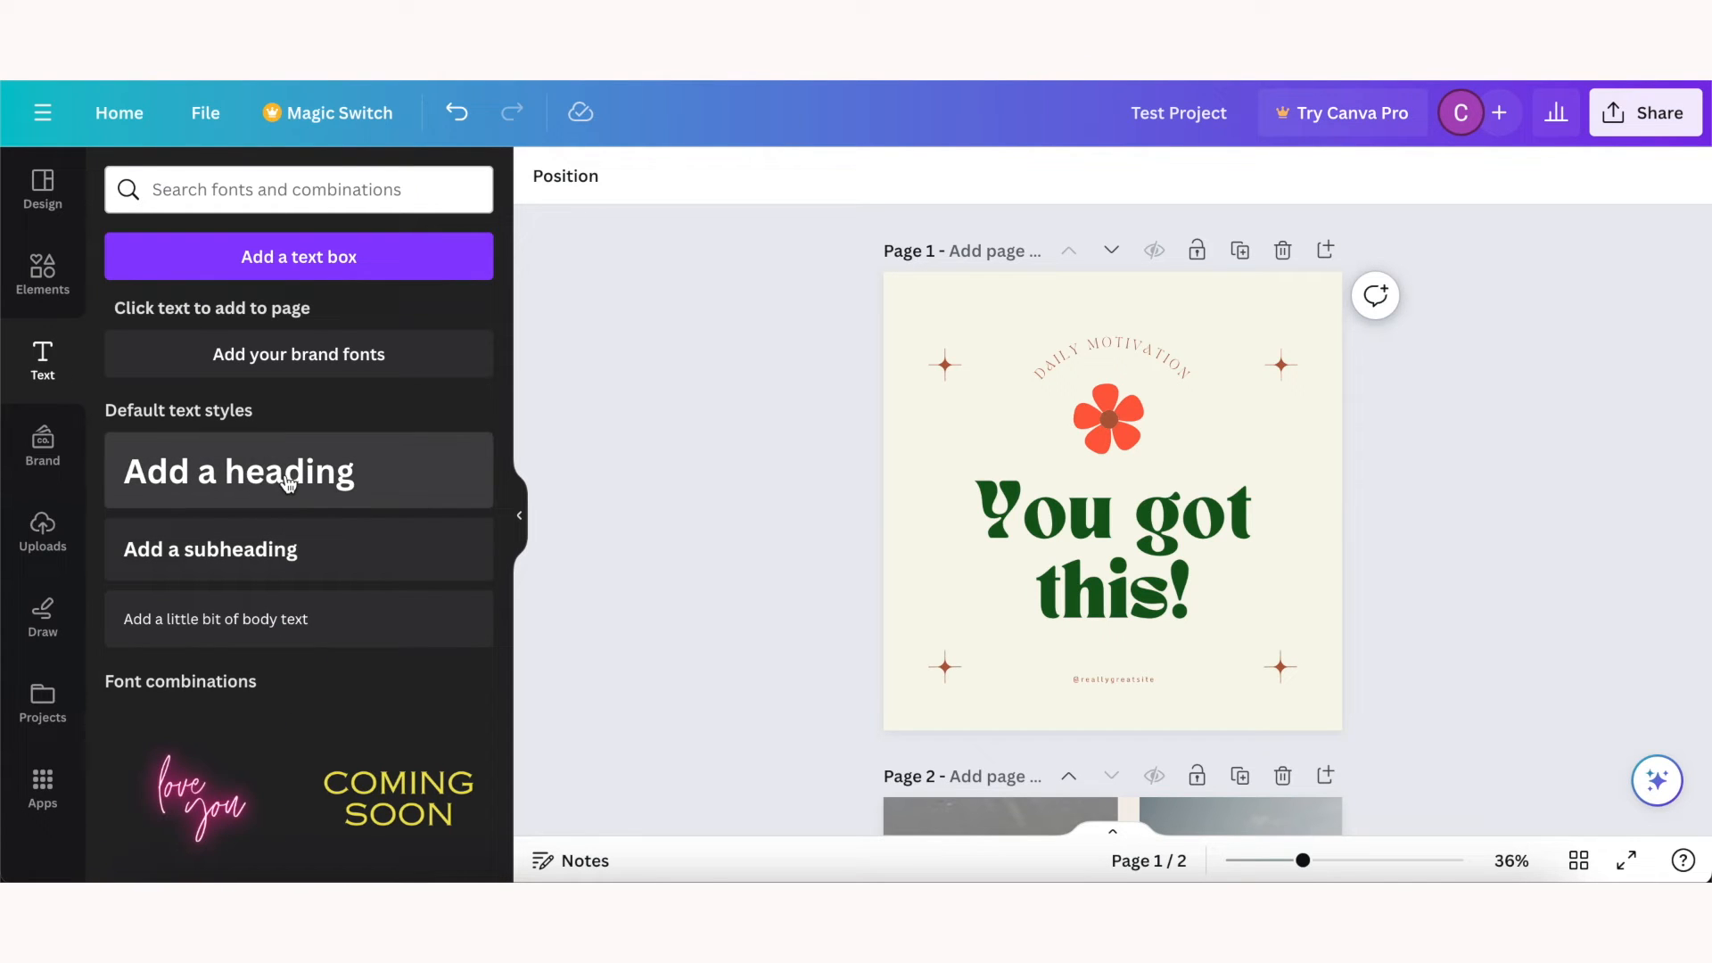
click(297, 470)
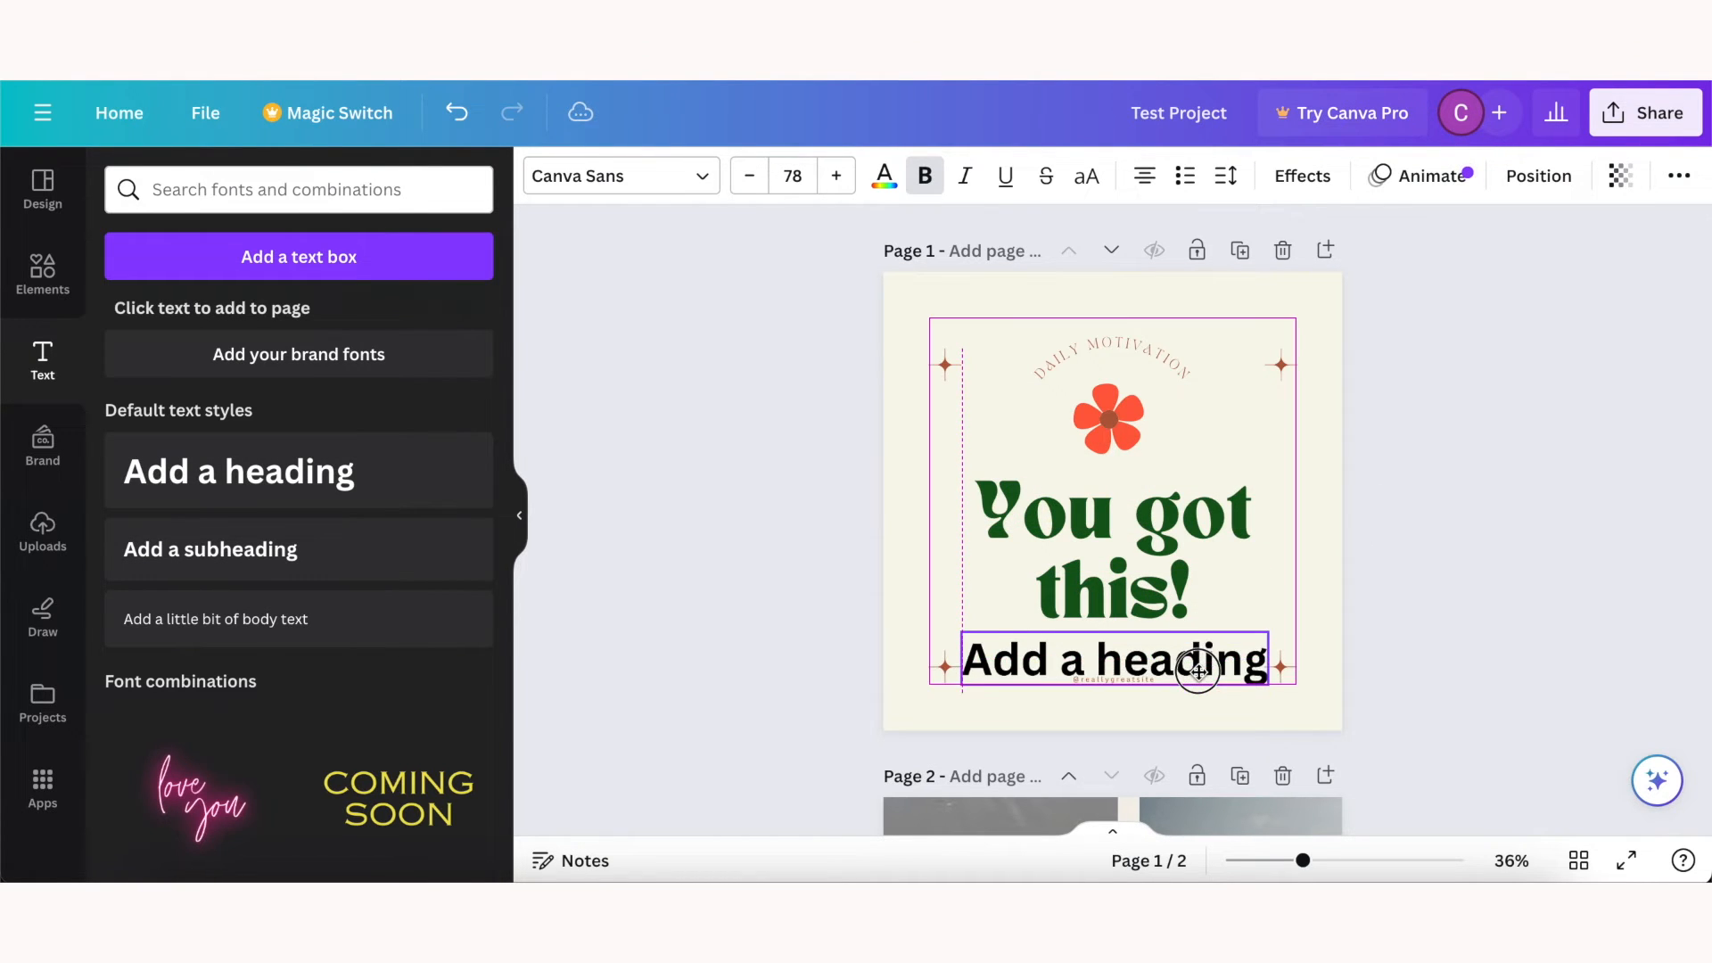
key(Delete)
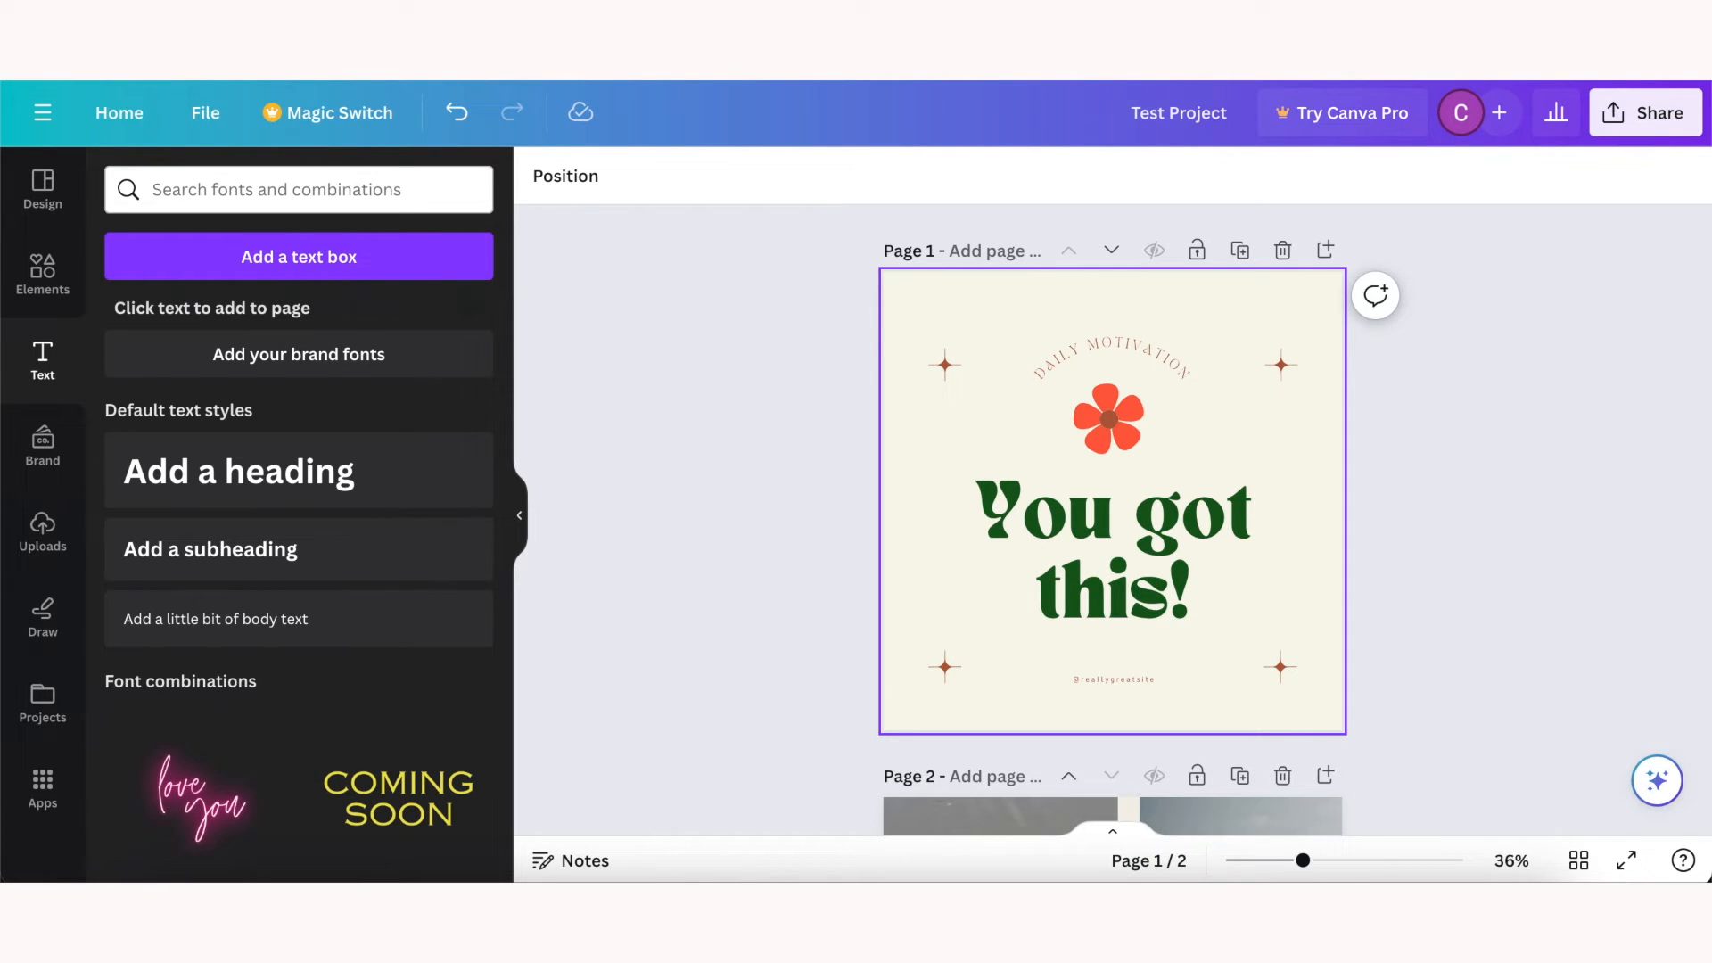
Step: Browse the upload source options under Uploads, then show the Apps catalogue
click(41, 533)
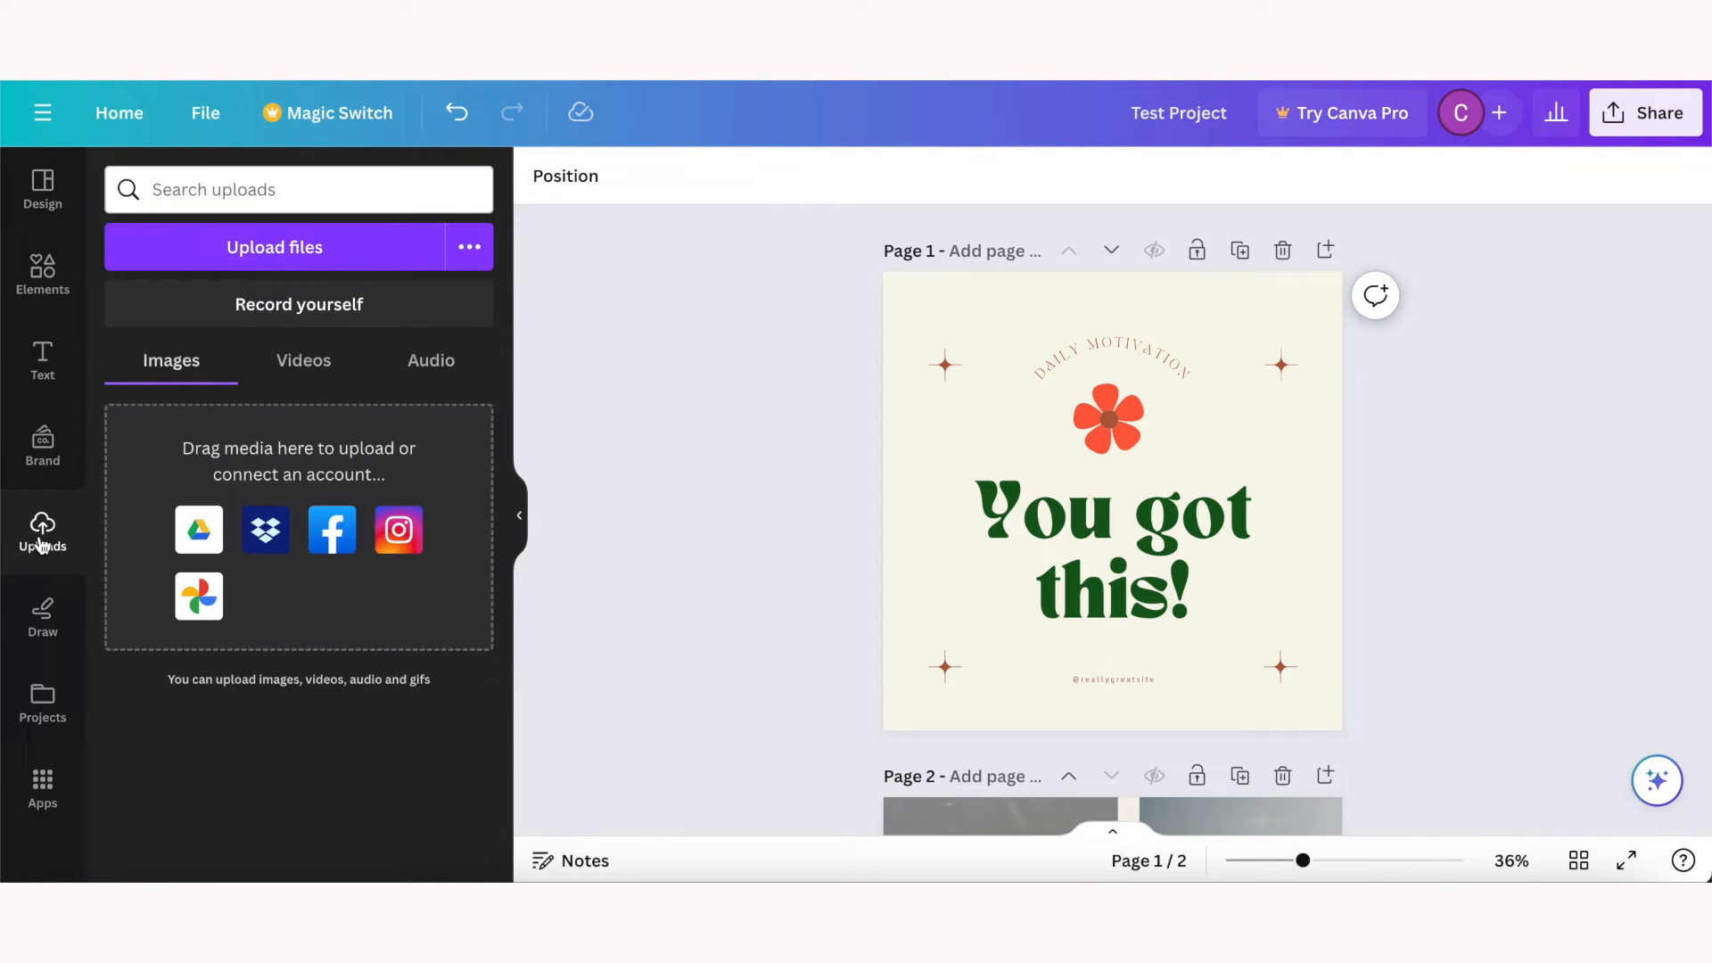
mouse_move(202, 498)
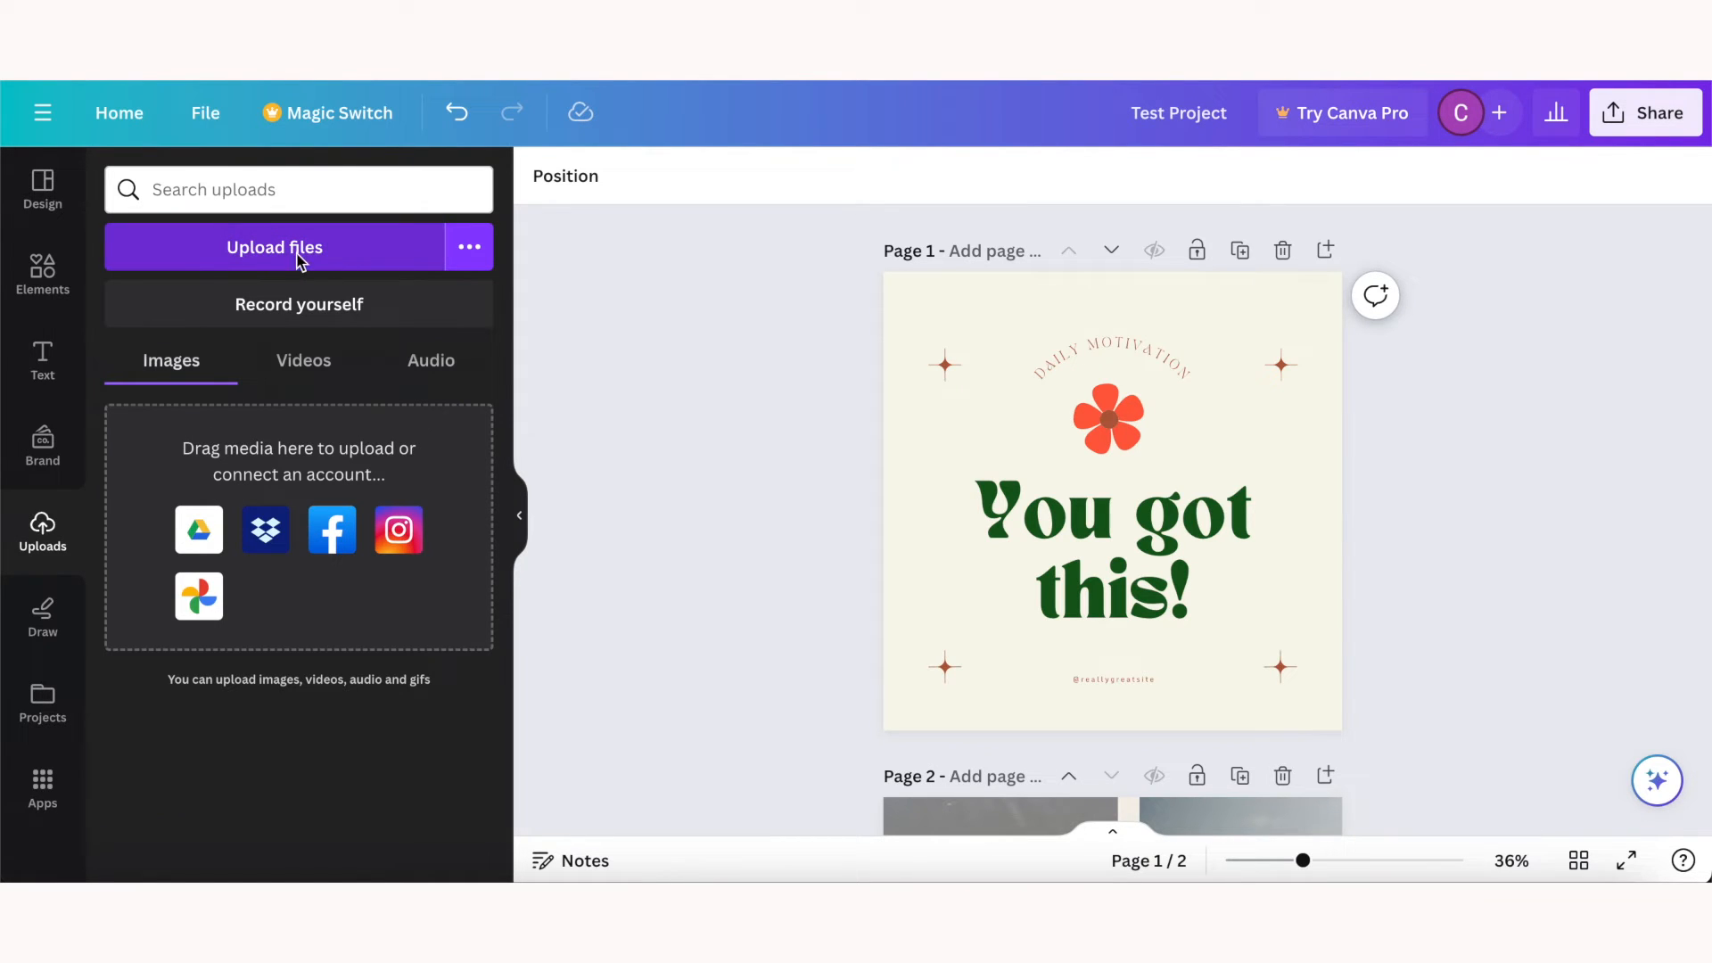
click(469, 246)
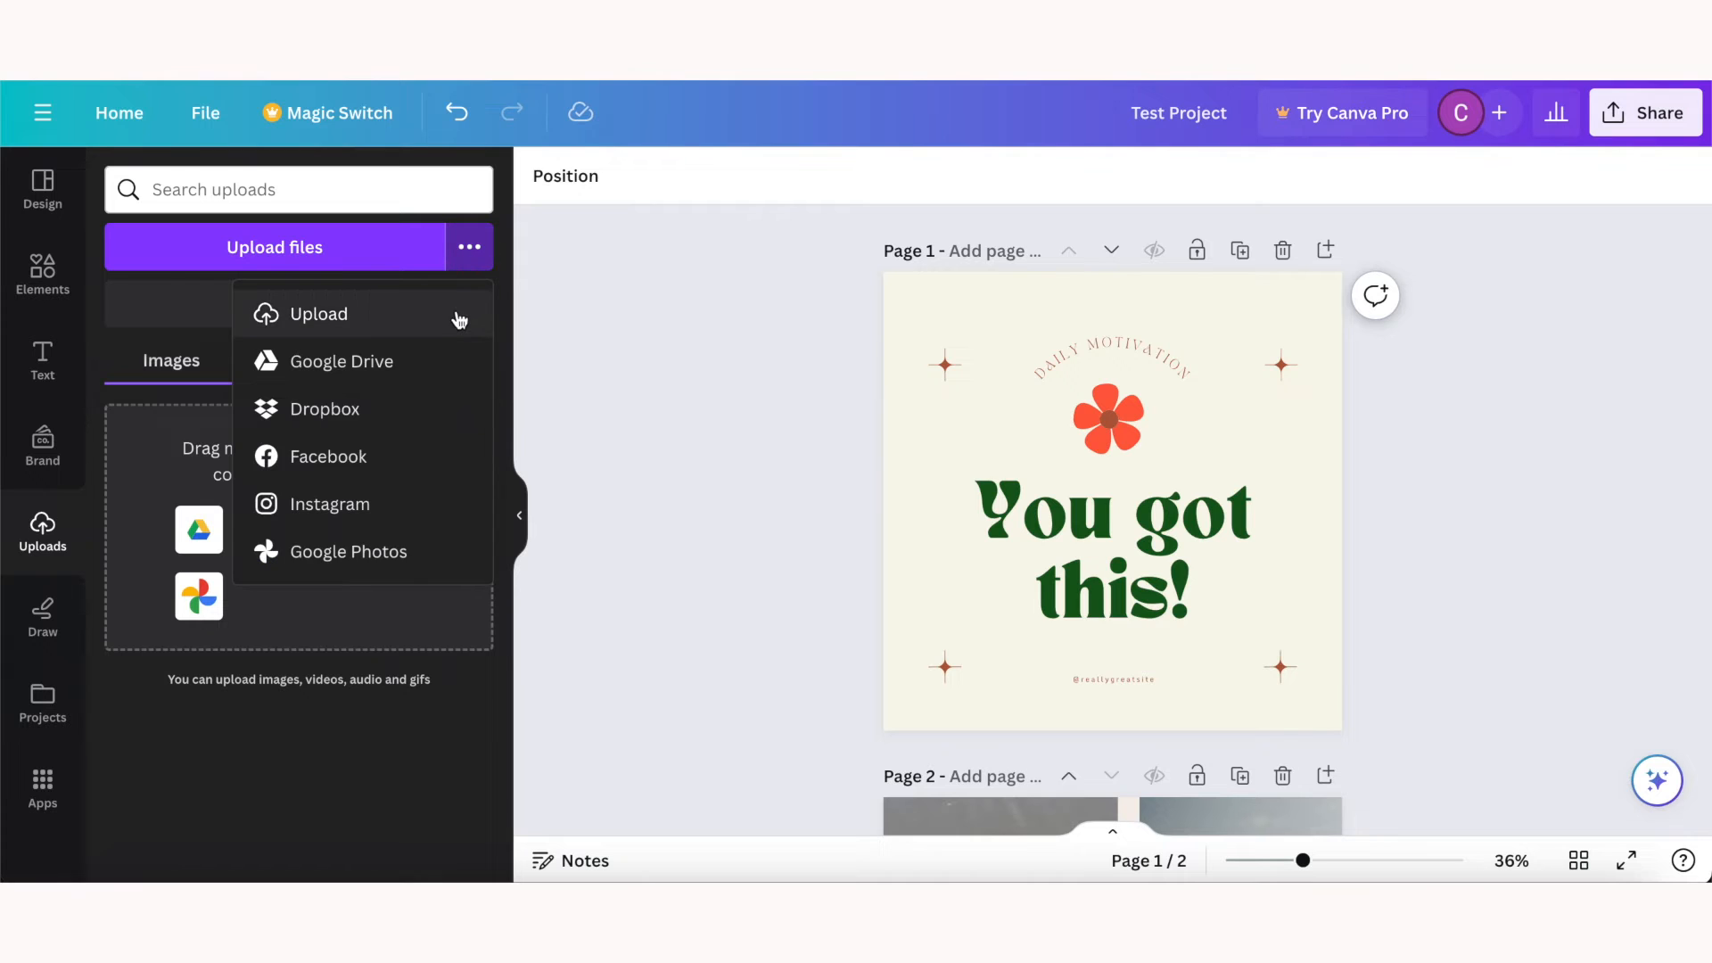
mouse_move(351, 370)
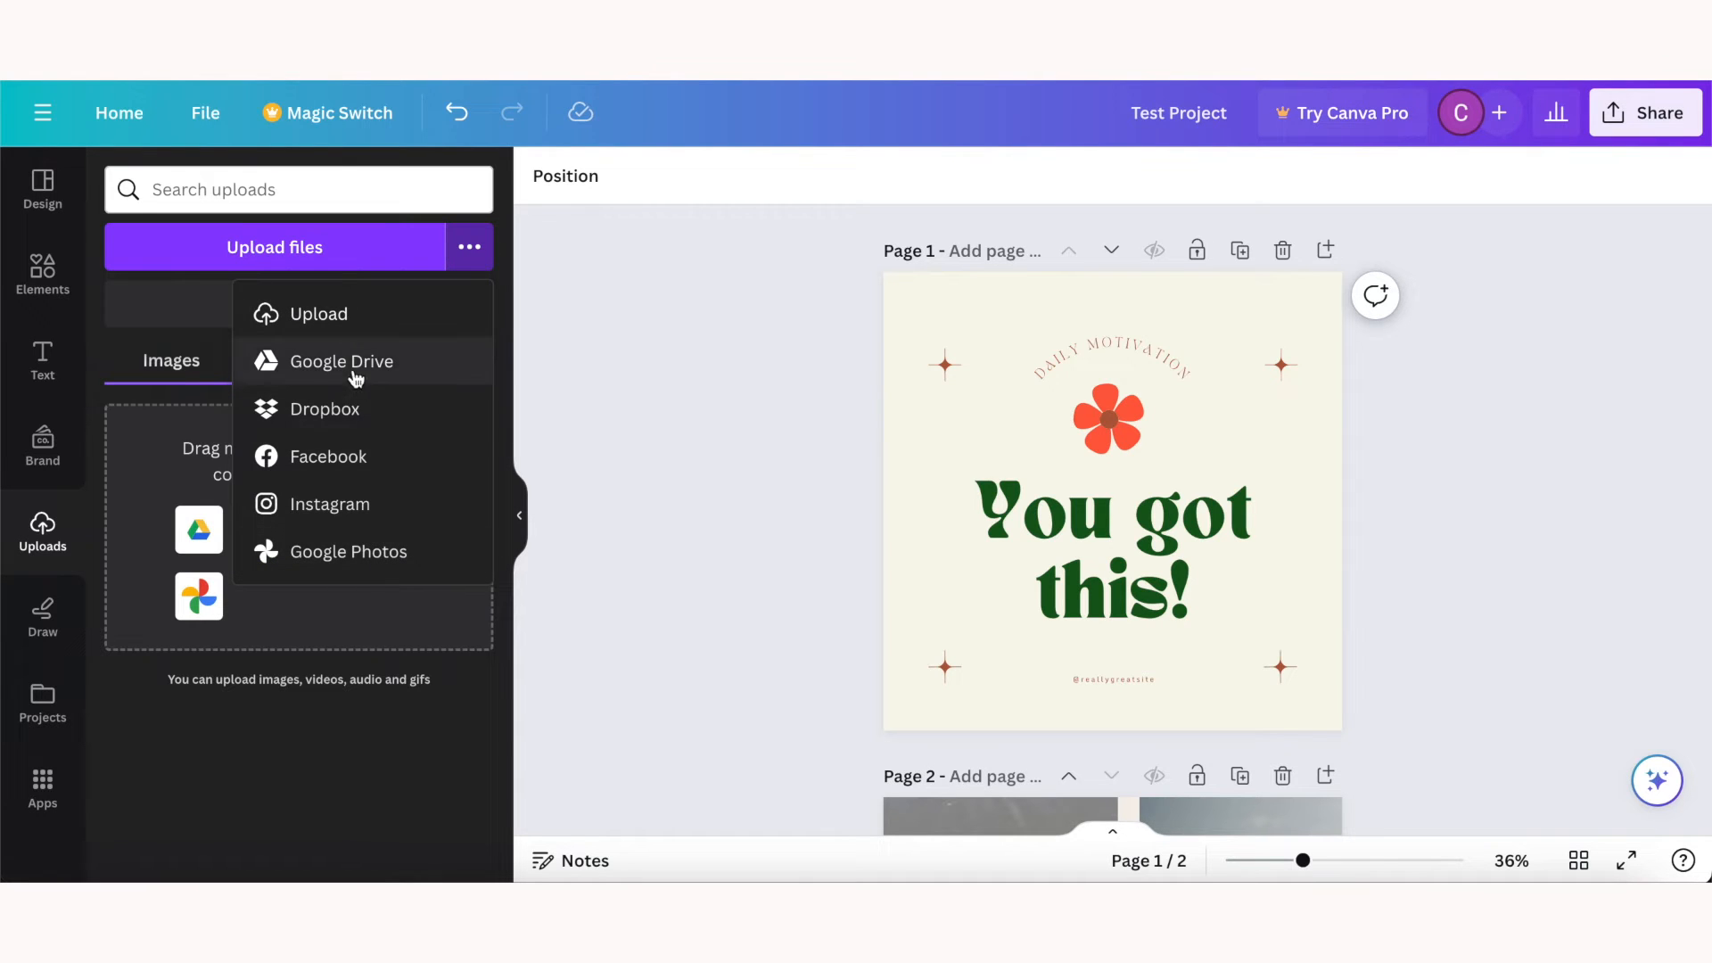
click(41, 786)
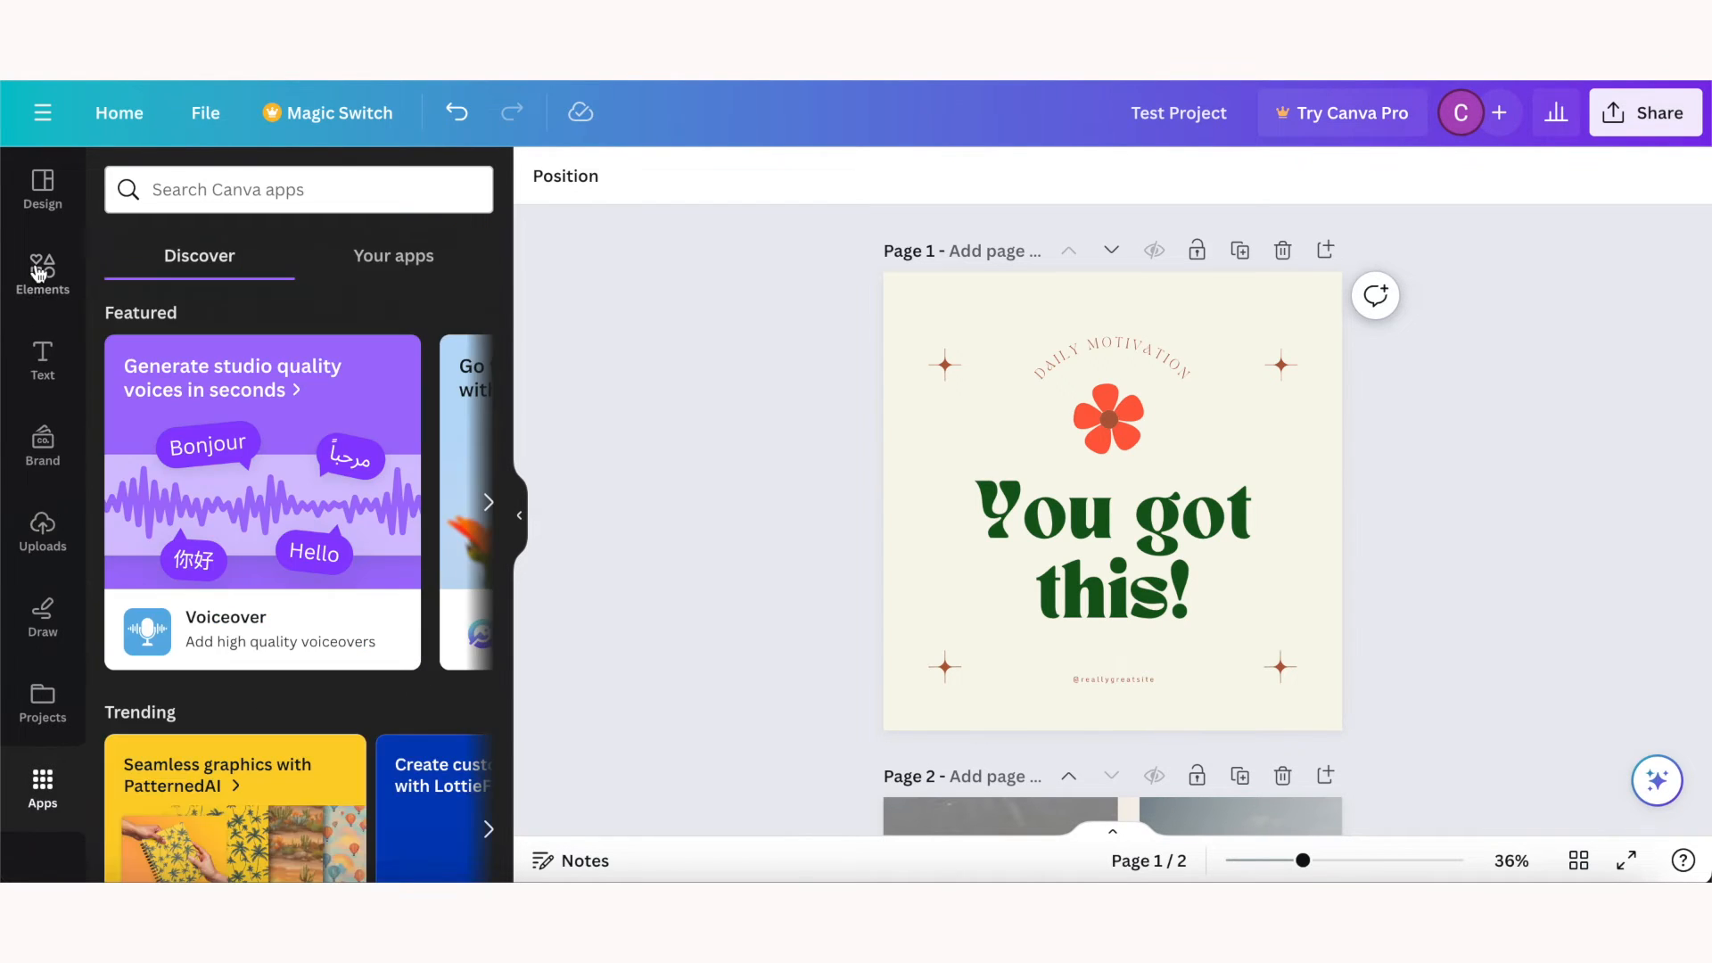
Step: Browse the full photo library and add the trending champagne-glass photo to fill page 1
click(41, 271)
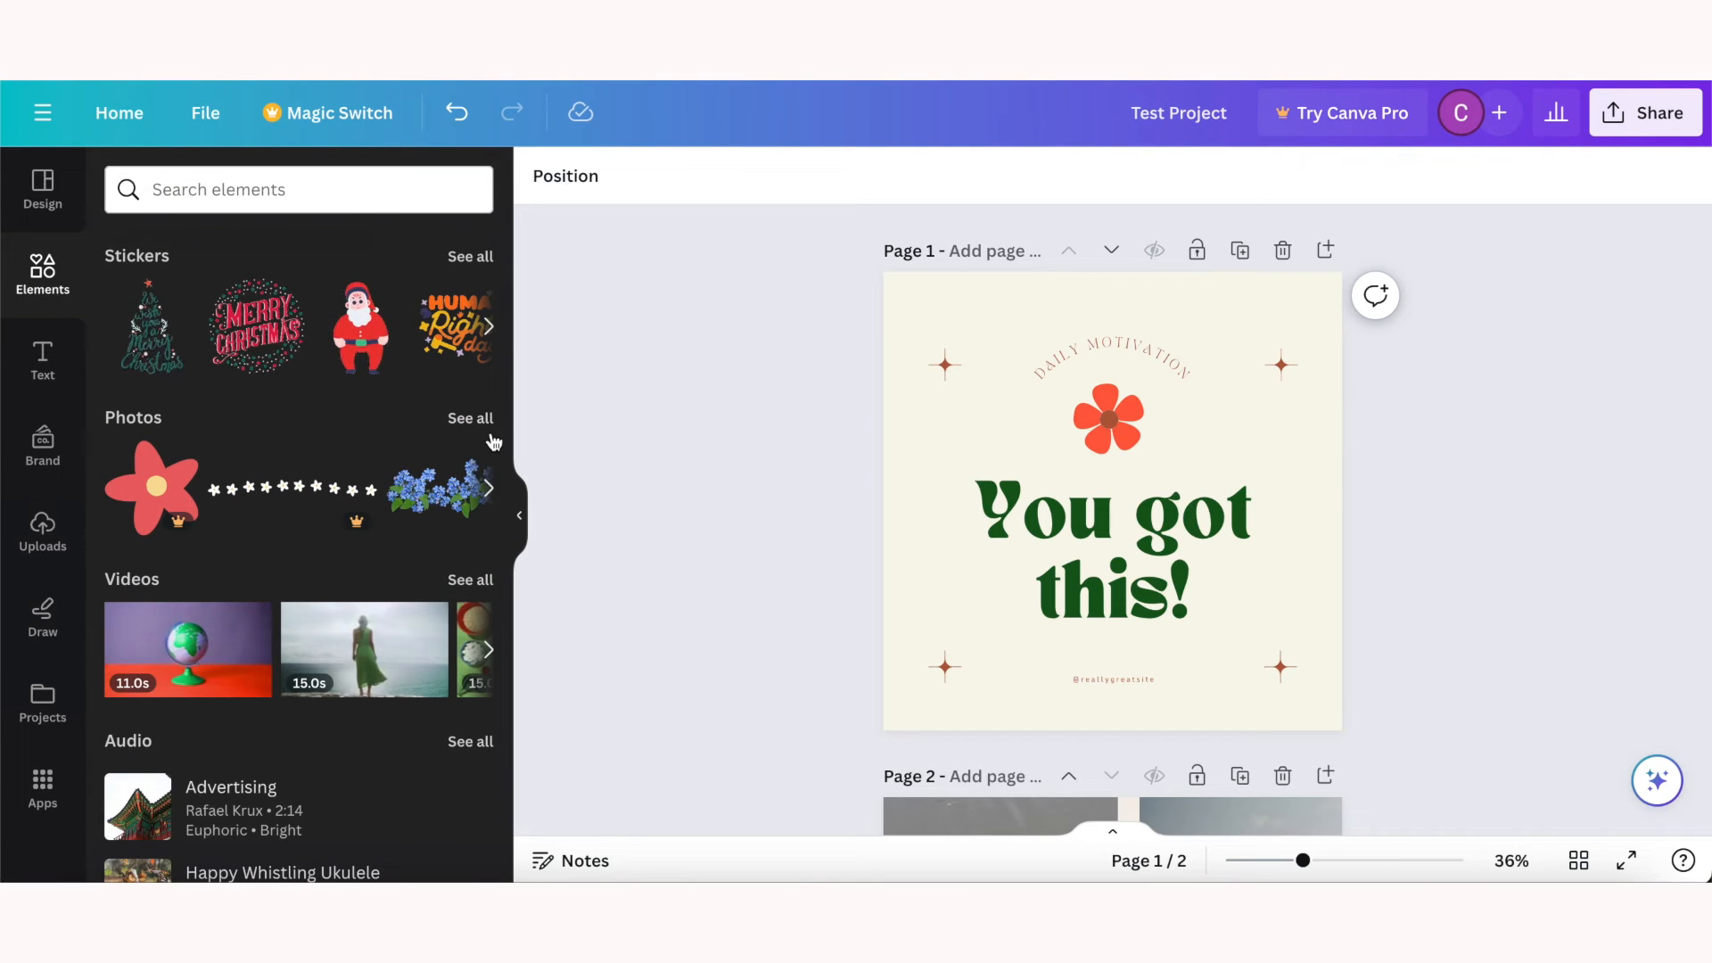
click(469, 419)
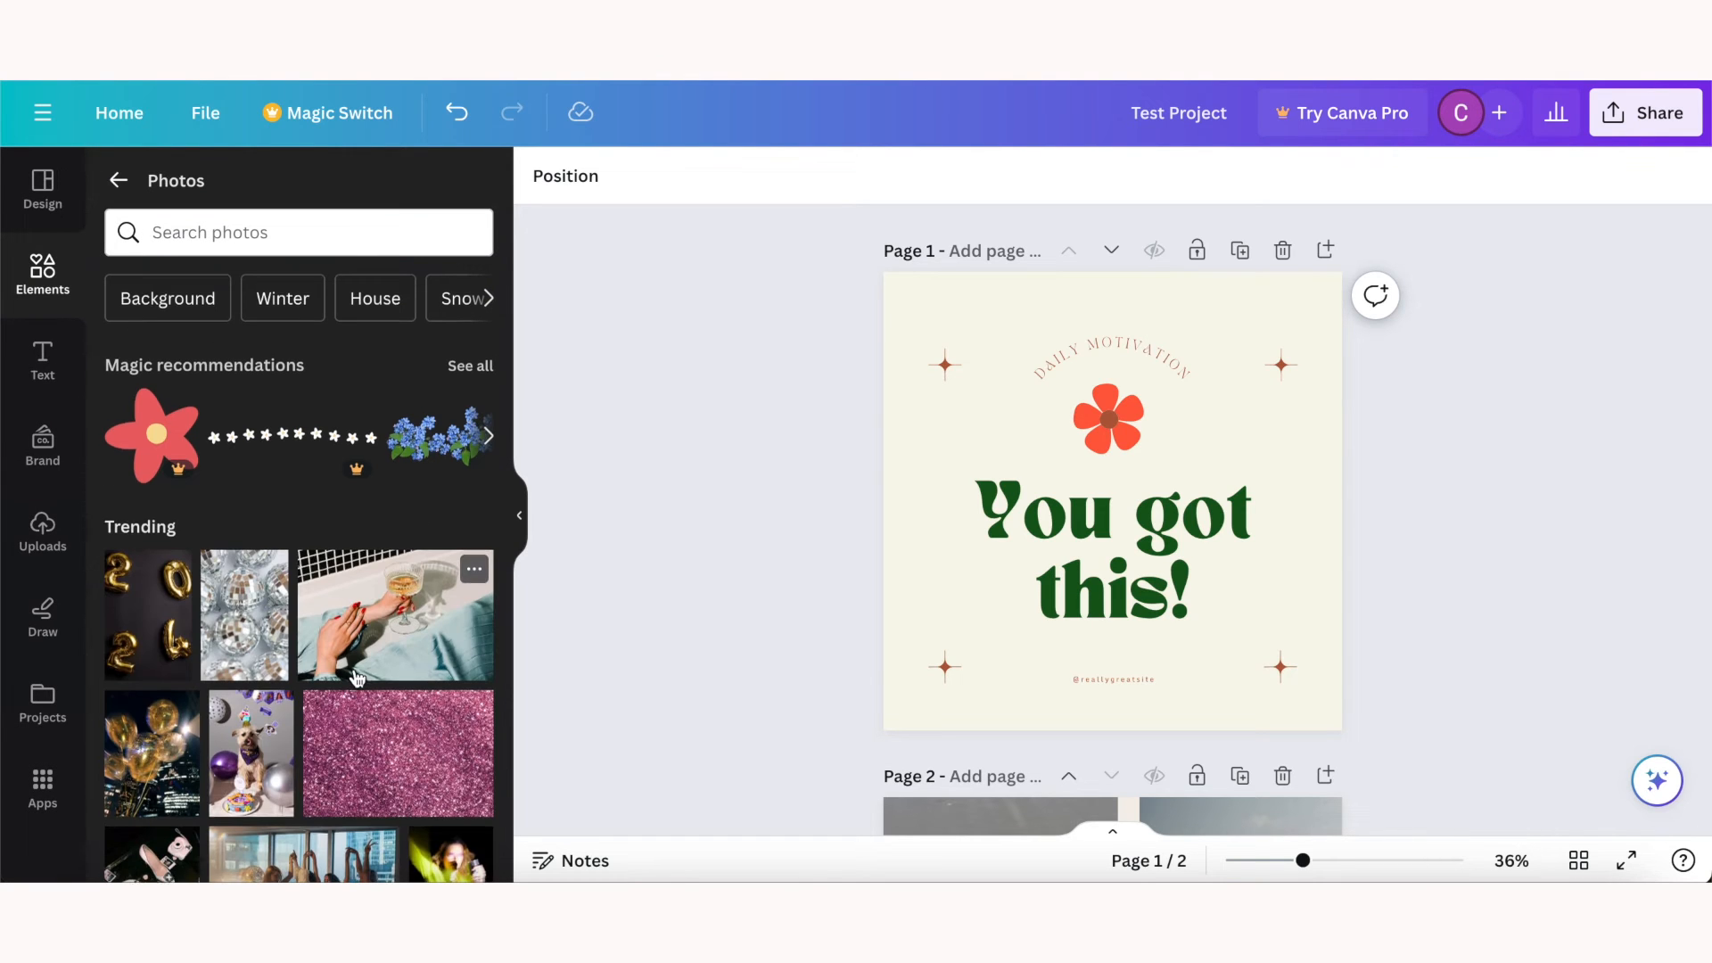
scroll(down, 3)
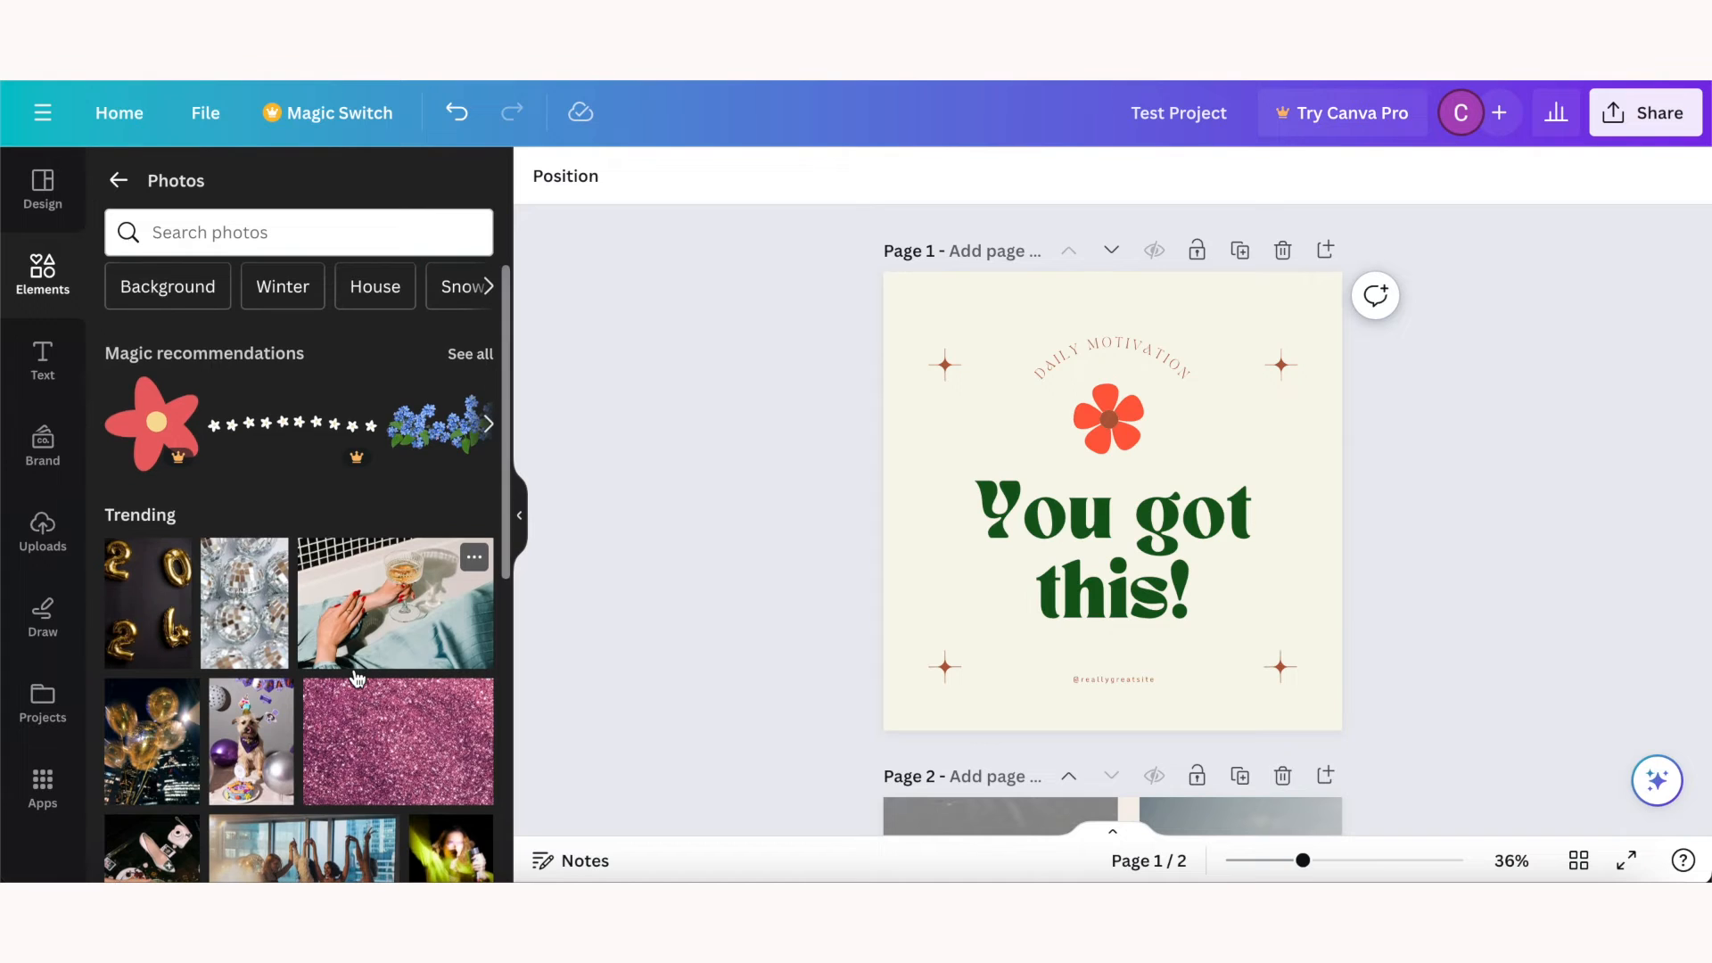
scroll(down, 3)
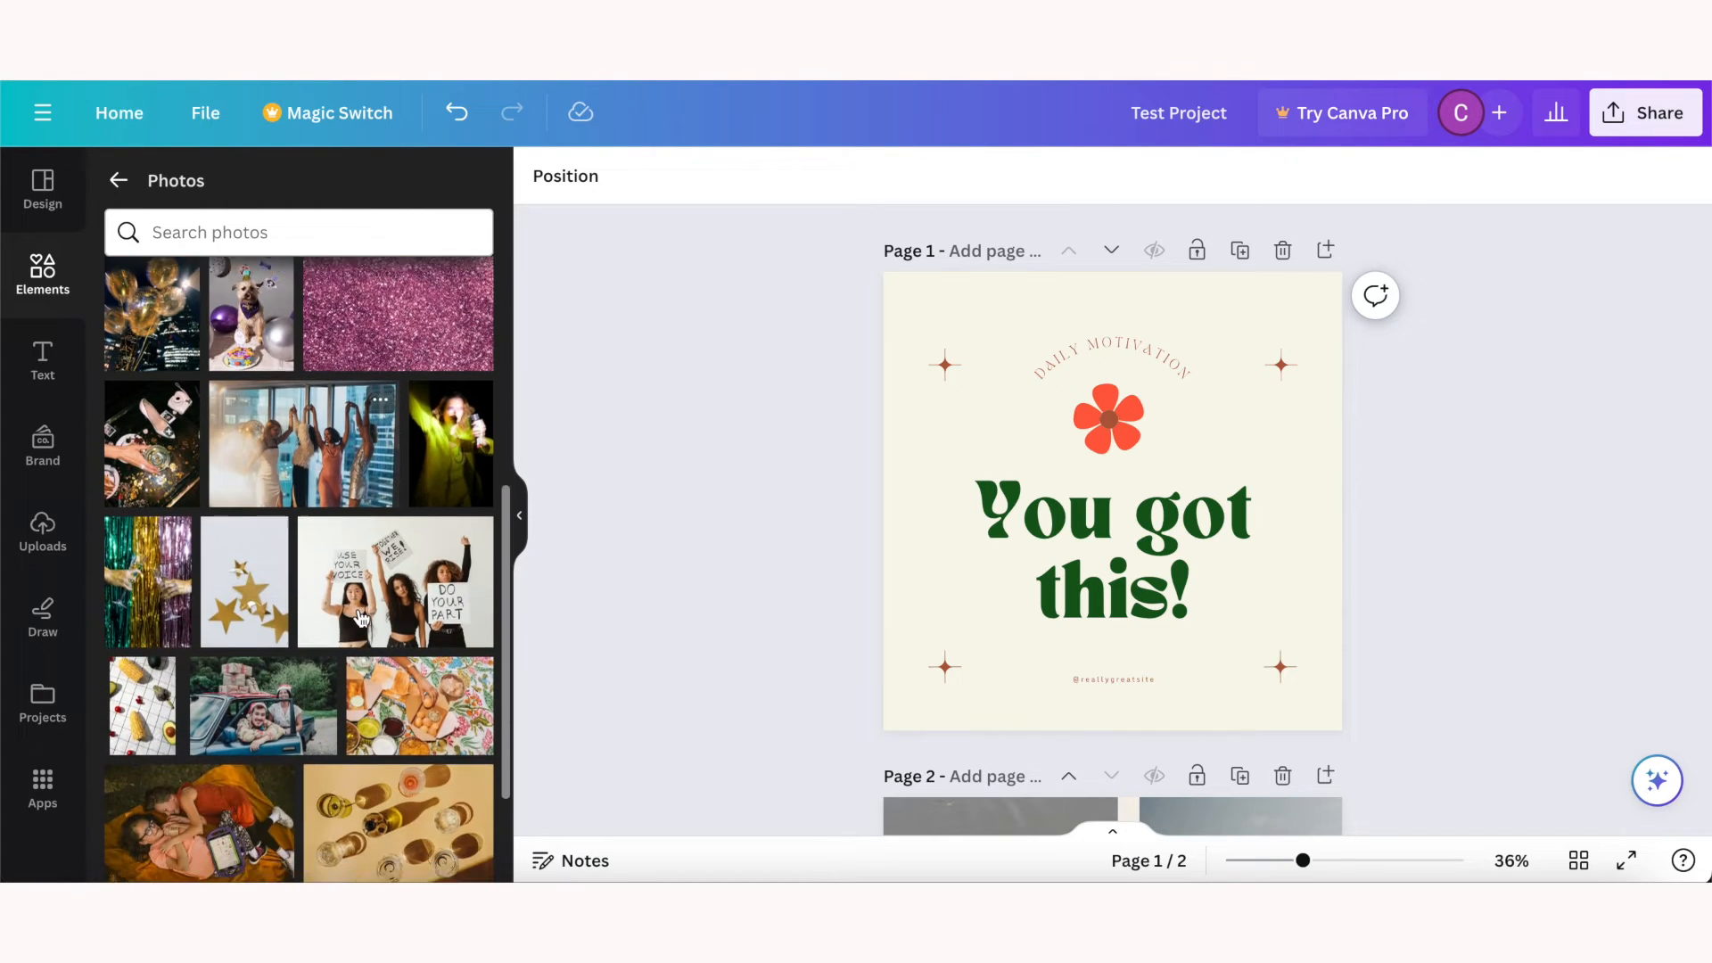
scroll(up, 3)
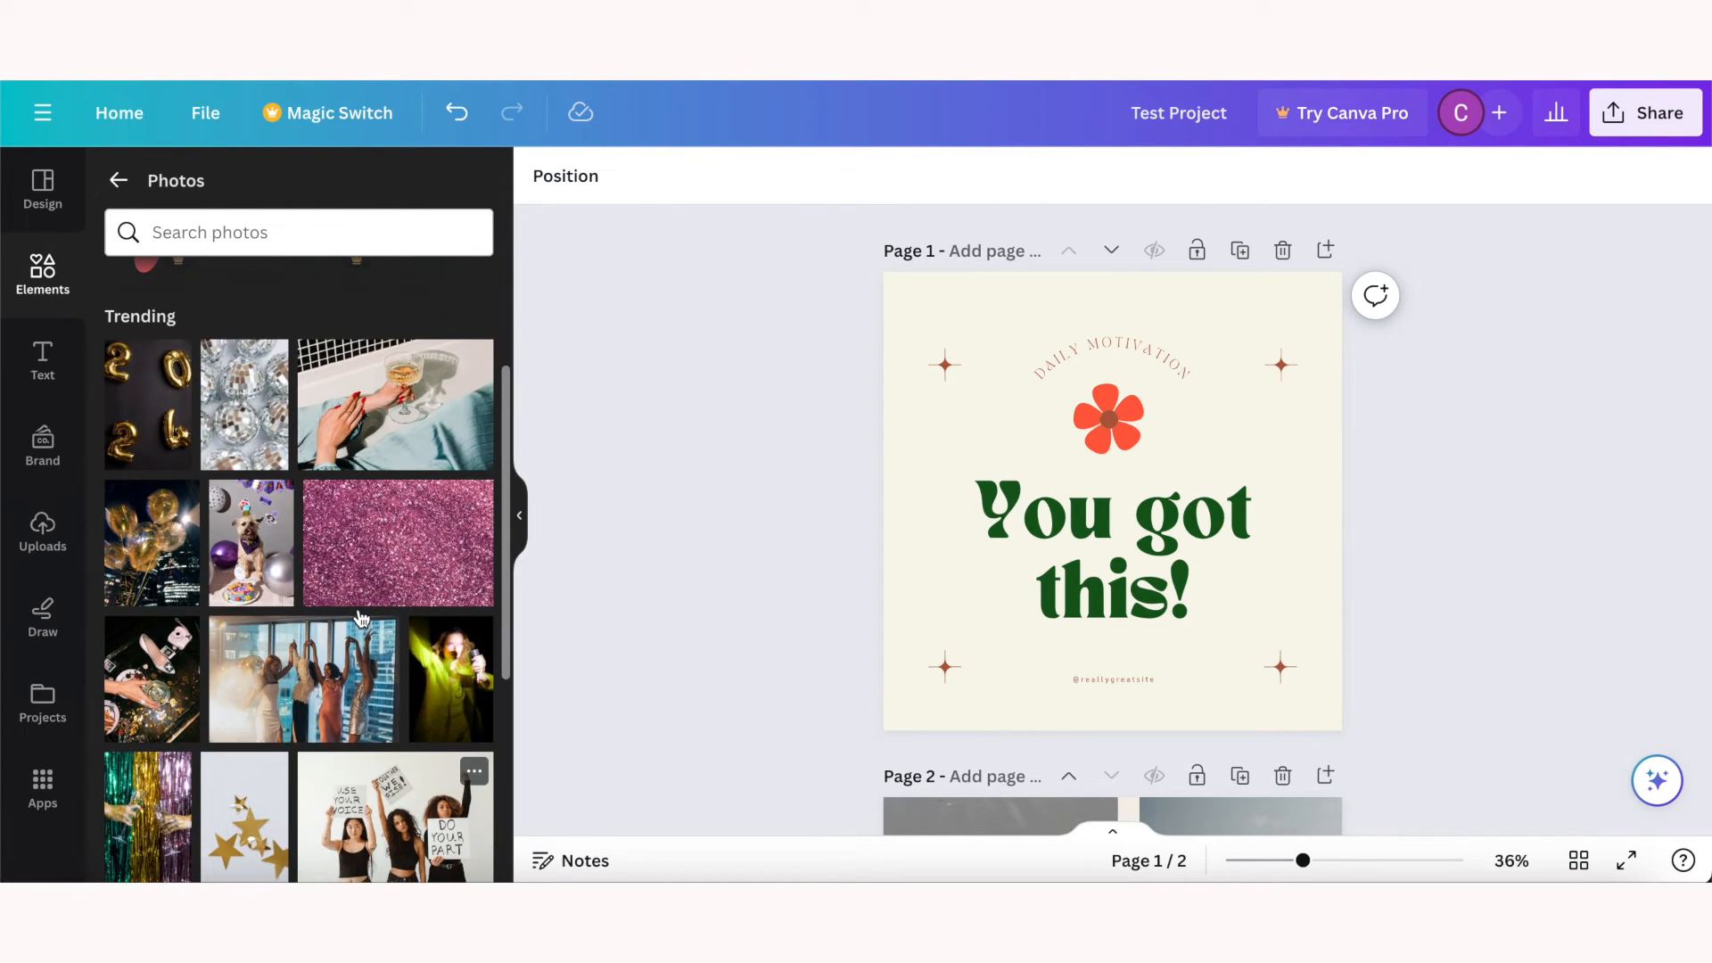
mouse_move(367, 412)
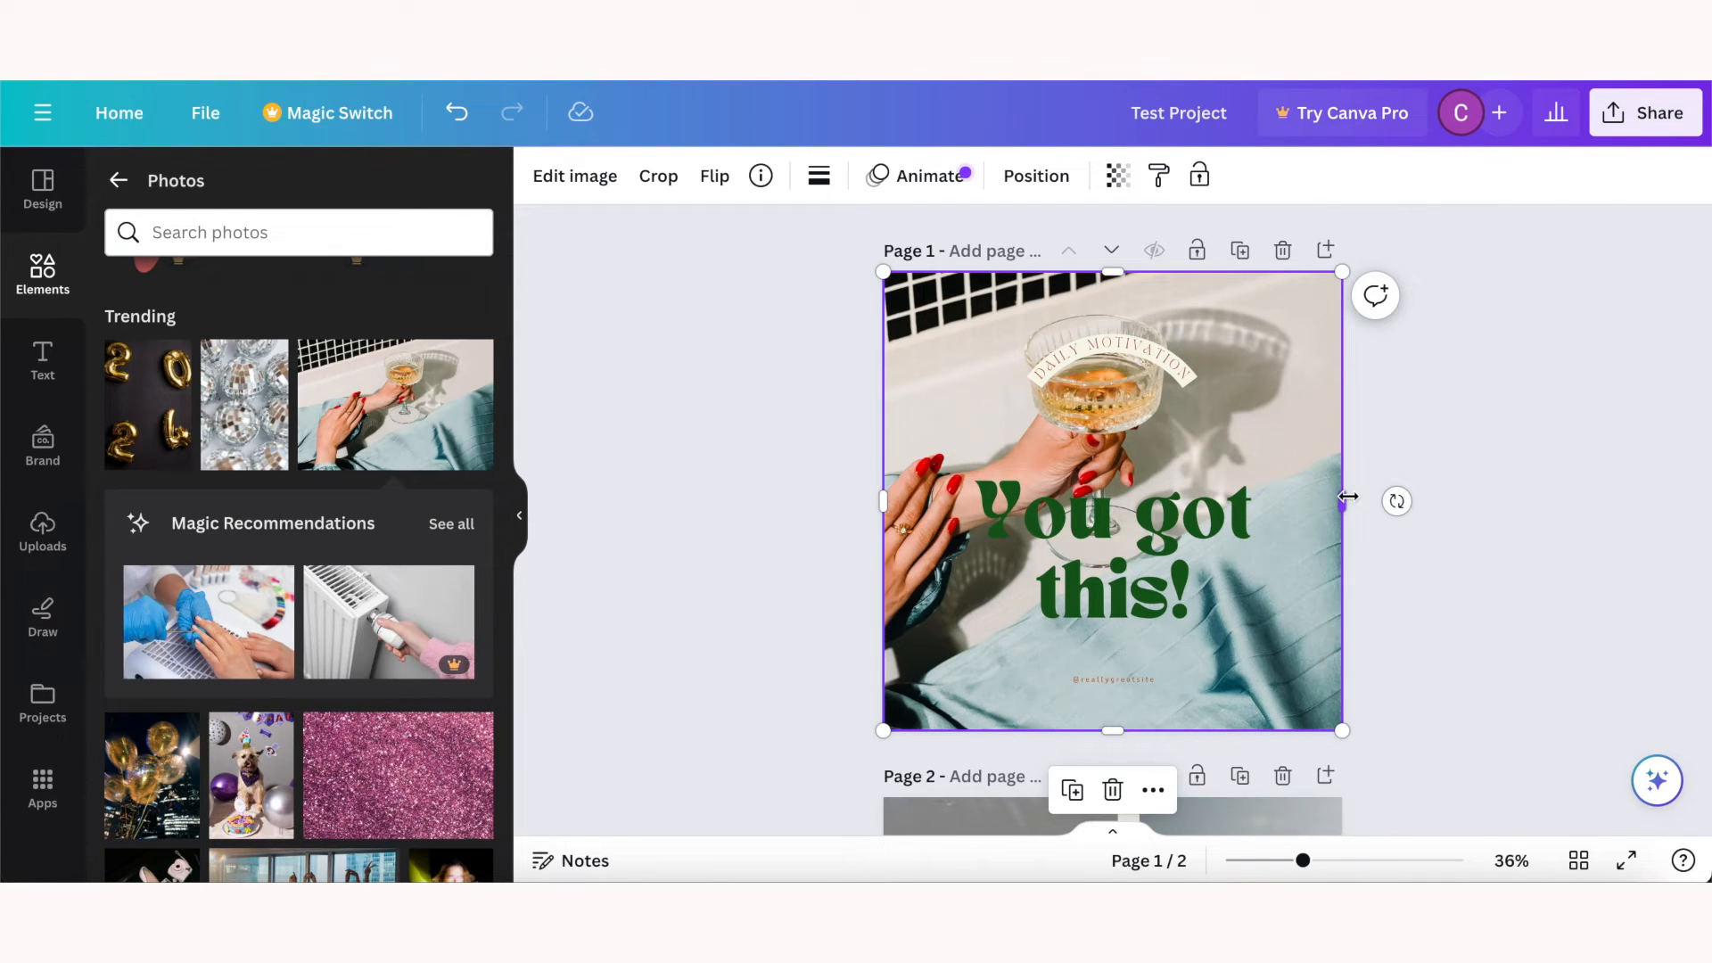
Step: Flip the champagne photo horizontally so the glass sits on the right
click(713, 176)
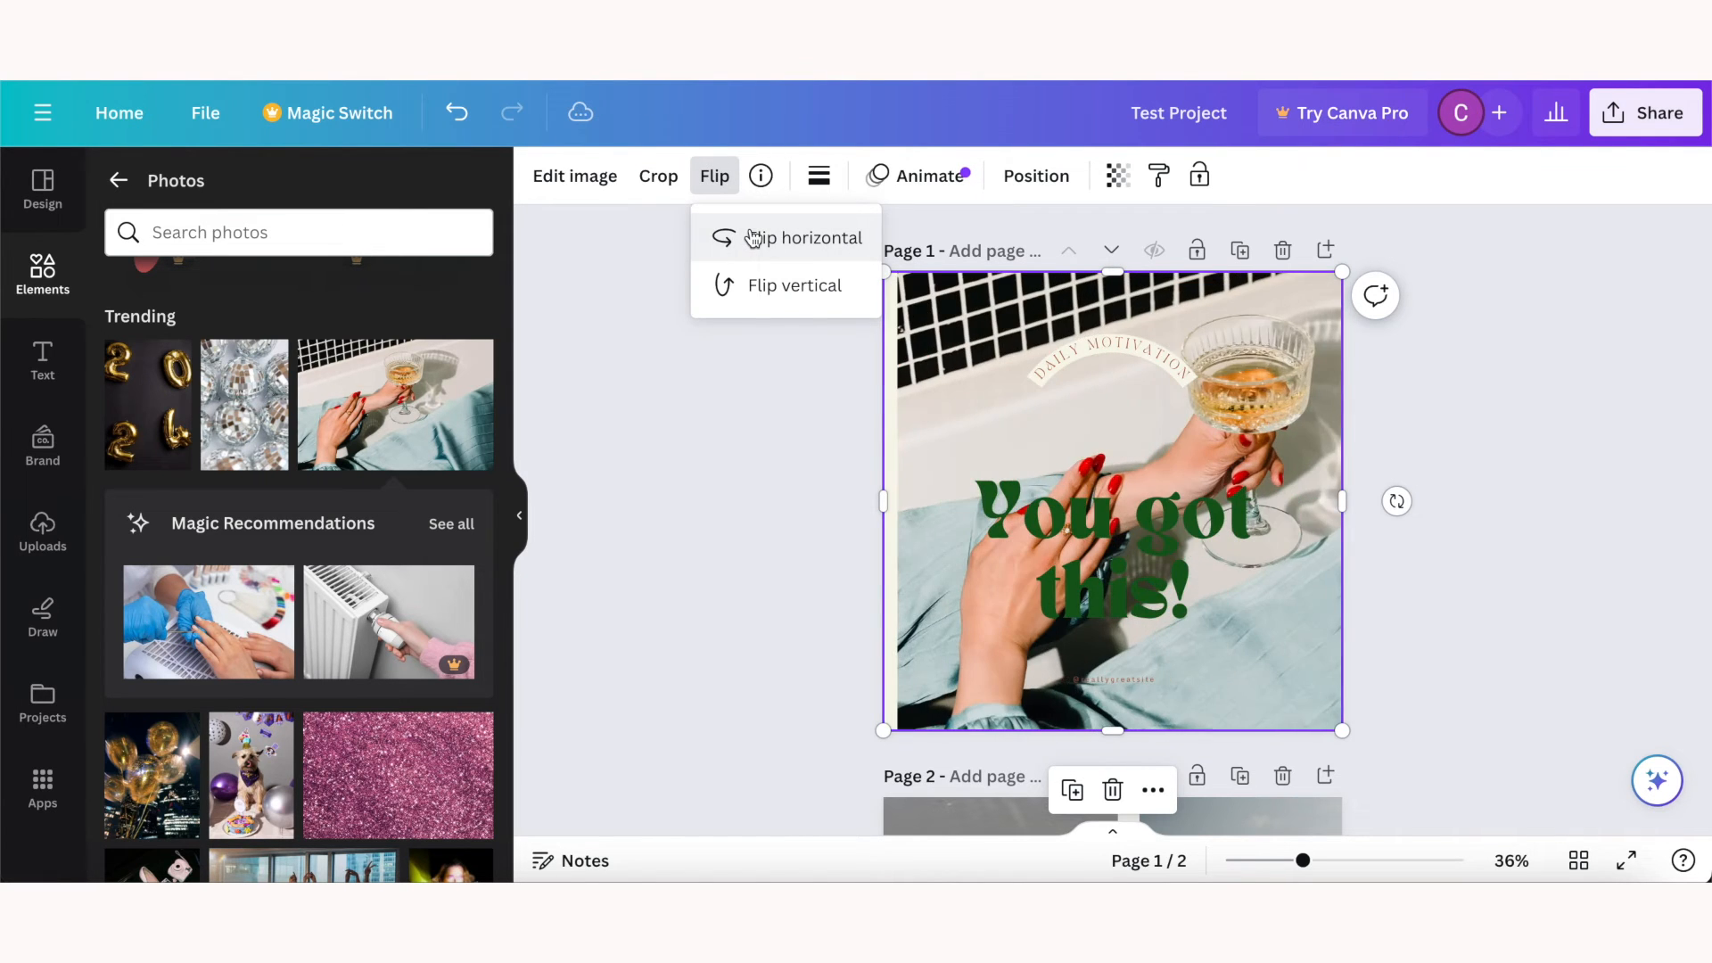
click(793, 285)
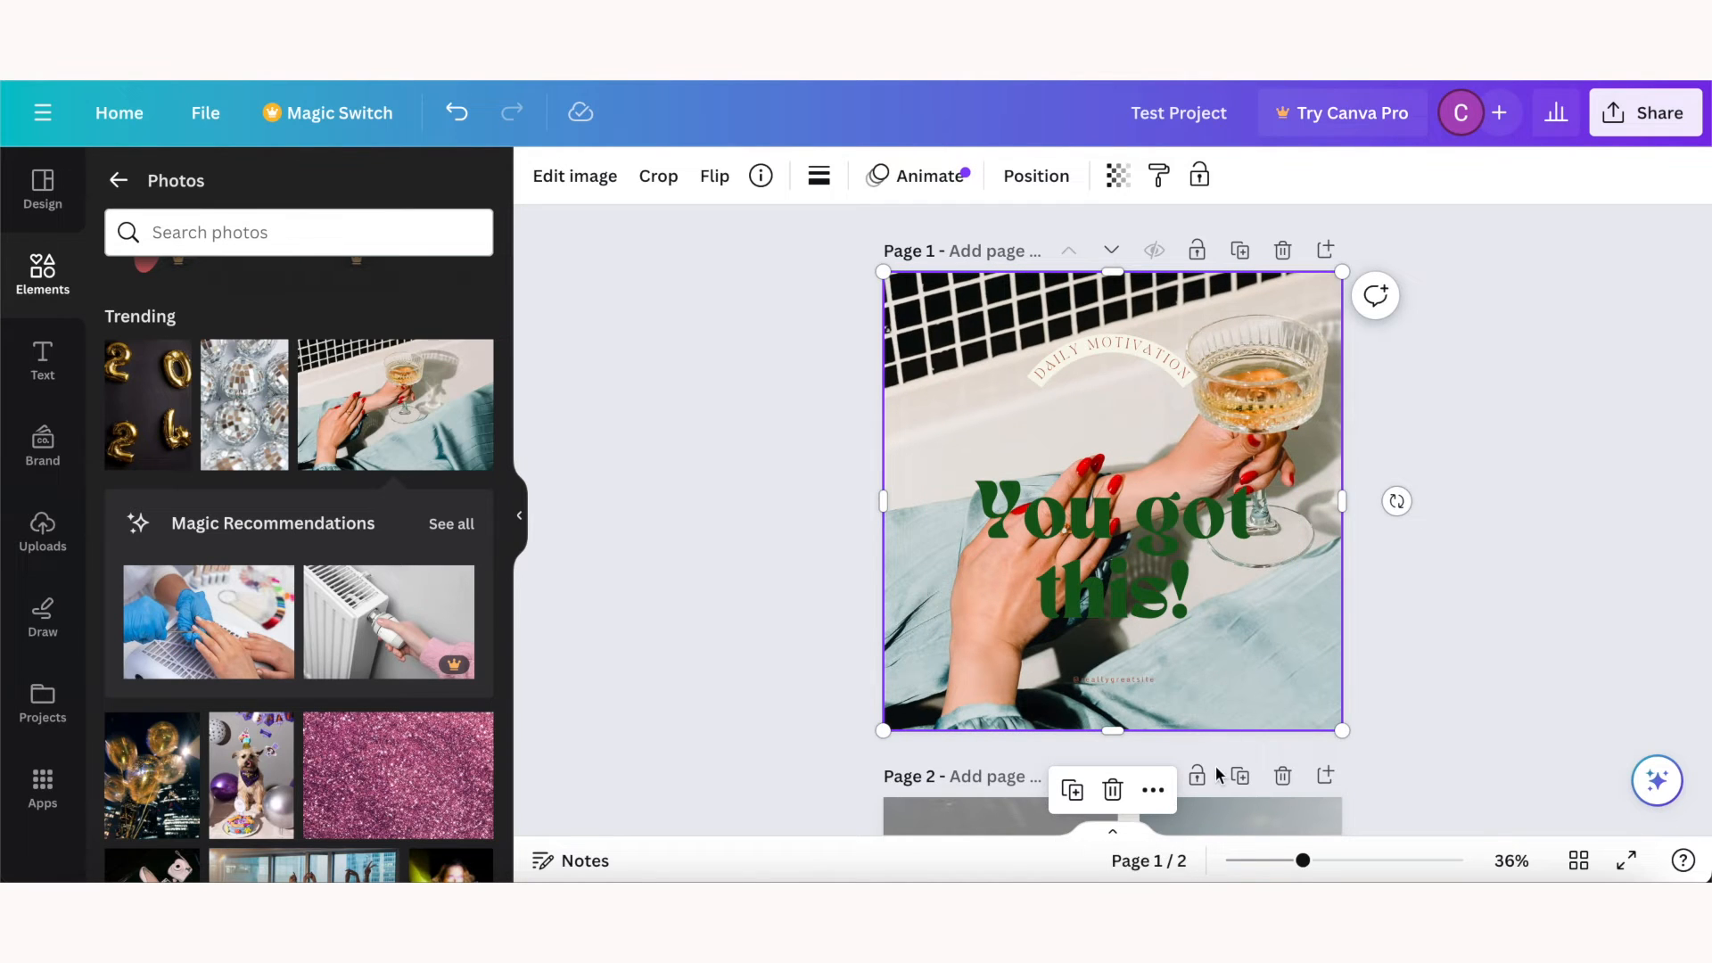
Step: Show the layers list from the photo's context menu and remove the photo, restoring the cream card
right_click(1110, 502)
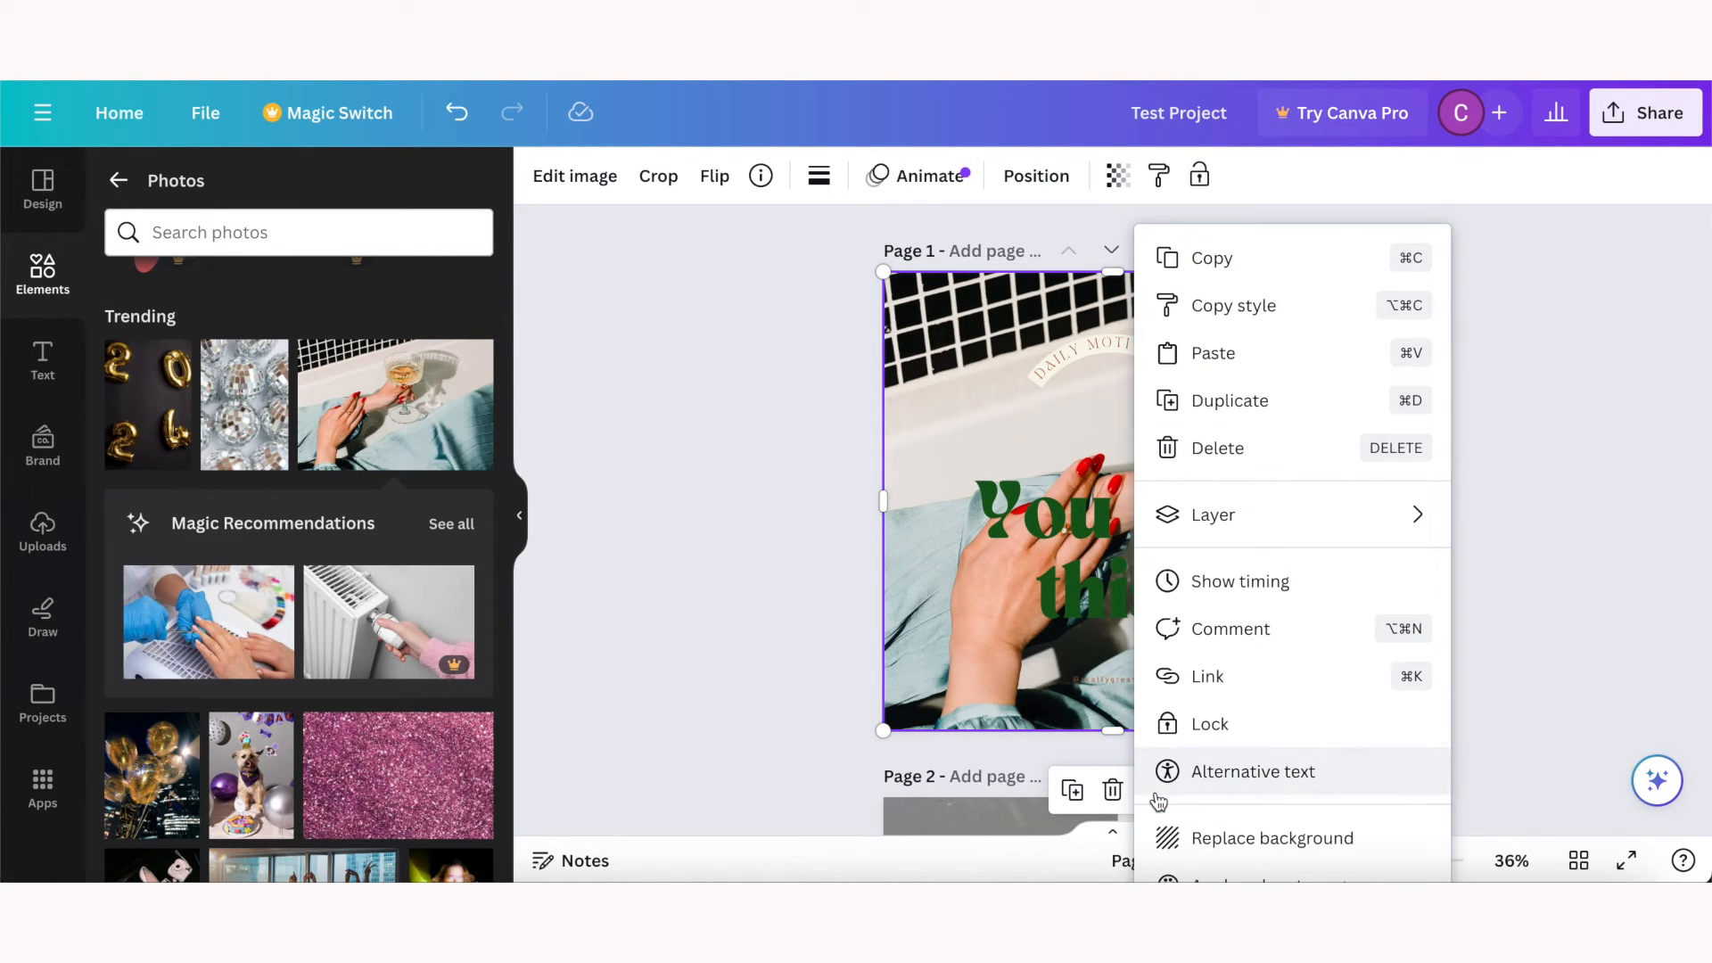
mouse_move(1212, 515)
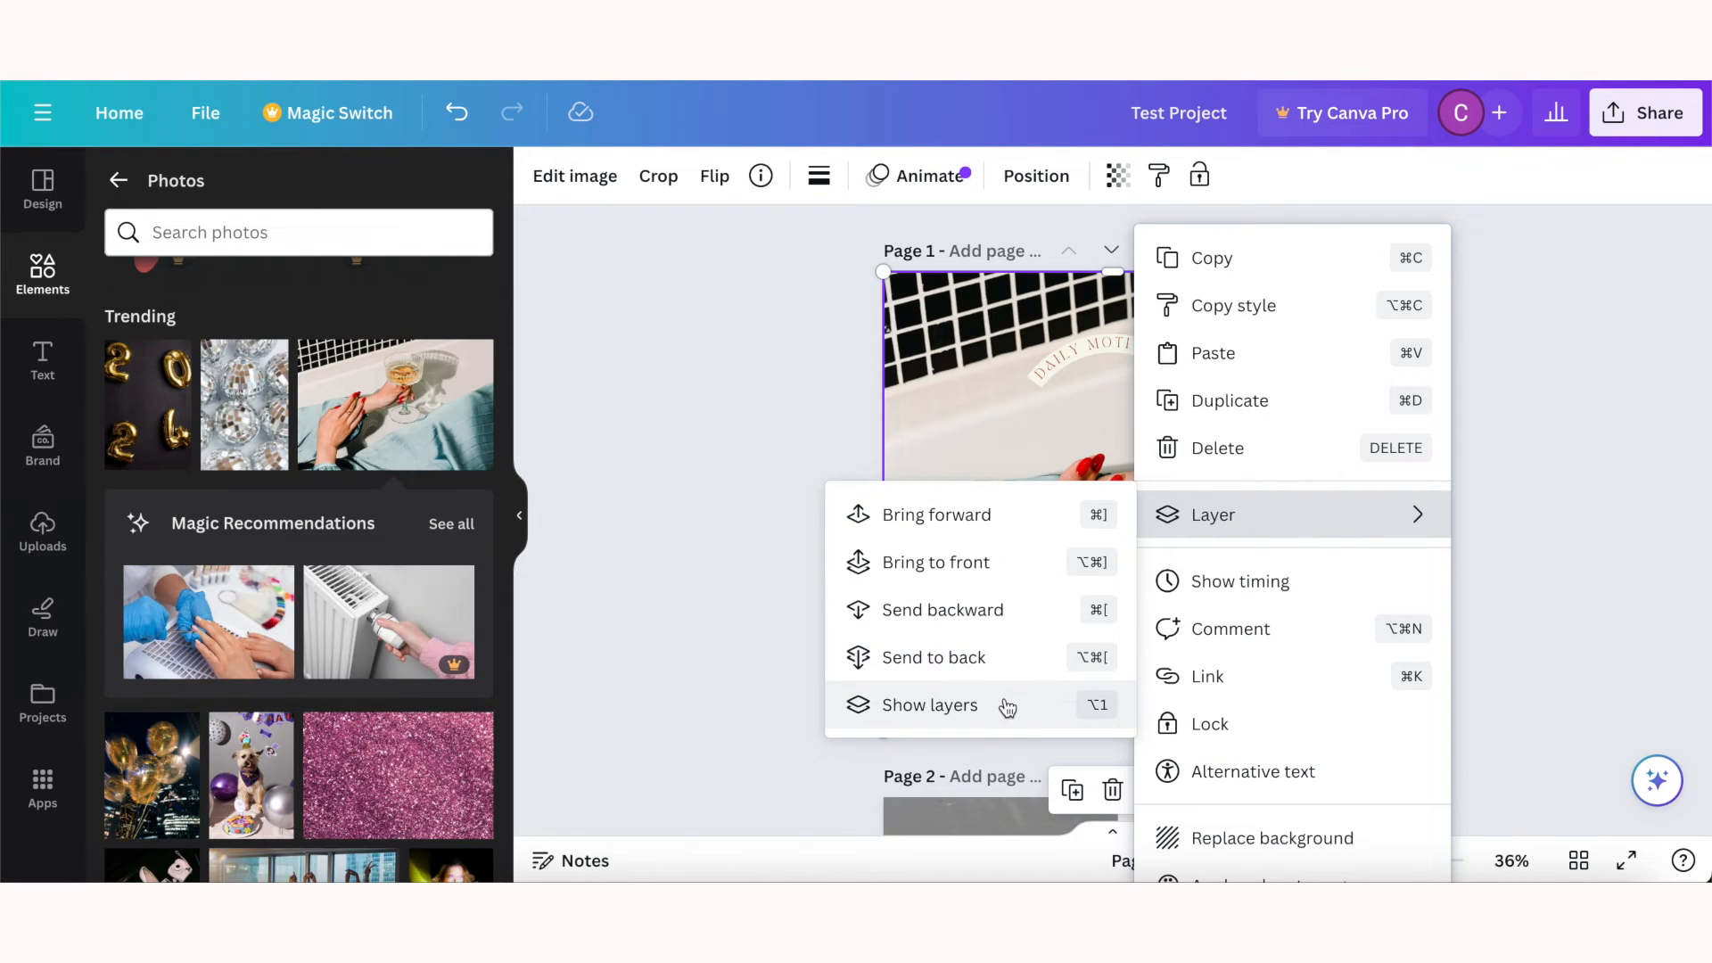
click(927, 704)
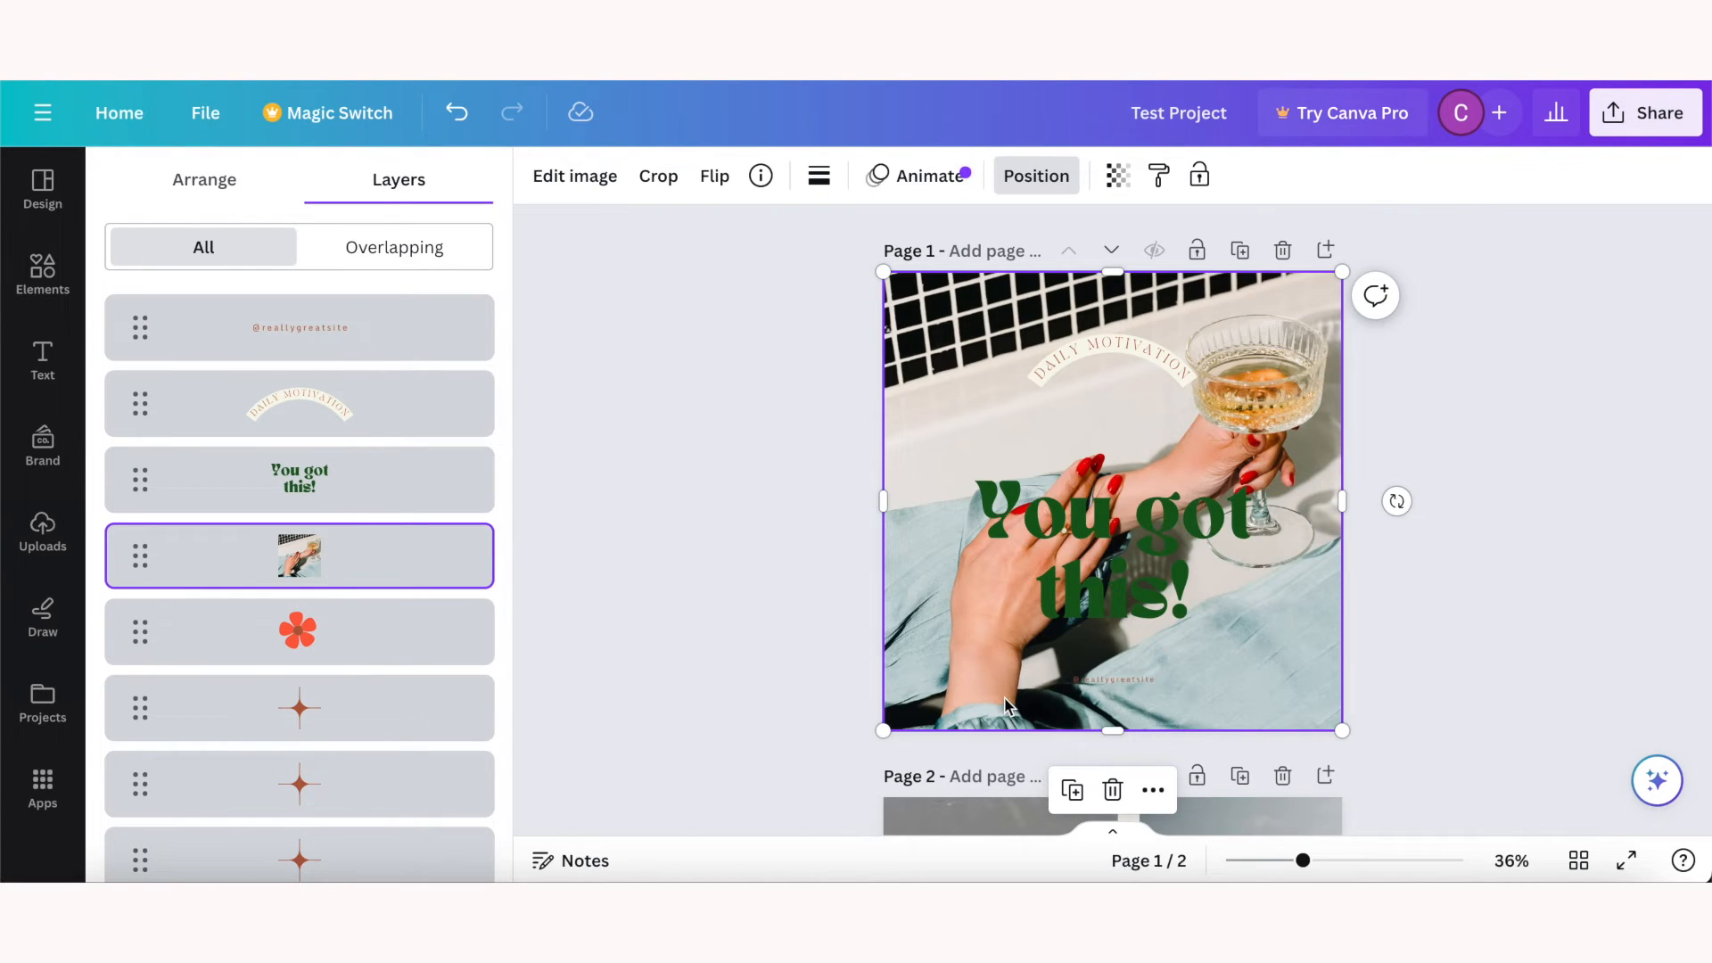
mouse_move(364, 387)
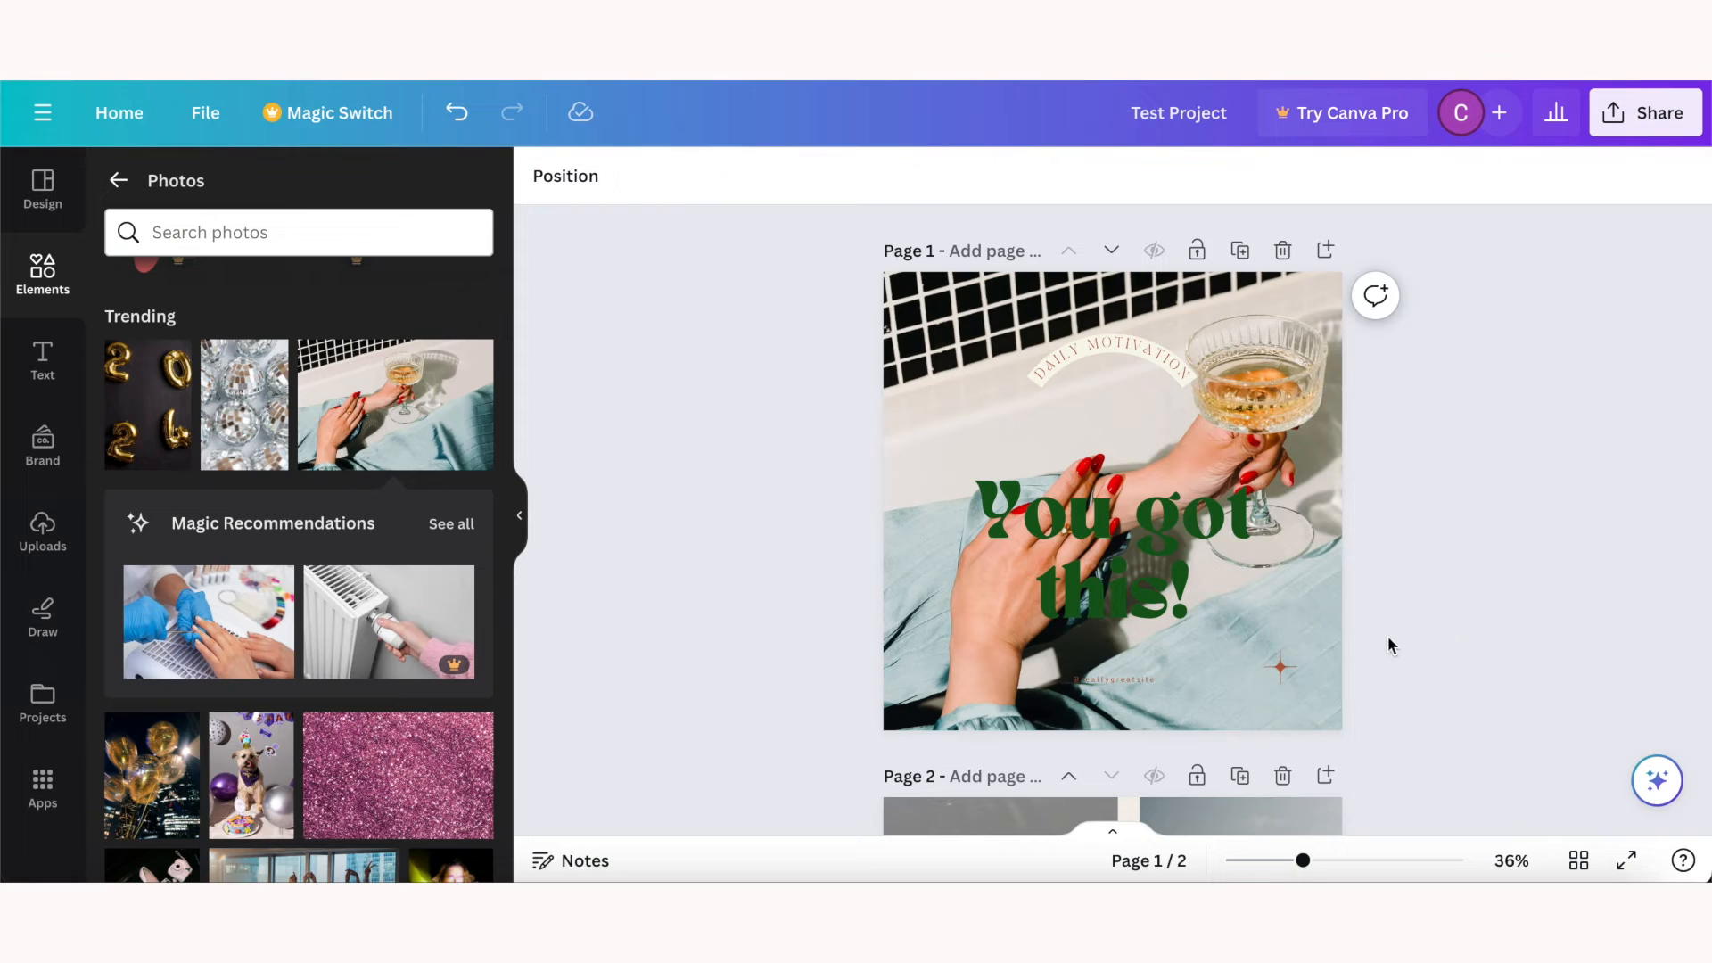
click(1111, 503)
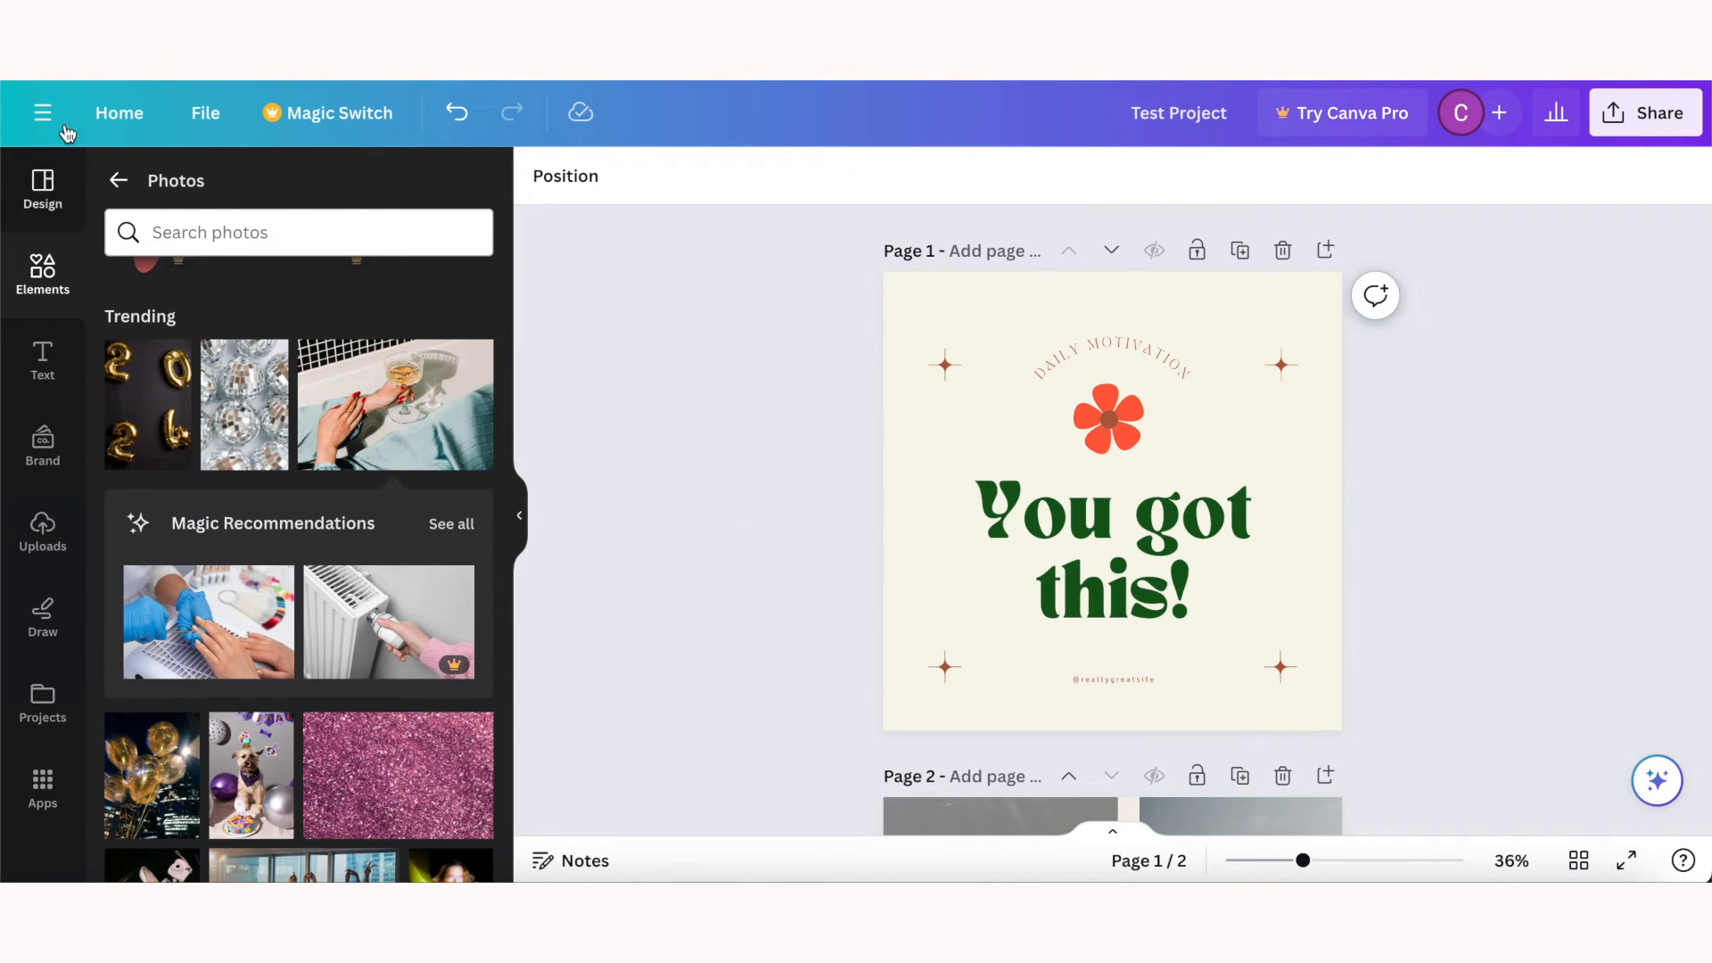
Step: From the Canva home page, create a new custom-size design of 4 × 6 inches
click(120, 112)
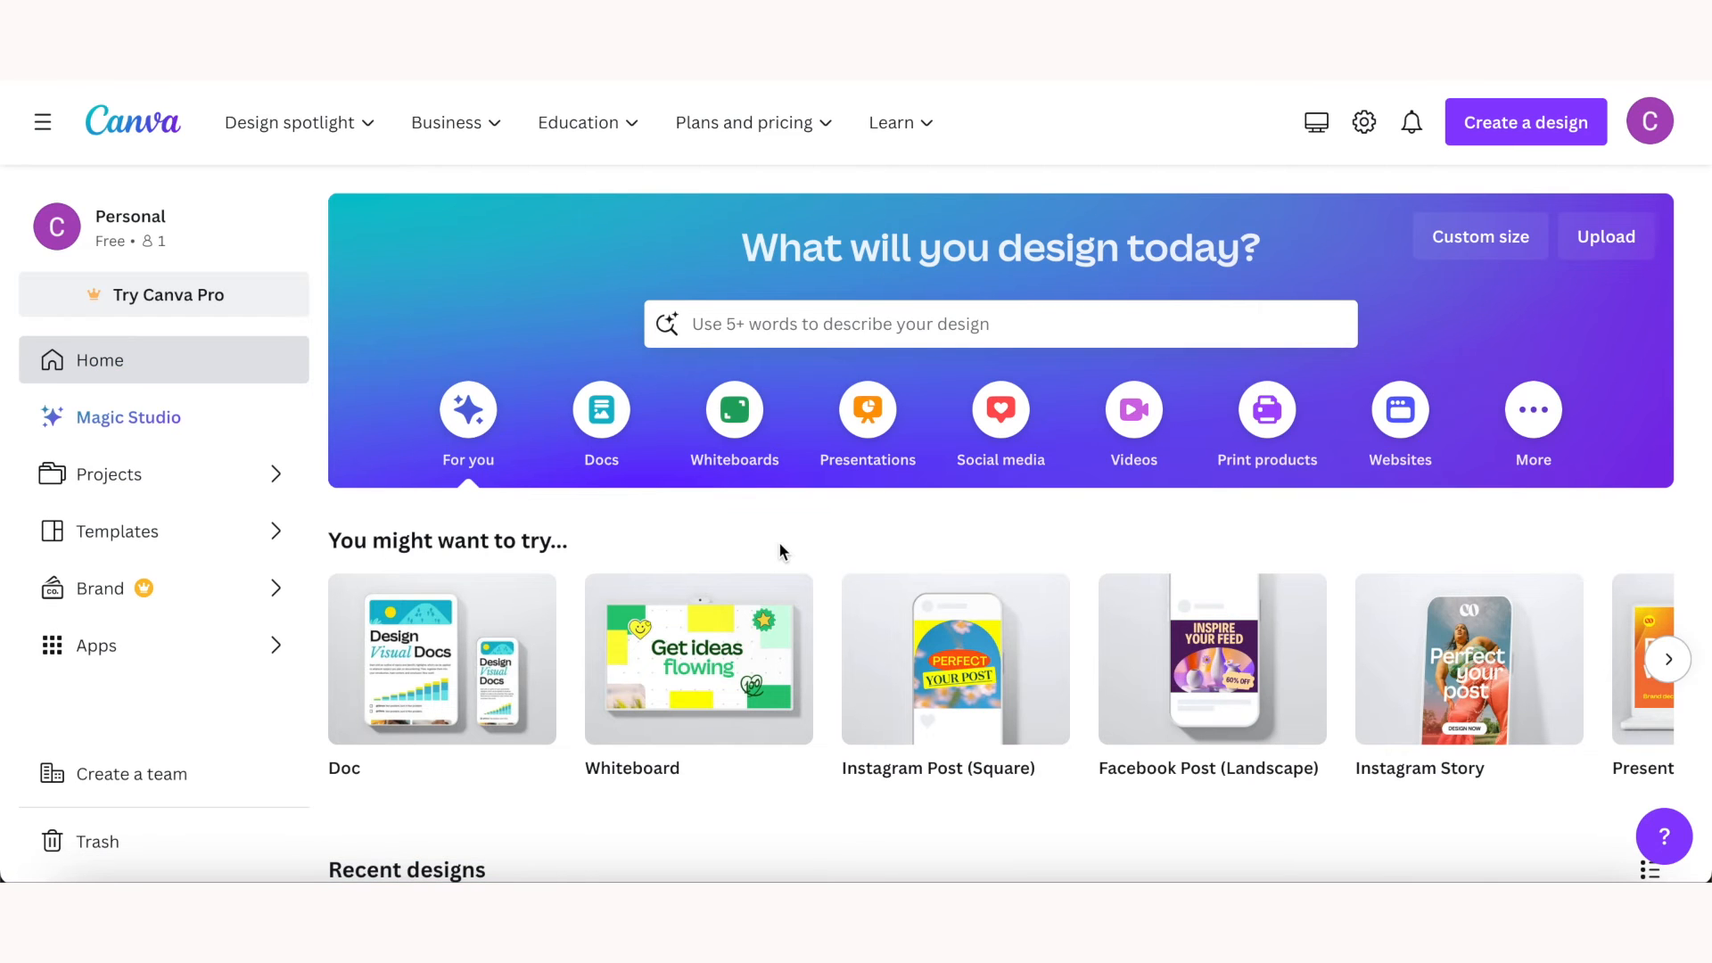
mouse_move(866, 410)
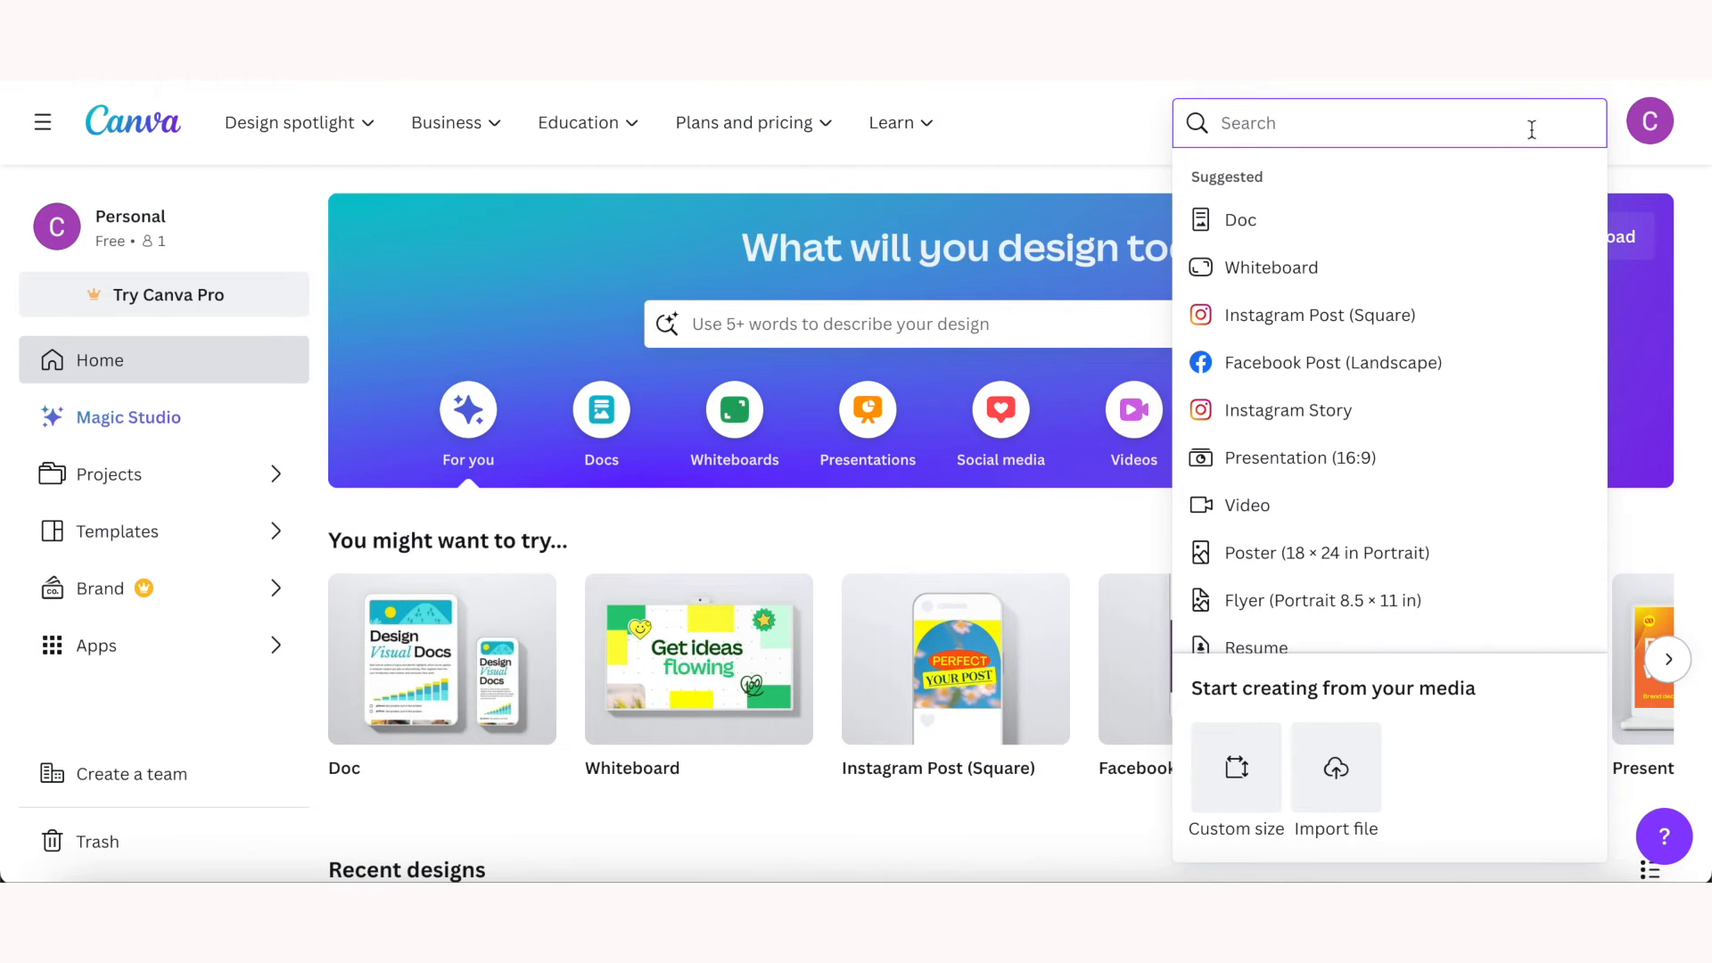
mouse_move(1440, 647)
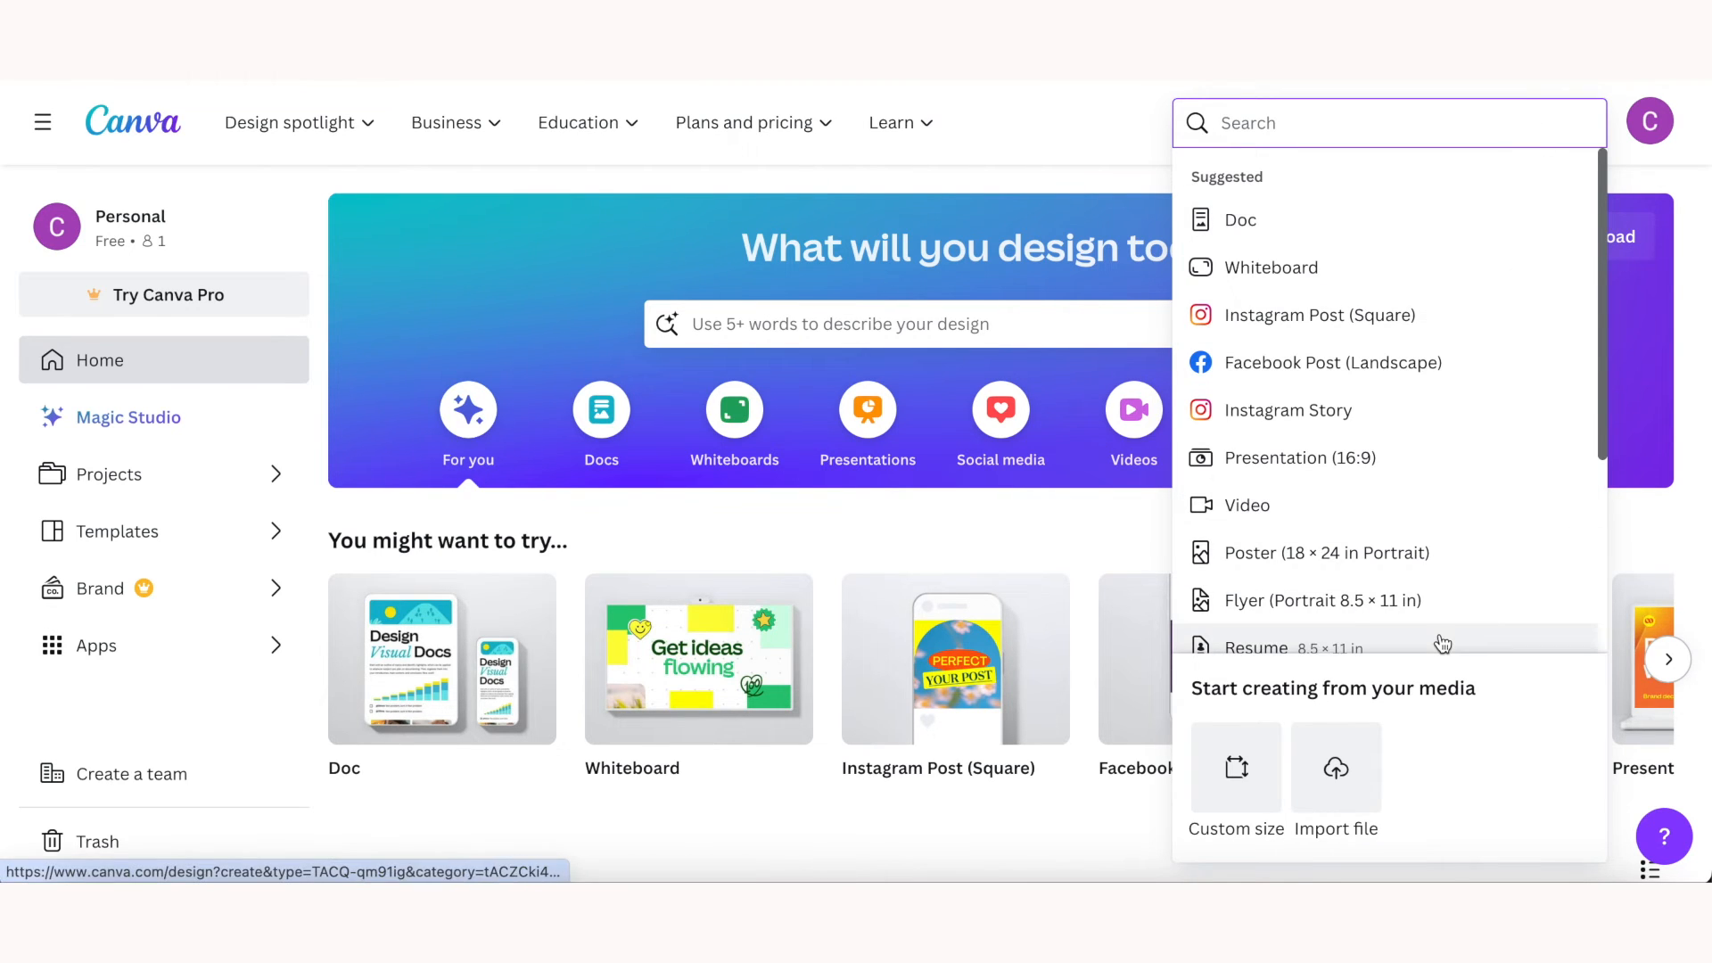
mouse_move(1317, 314)
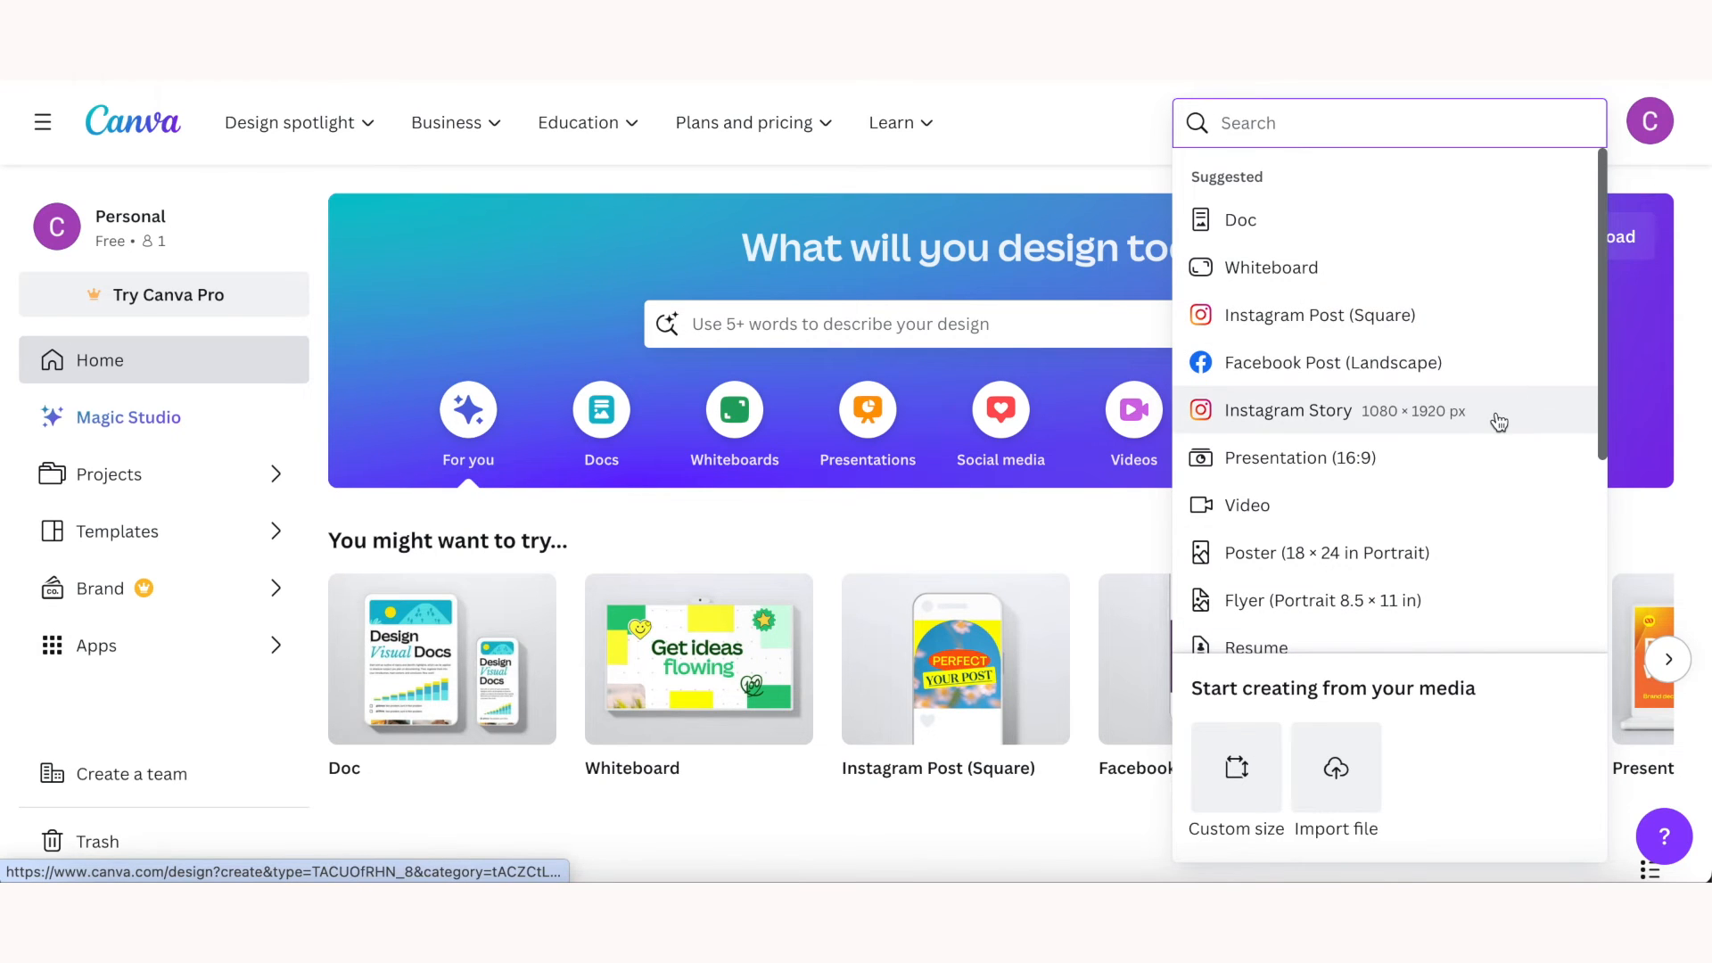
click(1236, 765)
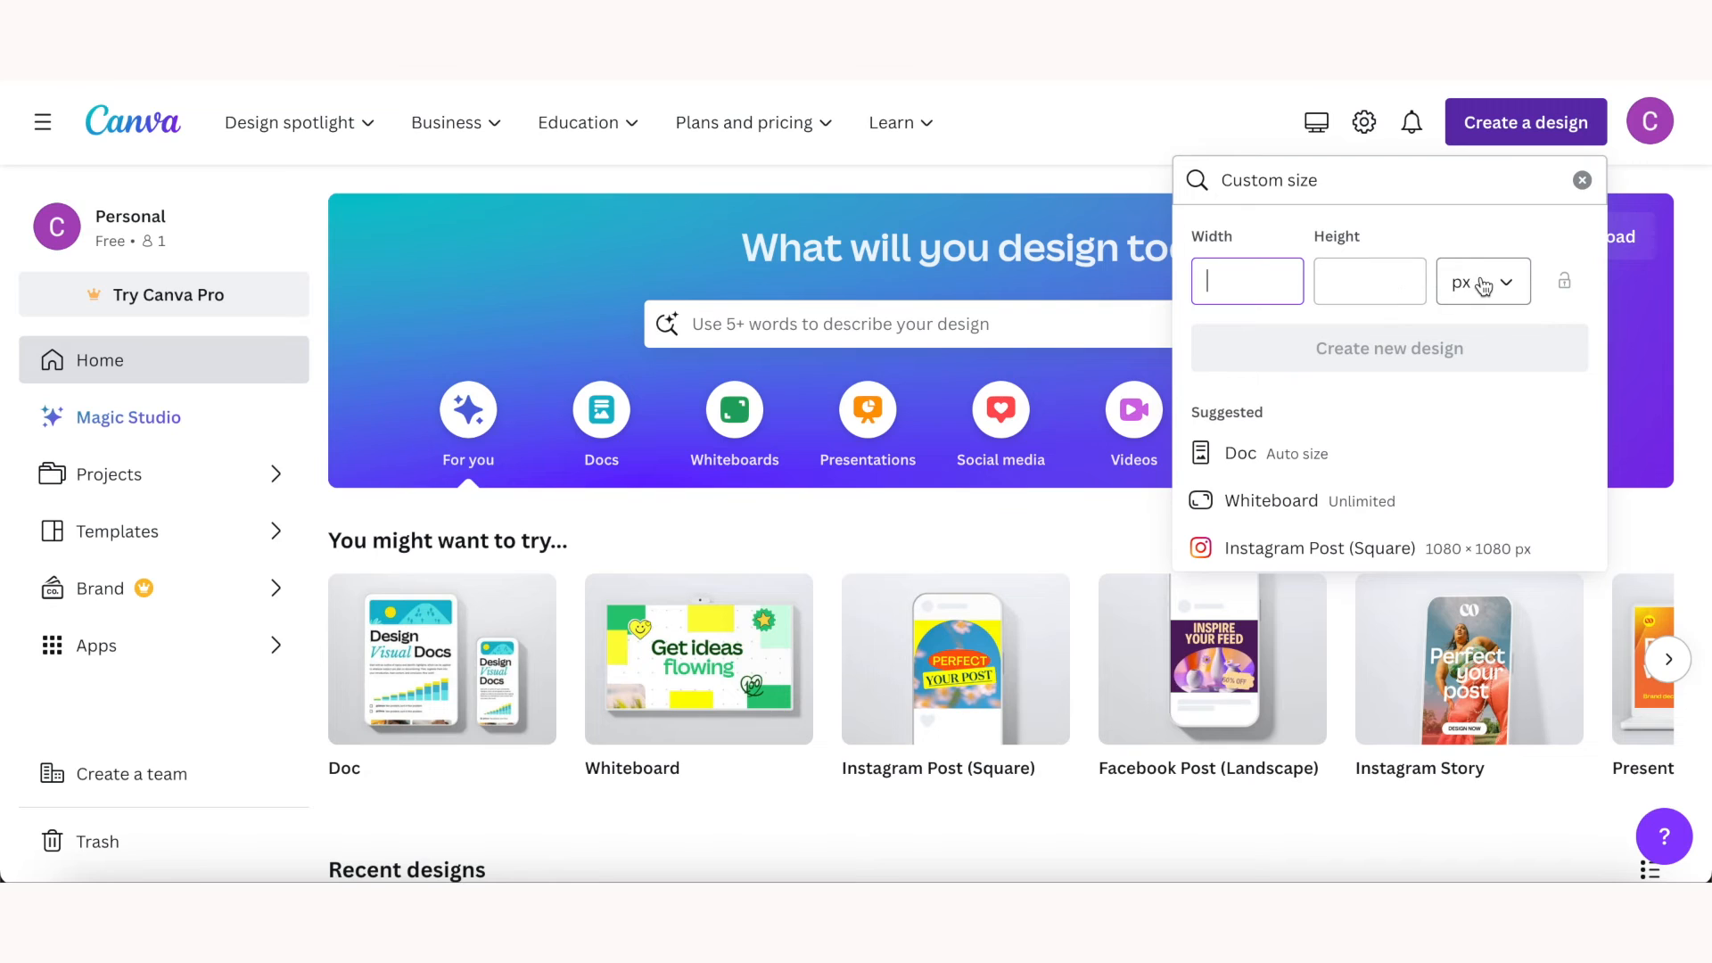
click(1482, 280)
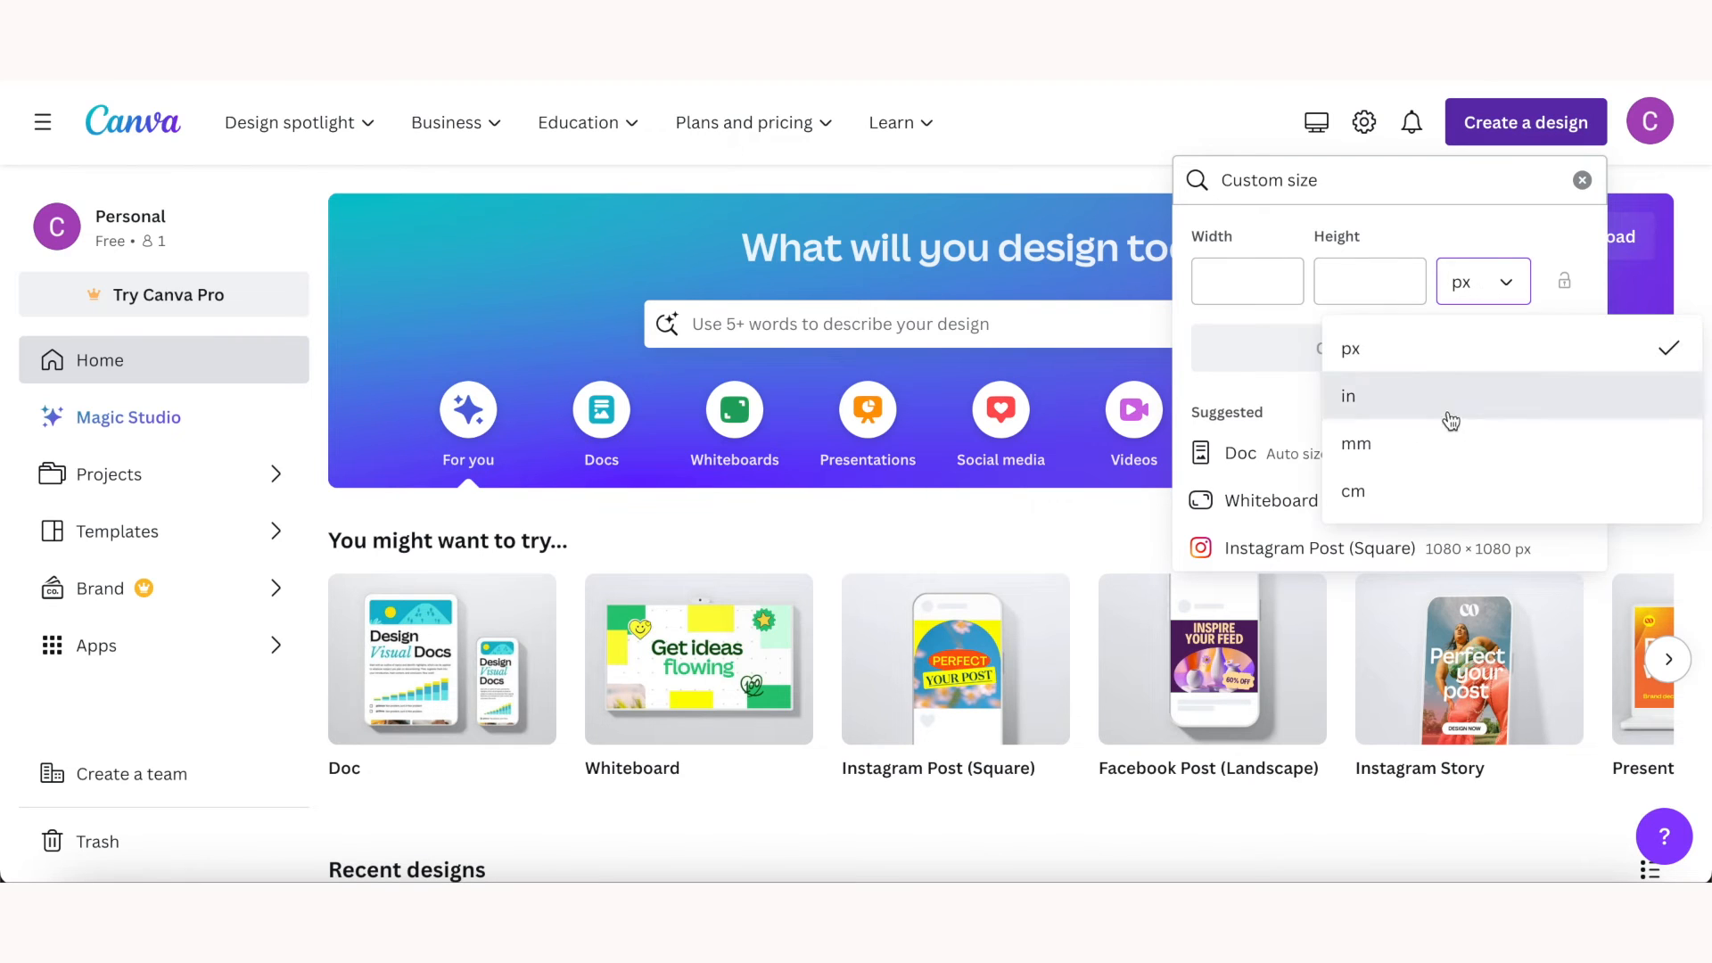
click(1350, 396)
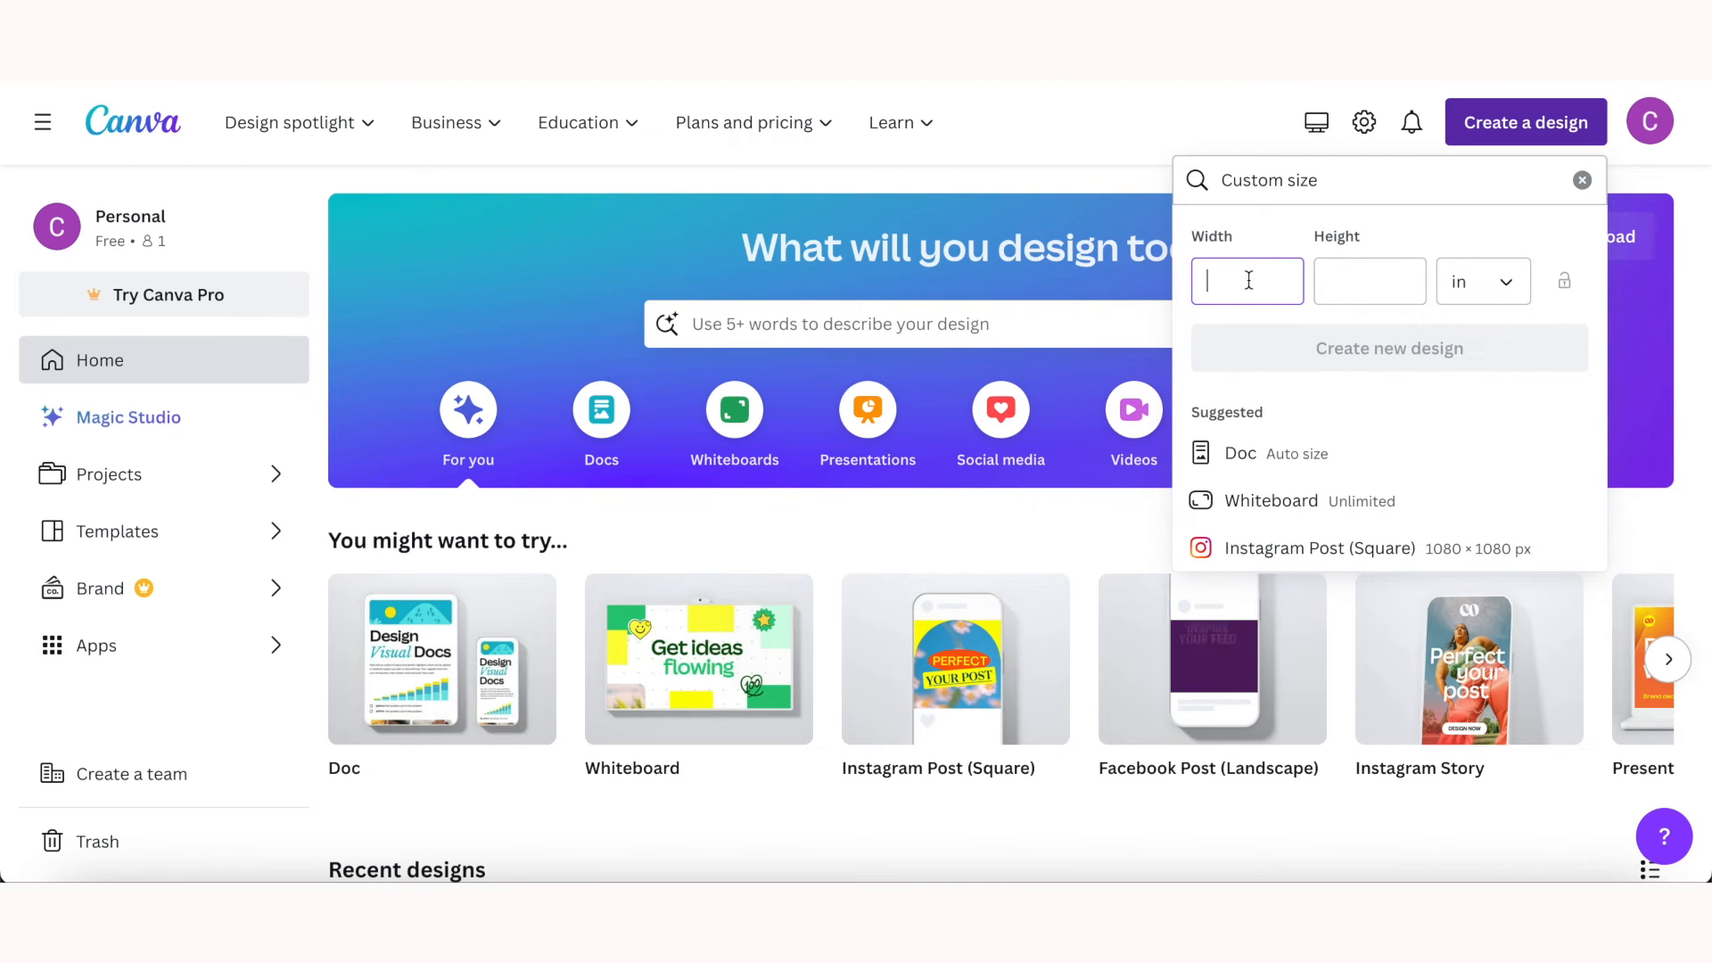
text(4)
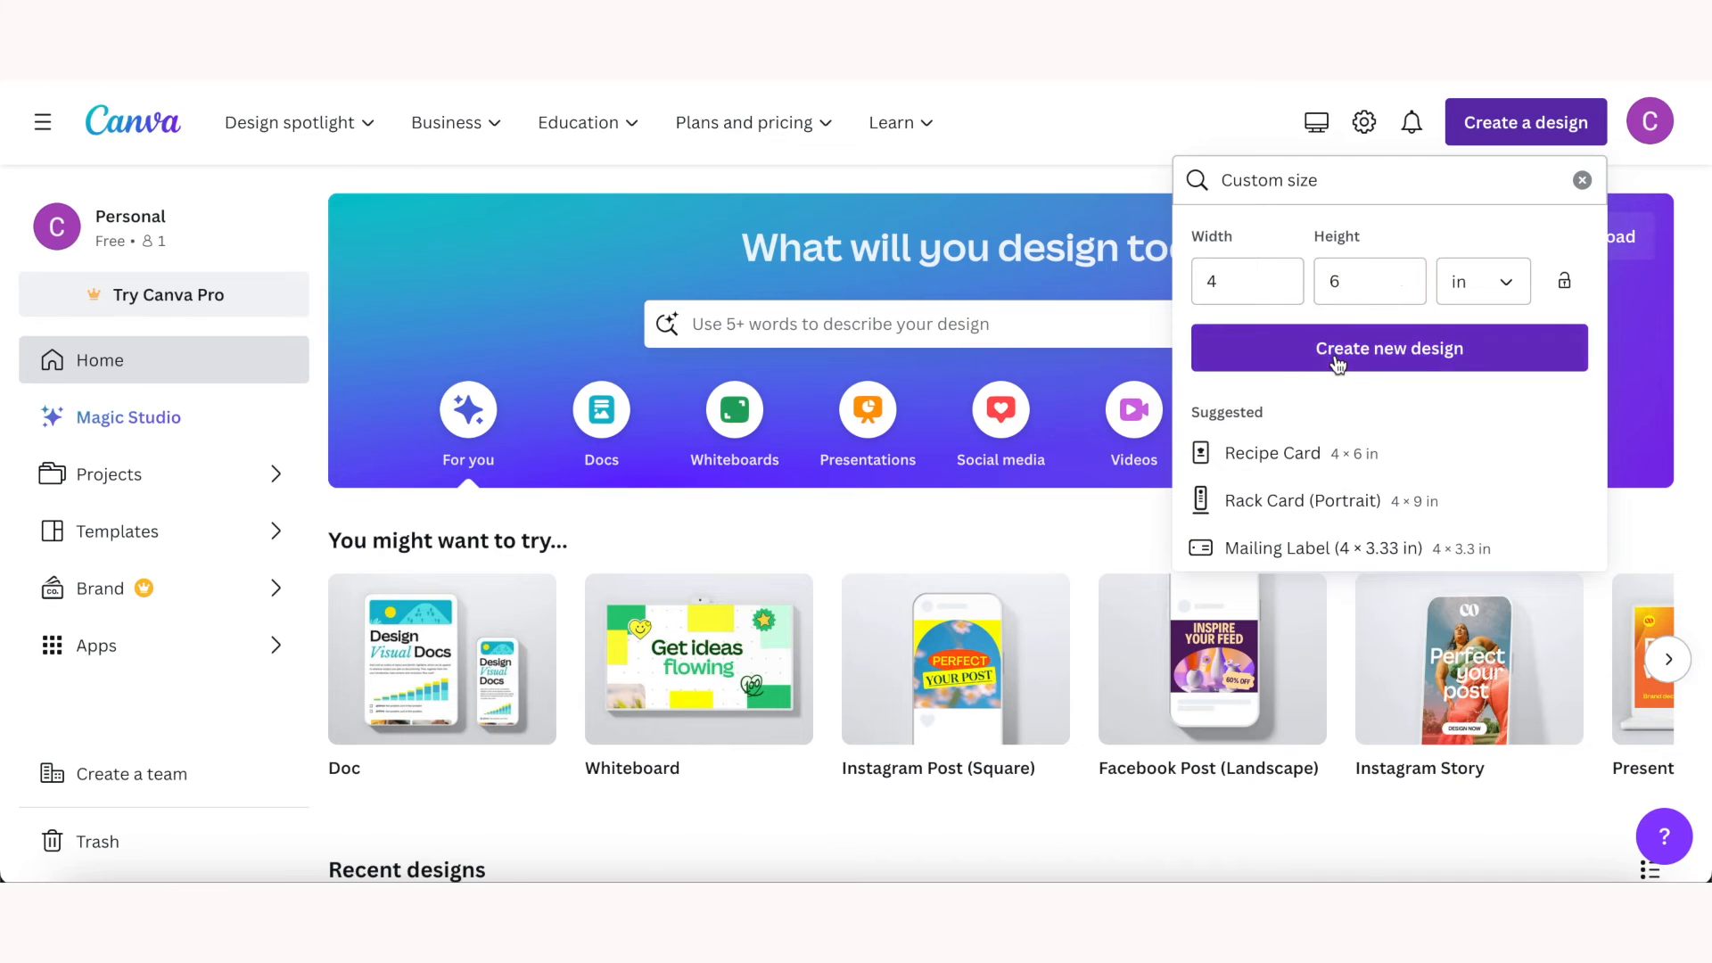
click(1387, 348)
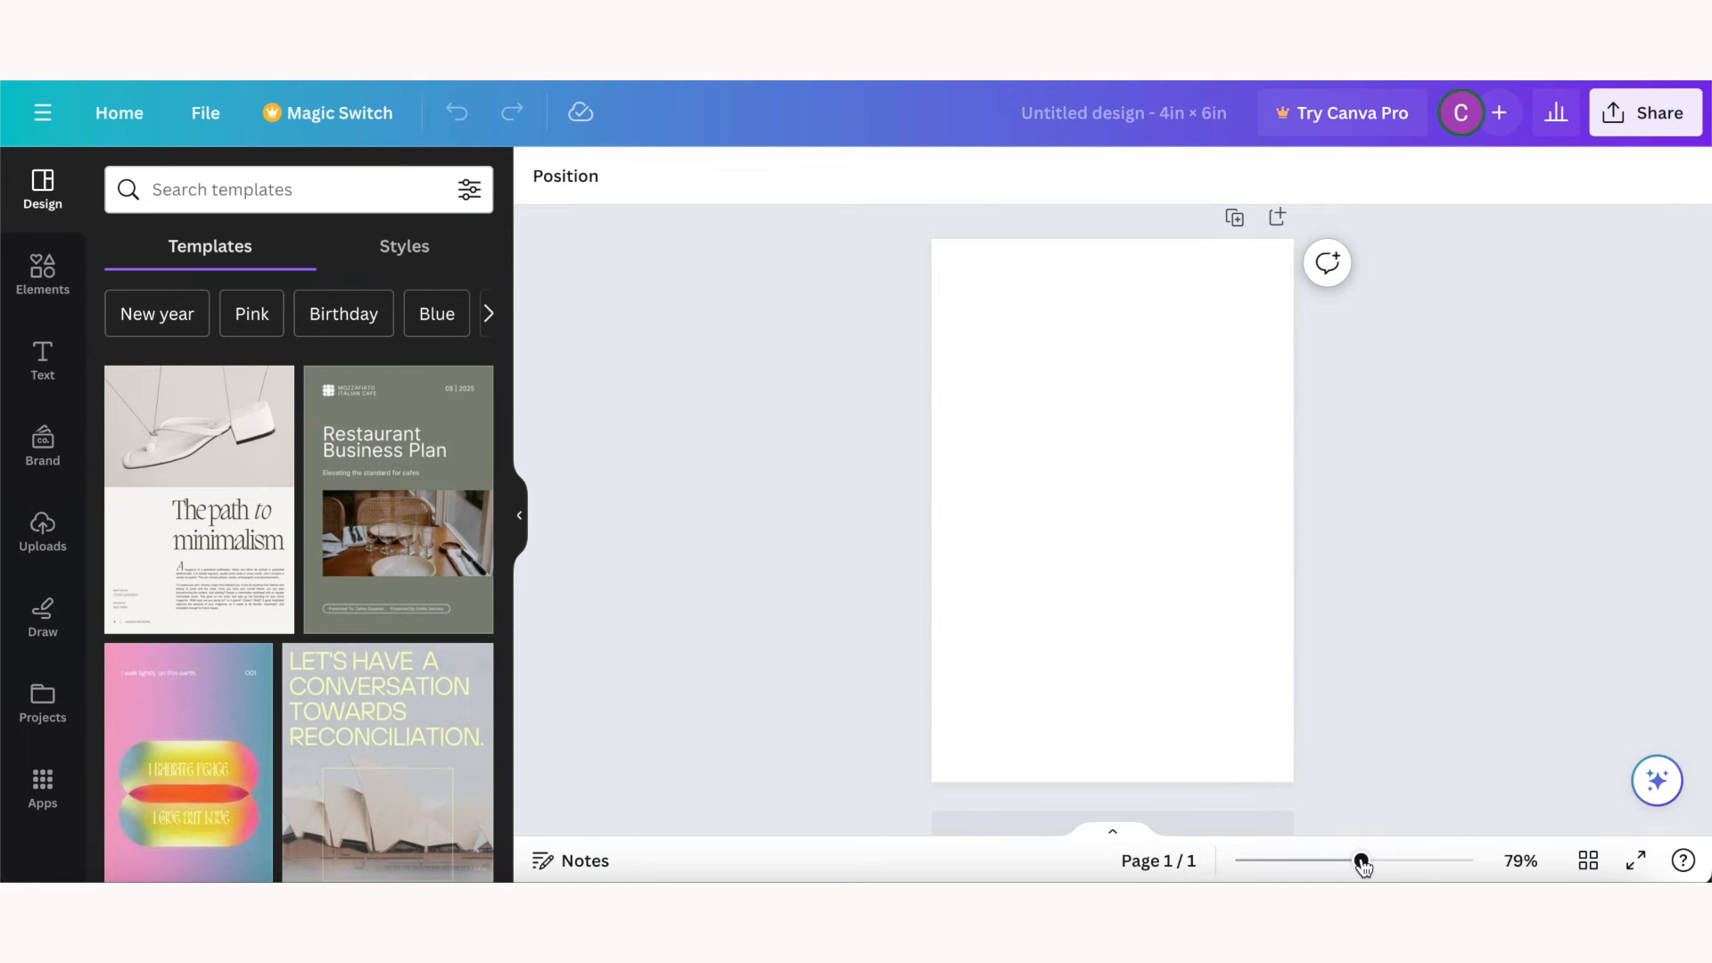
mouse_move(1393, 854)
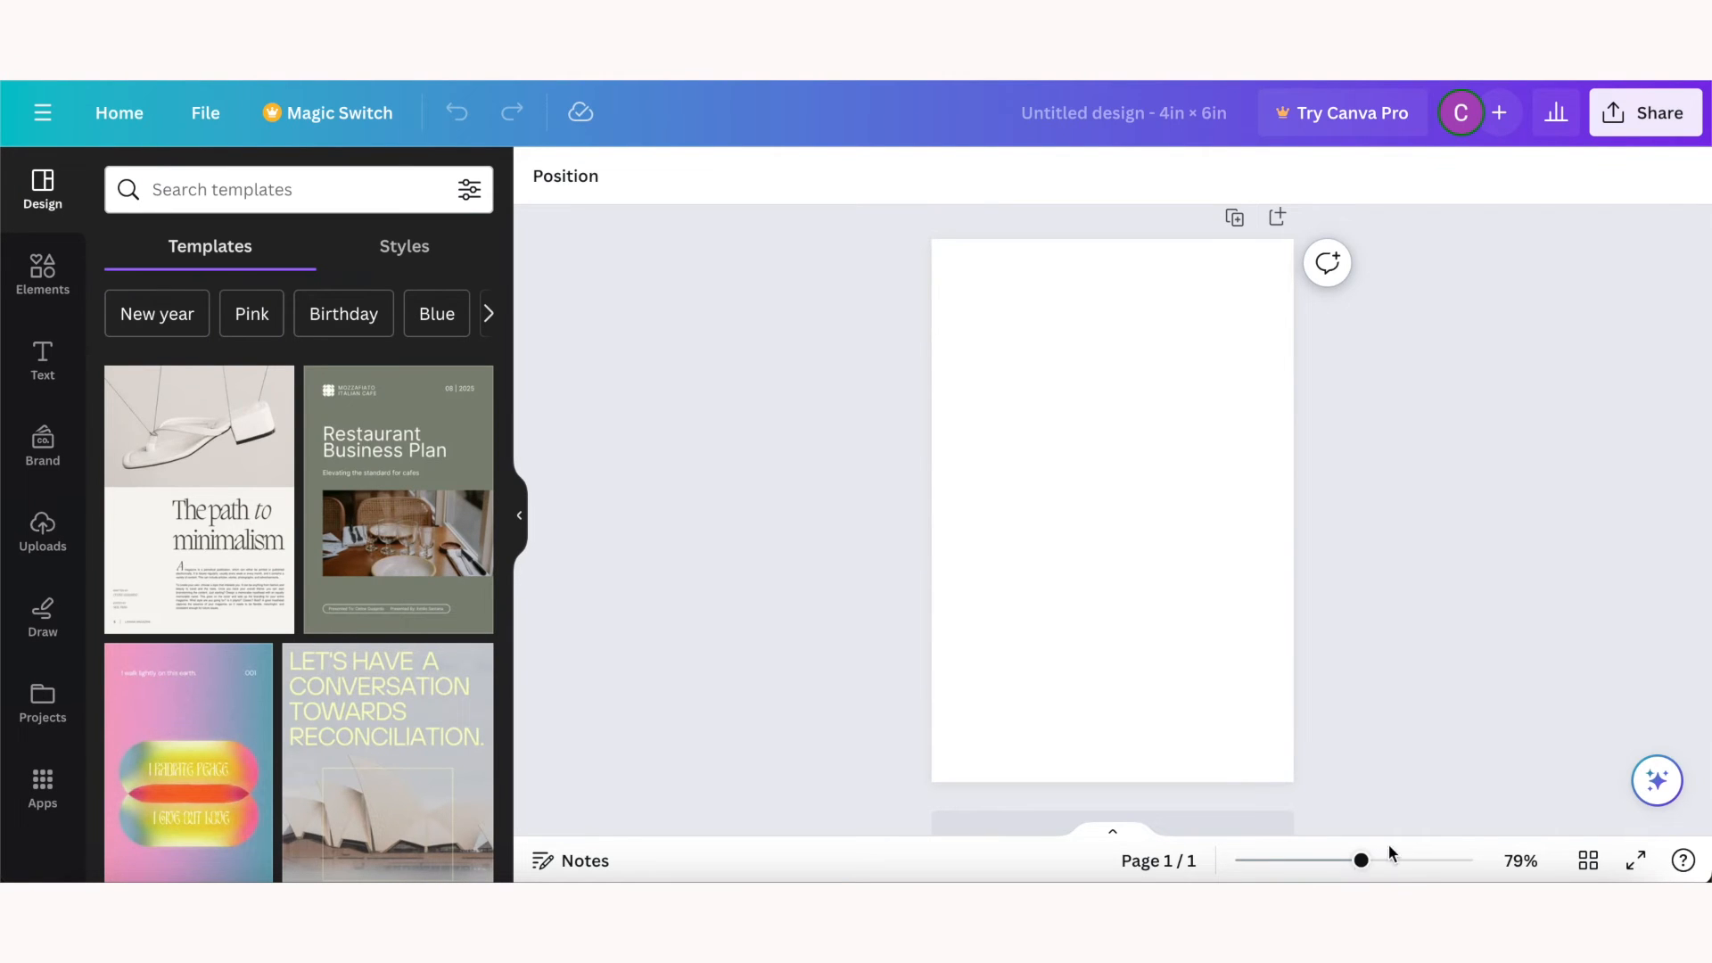
mouse_move(567, 660)
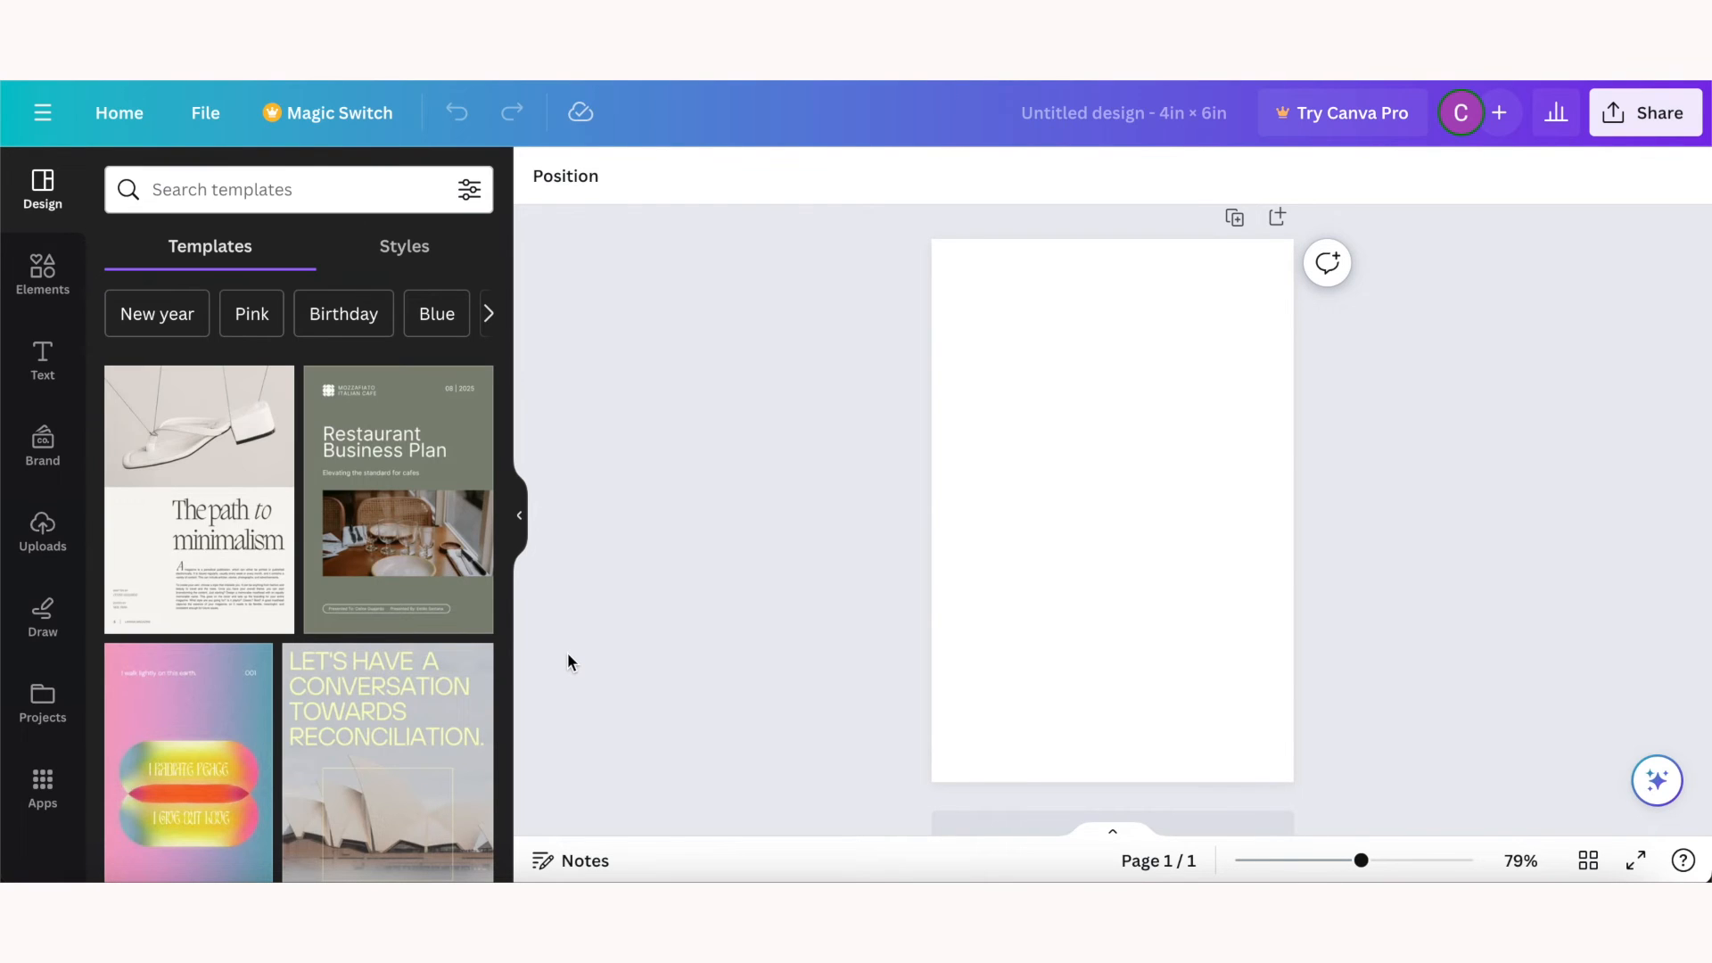
Step: Fill the blank page background with blue, then switch it to a green-to-blue gradient
click(1209, 483)
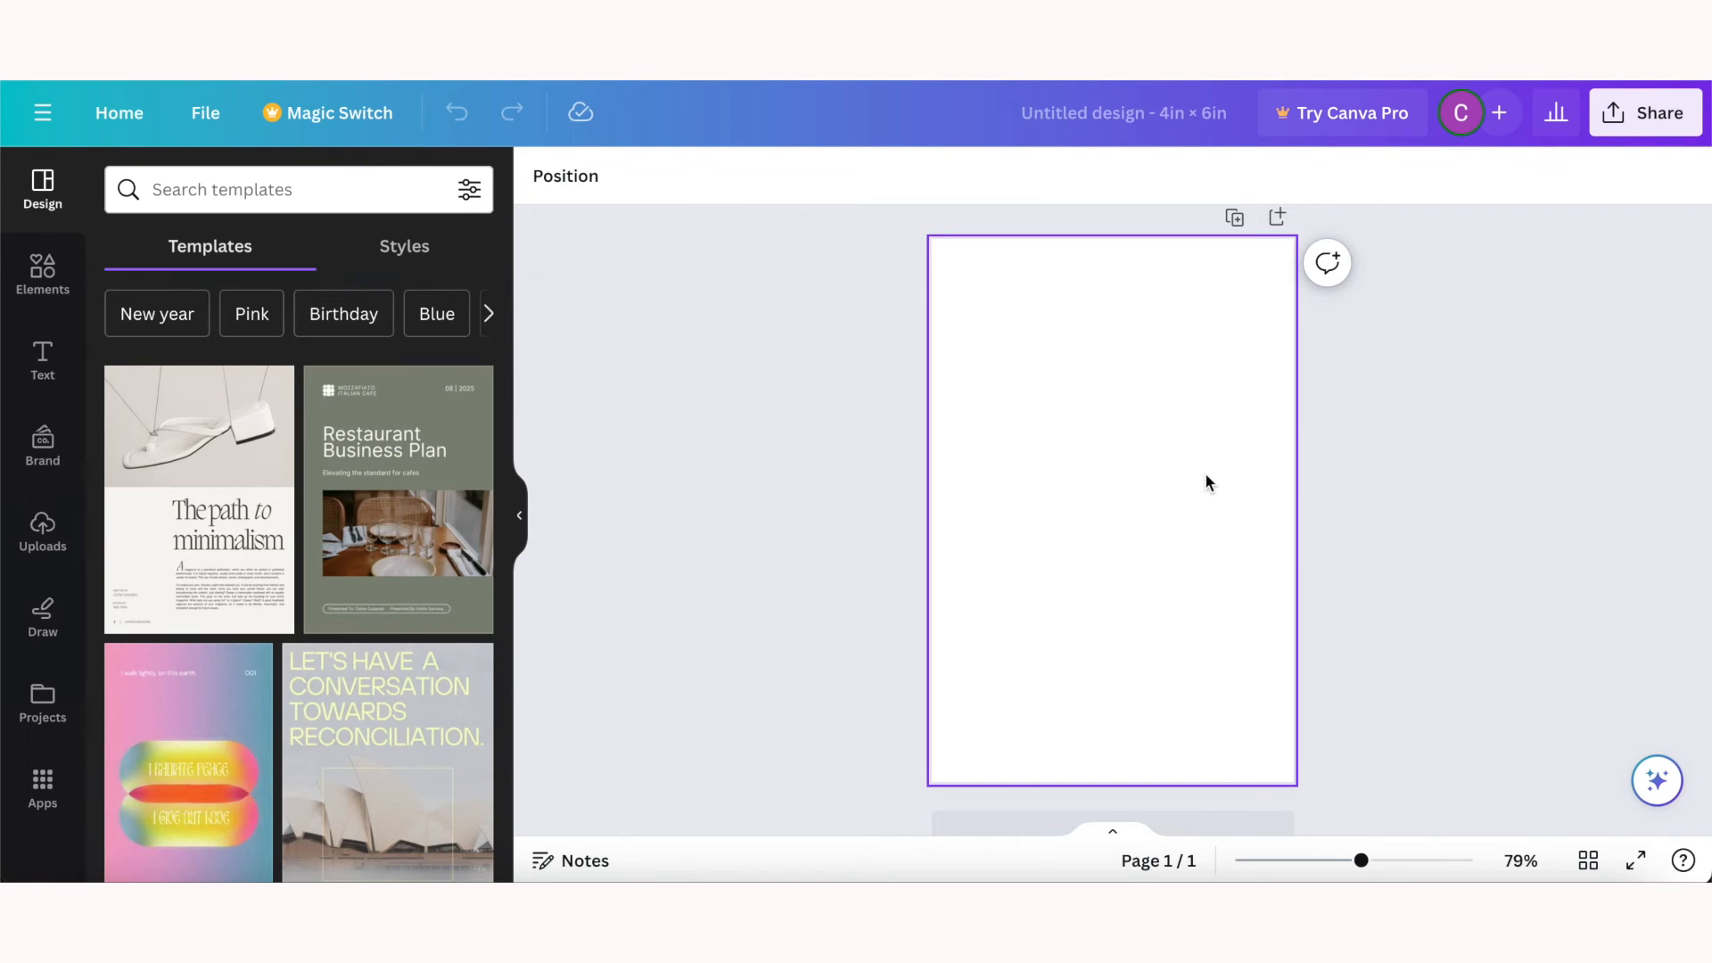
mouse_move(1093, 517)
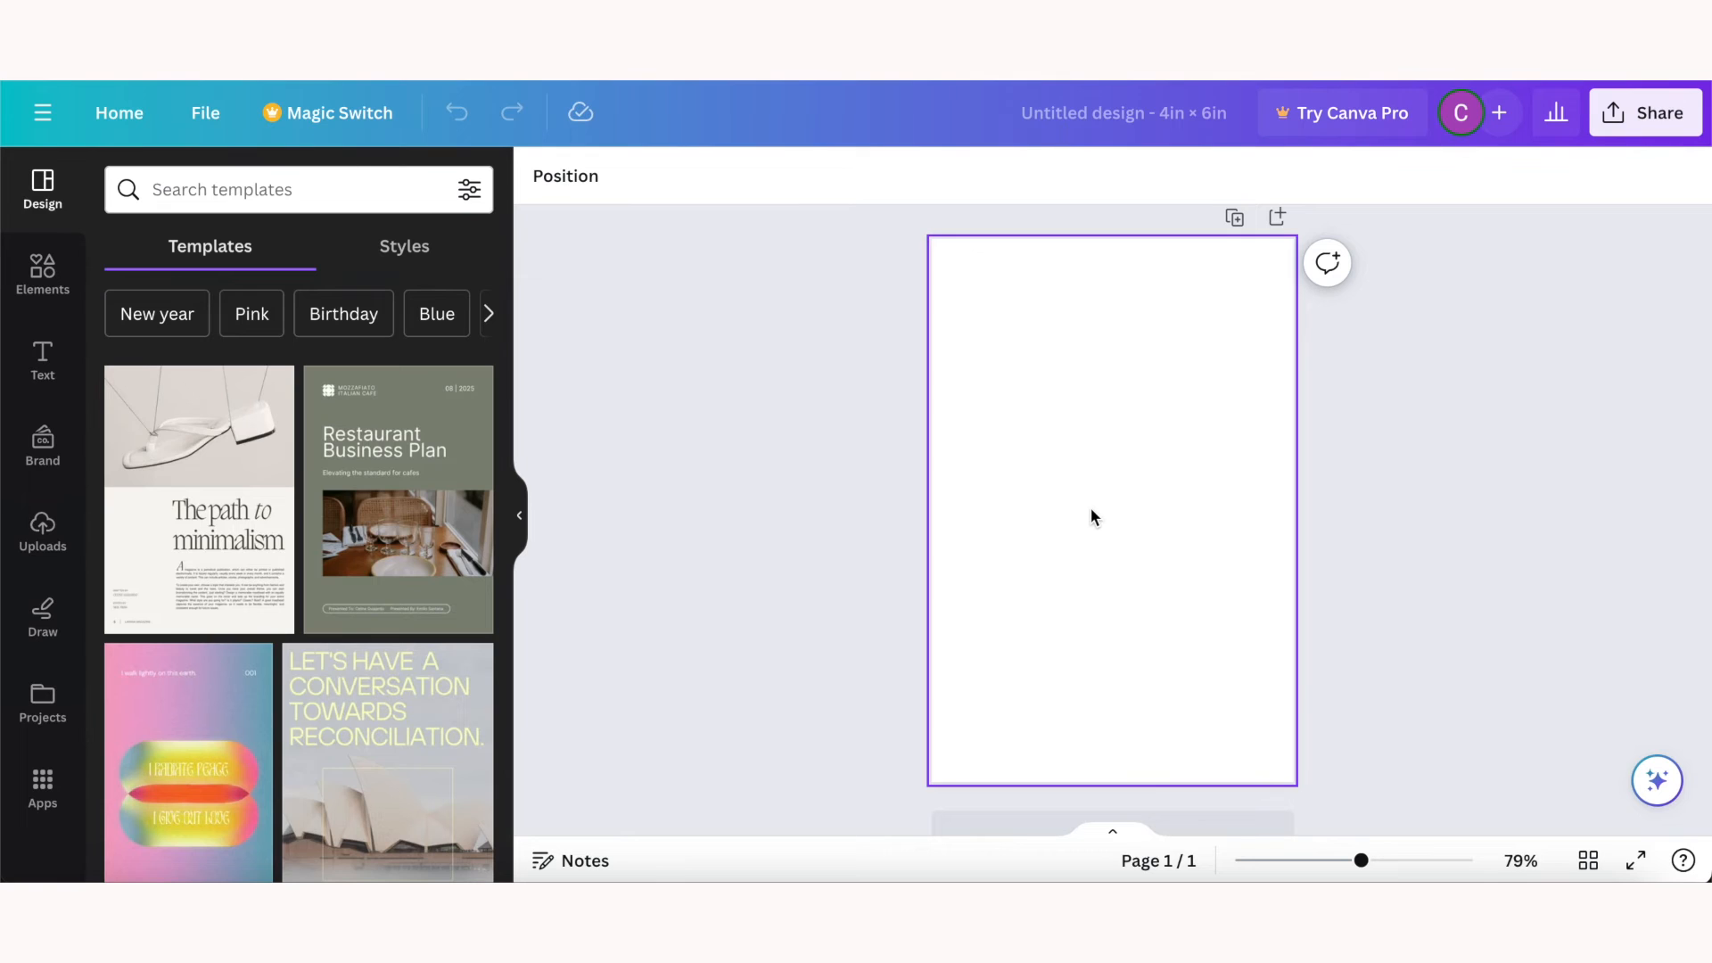
click(542, 177)
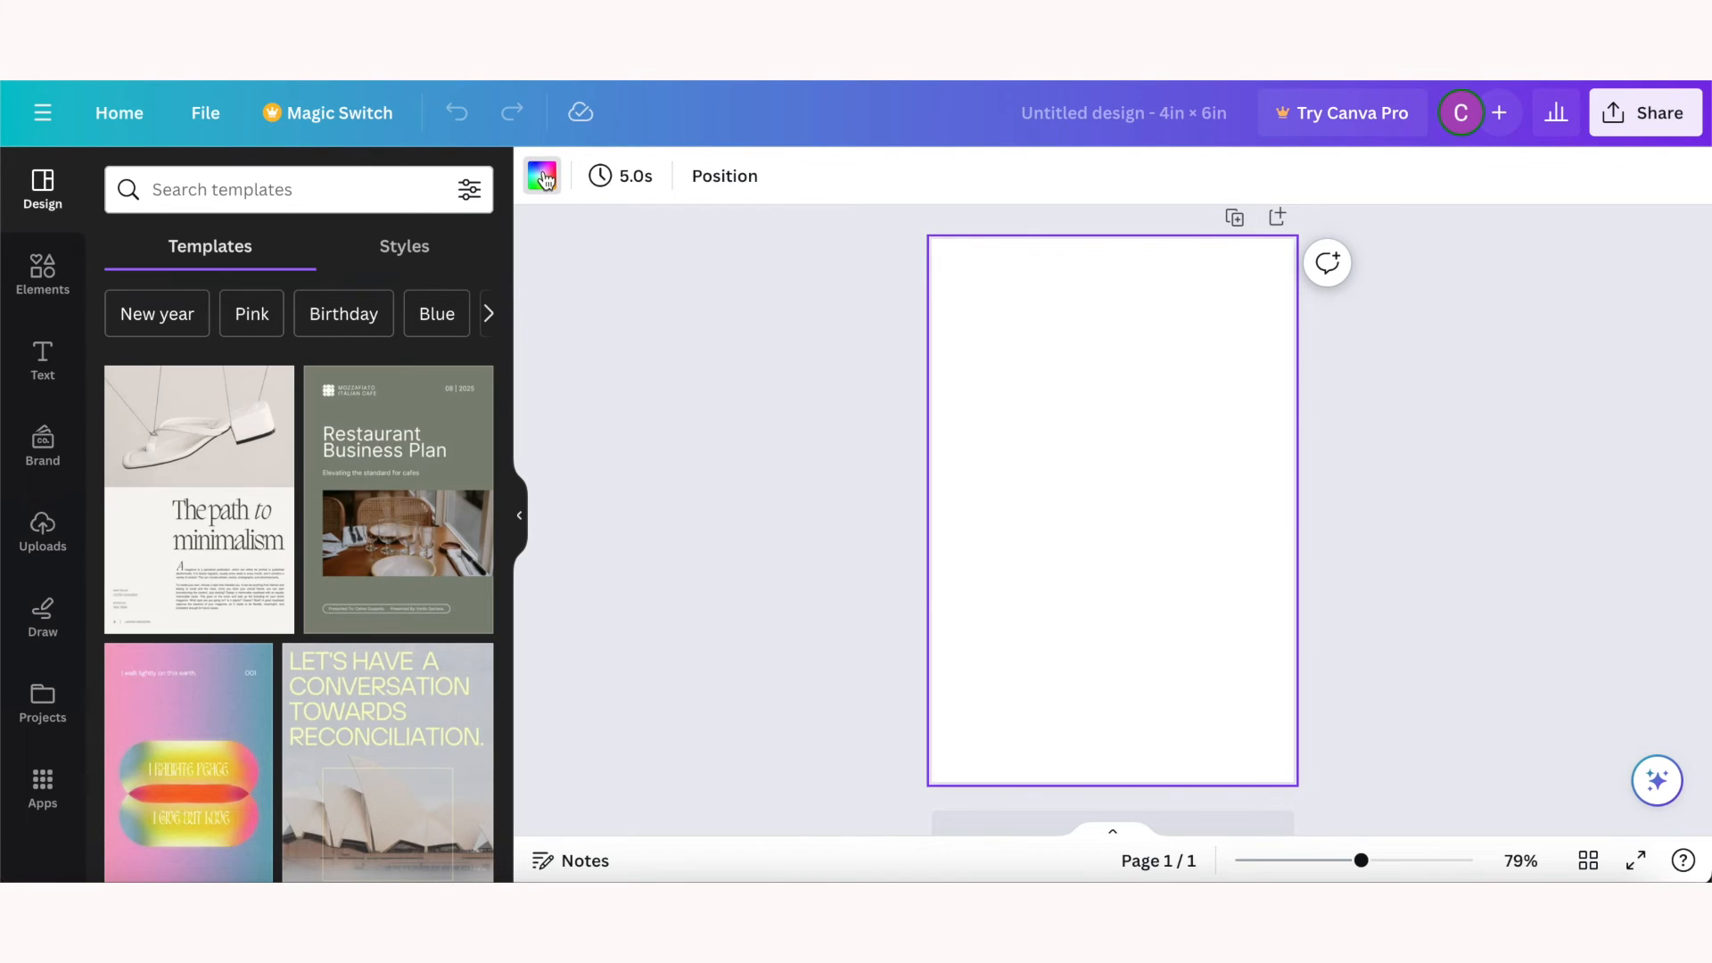
click(542, 176)
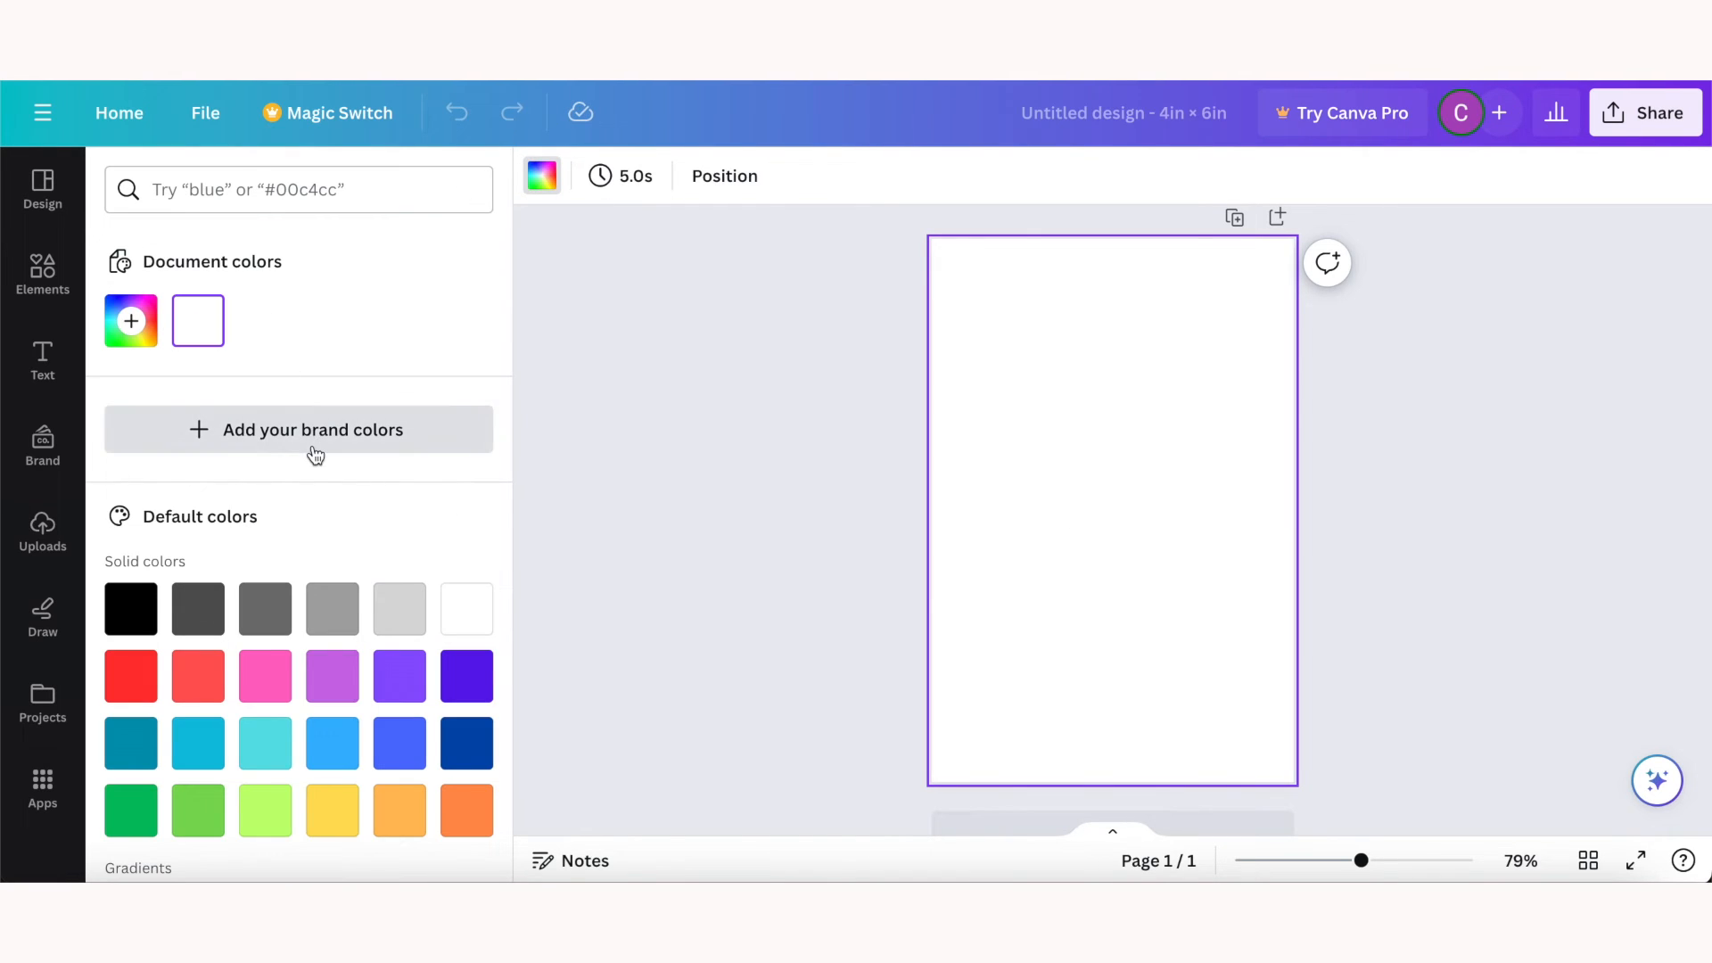
mouse_move(397, 608)
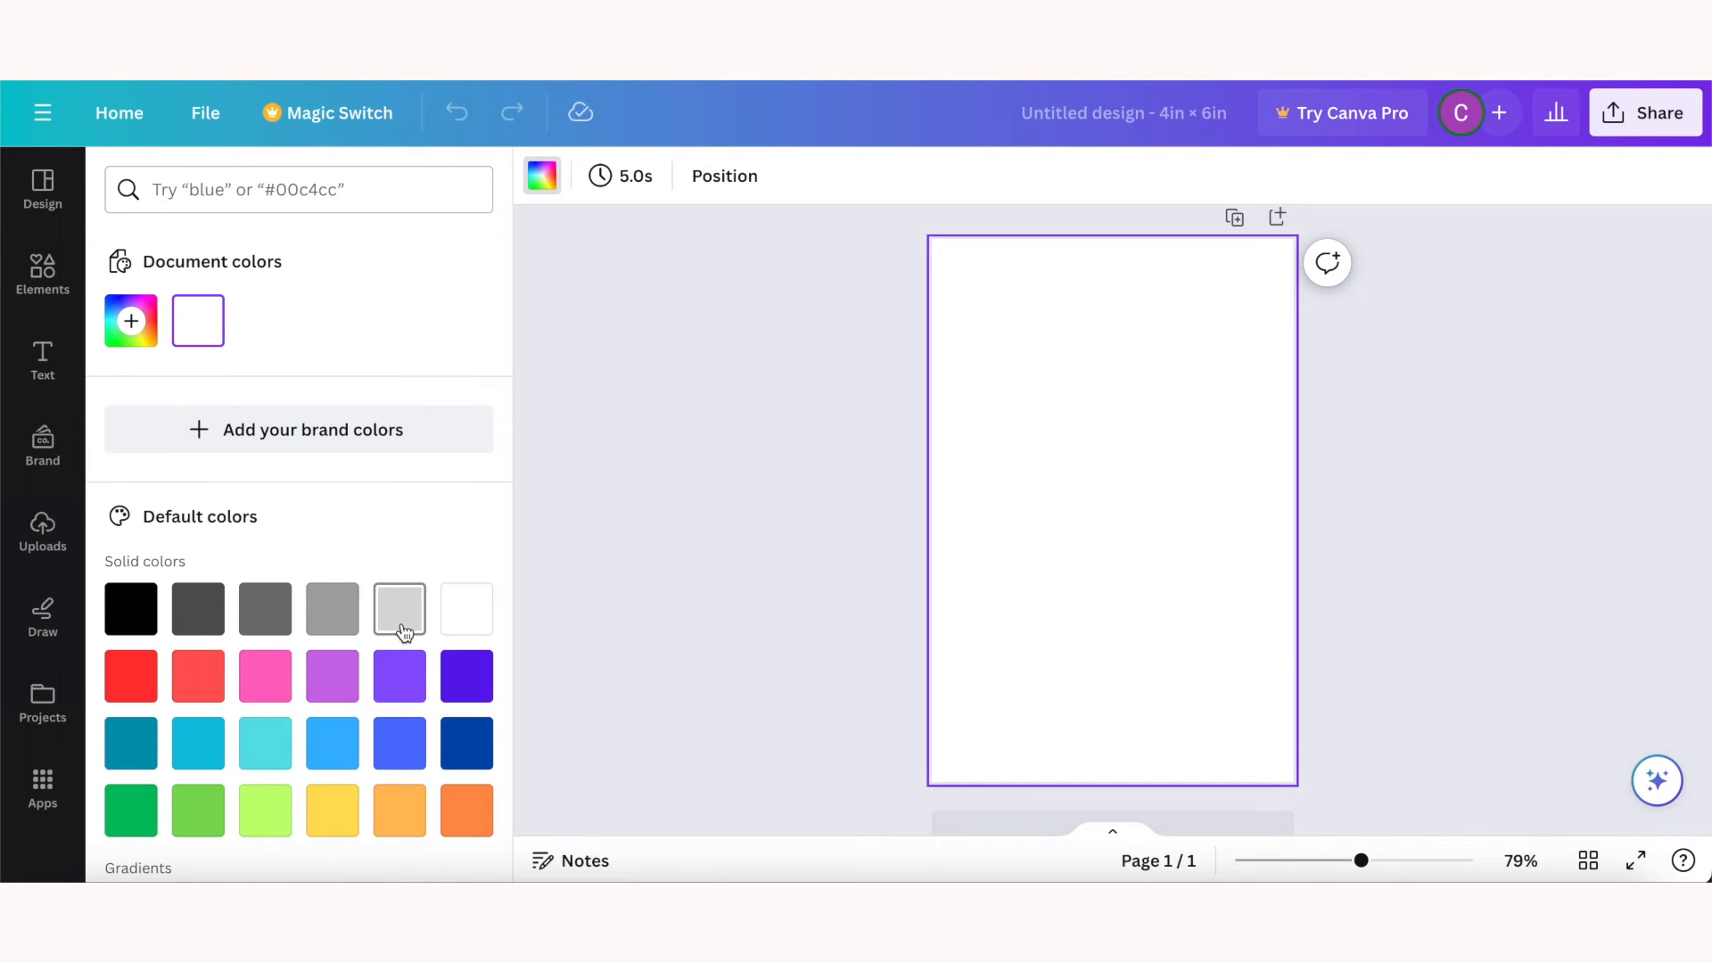
click(332, 743)
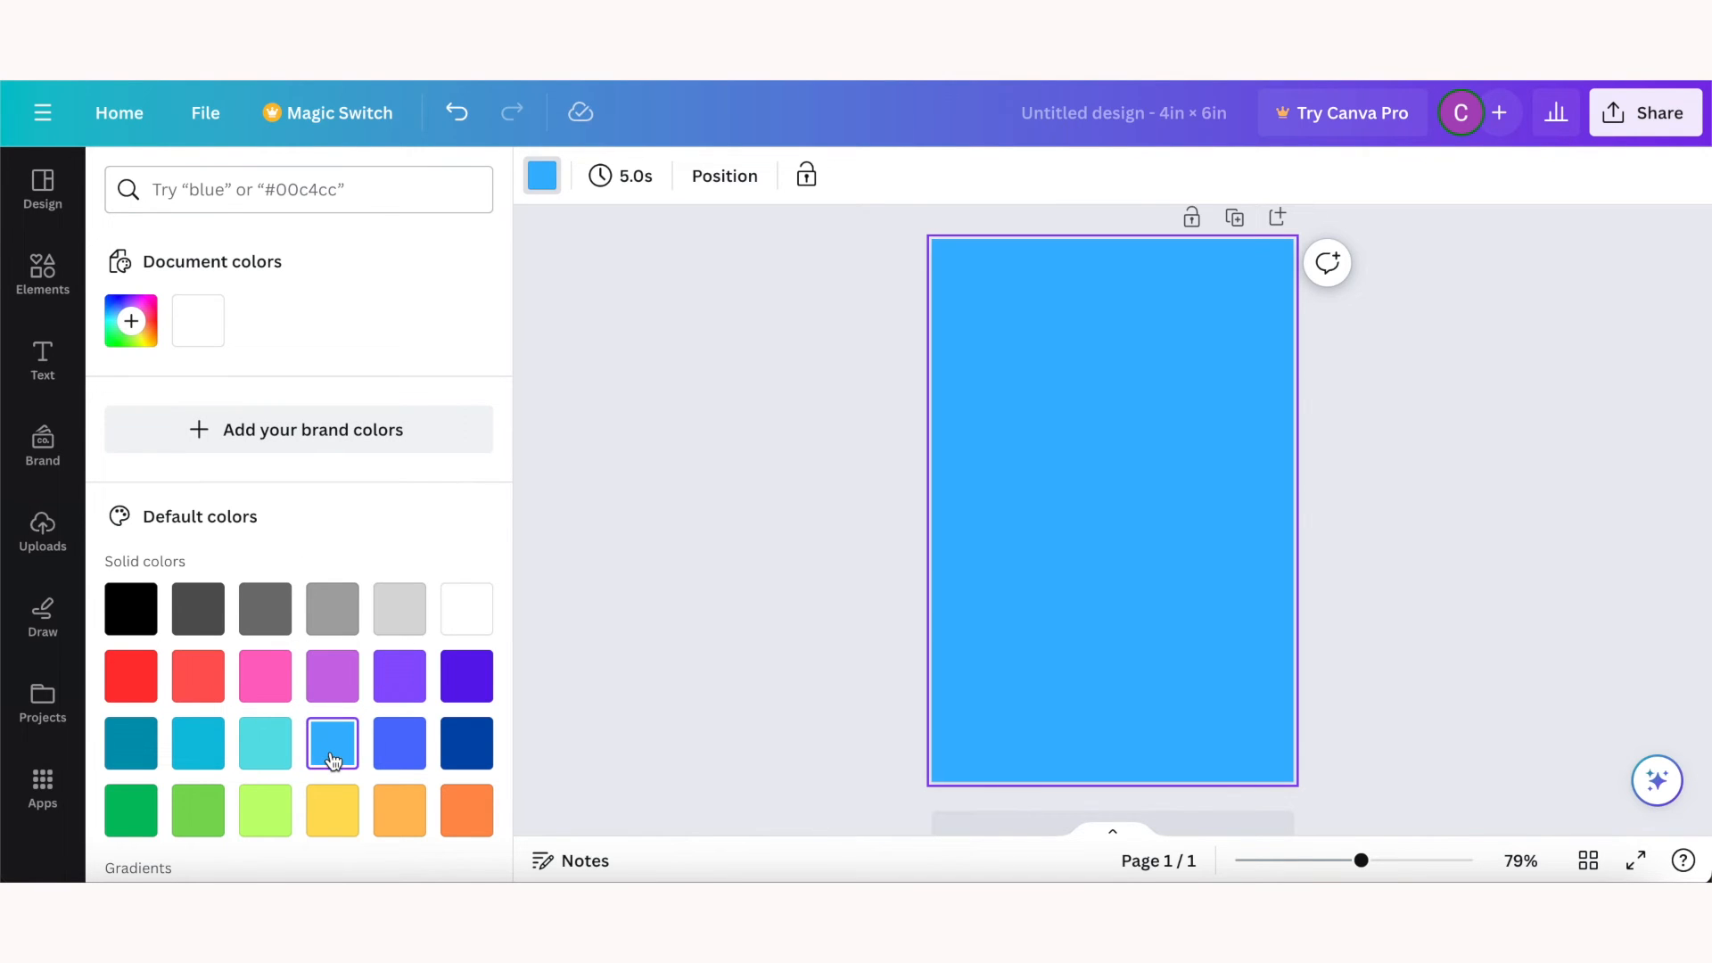
click(130, 319)
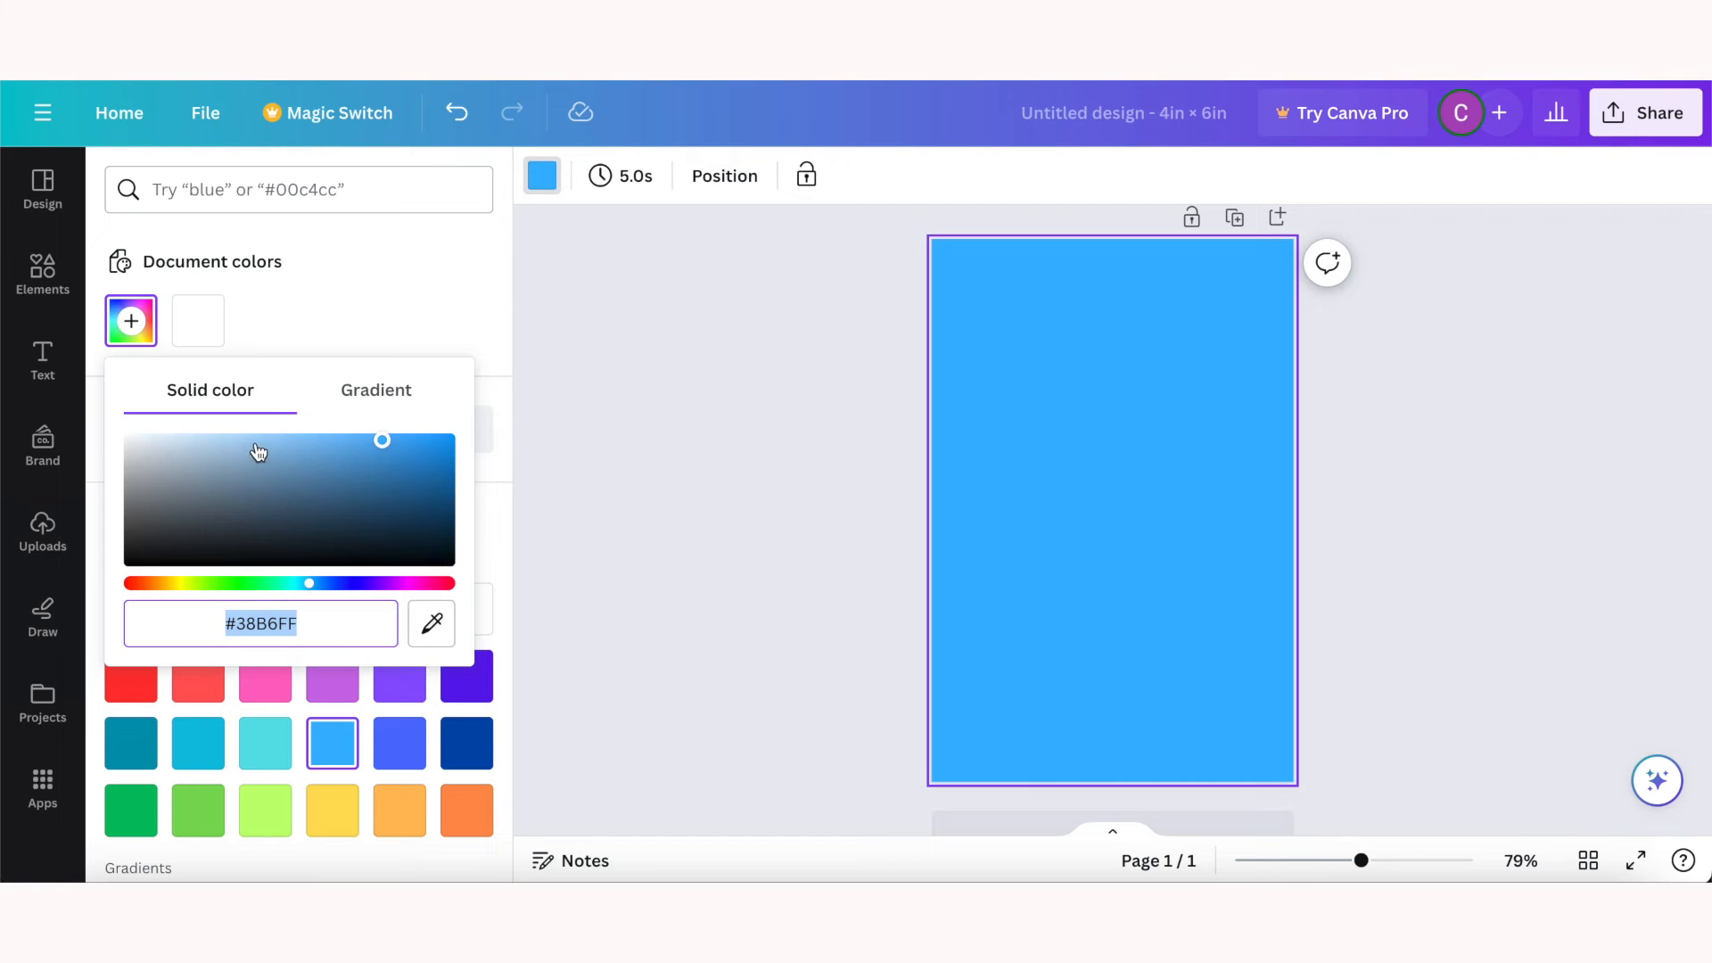
click(465, 625)
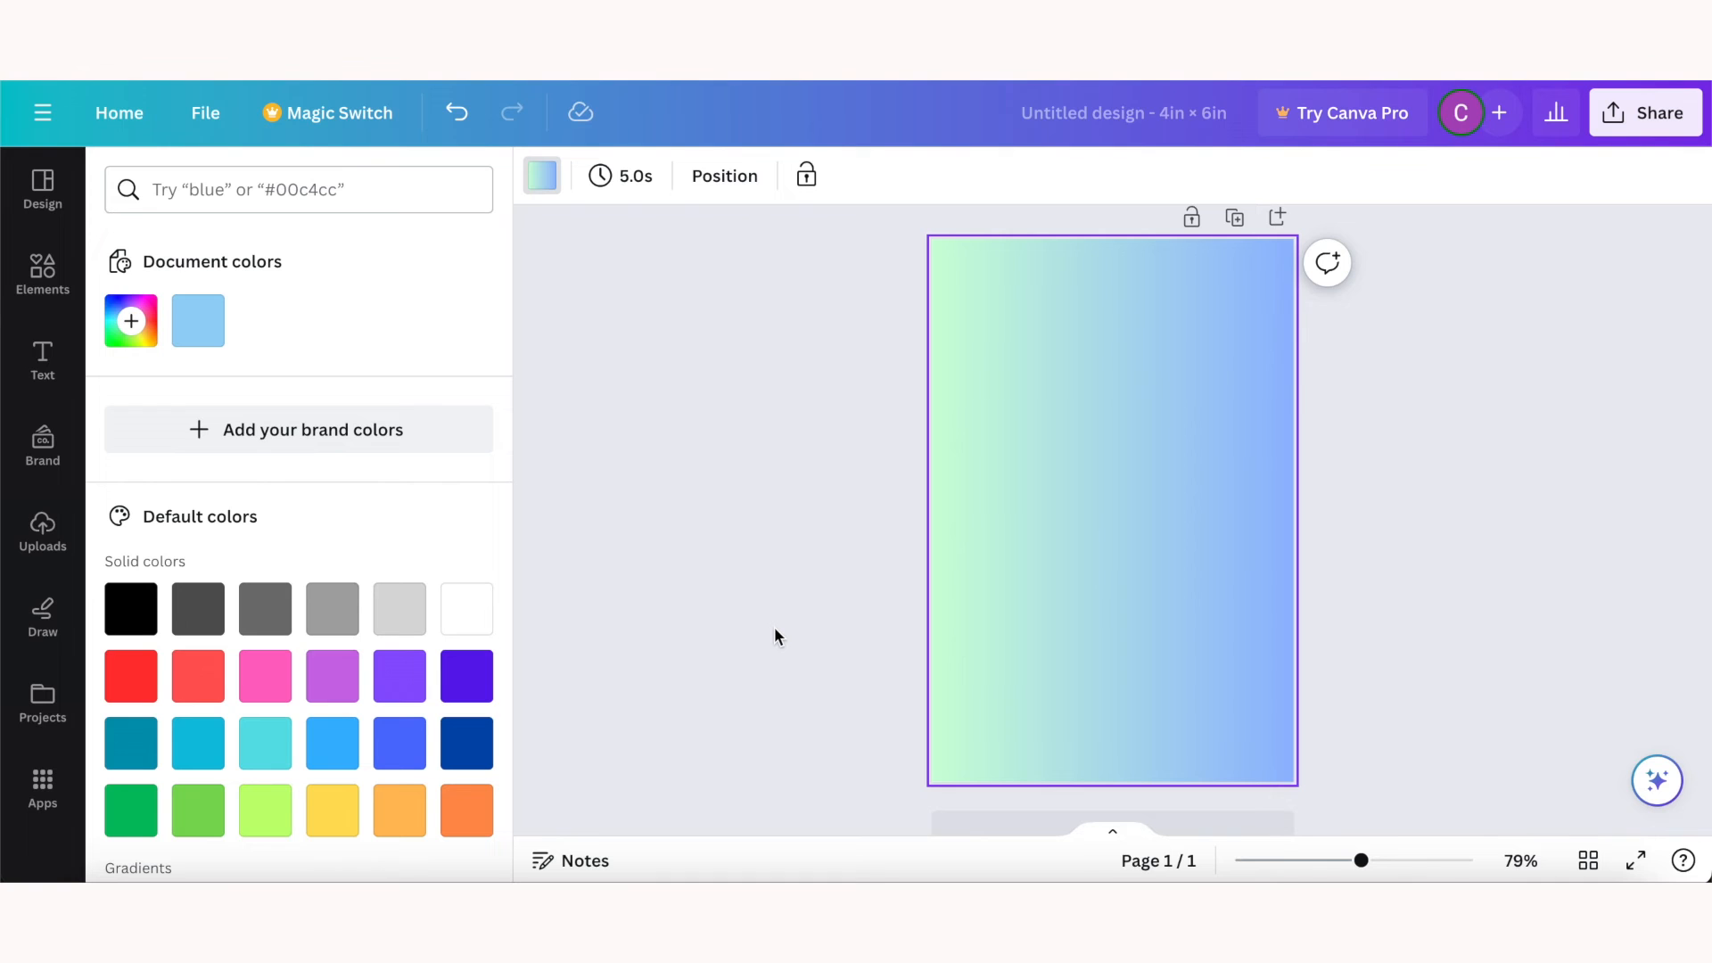
Step: Search the photo library for 'flowers' and browse the results
click(42, 275)
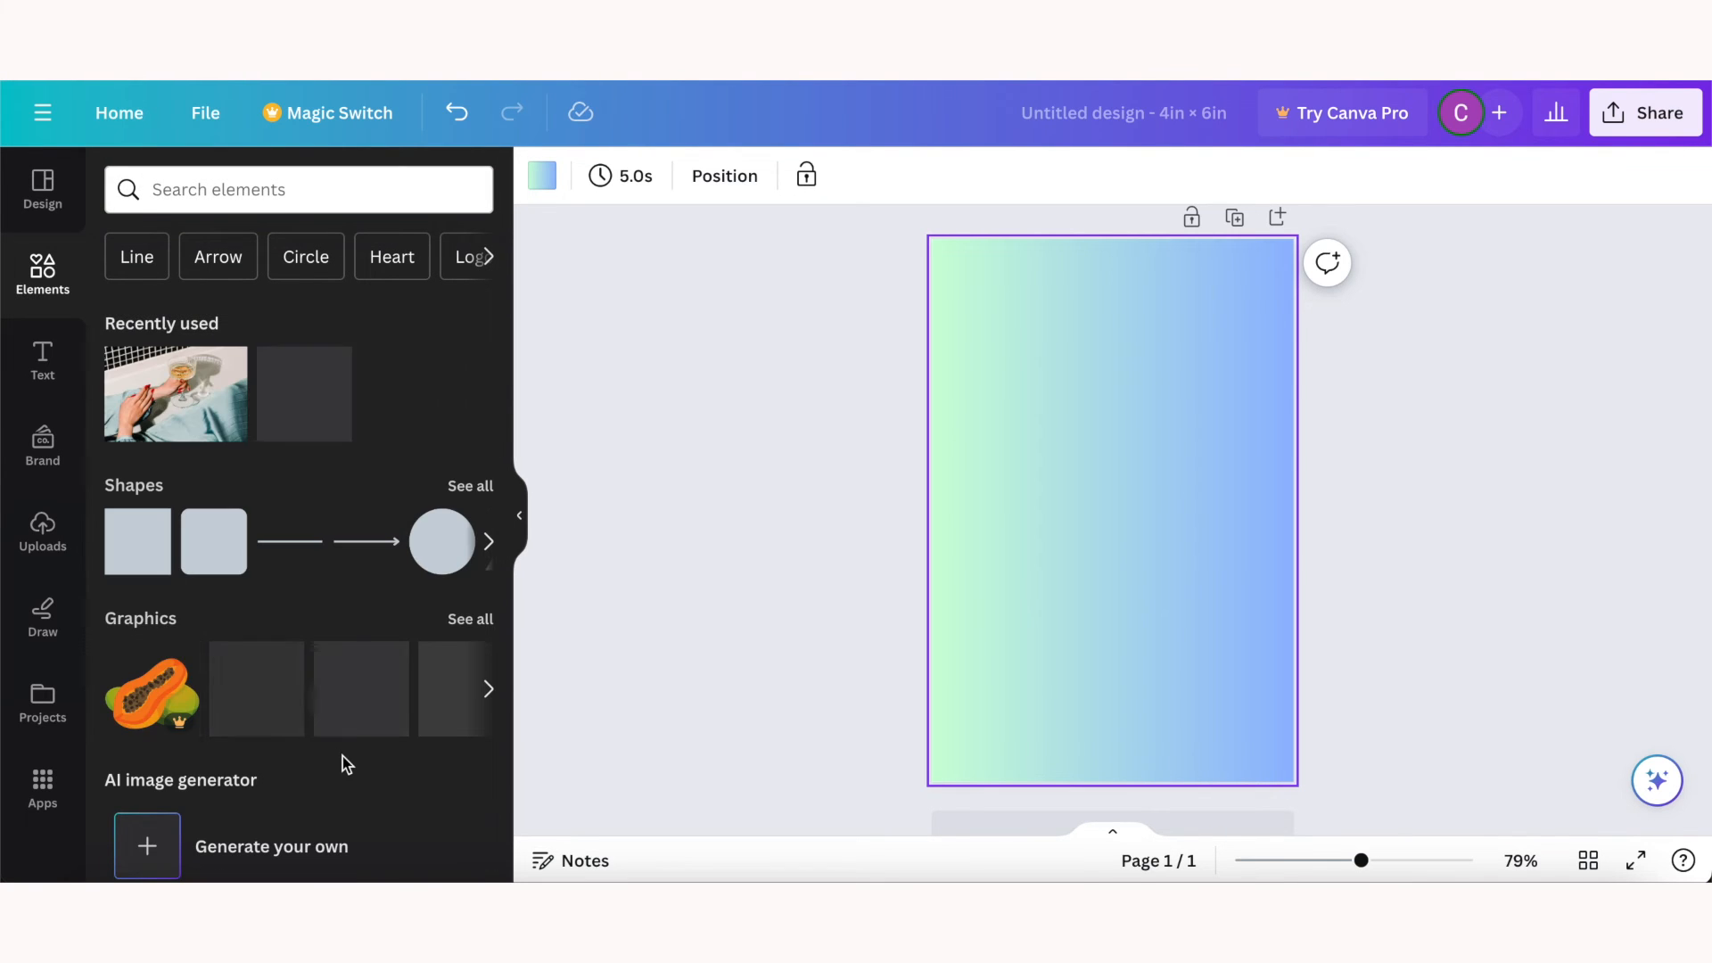
scroll(down, 3)
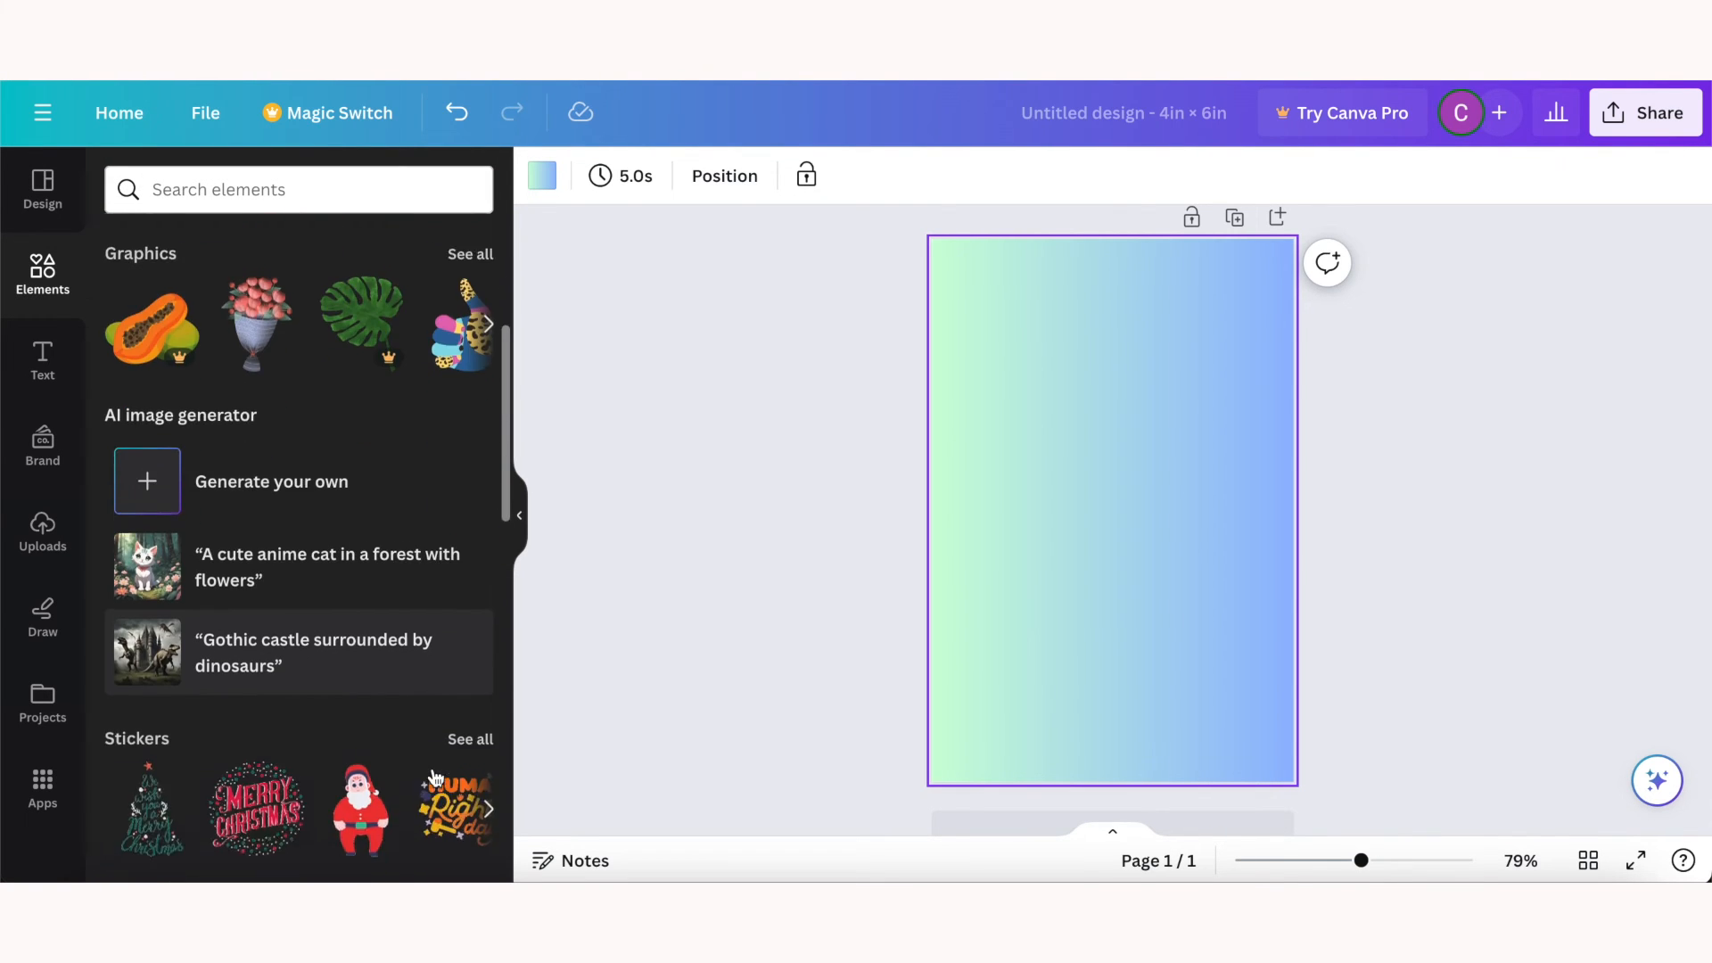
scroll(down, 3)
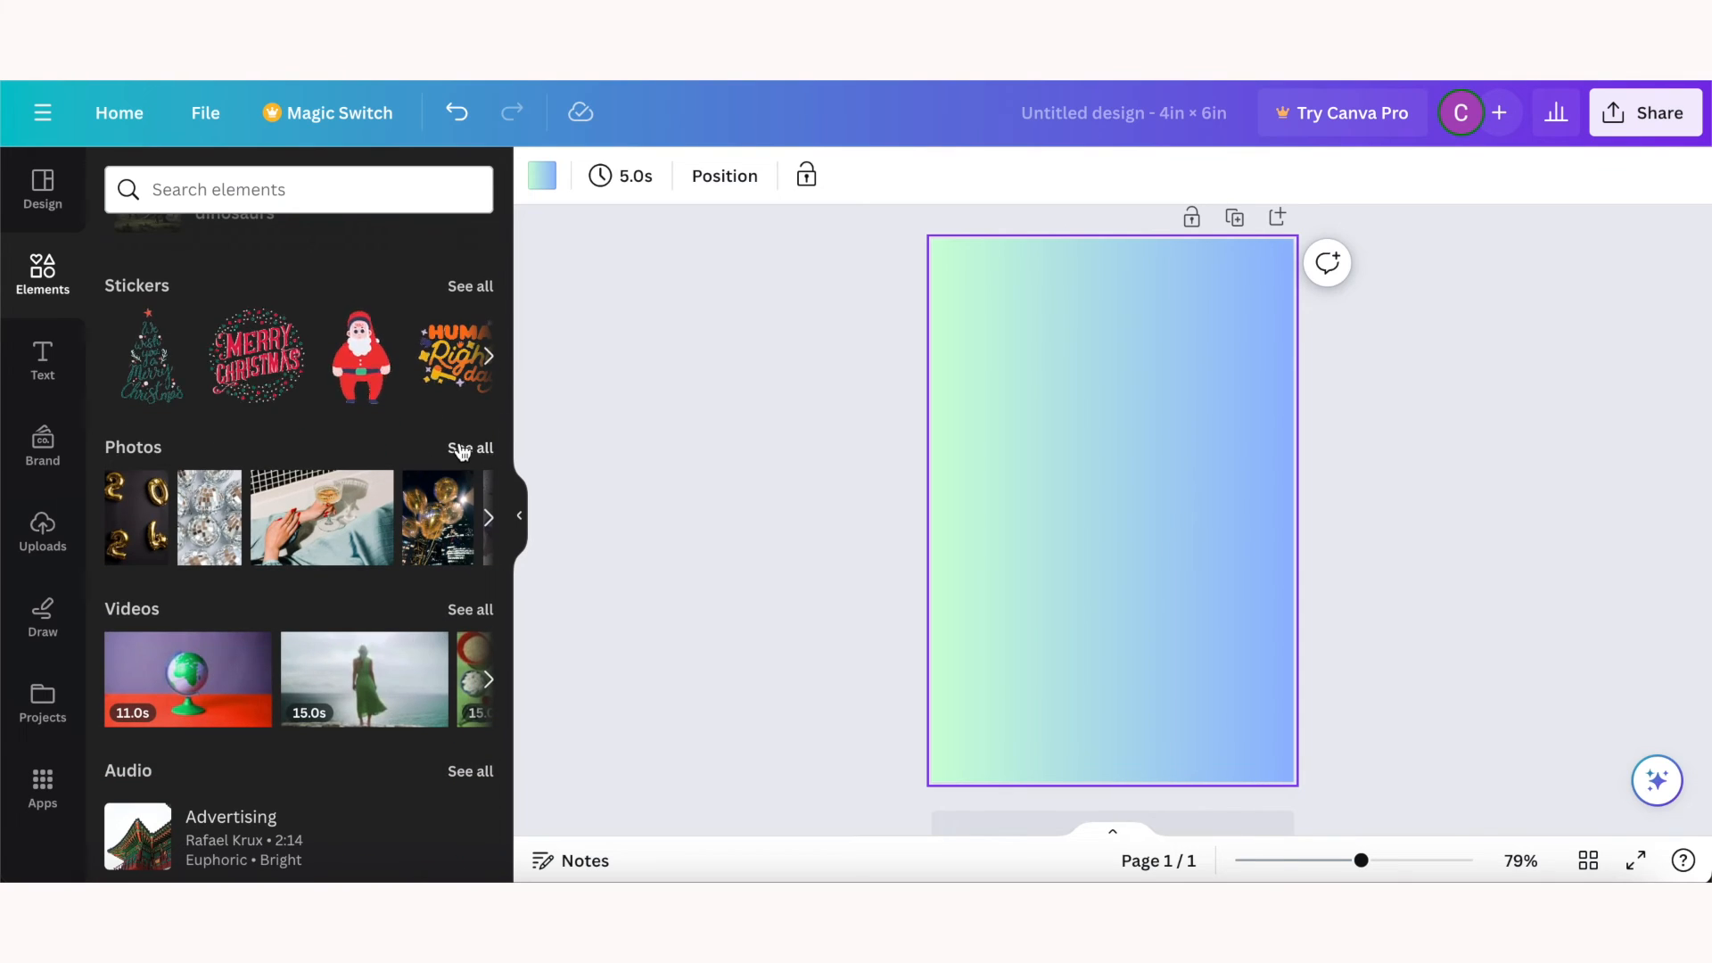
click(469, 448)
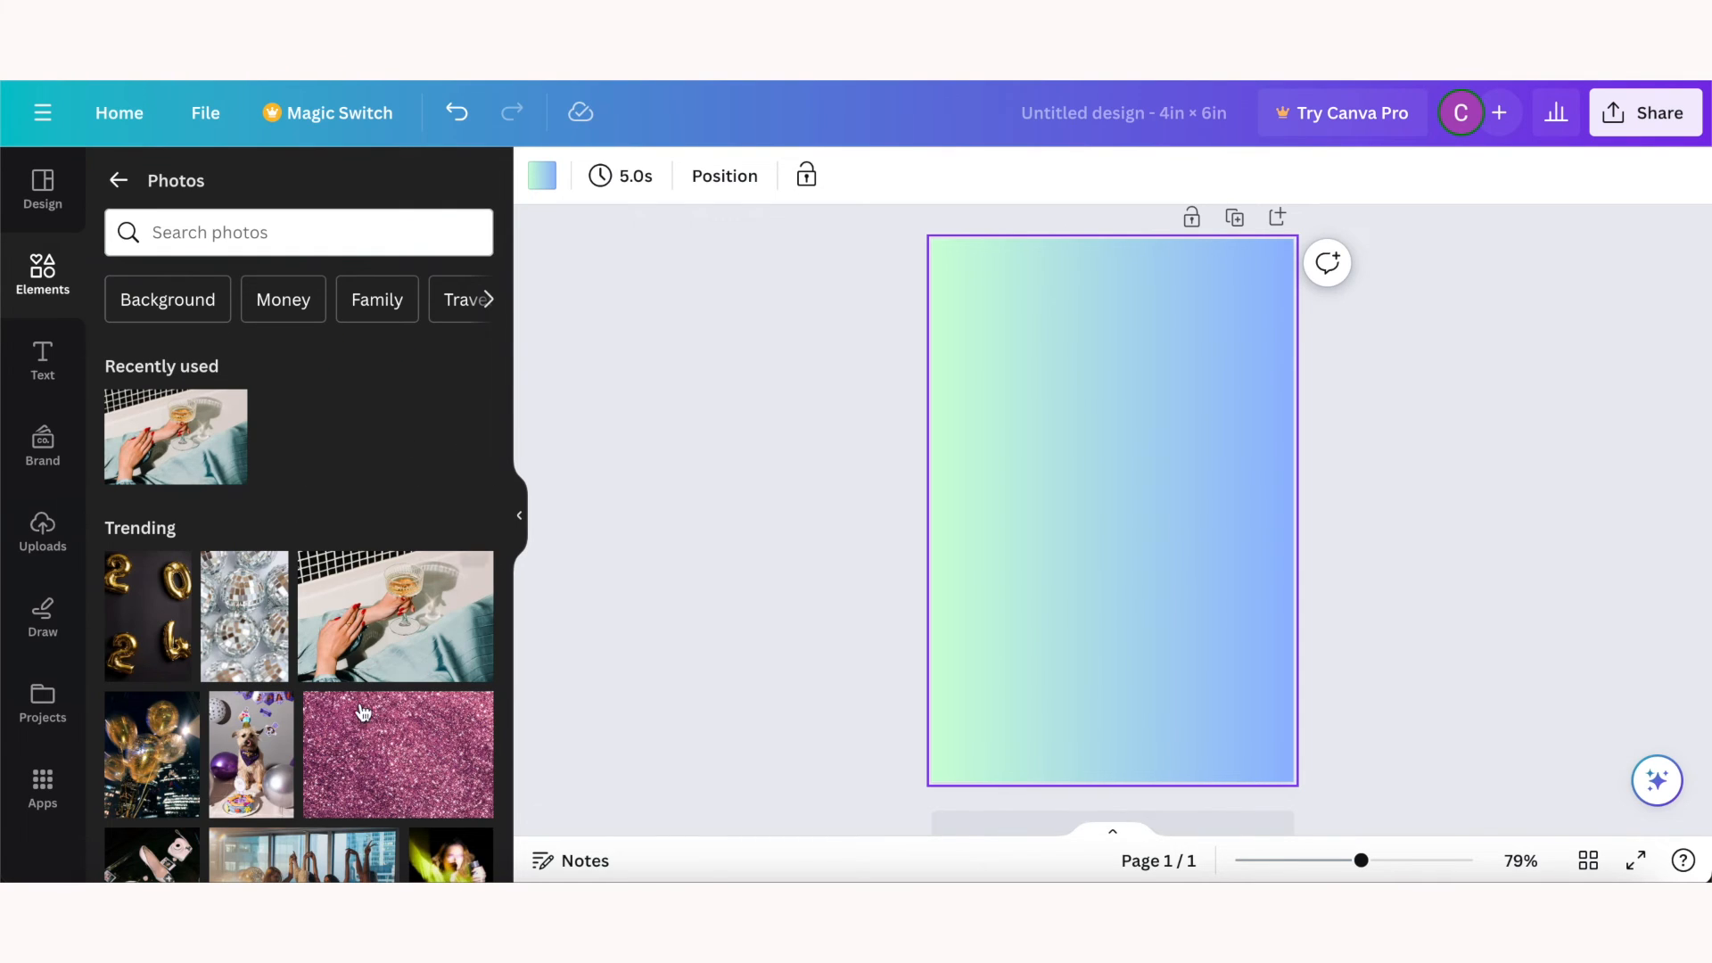
text(flowers)
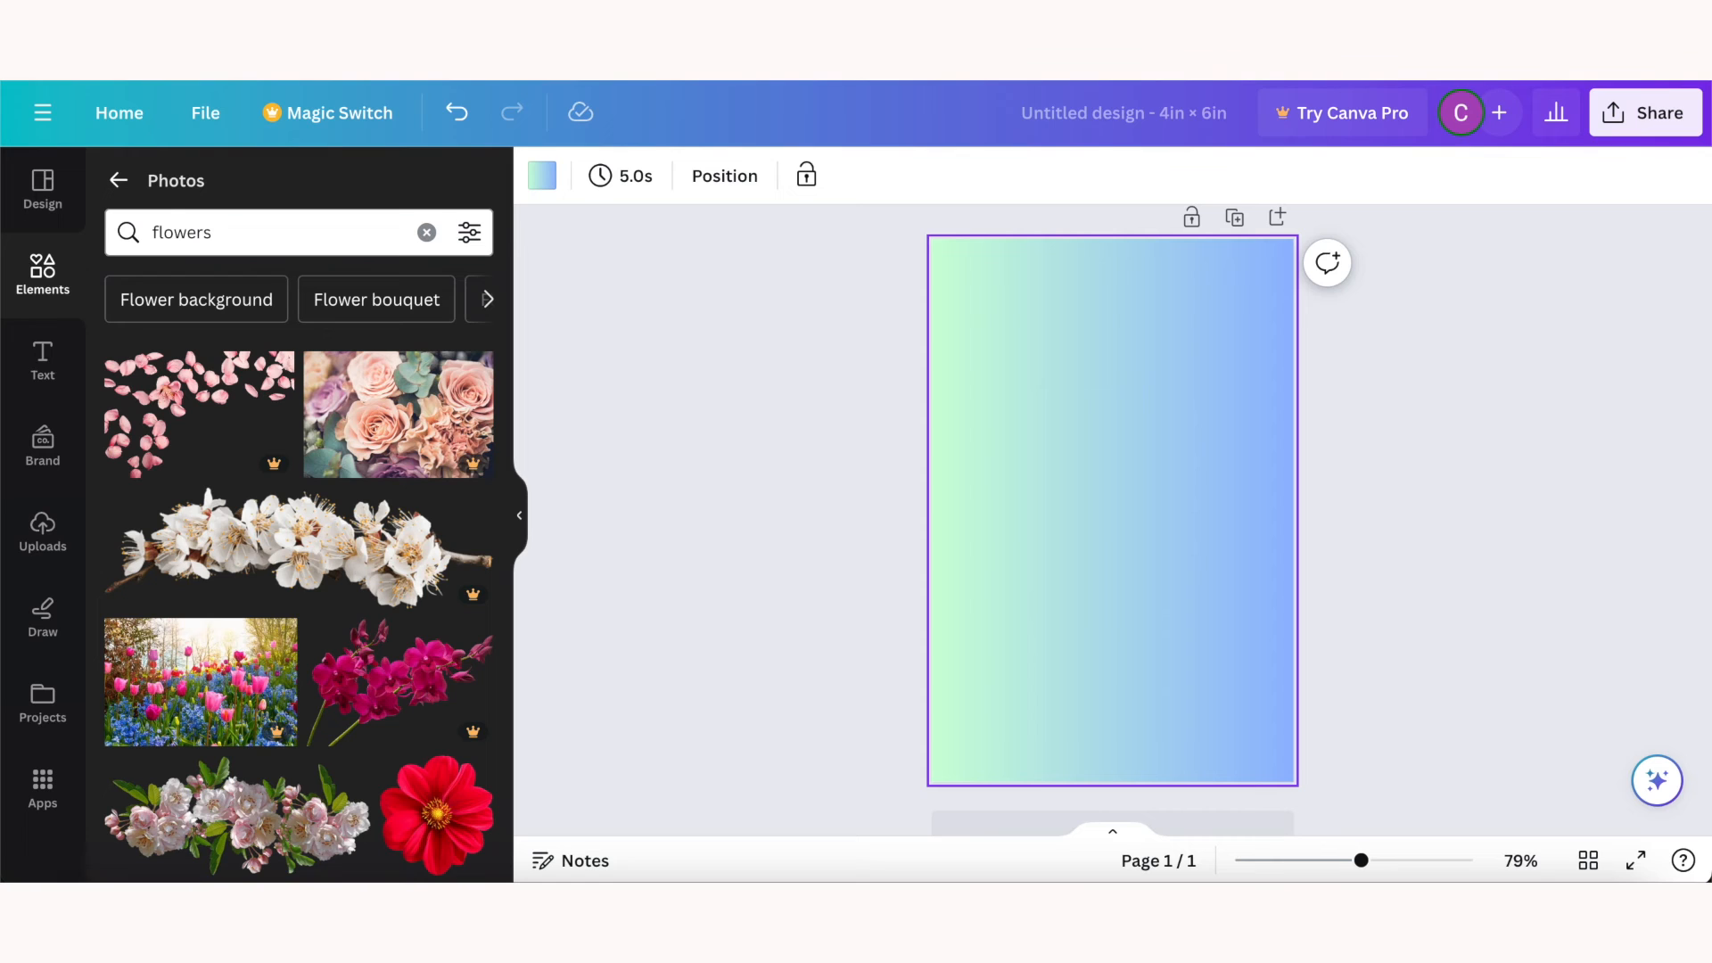
scroll(down, 3)
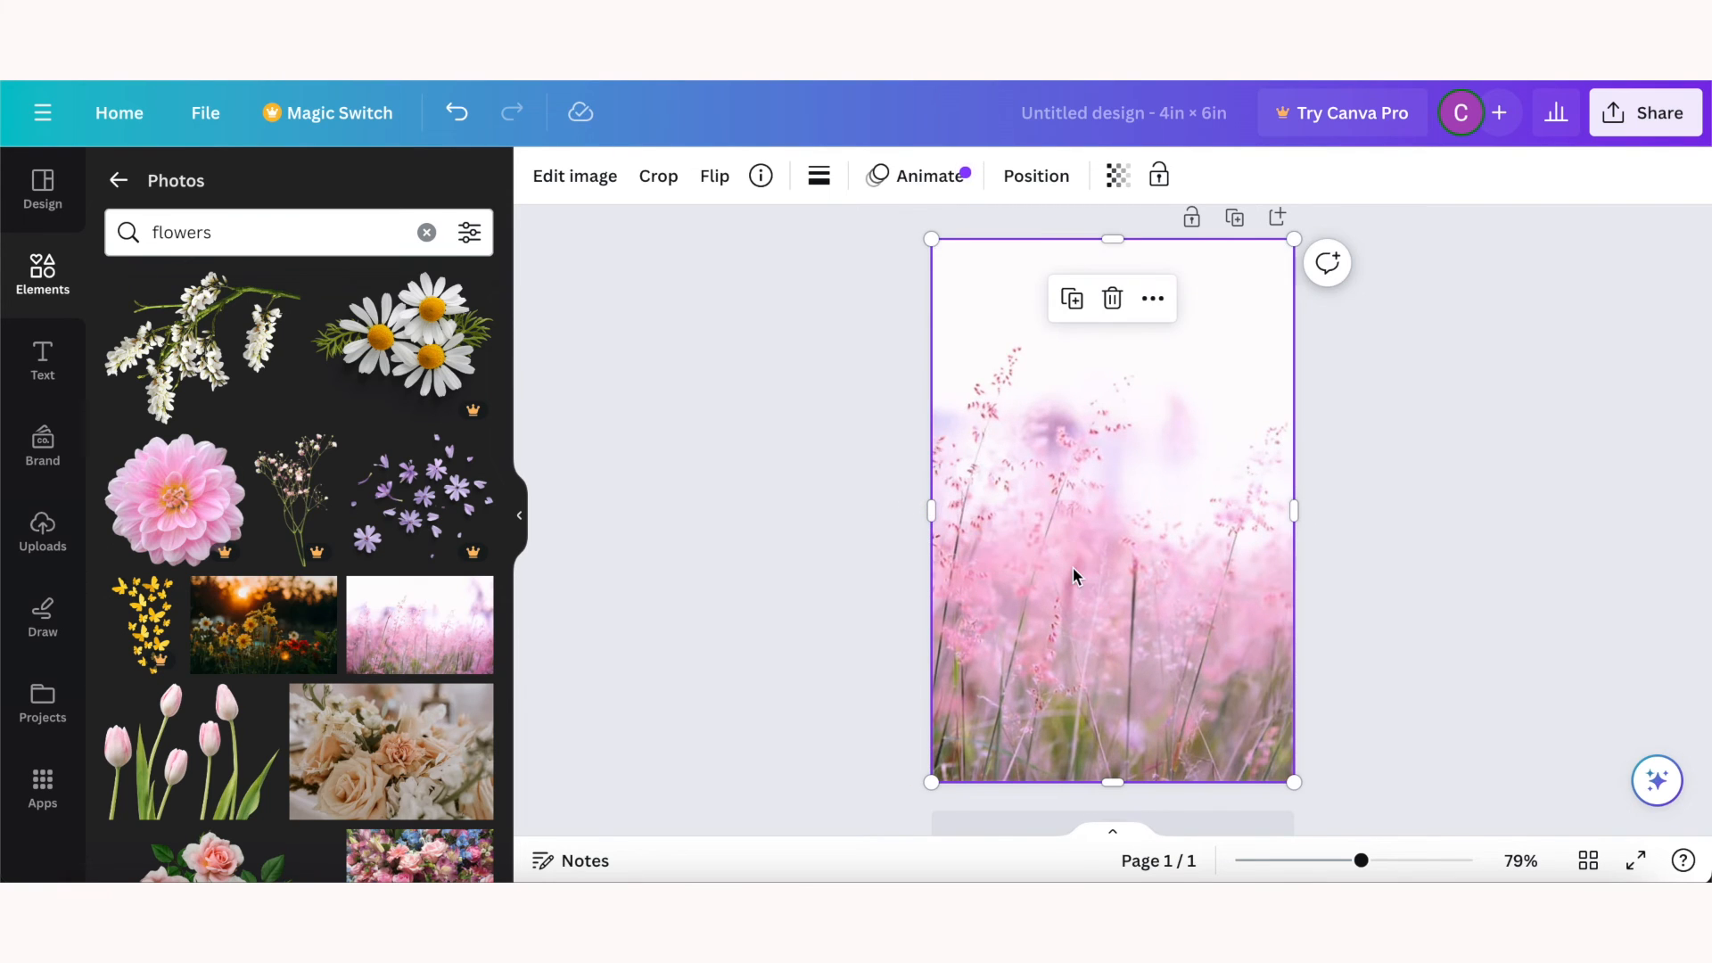
Step: Add the pink meadow flowers photo and crop it to 2:3 so it covers the whole page
click(658, 176)
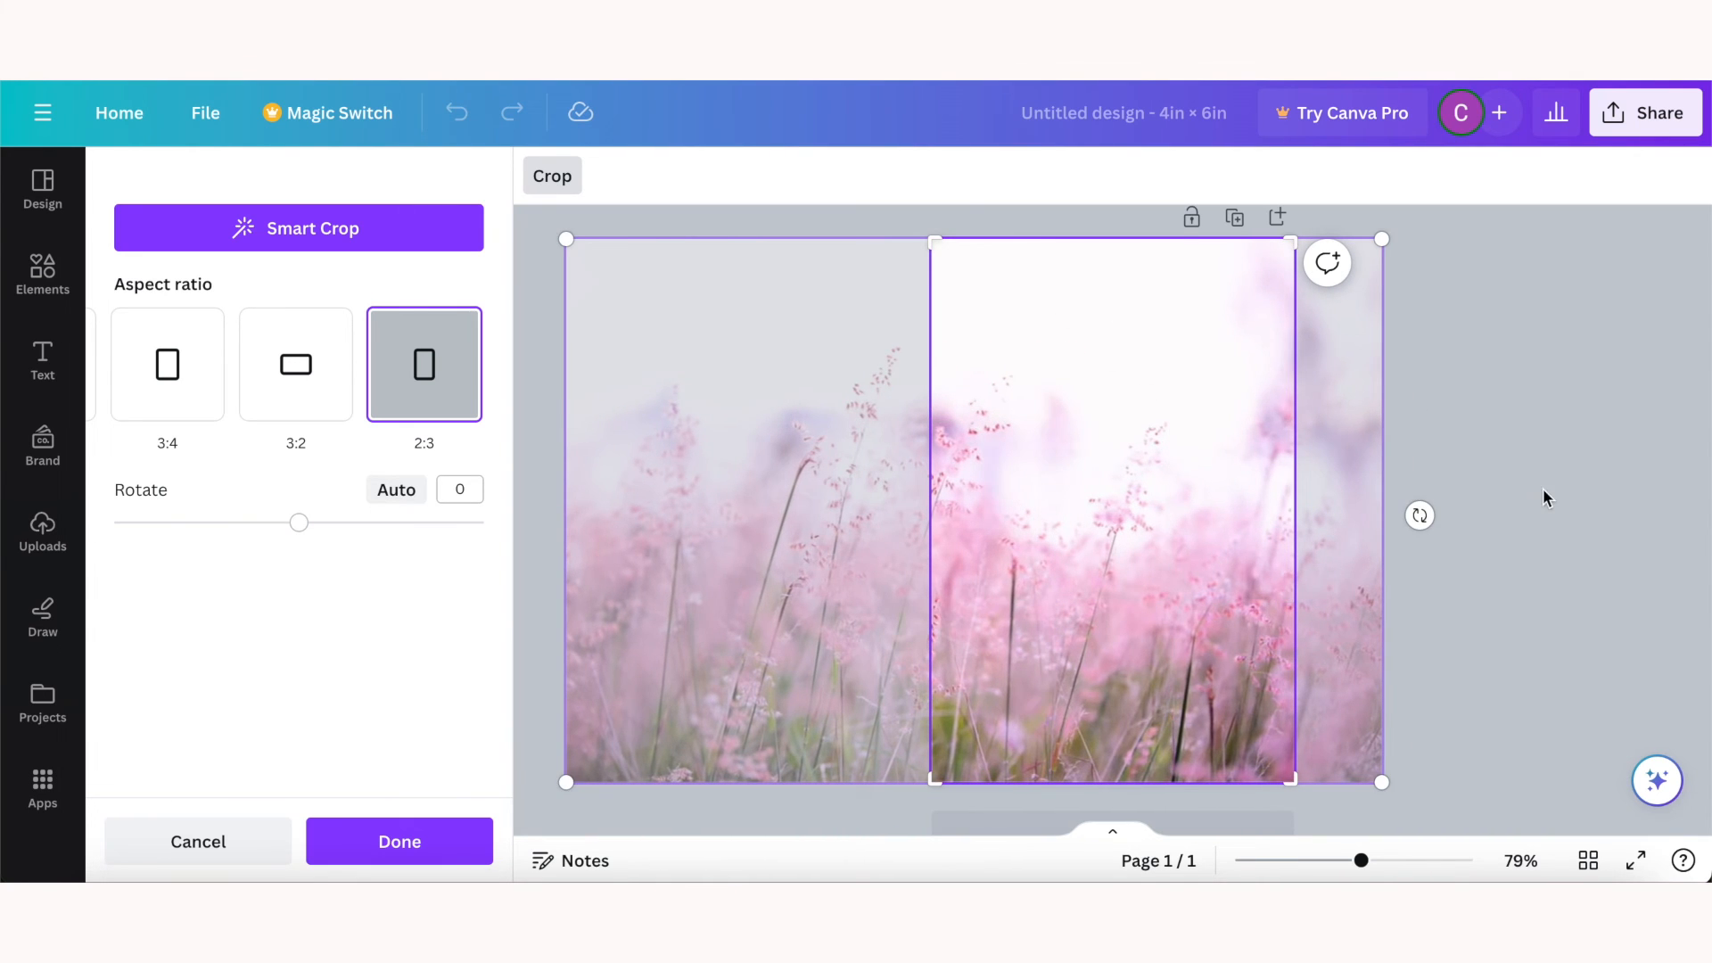
click(398, 840)
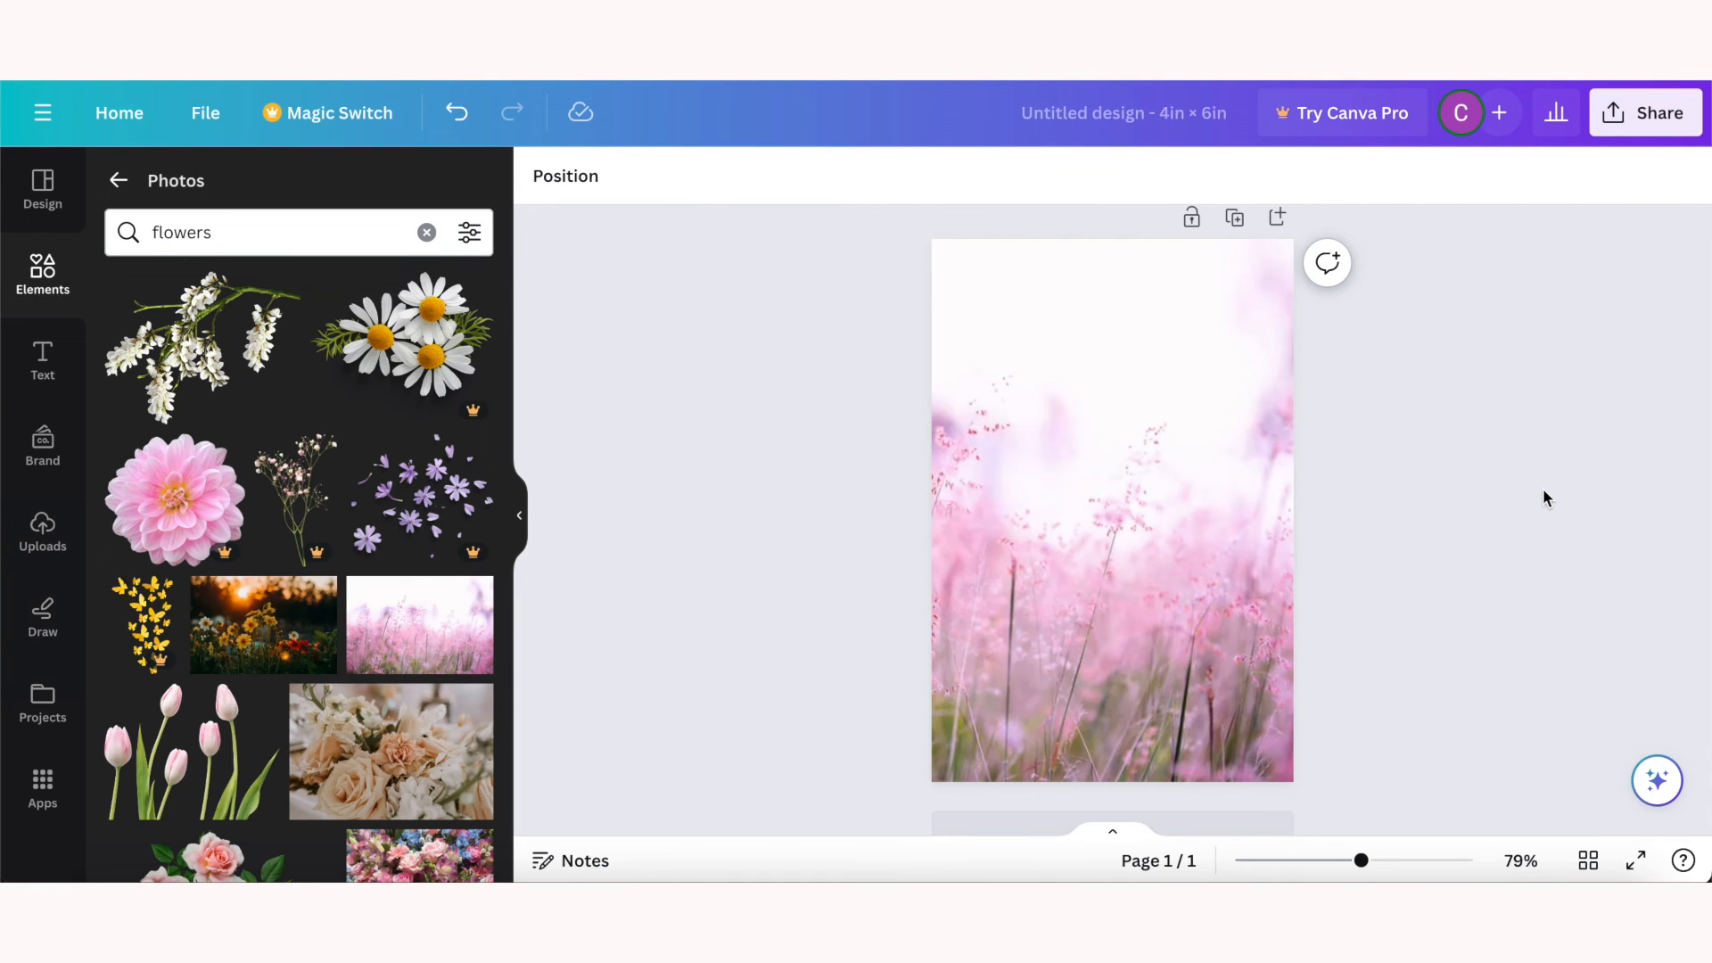
mouse_move(556, 505)
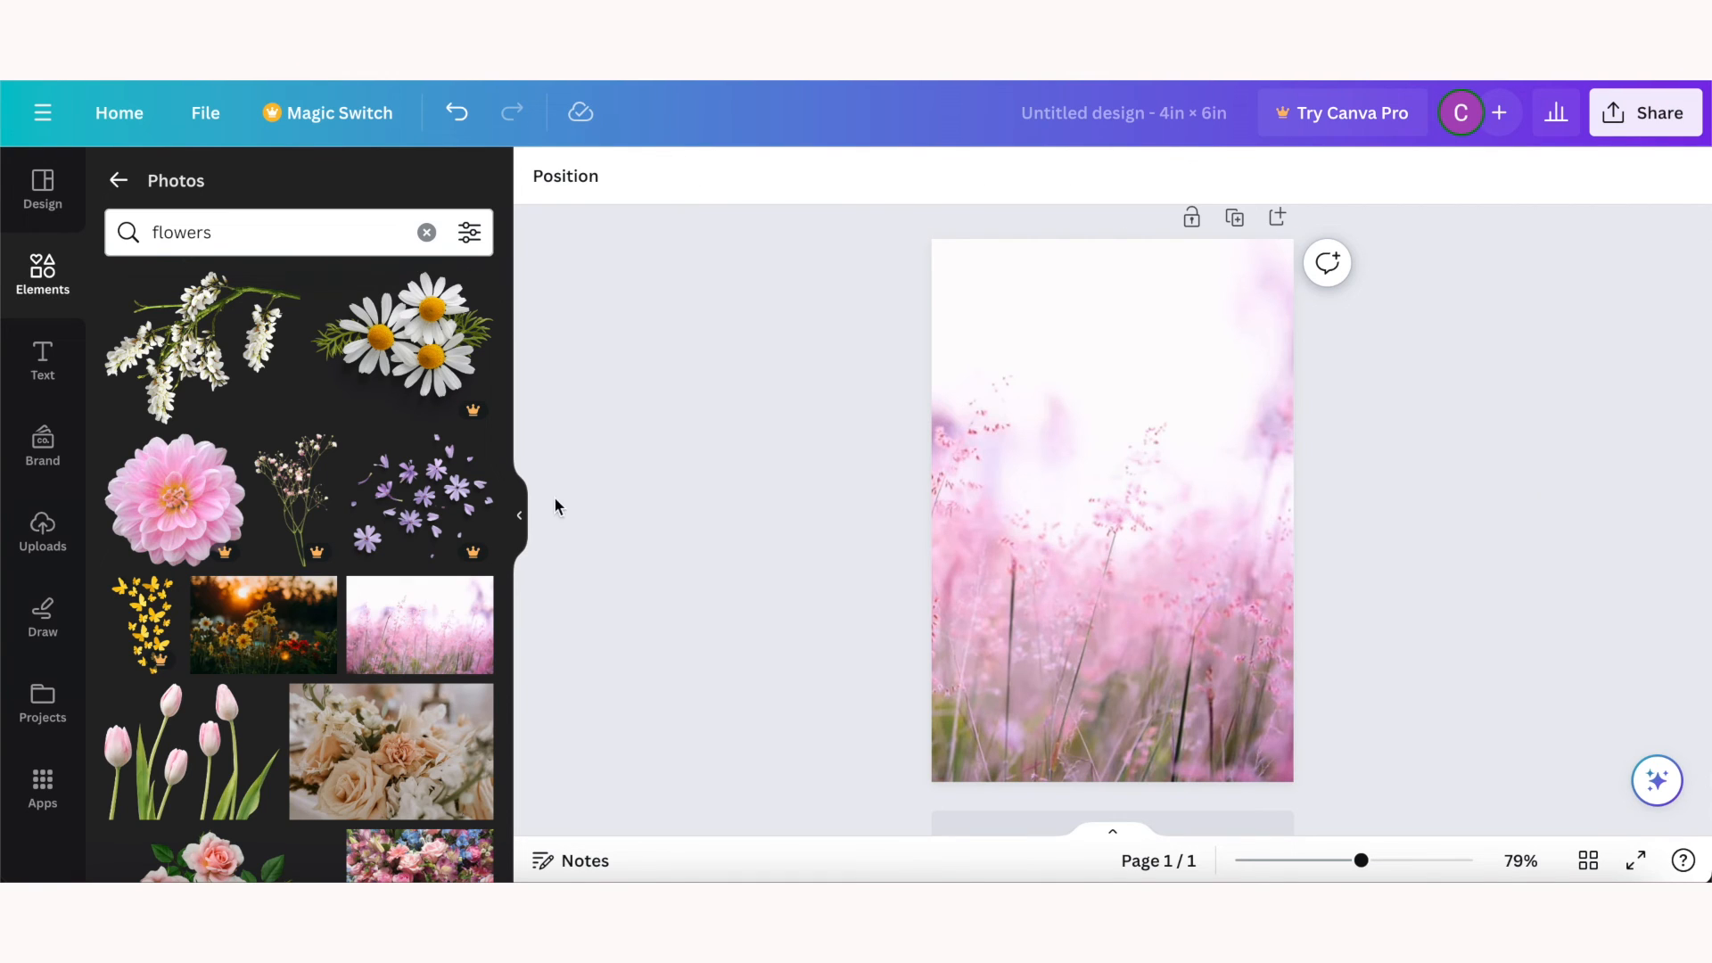
Step: Browse the recommended floral graphics under Elements > Graphics
click(41, 275)
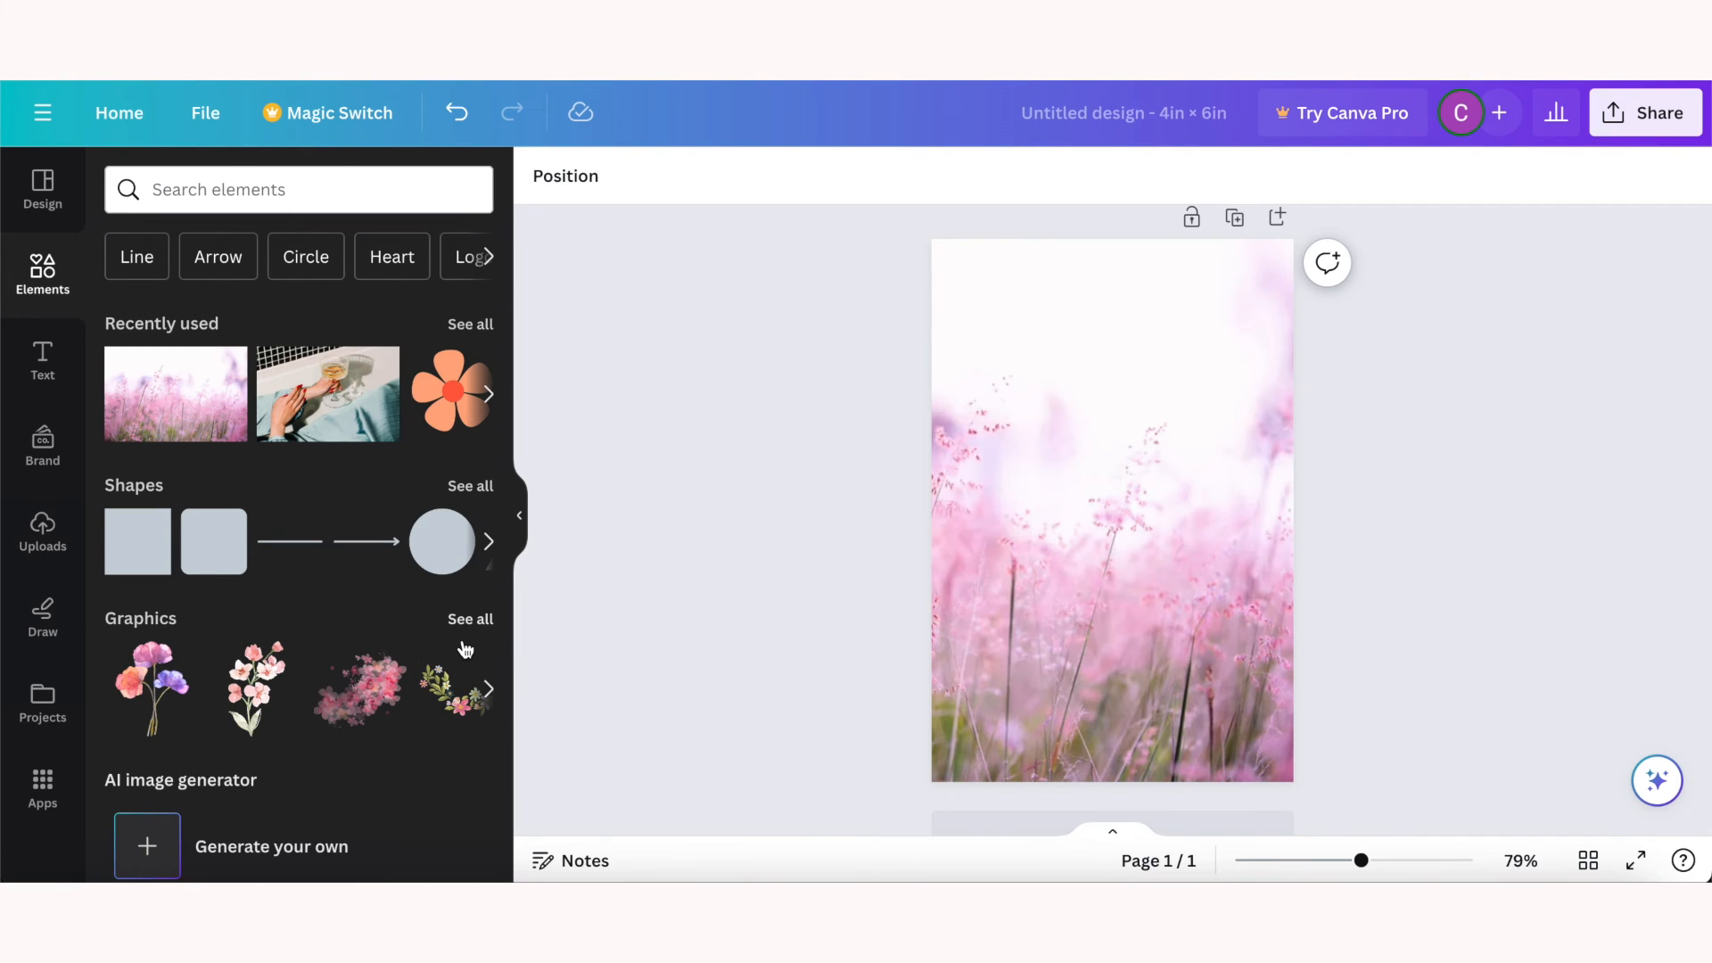
mouse_move(354, 595)
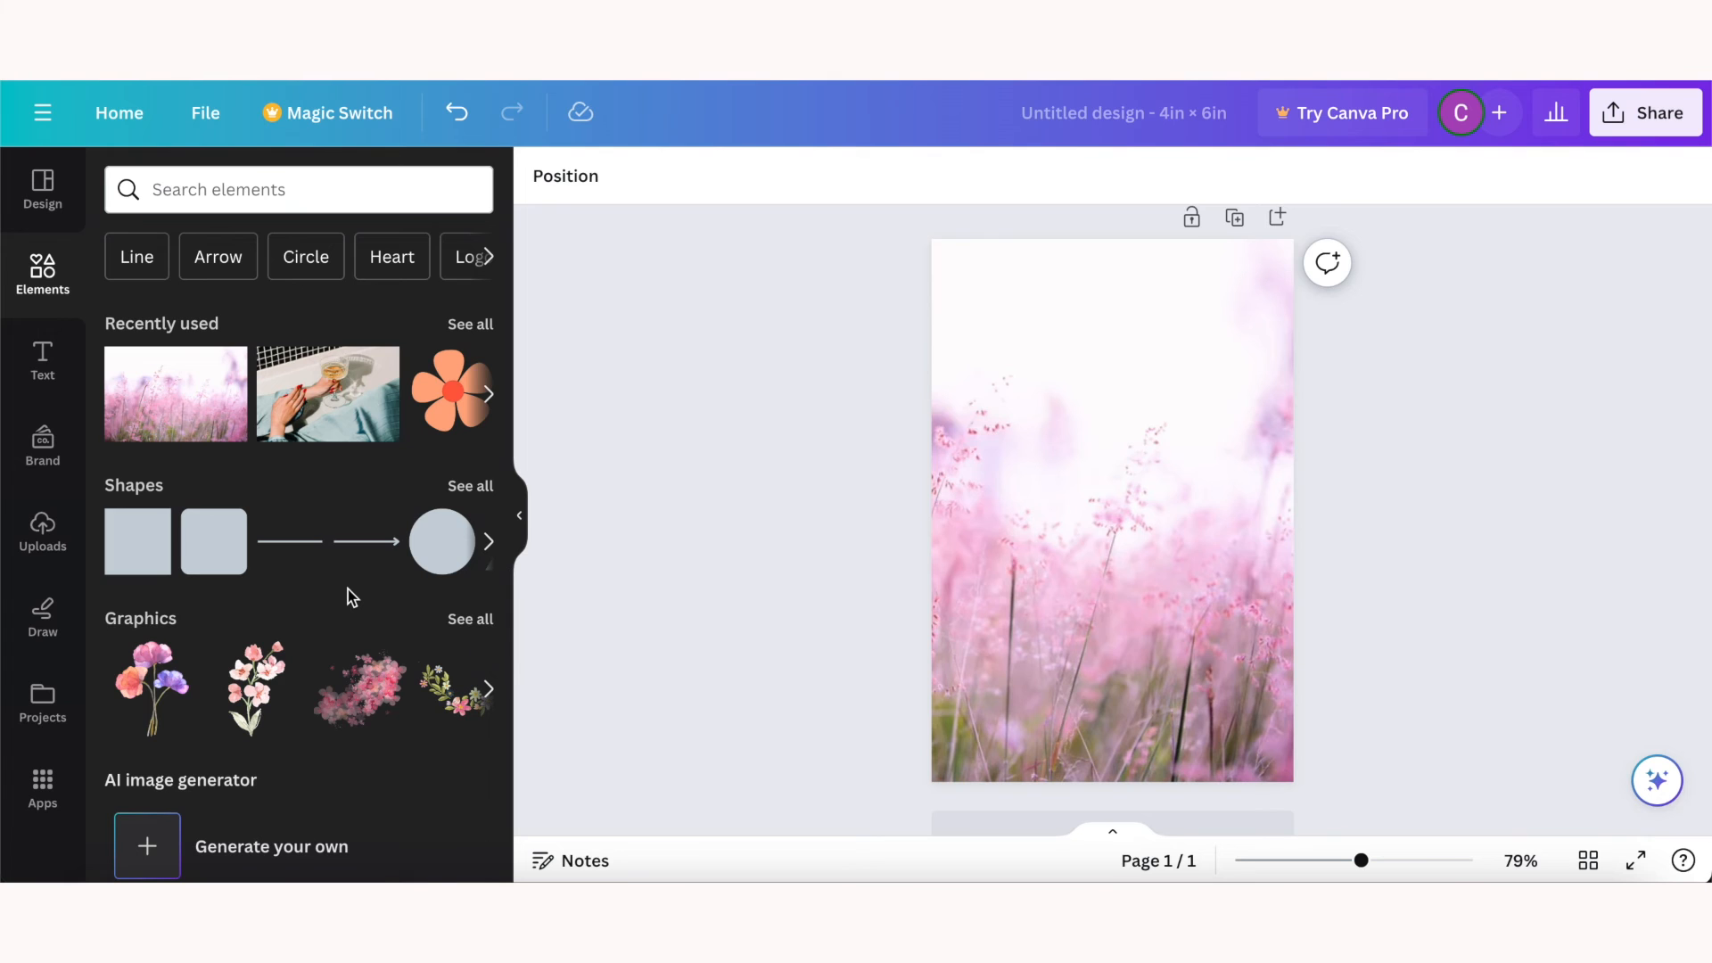
click(469, 619)
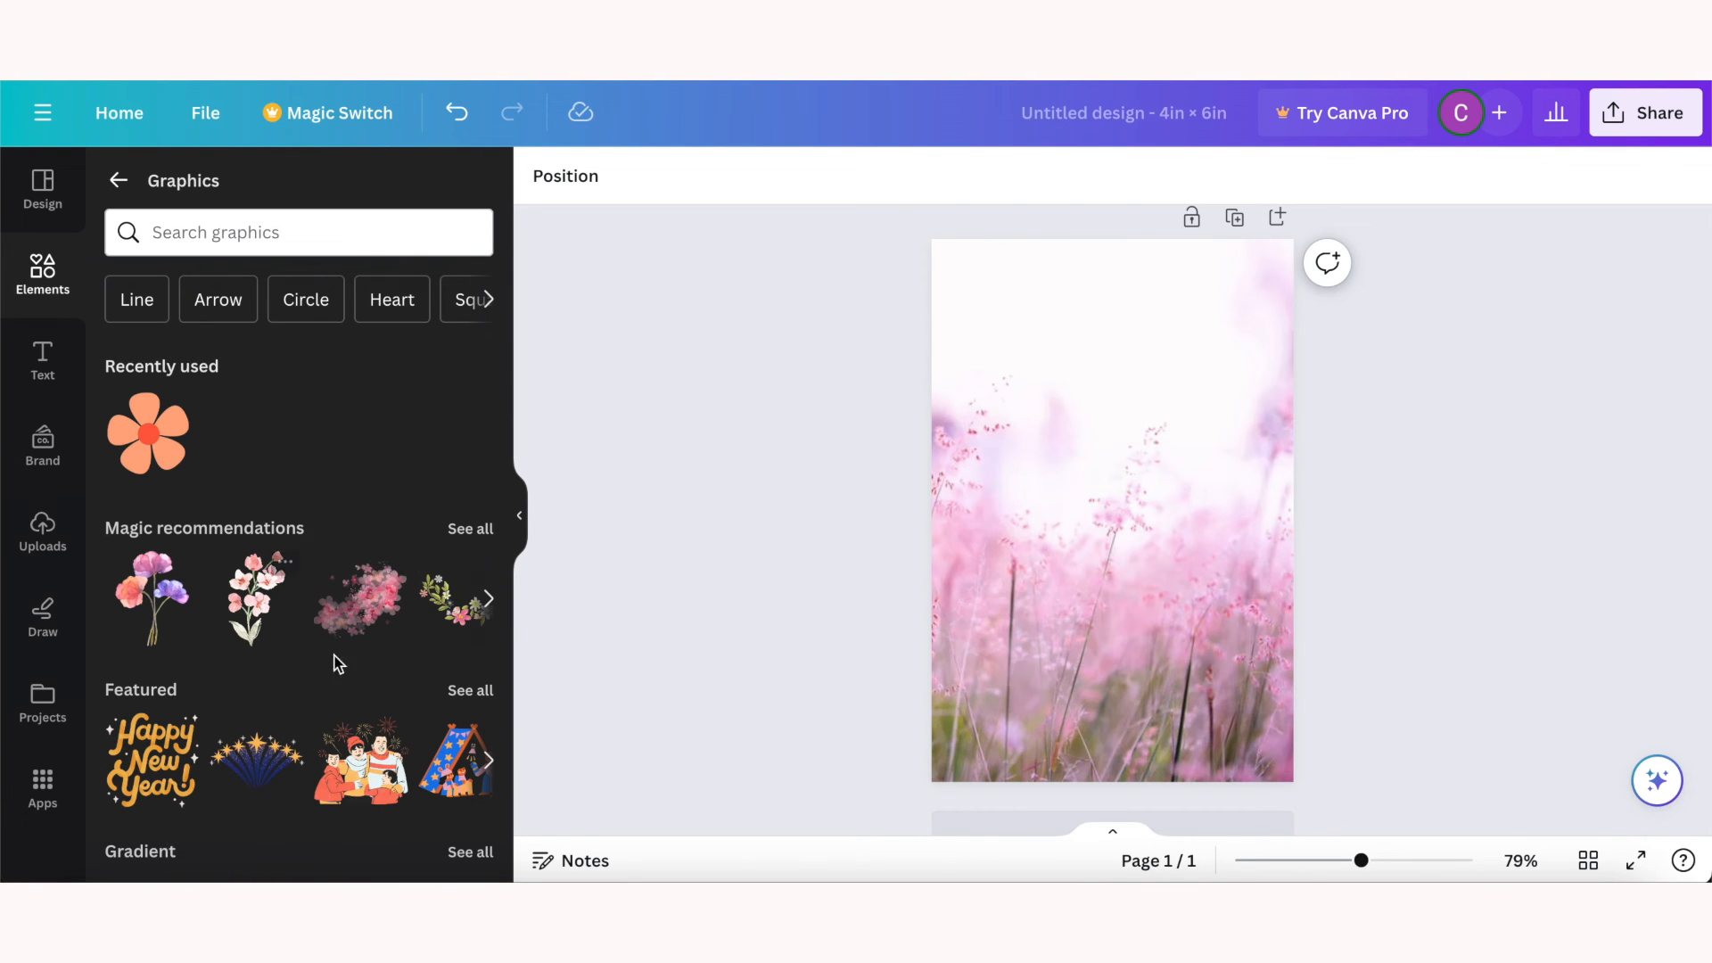
click(469, 527)
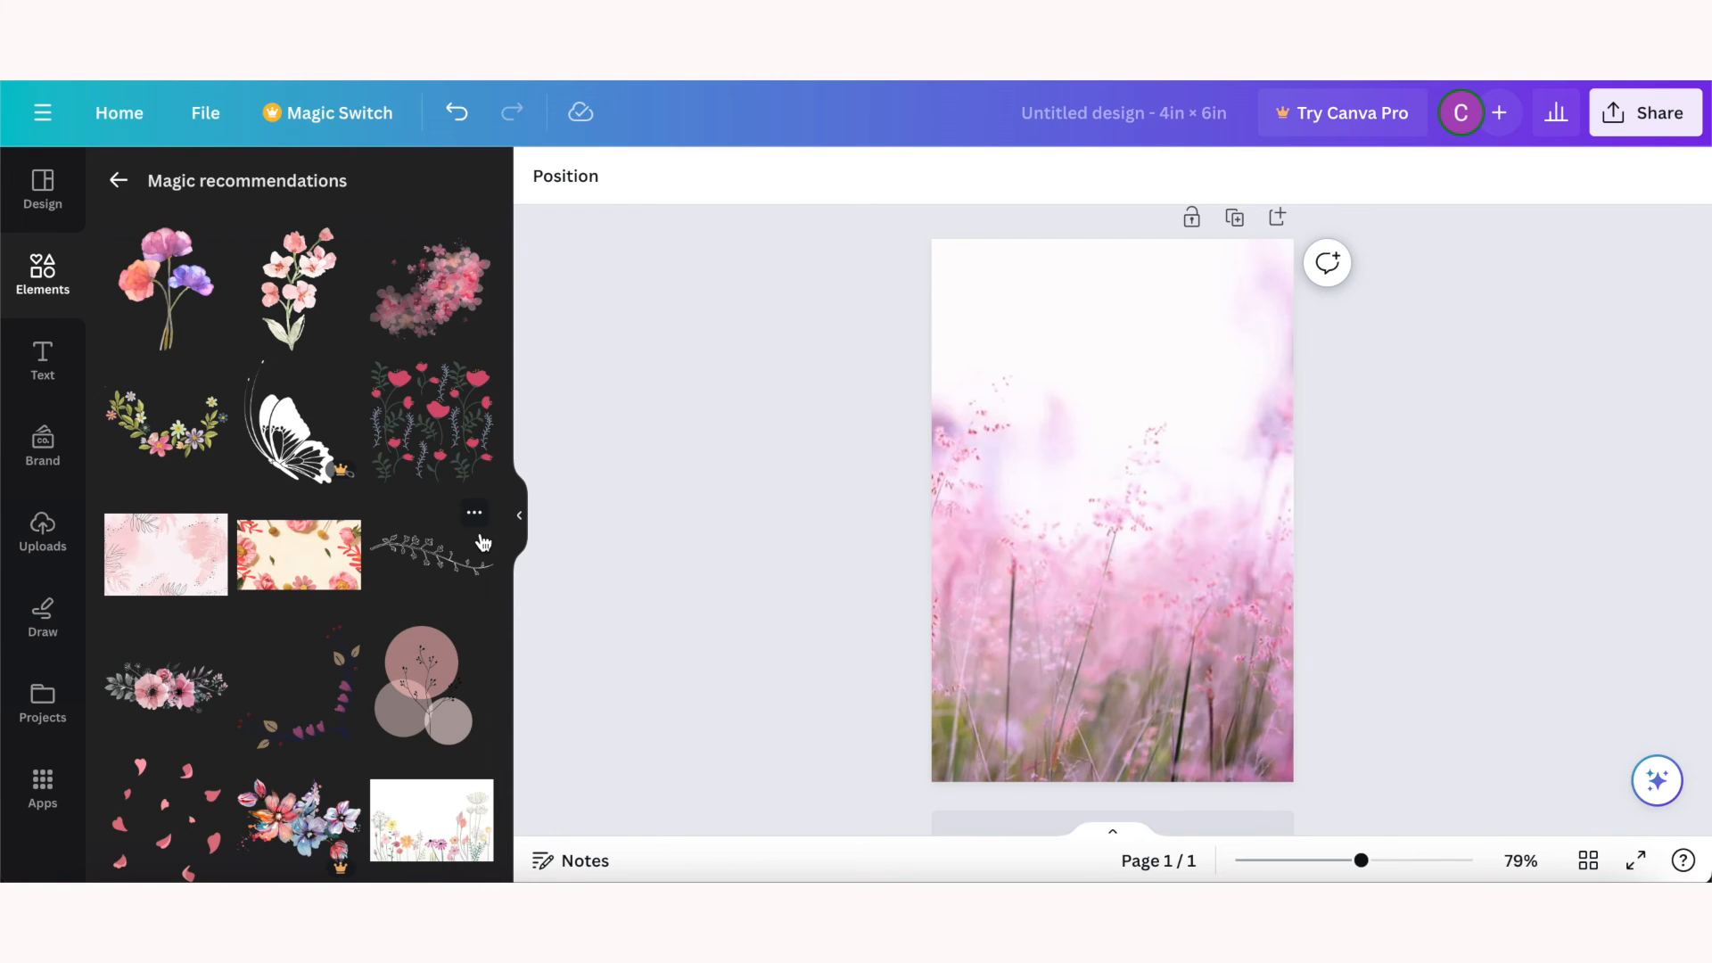
scroll(down, 3)
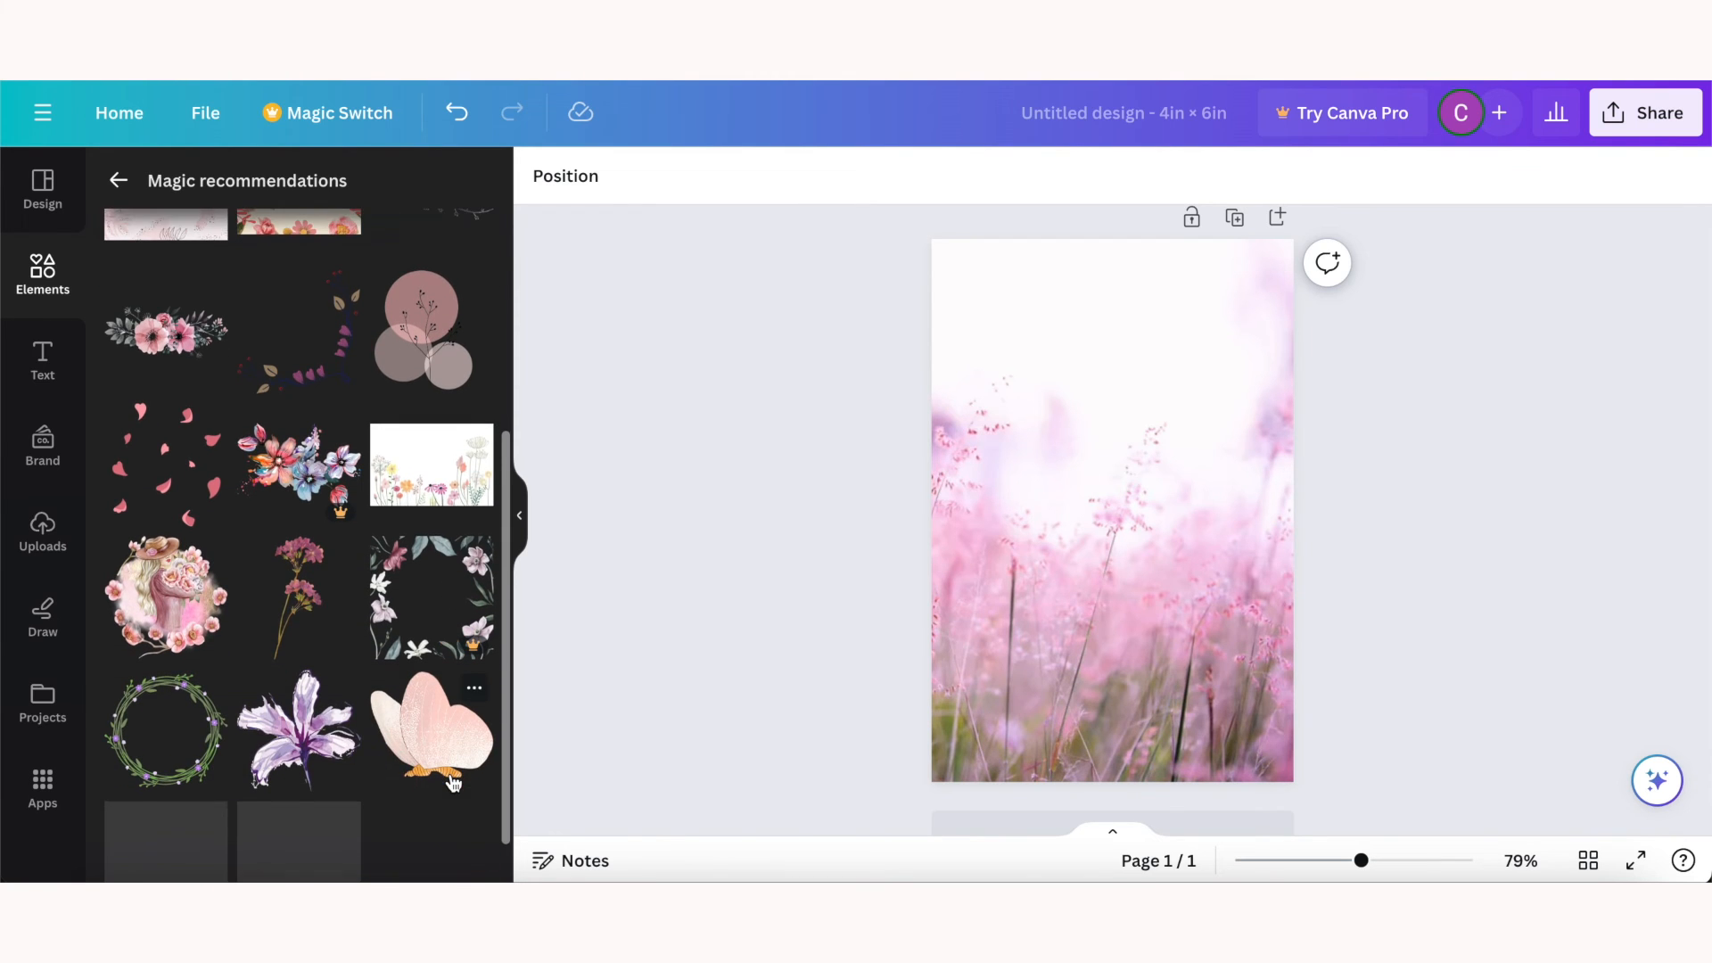
scroll(down, 3)
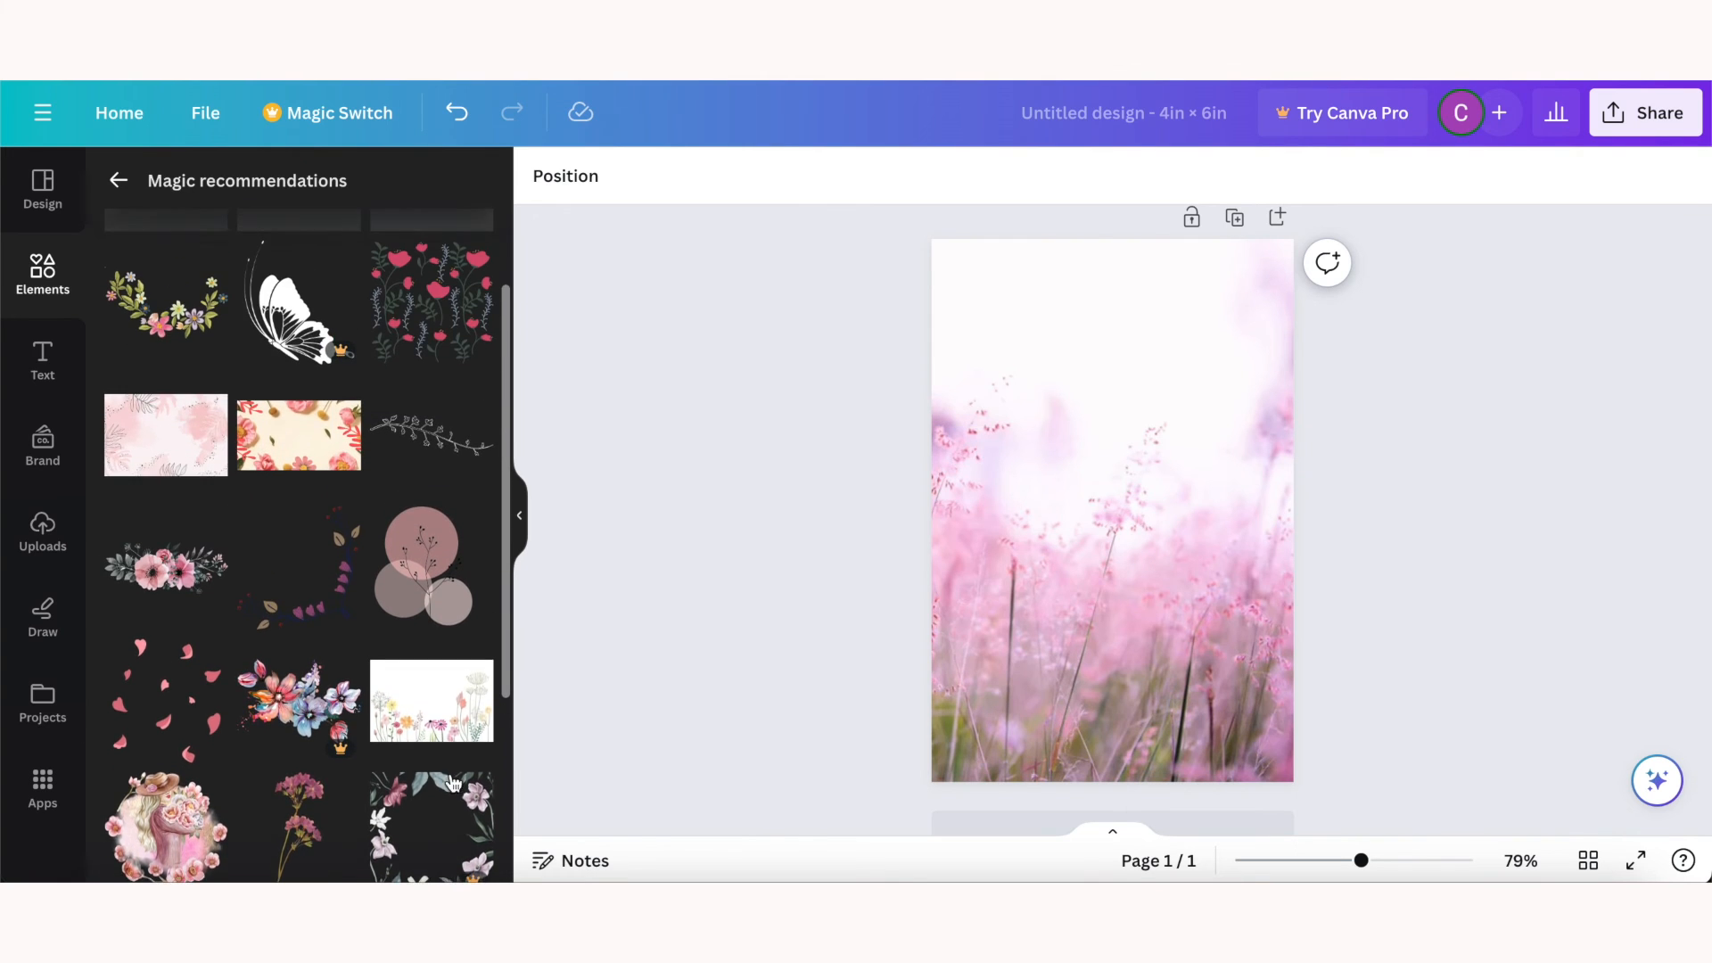
scroll(up, 3)
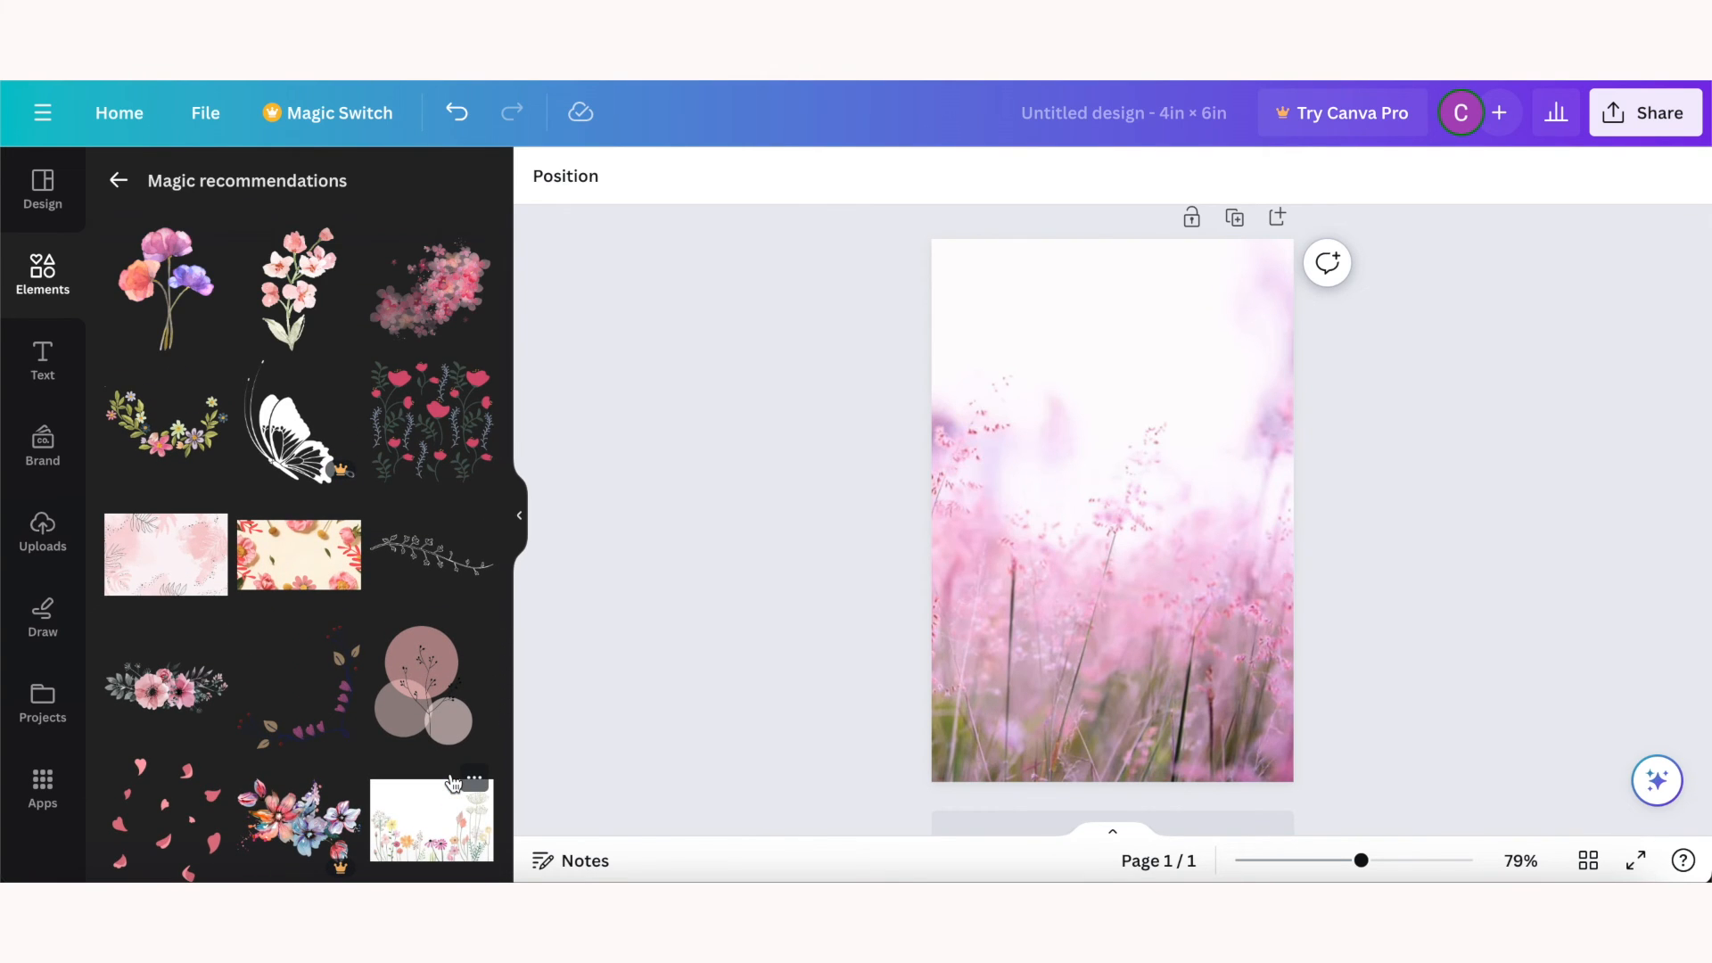
mouse_move(355, 575)
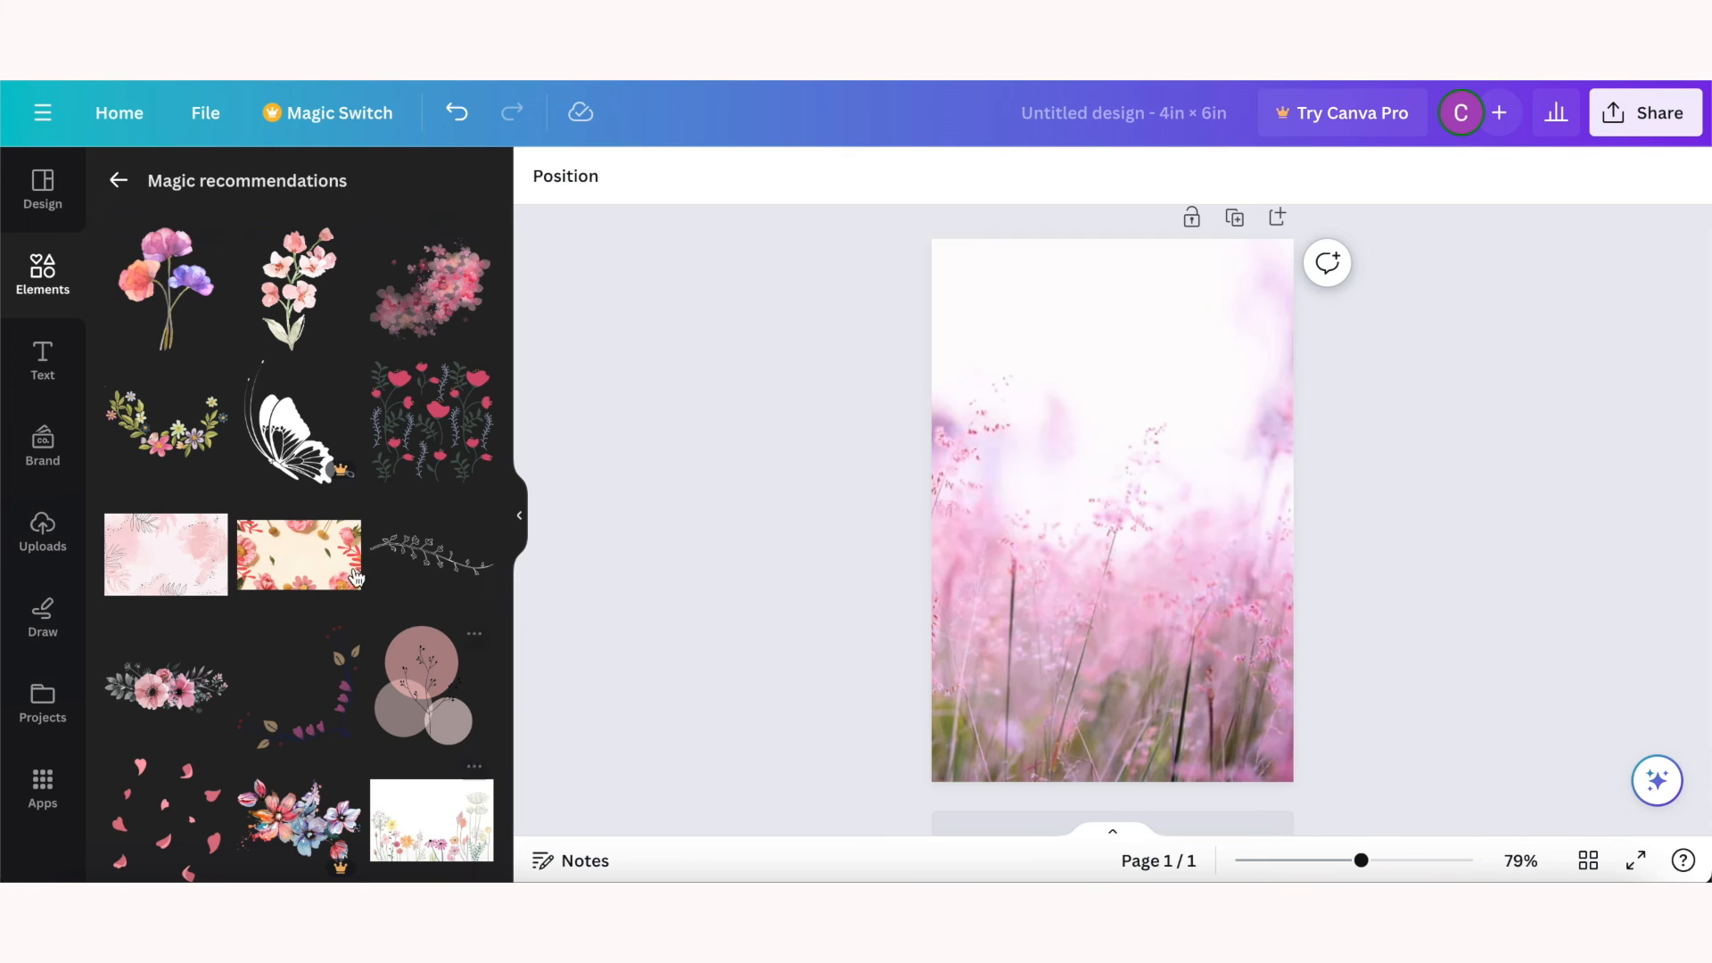
mouse_move(322, 665)
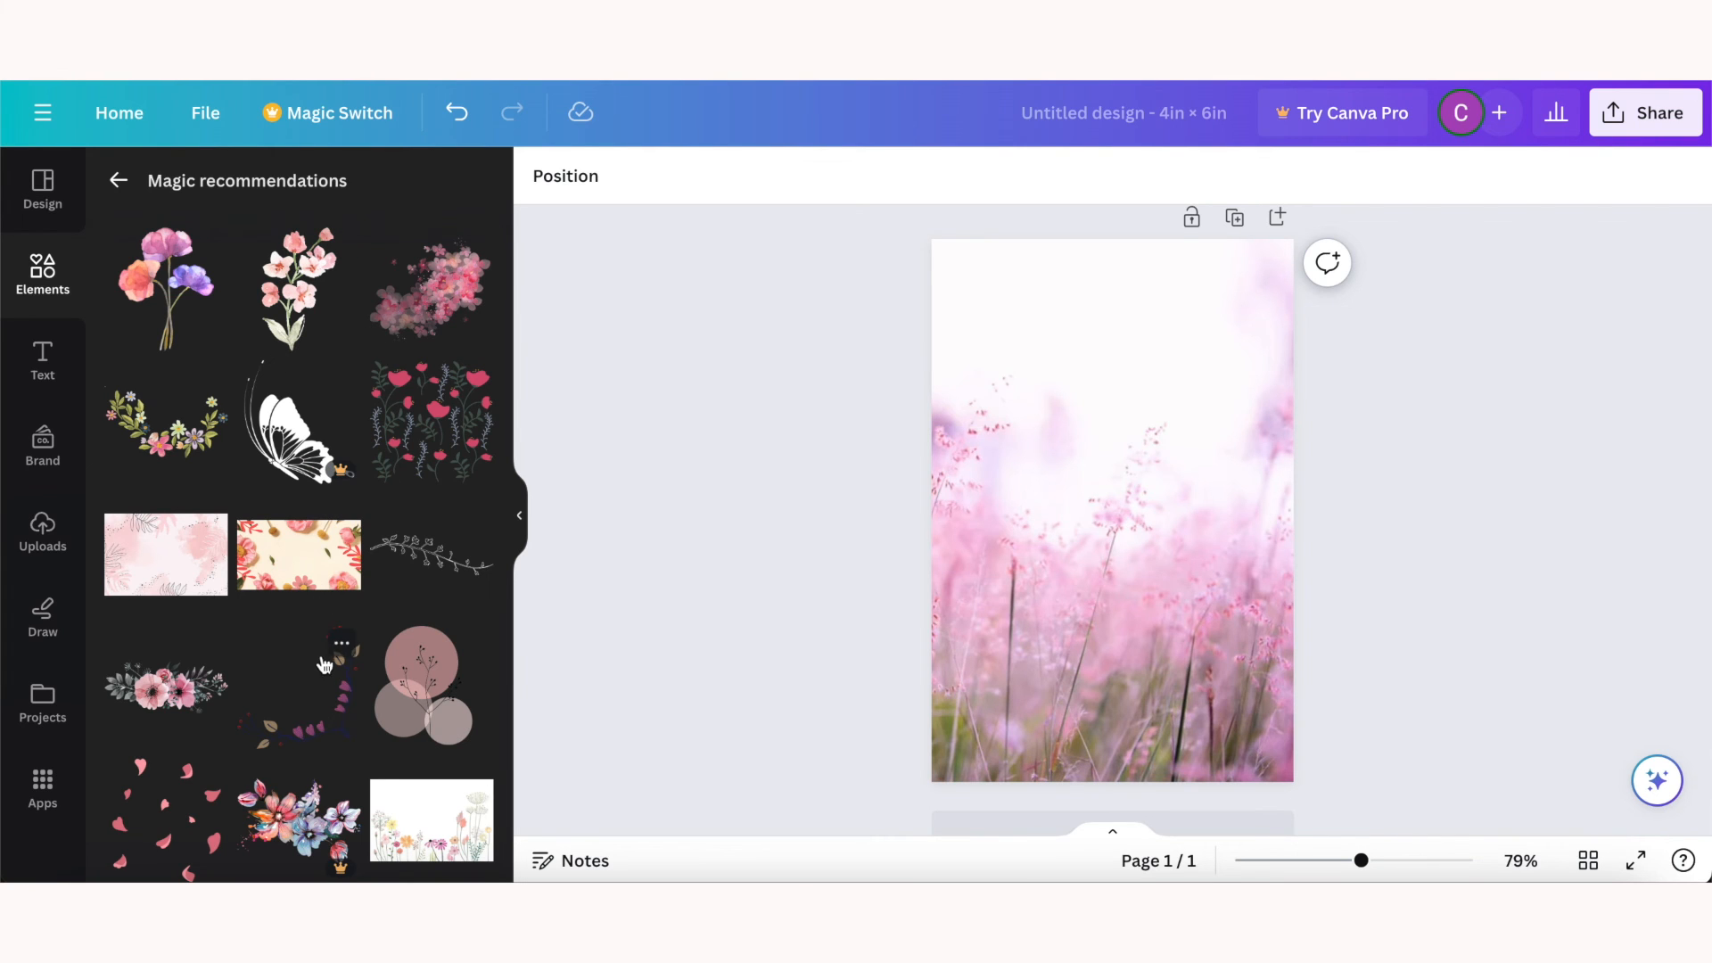
Step: Add the watercolour floral arrangement graphic and place it at the top centre of the page
click(166, 684)
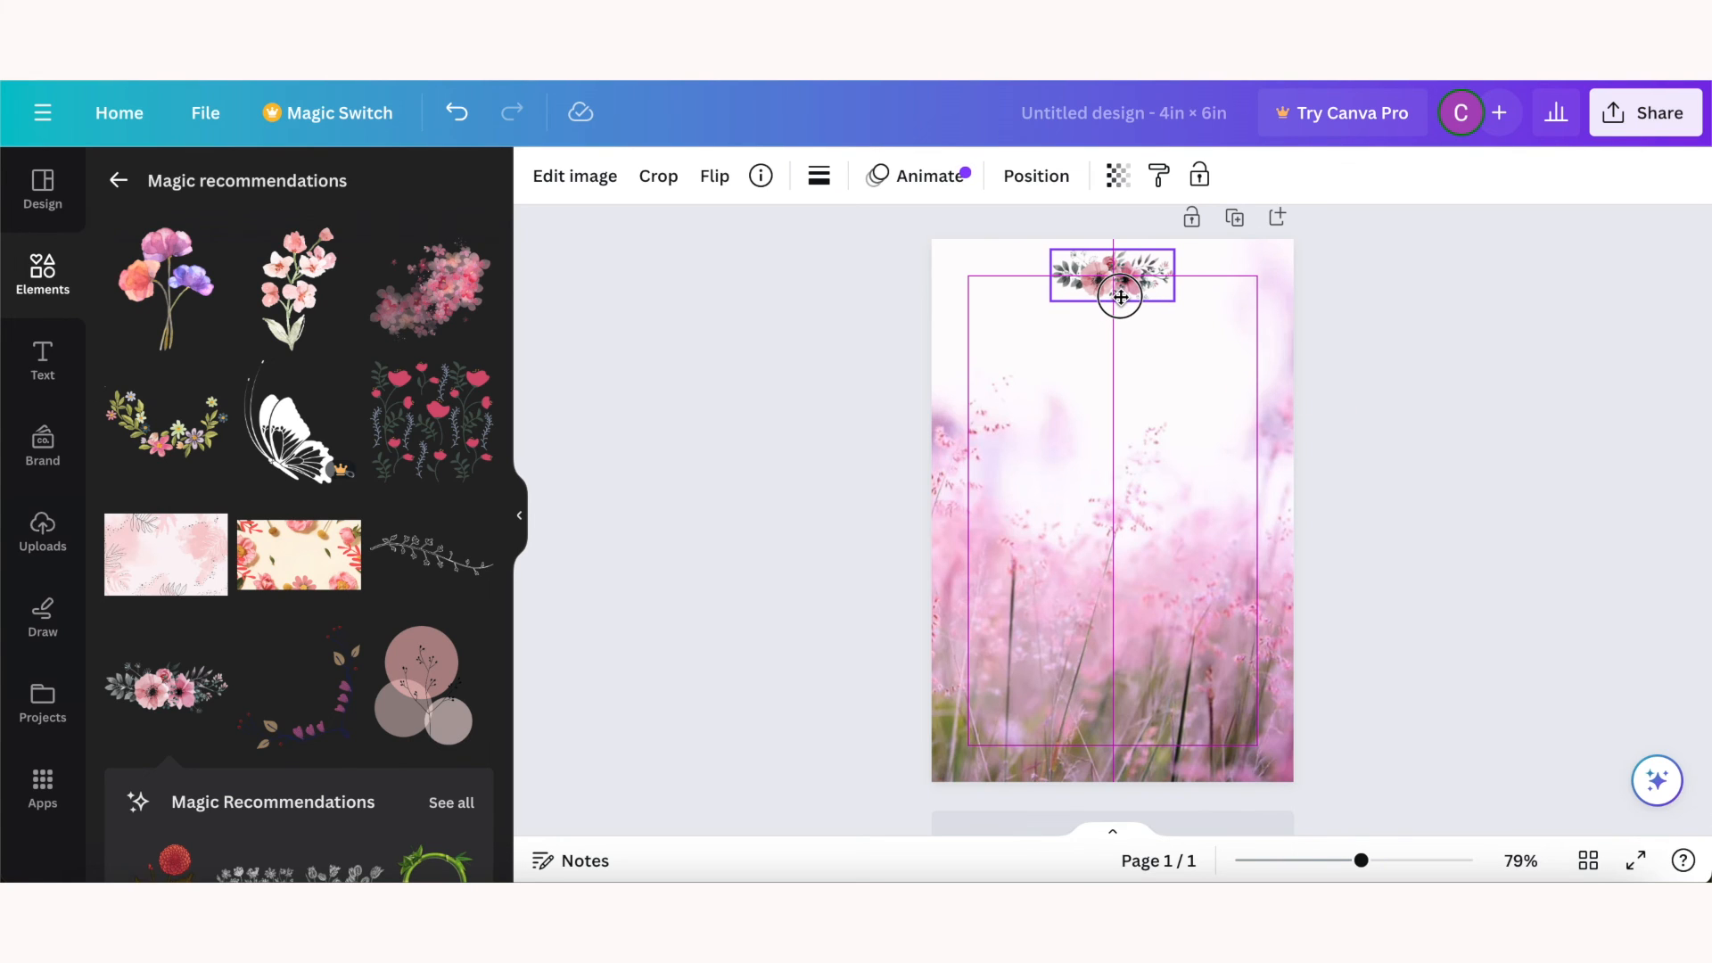
click(1111, 274)
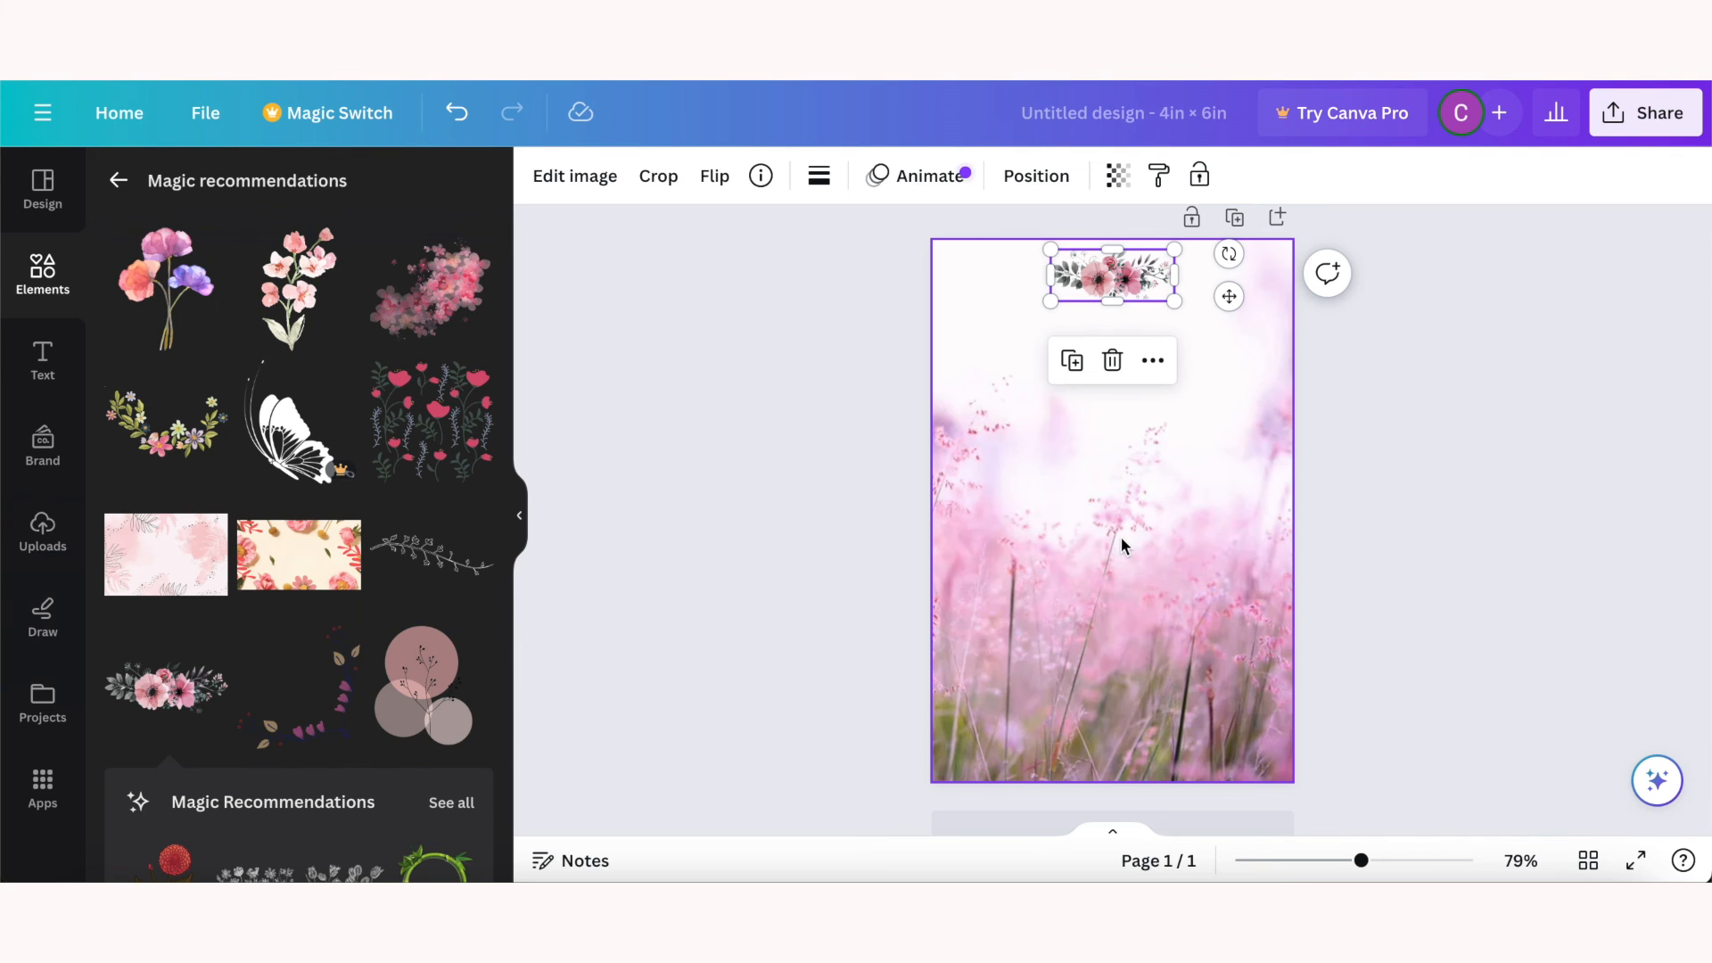
Step: Add the COMING SOON text combination below the graphic and recolour it to the muted grey photo colour
click(41, 360)
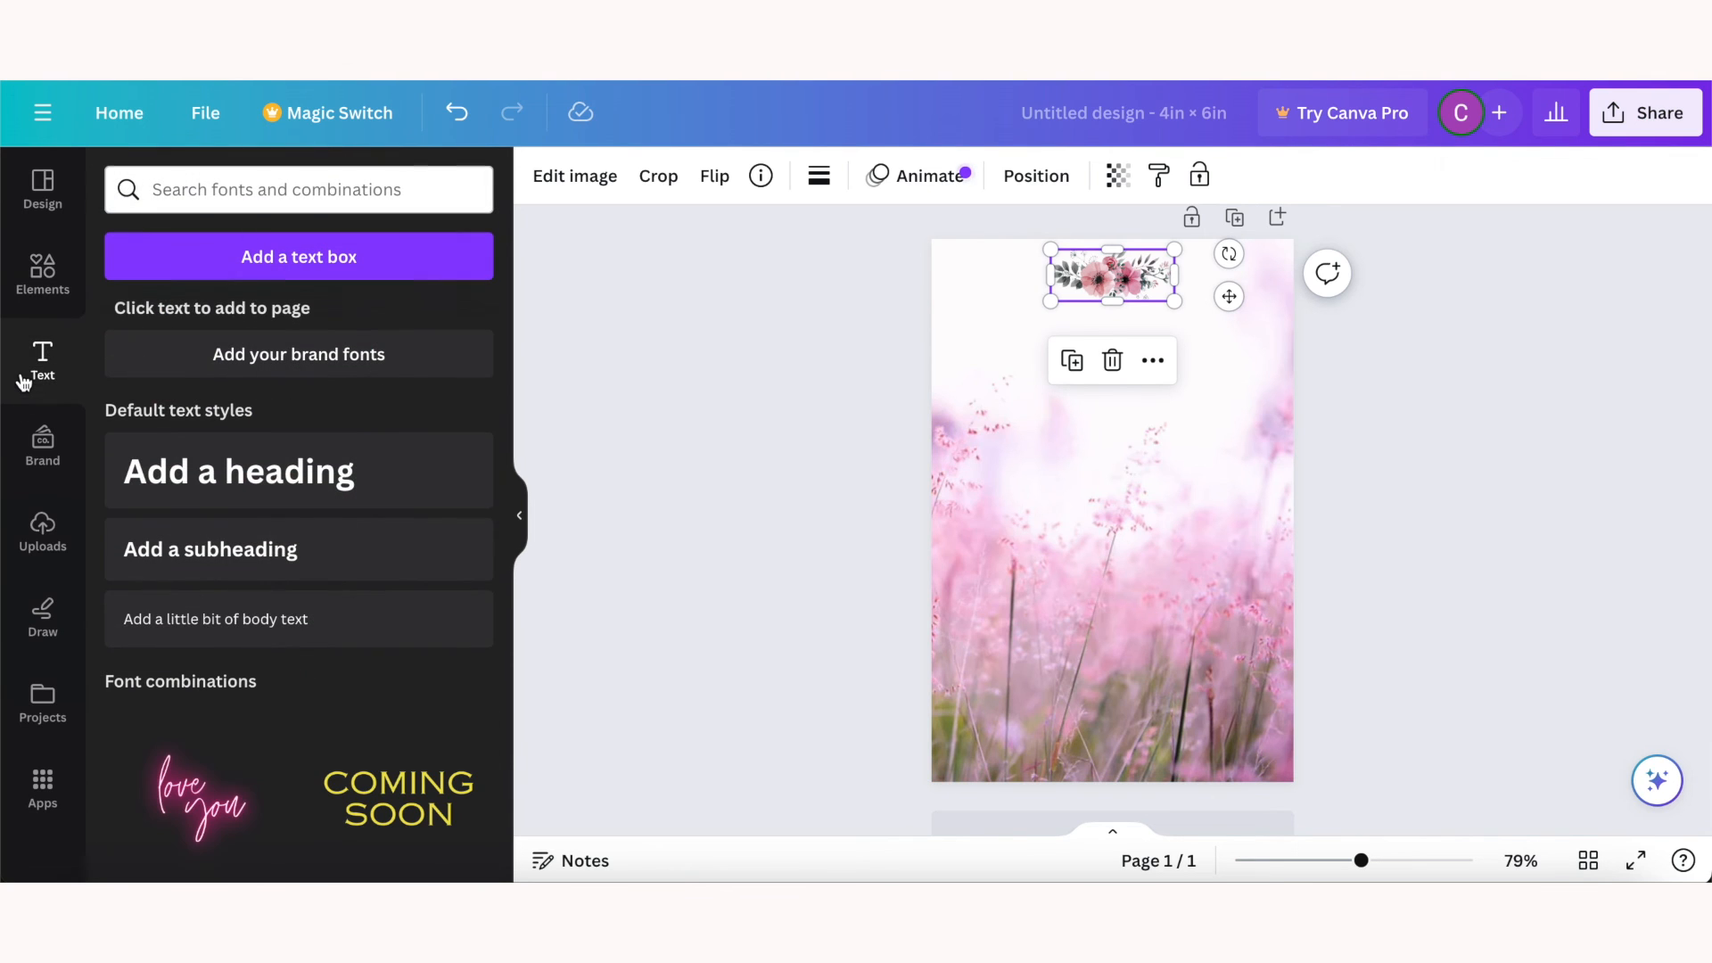
mouse_move(390, 783)
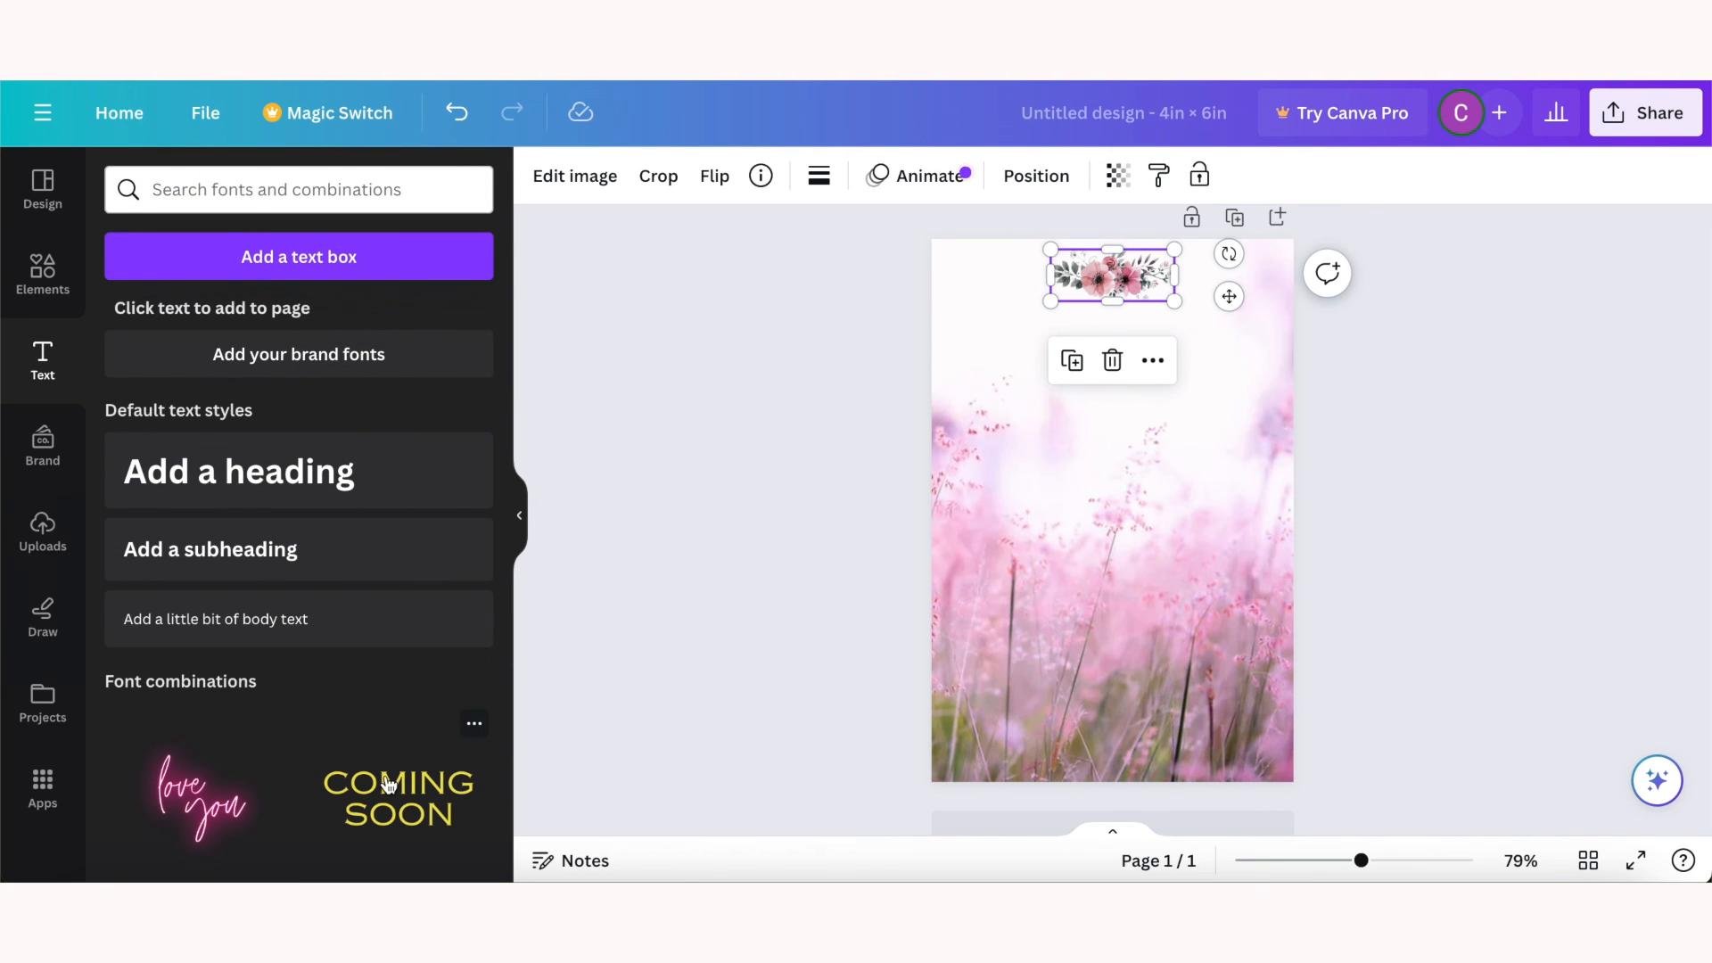
click(398, 797)
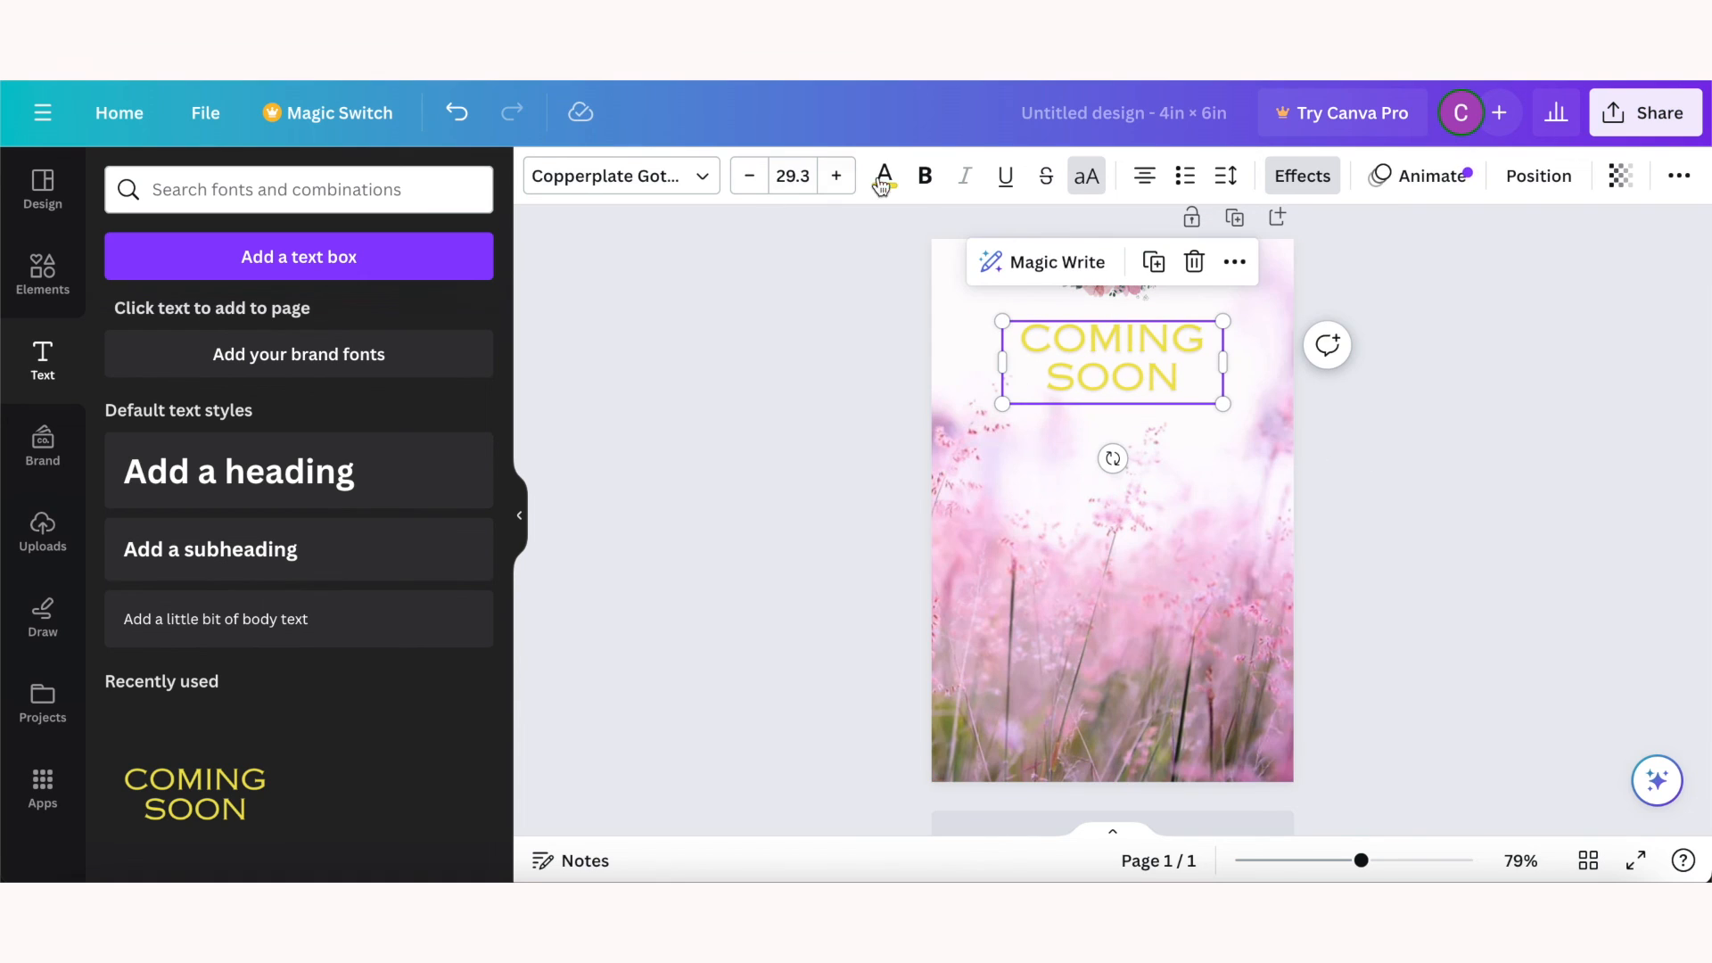
click(885, 177)
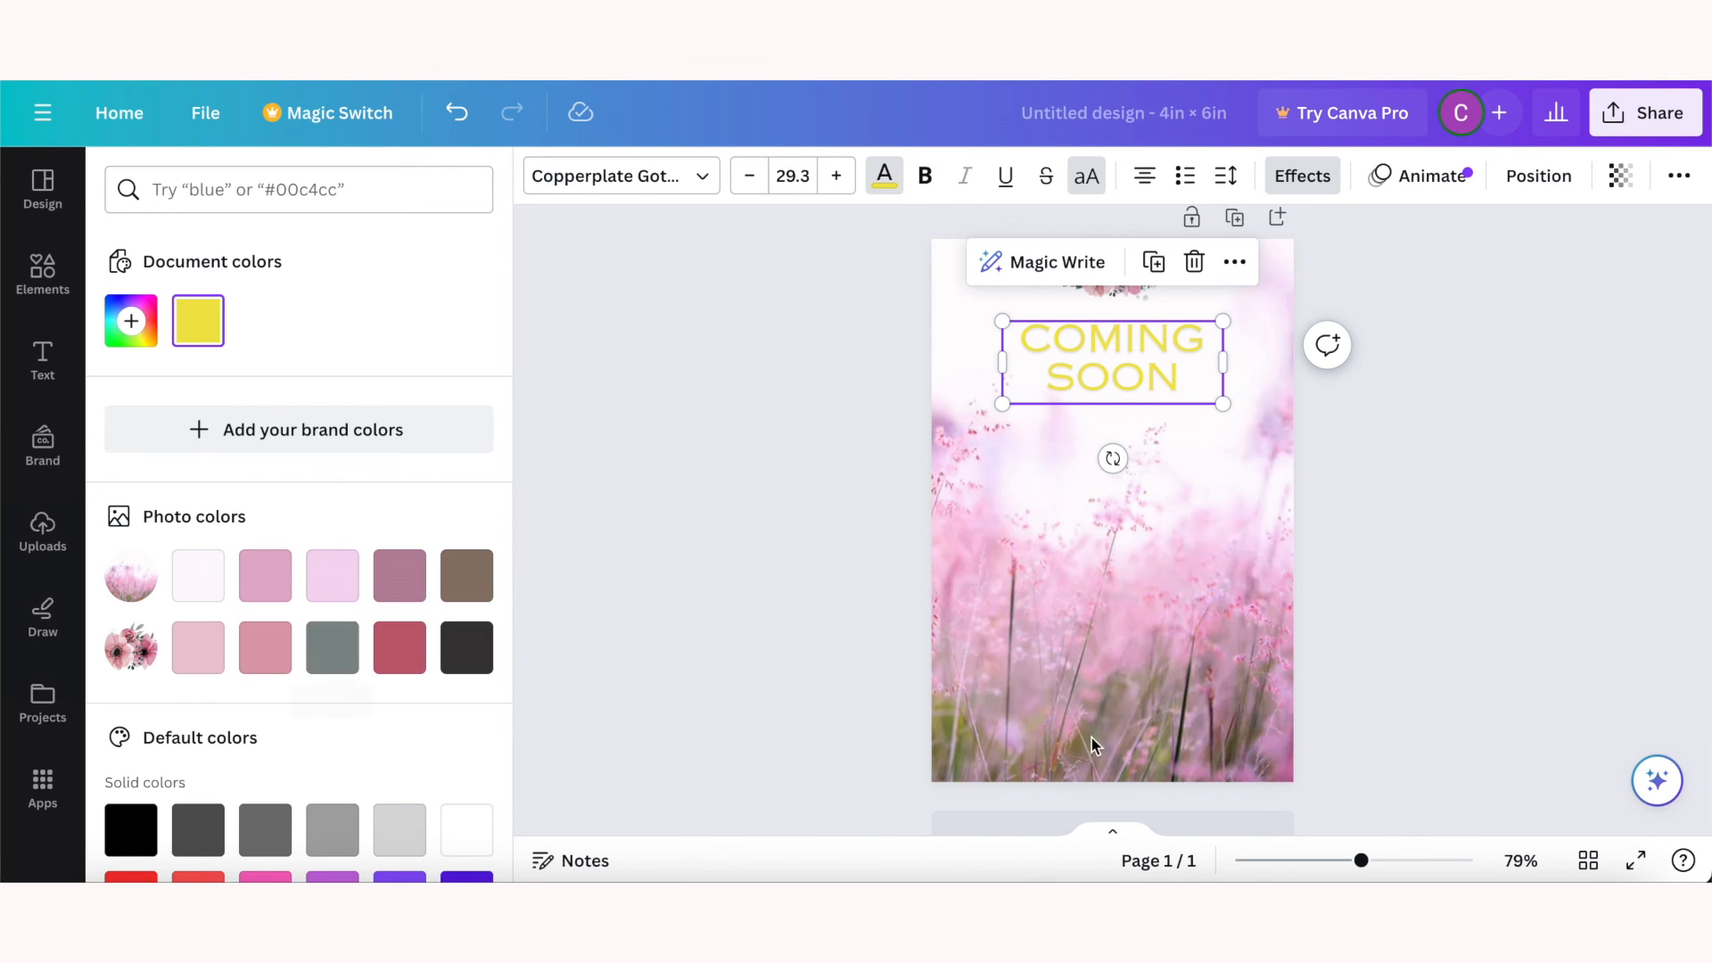
click(331, 646)
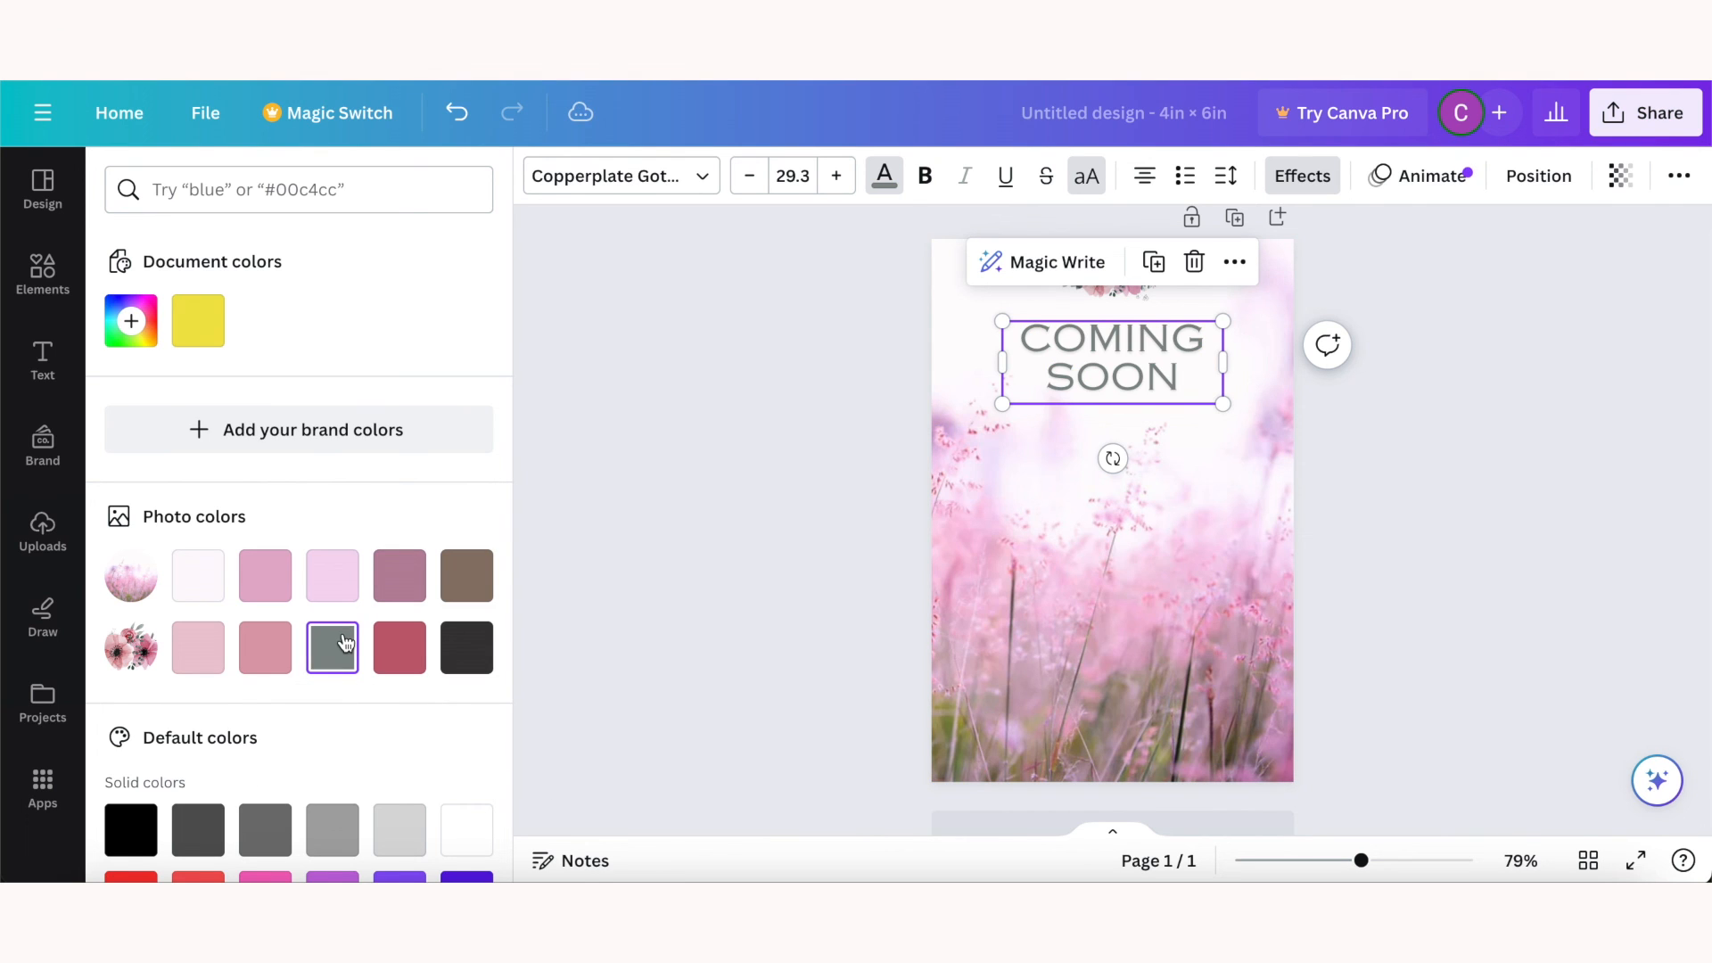
click(41, 360)
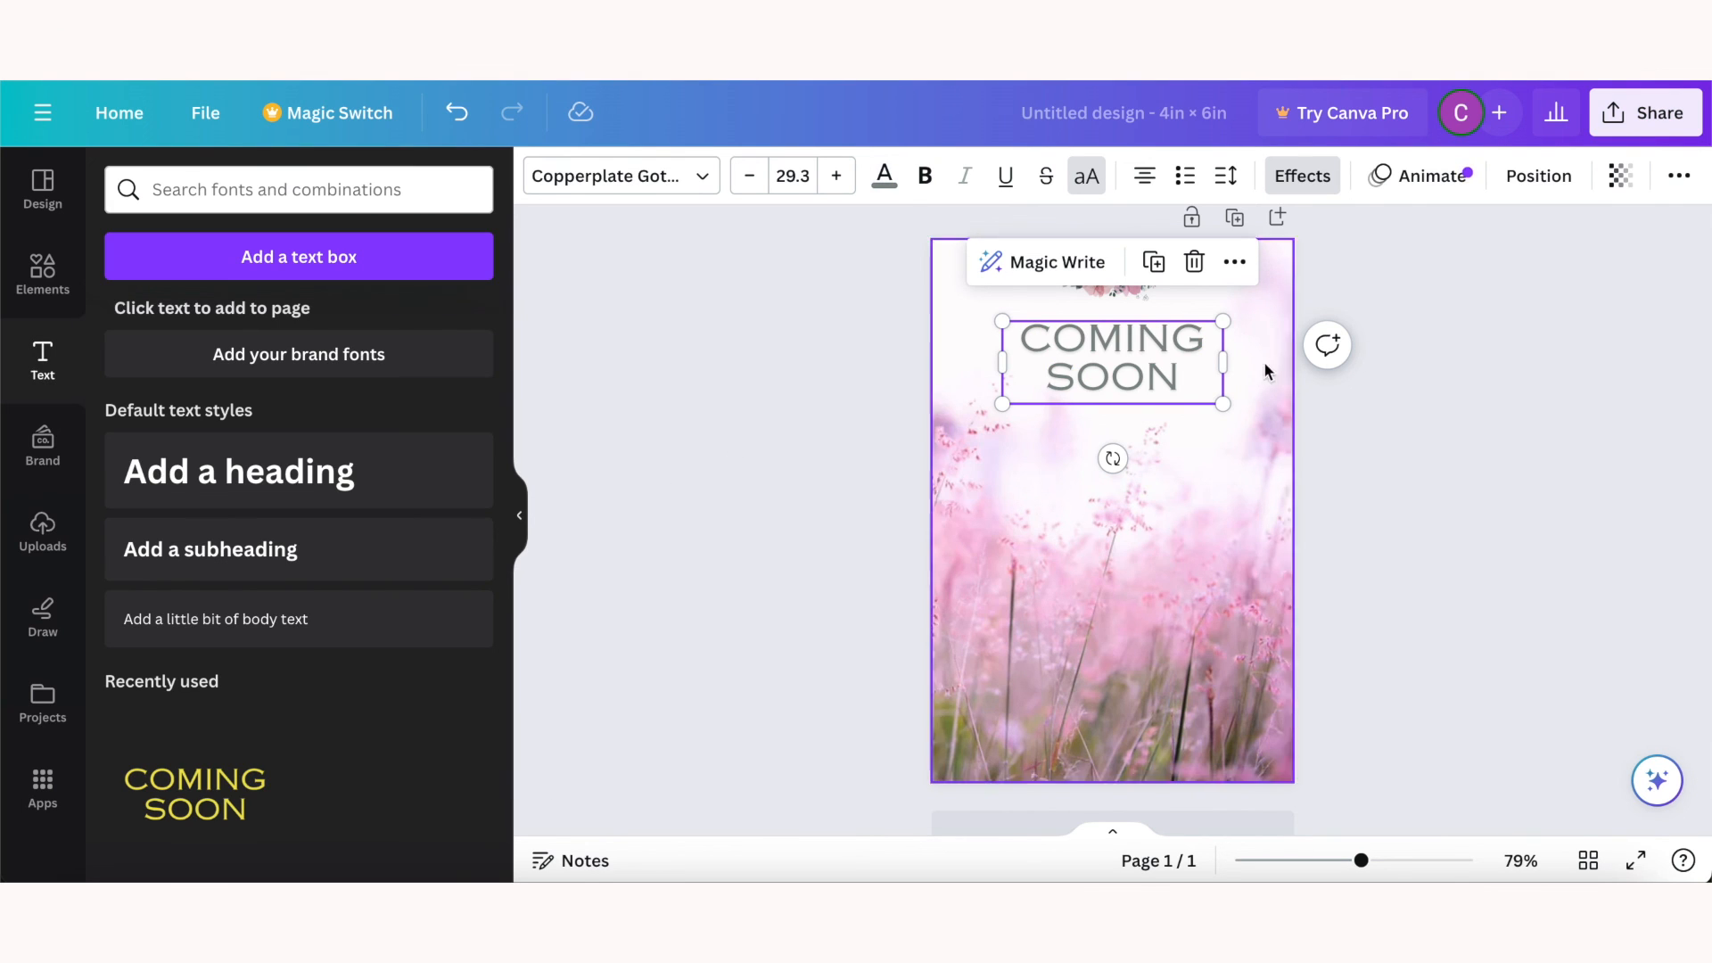
click(1528, 581)
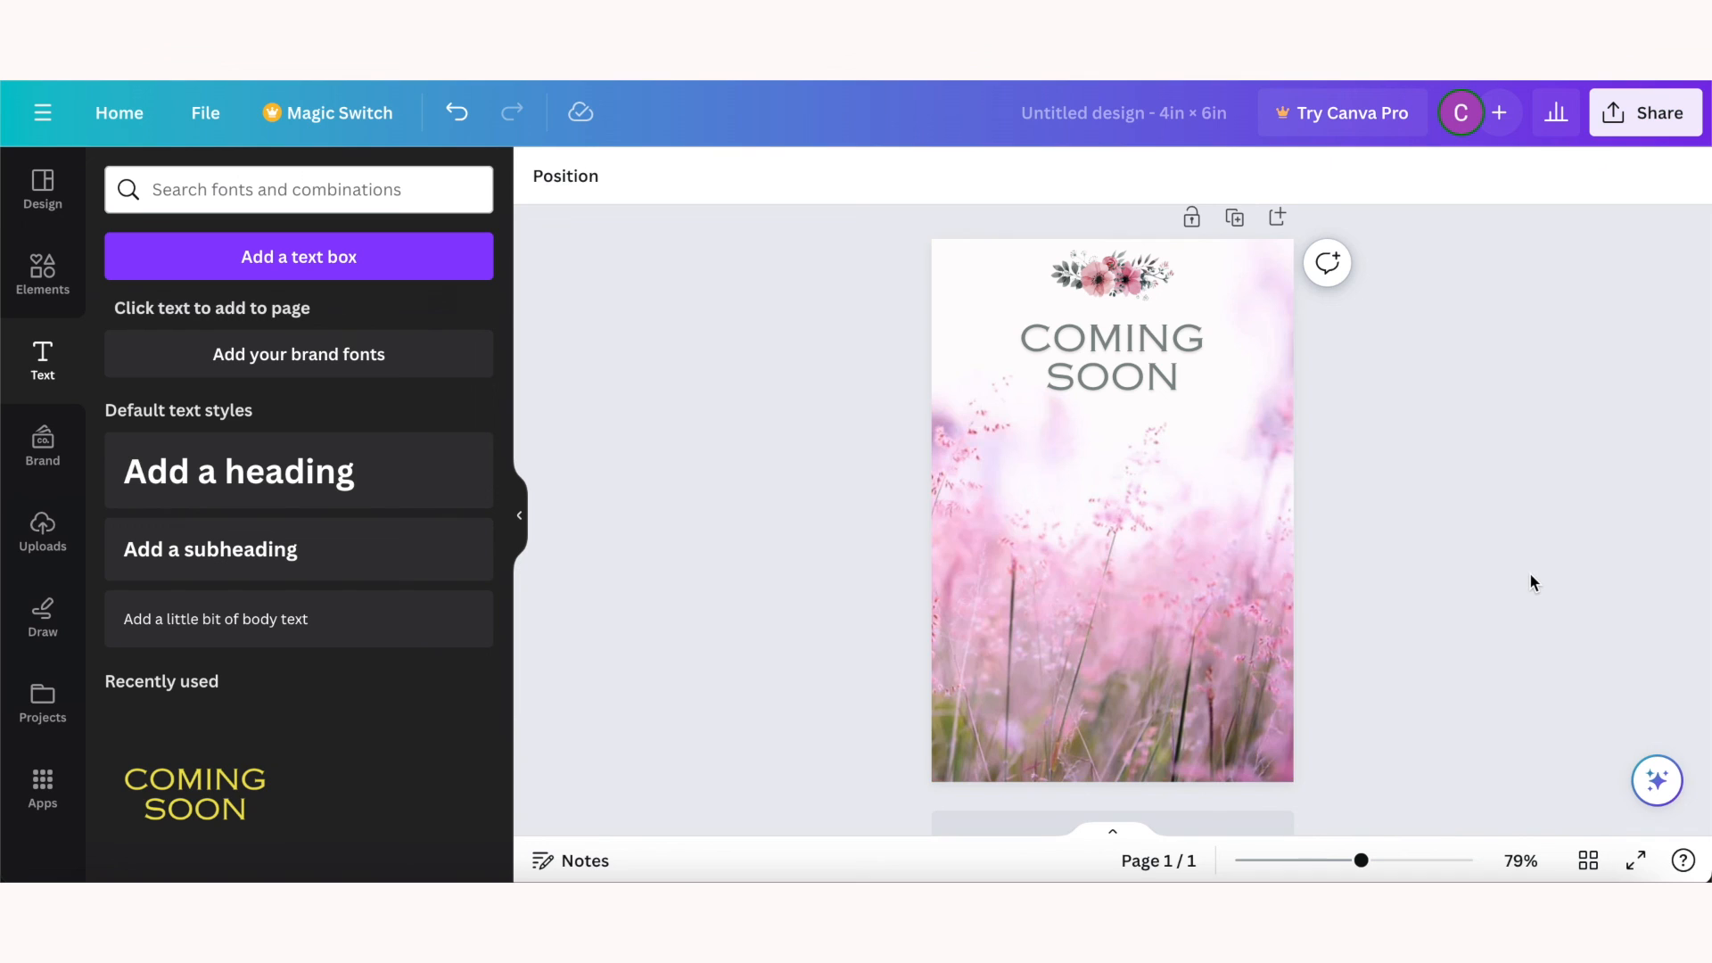
mouse_move(1627, 138)
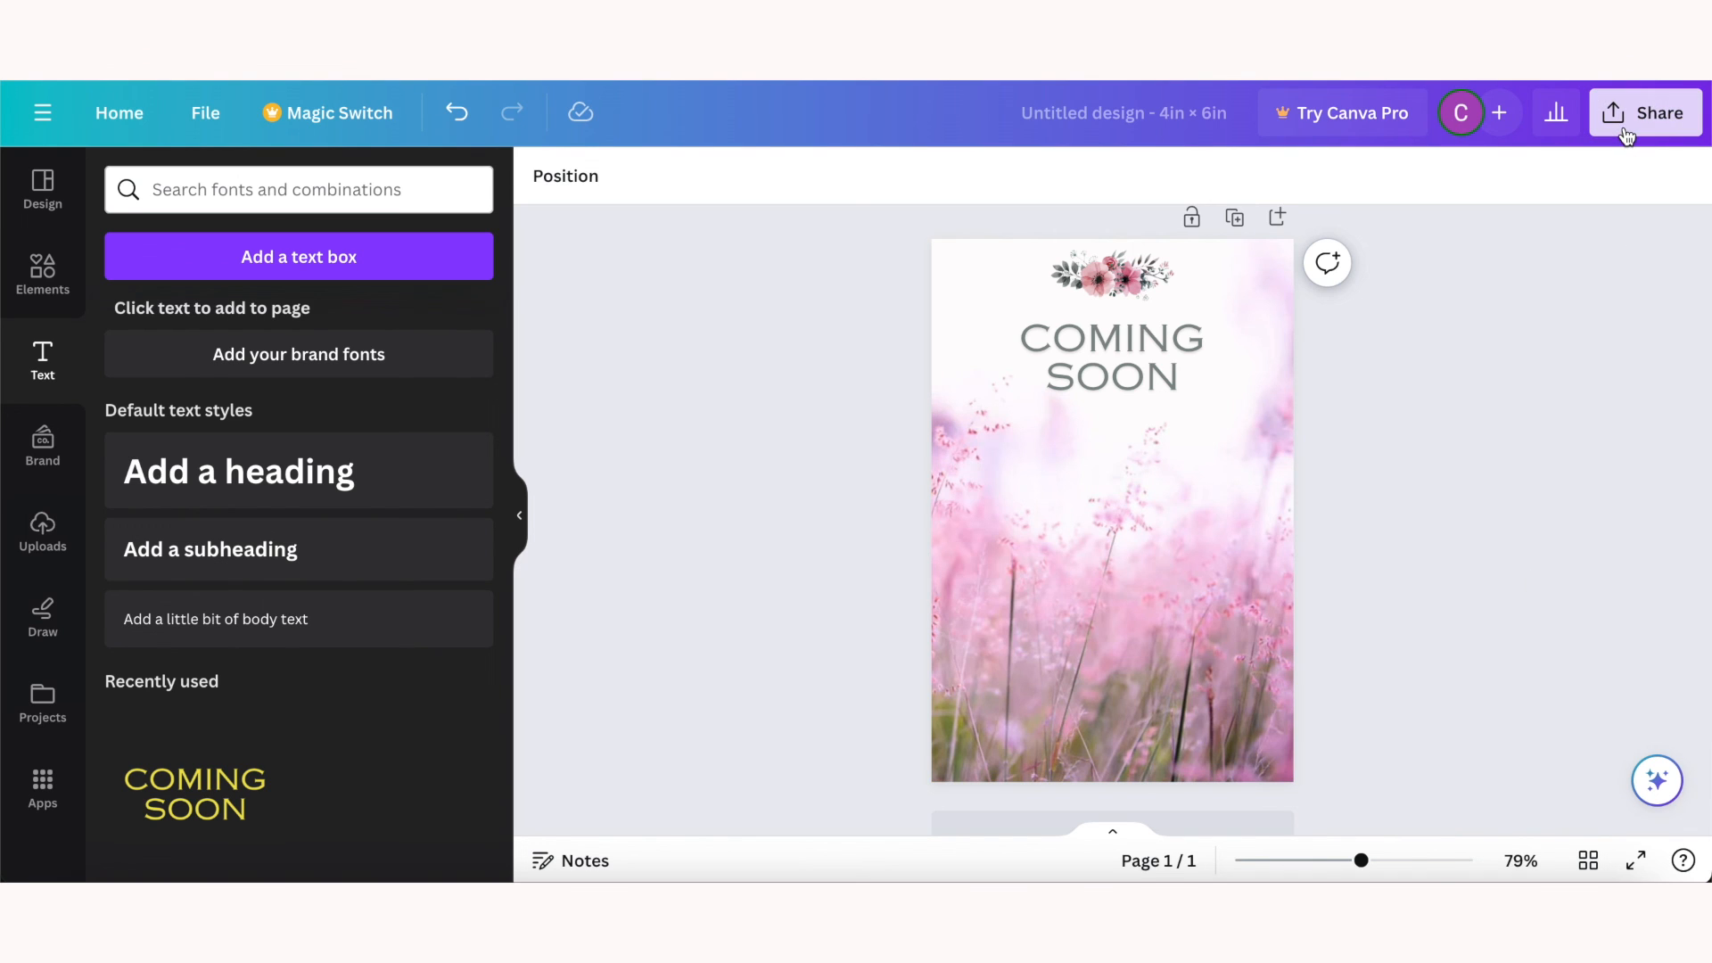
Step: Bring up the Share on social panel listing the platforms to publish the card to
click(1658, 112)
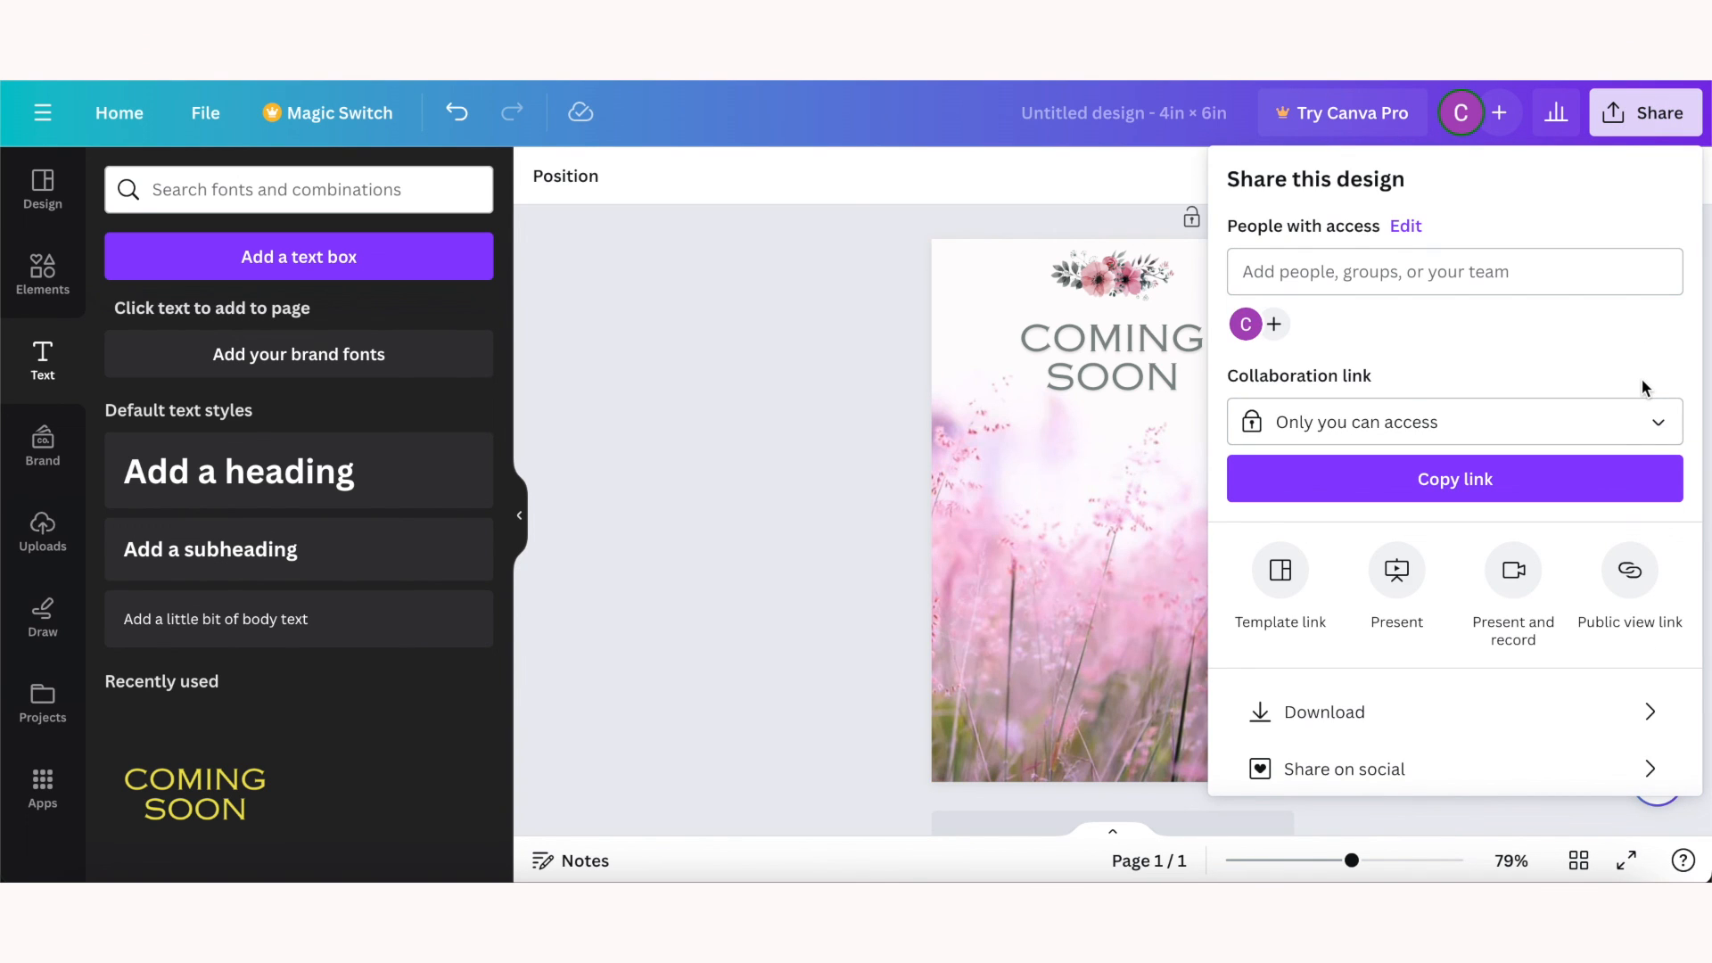
scroll(down, 3)
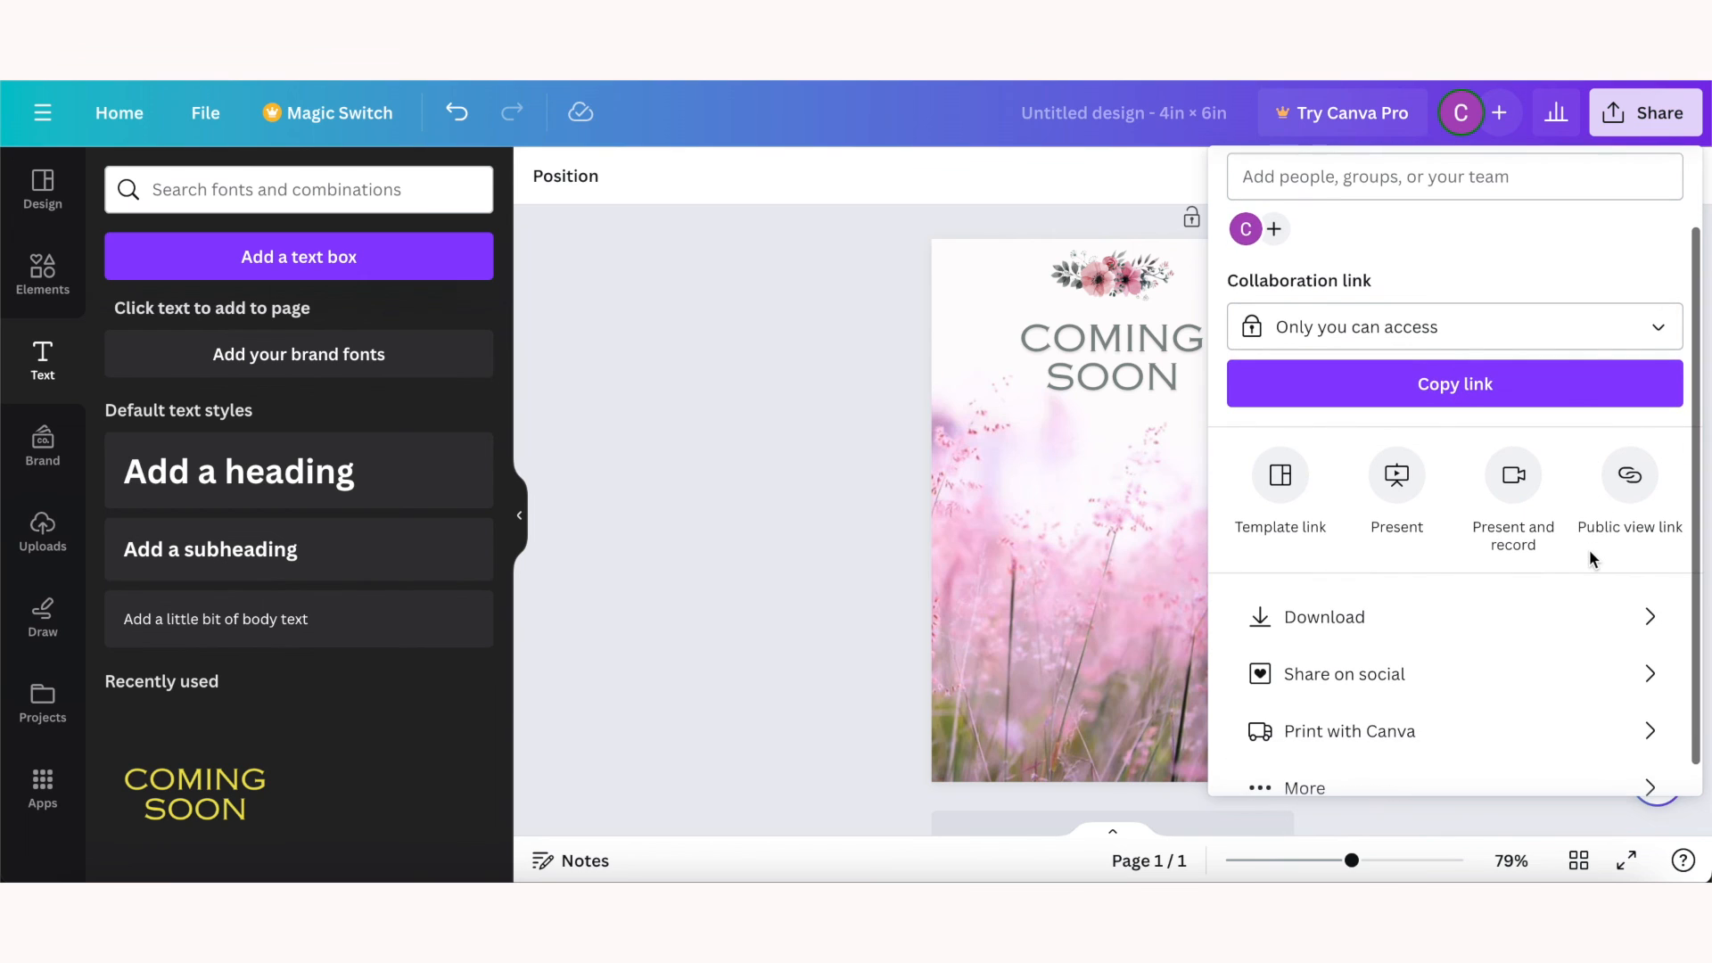
click(1321, 617)
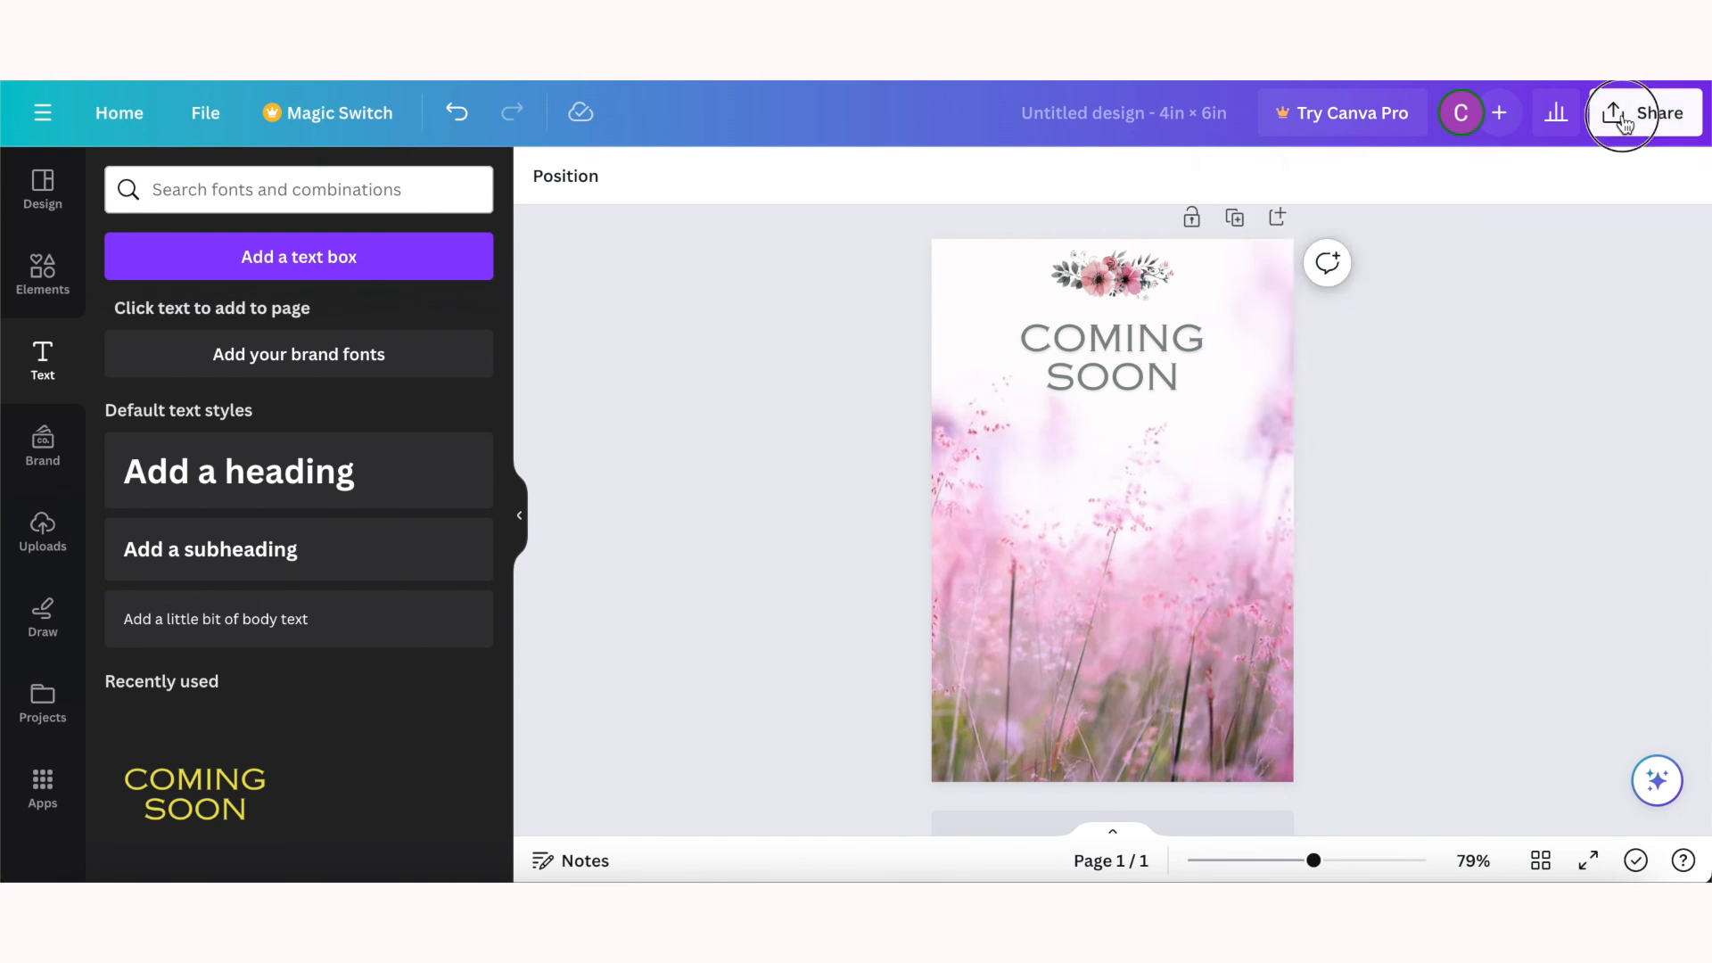
click(1645, 112)
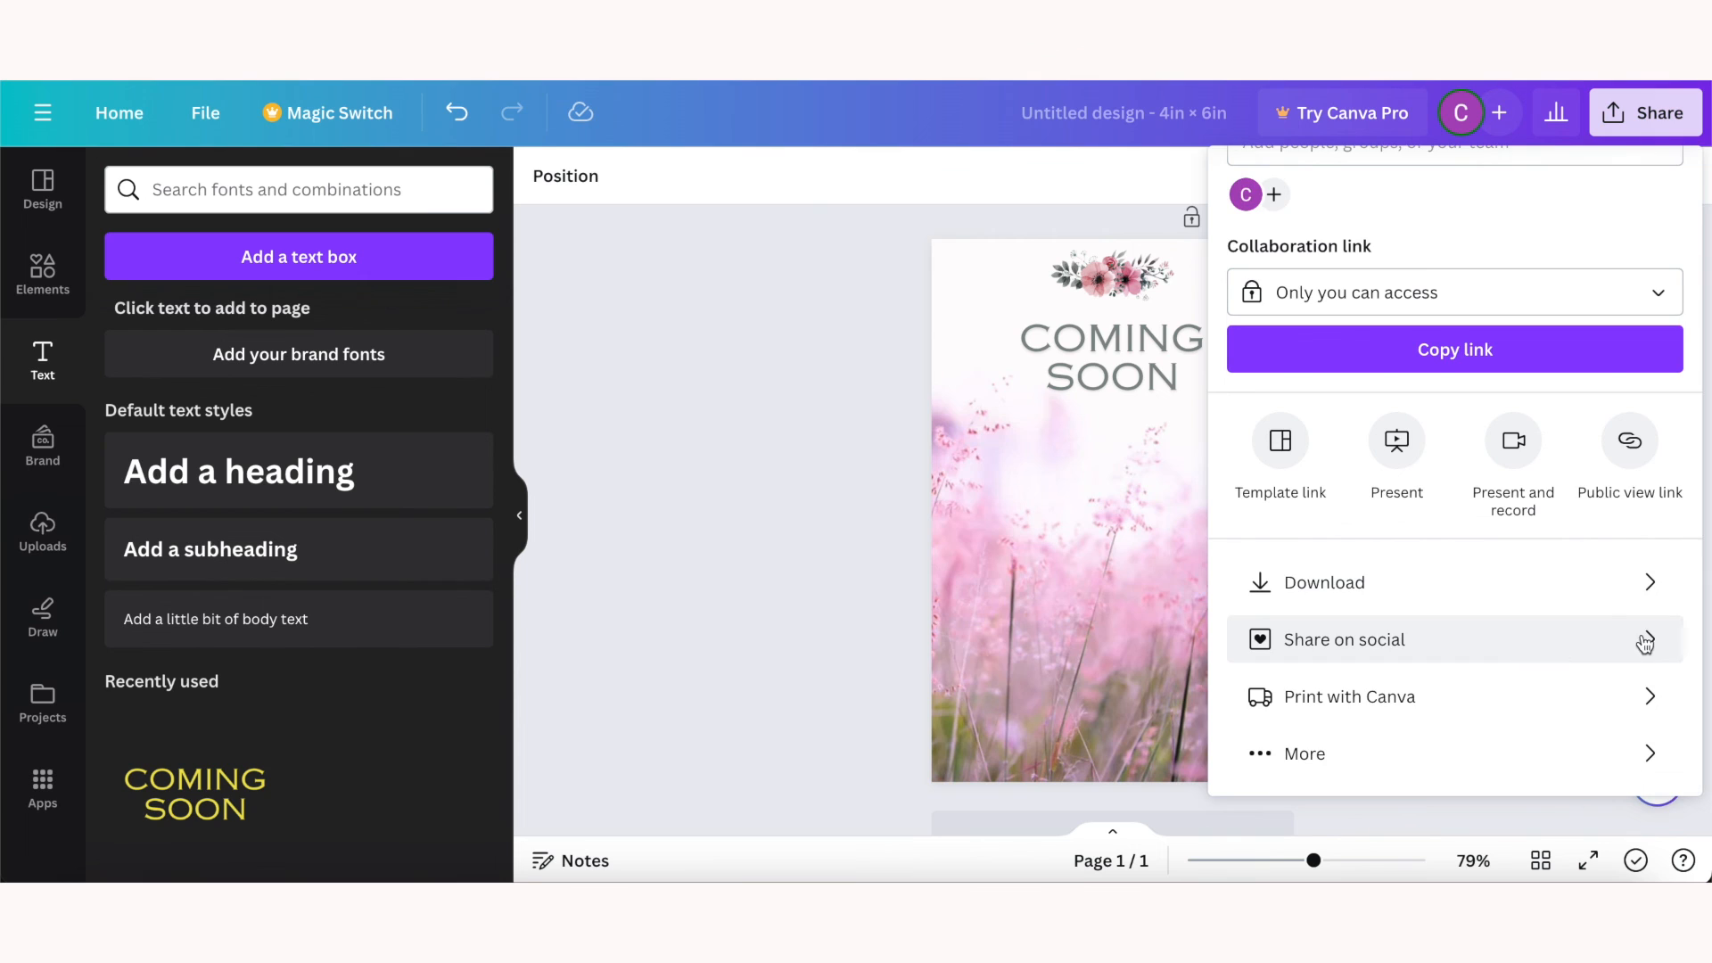
click(1344, 640)
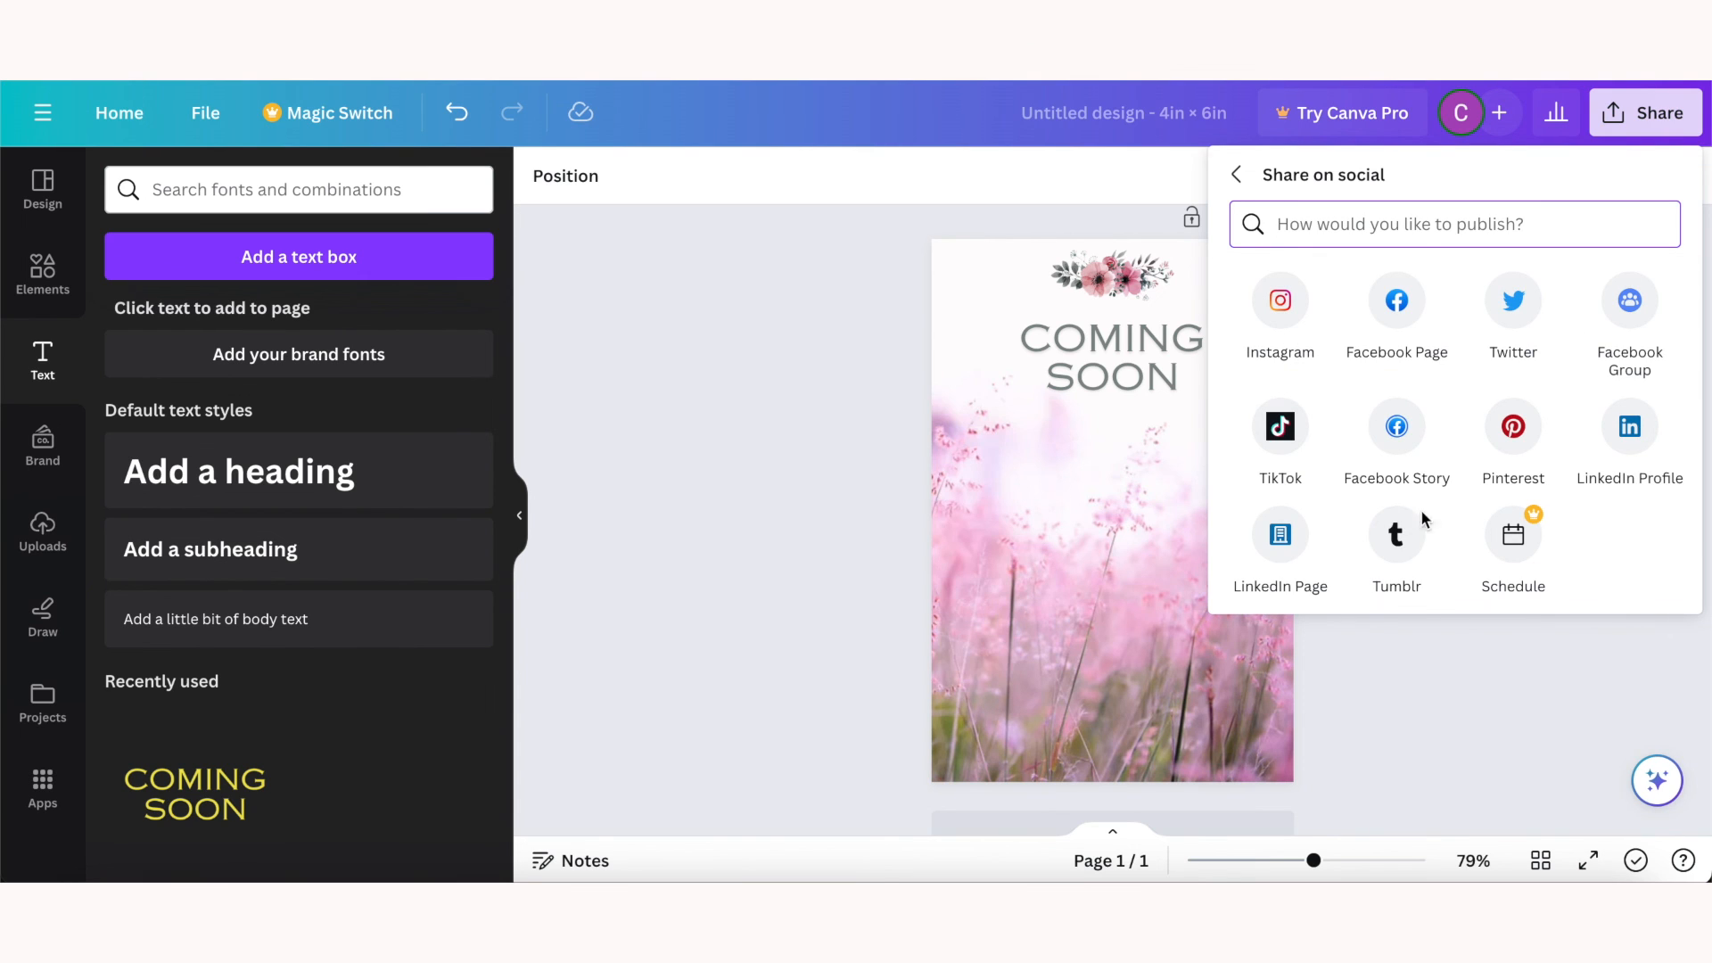
mouse_move(1621, 535)
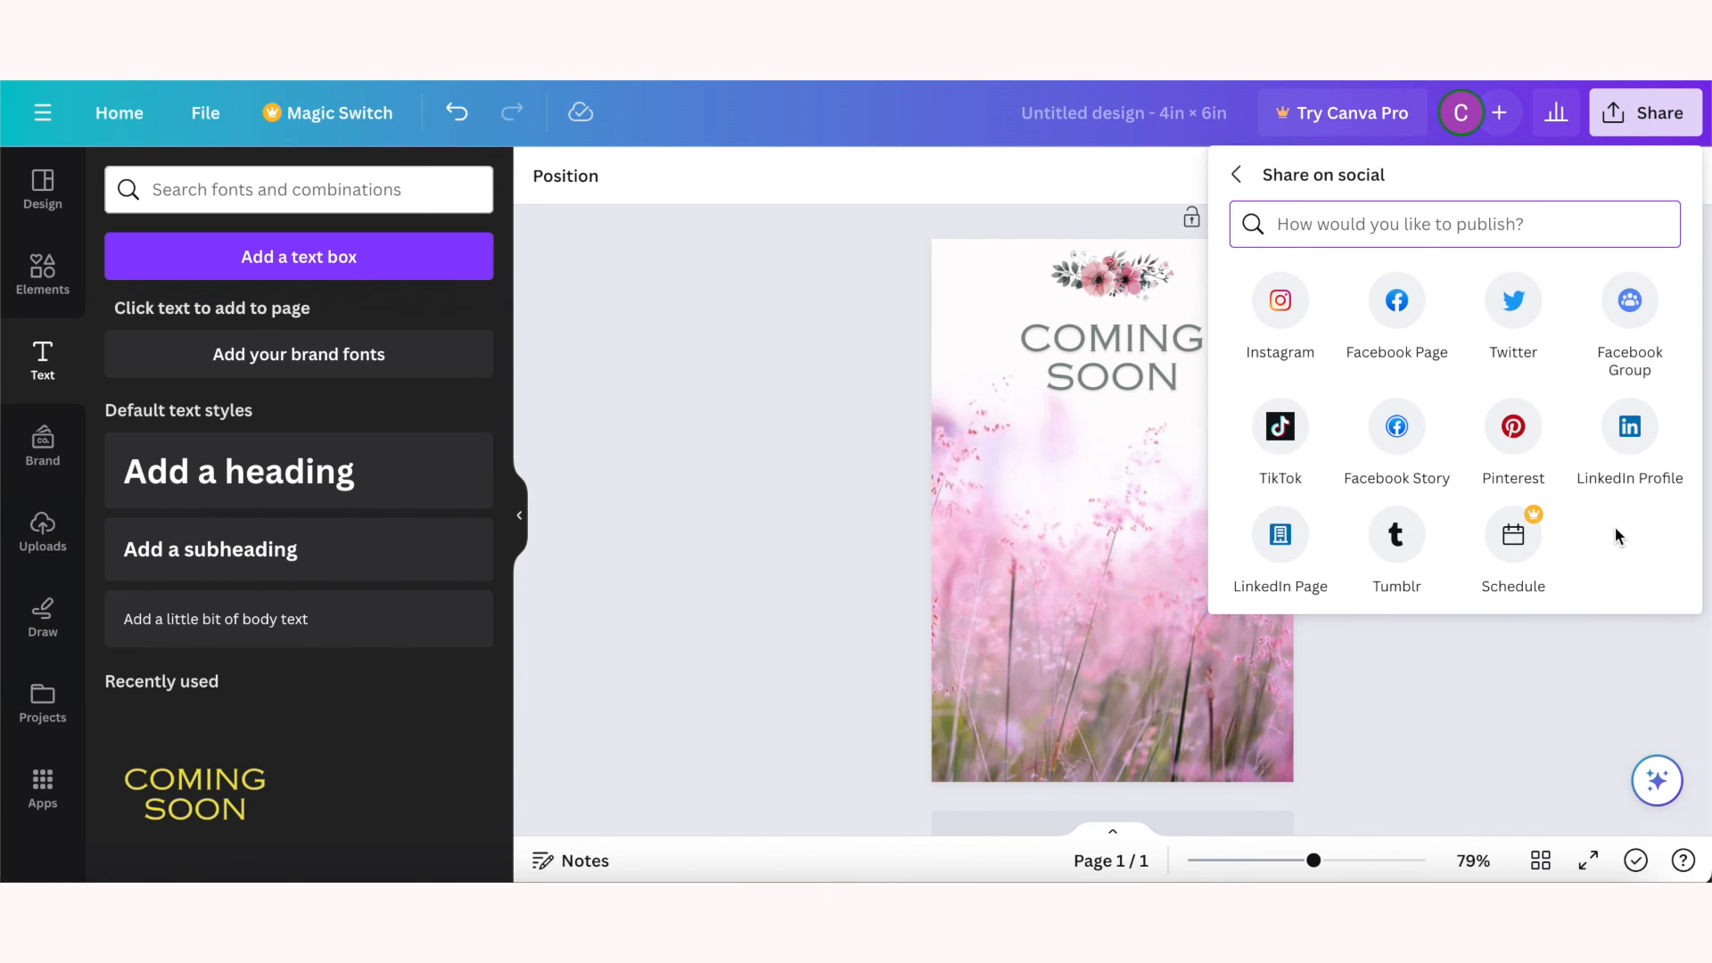